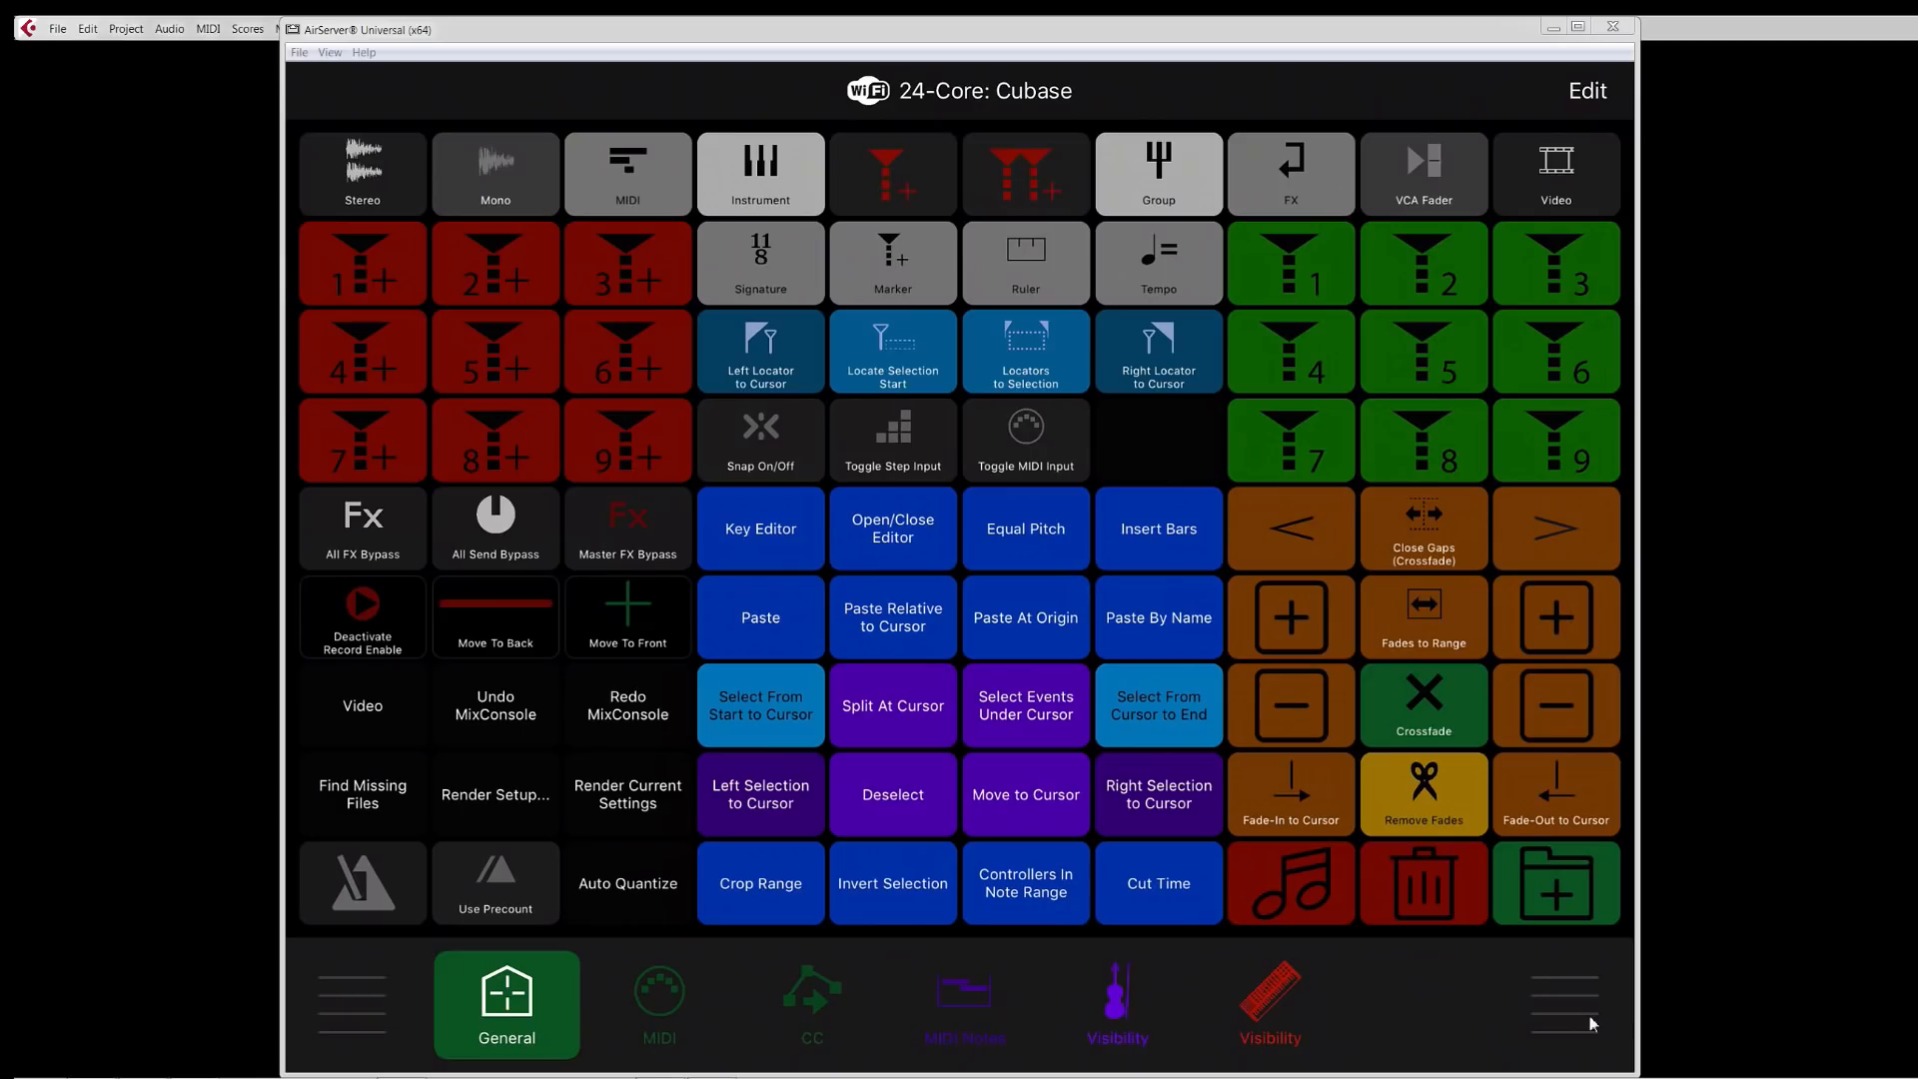
pyautogui.moveTo(1592, 1025)
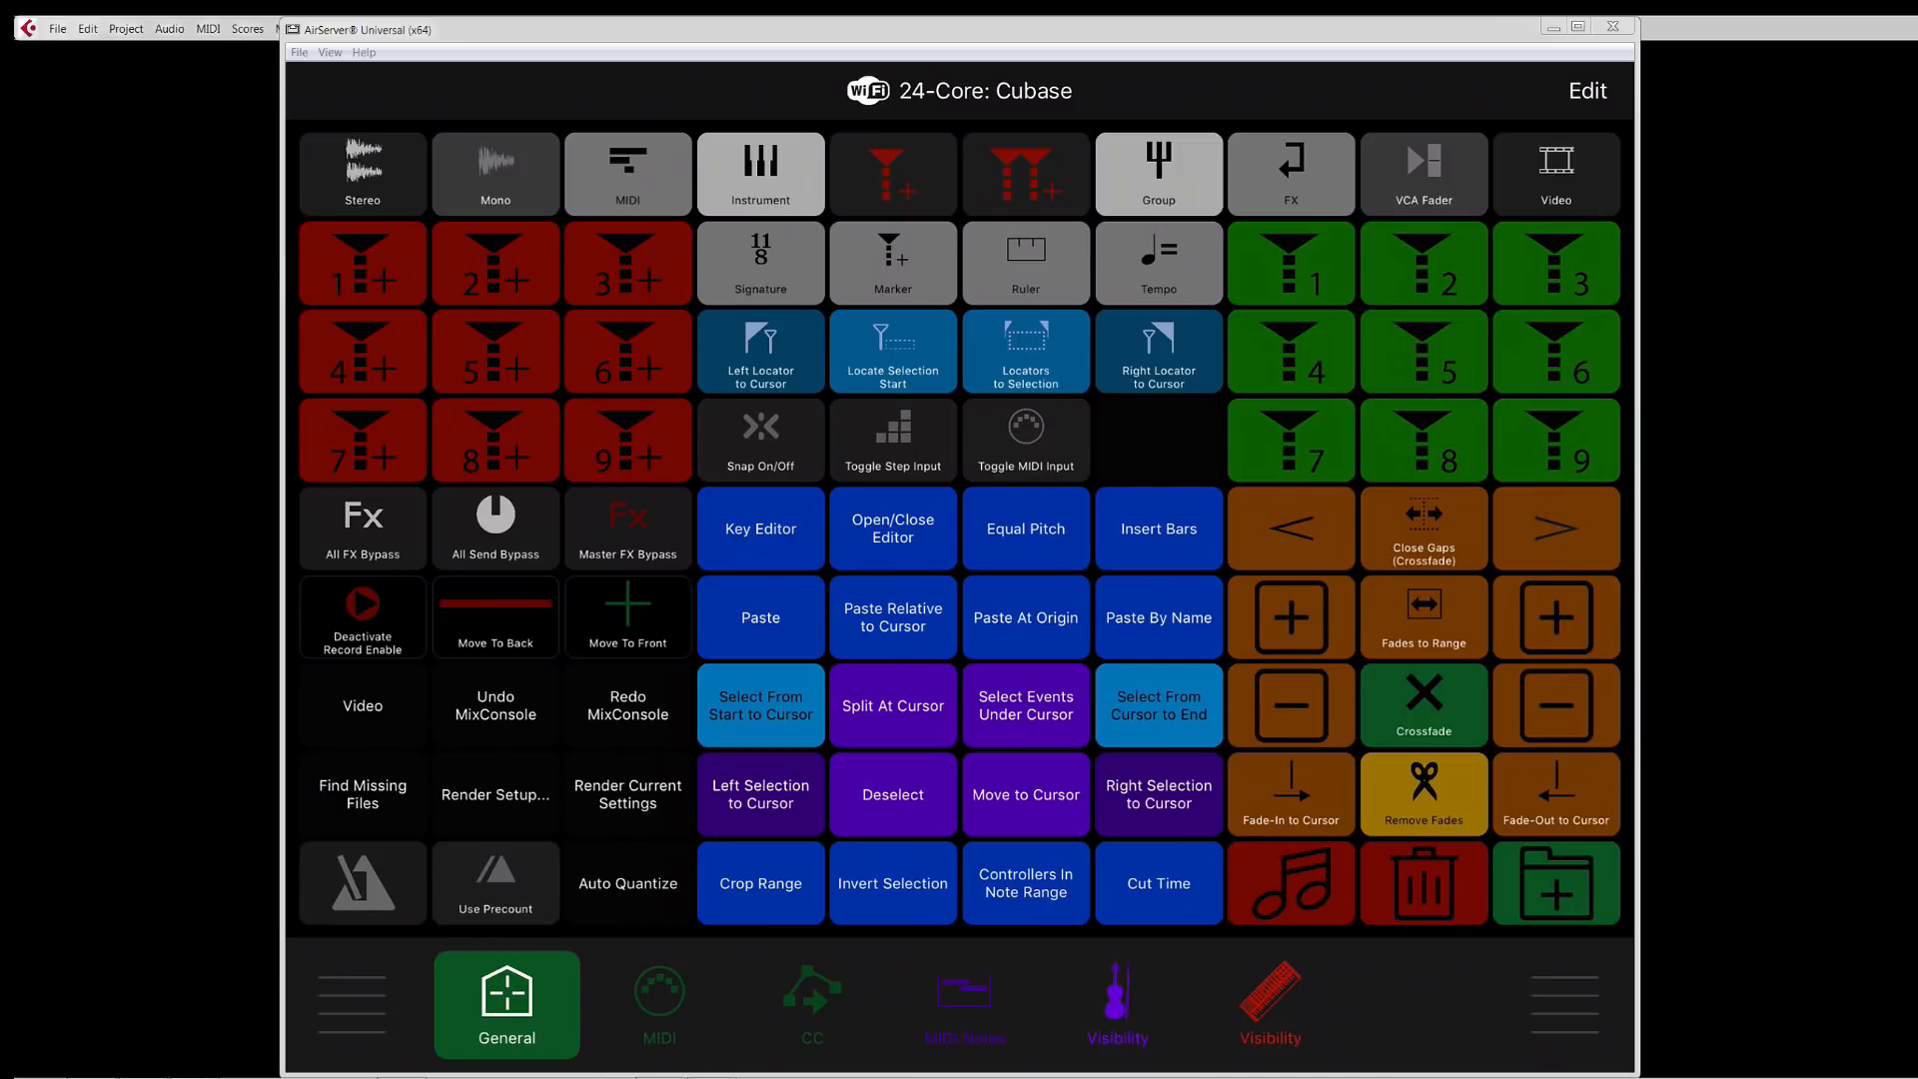
# Step: Bring up the edit settings of the green To Marker 1 tile
pyautogui.click(1587, 89)
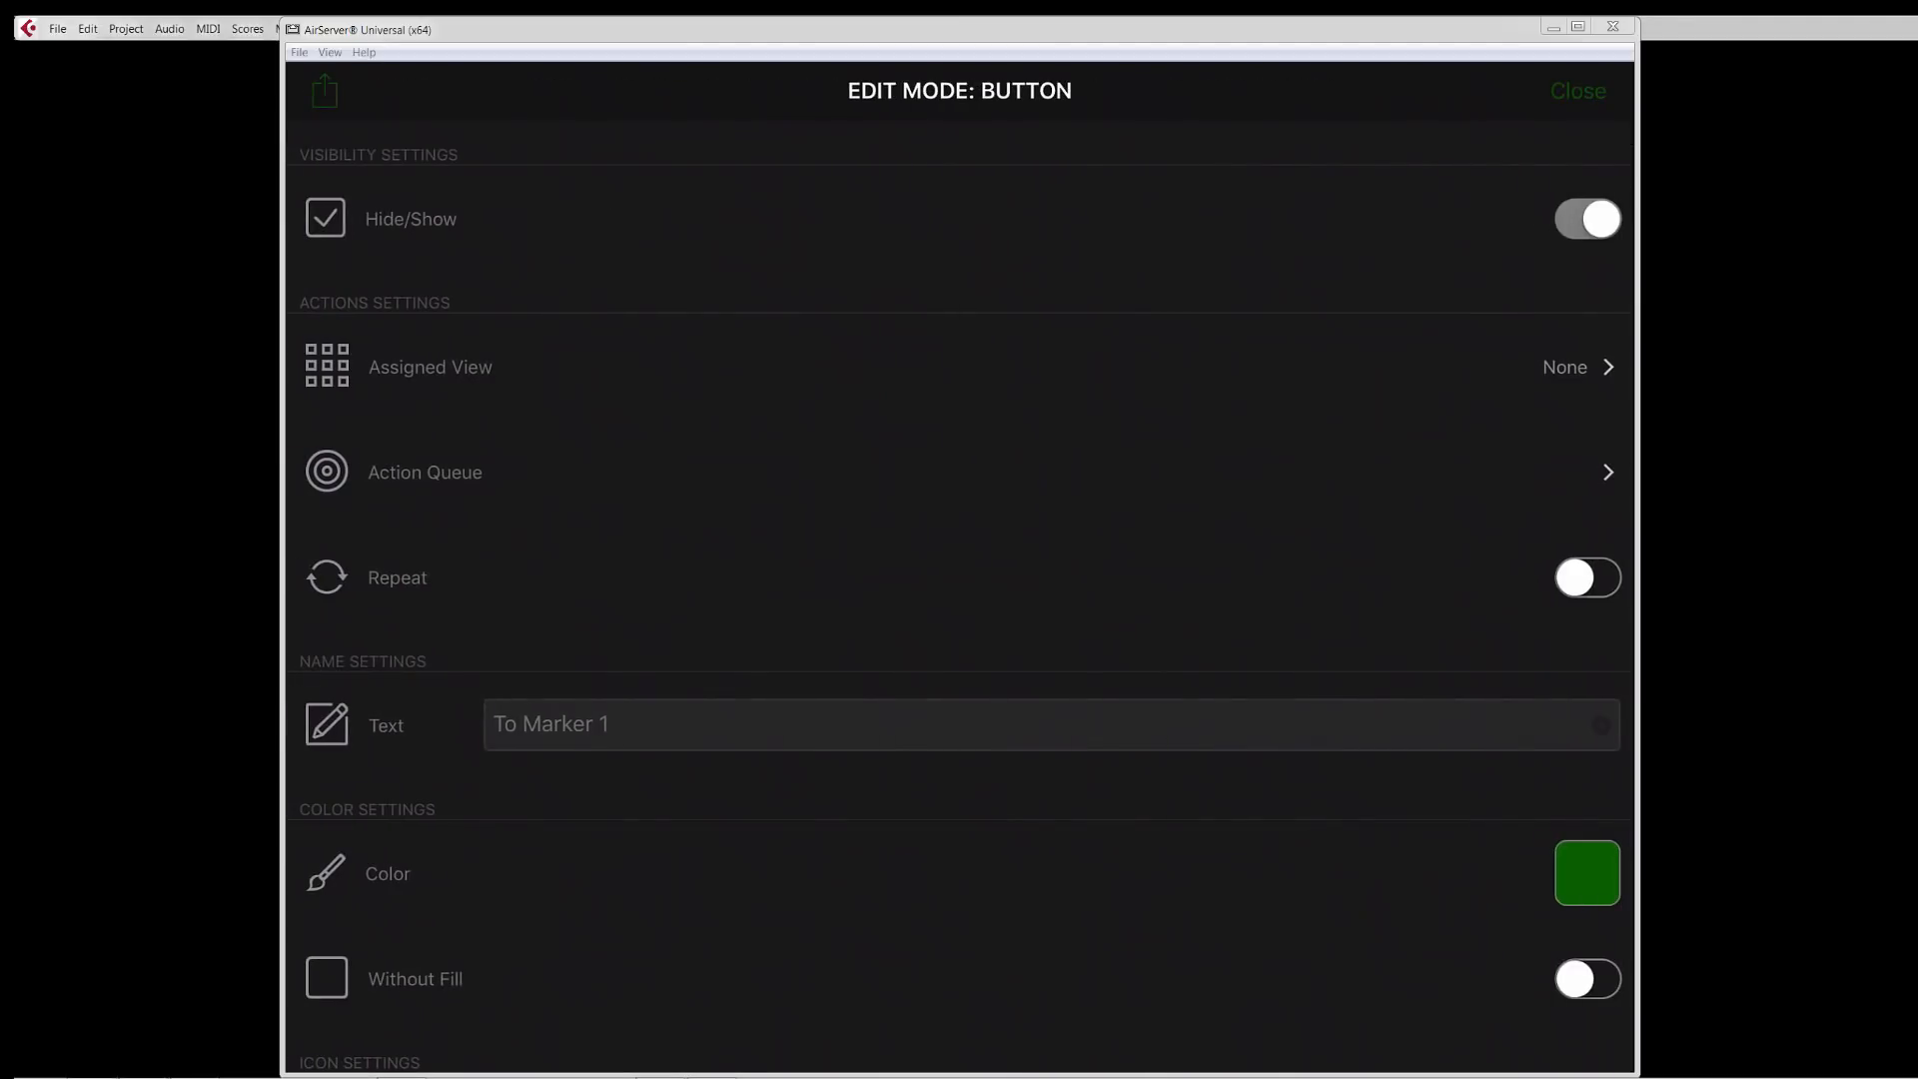
pyautogui.moveTo(420, 509)
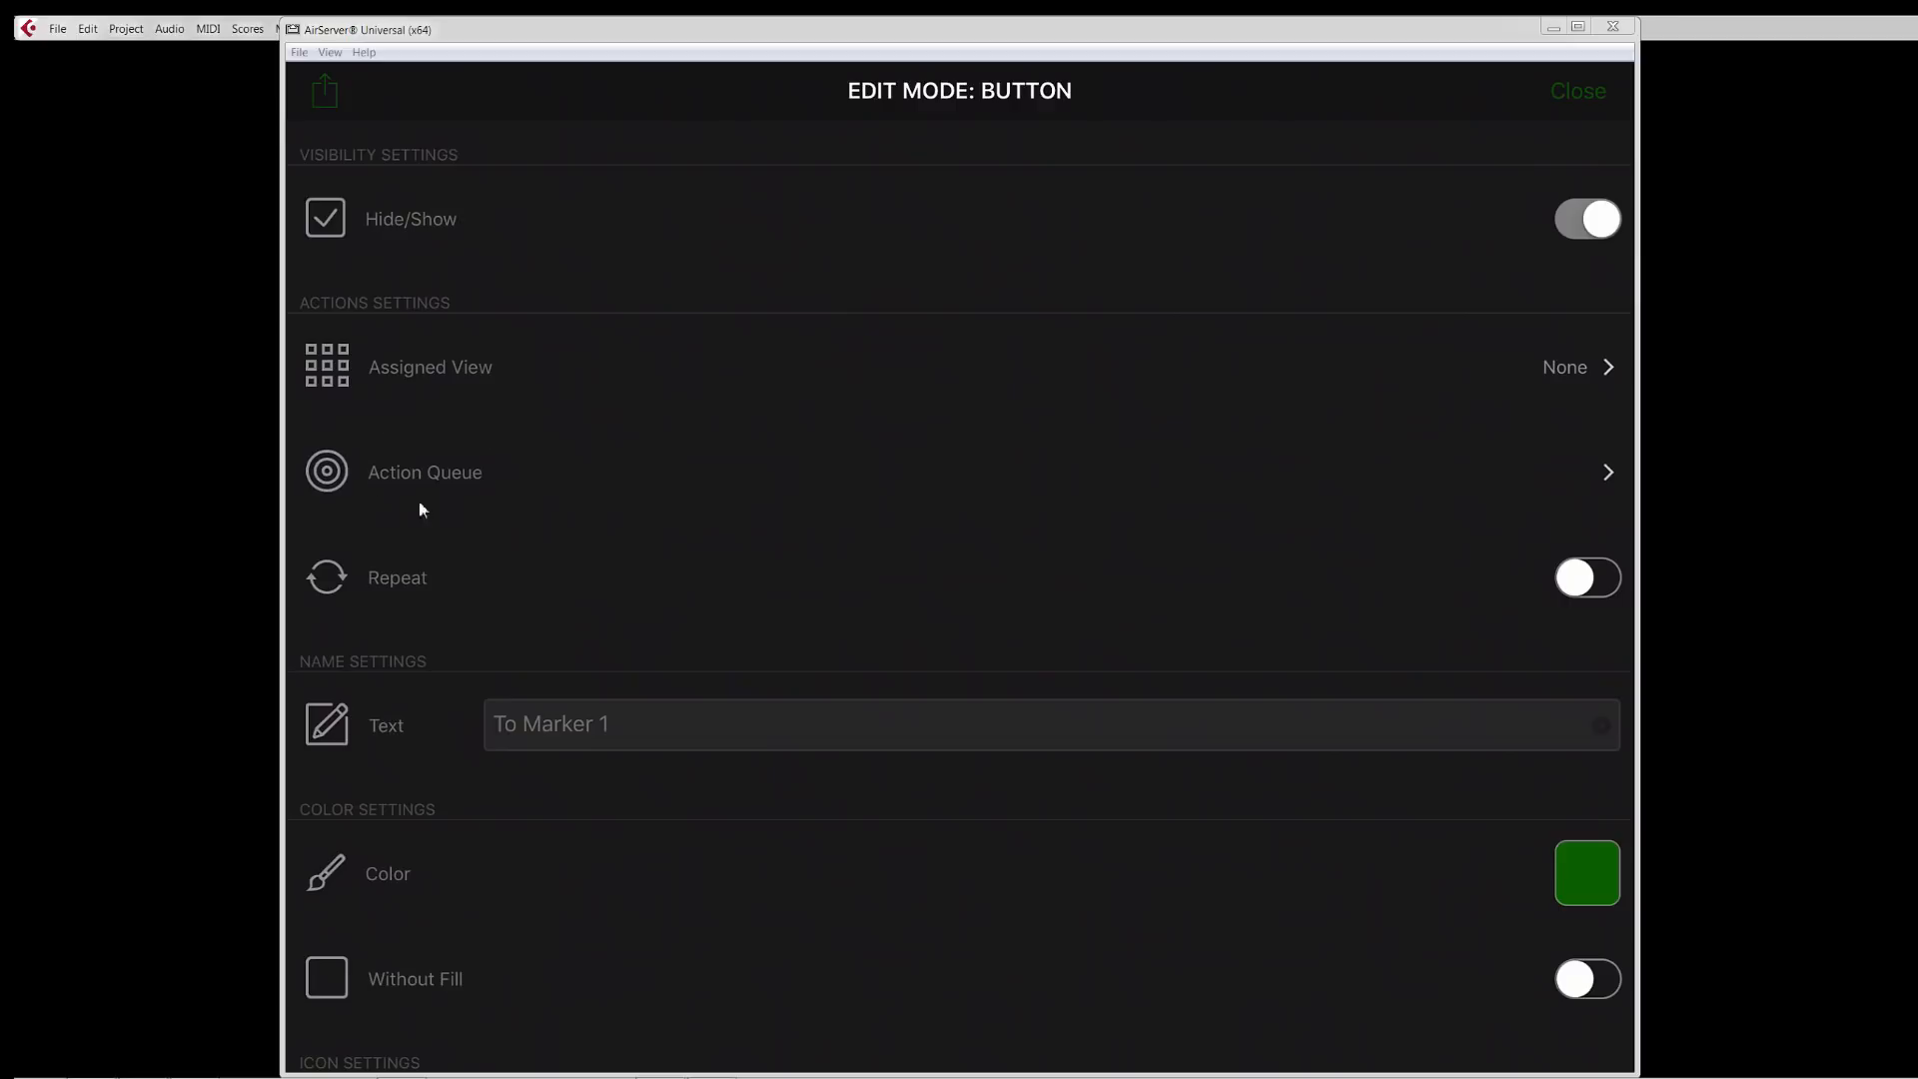
pyautogui.moveTo(398, 506)
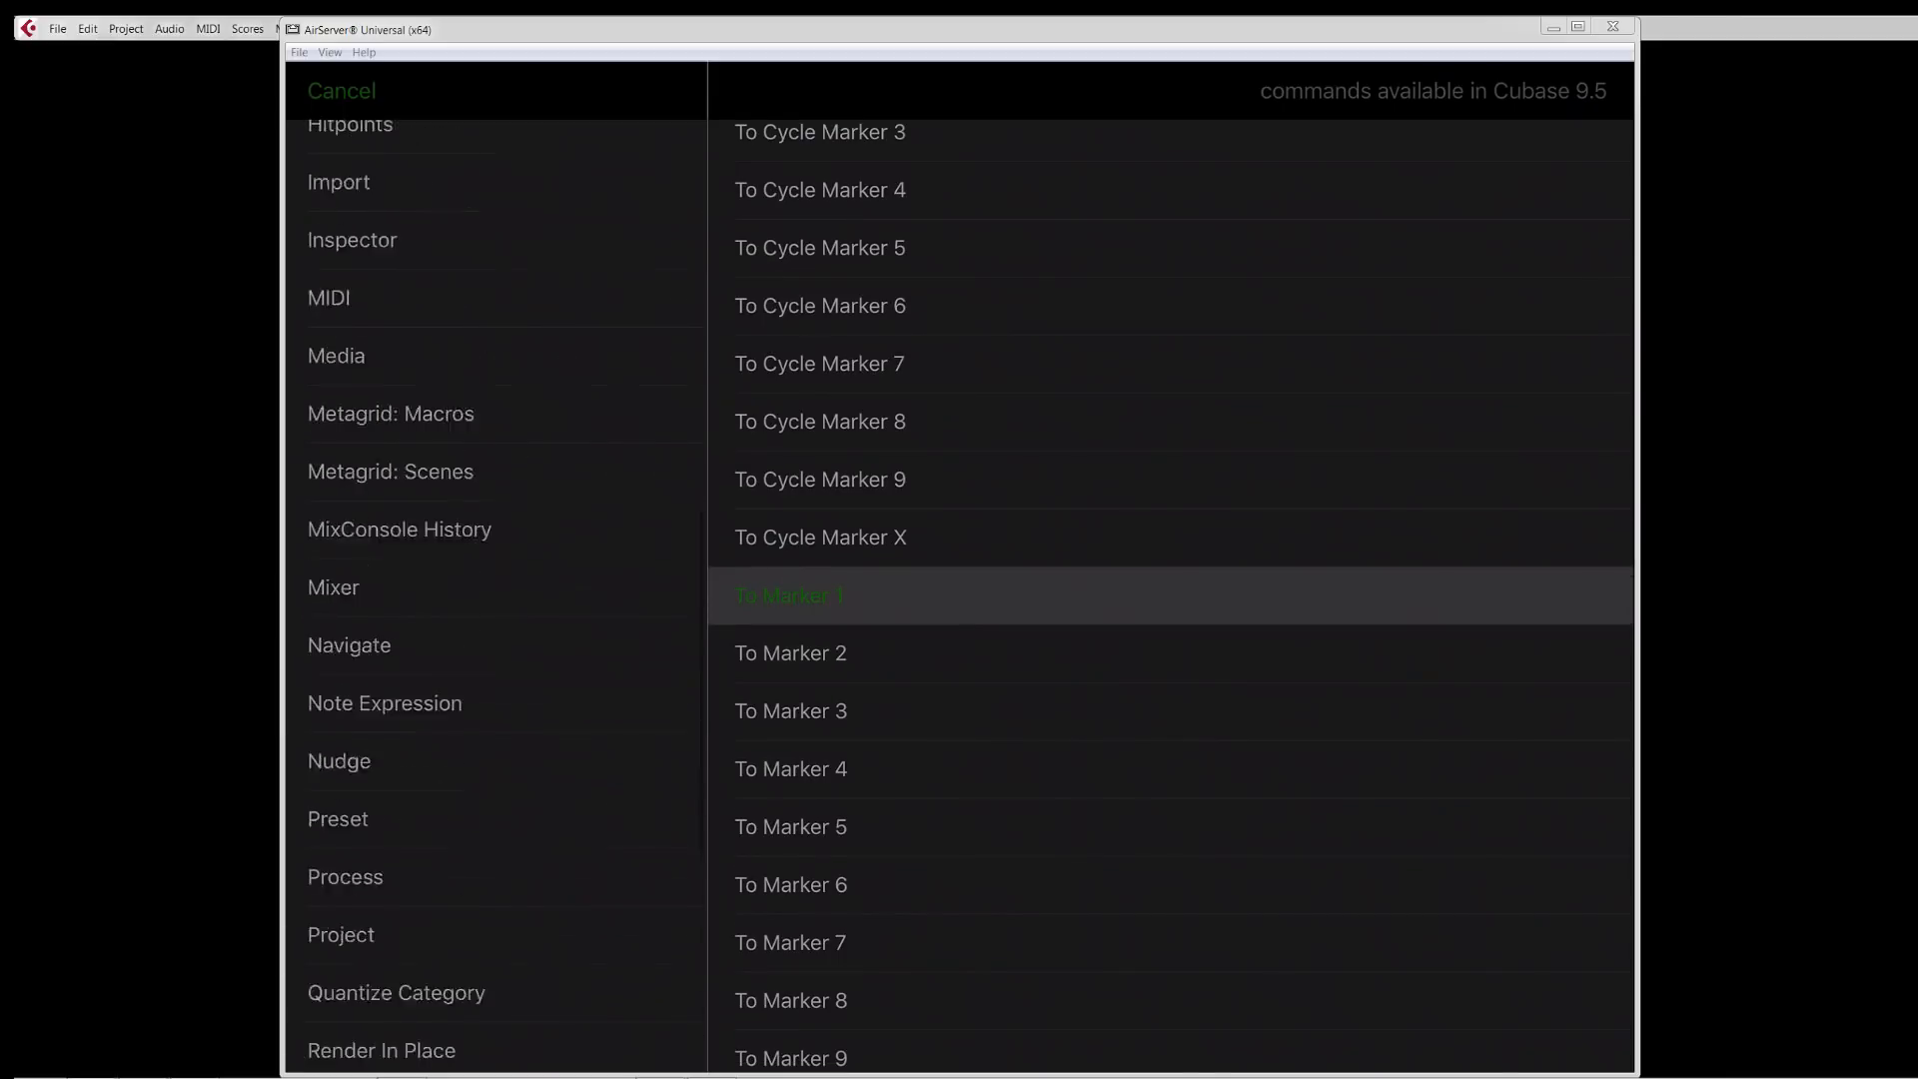
# Step: Browse the Automation and Import command categories, then cancel back to the button settings
pyautogui.scroll(3)
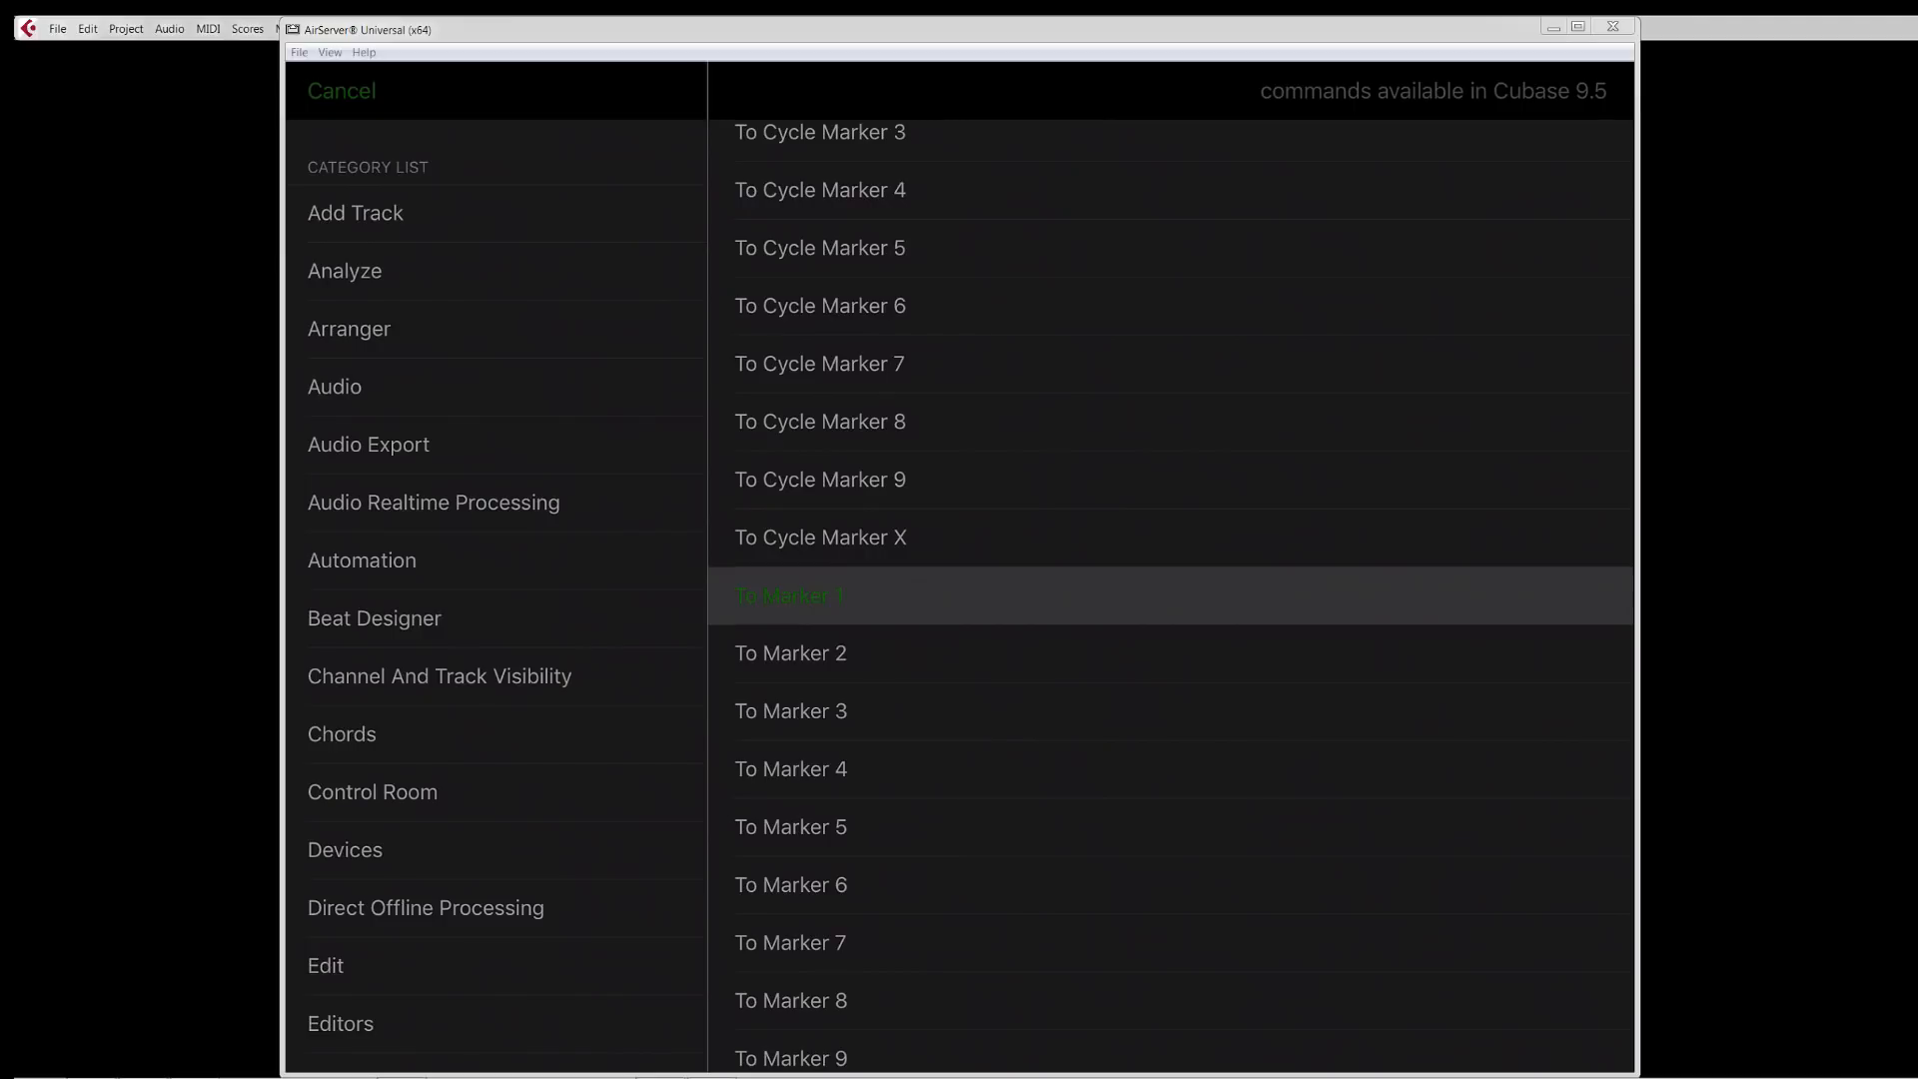
pyautogui.click(362, 559)
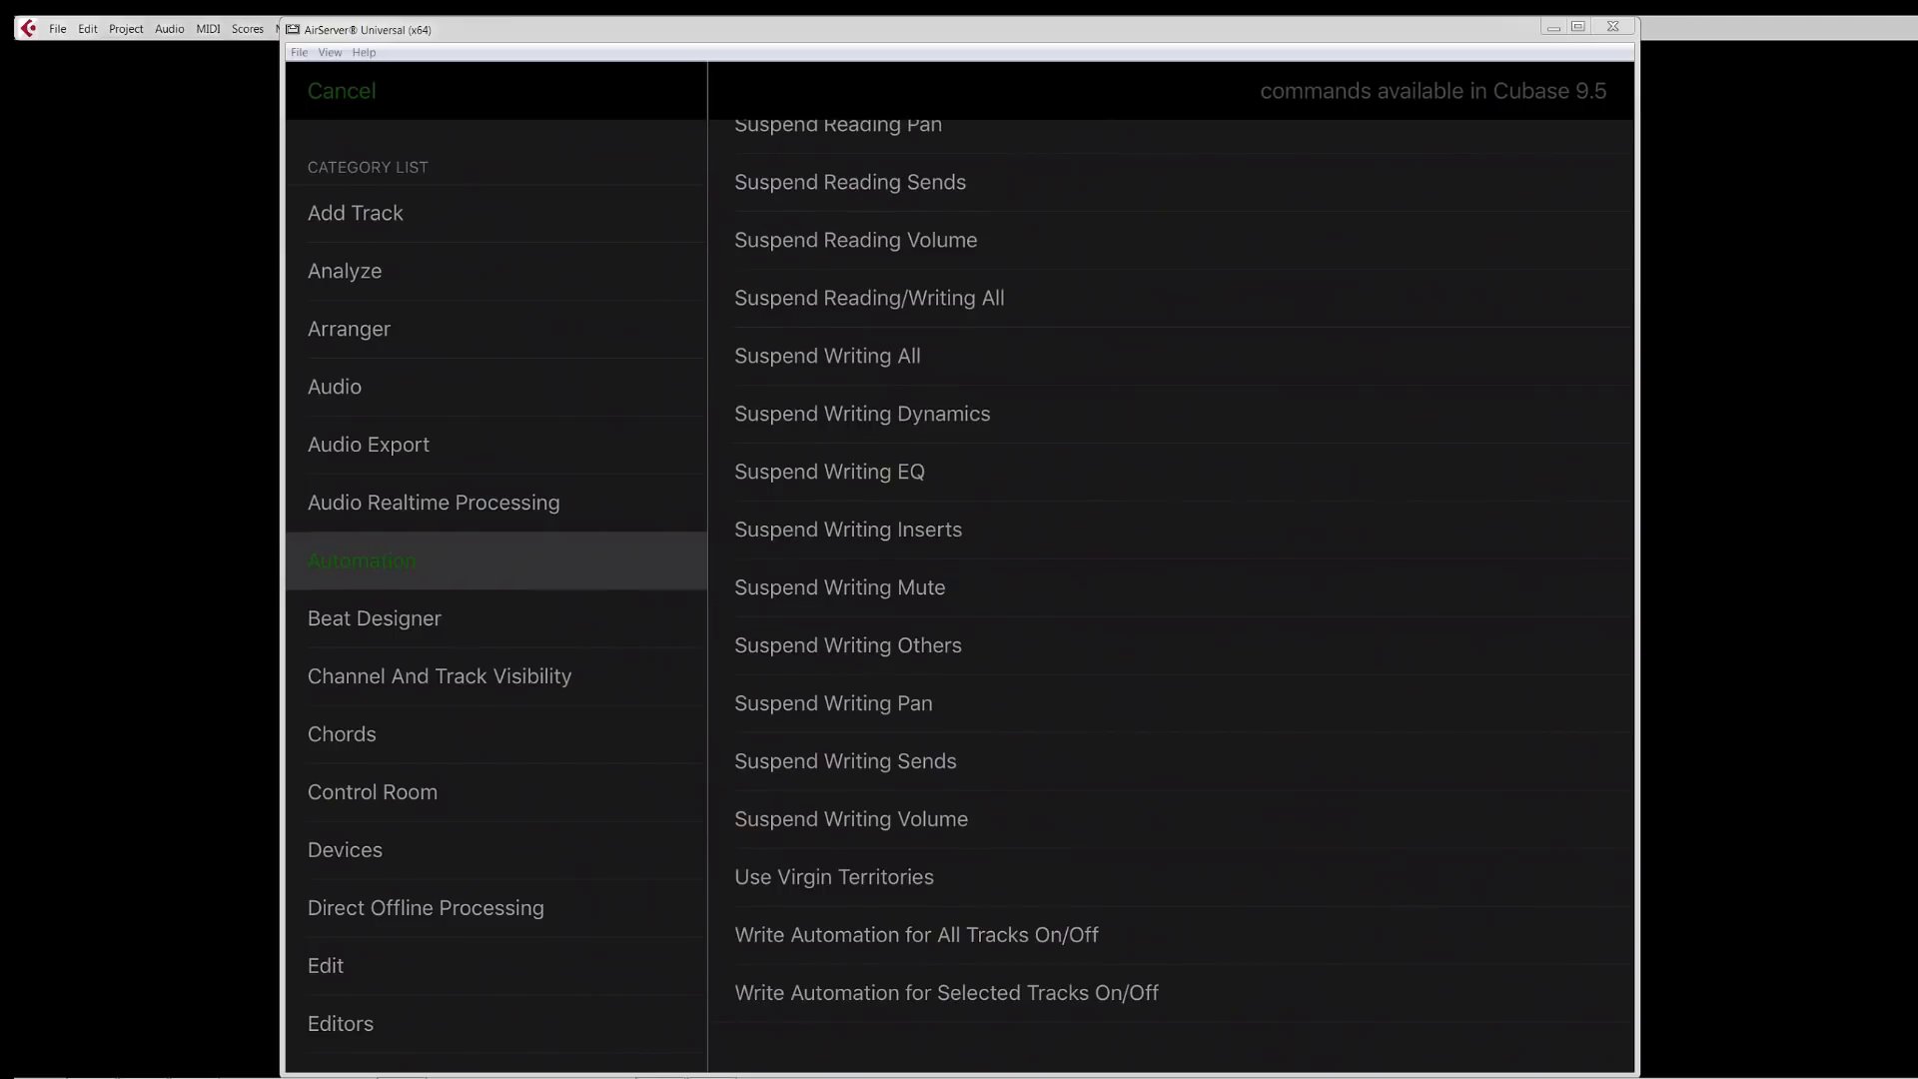
pyautogui.scroll(-3)
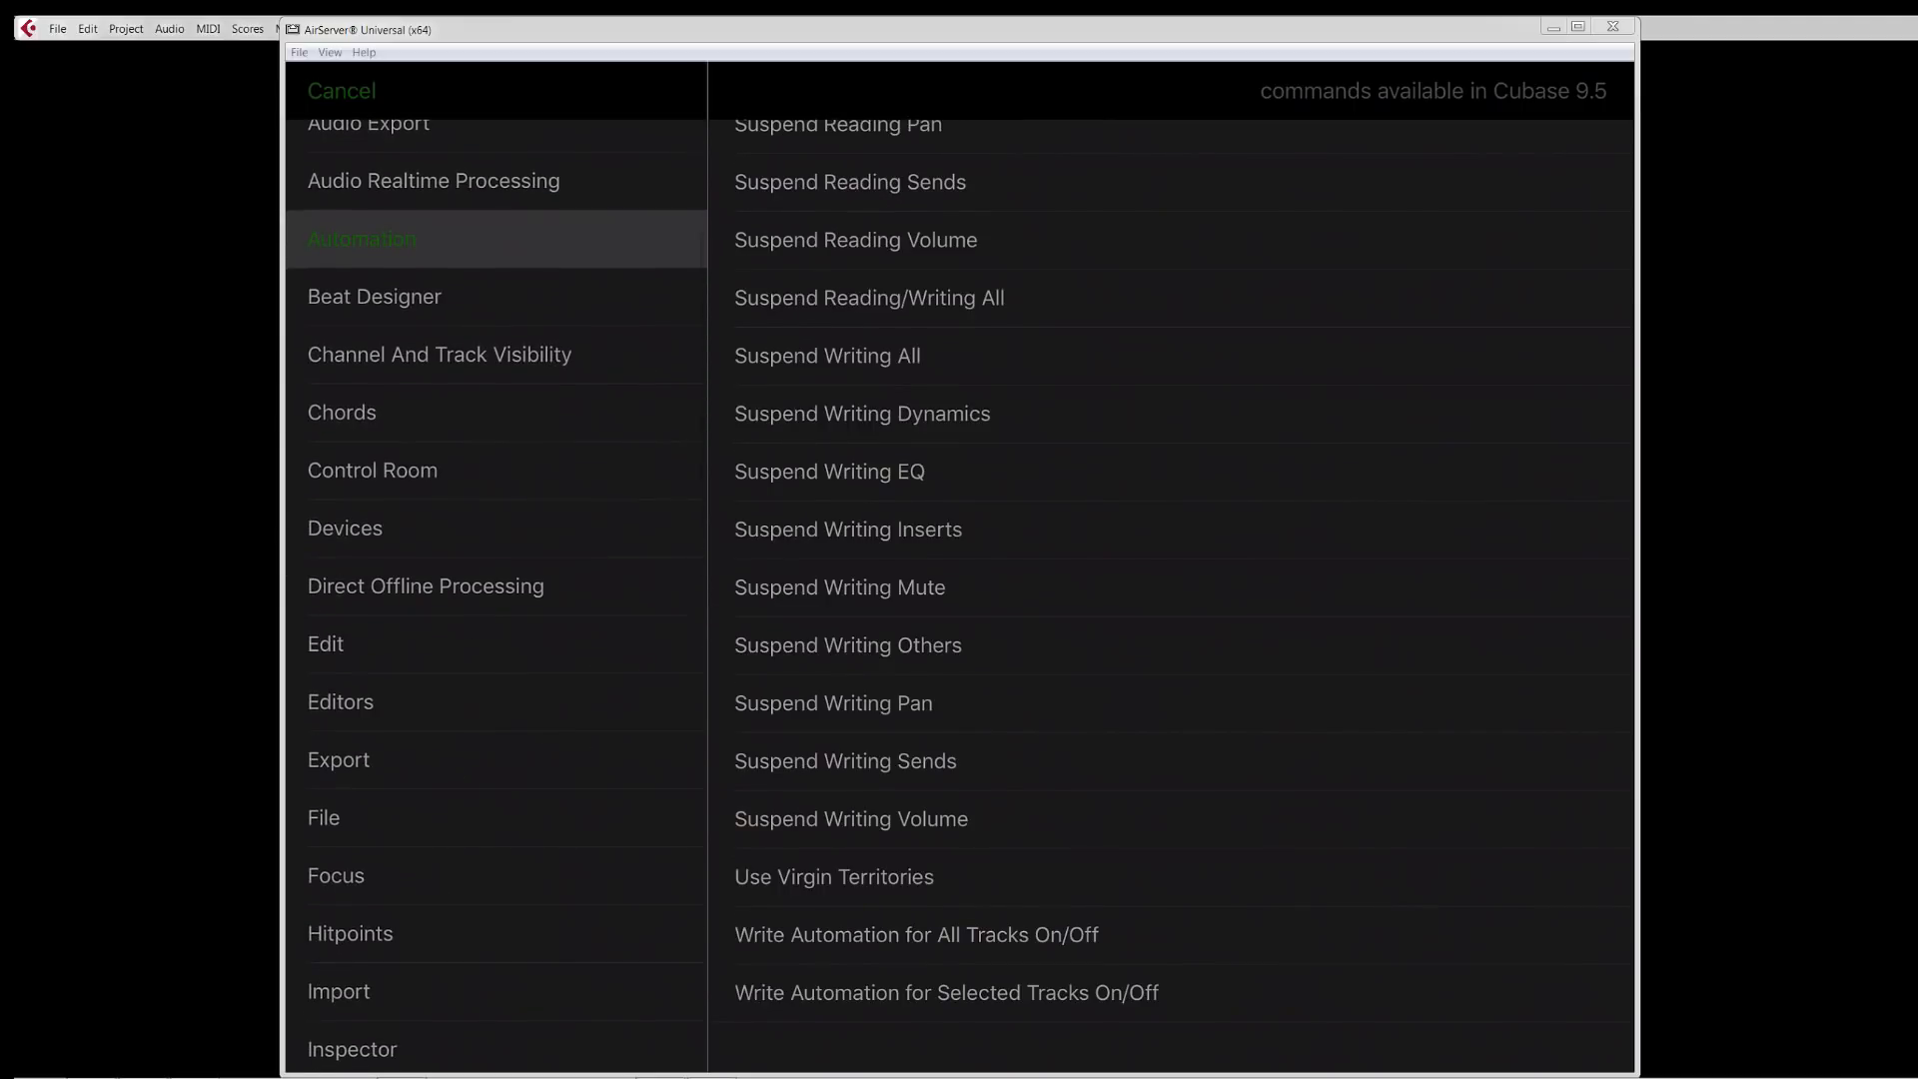
pyautogui.click(326, 644)
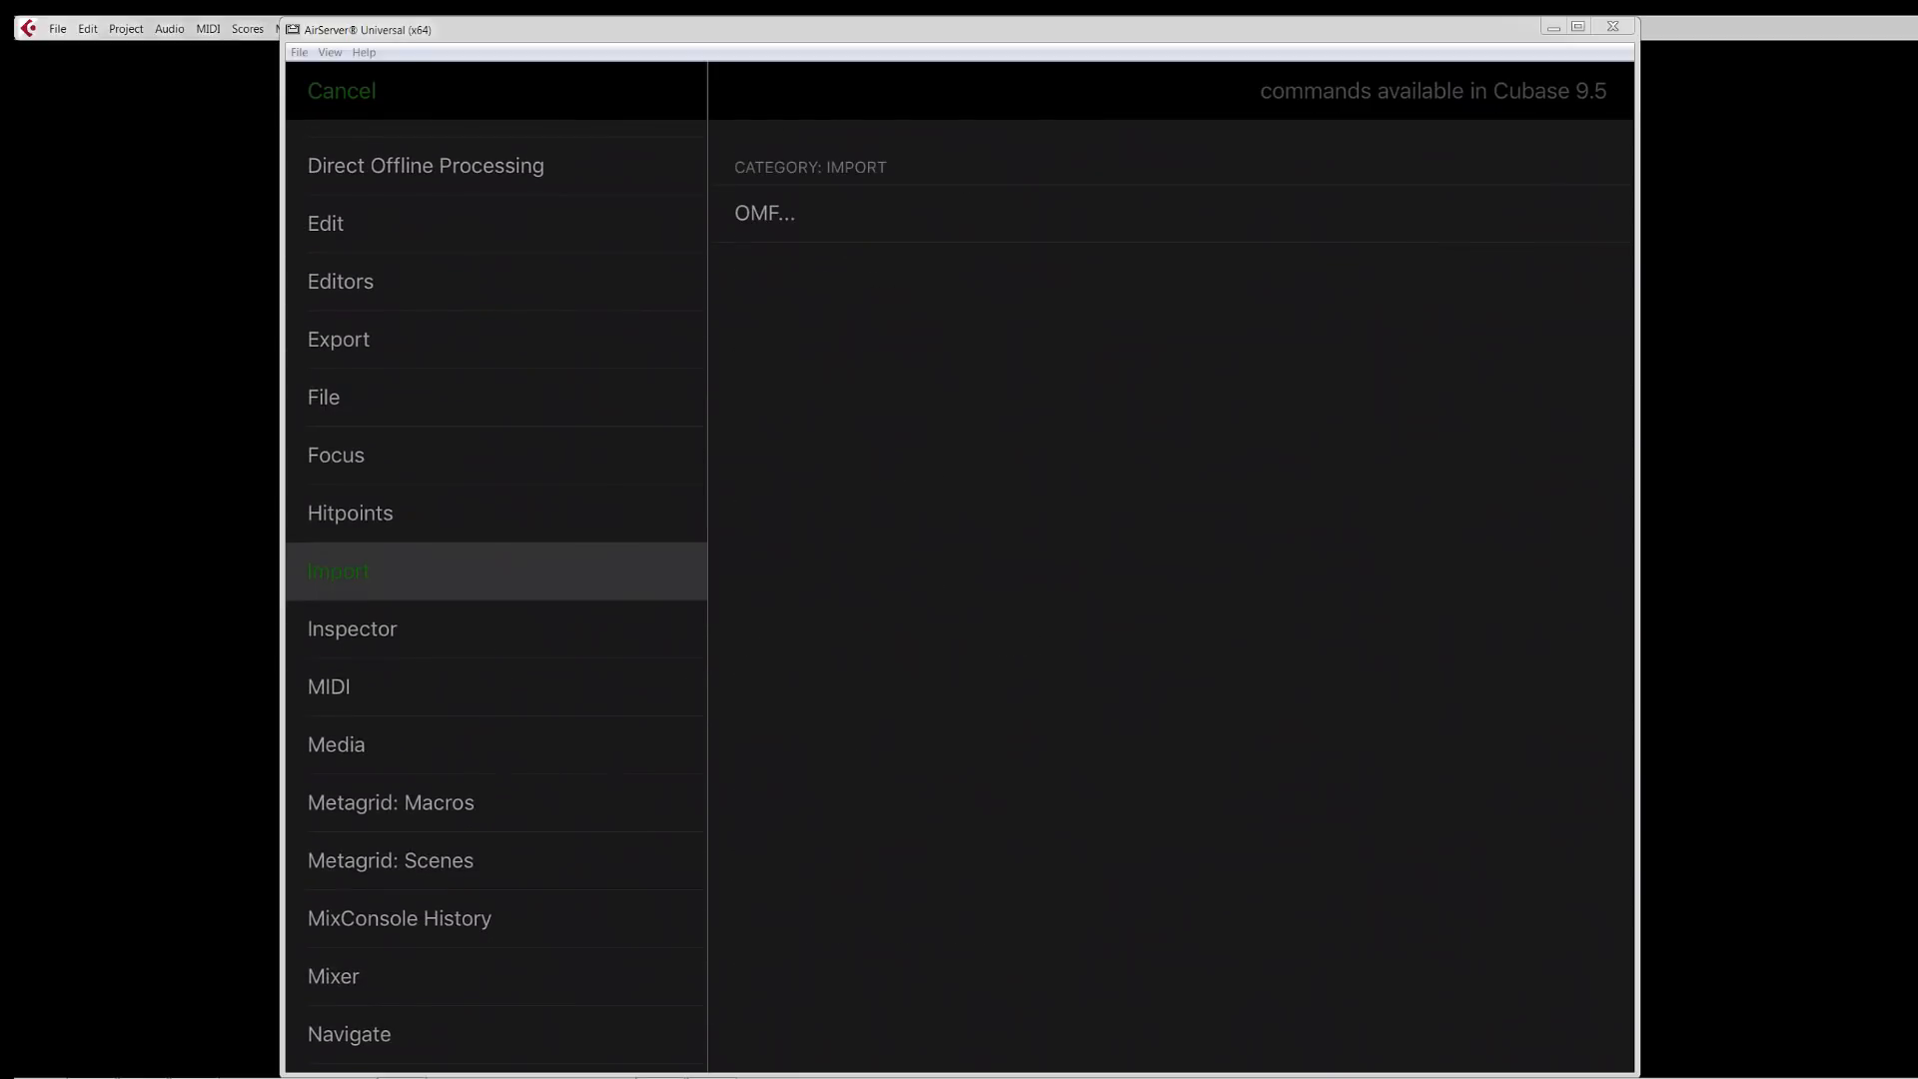
pyautogui.click(330, 685)
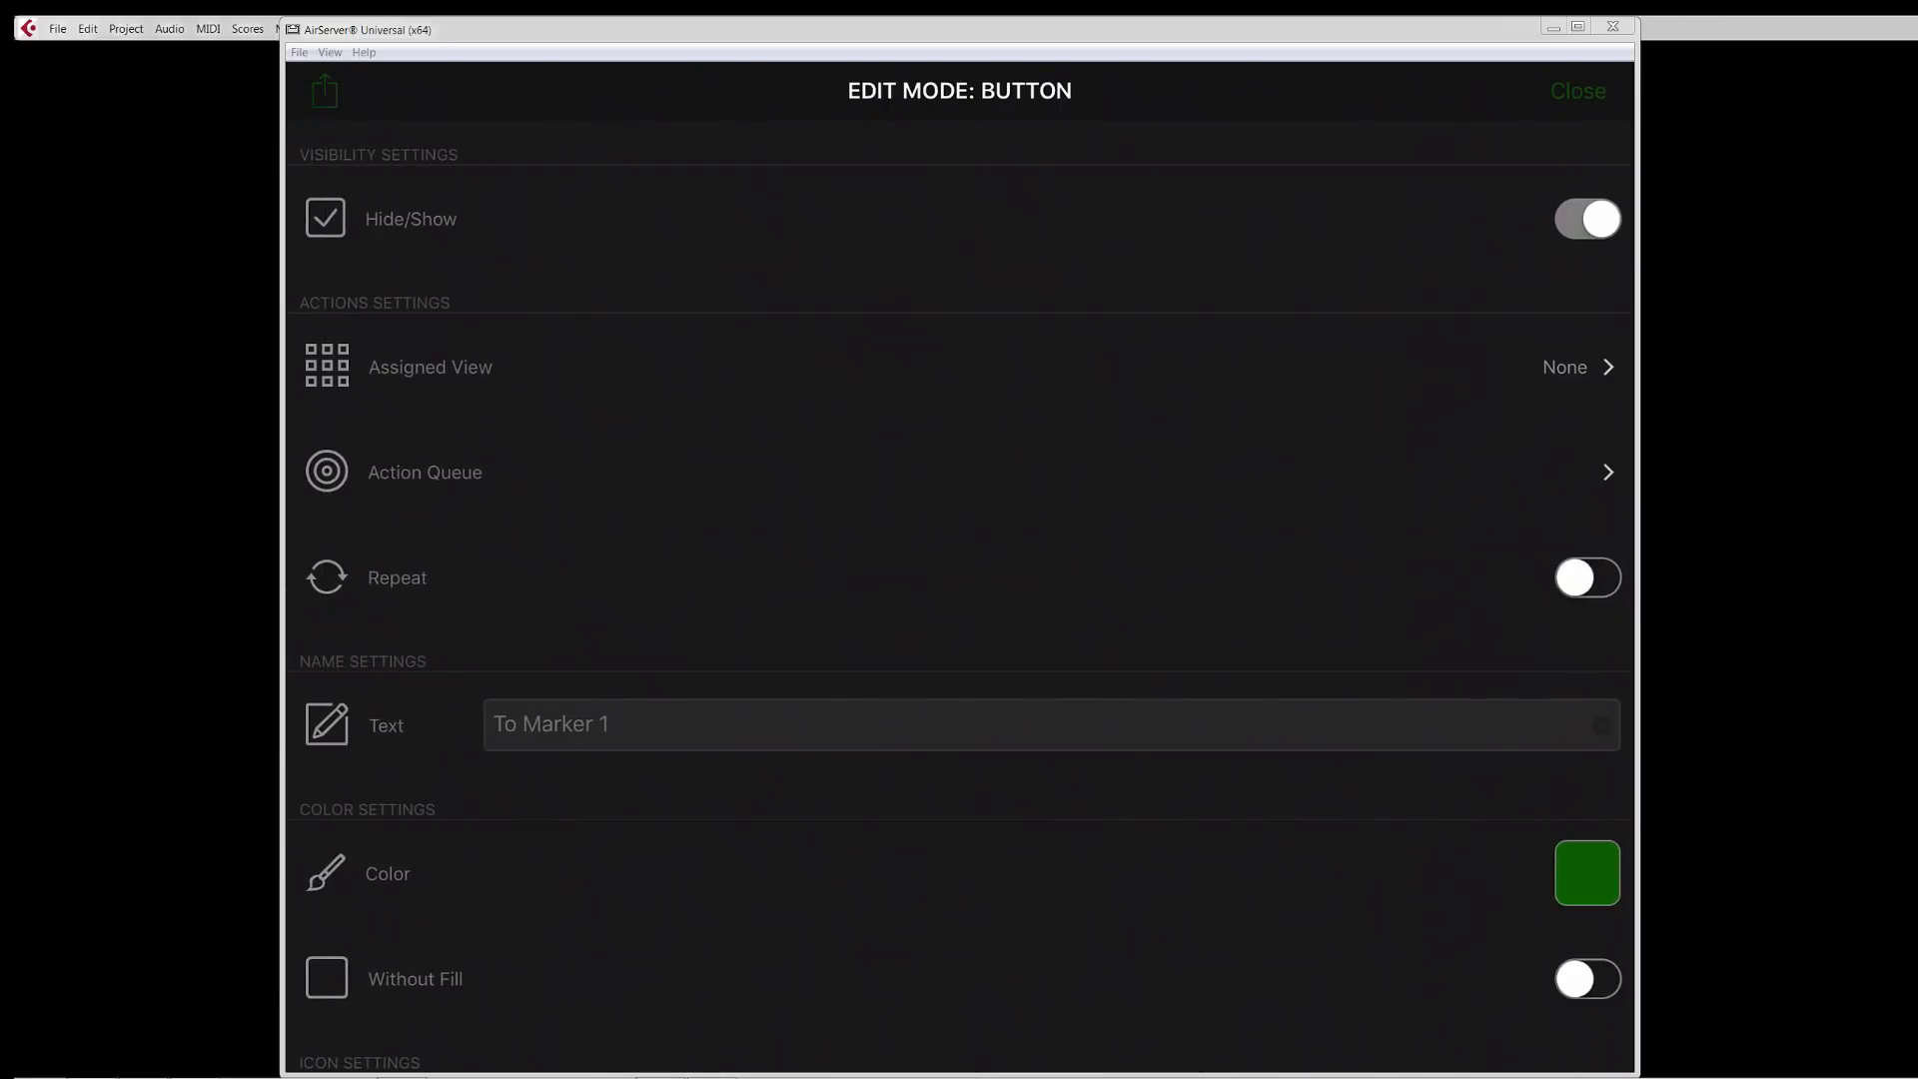
# Step: Close the To Marker 1 settings and exit Edit Mode to the live General page
pyautogui.click(1576, 90)
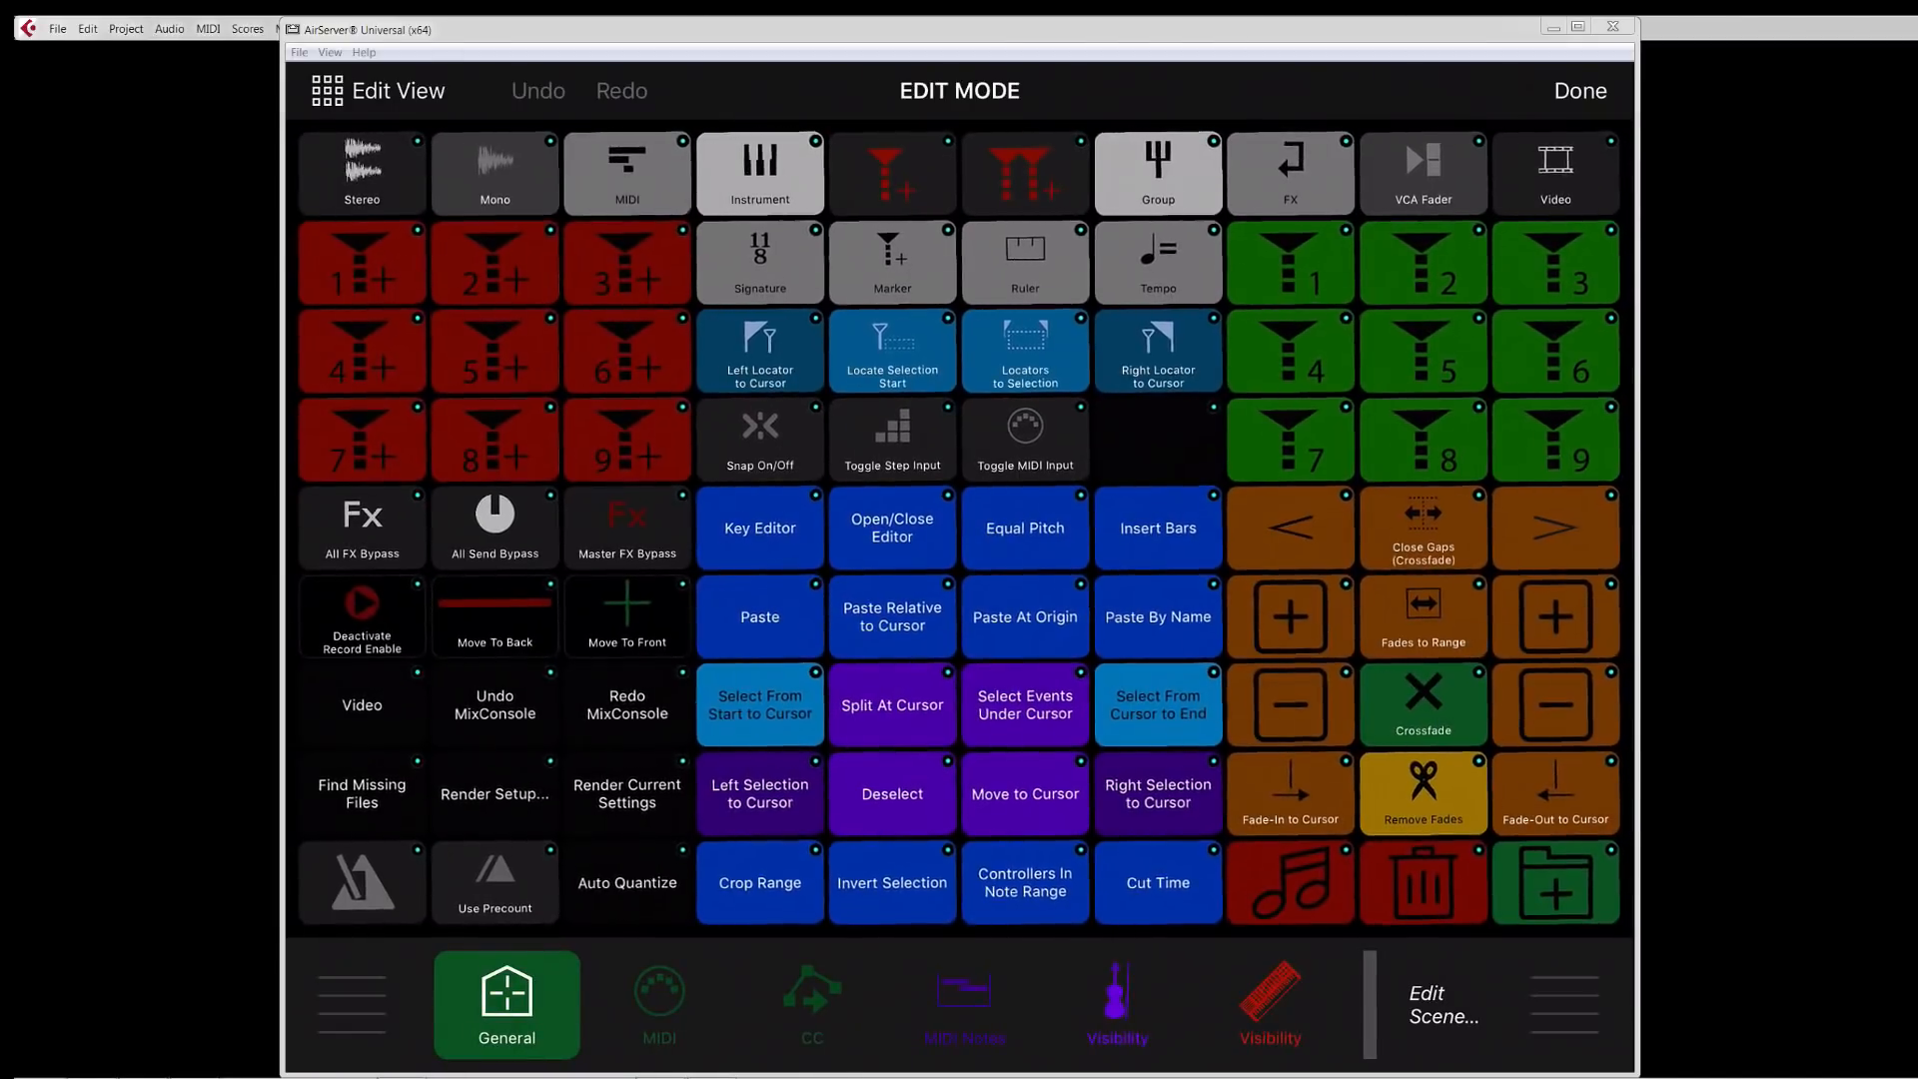
pyautogui.click(1578, 90)
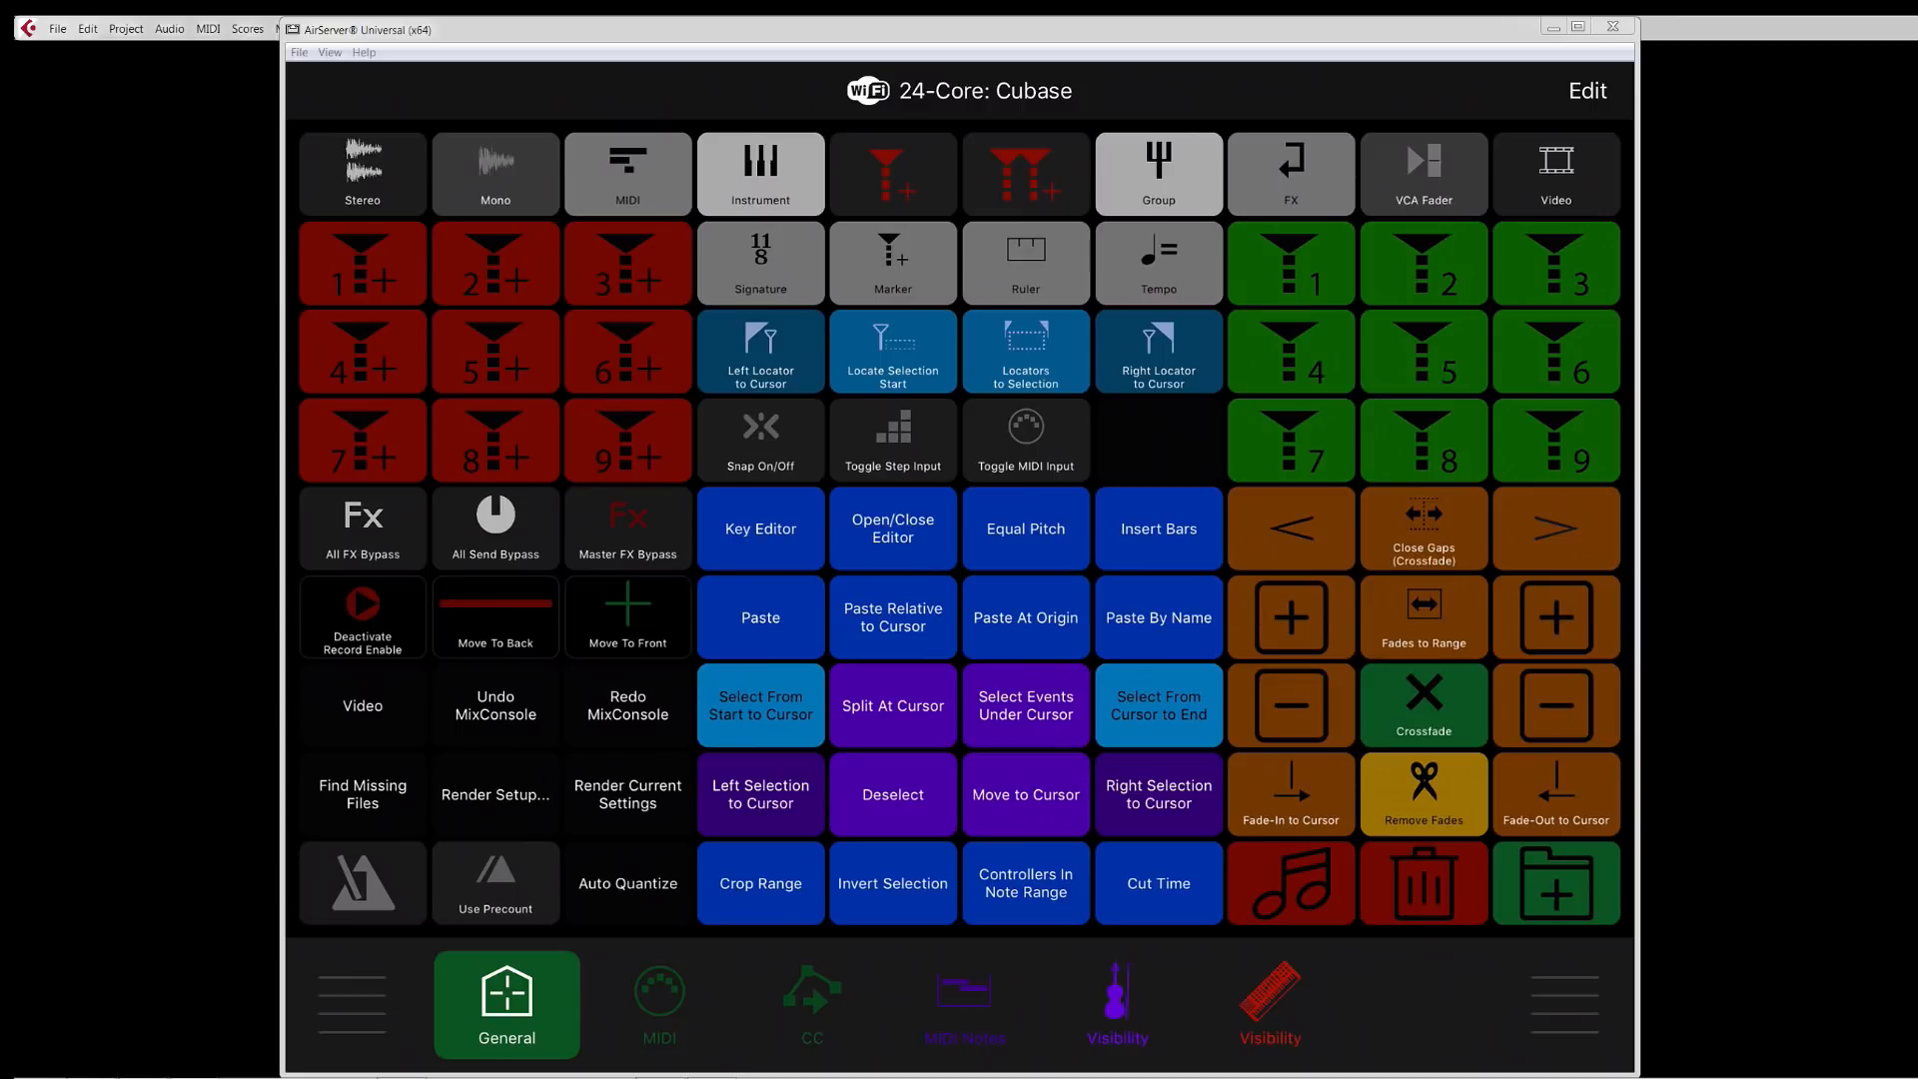
pyautogui.click(811, 1005)
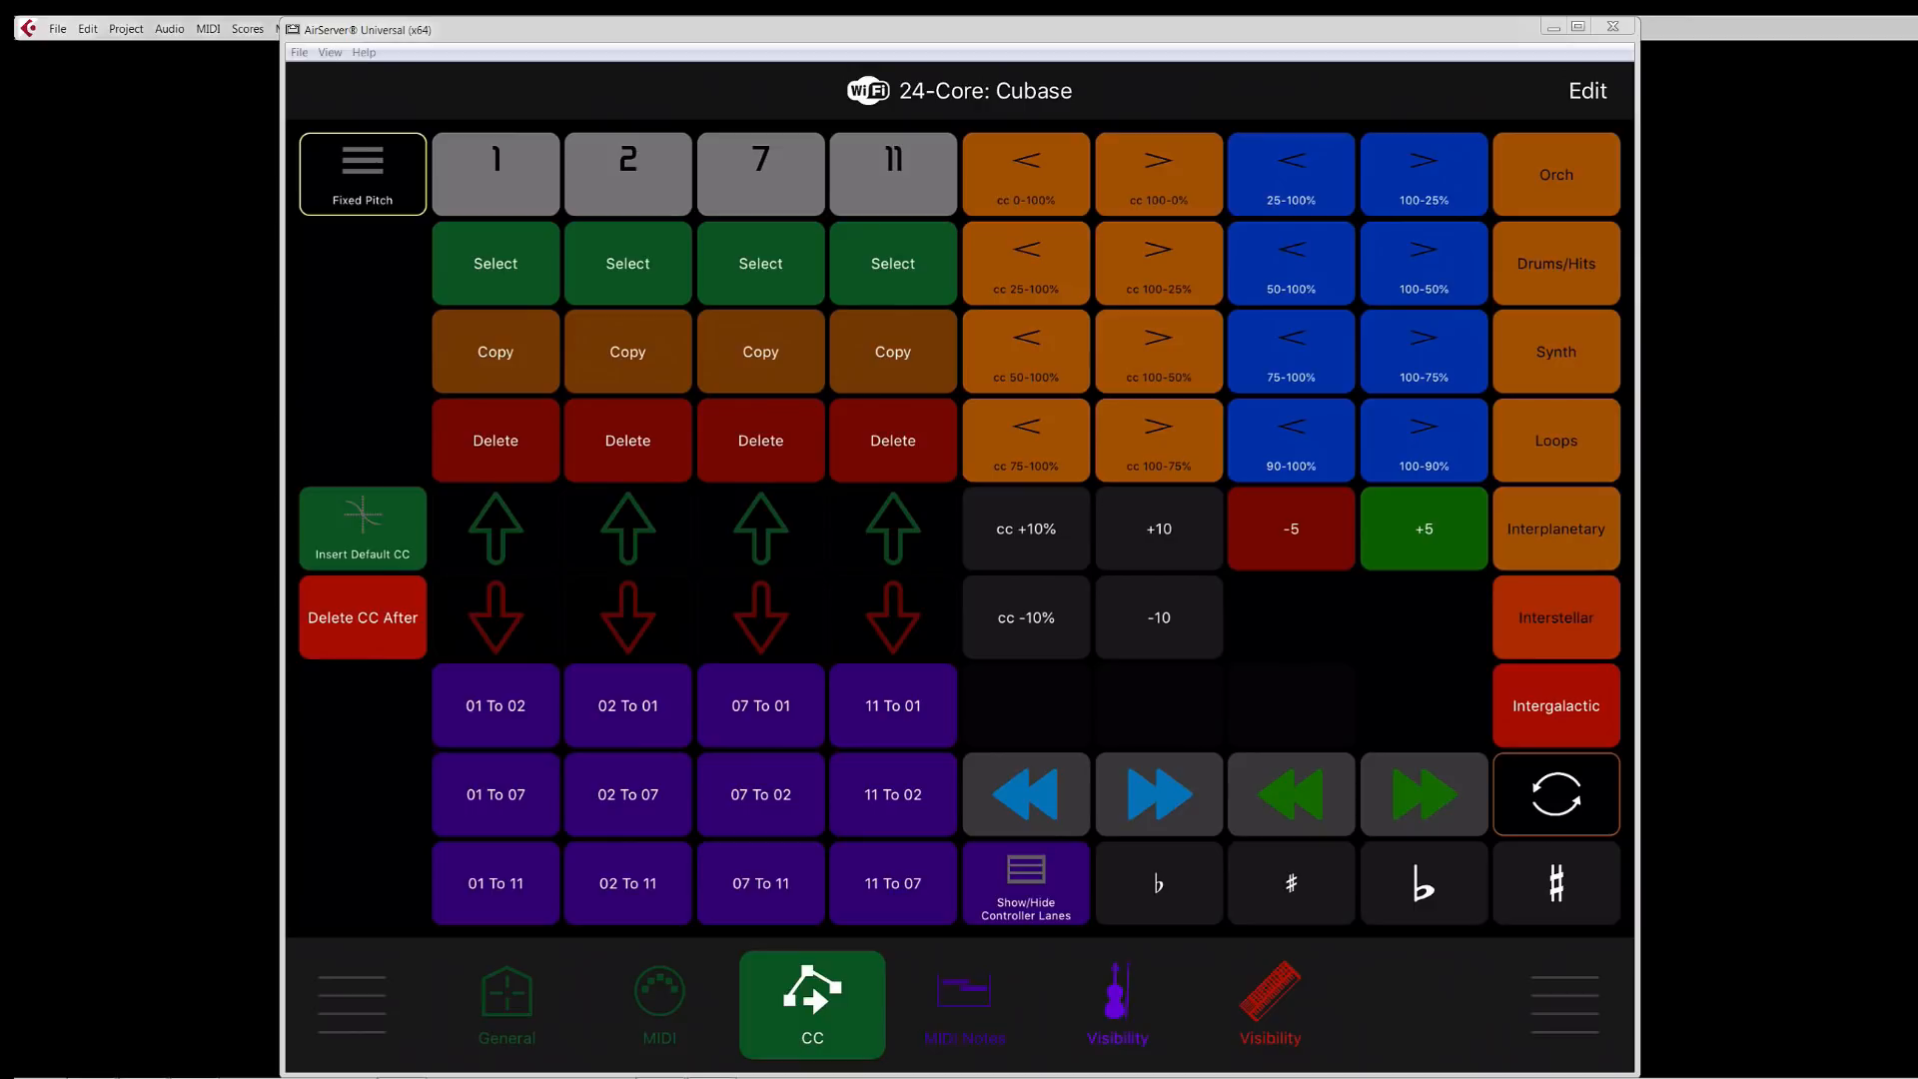
pyautogui.click(505, 1003)
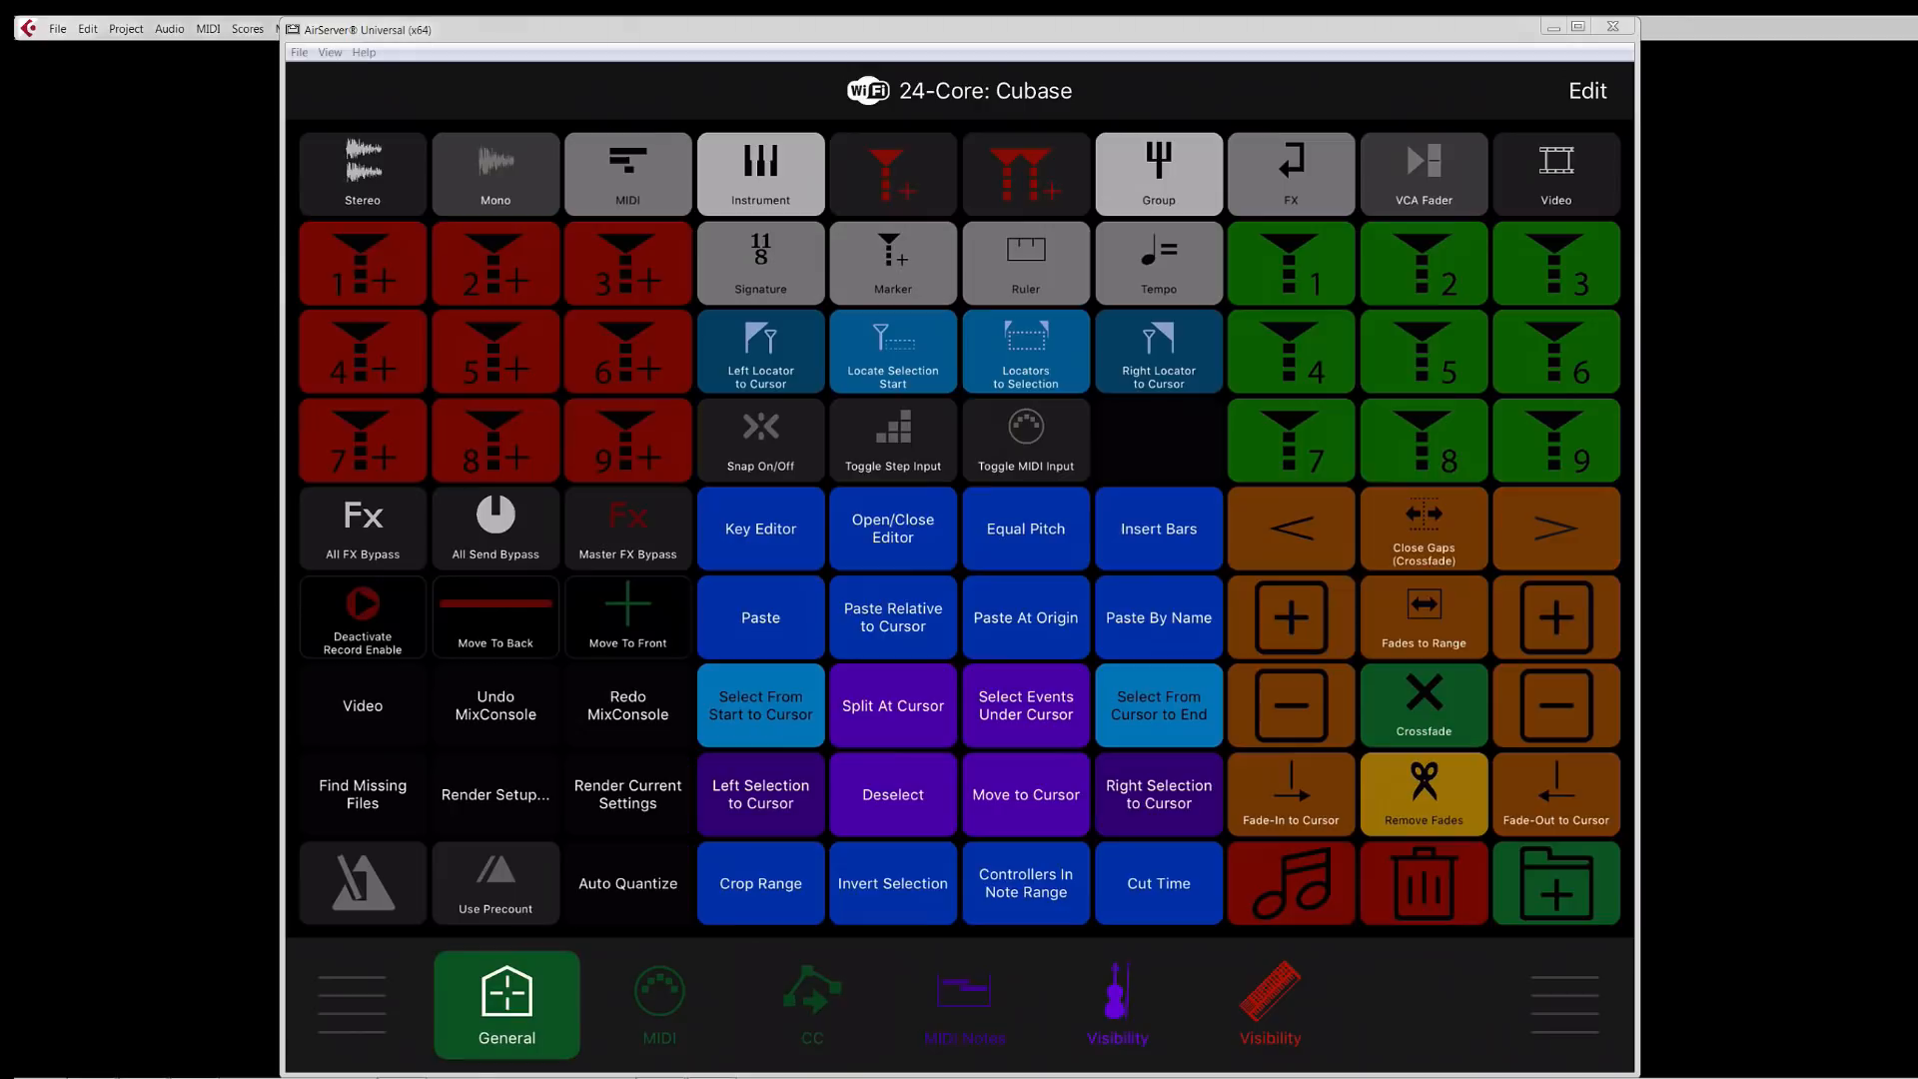
pyautogui.moveTo(423, 176)
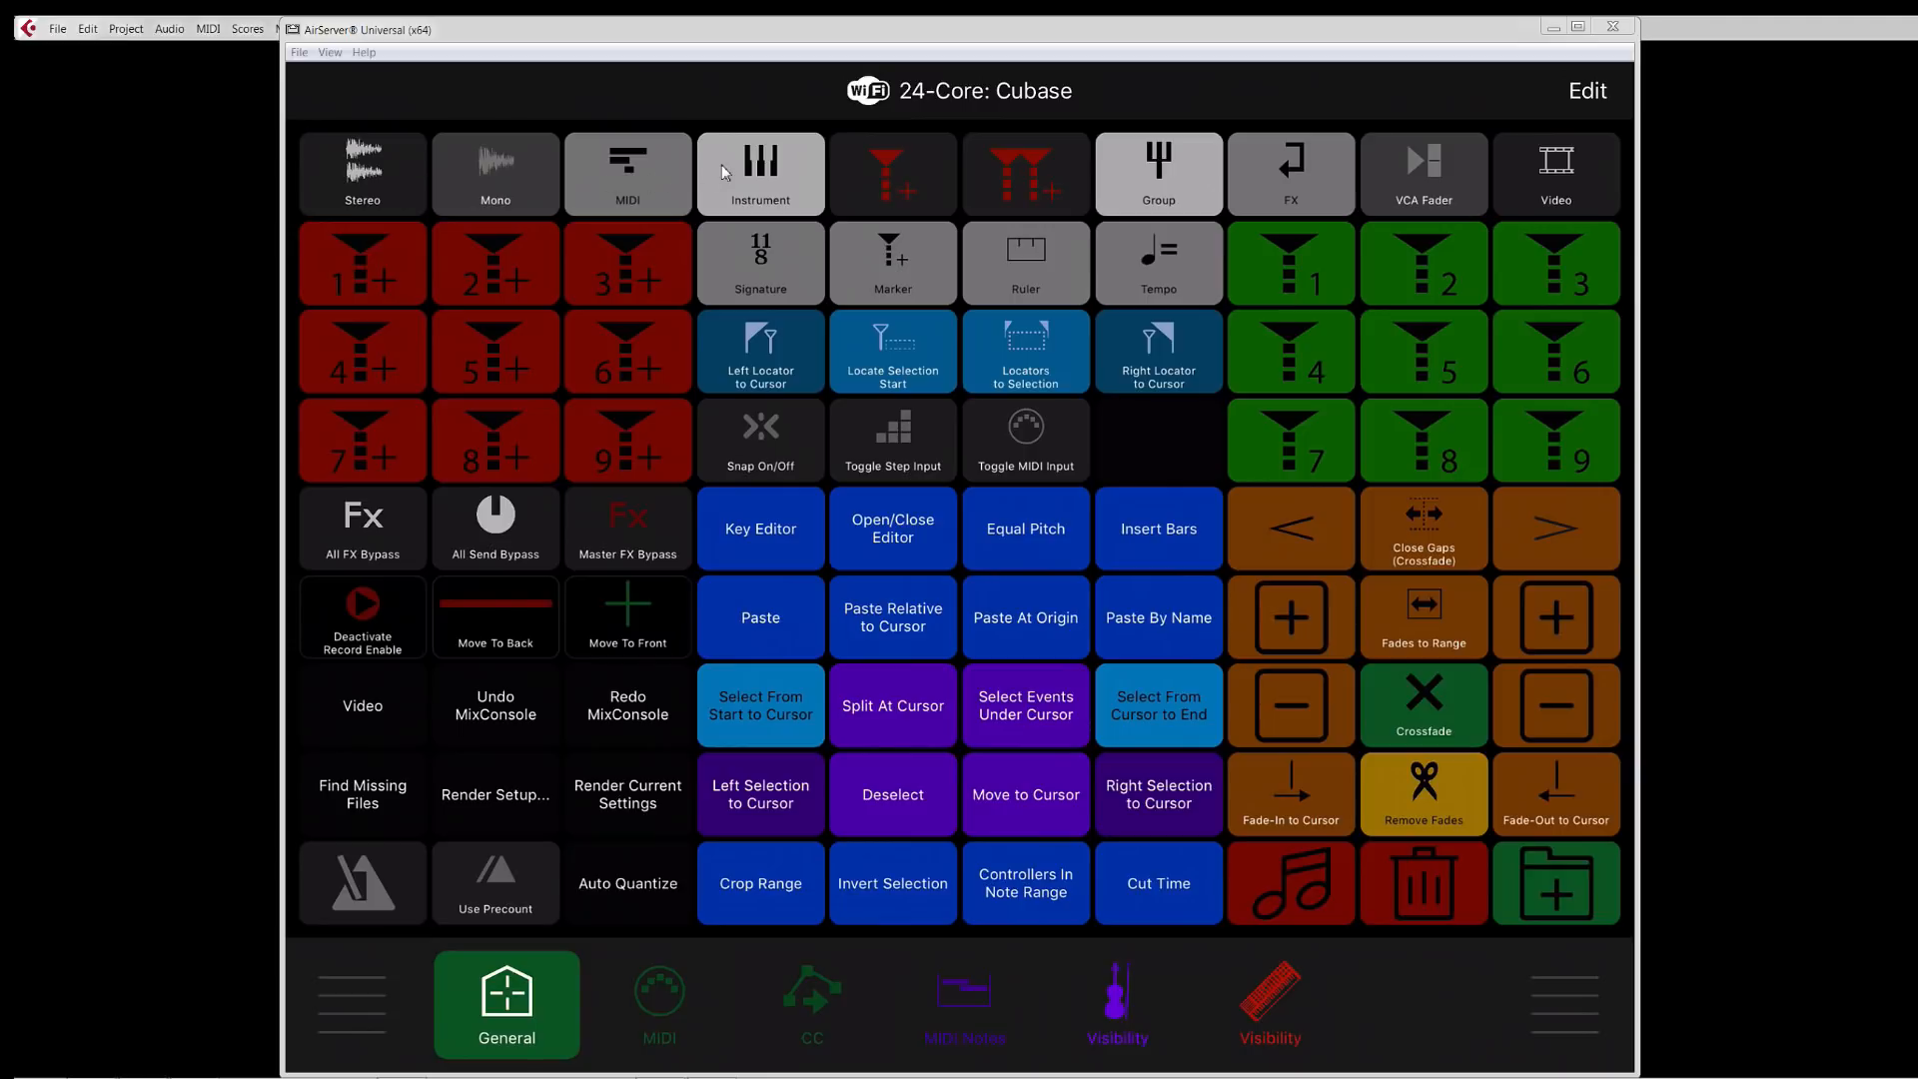
pyautogui.moveTo(1523, 182)
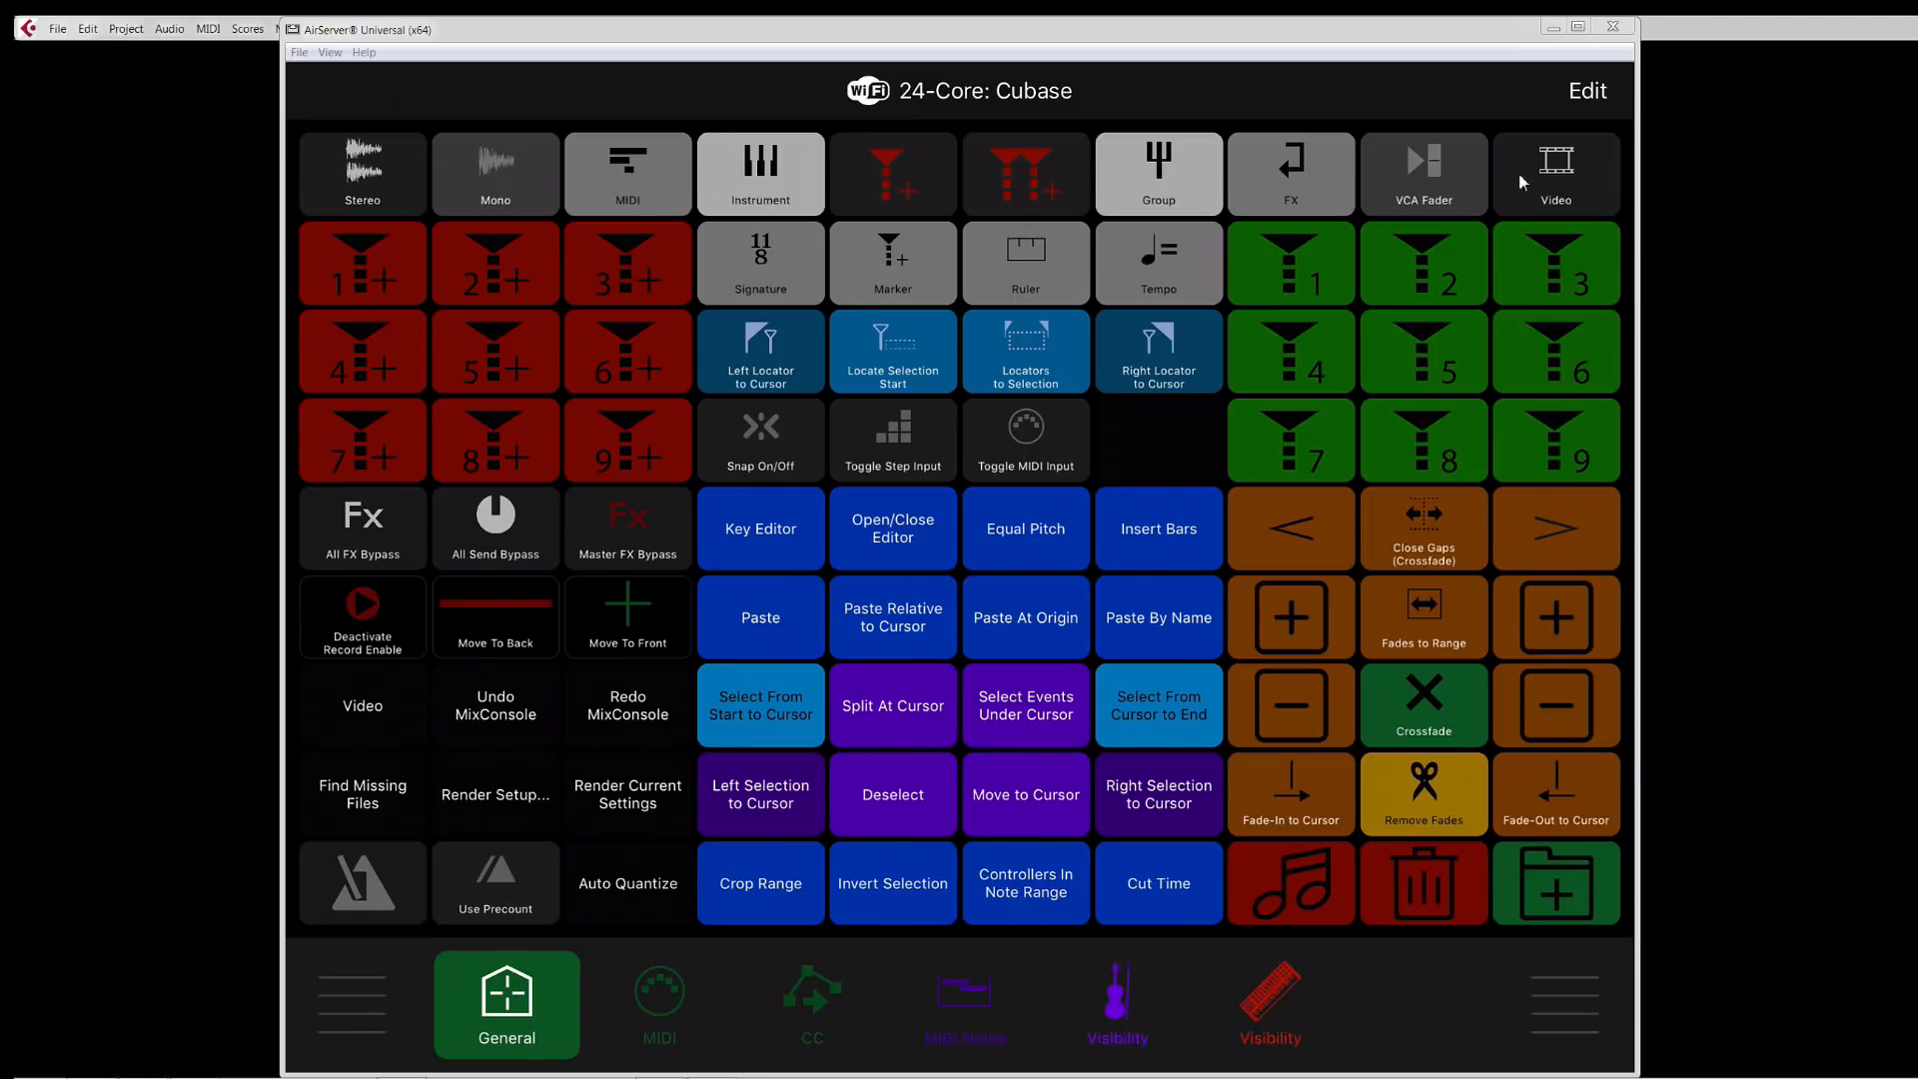
pyautogui.moveTo(1045, 250)
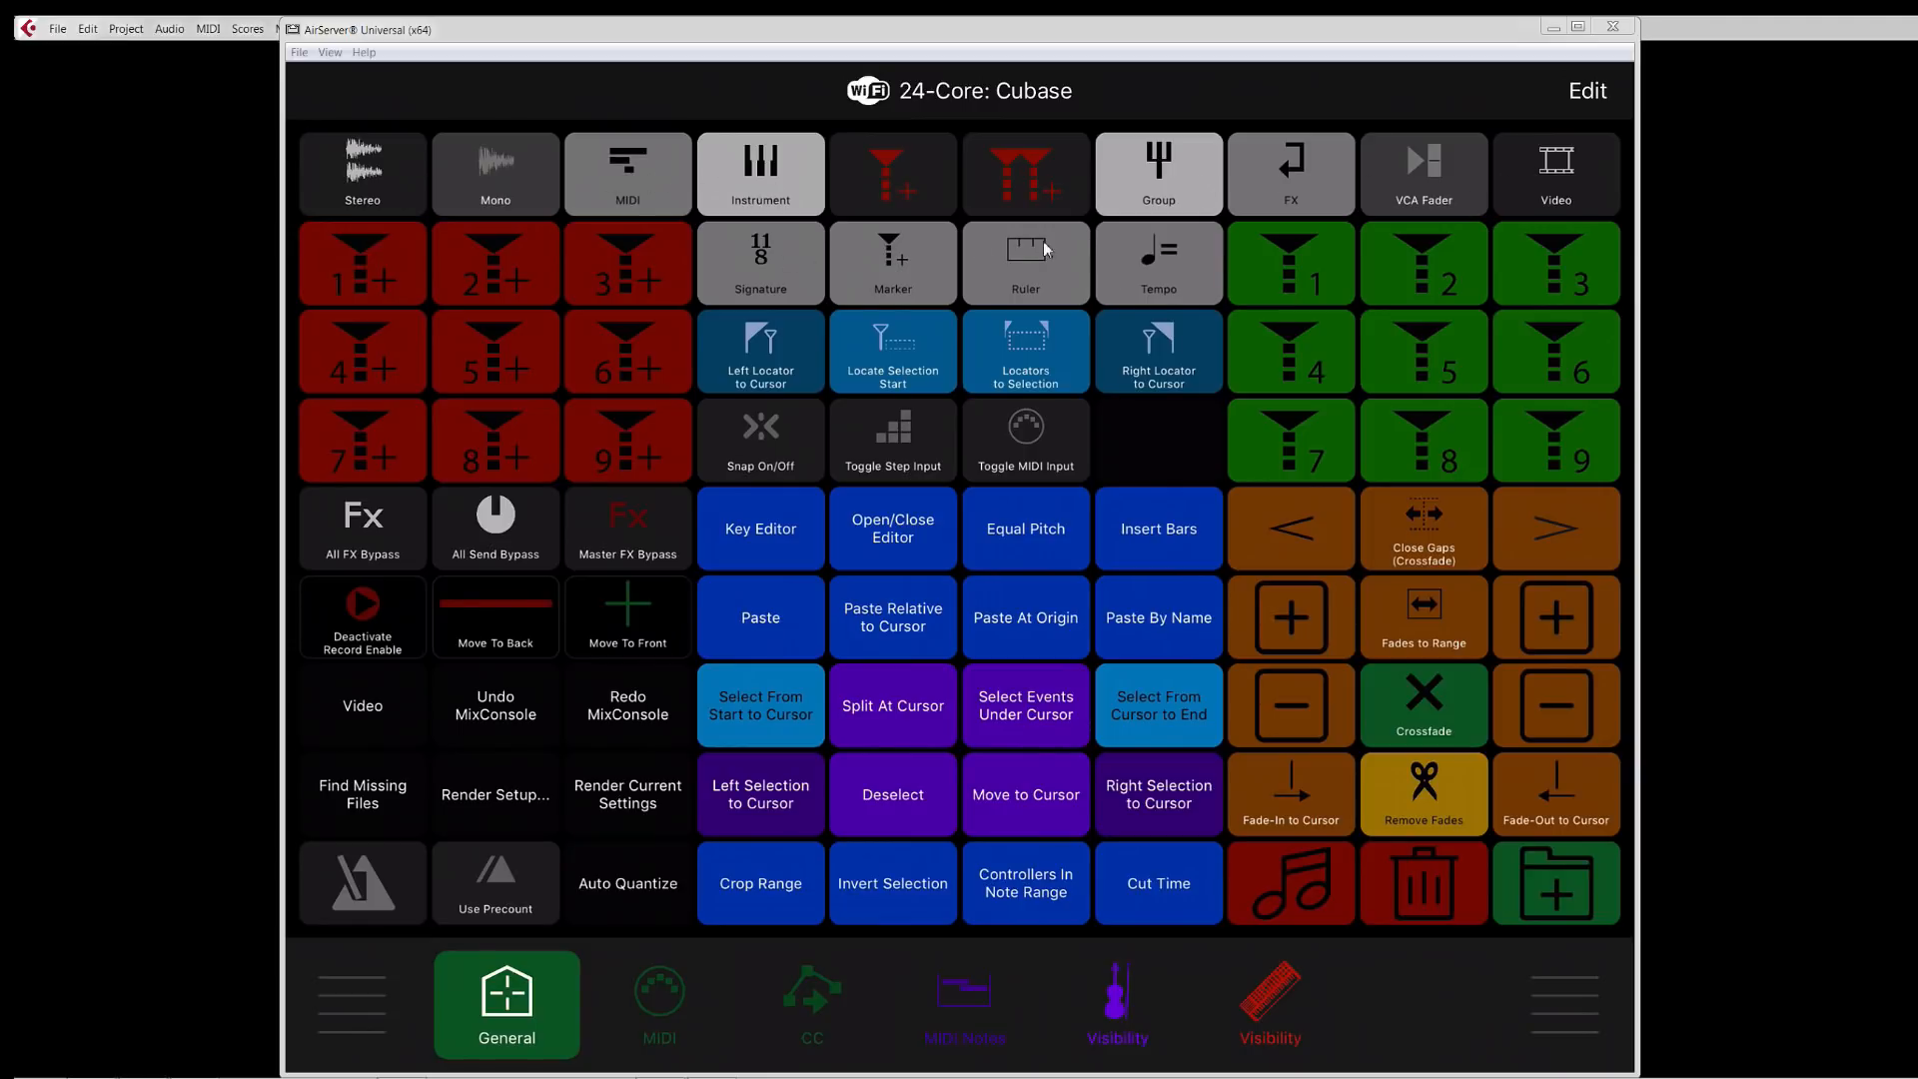
pyautogui.moveTo(563, 484)
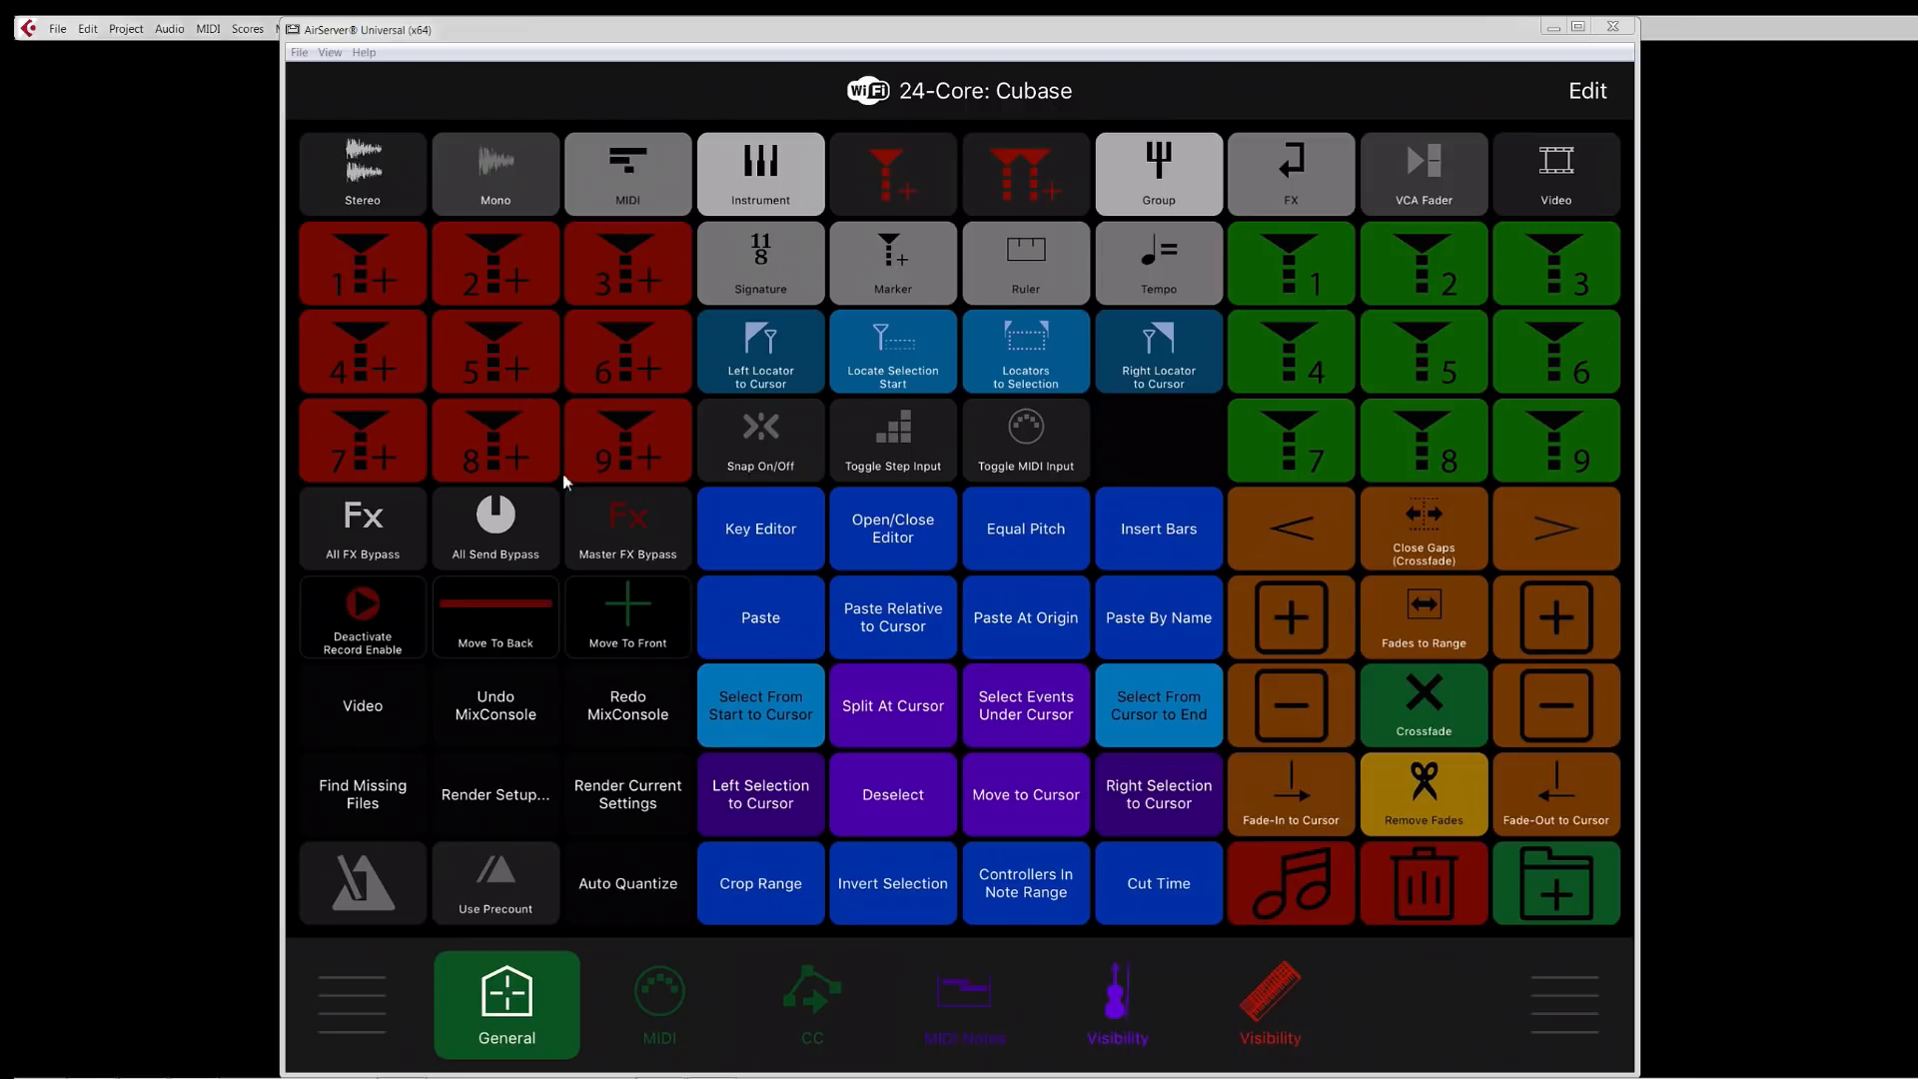
pyautogui.moveTo(1458, 405)
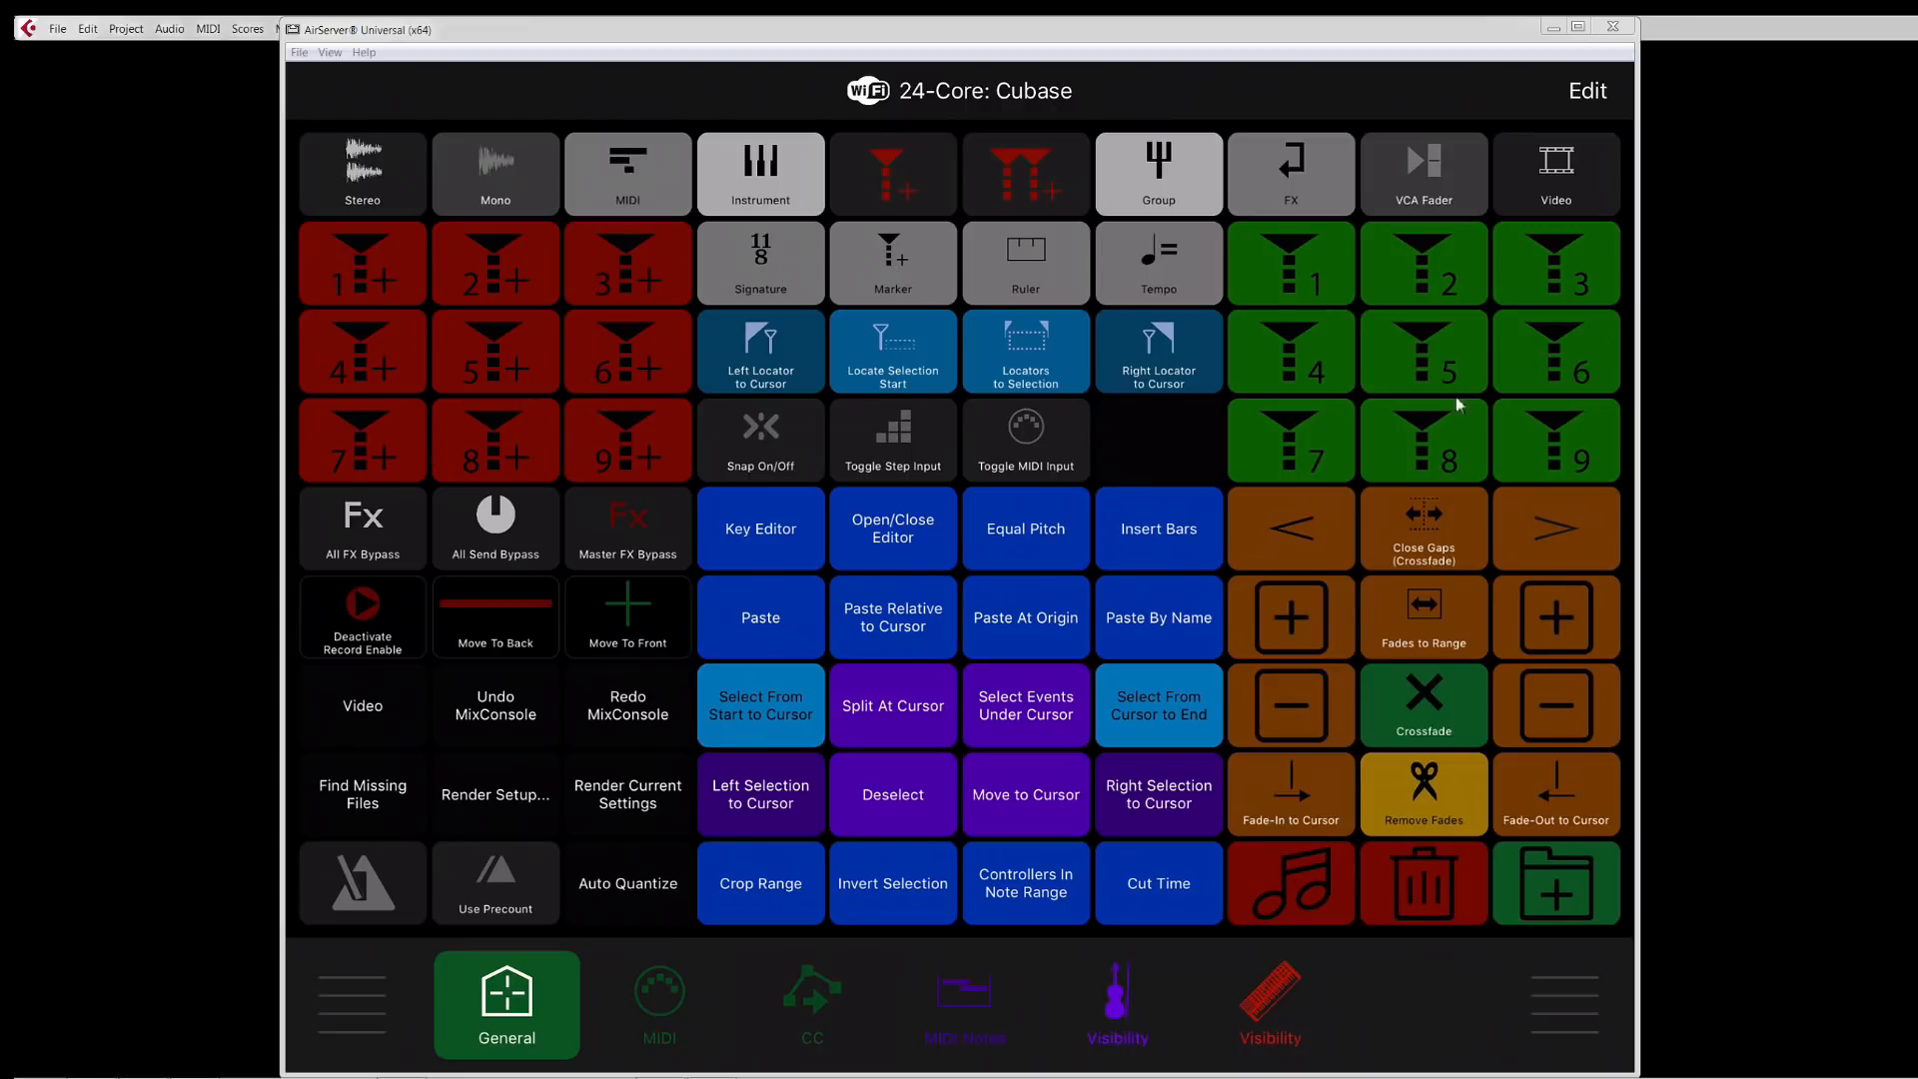
pyautogui.moveTo(783, 573)
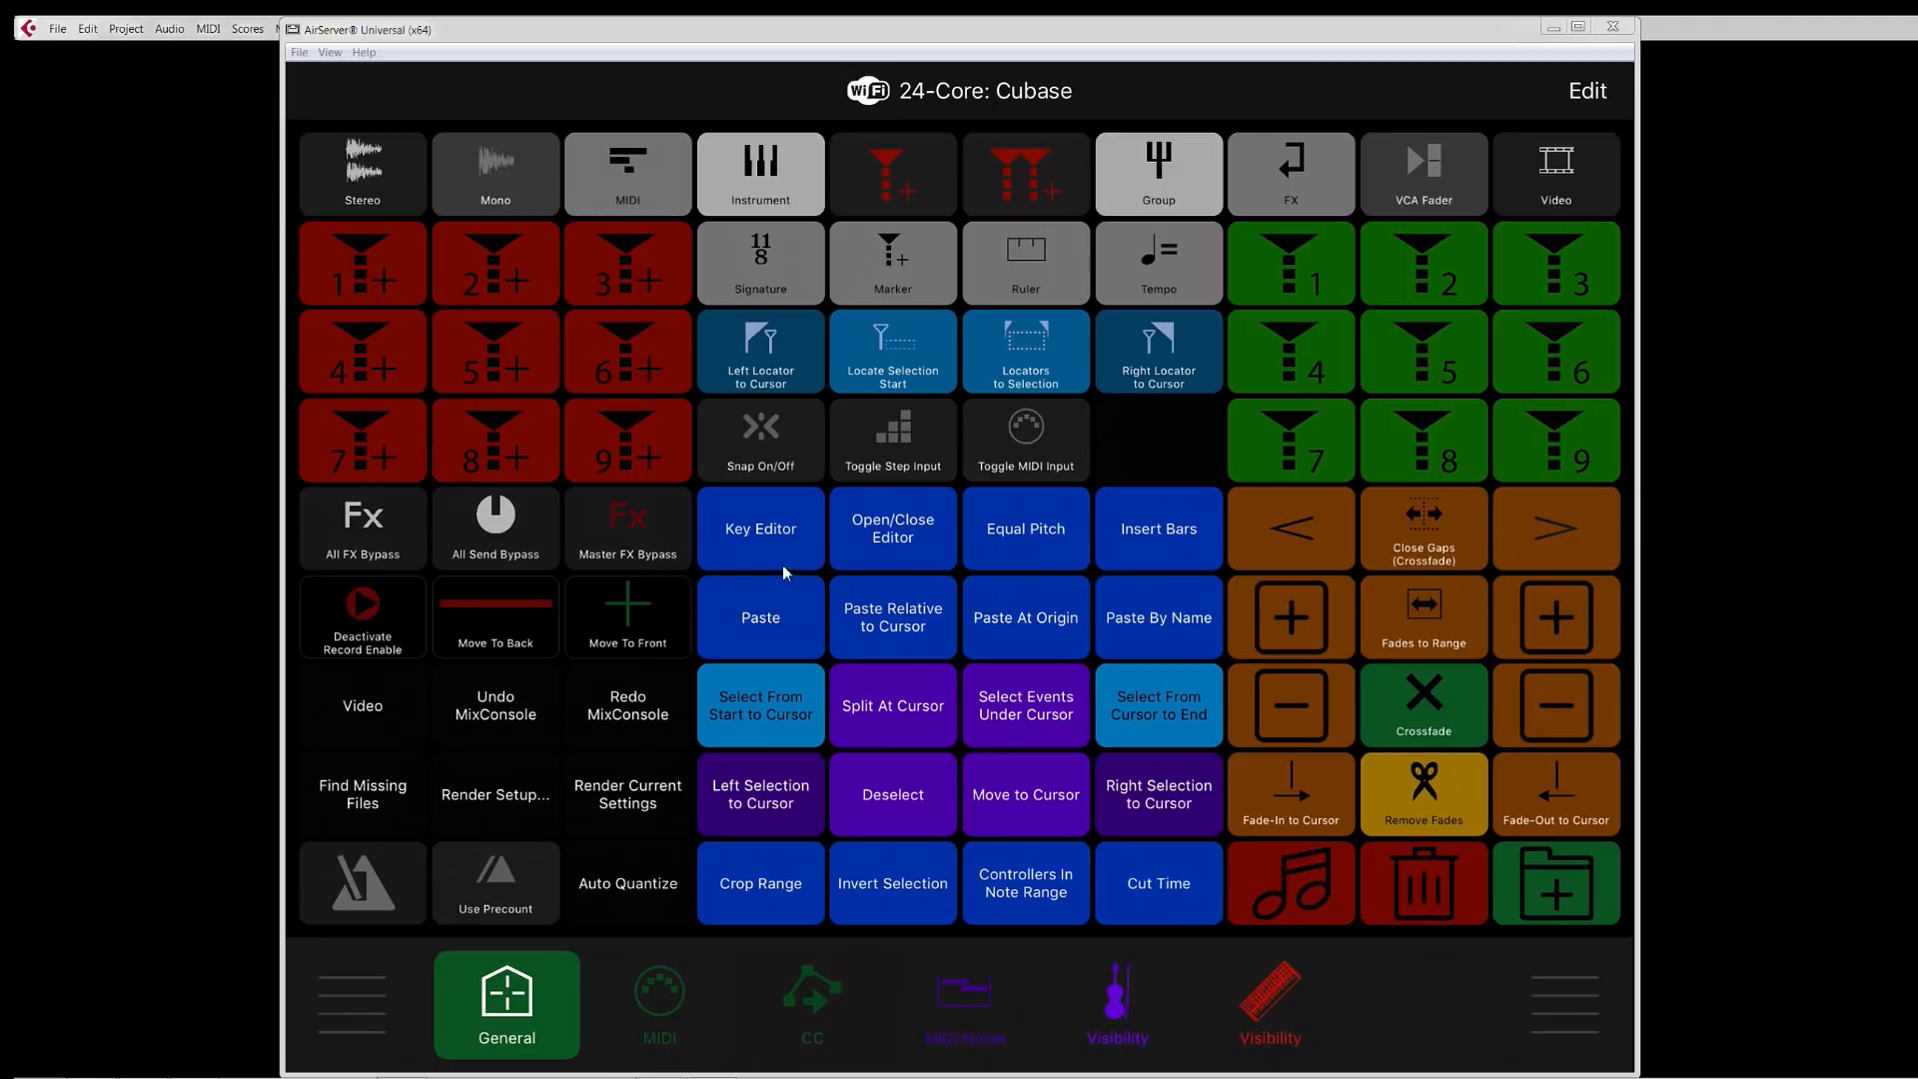
pyautogui.moveTo(891, 551)
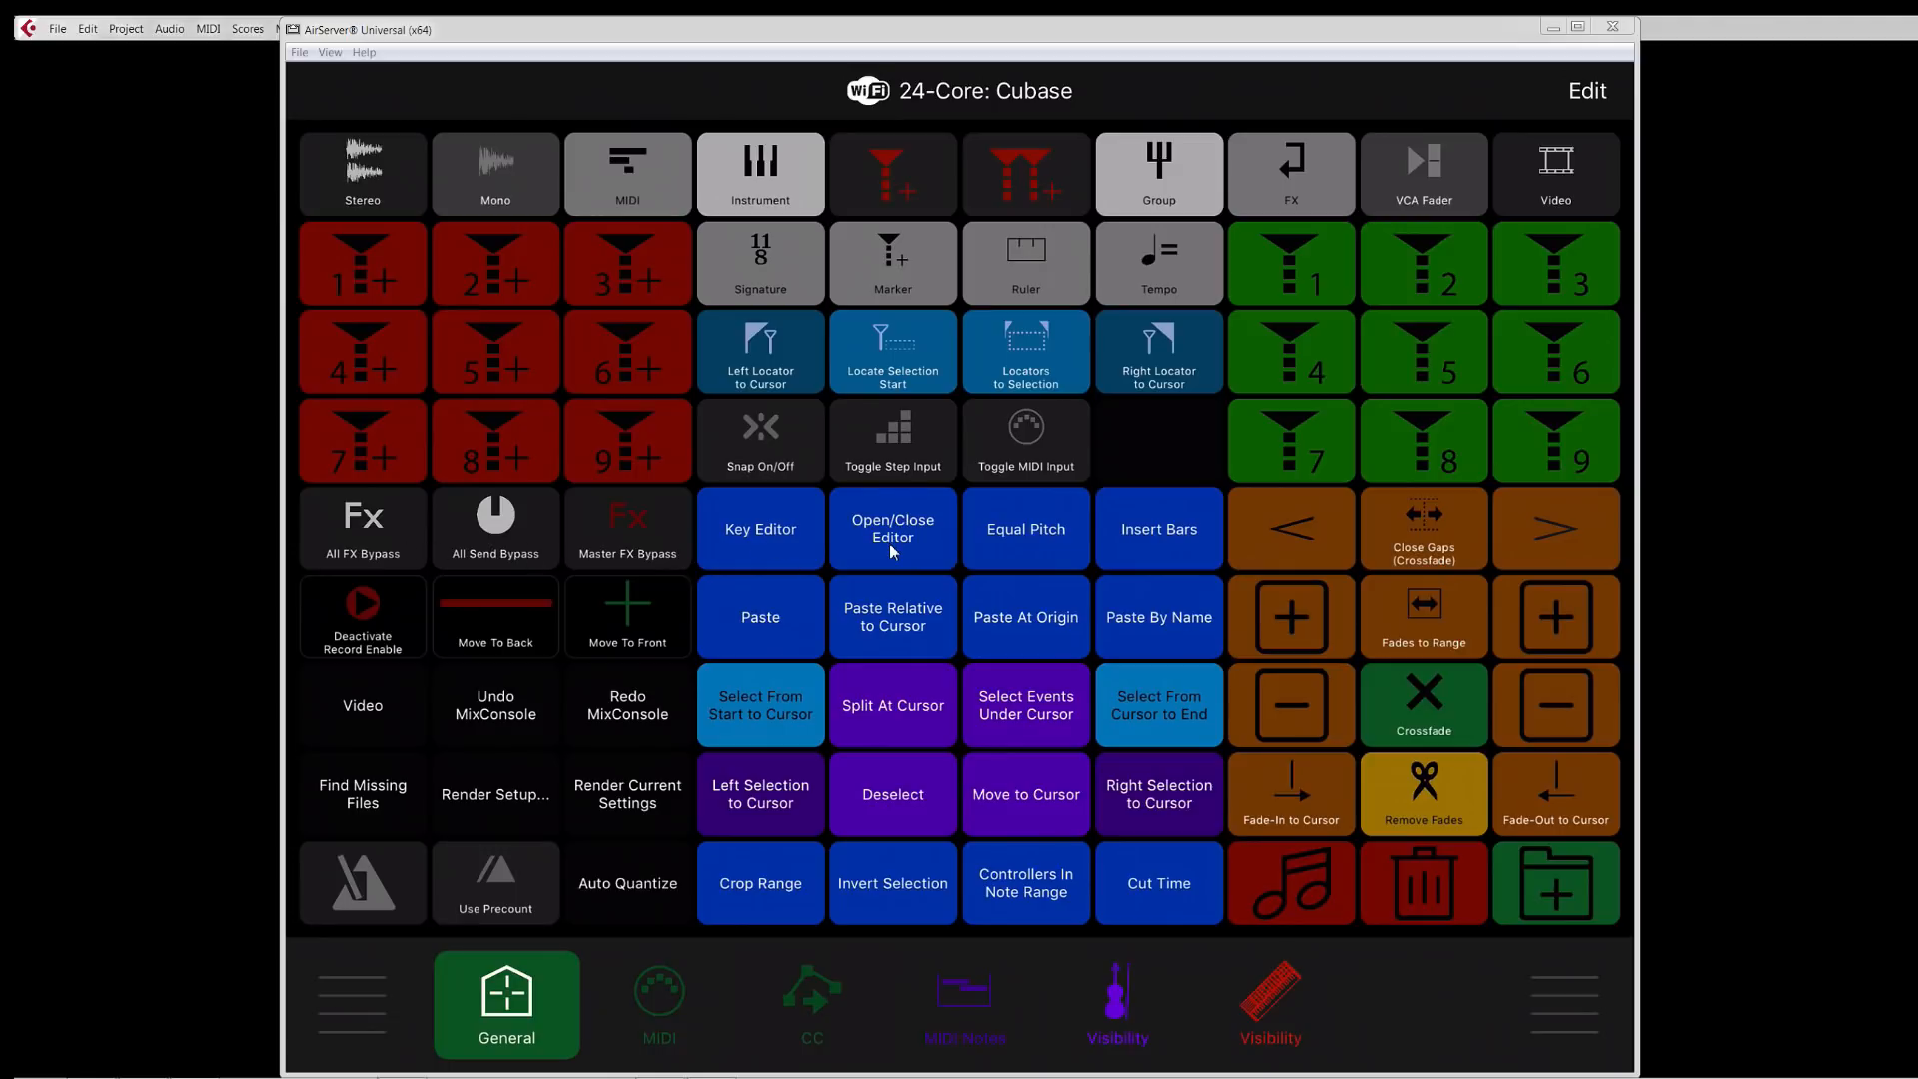
pyautogui.moveTo(893, 551)
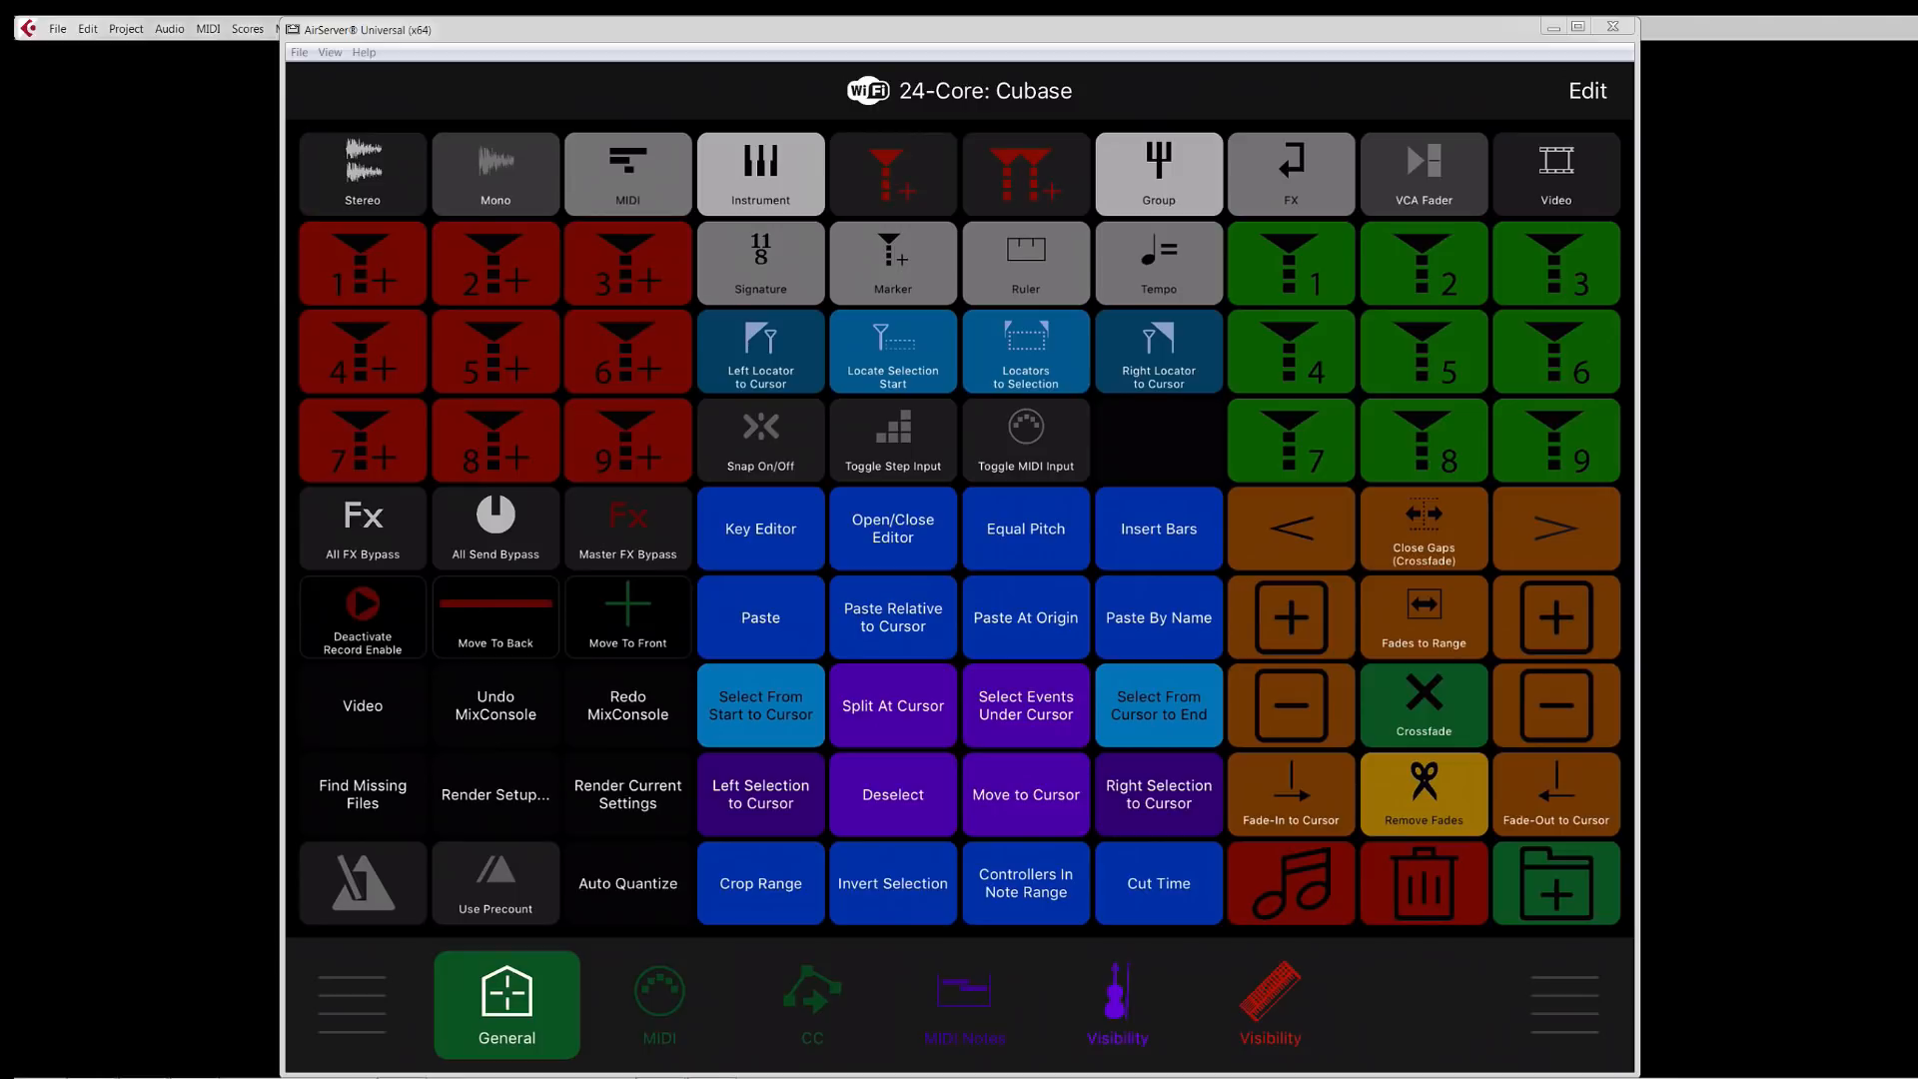
pyautogui.moveTo(657, 657)
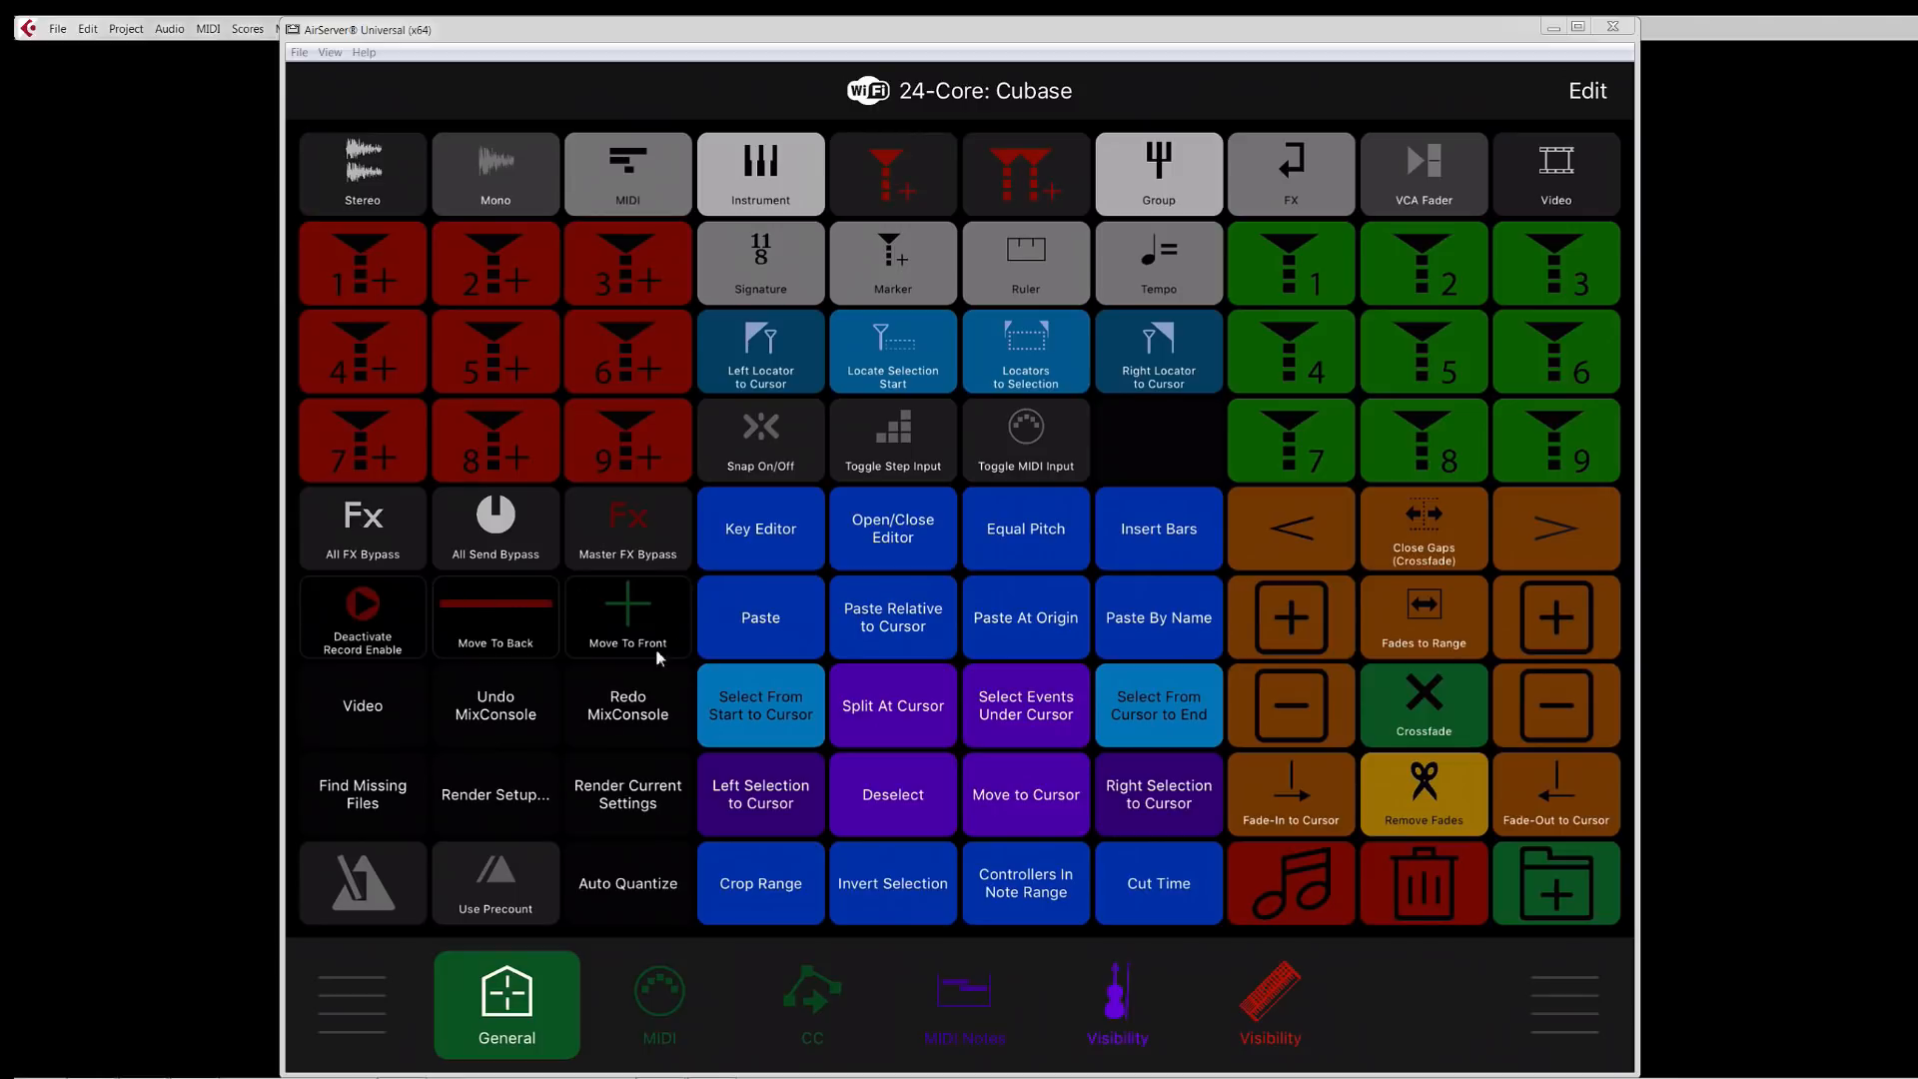
pyautogui.moveTo(478, 608)
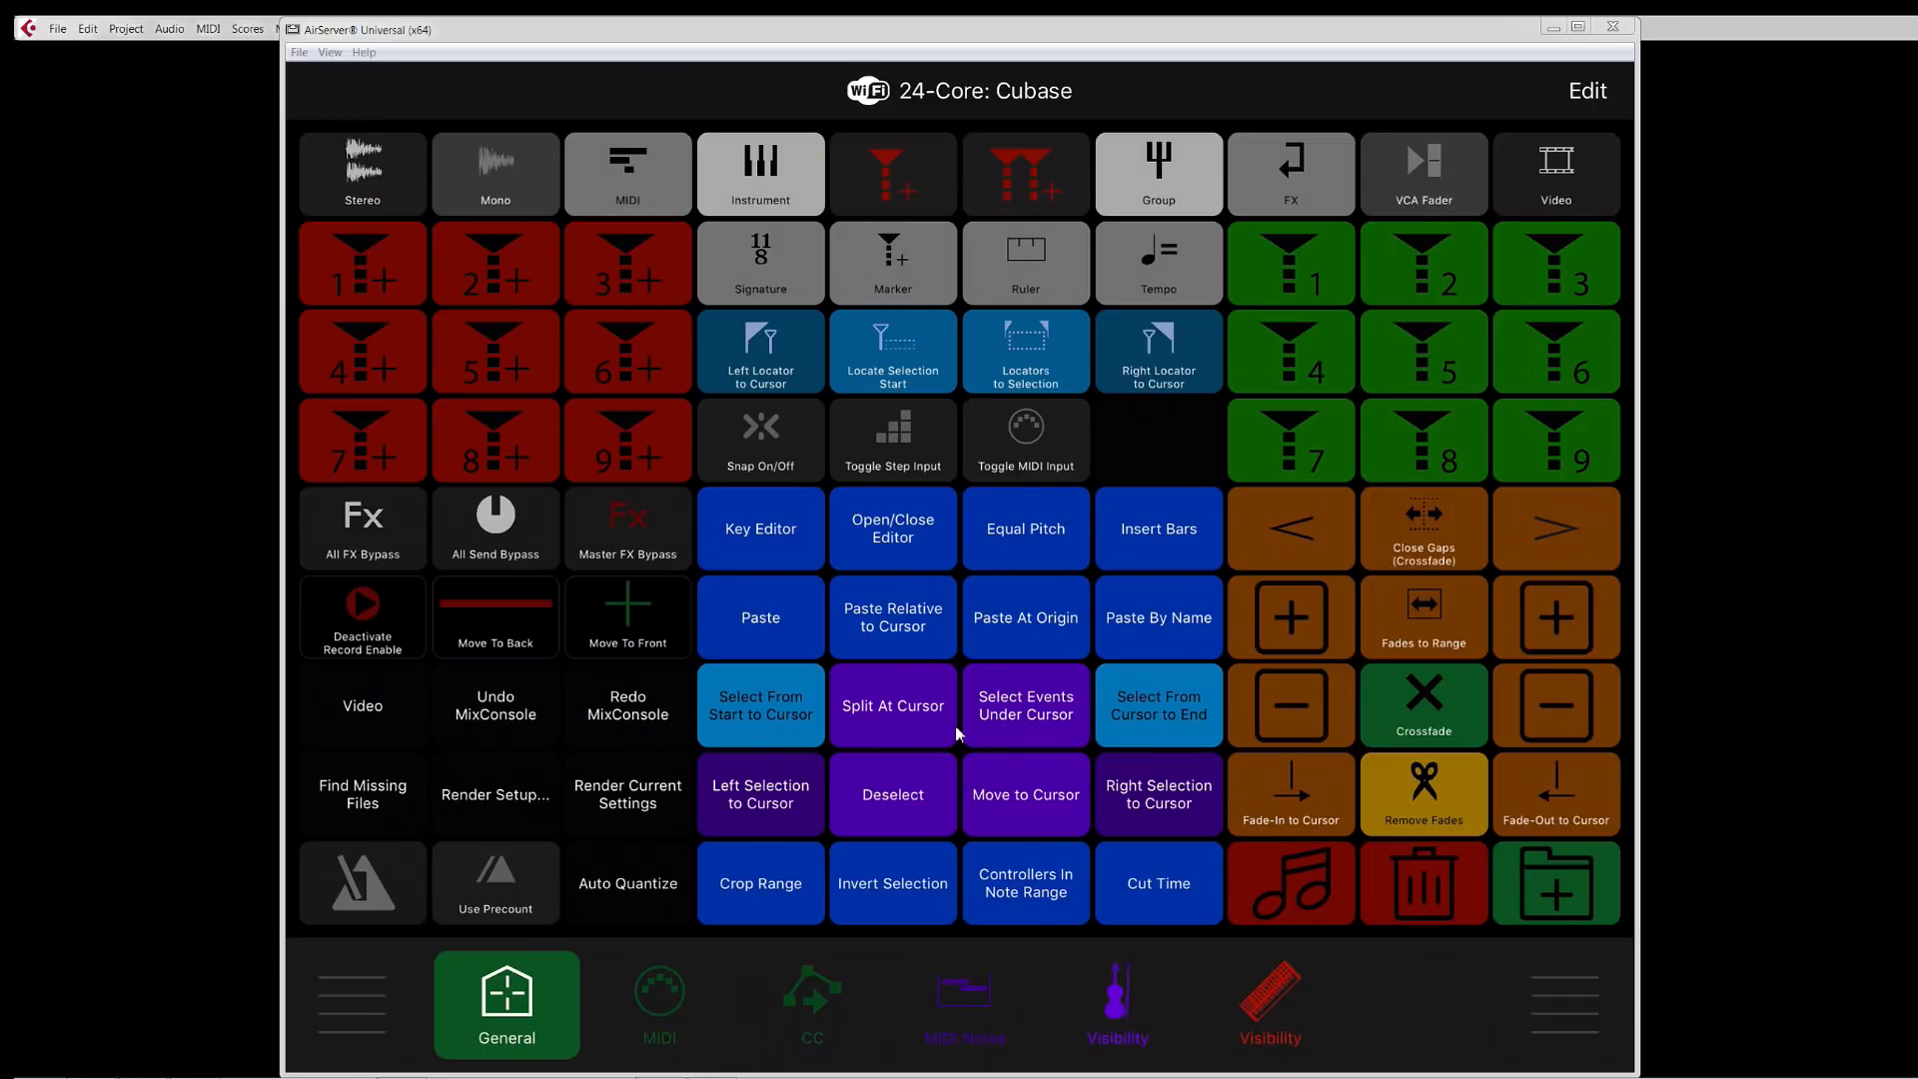
pyautogui.moveTo(825, 750)
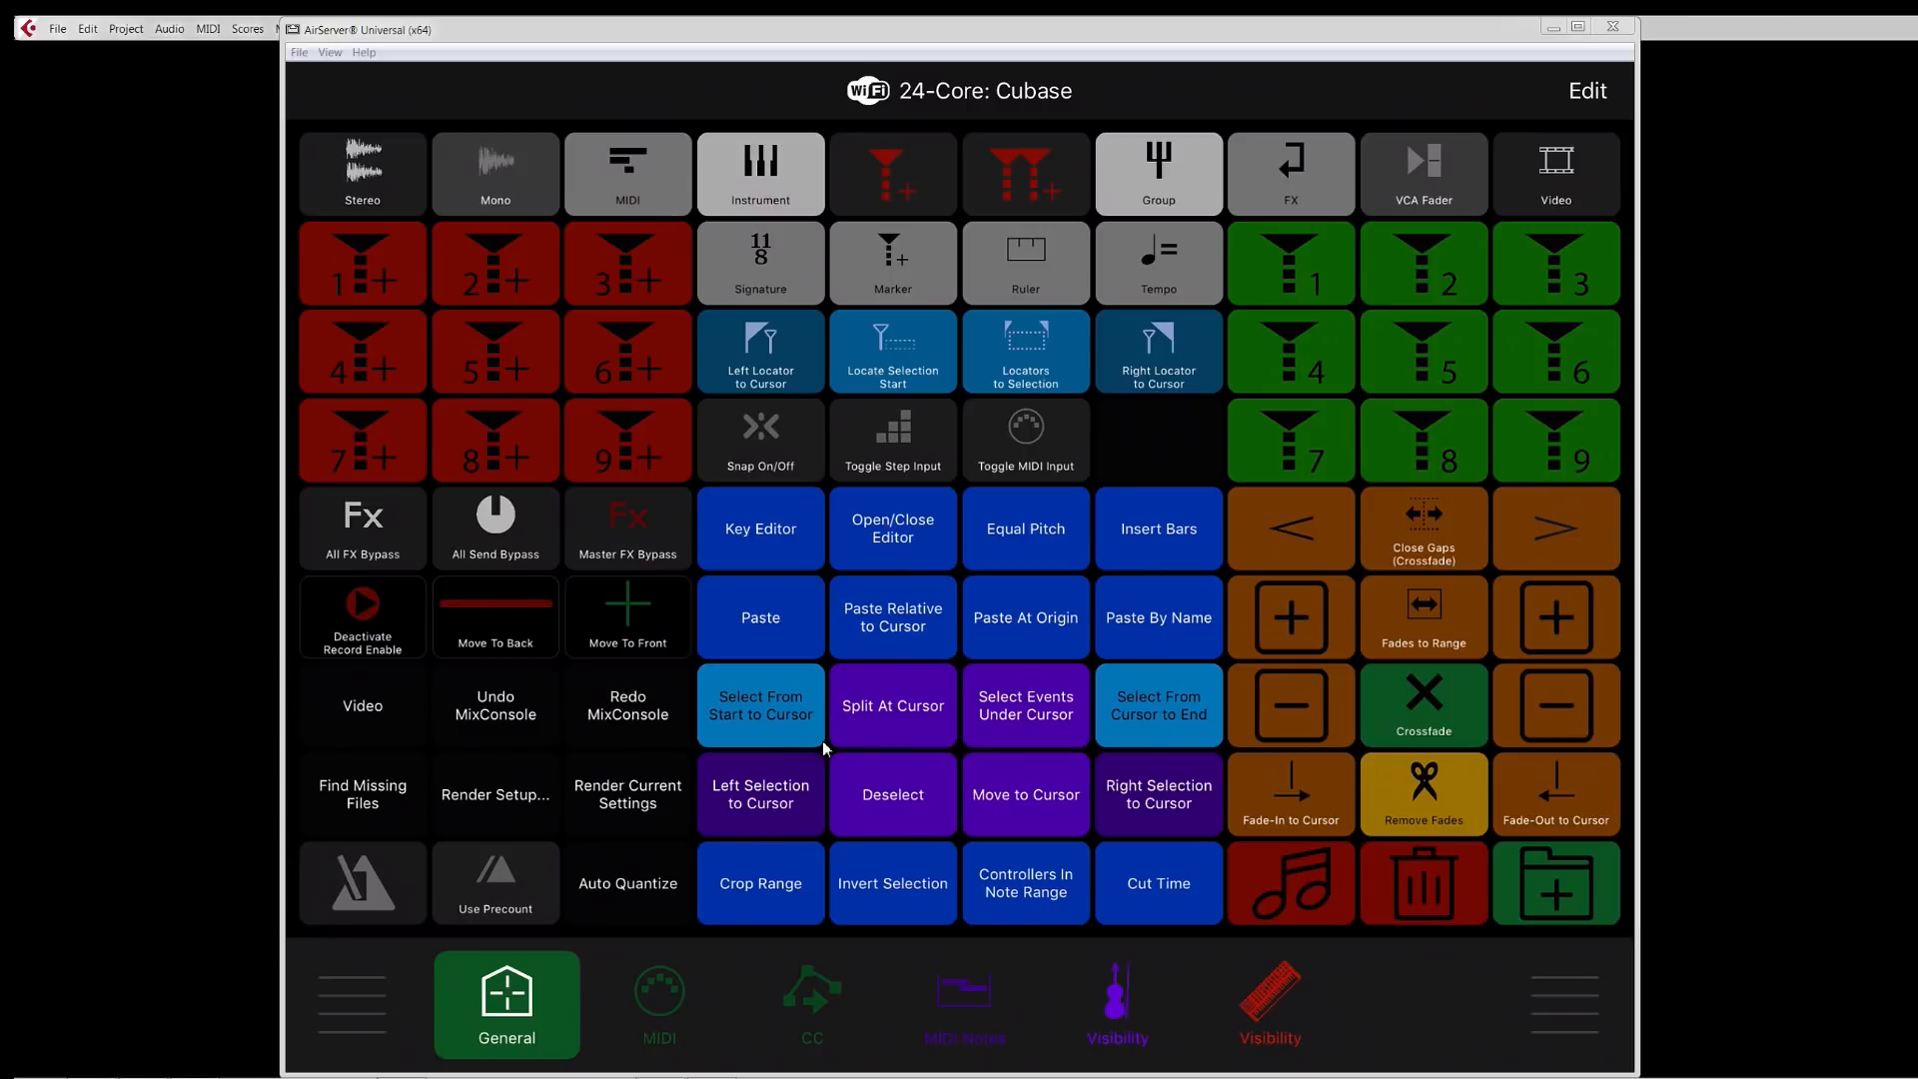
pyautogui.click(657, 1003)
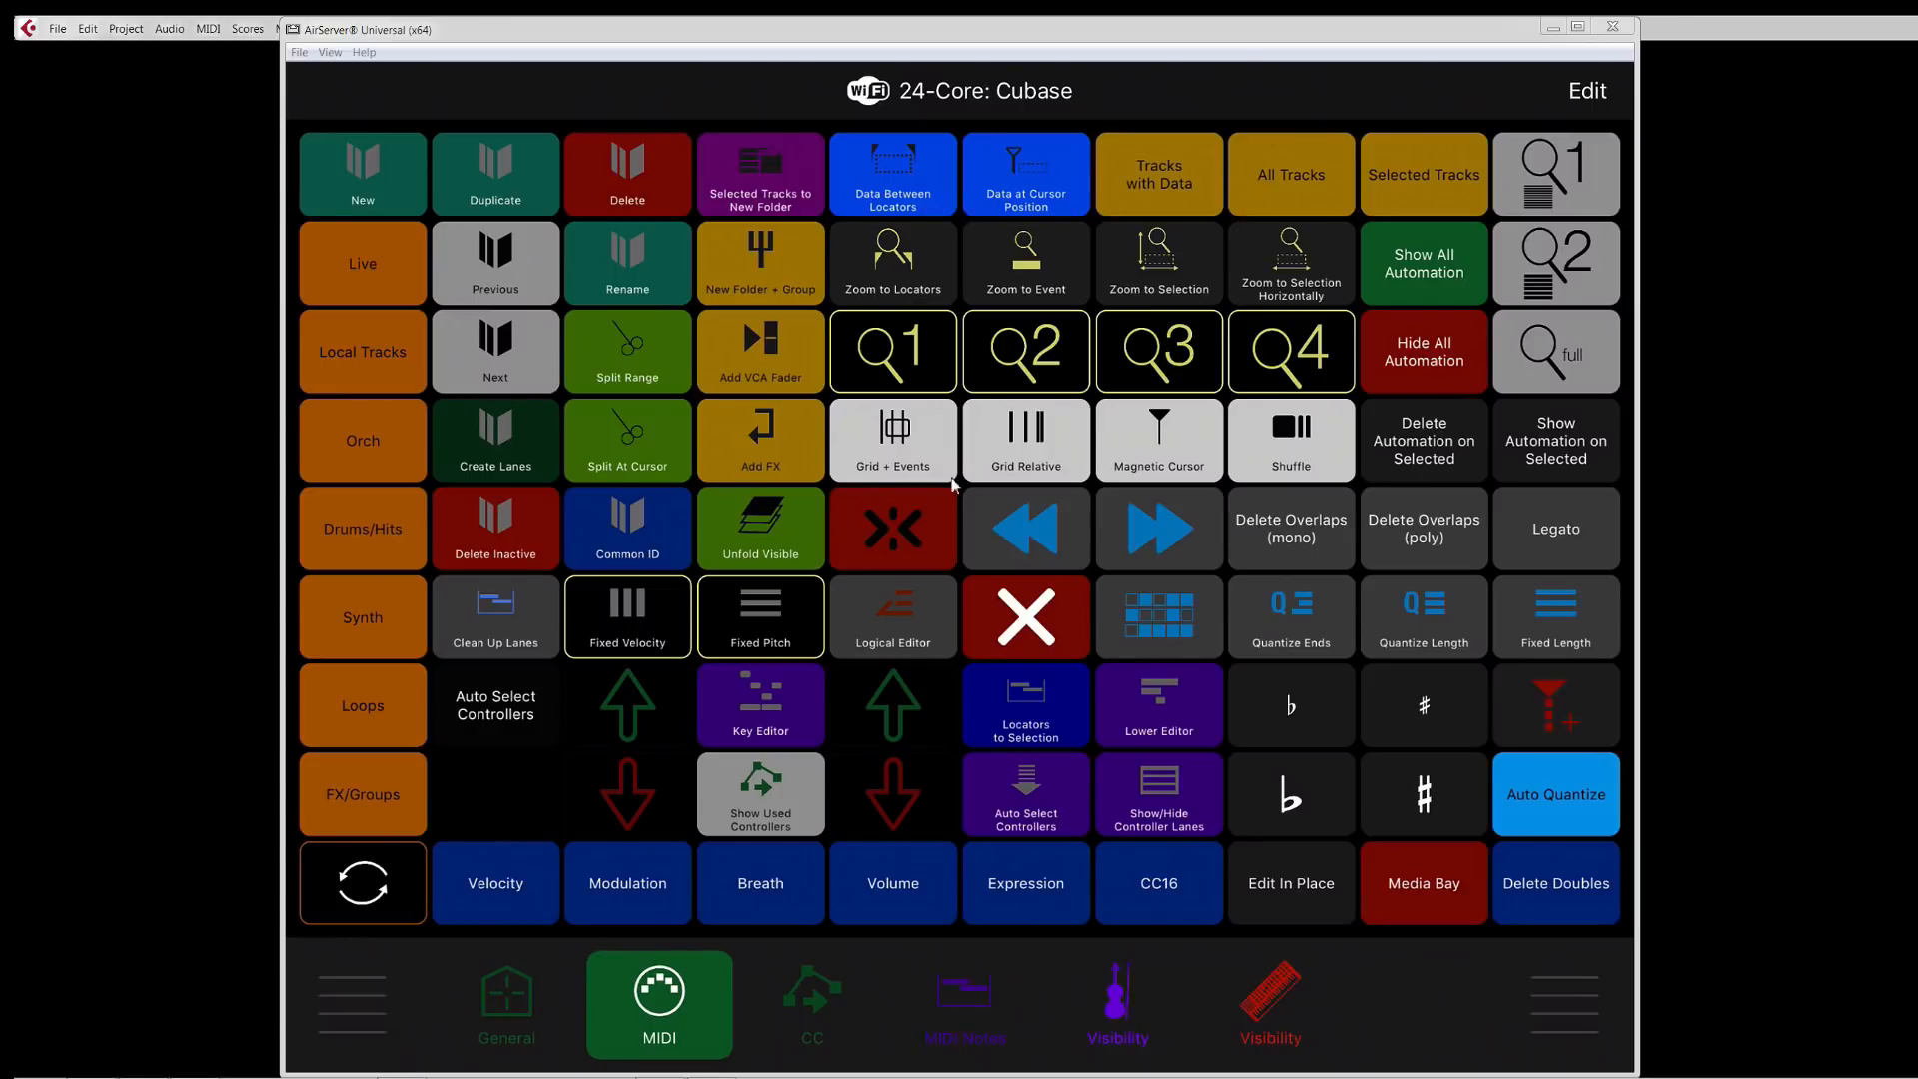
pyautogui.moveTo(891, 802)
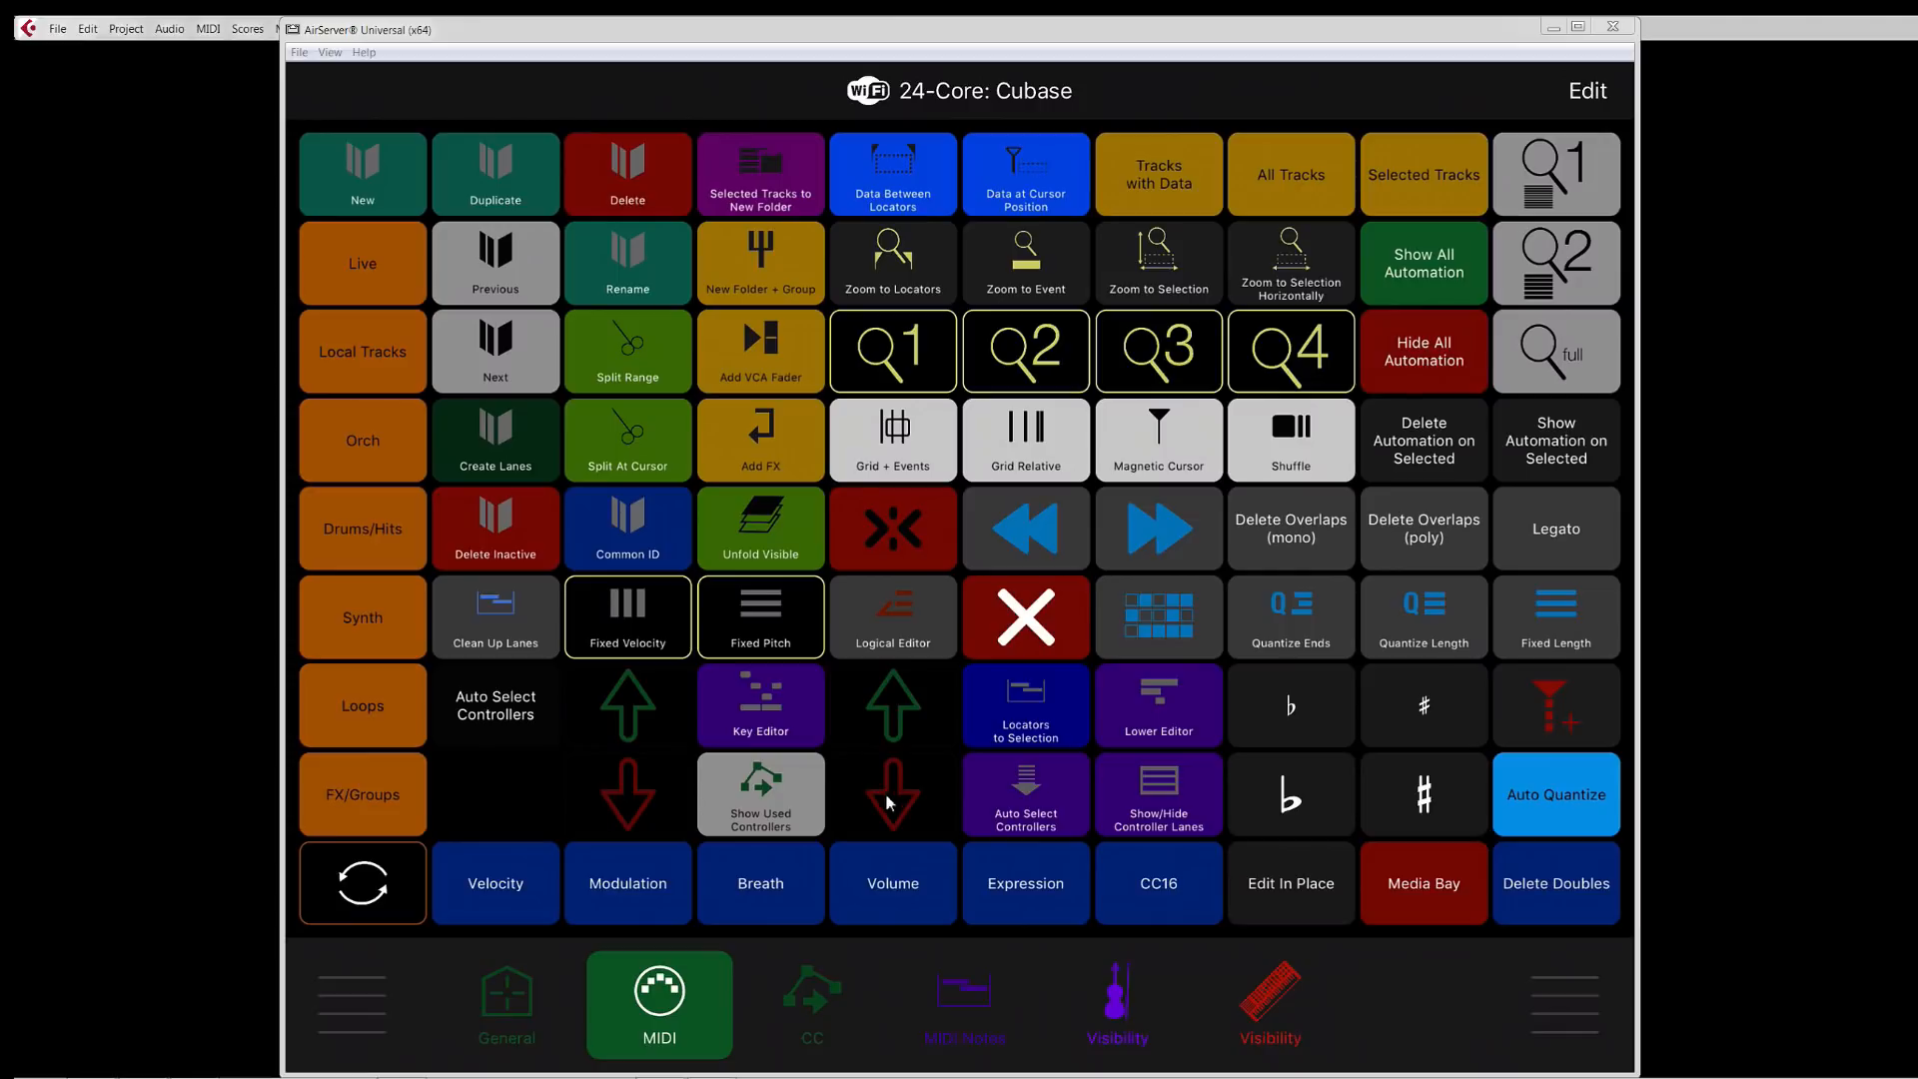
pyautogui.moveTo(991, 1015)
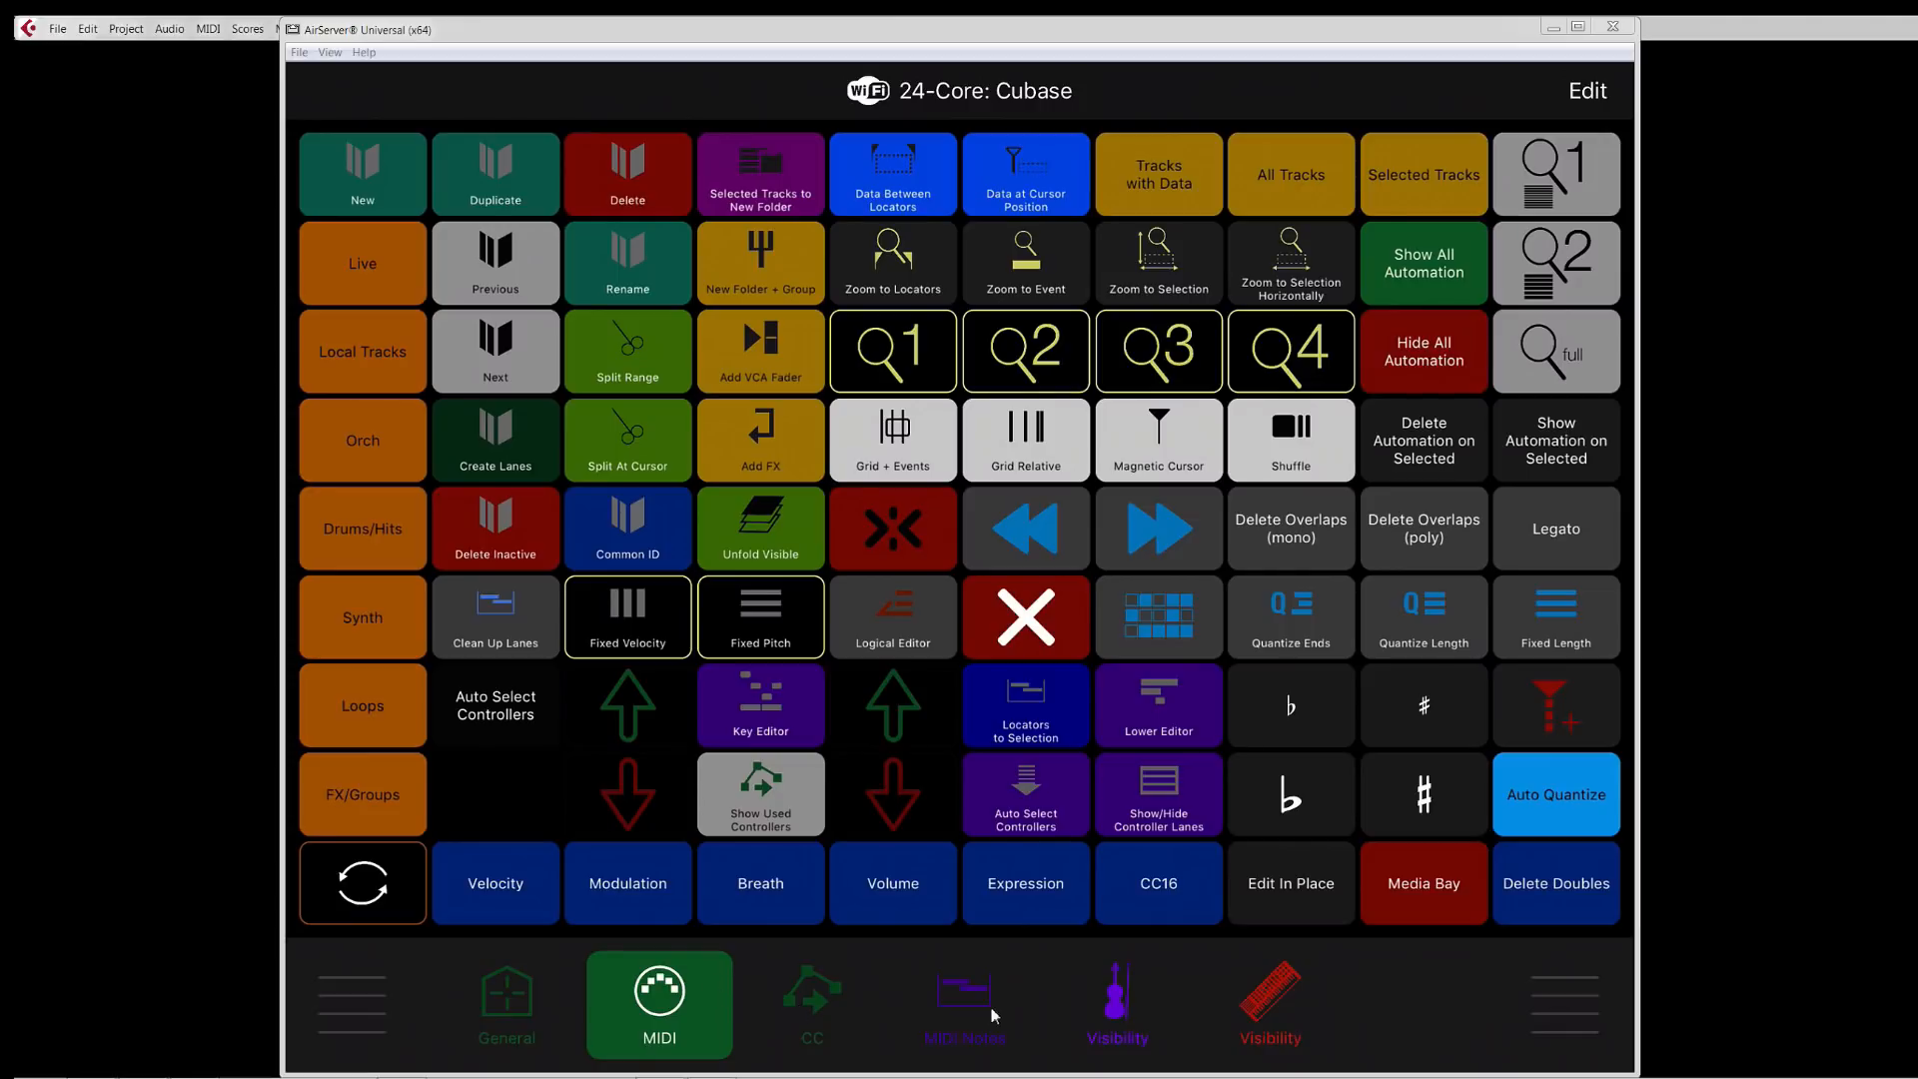
pyautogui.moveTo(511, 306)
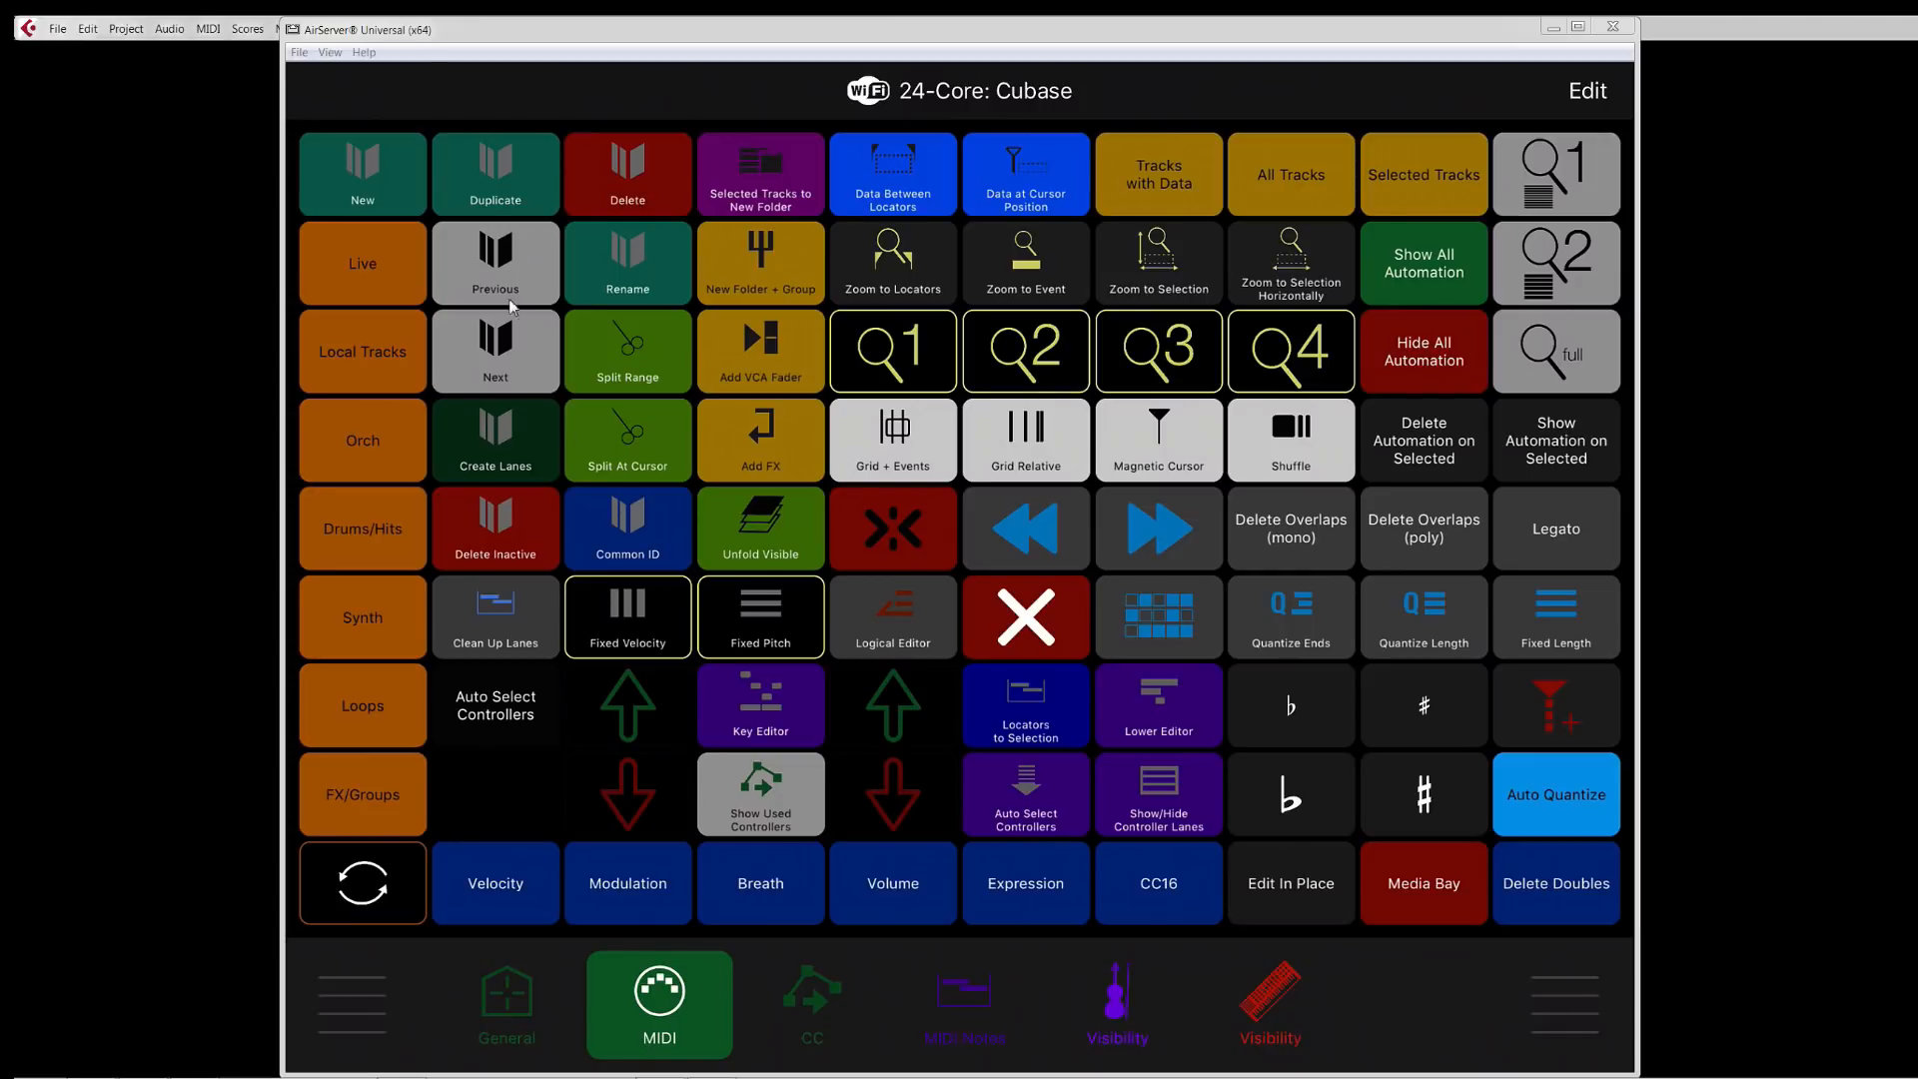
pyautogui.moveTo(480, 535)
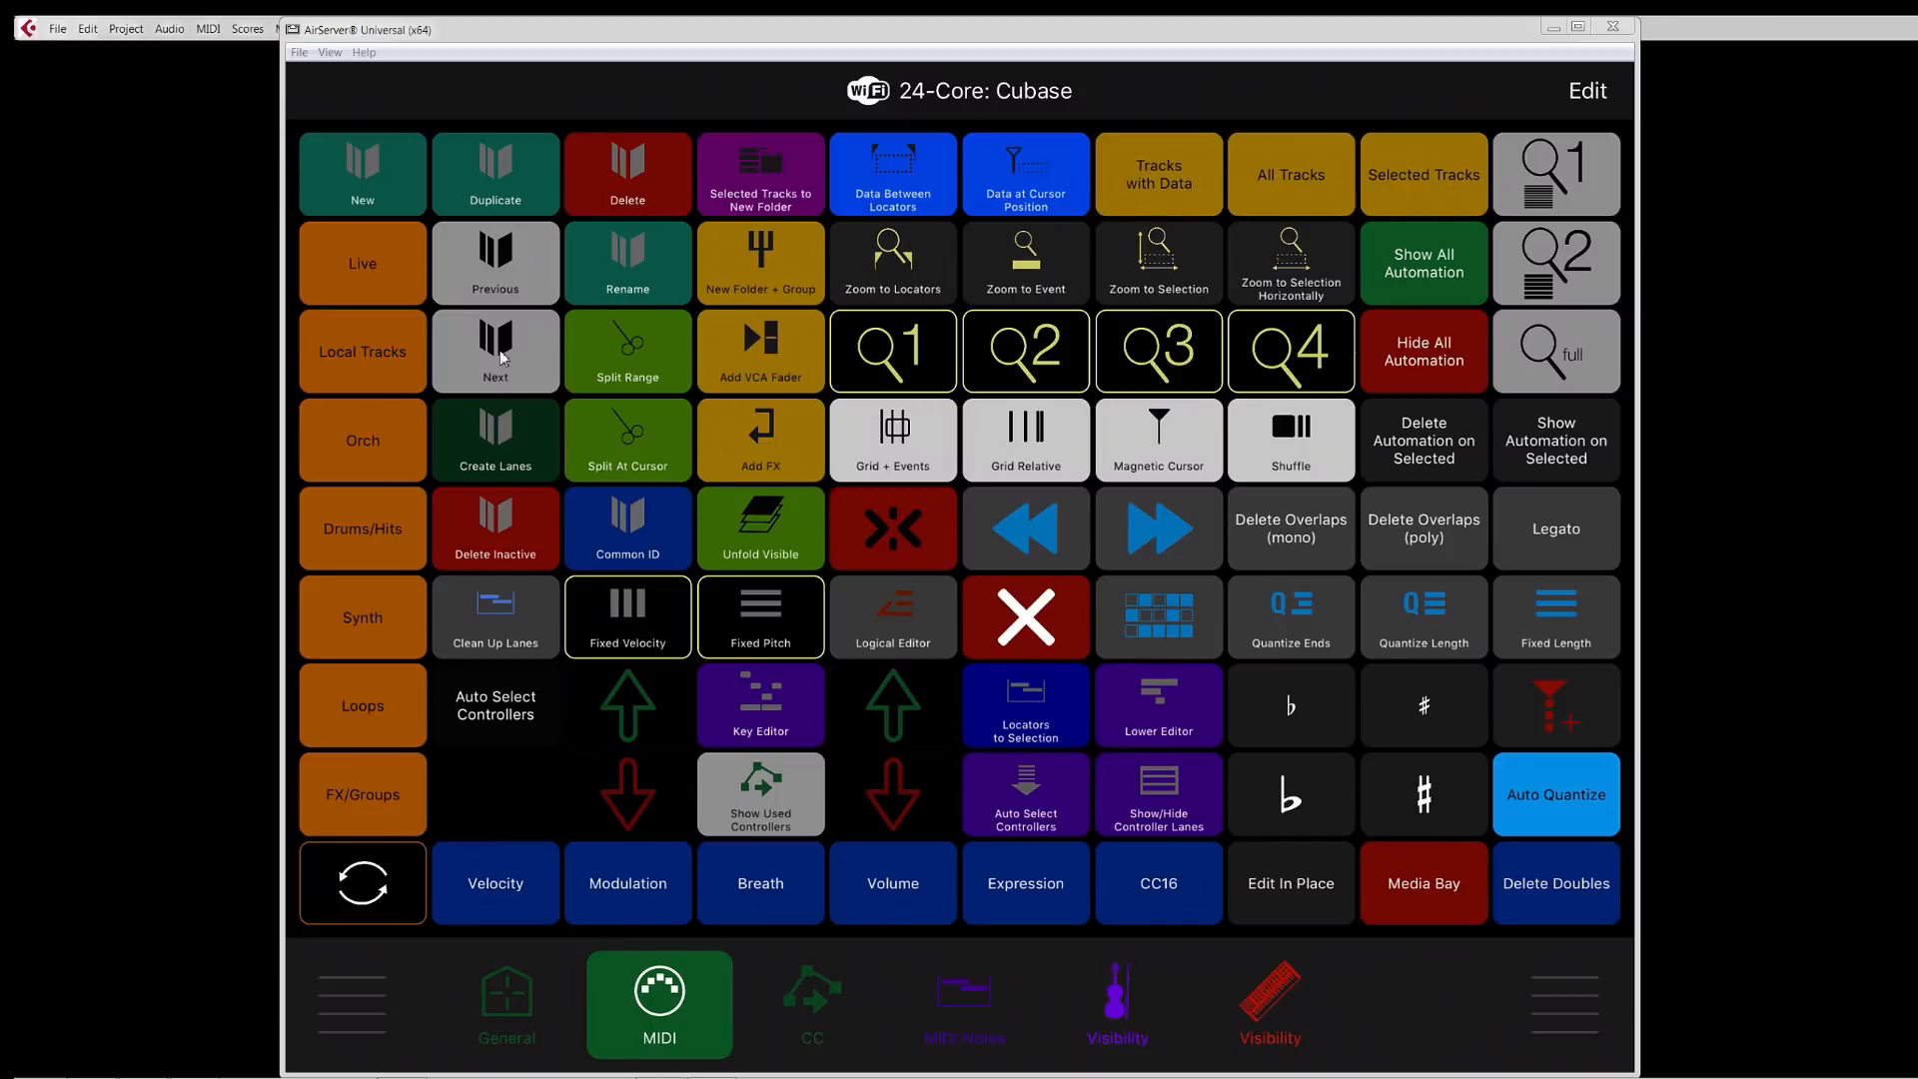
pyautogui.moveTo(513, 180)
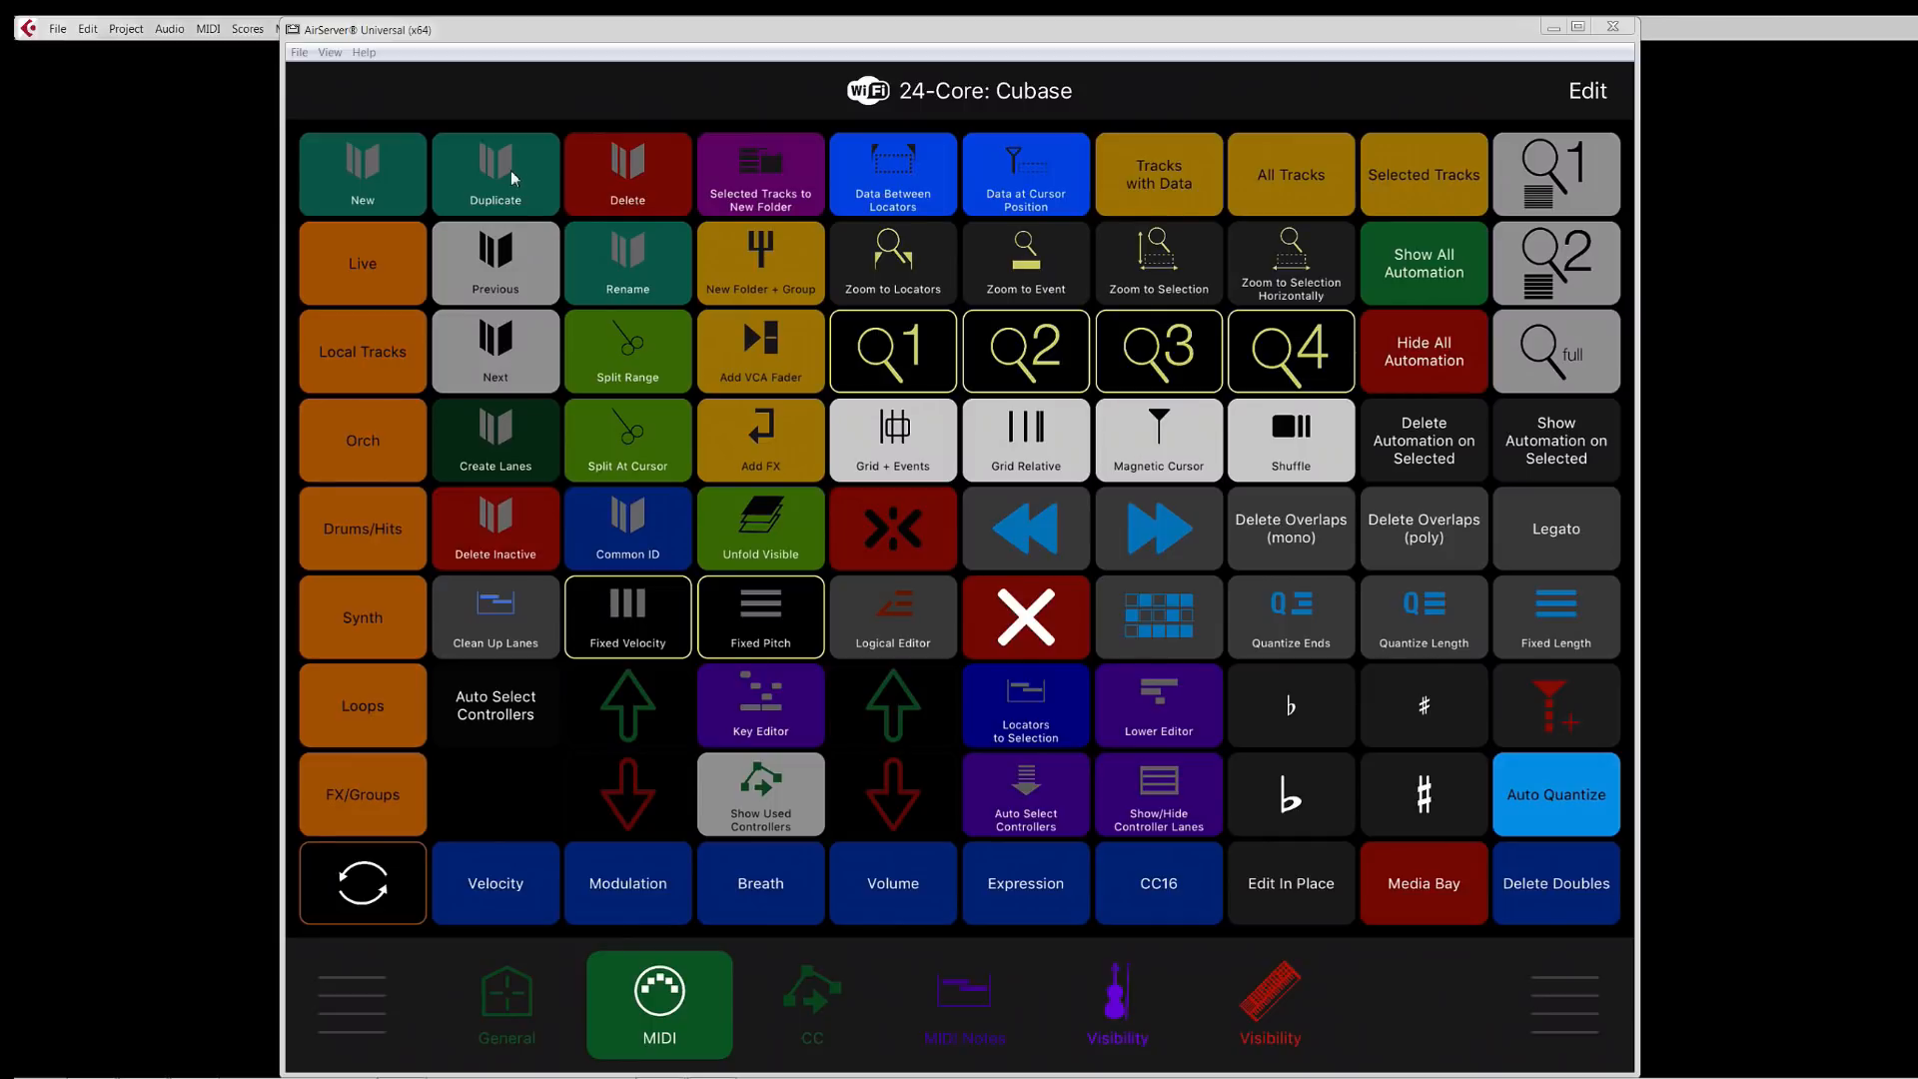
pyautogui.moveTo(523, 514)
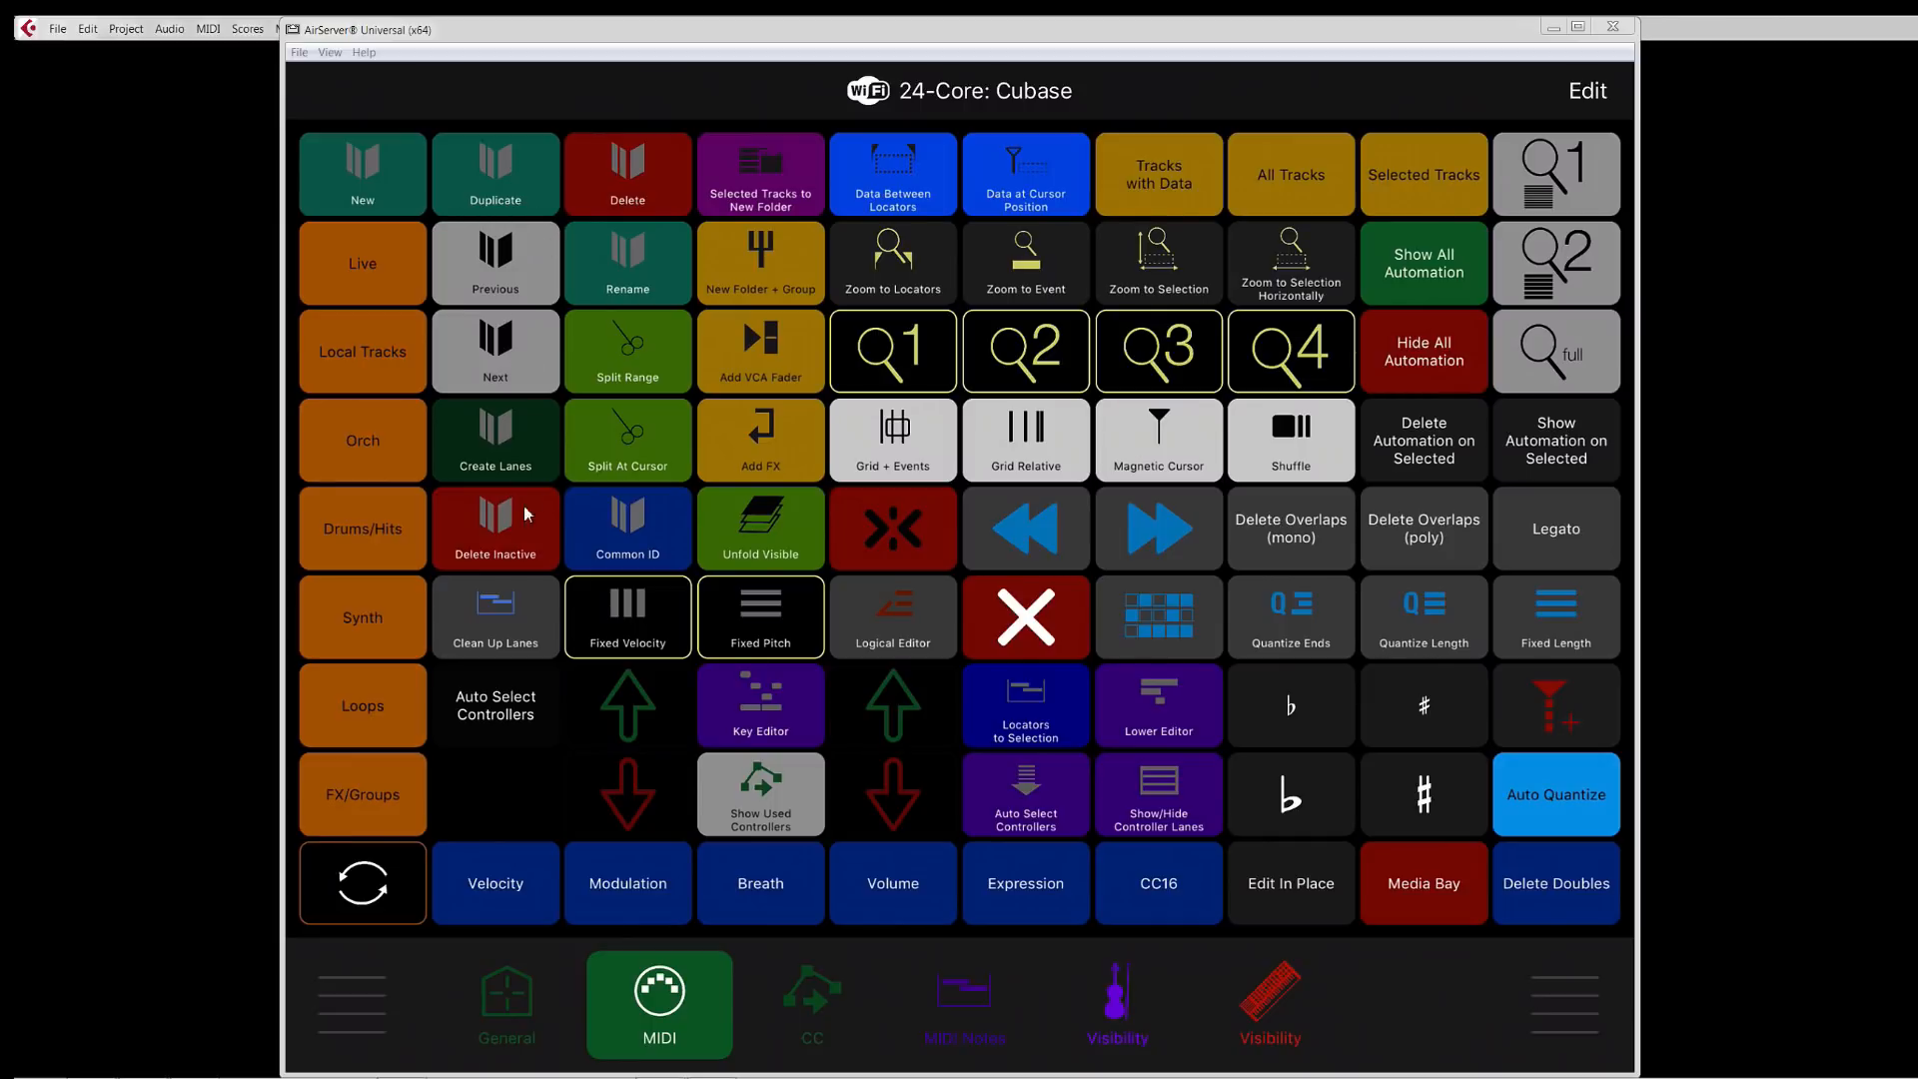
pyautogui.moveTo(496, 531)
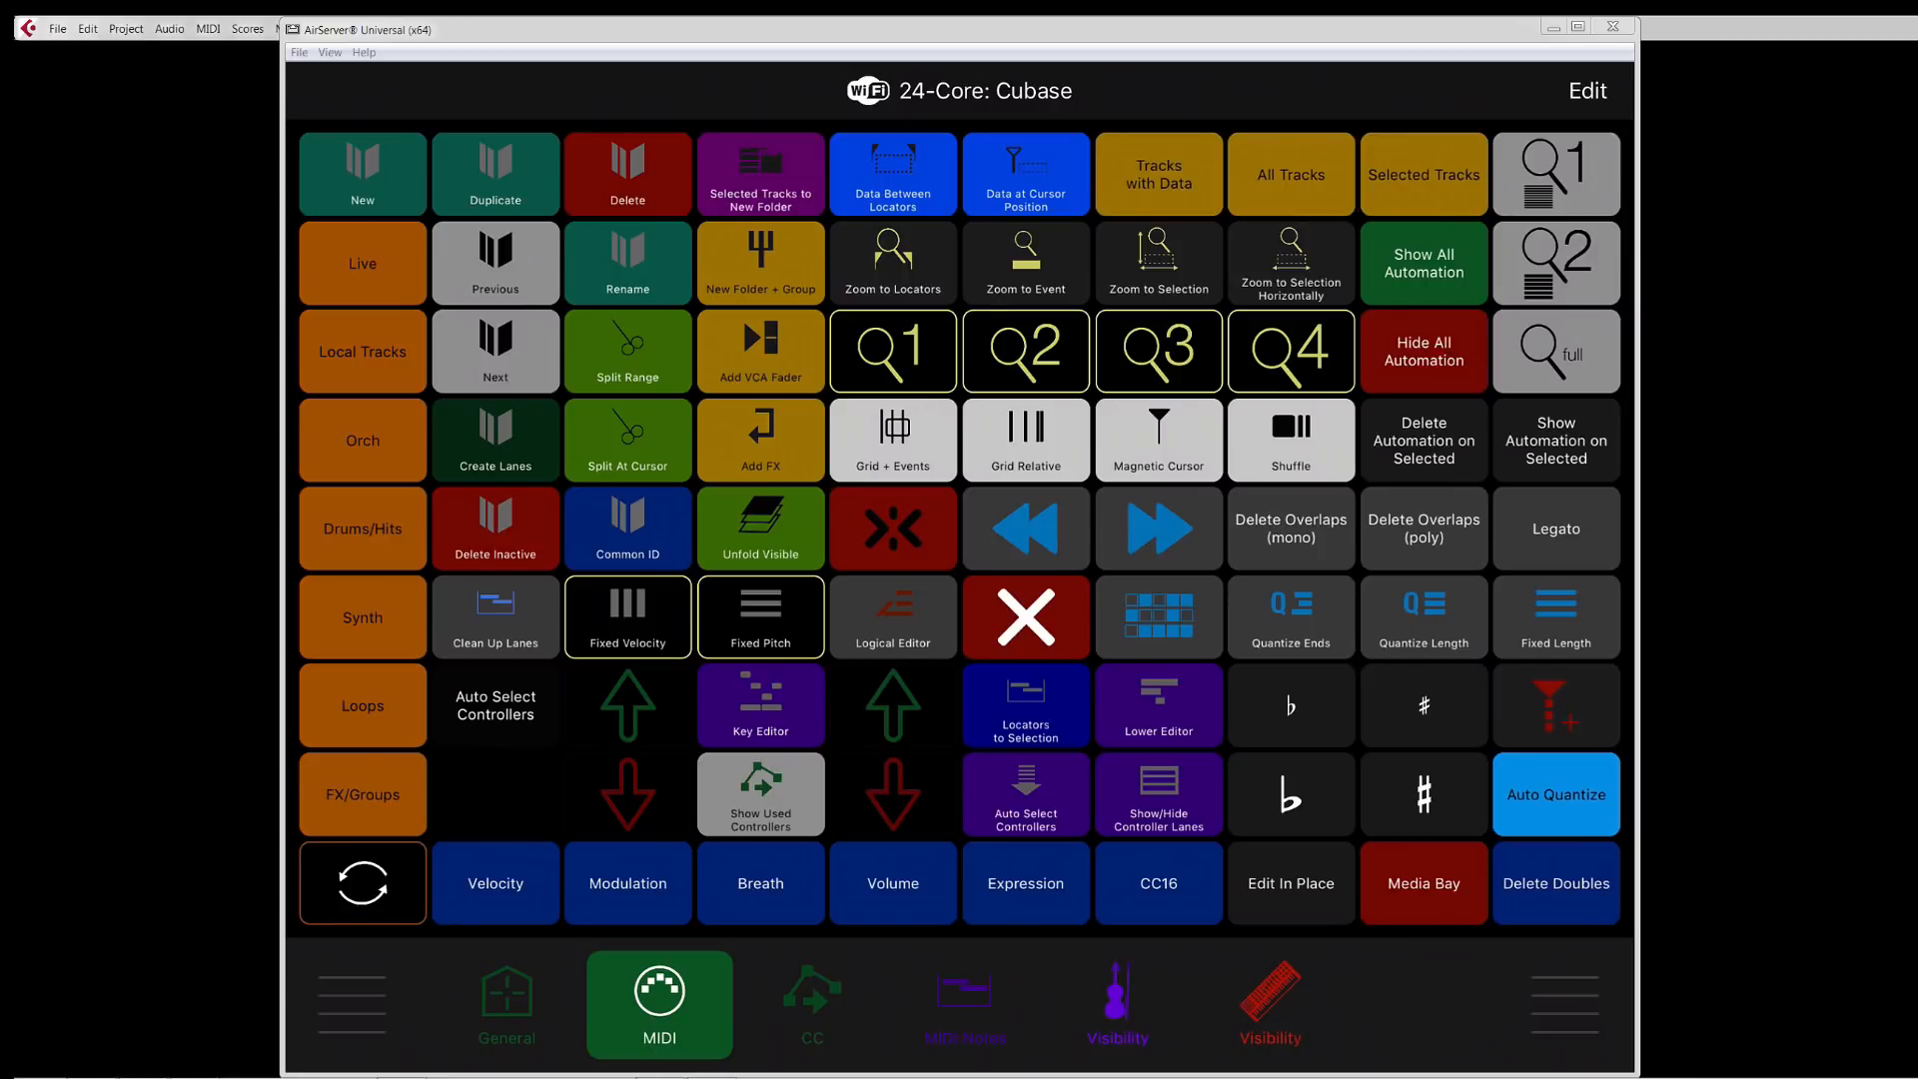
pyautogui.moveTo(493, 449)
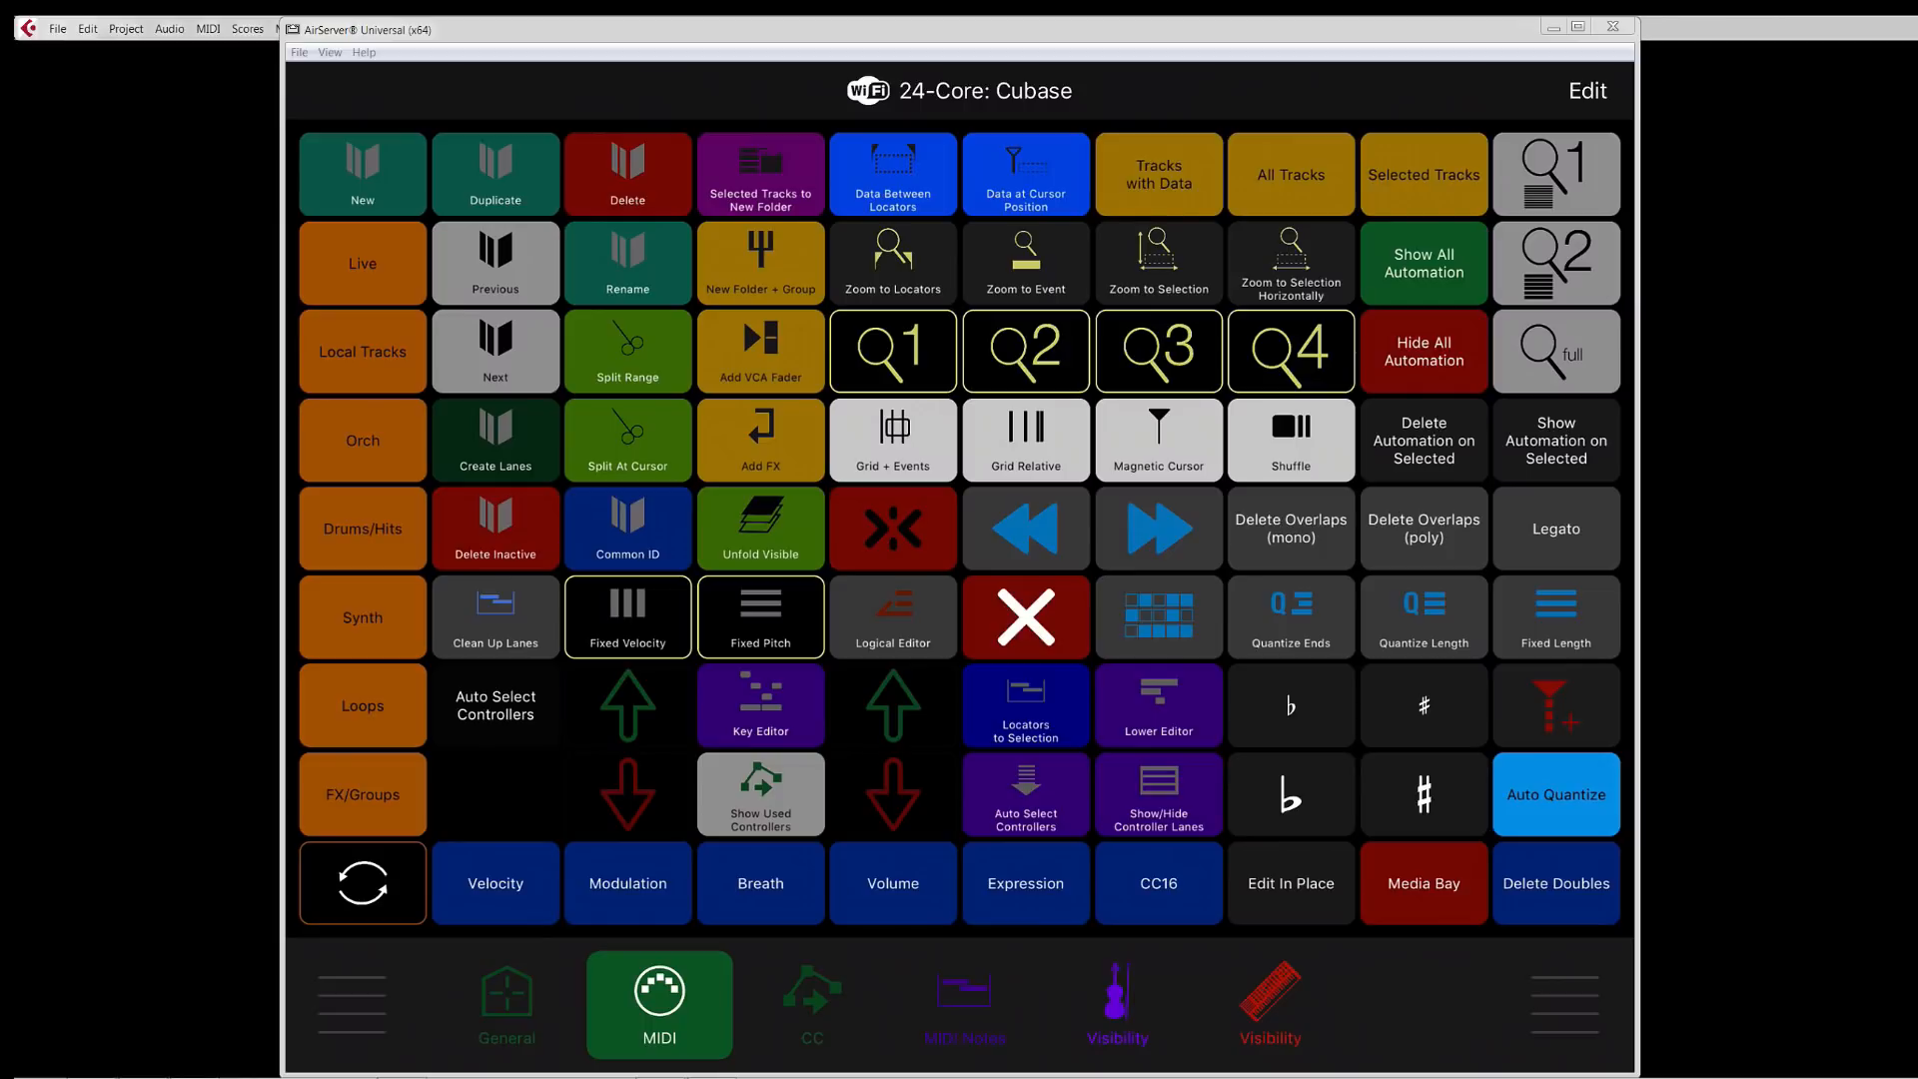
pyautogui.moveTo(585, 528)
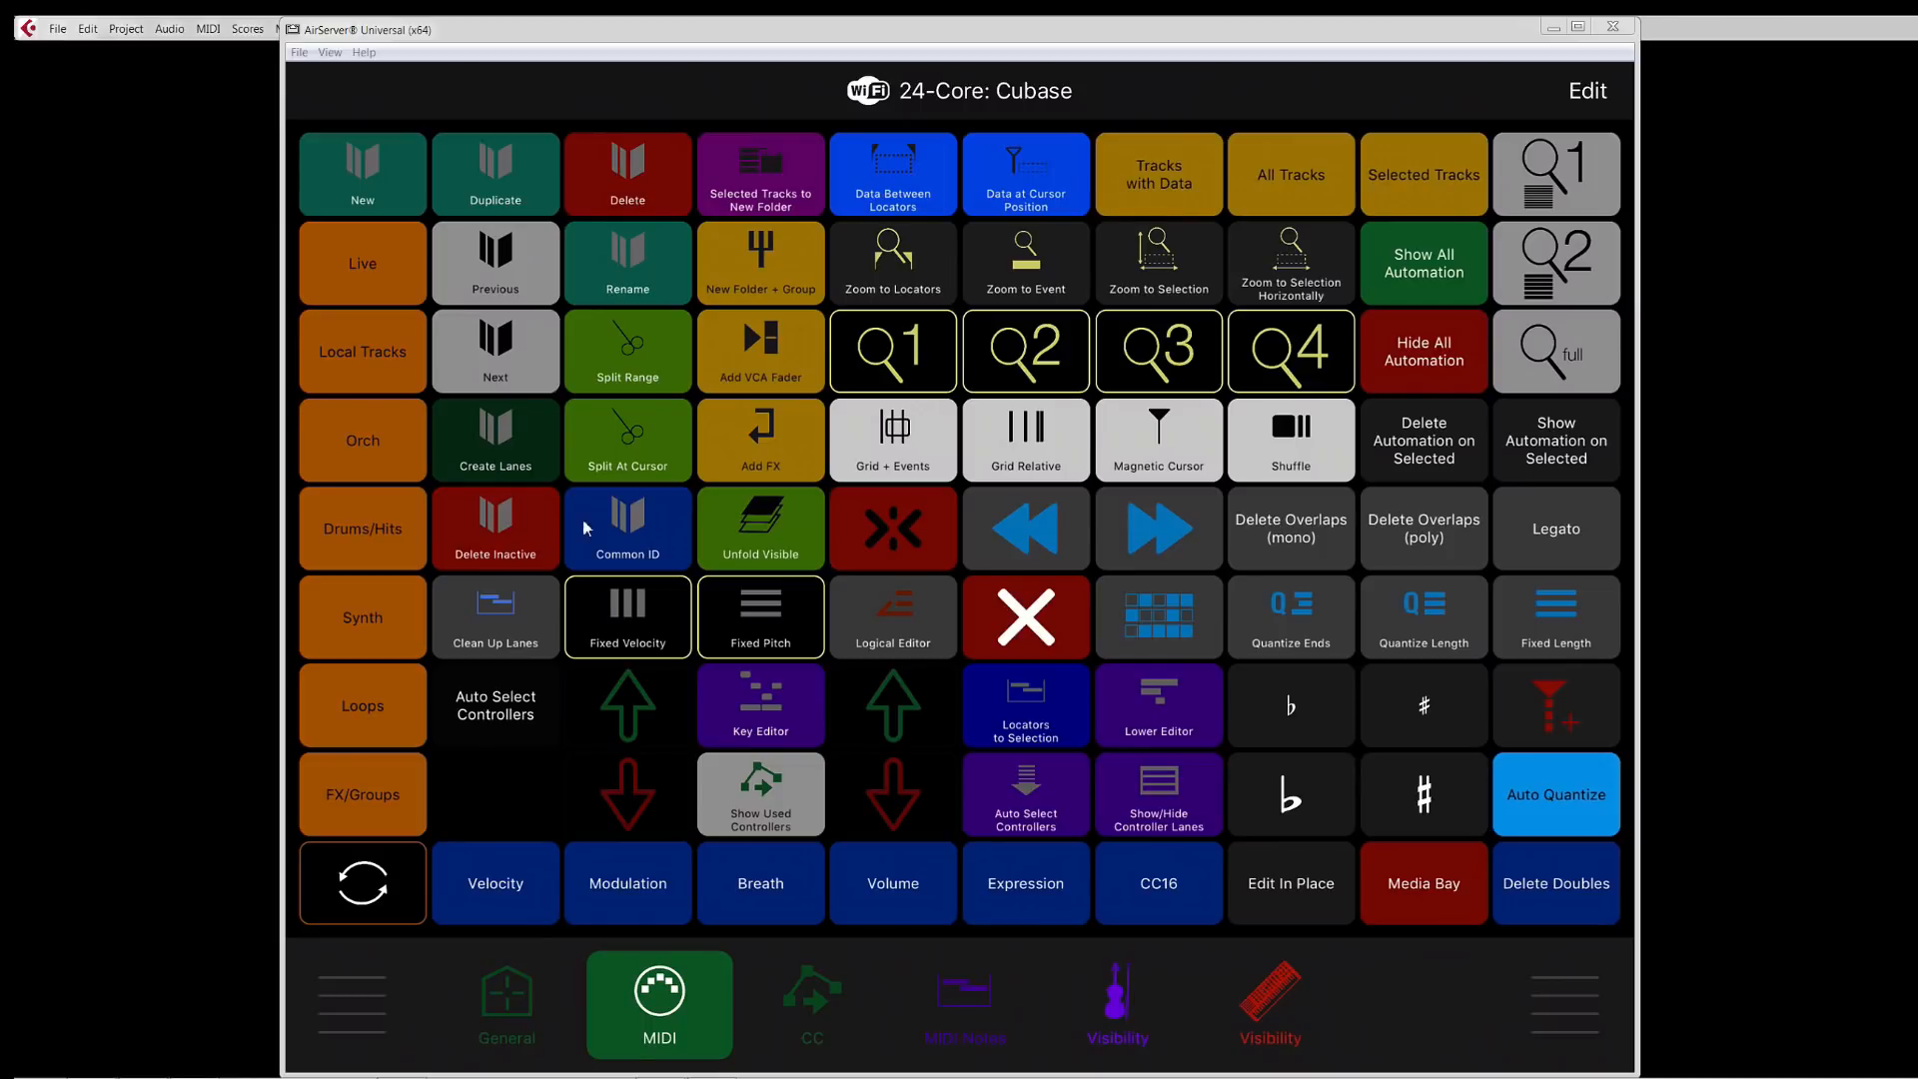
pyautogui.moveTo(1043, 447)
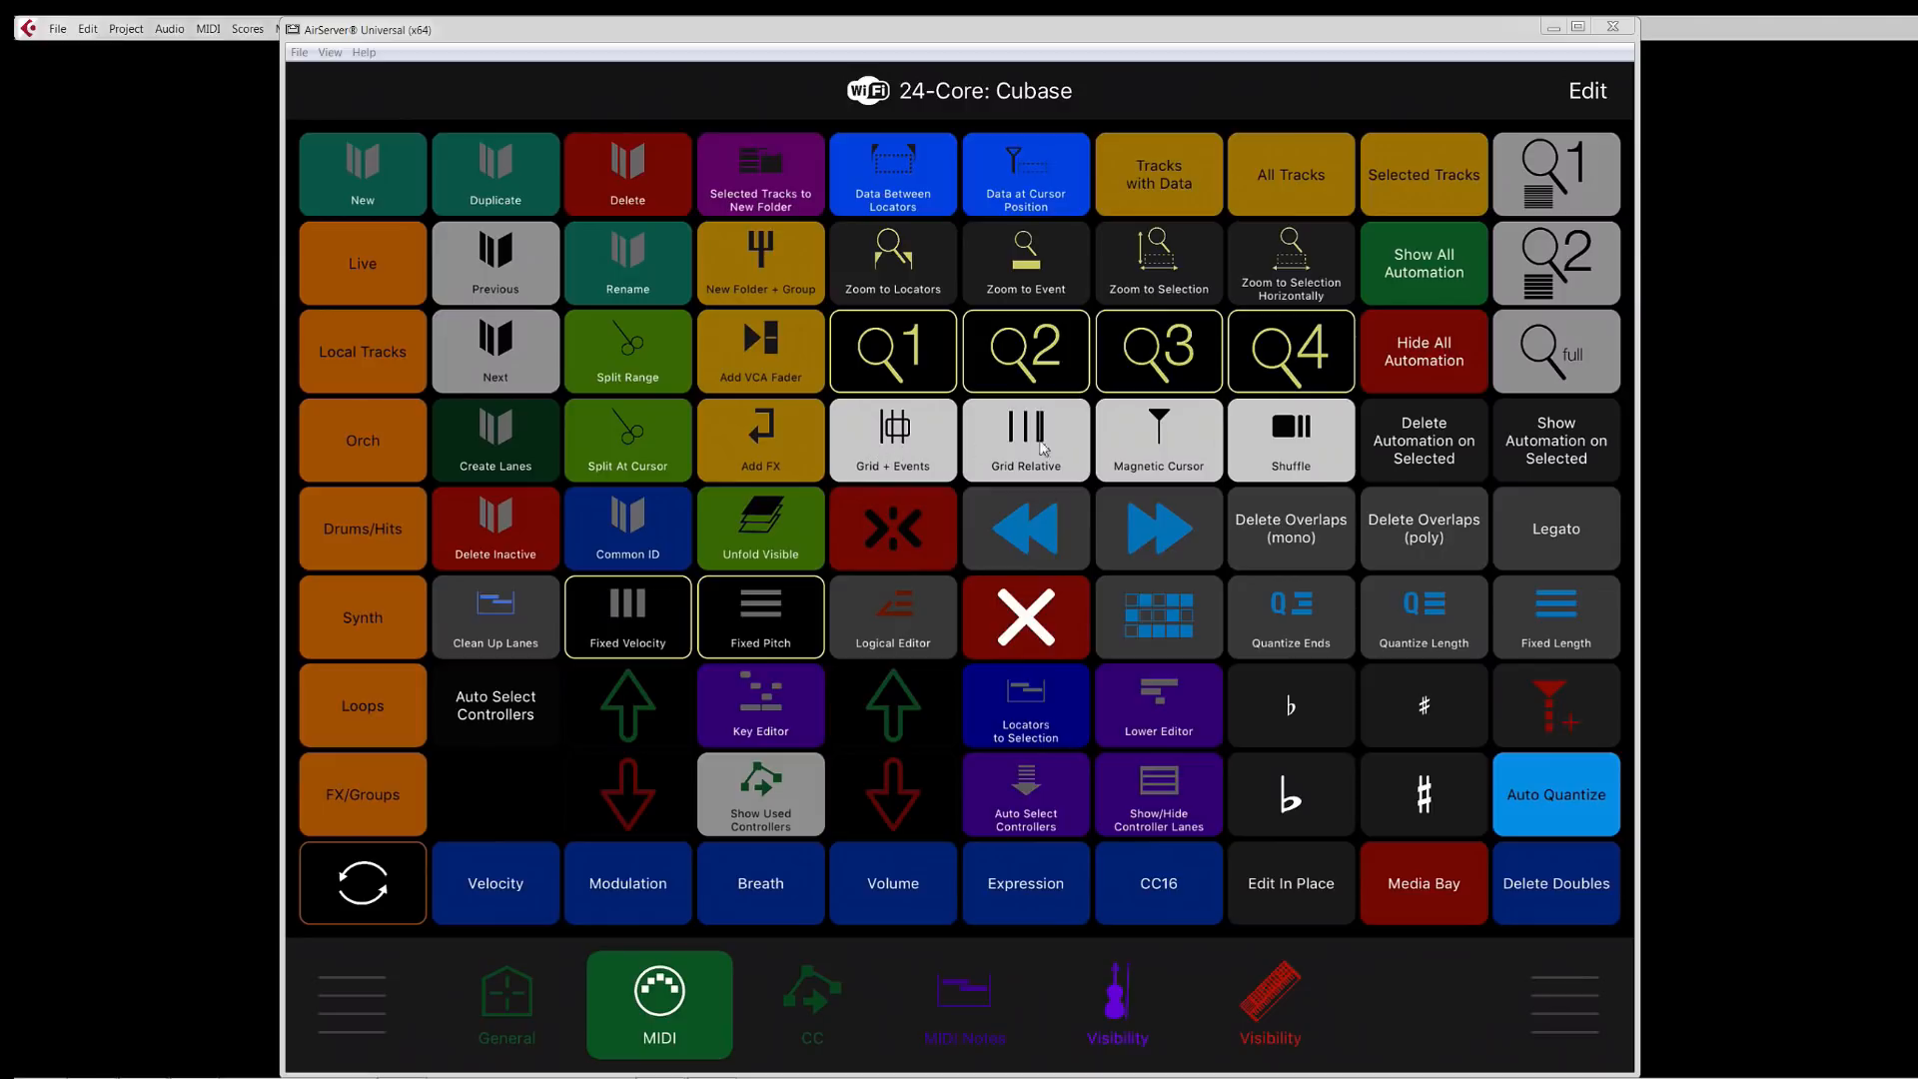
pyautogui.moveTo(1334, 450)
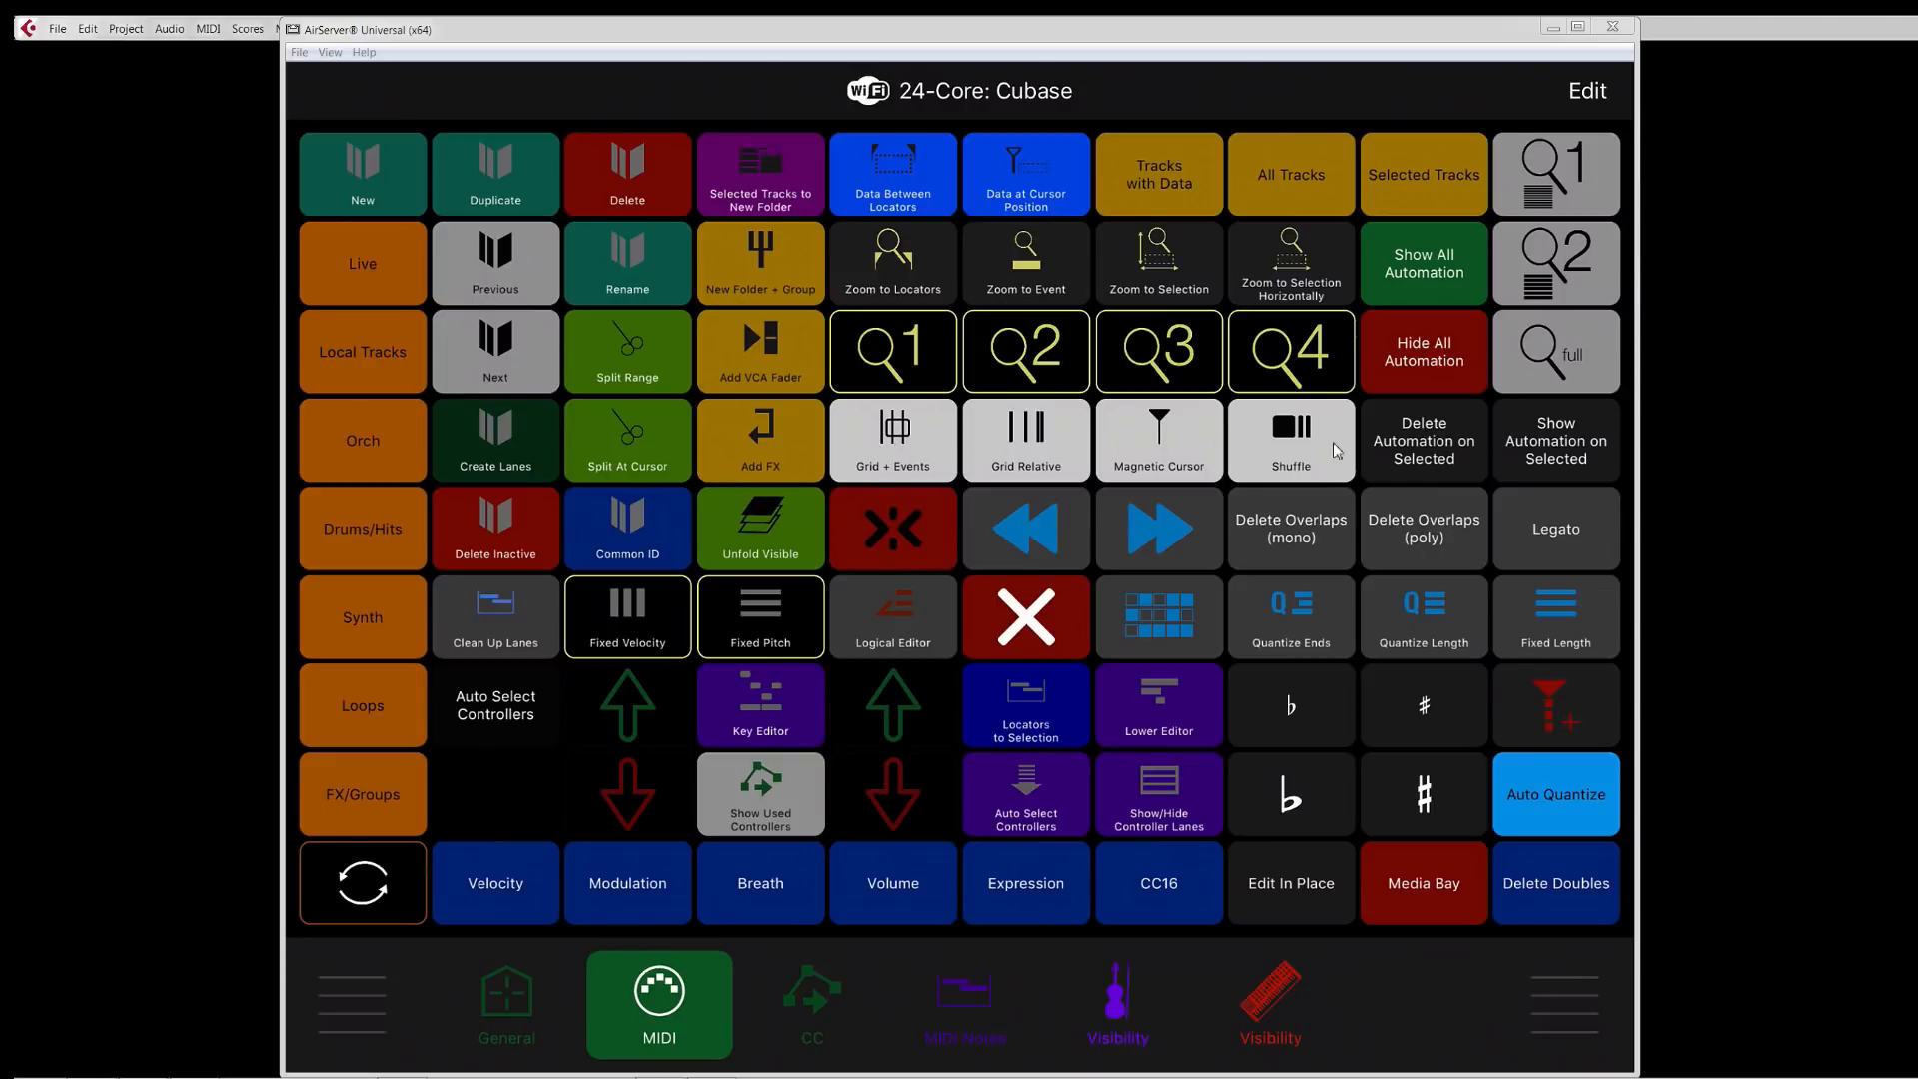
pyautogui.moveTo(1281, 352)
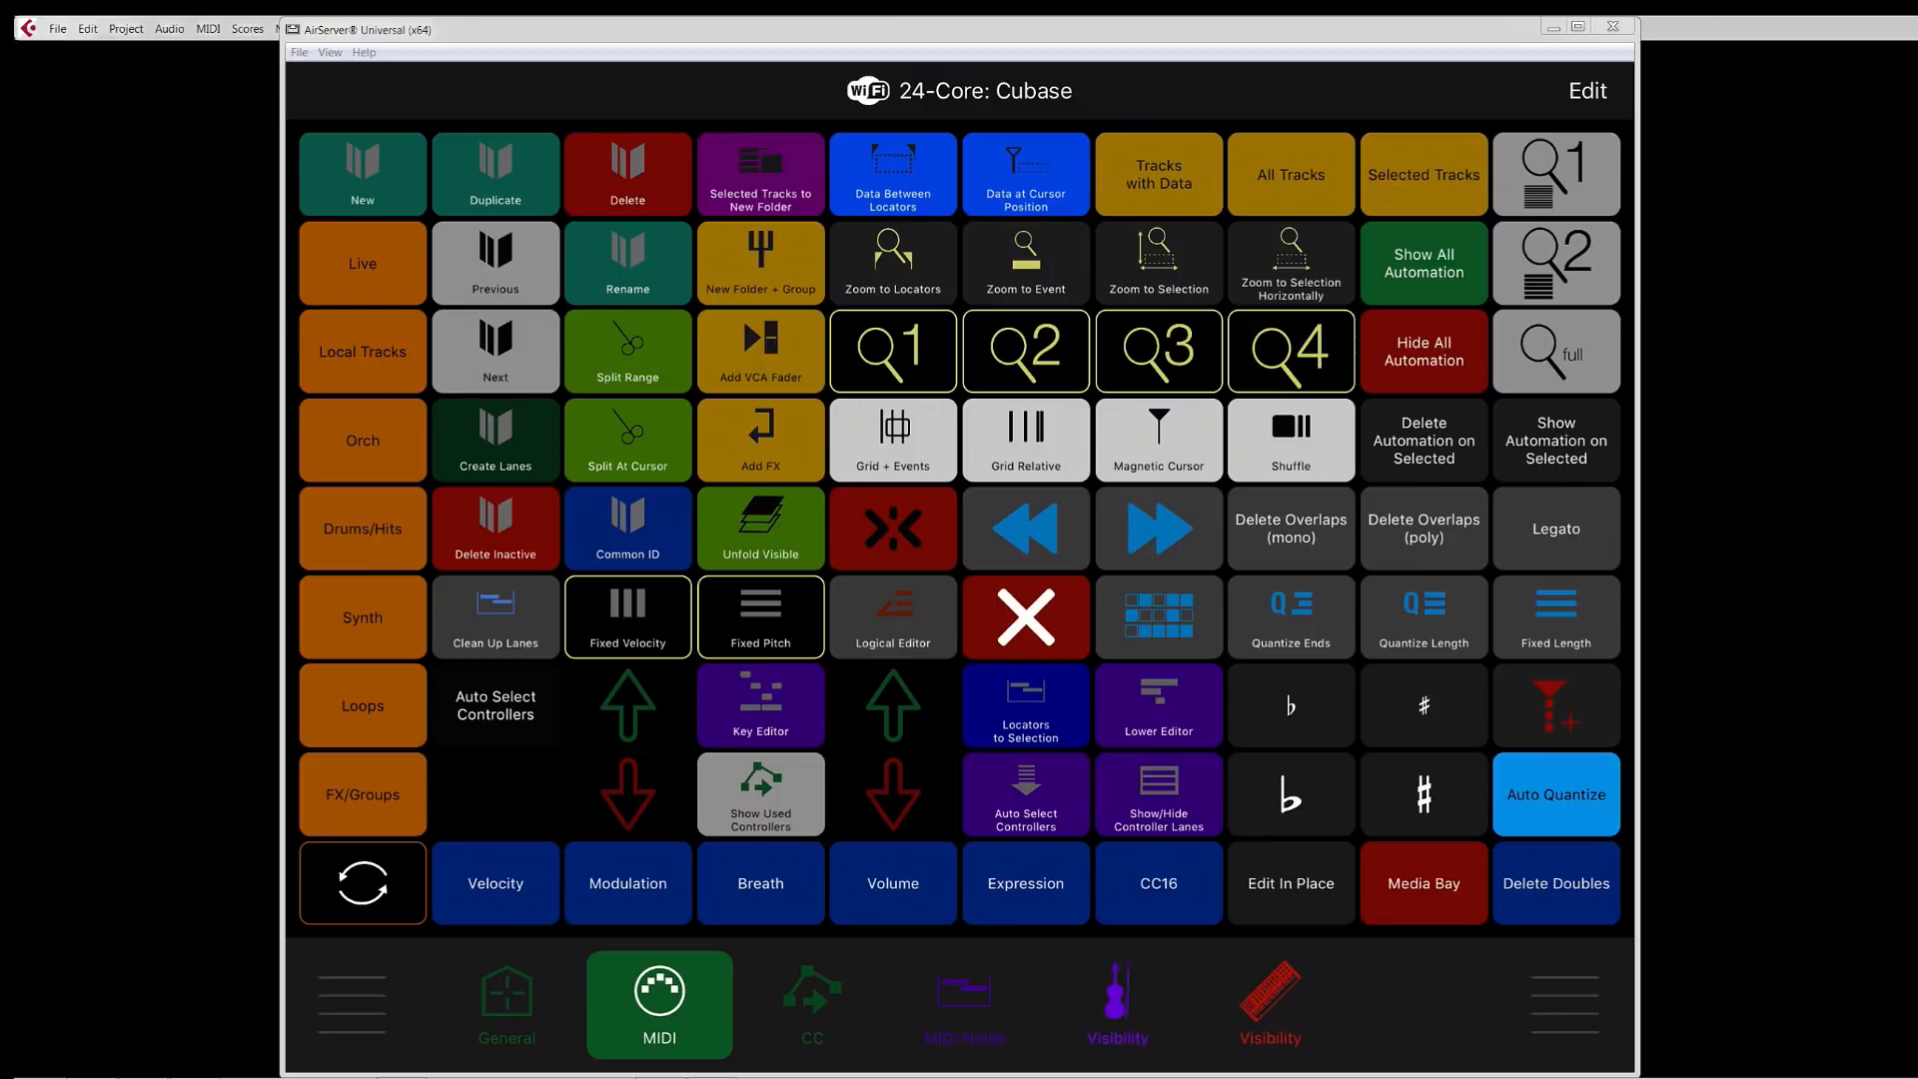
pyautogui.moveTo(1380, 817)
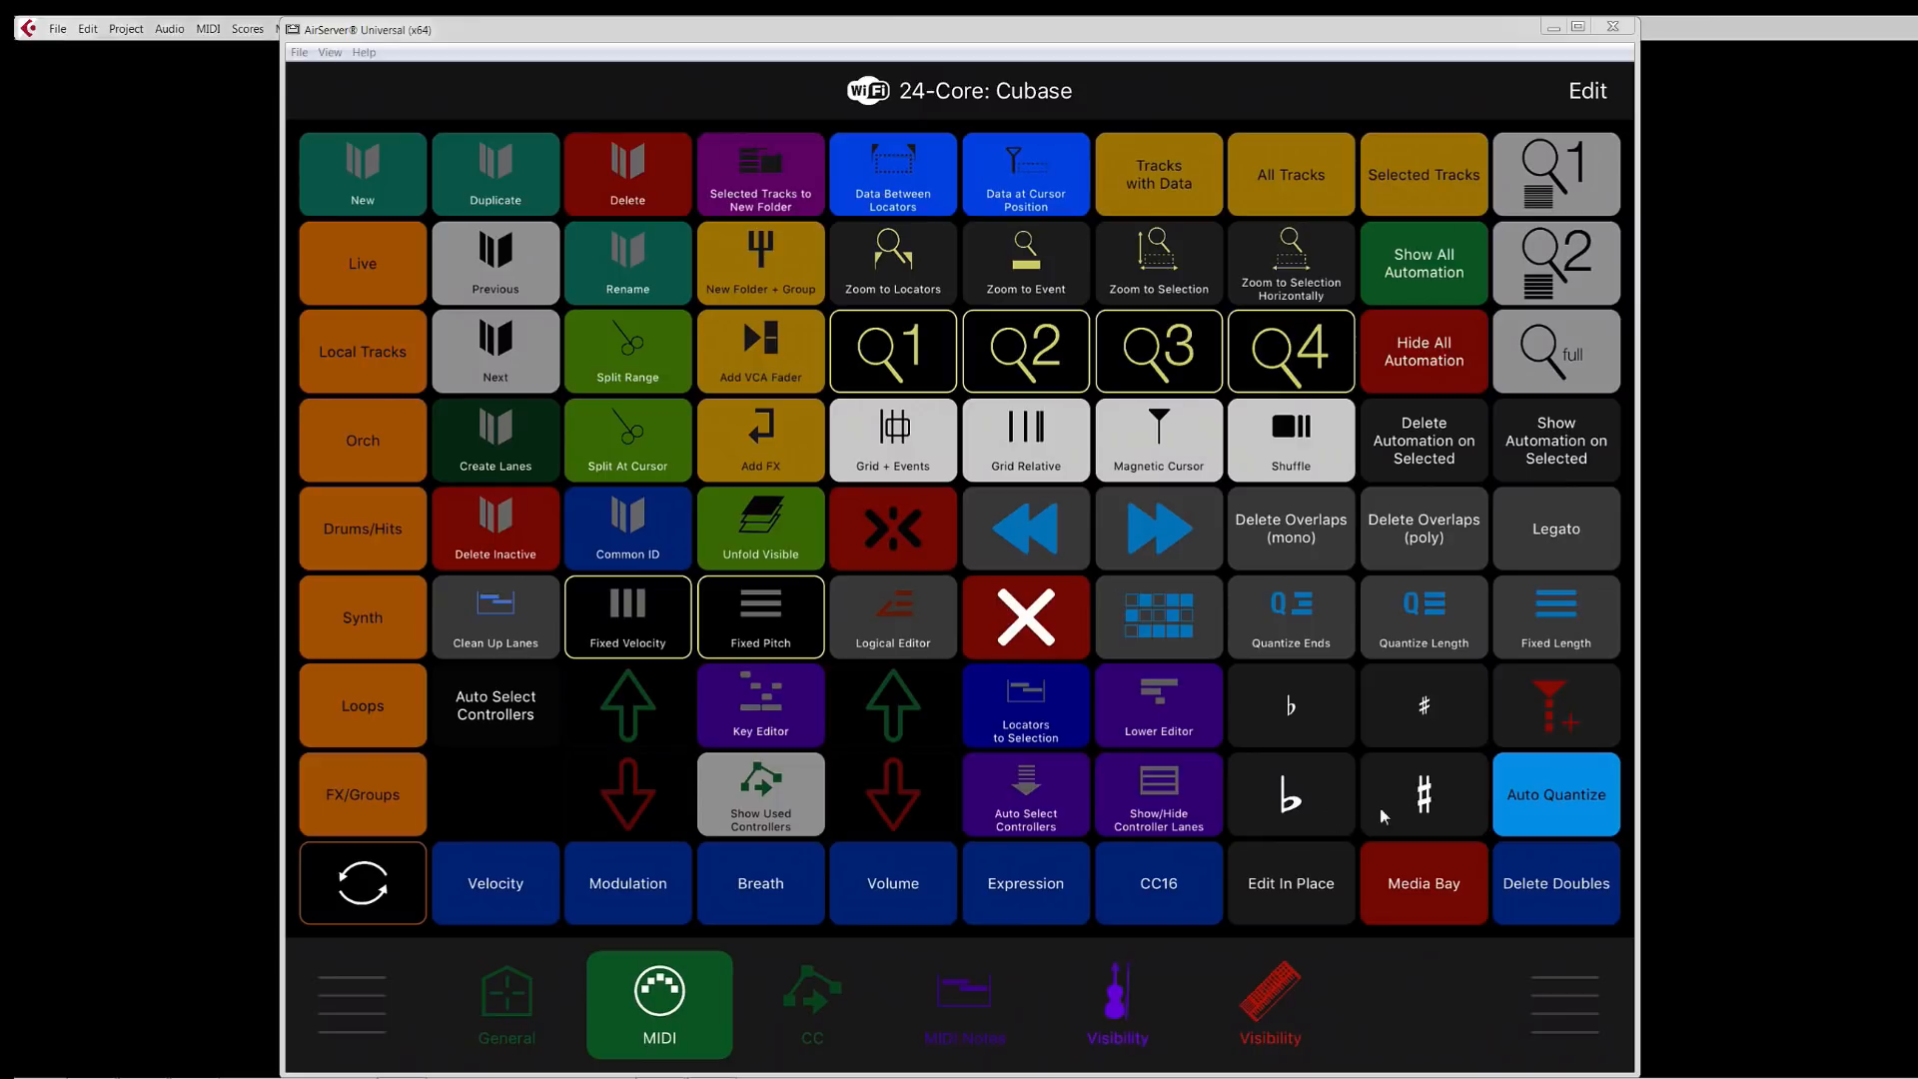
pyautogui.moveTo(1382, 713)
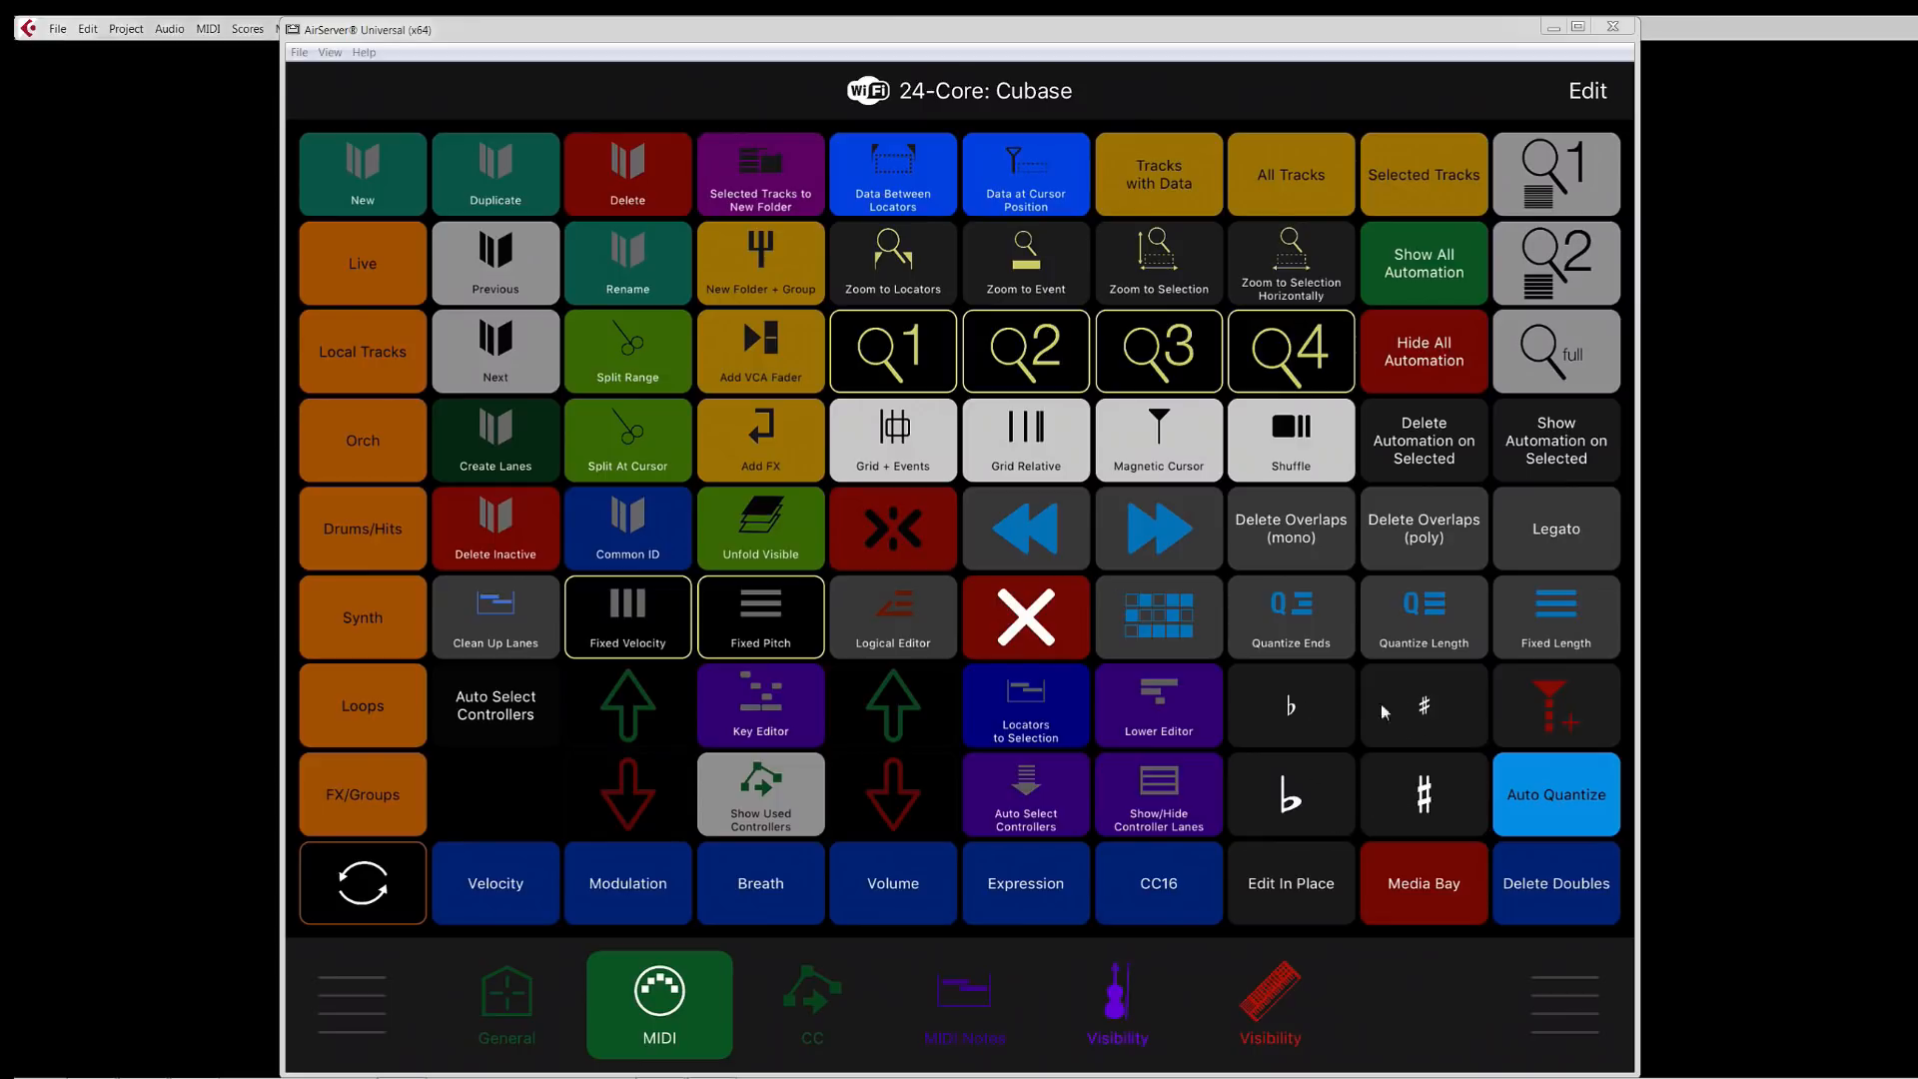
pyautogui.moveTo(1295, 725)
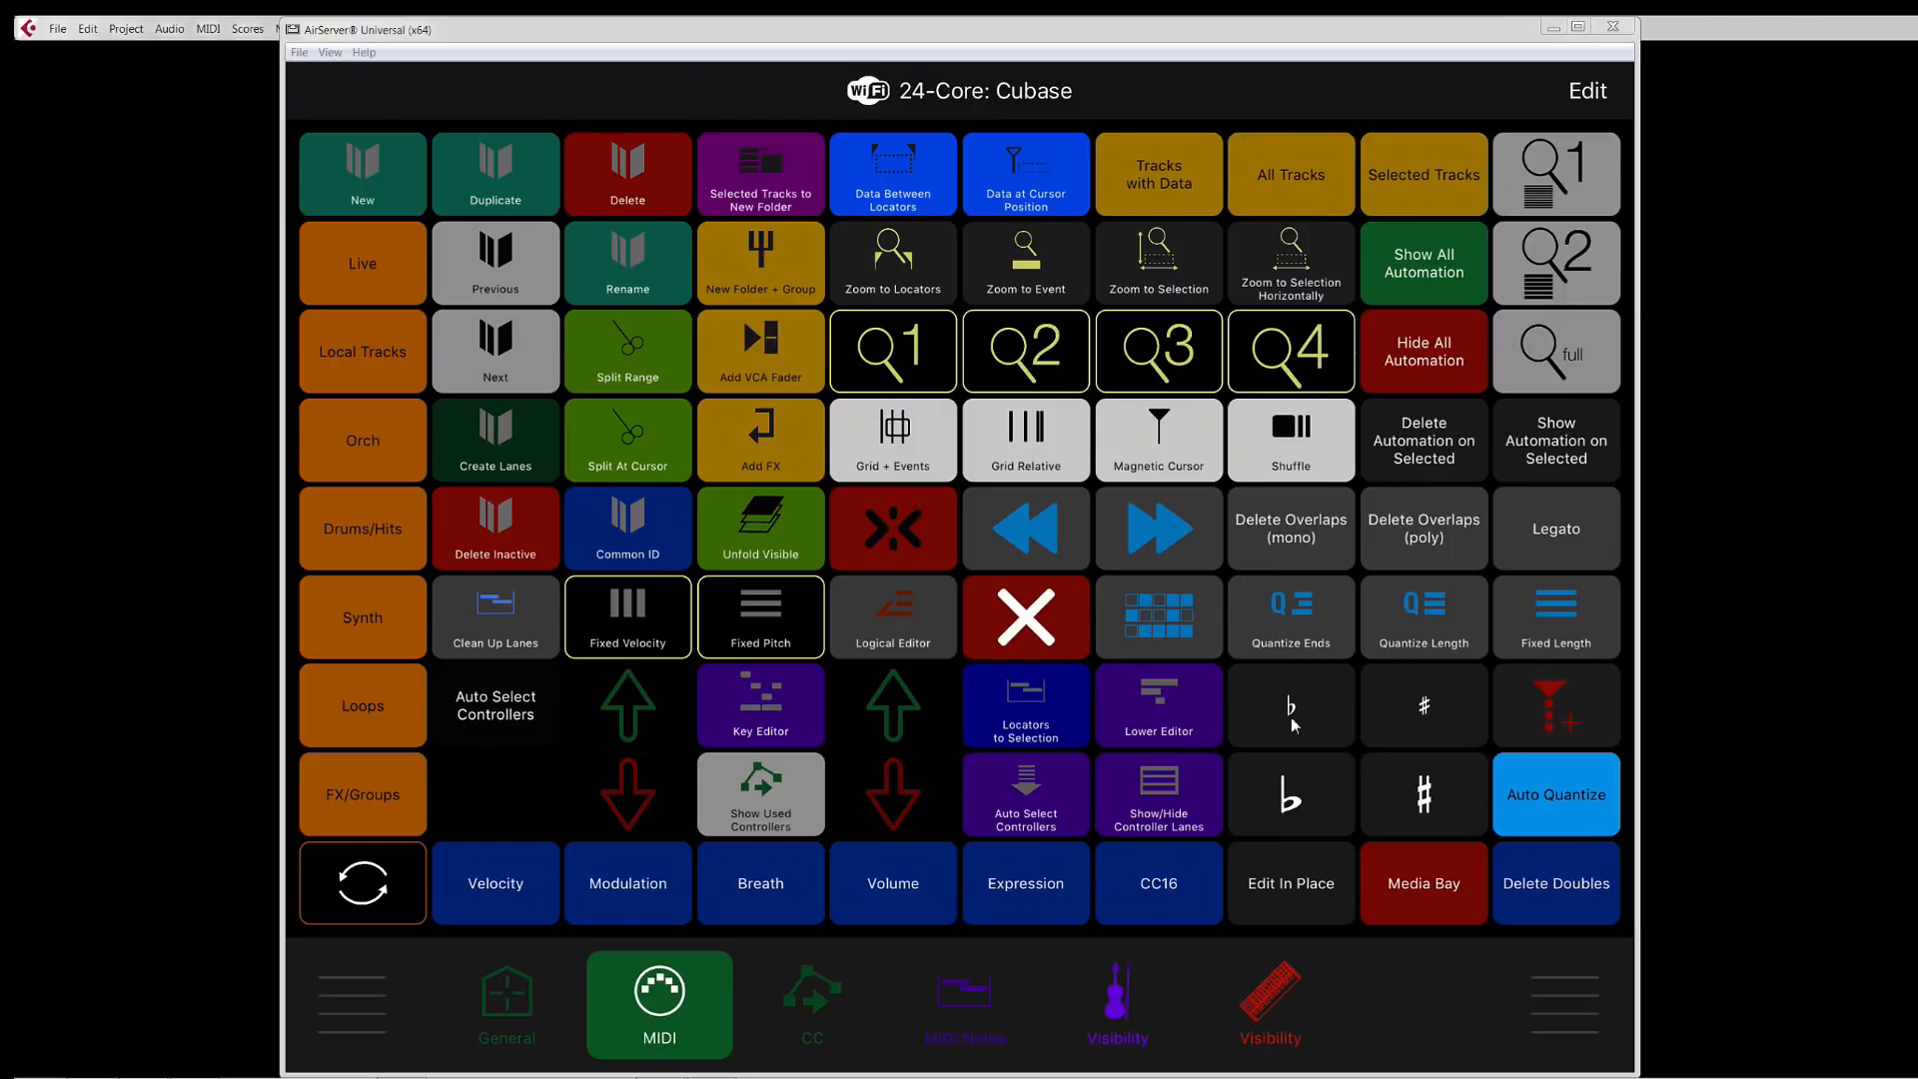
pyautogui.moveTo(1295, 725)
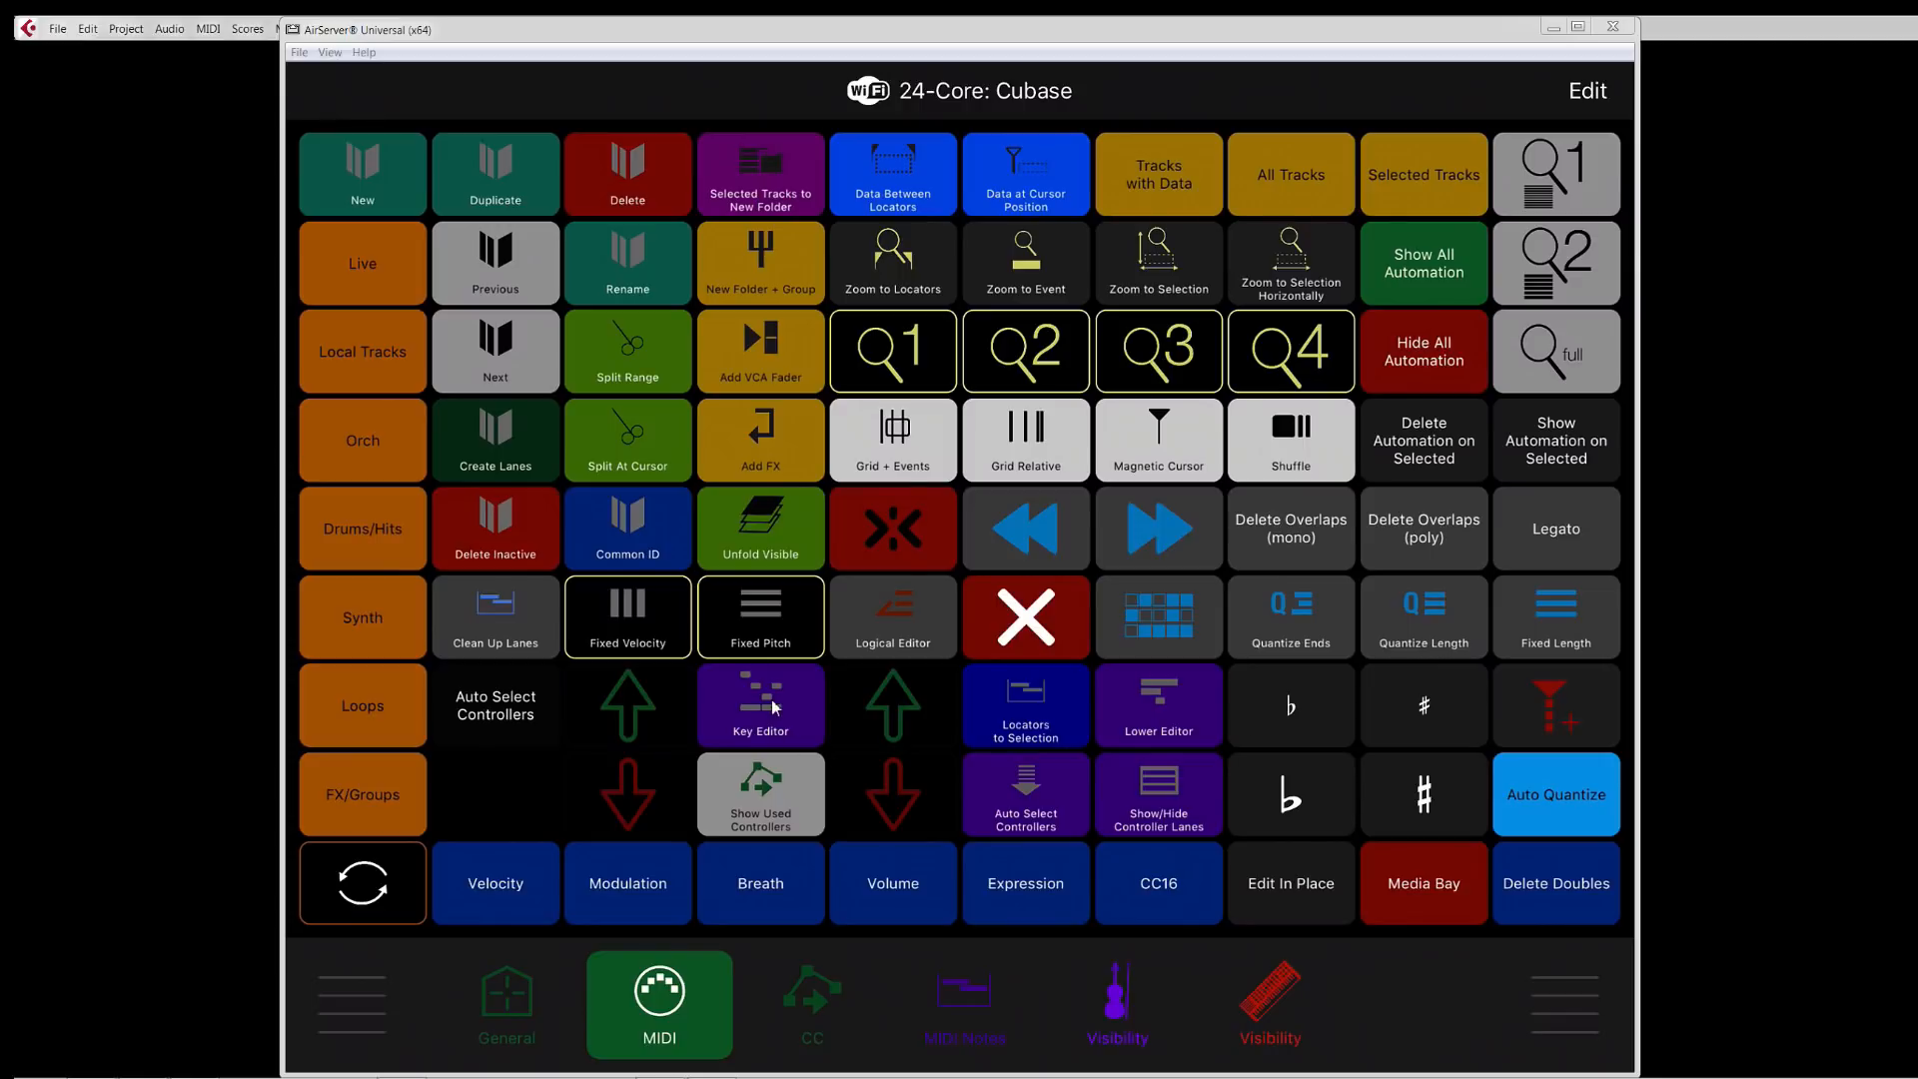
pyautogui.moveTo(756, 725)
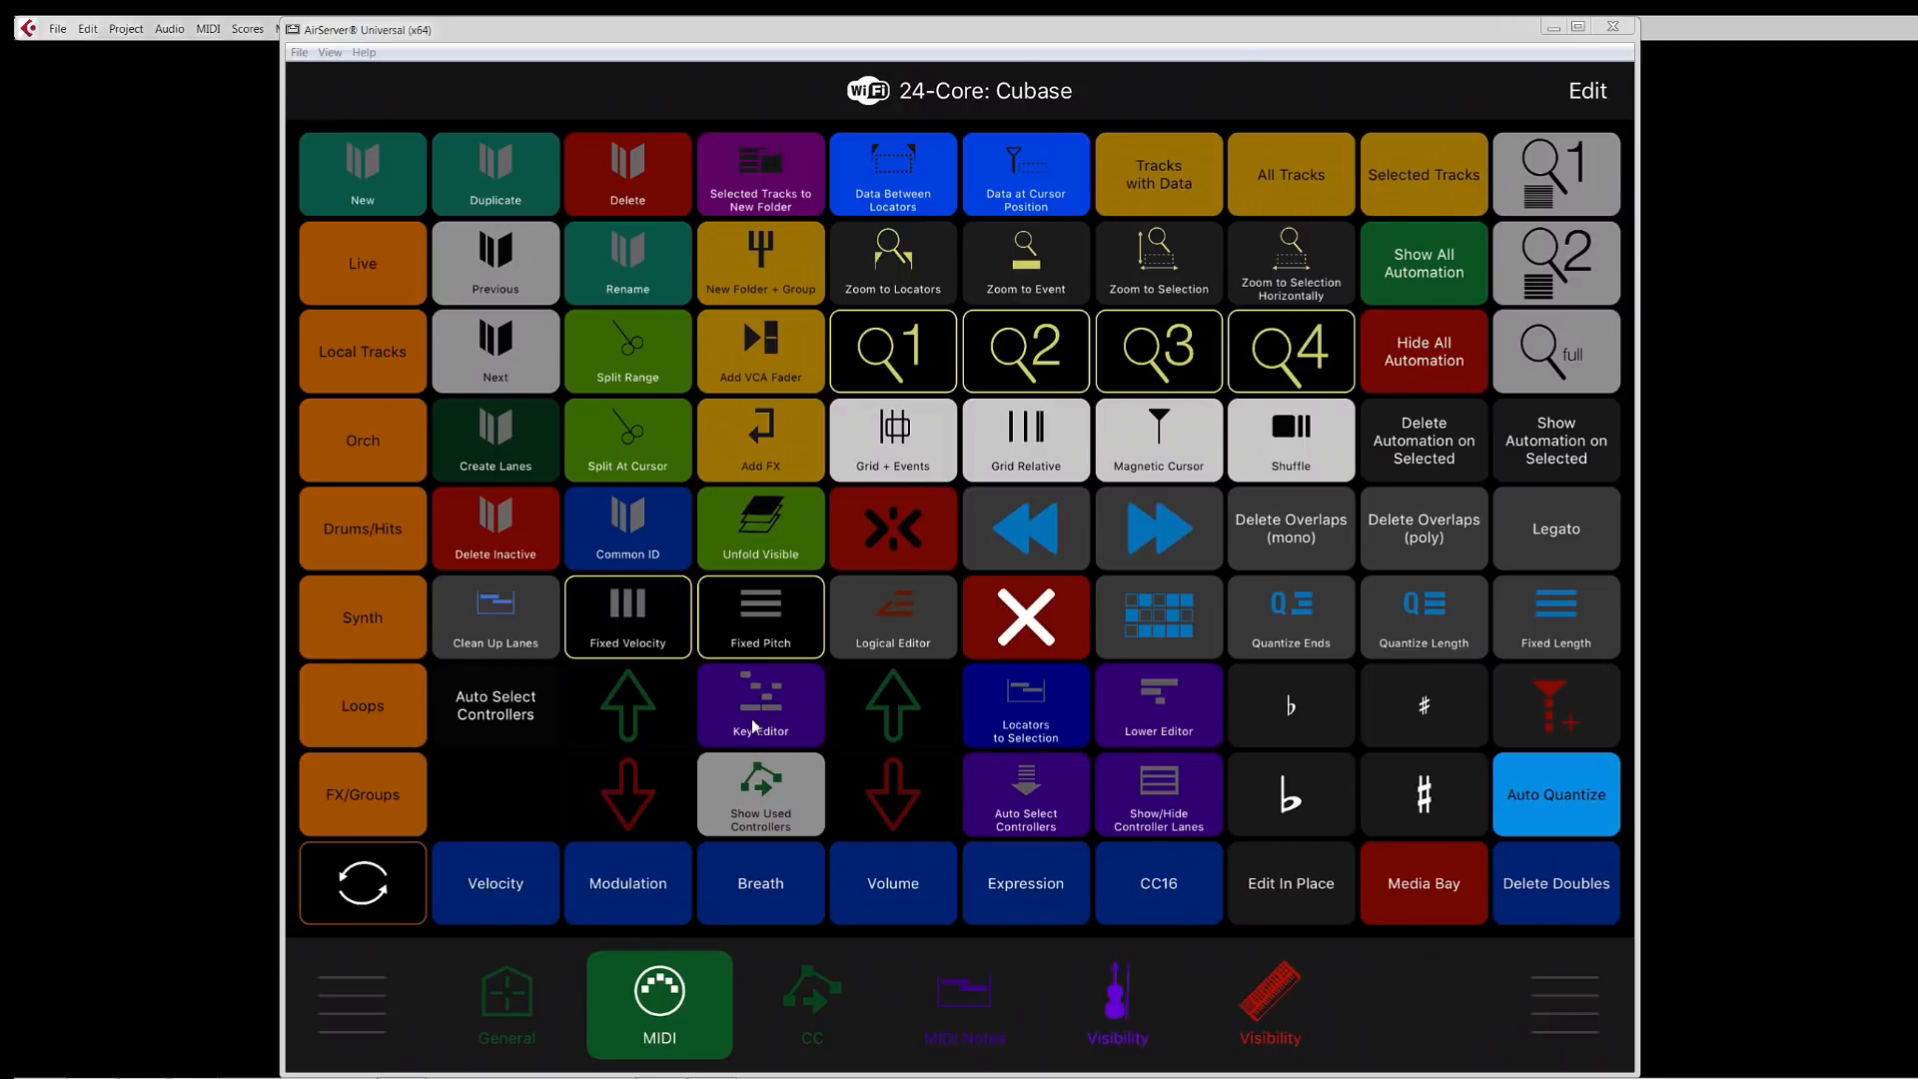
pyautogui.moveTo(475, 701)
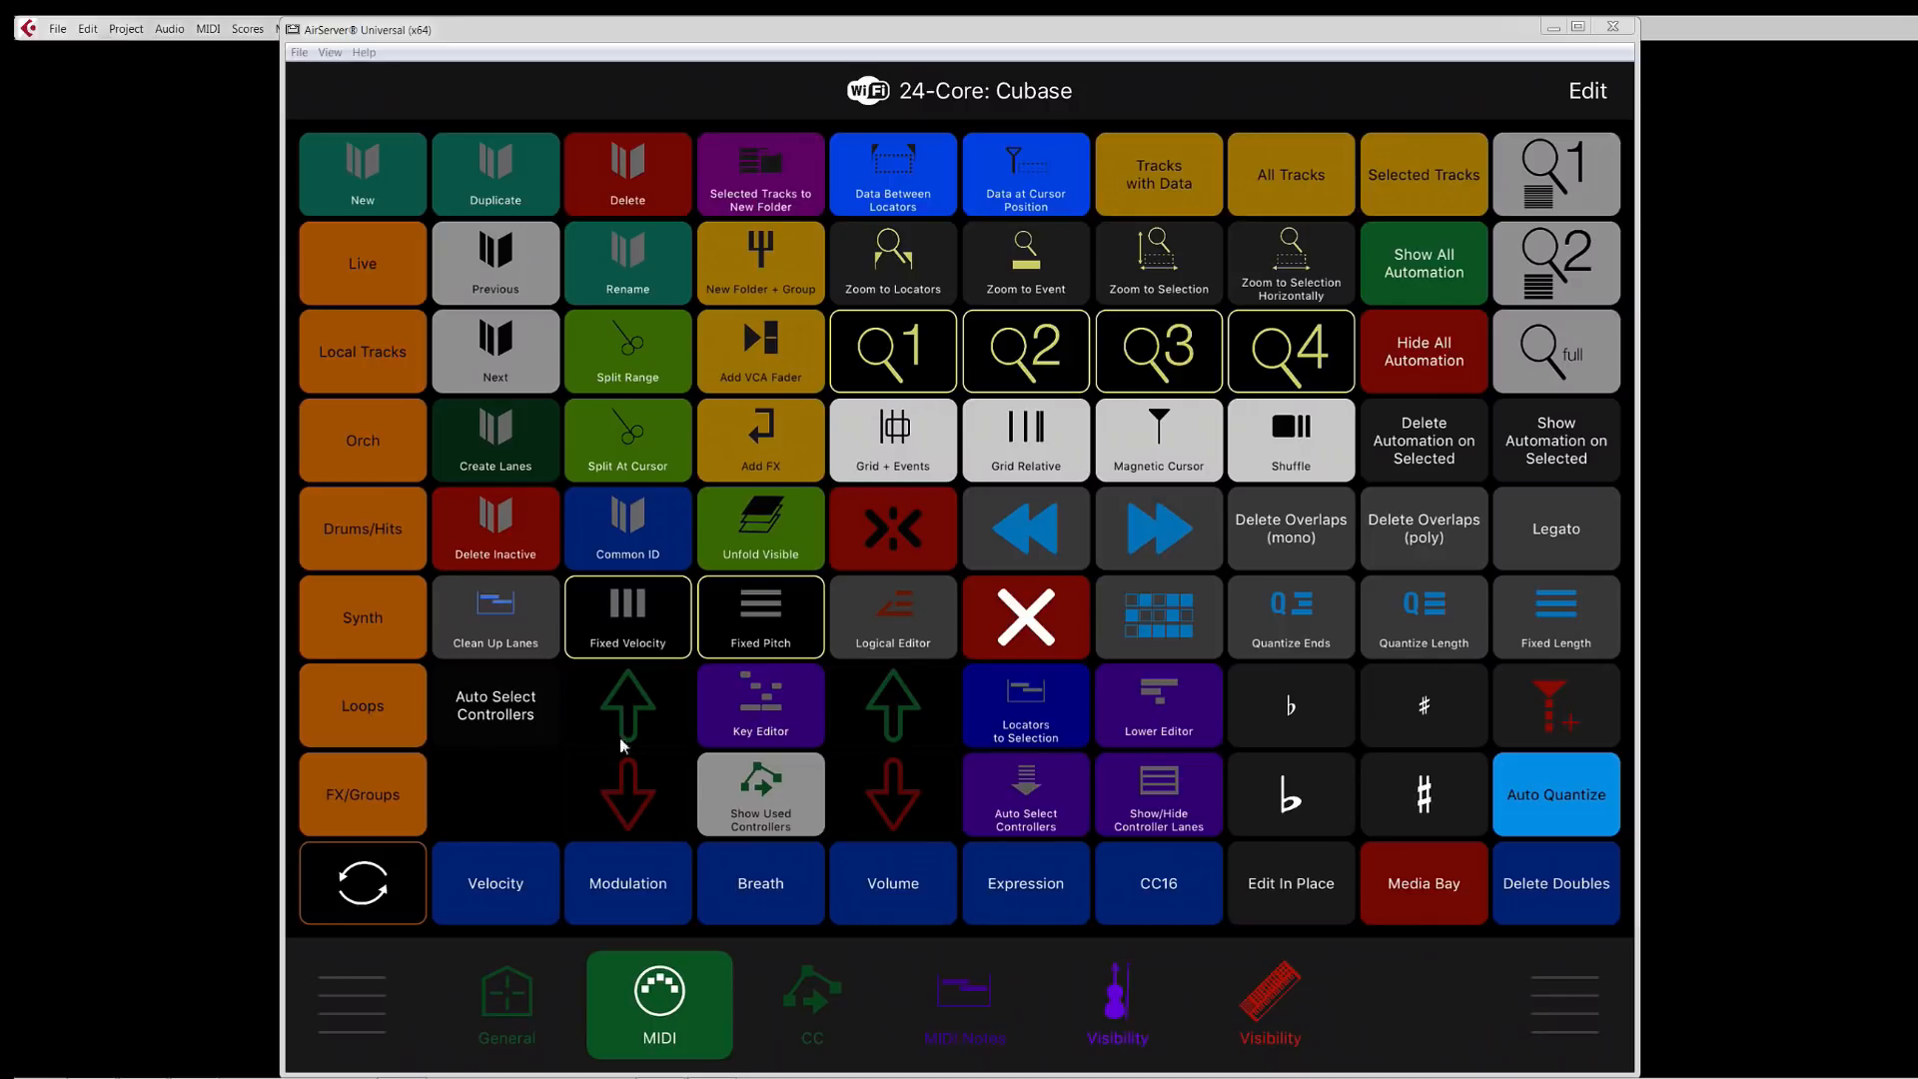
pyautogui.moveTo(891, 765)
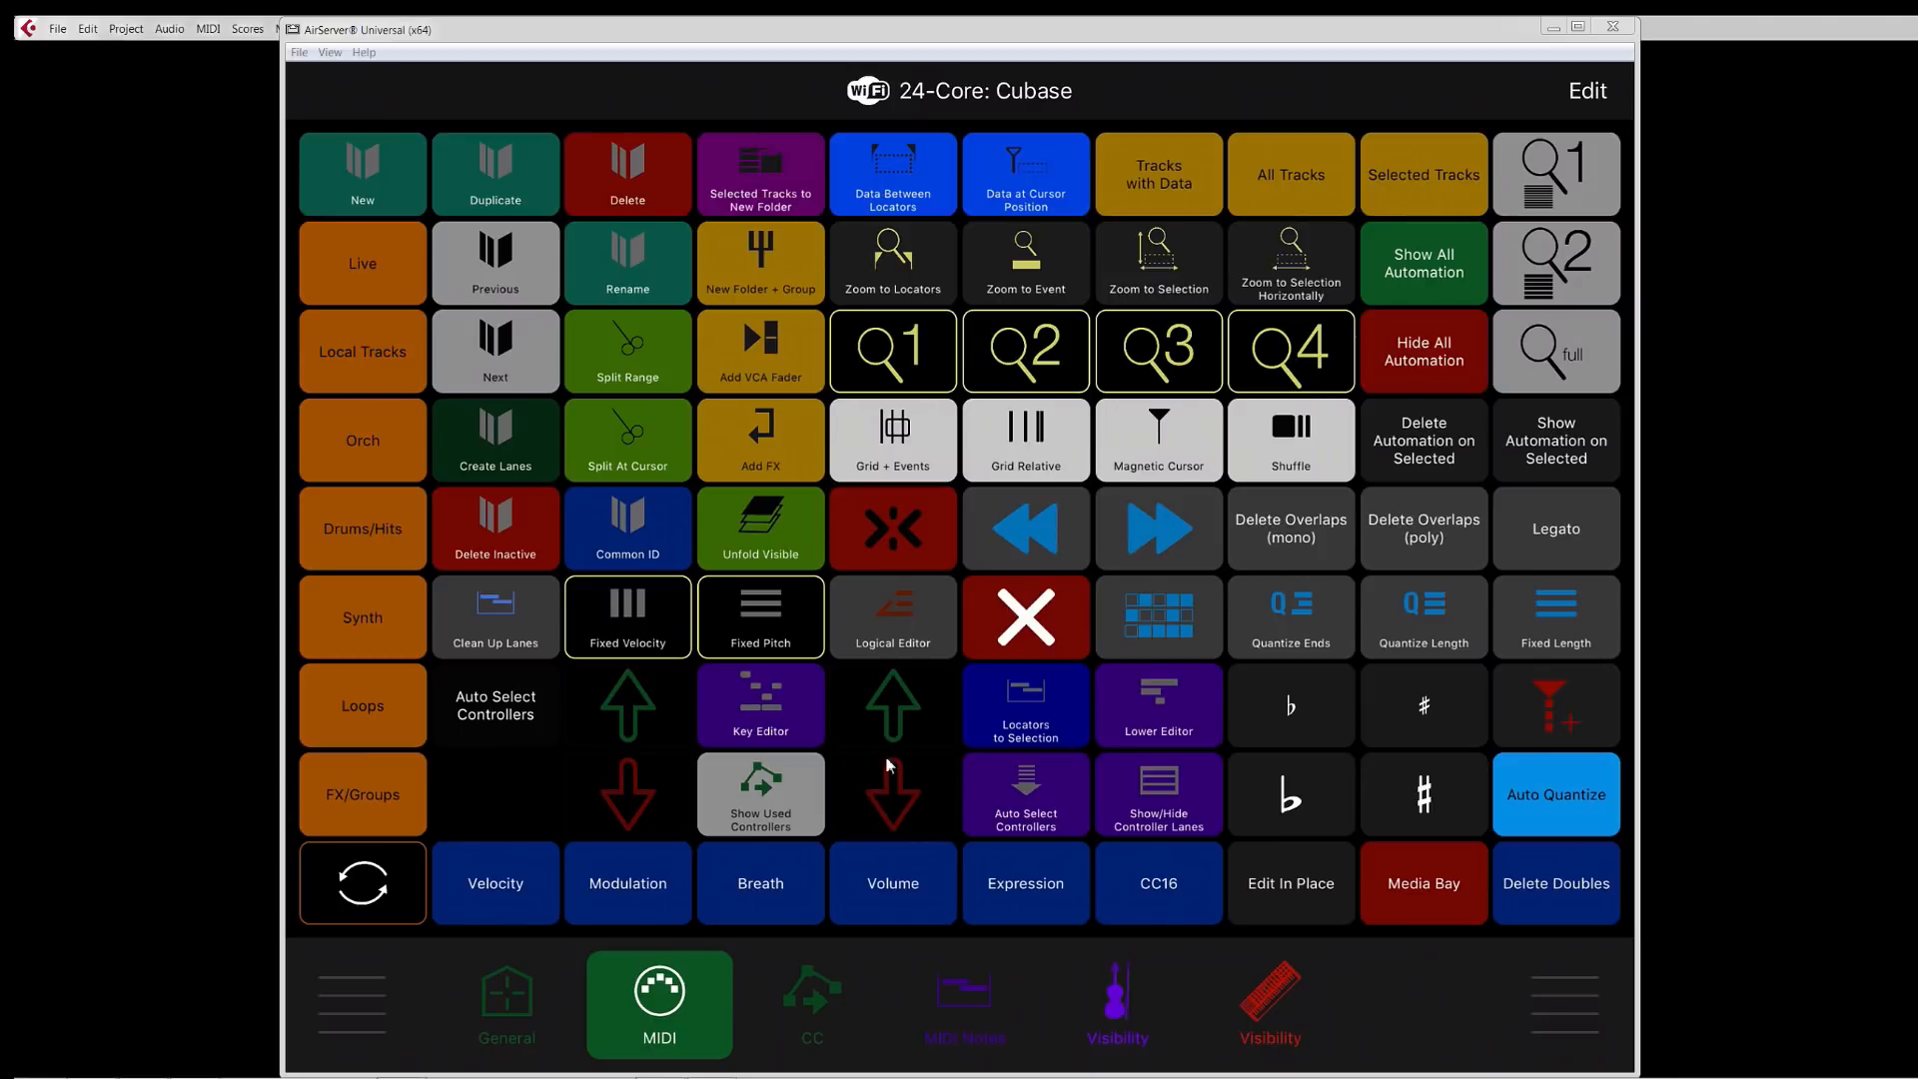
pyautogui.moveTo(905, 803)
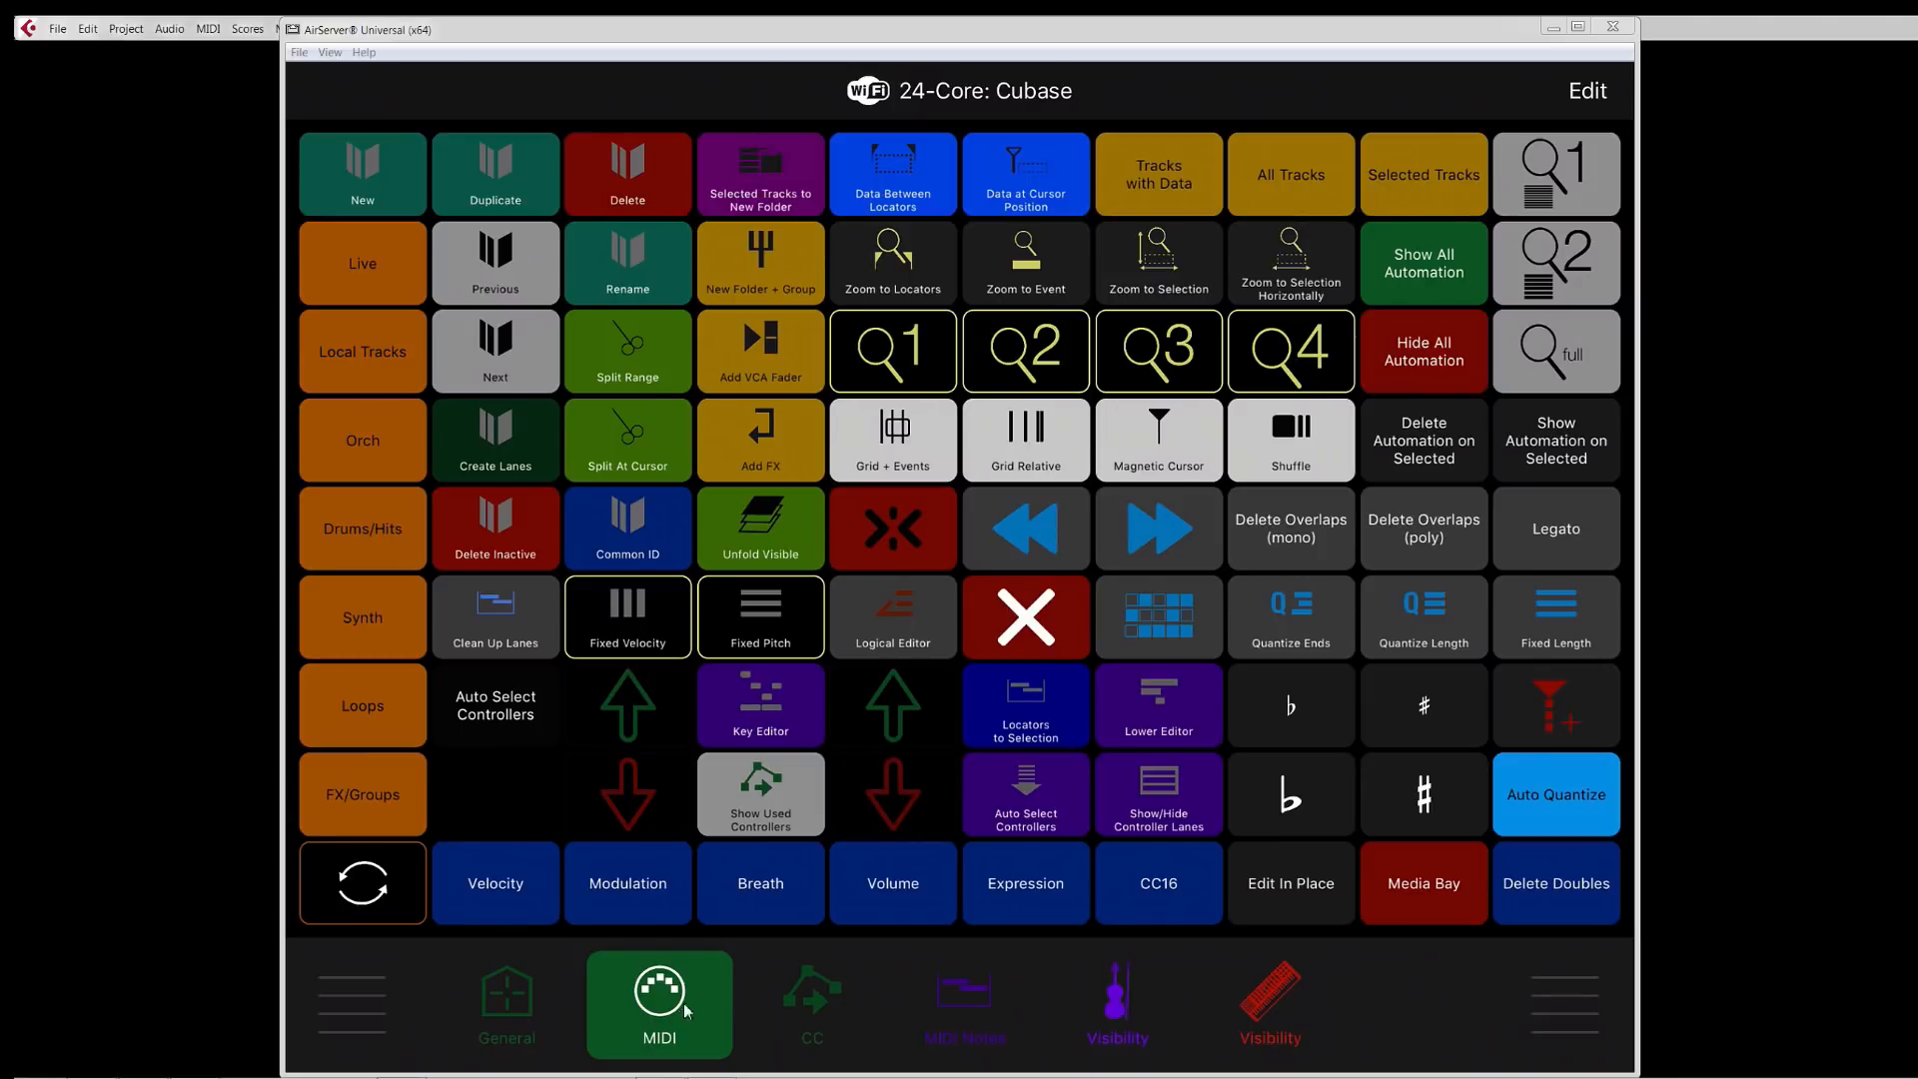
pyautogui.moveTo(745, 1021)
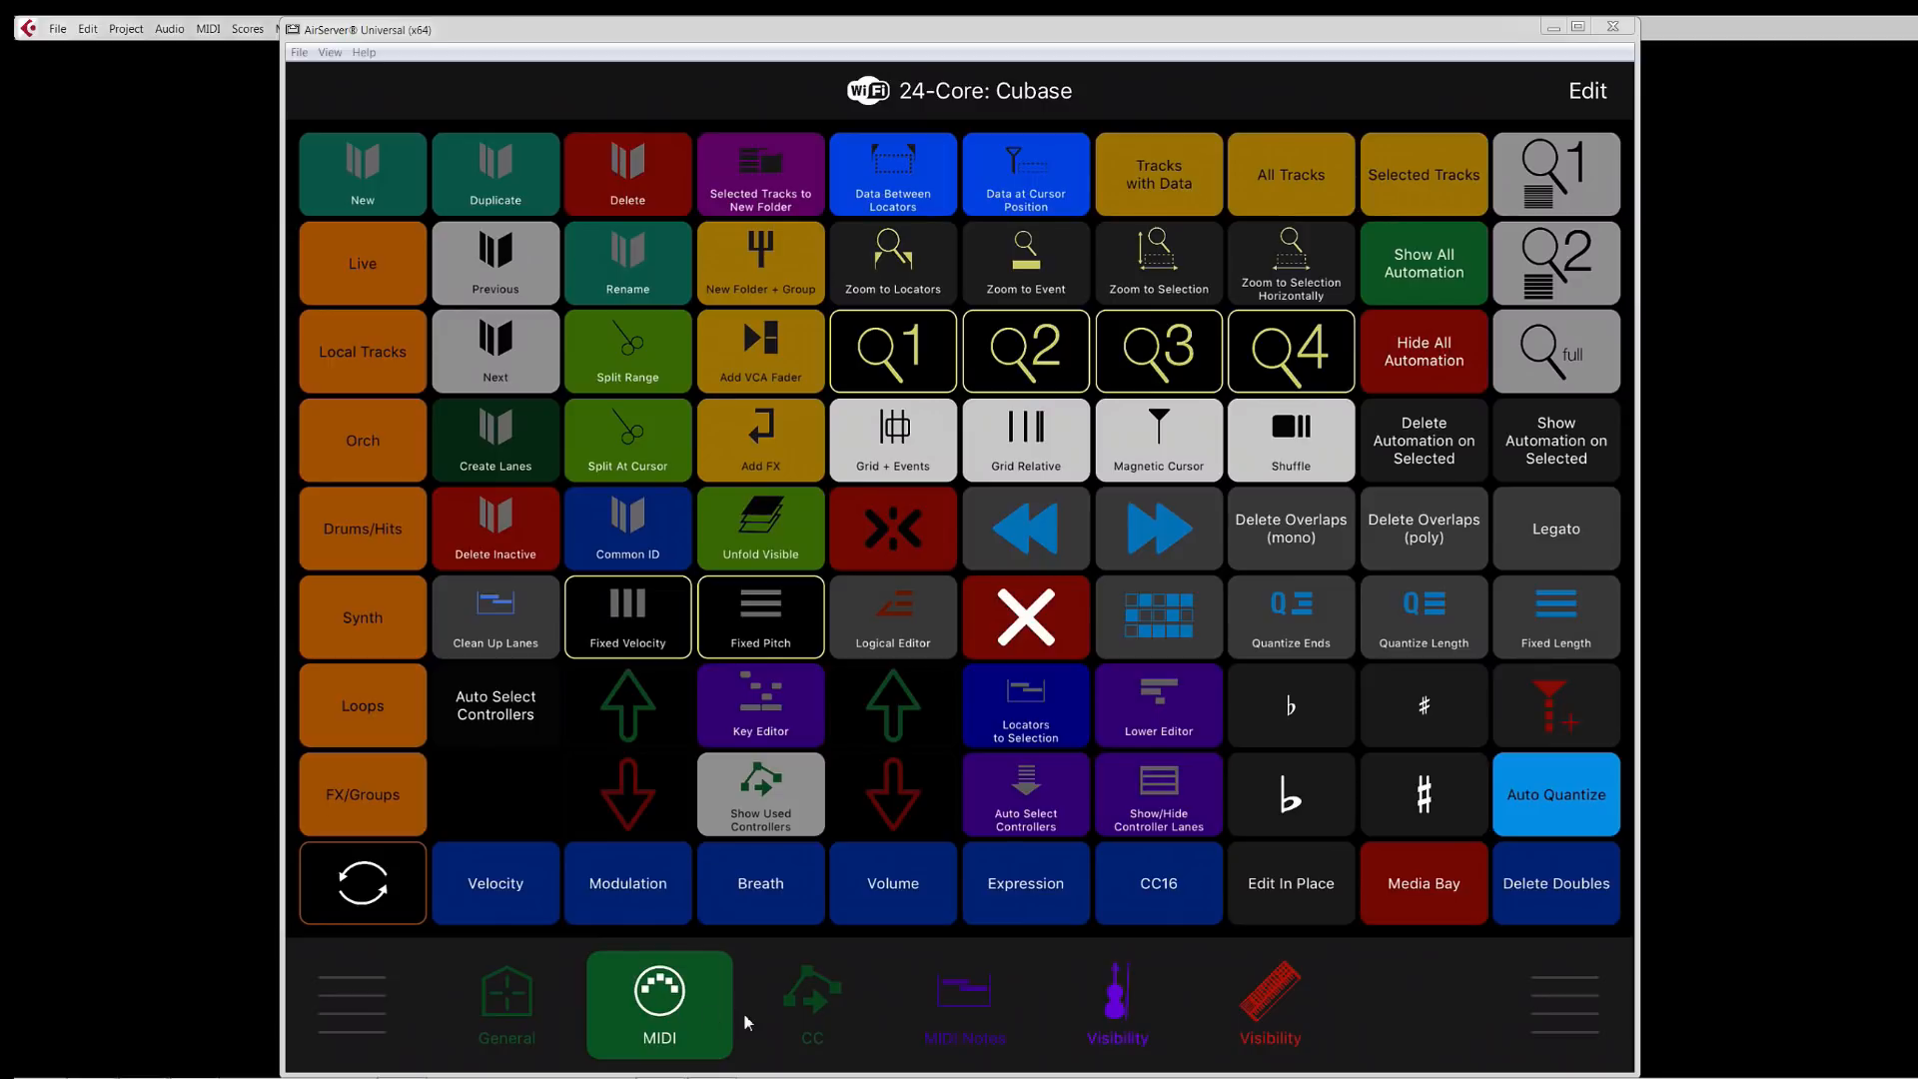
# Step: Switch to the CC page of controller-lane tiles for CC 1, 2, 7 and 11
pyautogui.click(811, 1003)
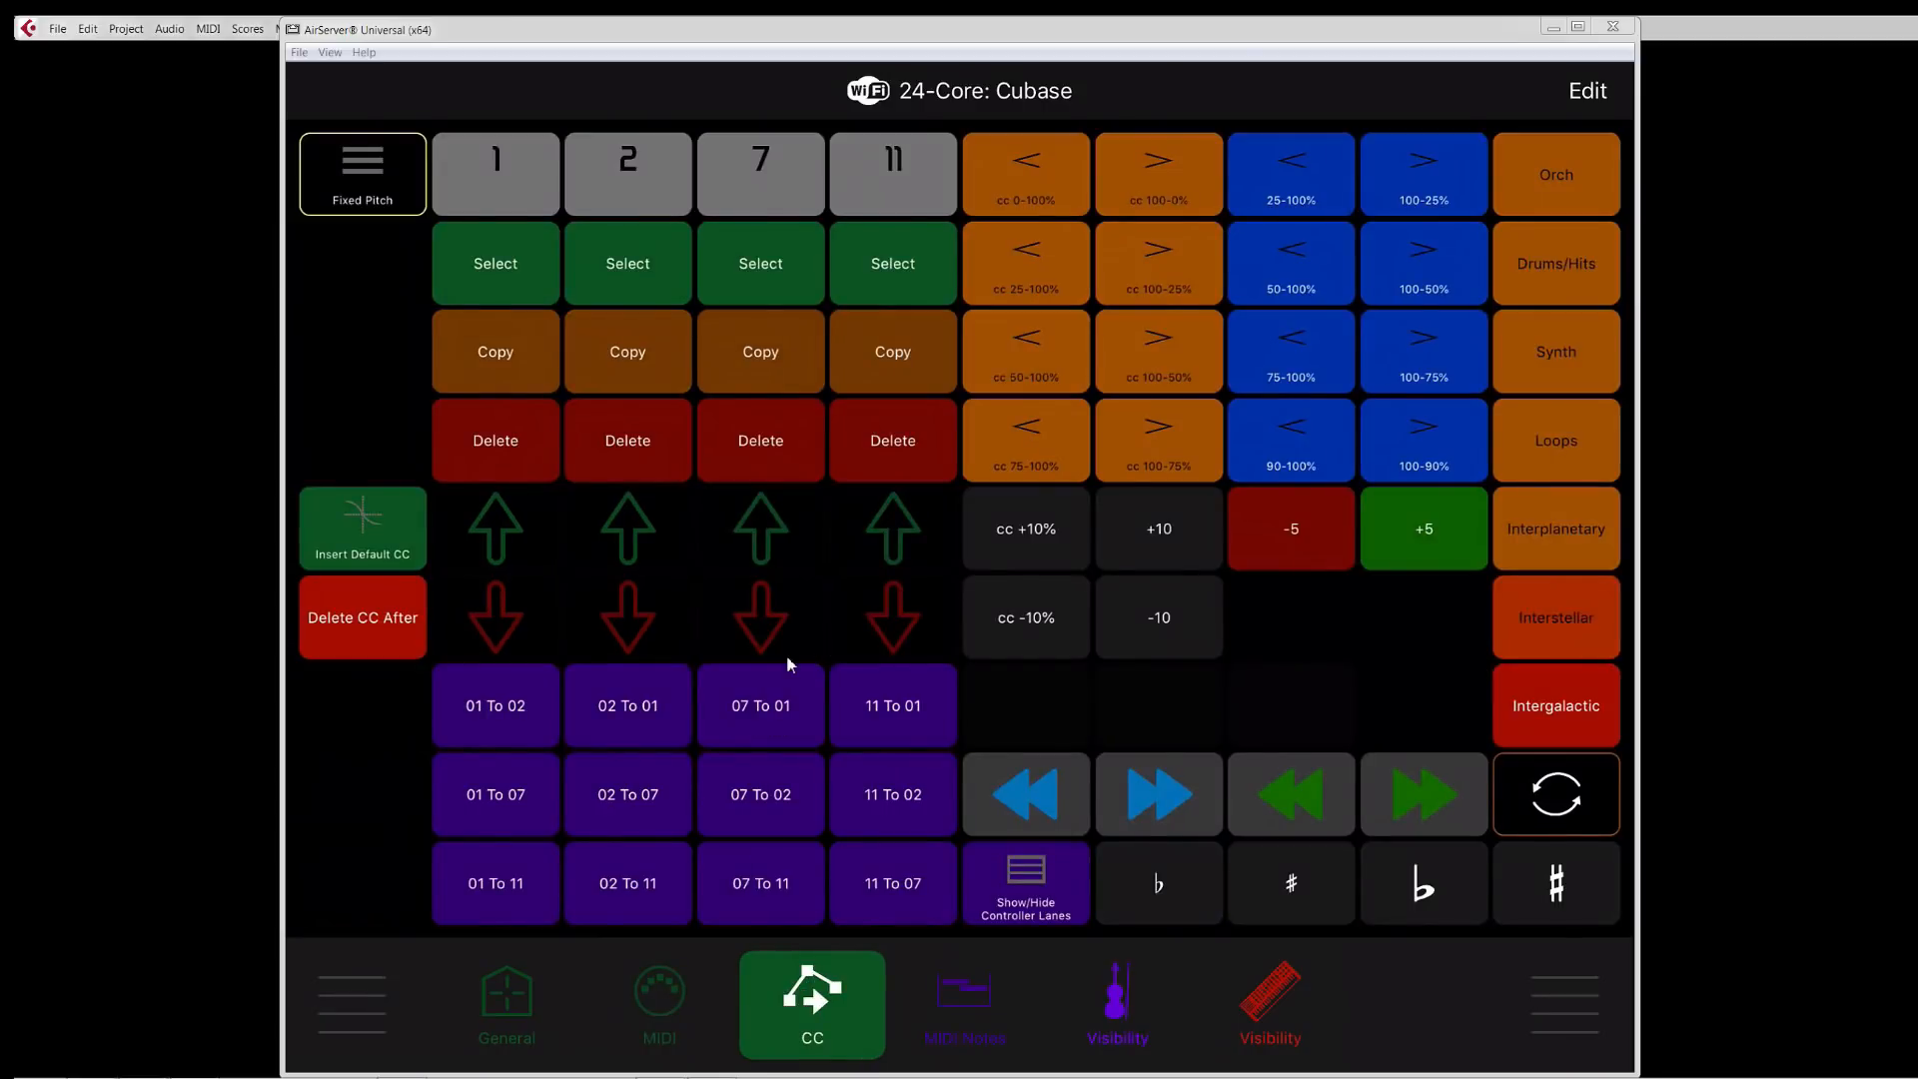
pyautogui.moveTo(1025, 510)
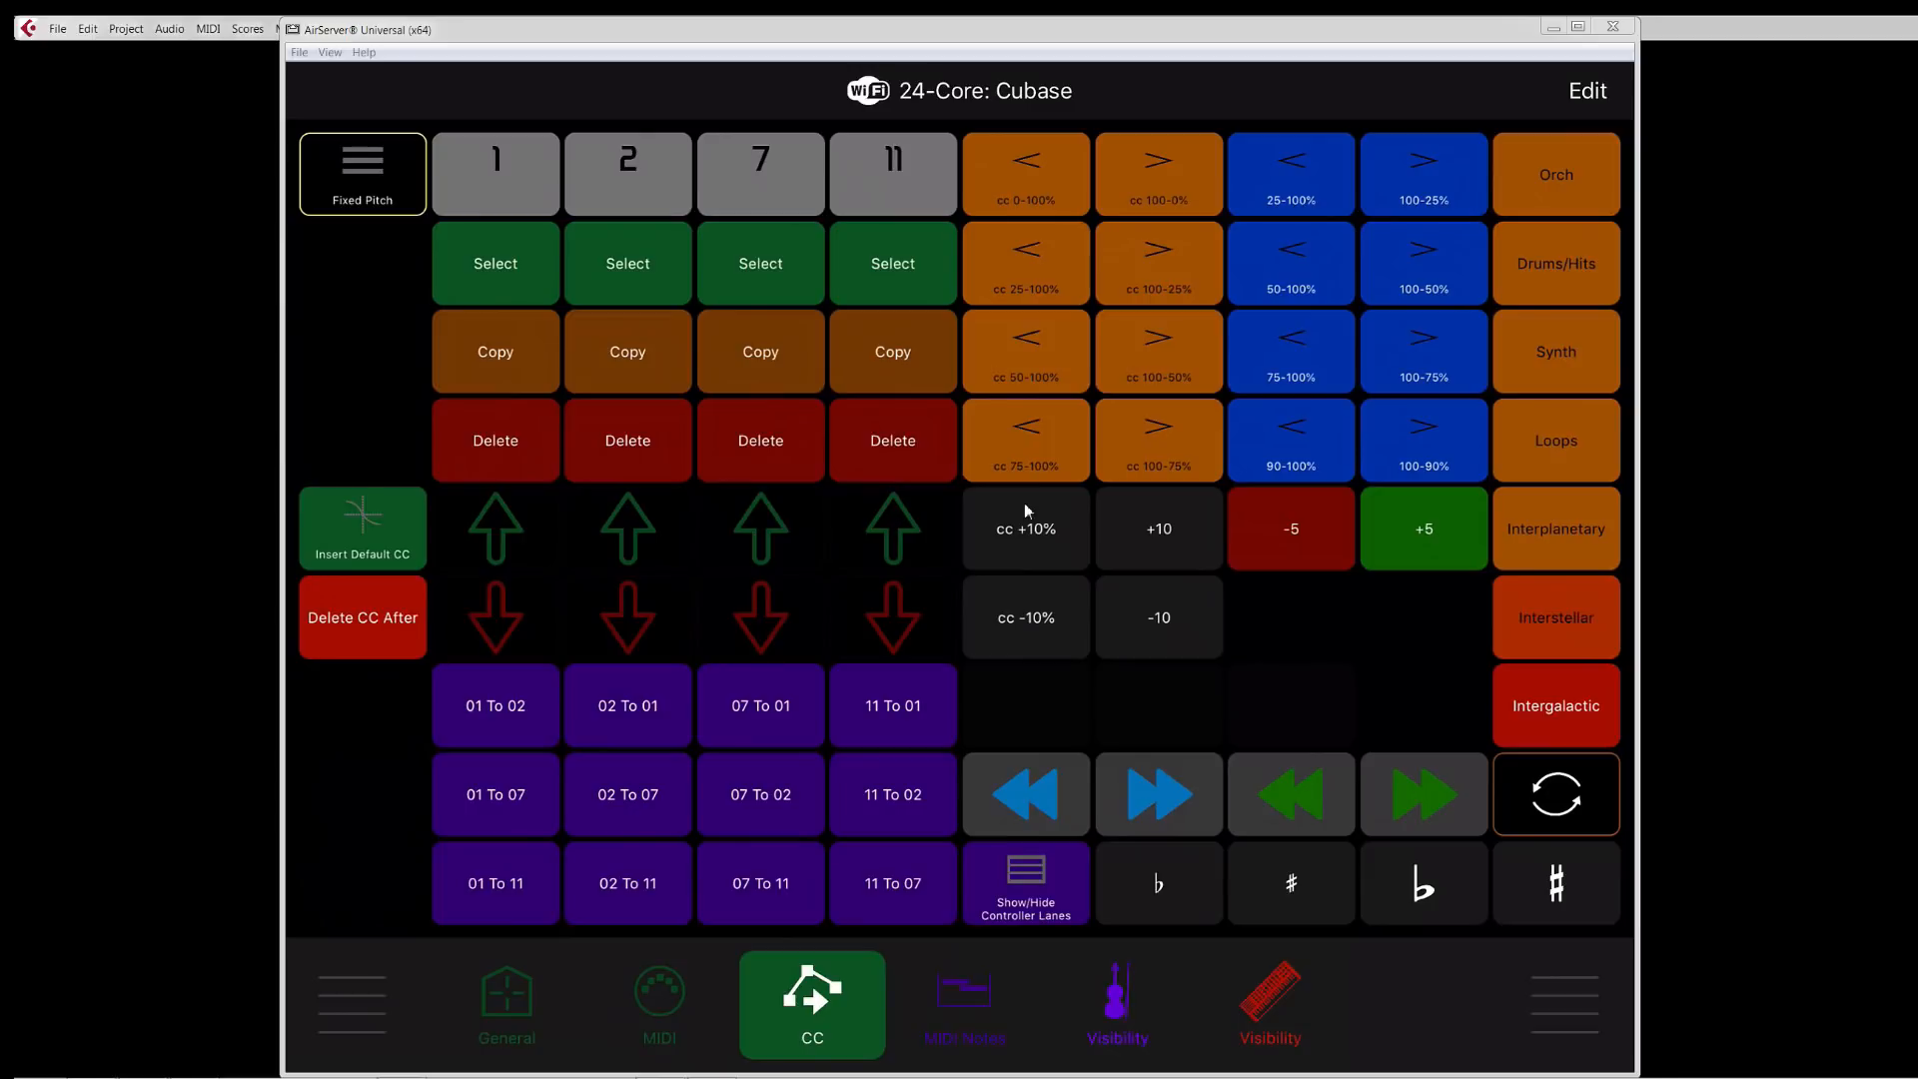
pyautogui.moveTo(1181, 585)
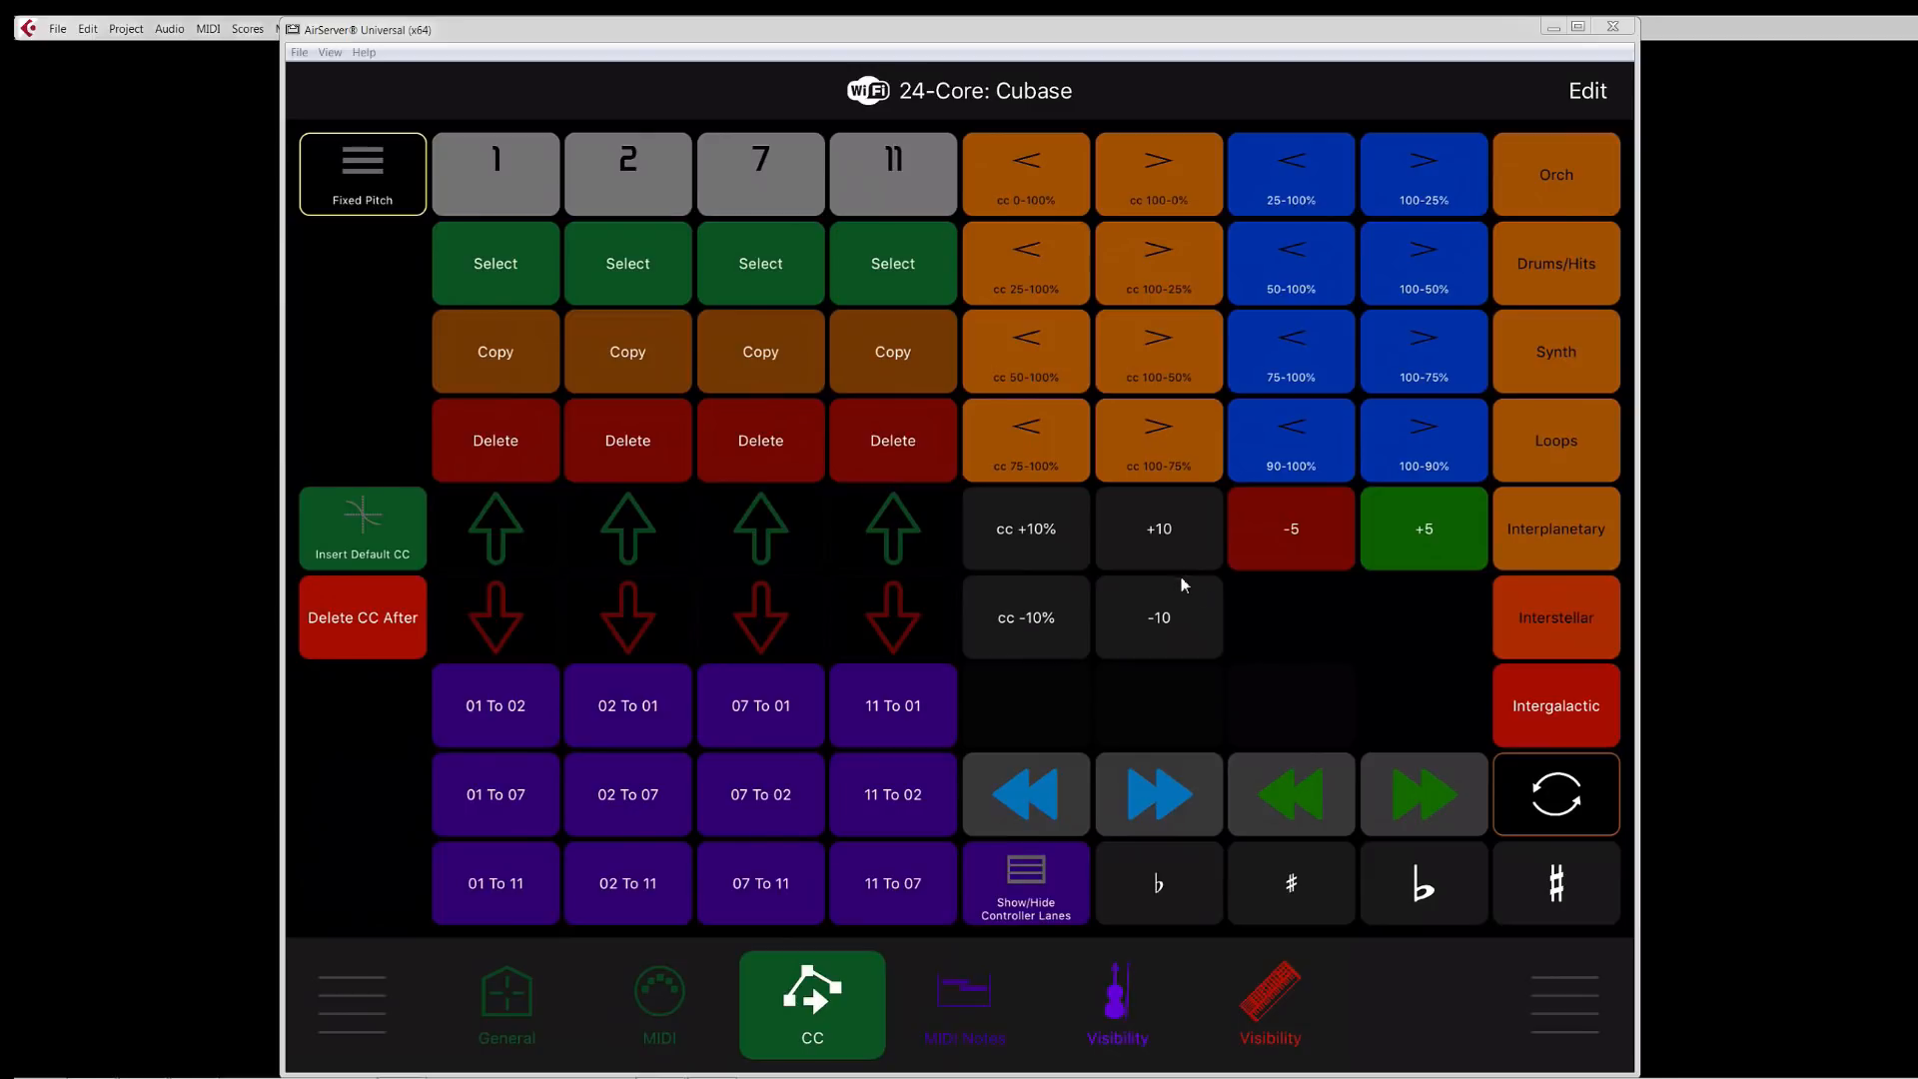
pyautogui.moveTo(1266, 617)
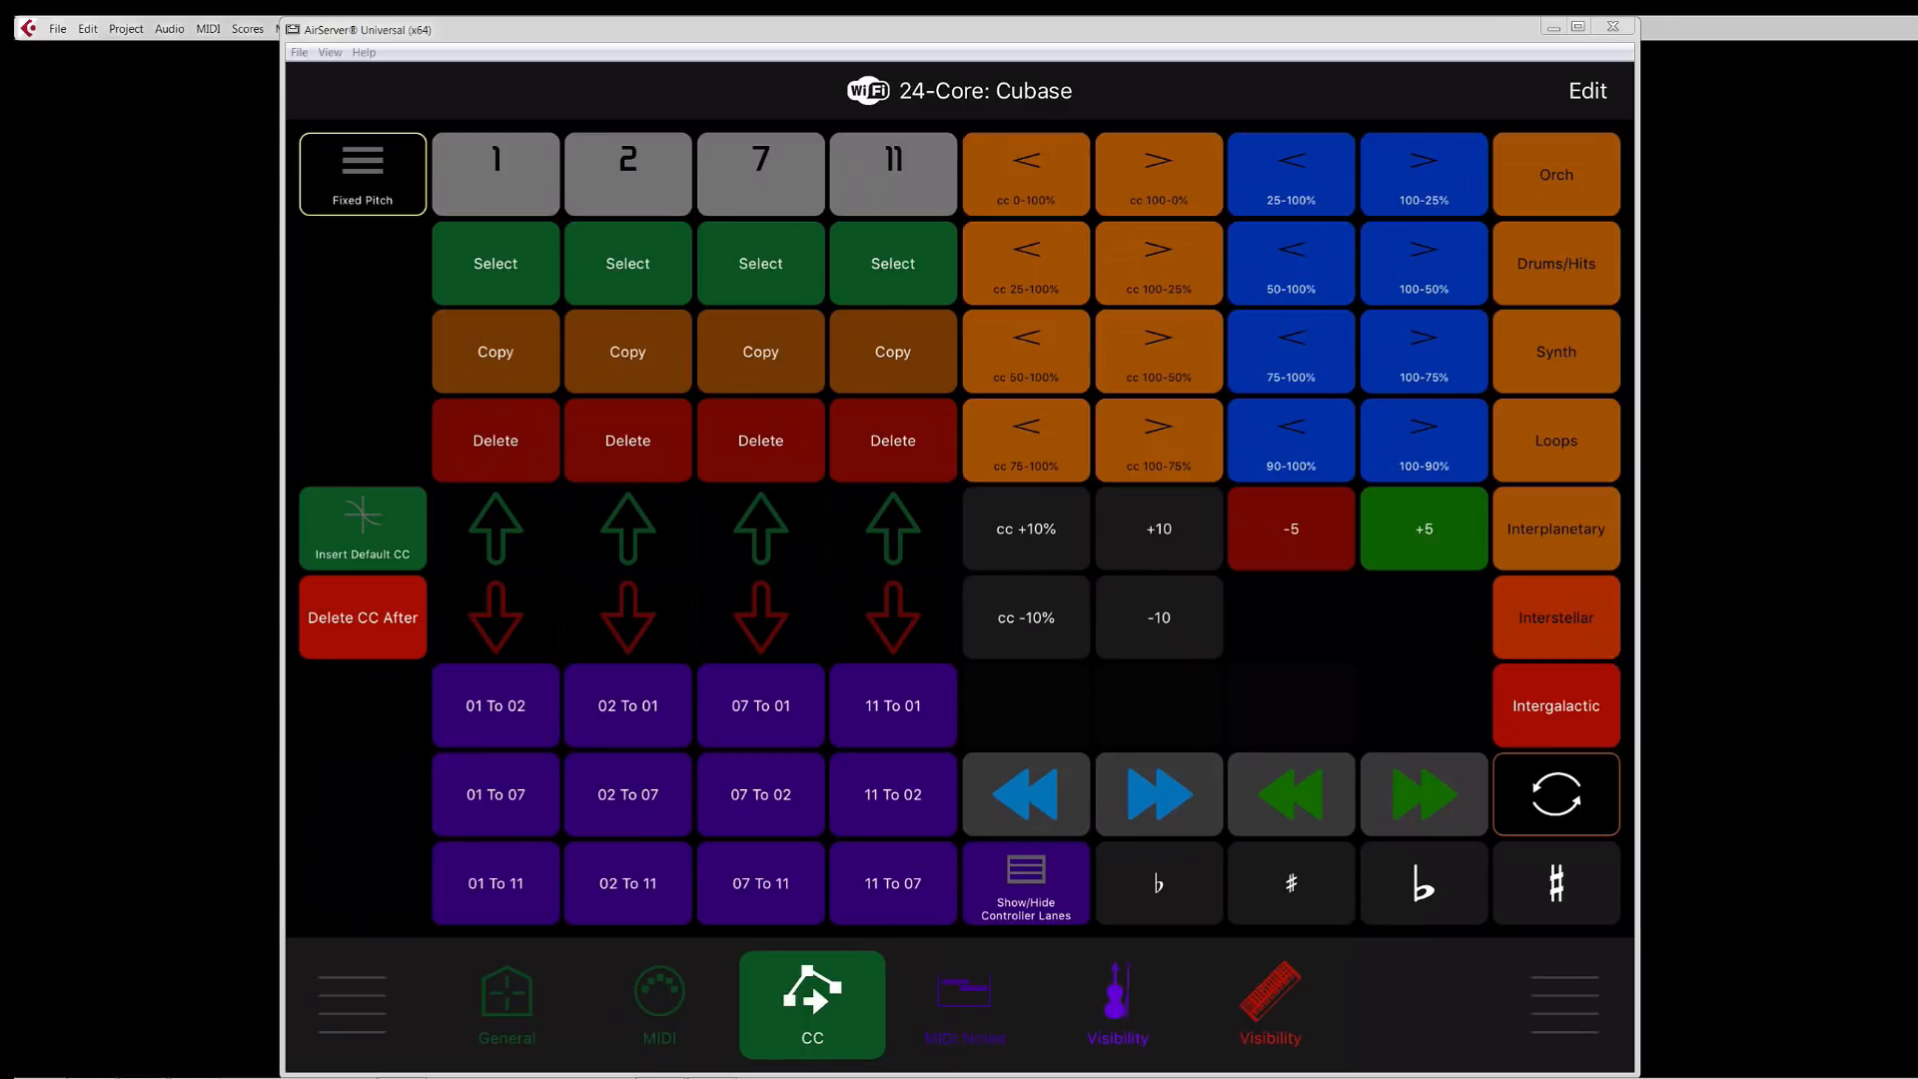
pyautogui.moveTo(1178, 82)
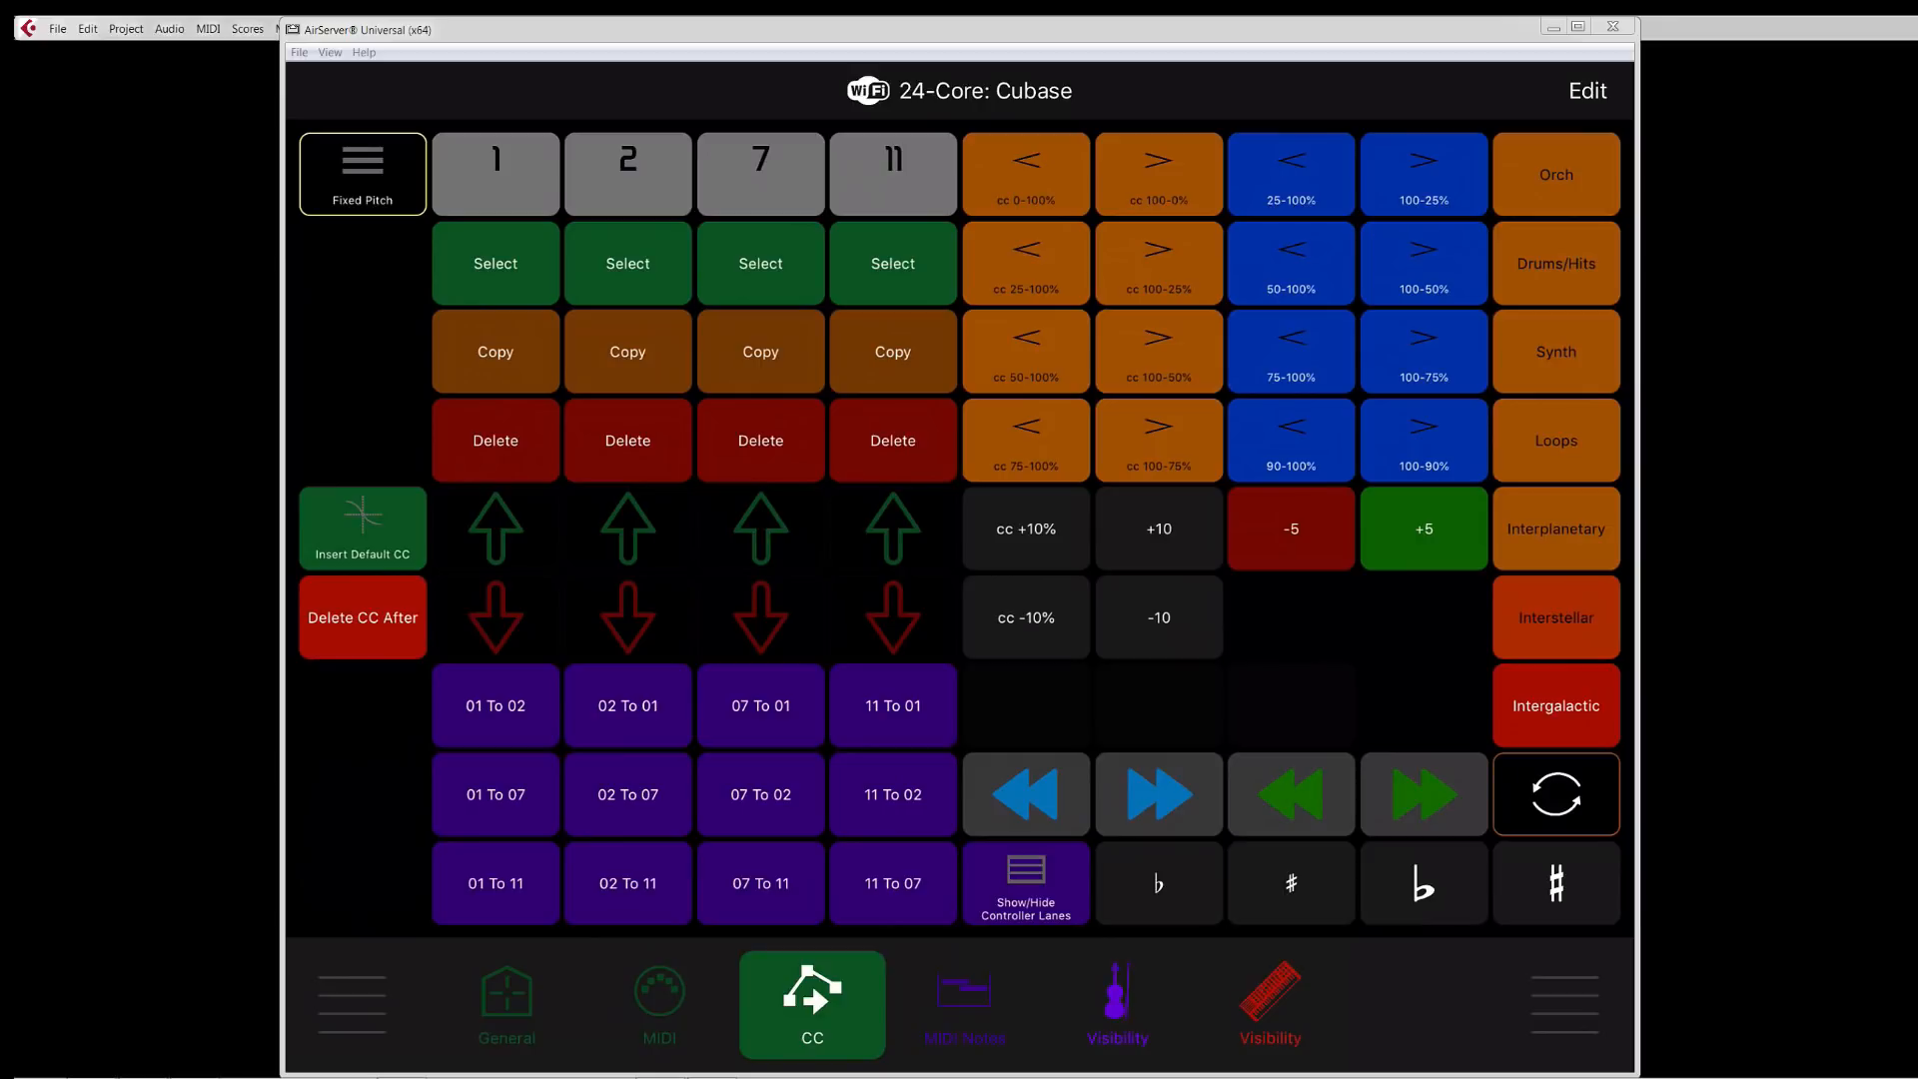
pyautogui.moveTo(495, 180)
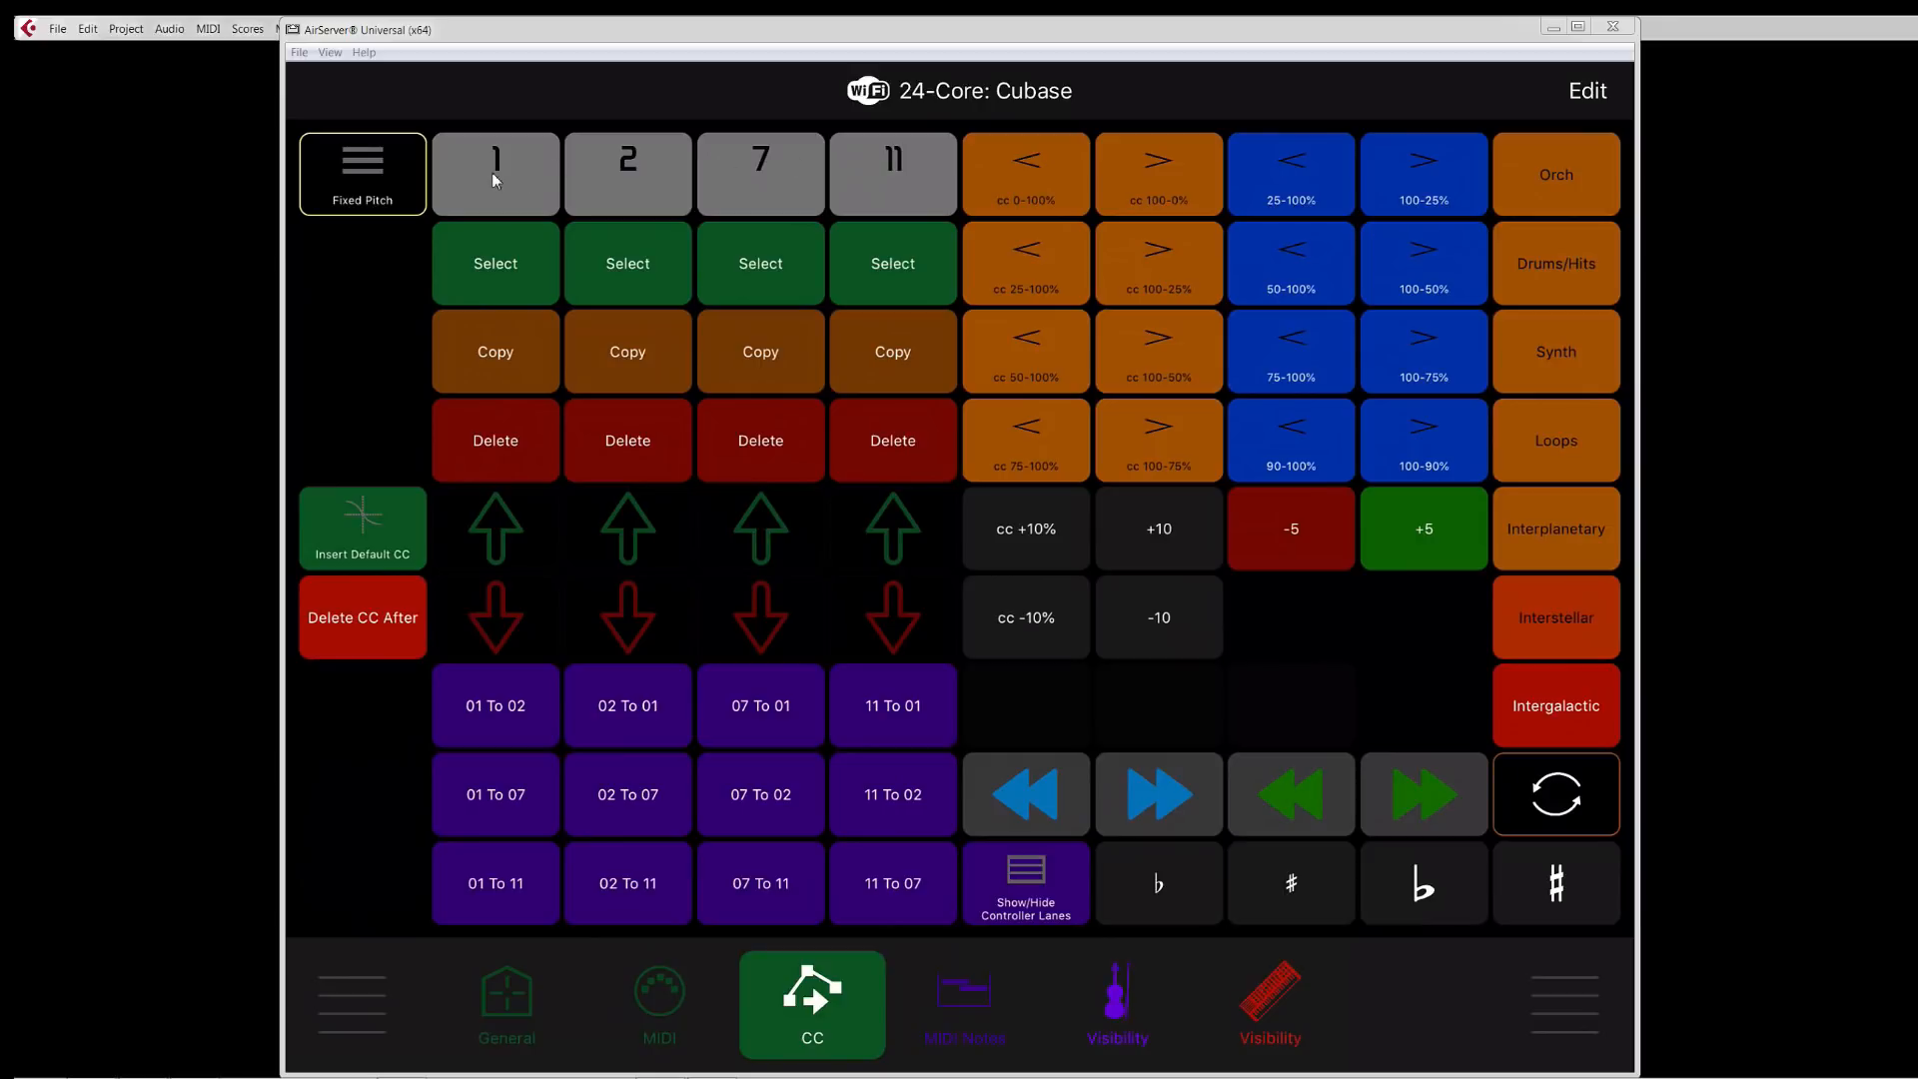
pyautogui.moveTo(759, 184)
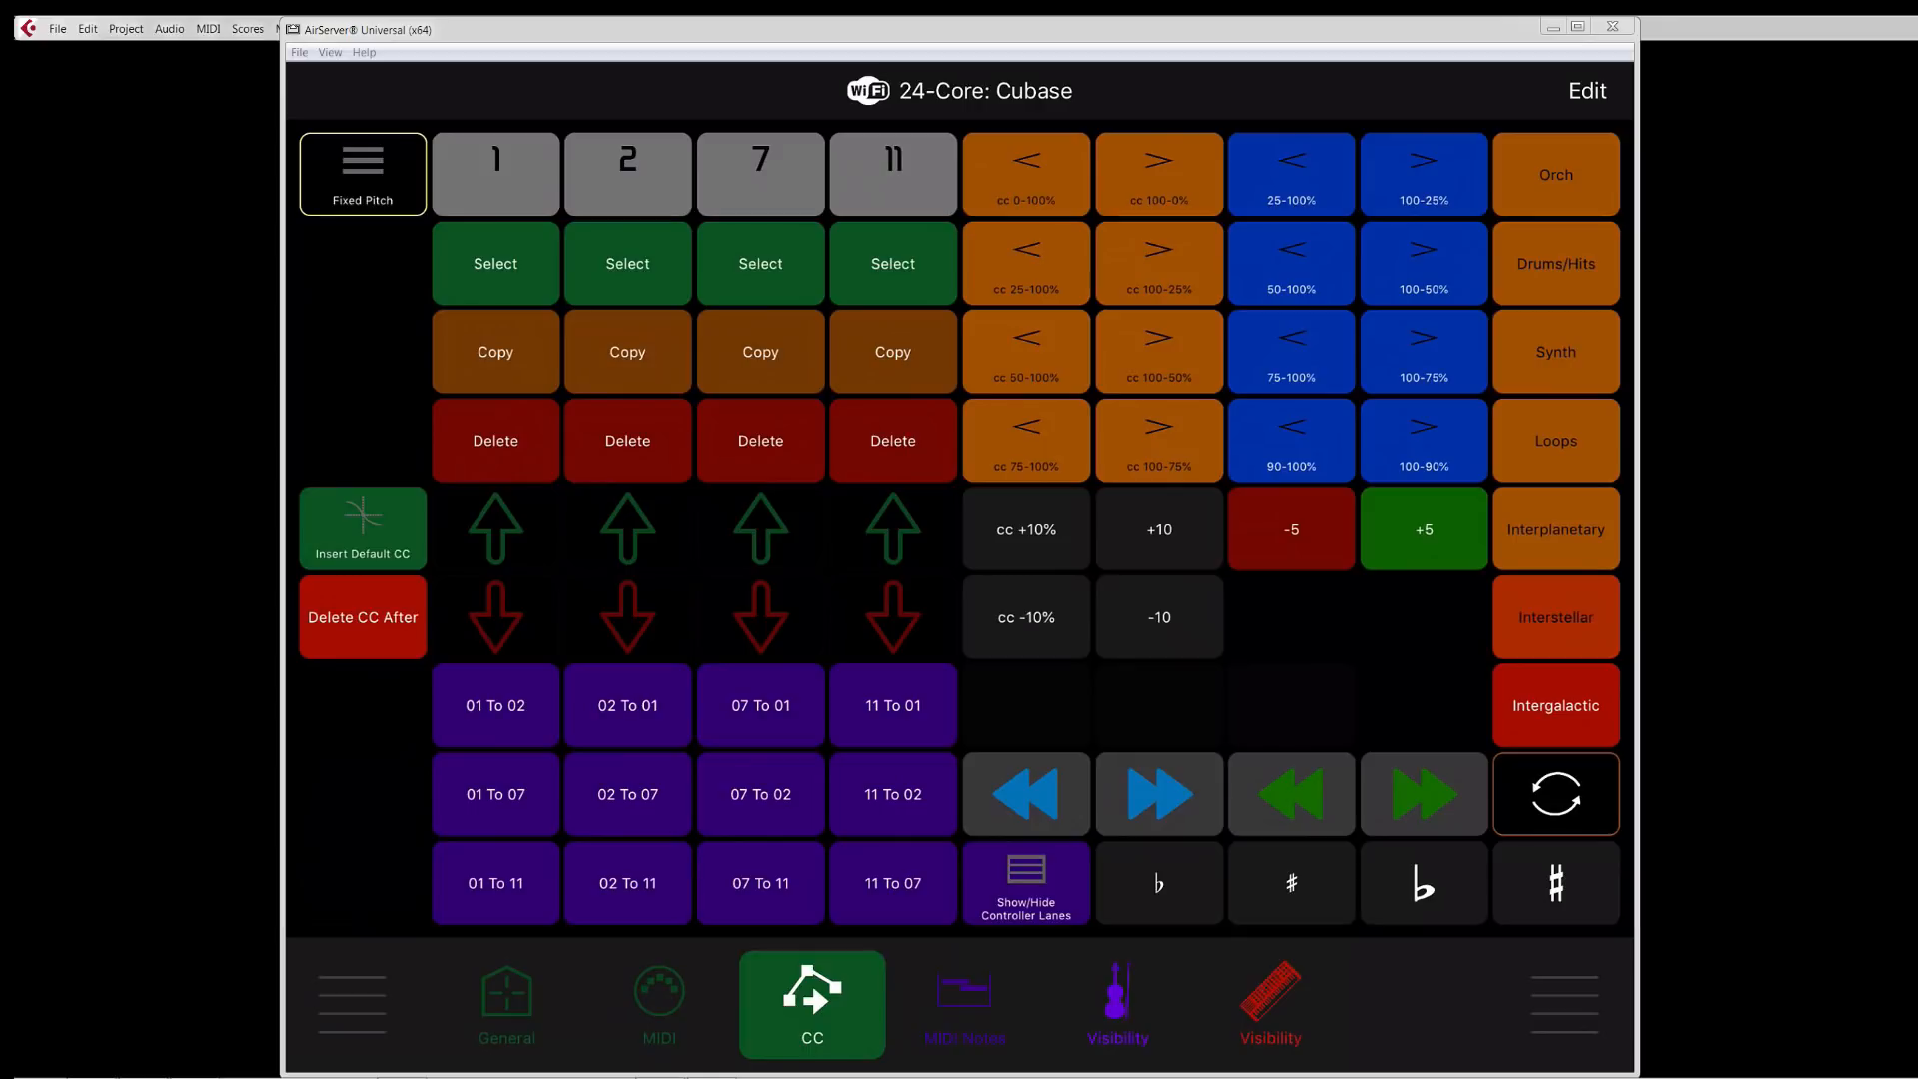
pyautogui.moveTo(811, 118)
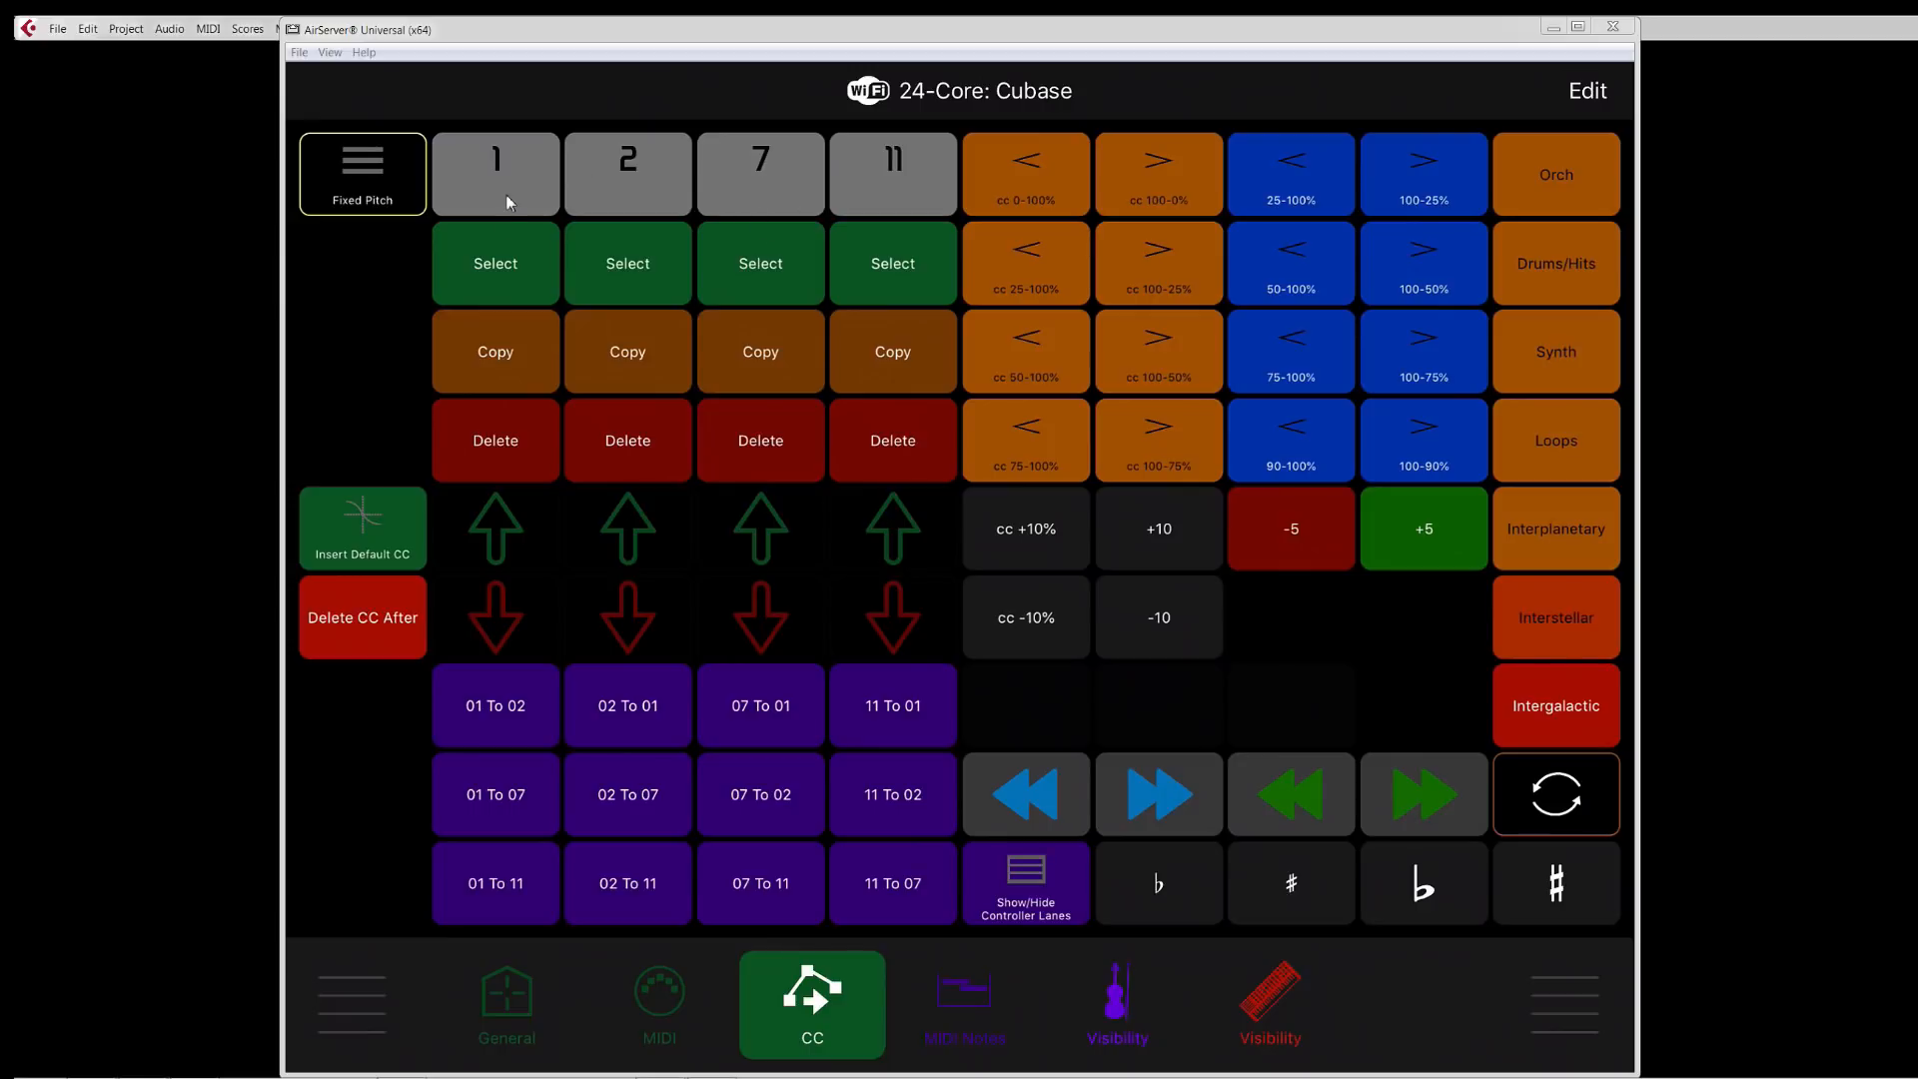
pyautogui.moveTo(761, 182)
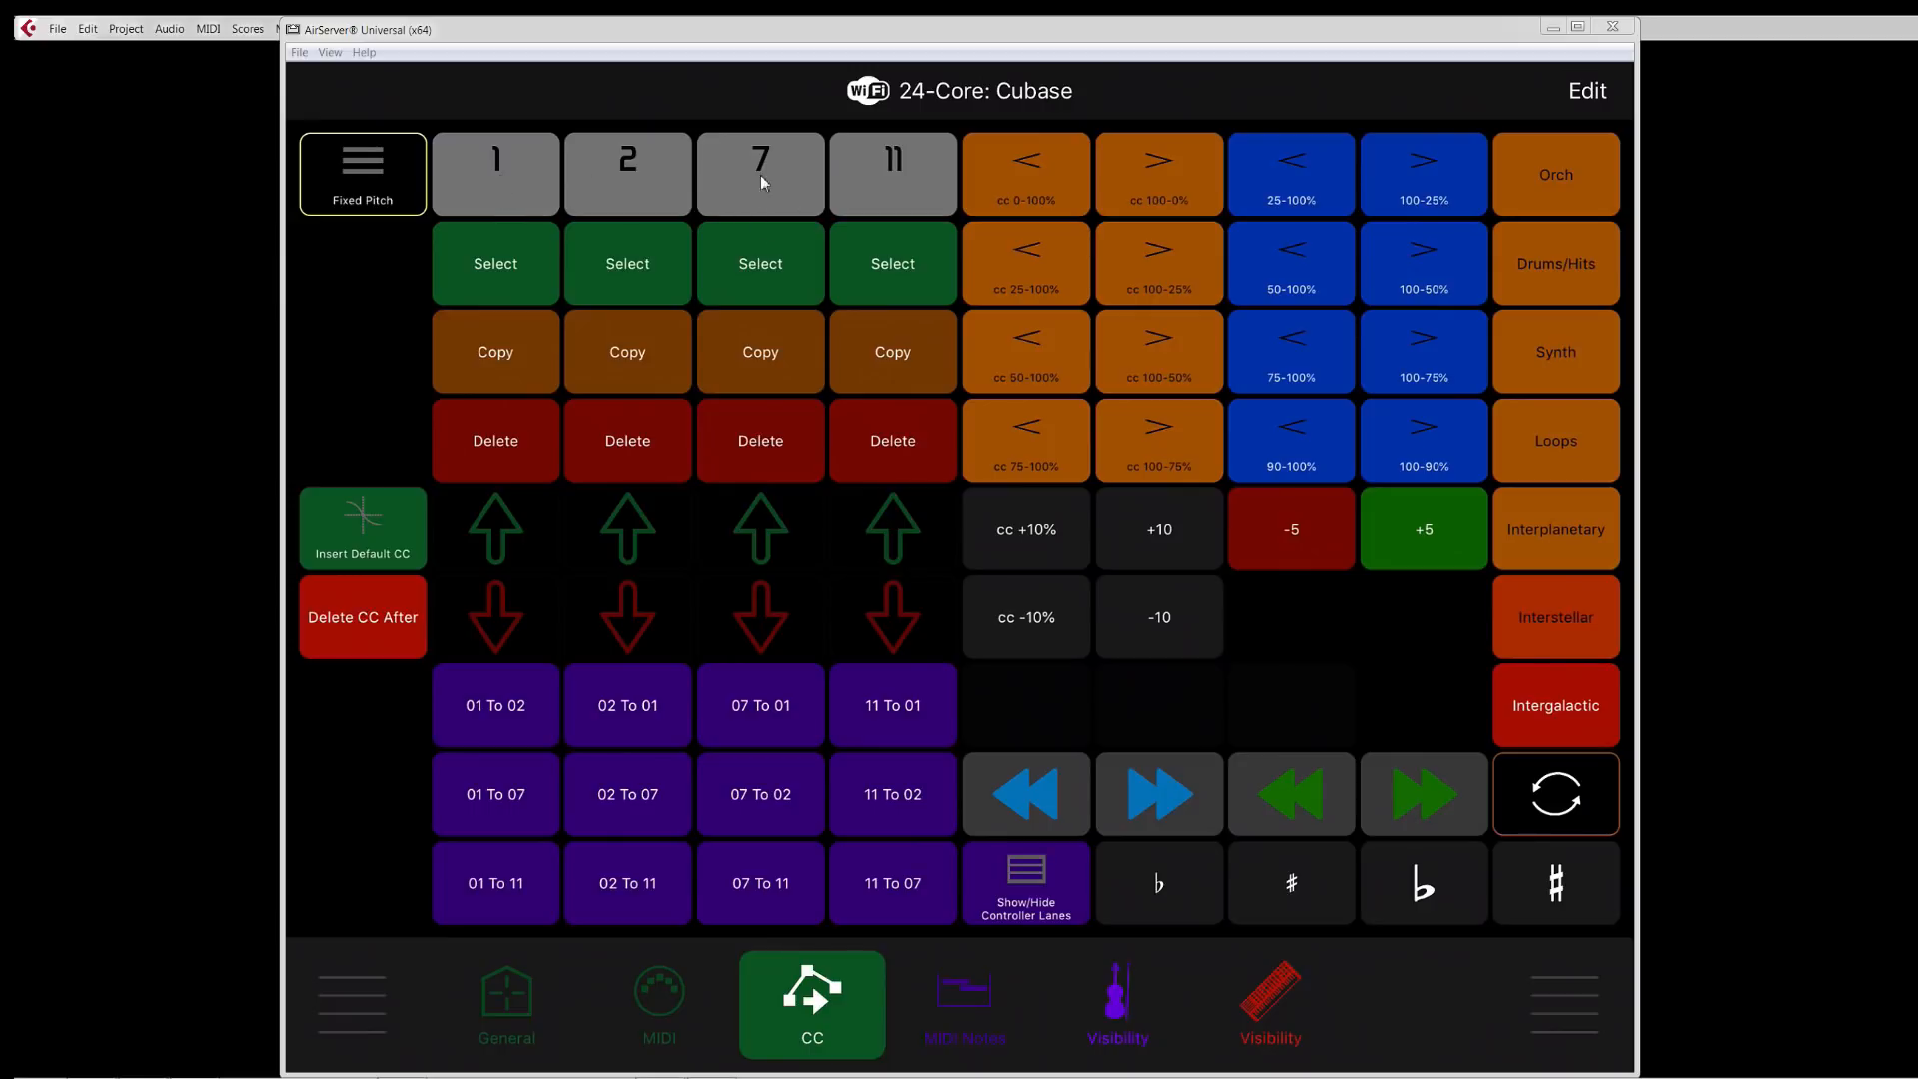
pyautogui.moveTo(841, 192)
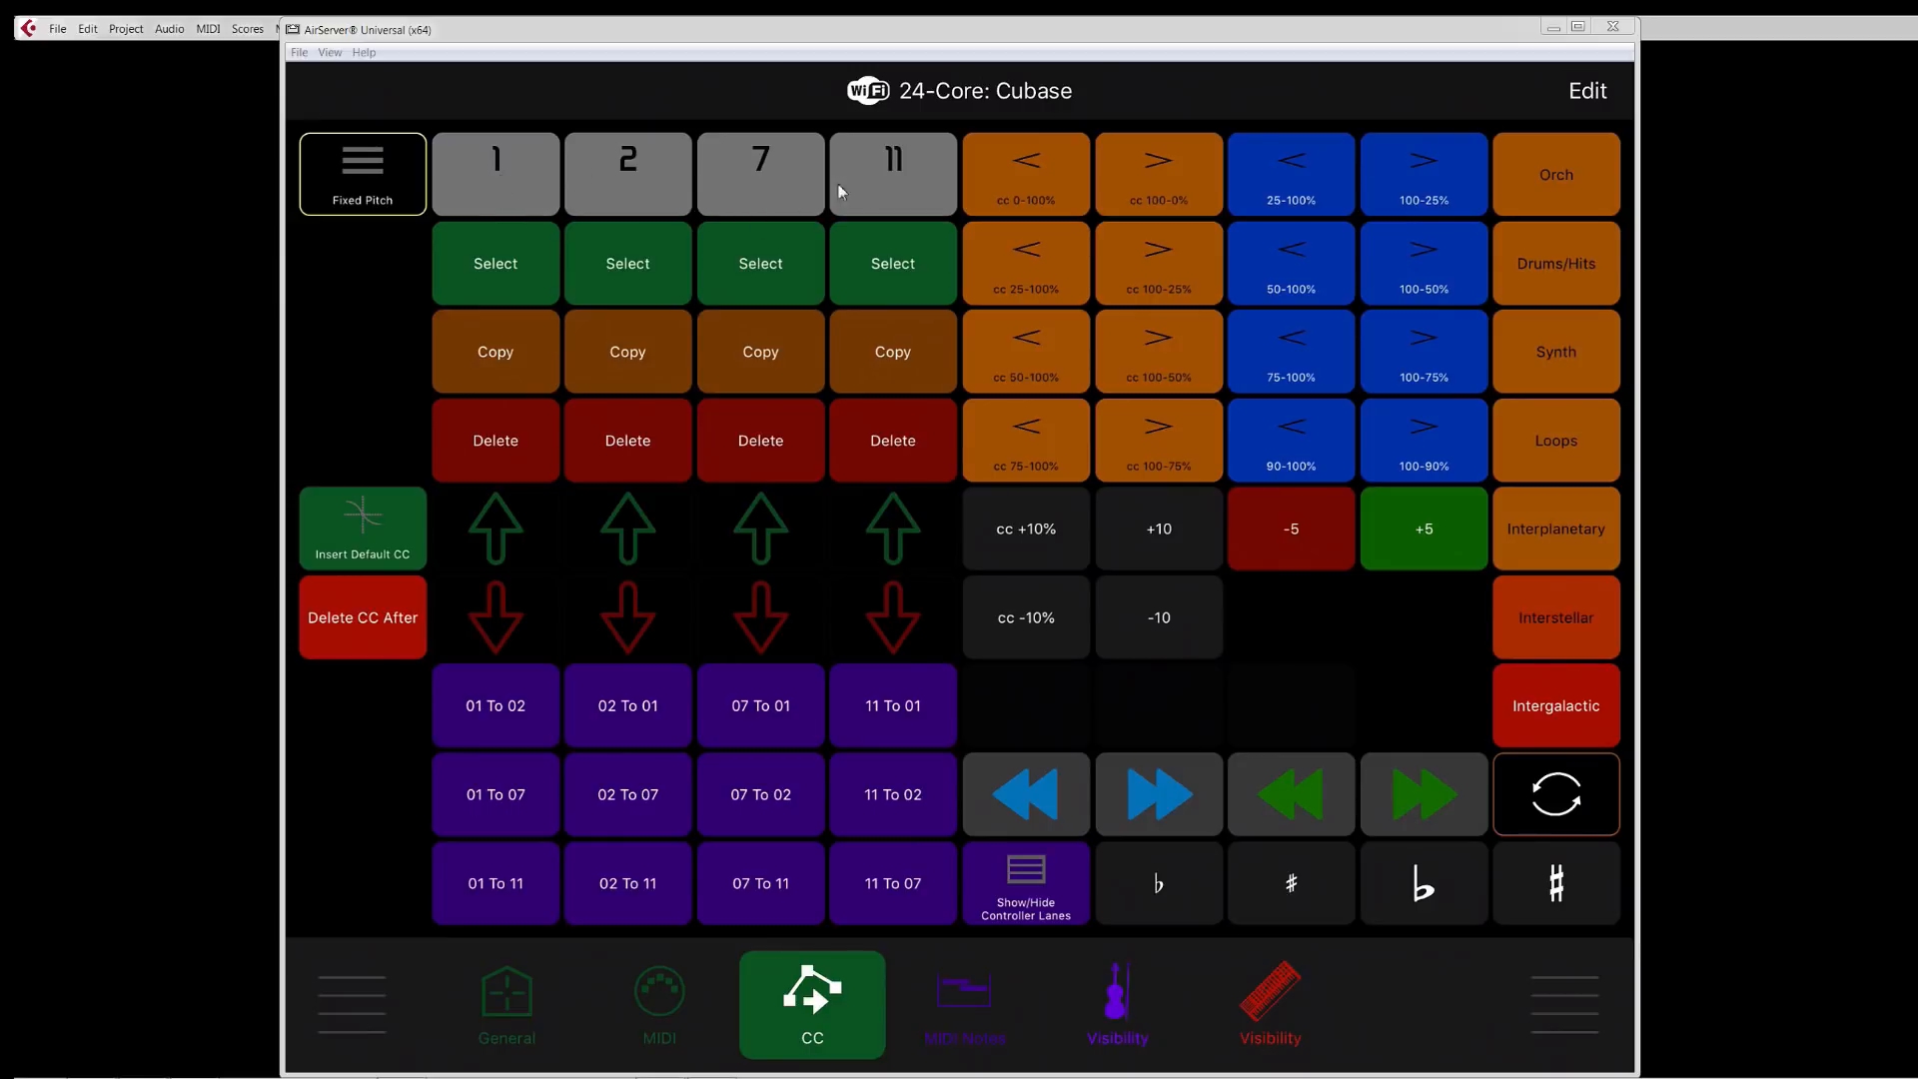
pyautogui.moveTo(911, 192)
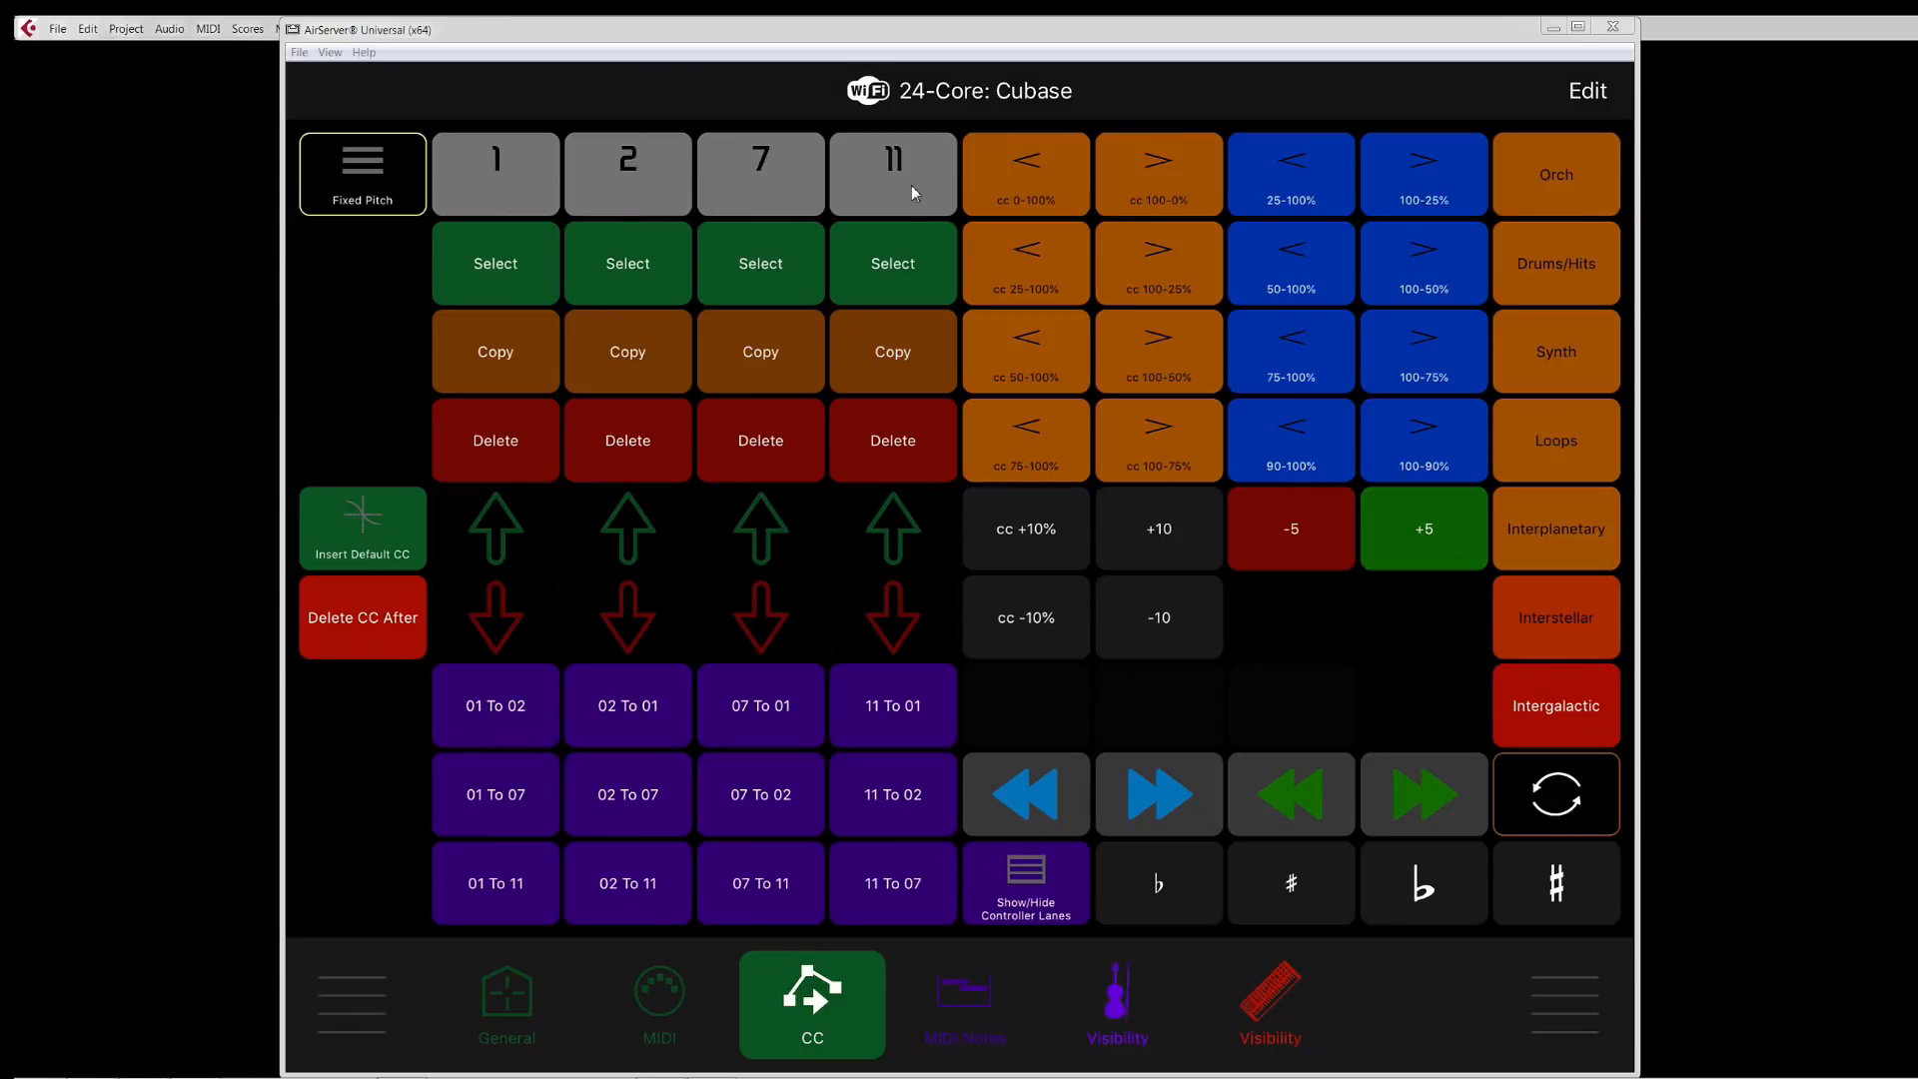
pyautogui.moveTo(500, 180)
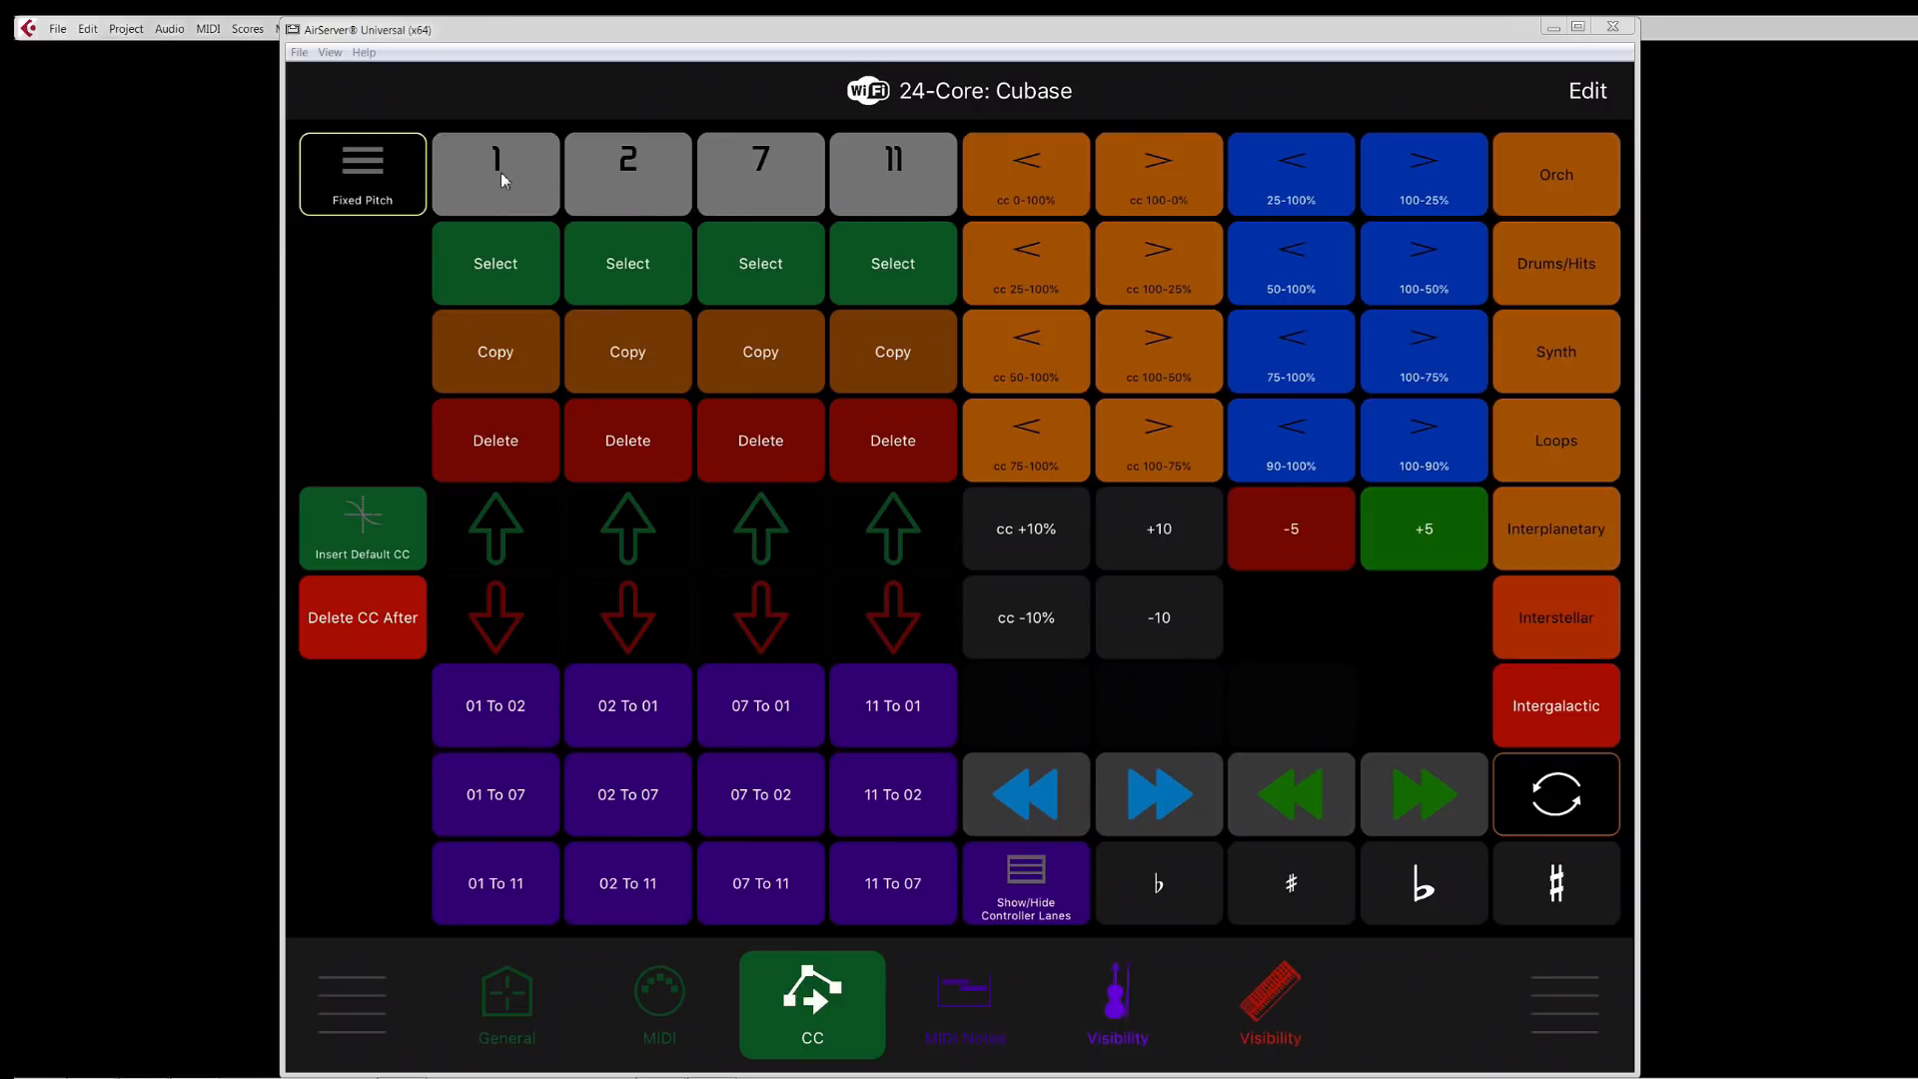
pyautogui.moveTo(853, 178)
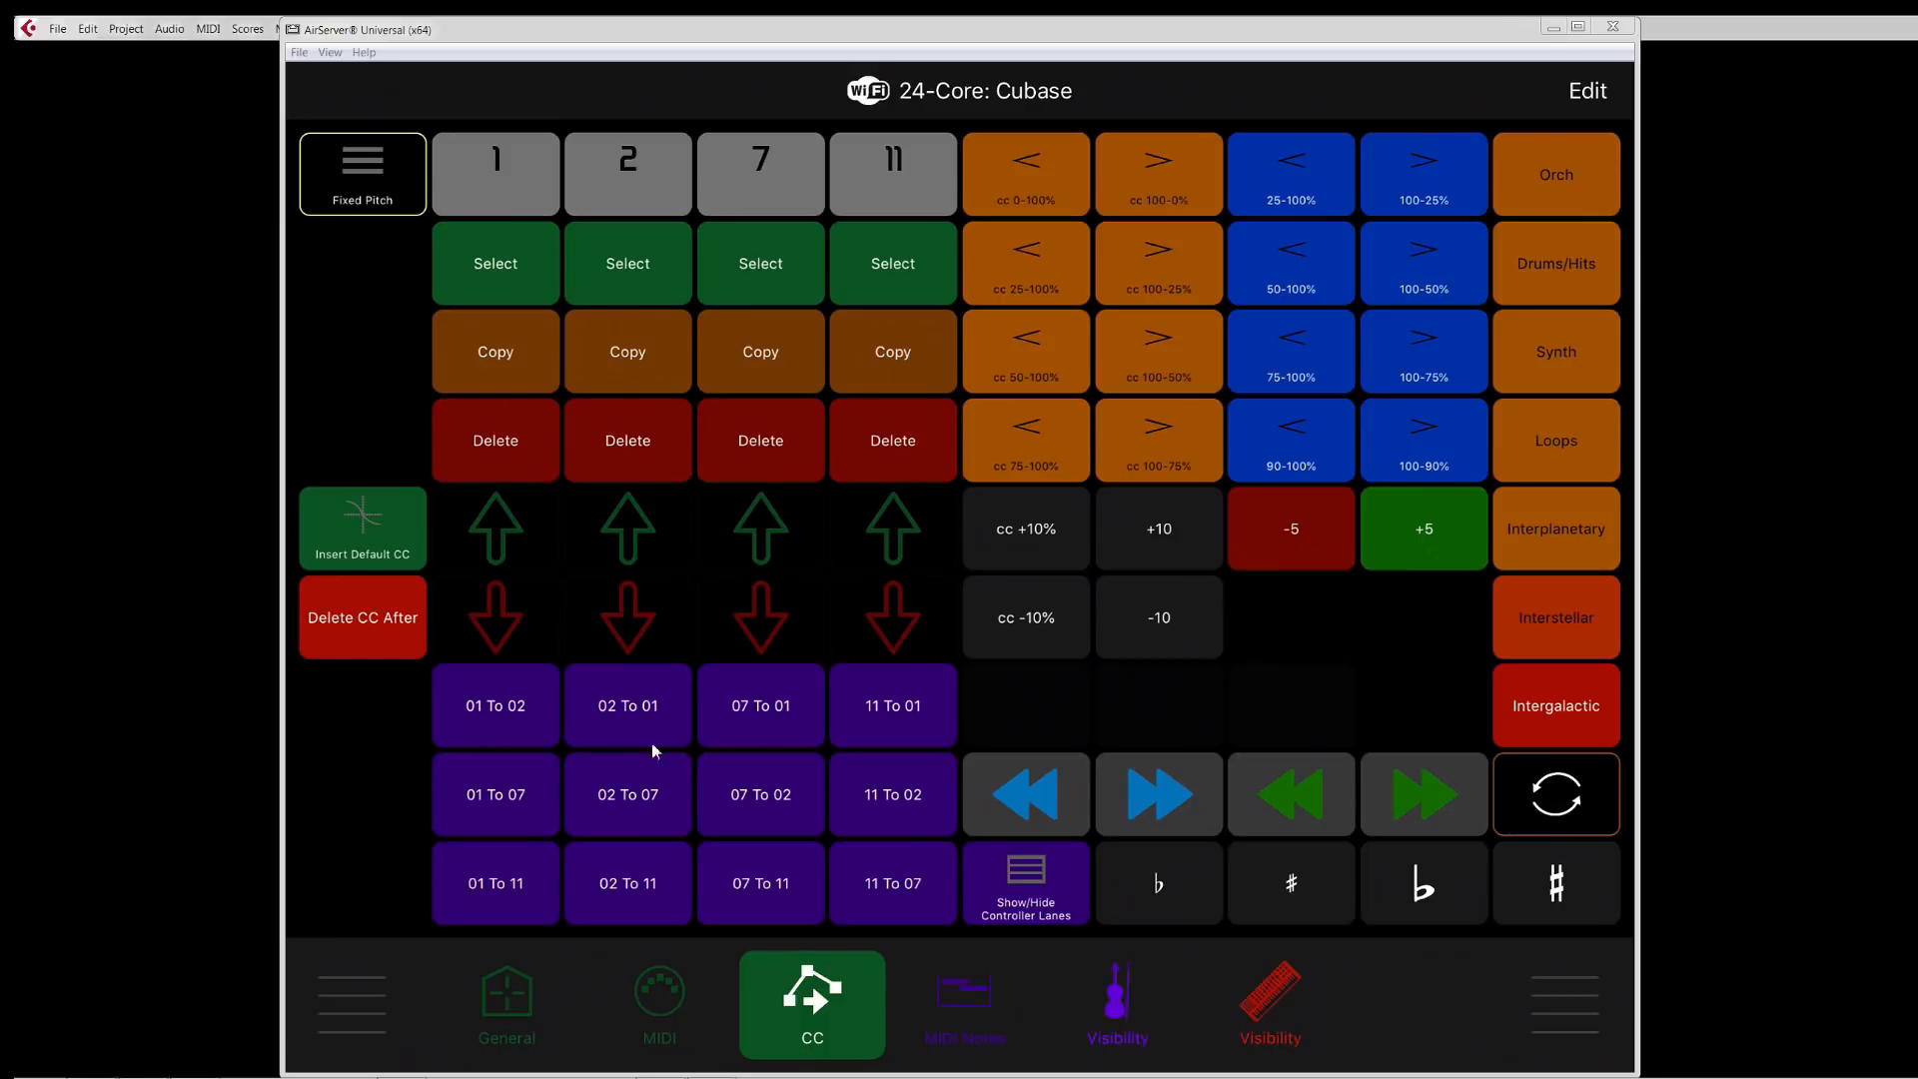
pyautogui.moveTo(917, 891)
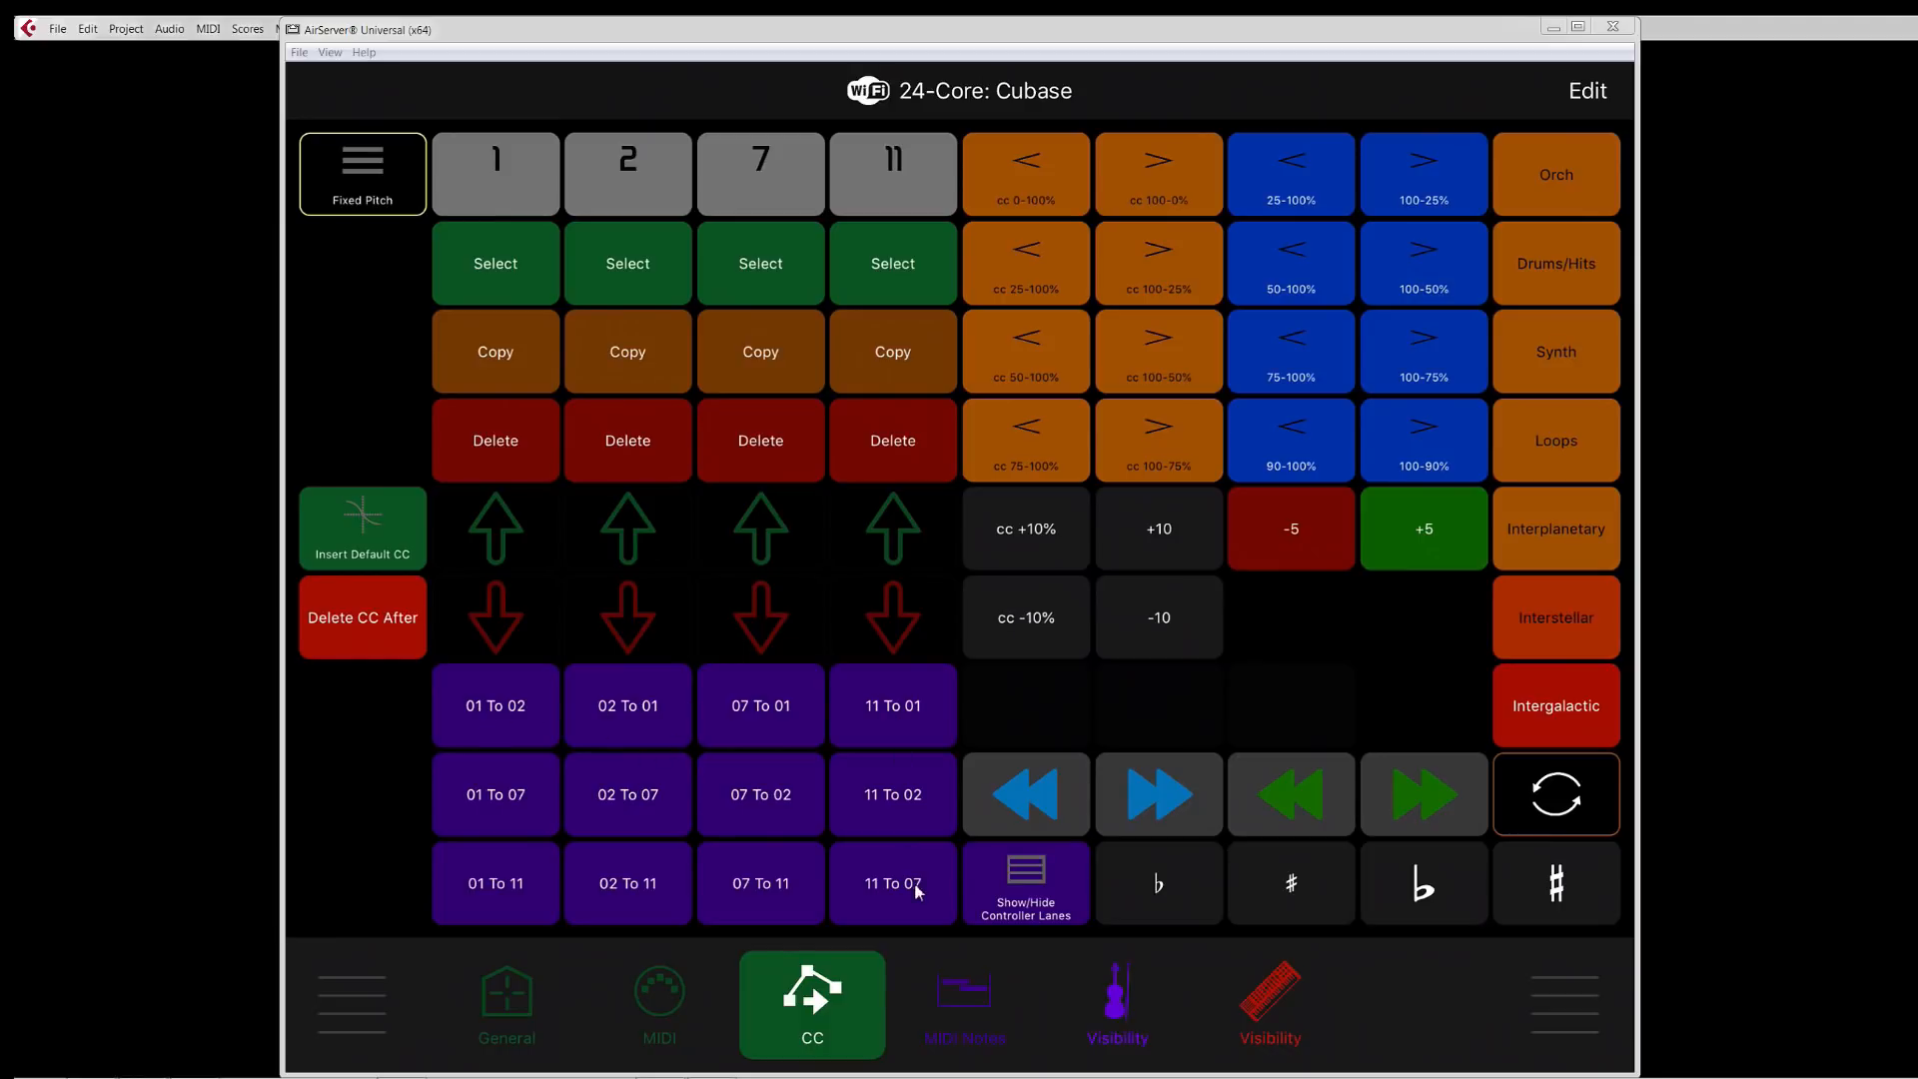
pyautogui.moveTo(535, 745)
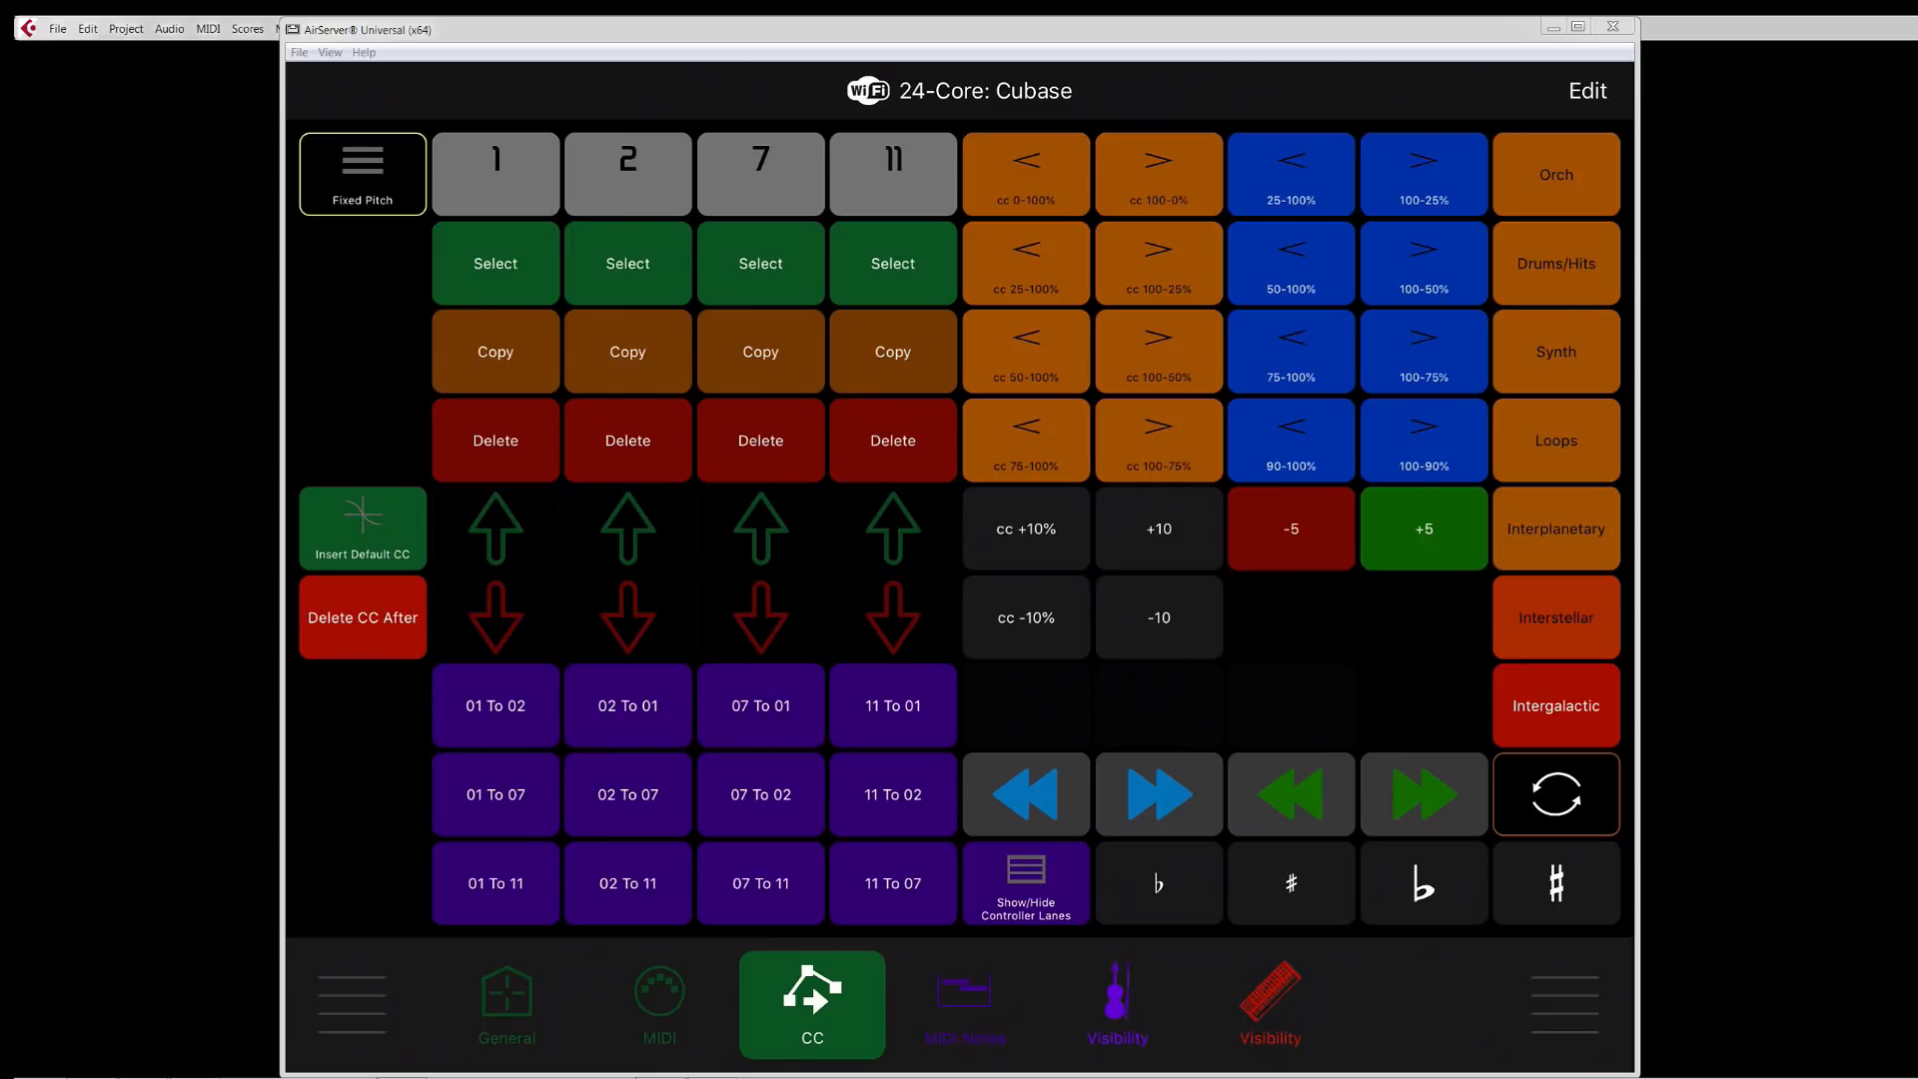
pyautogui.moveTo(428, 516)
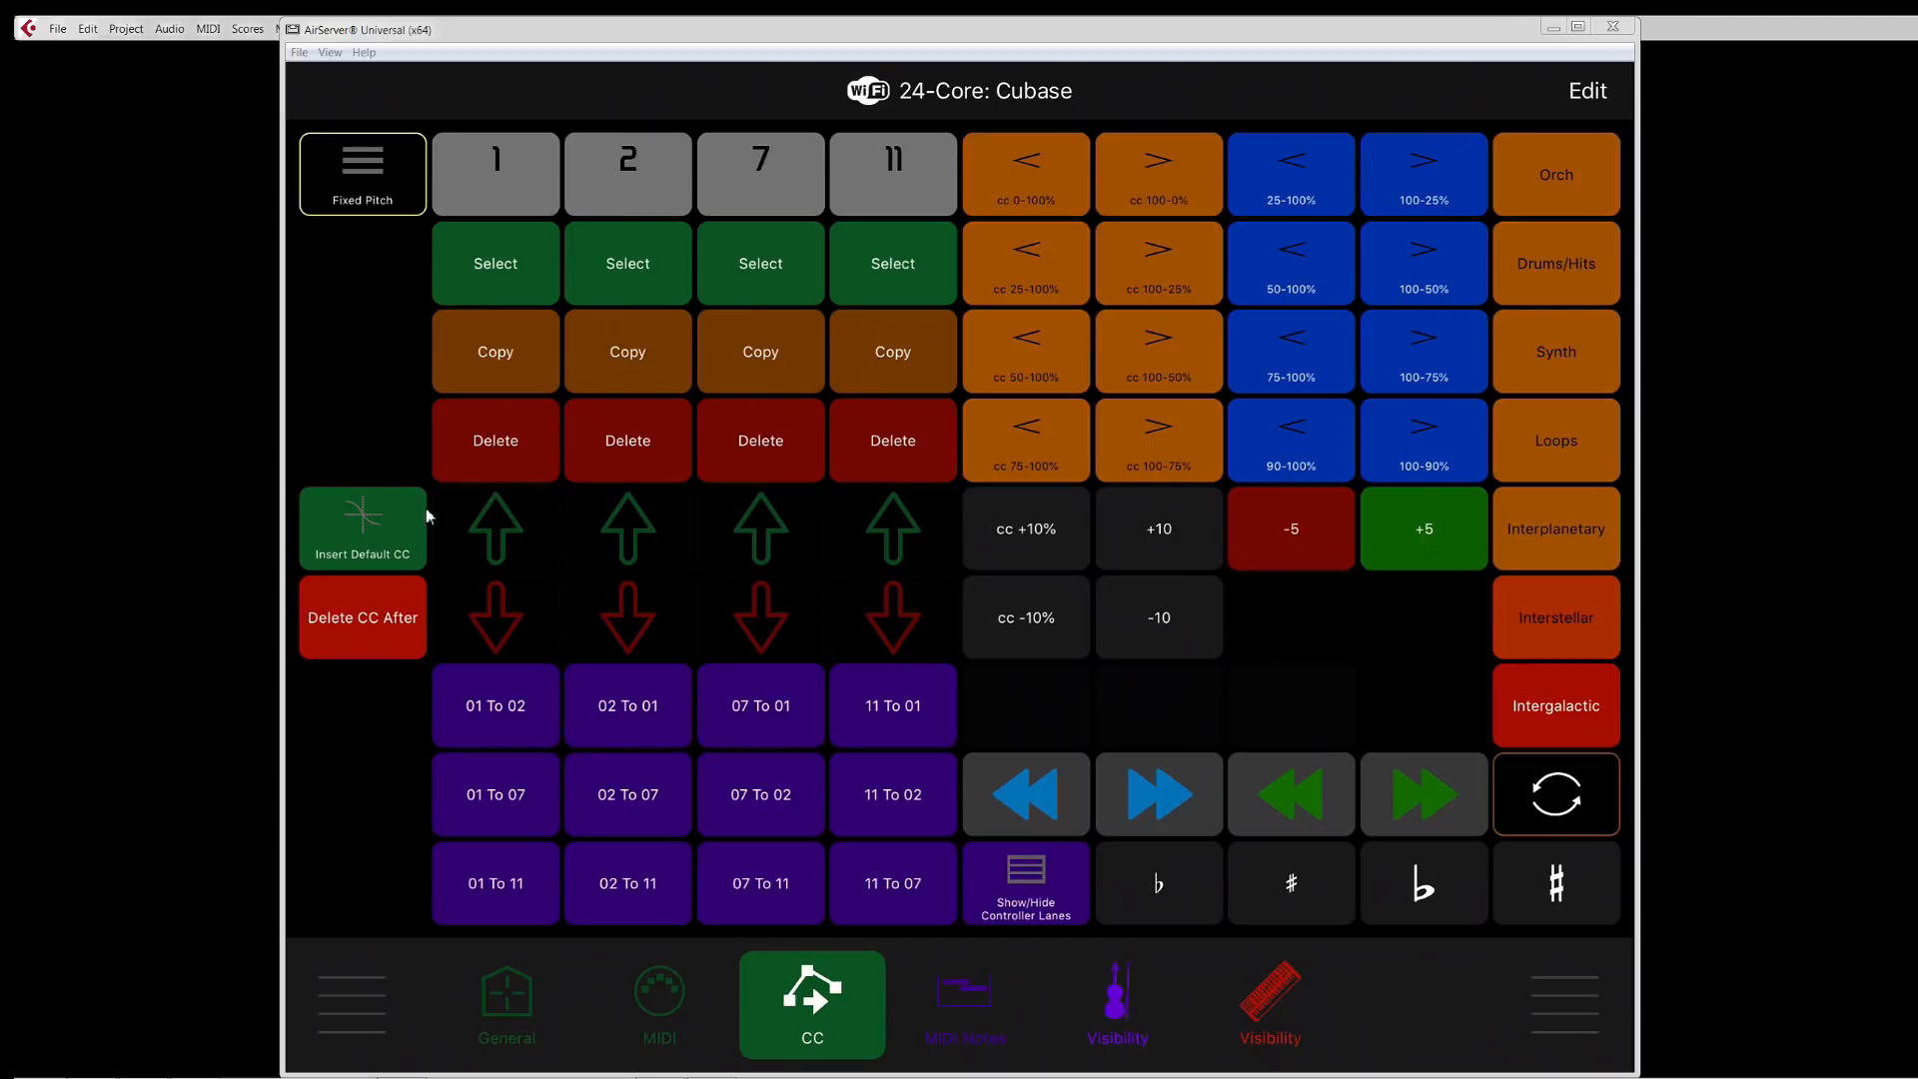
pyautogui.moveTo(495, 863)
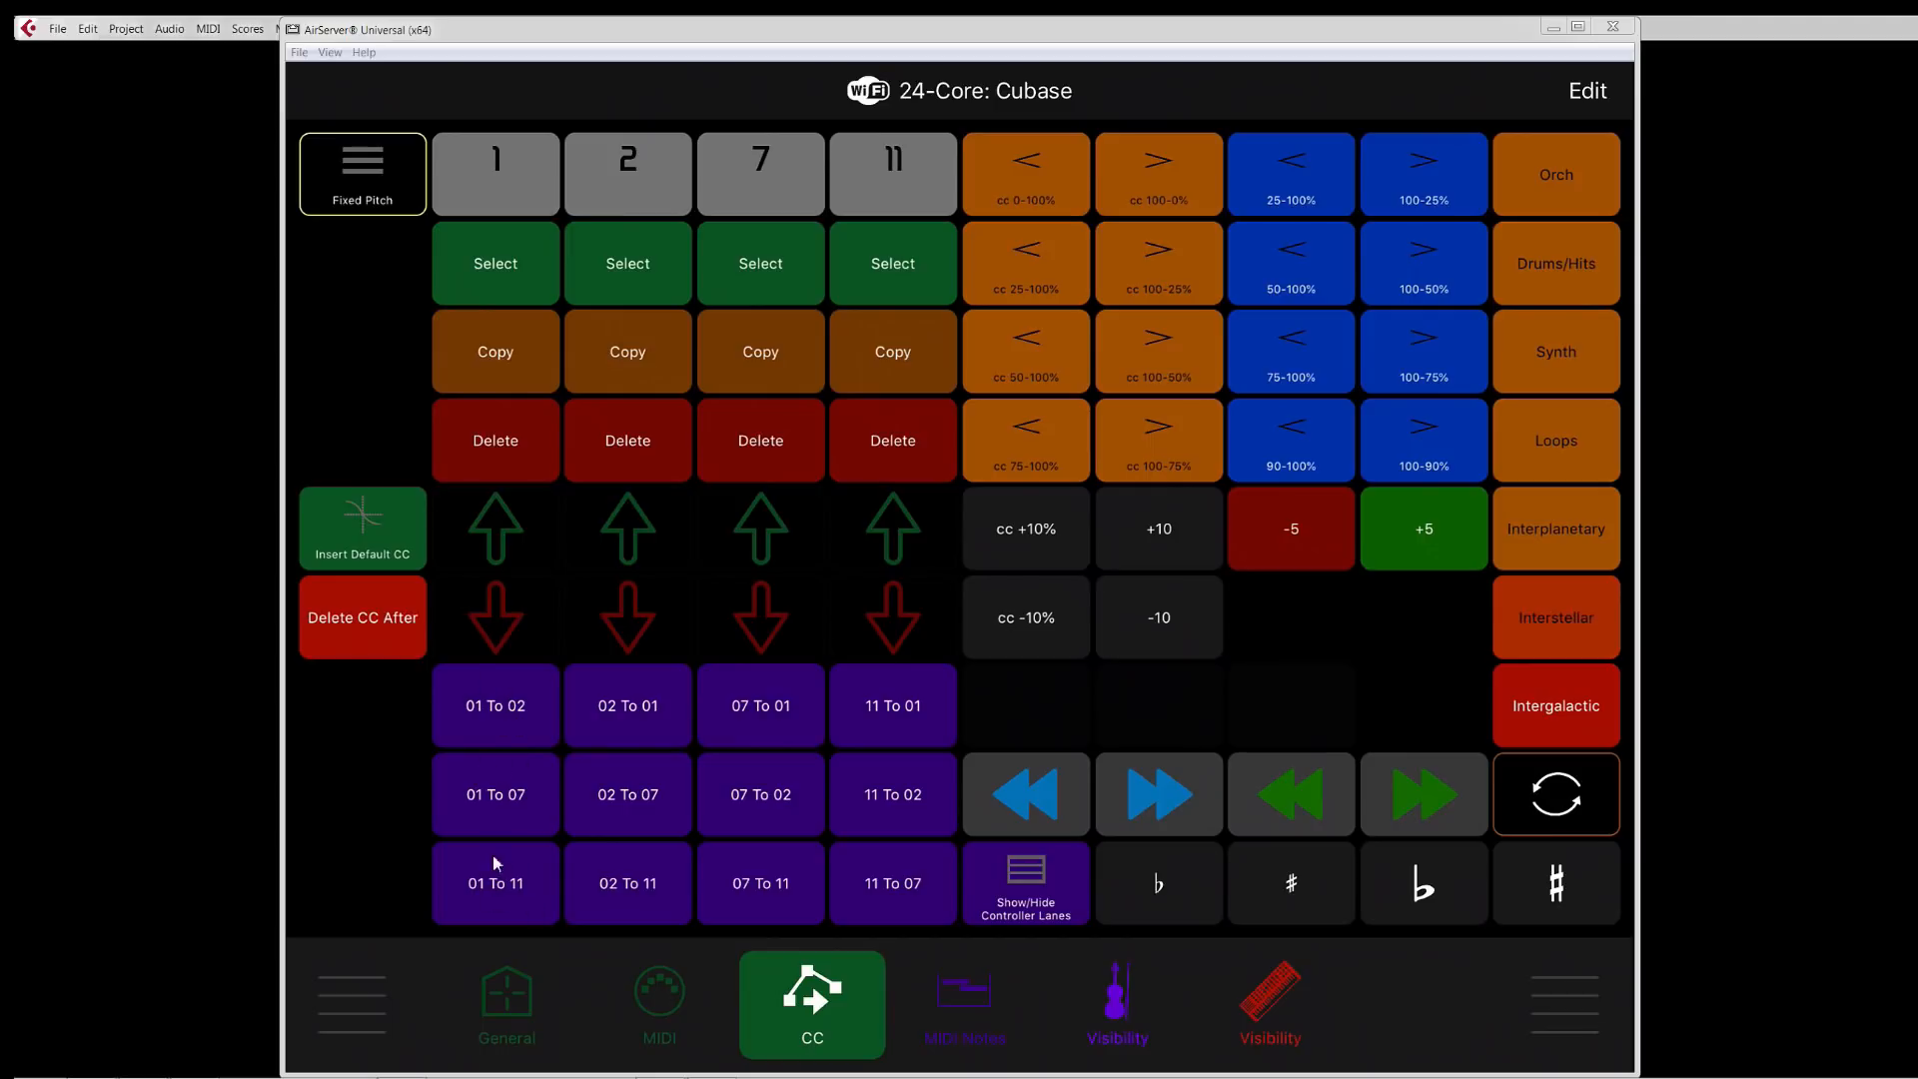
pyautogui.moveTo(495, 891)
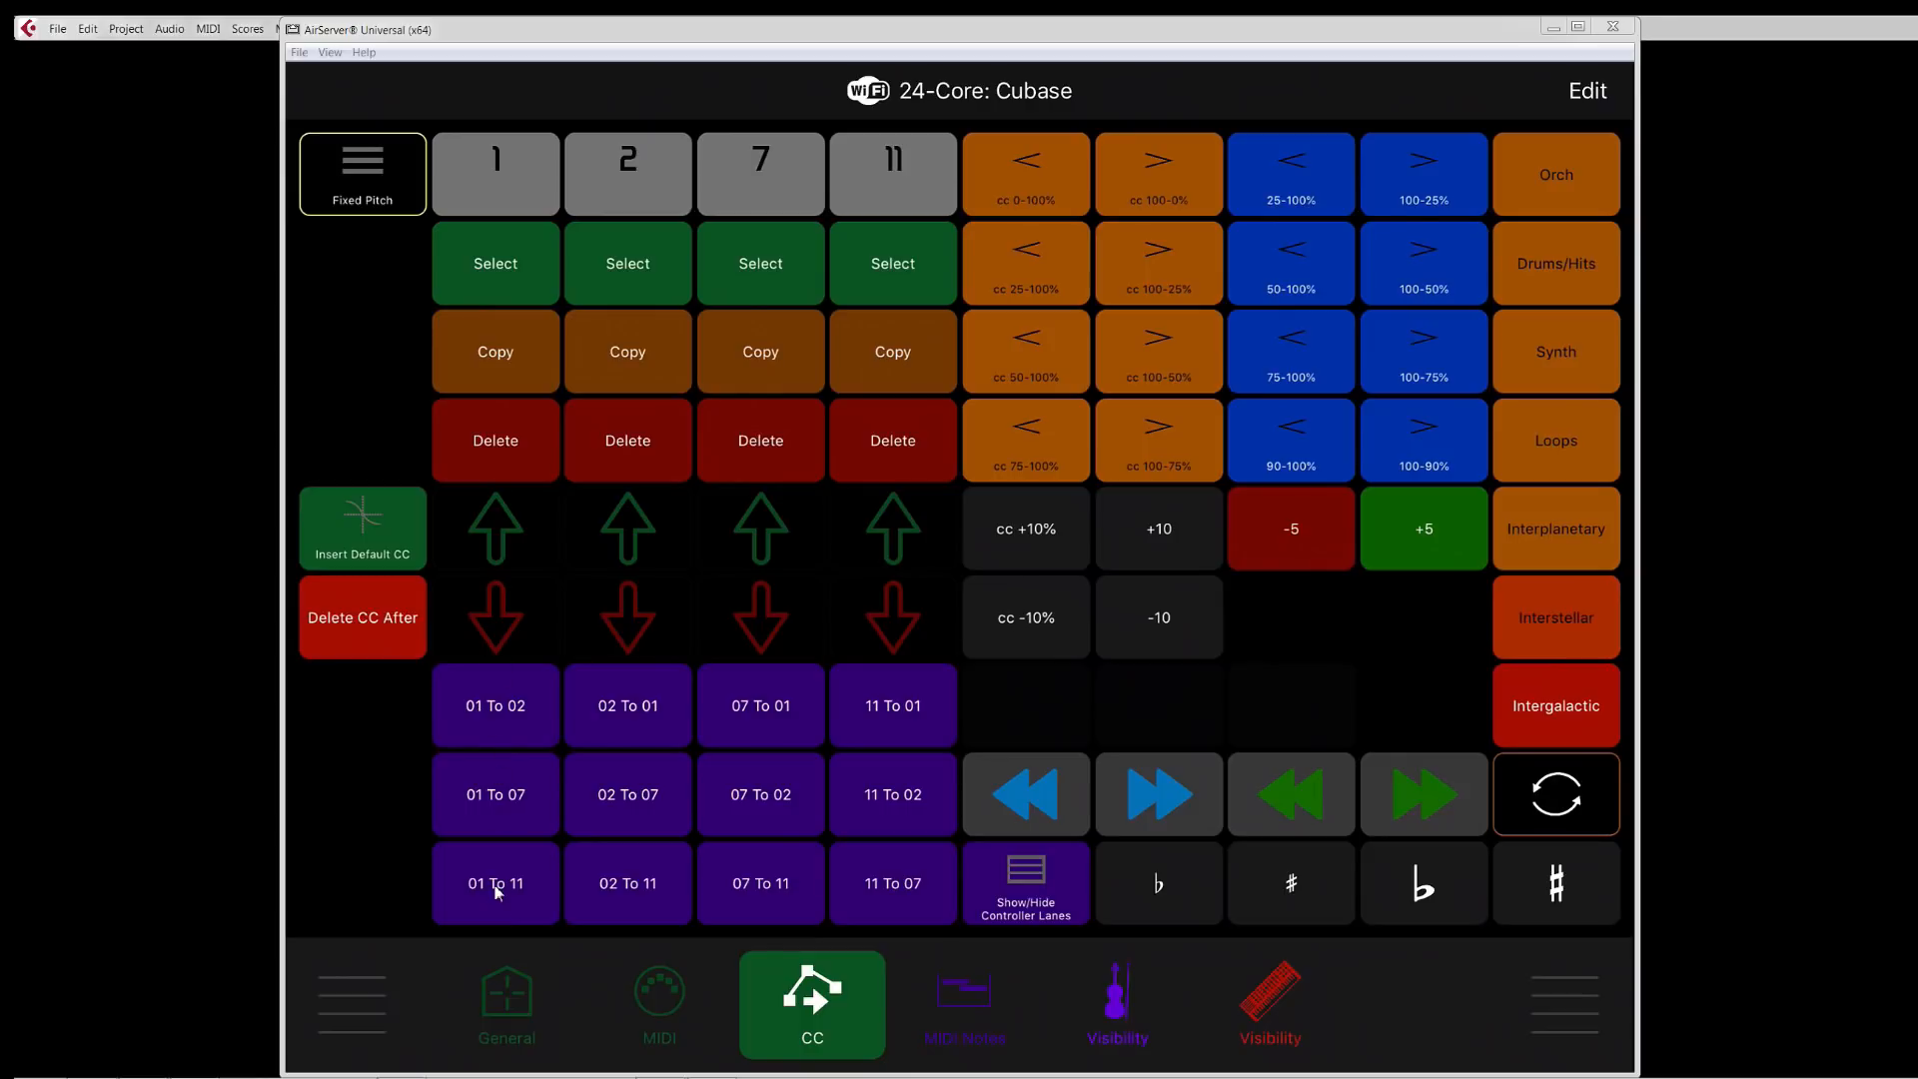
pyautogui.moveTo(905, 641)
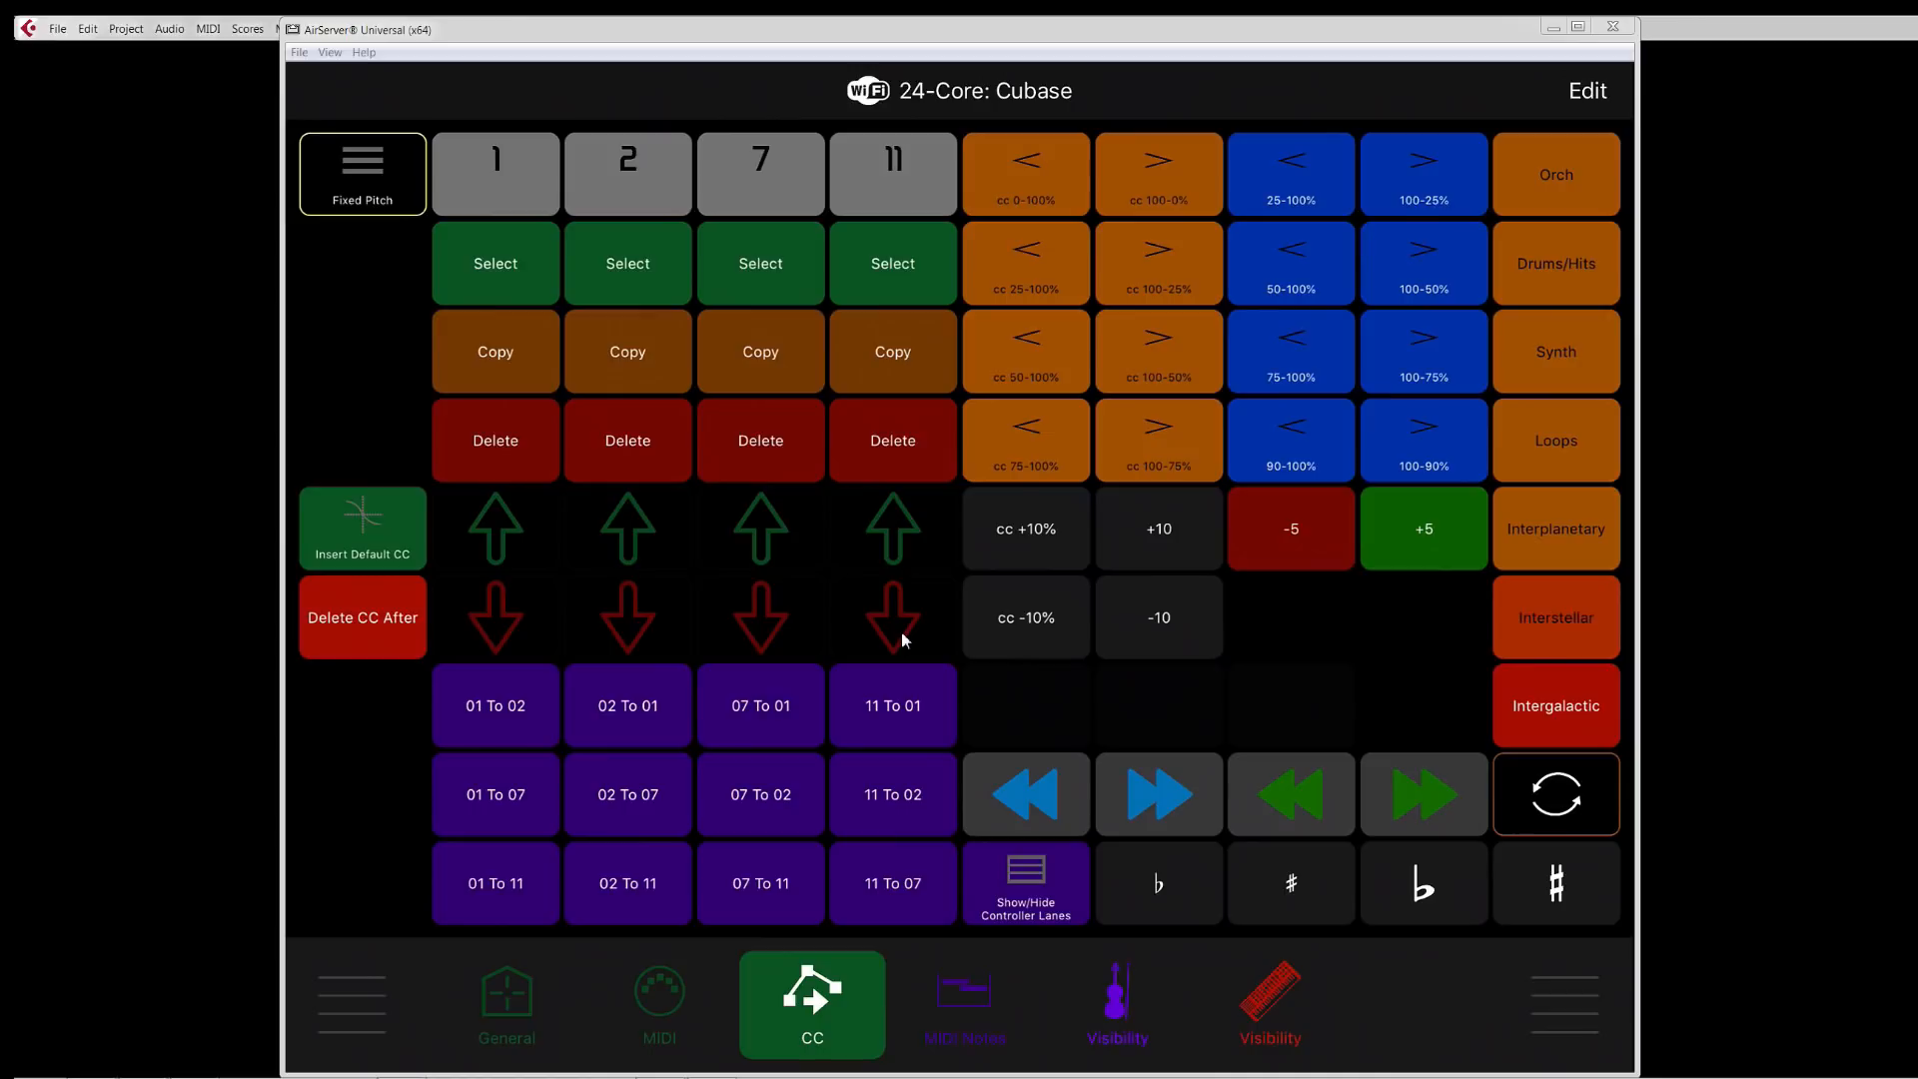
pyautogui.moveTo(487, 889)
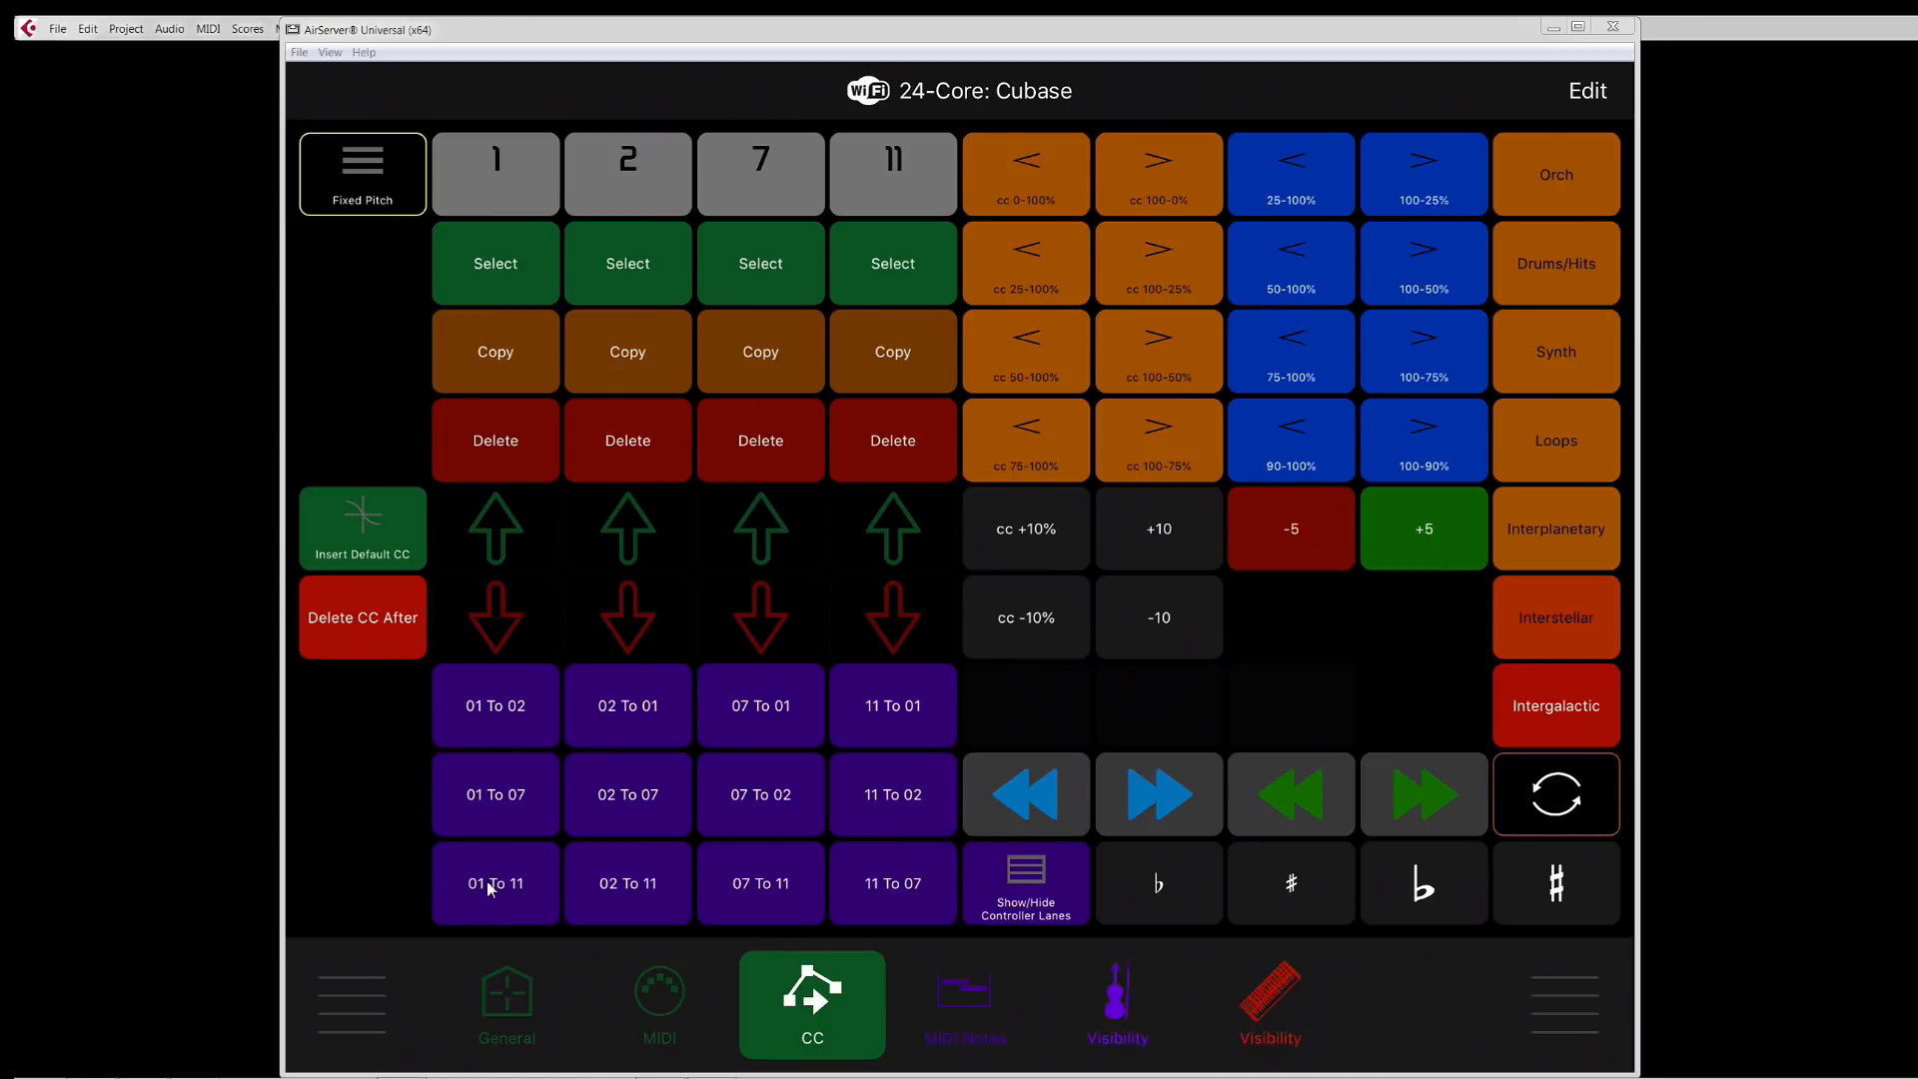
pyautogui.moveTo(923, 700)
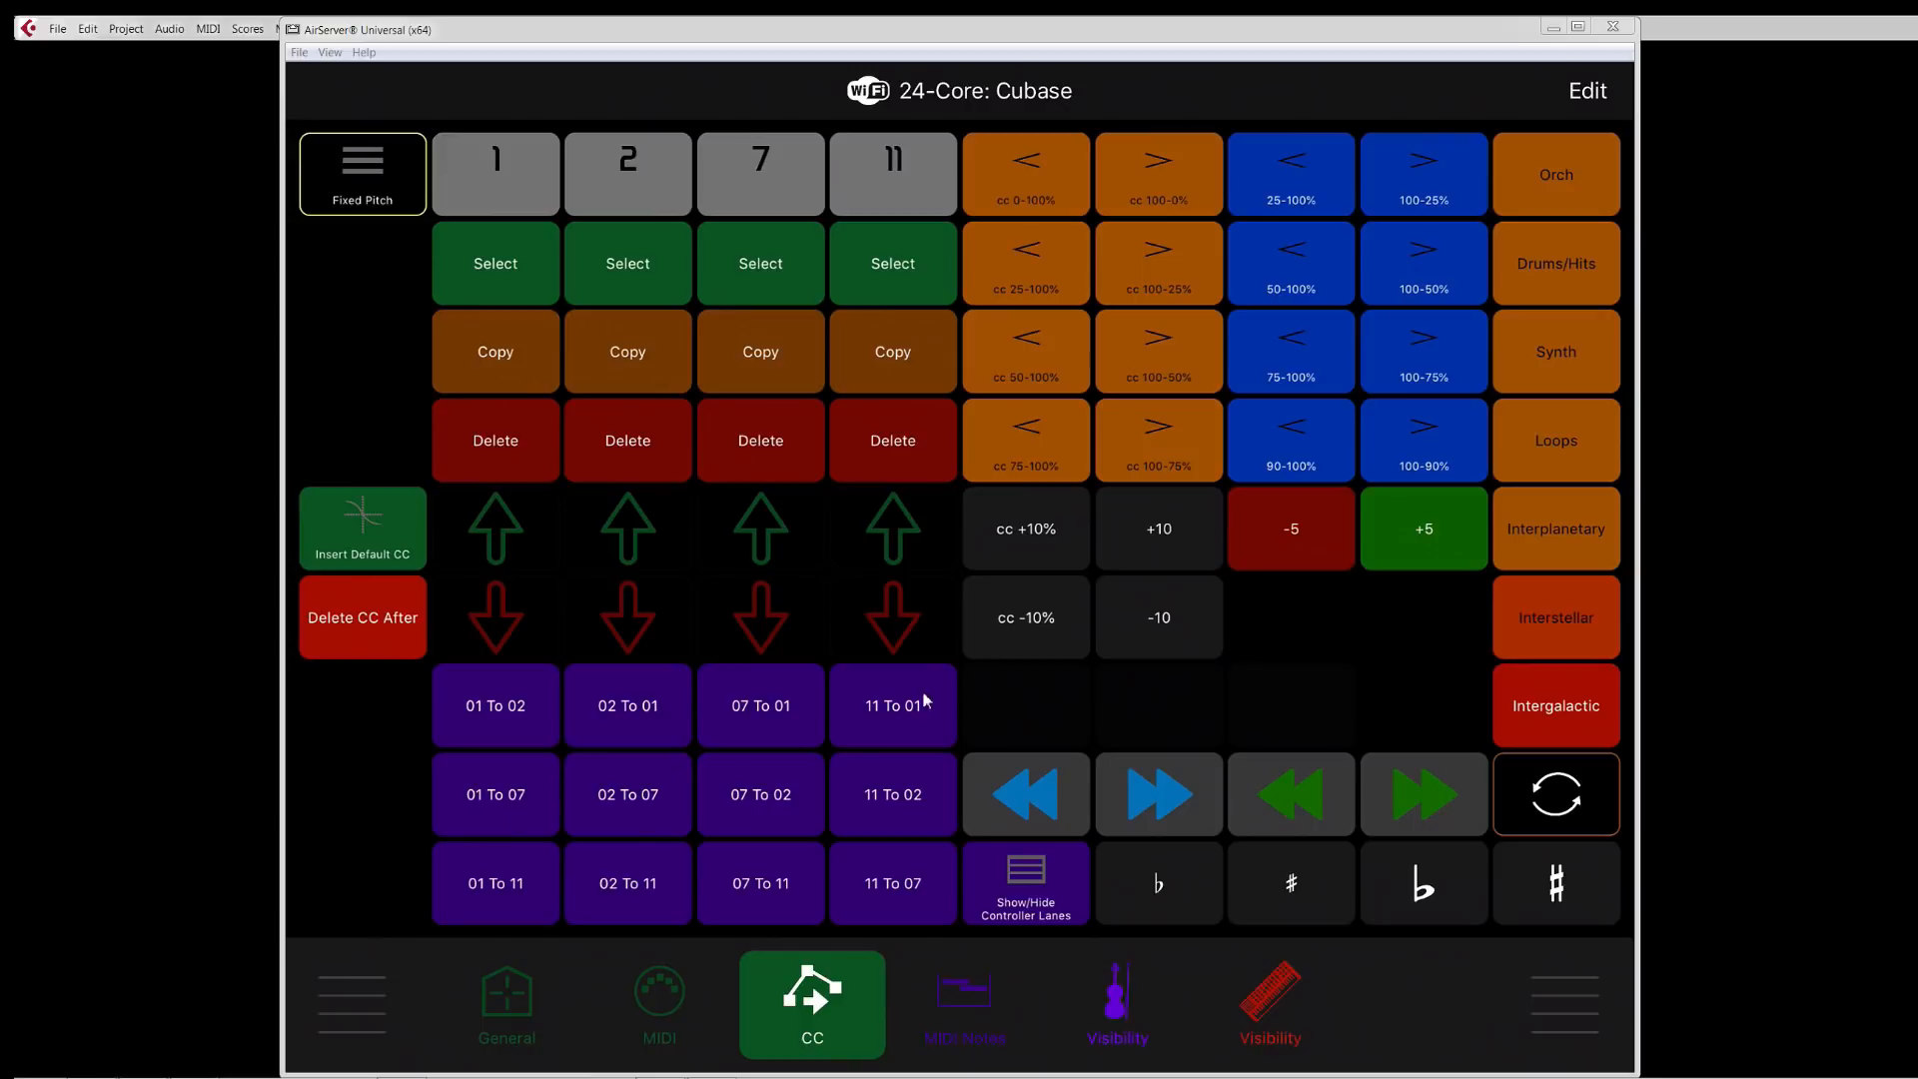
pyautogui.moveTo(887, 721)
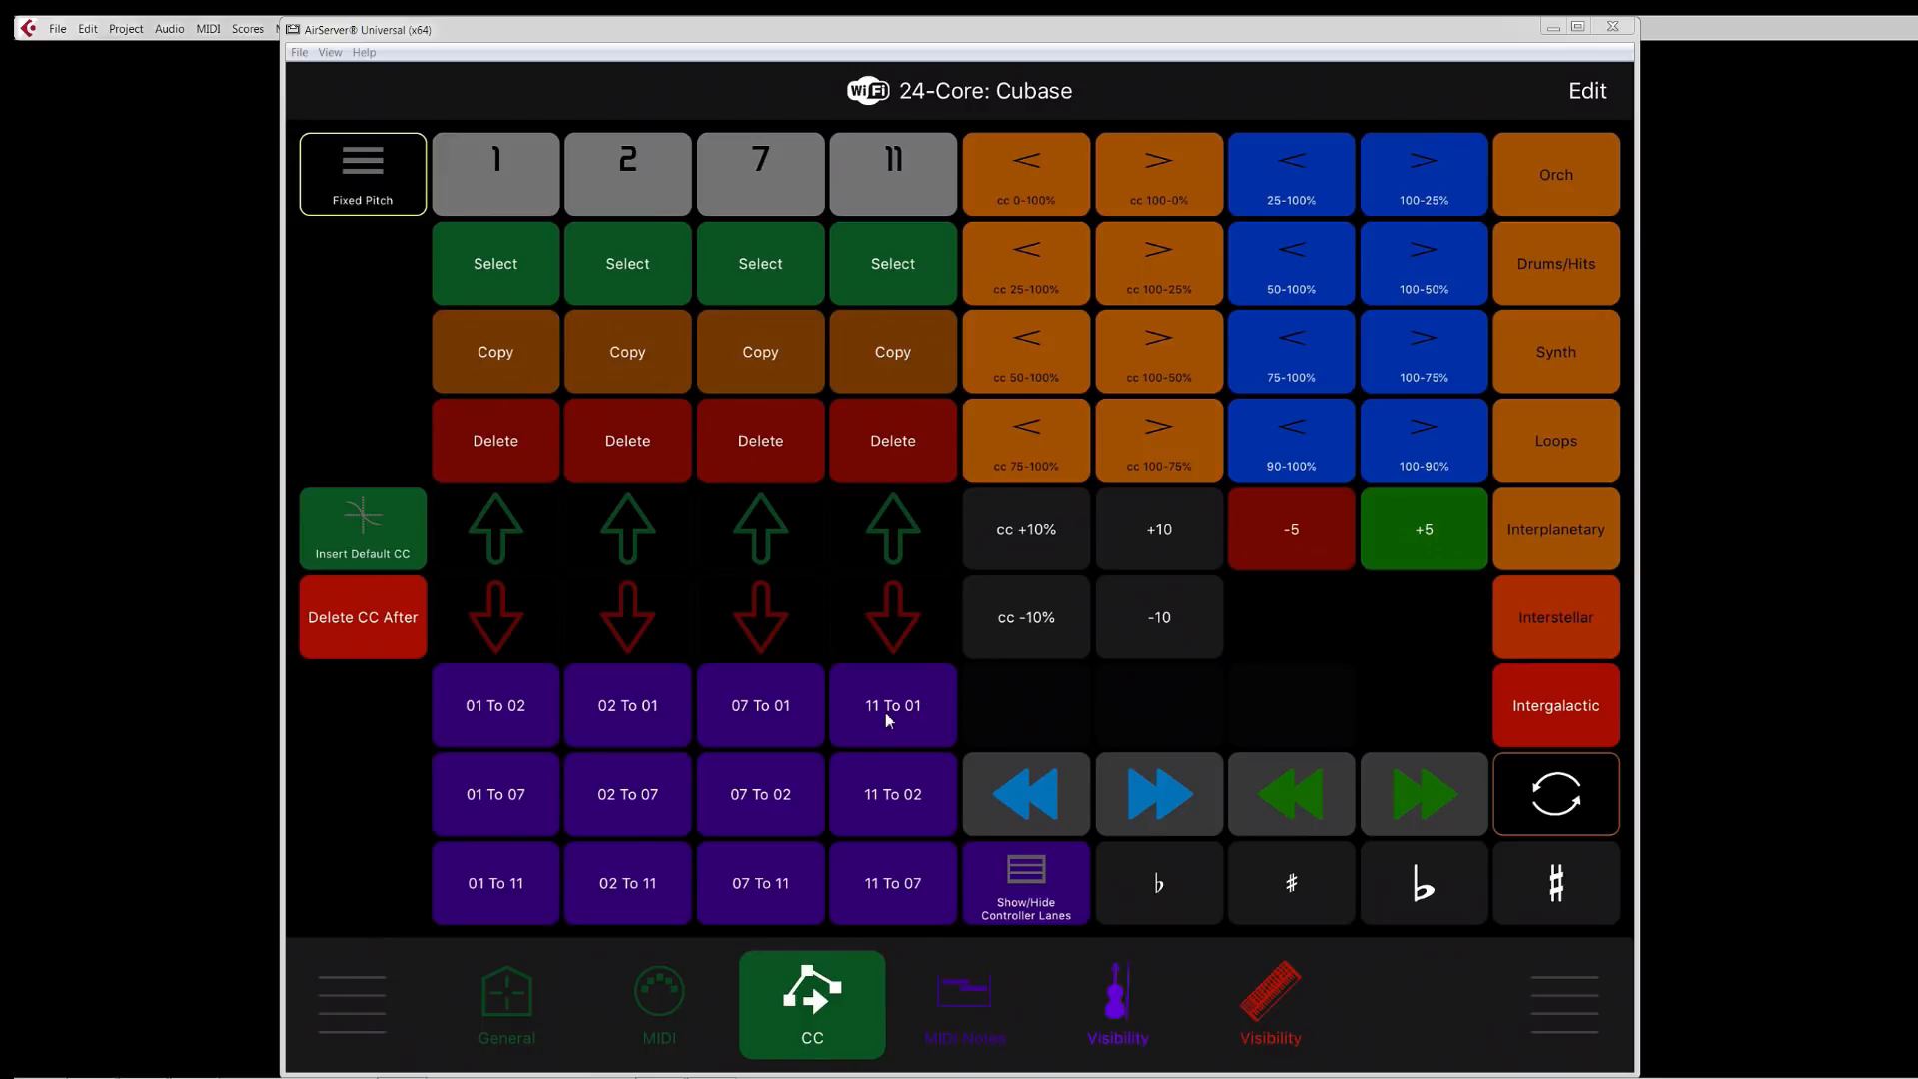
pyautogui.moveTo(576, 701)
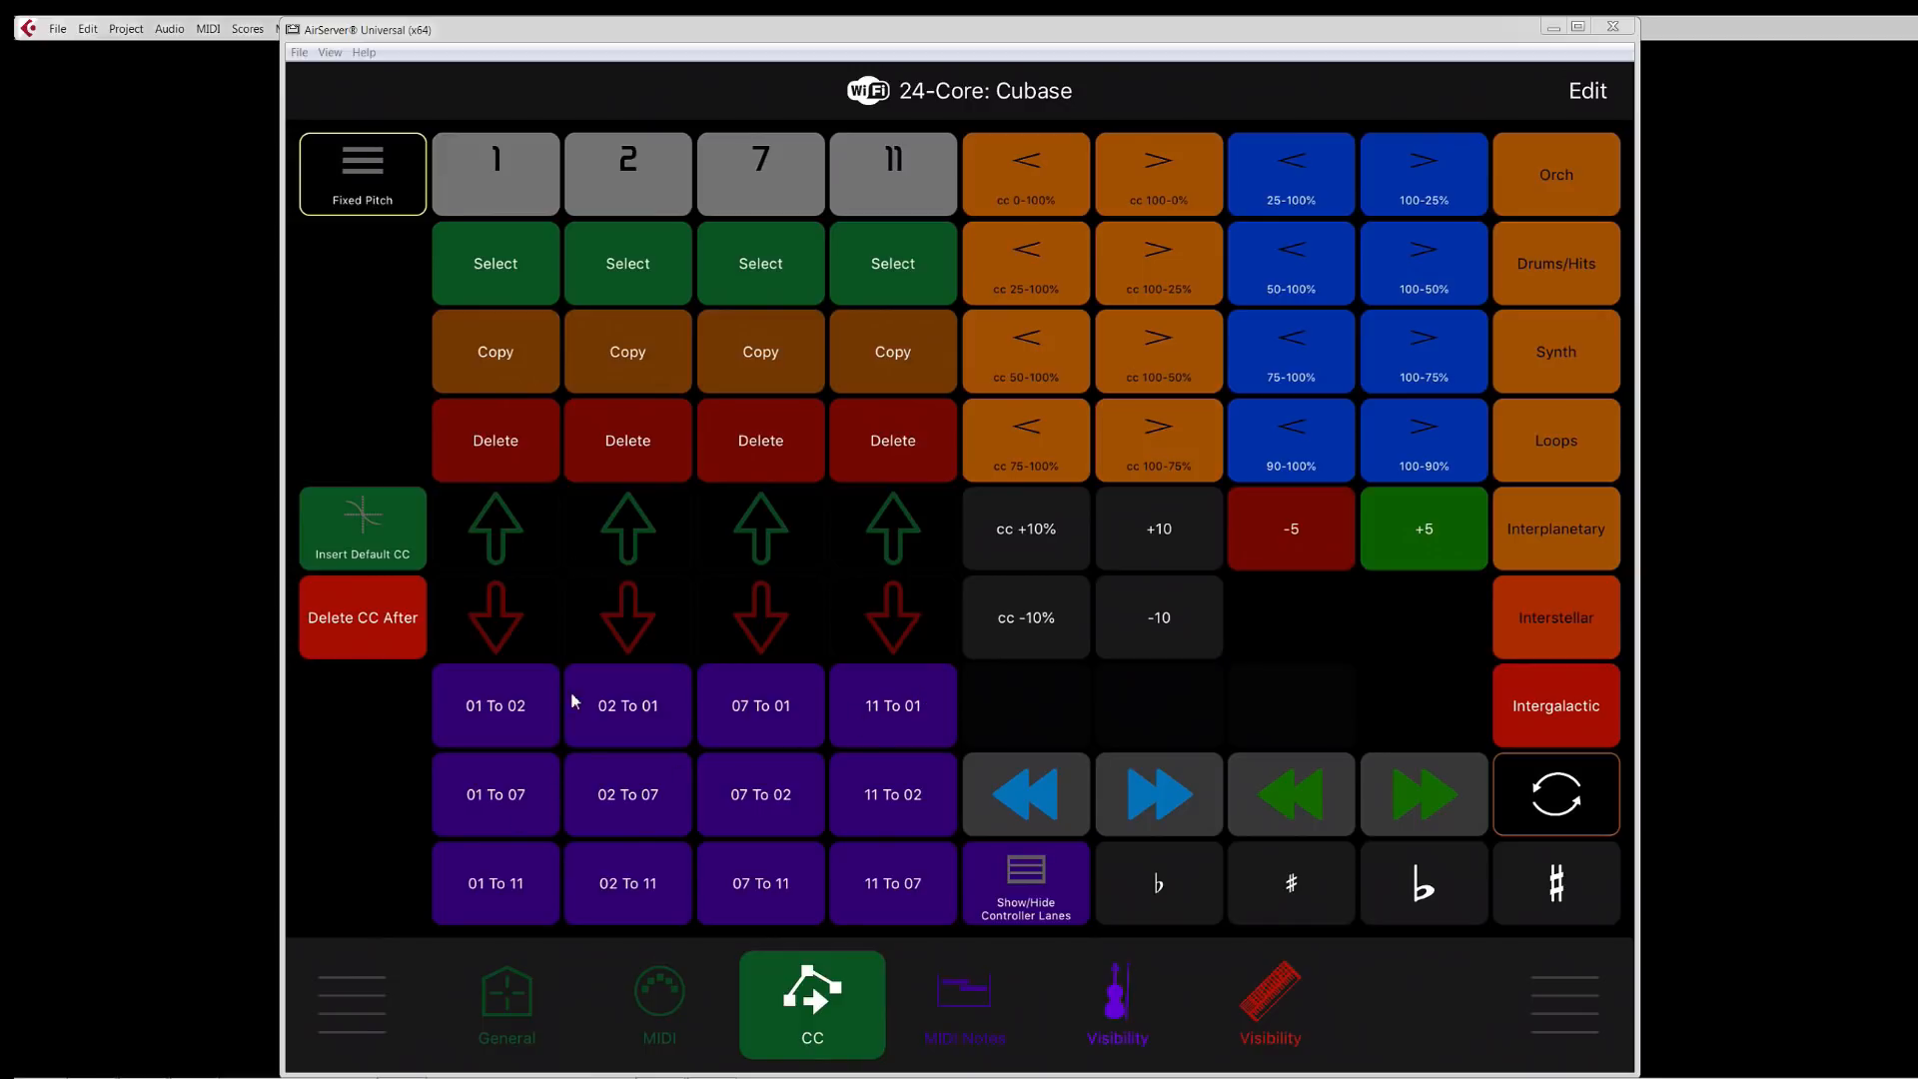
pyautogui.moveTo(478, 182)
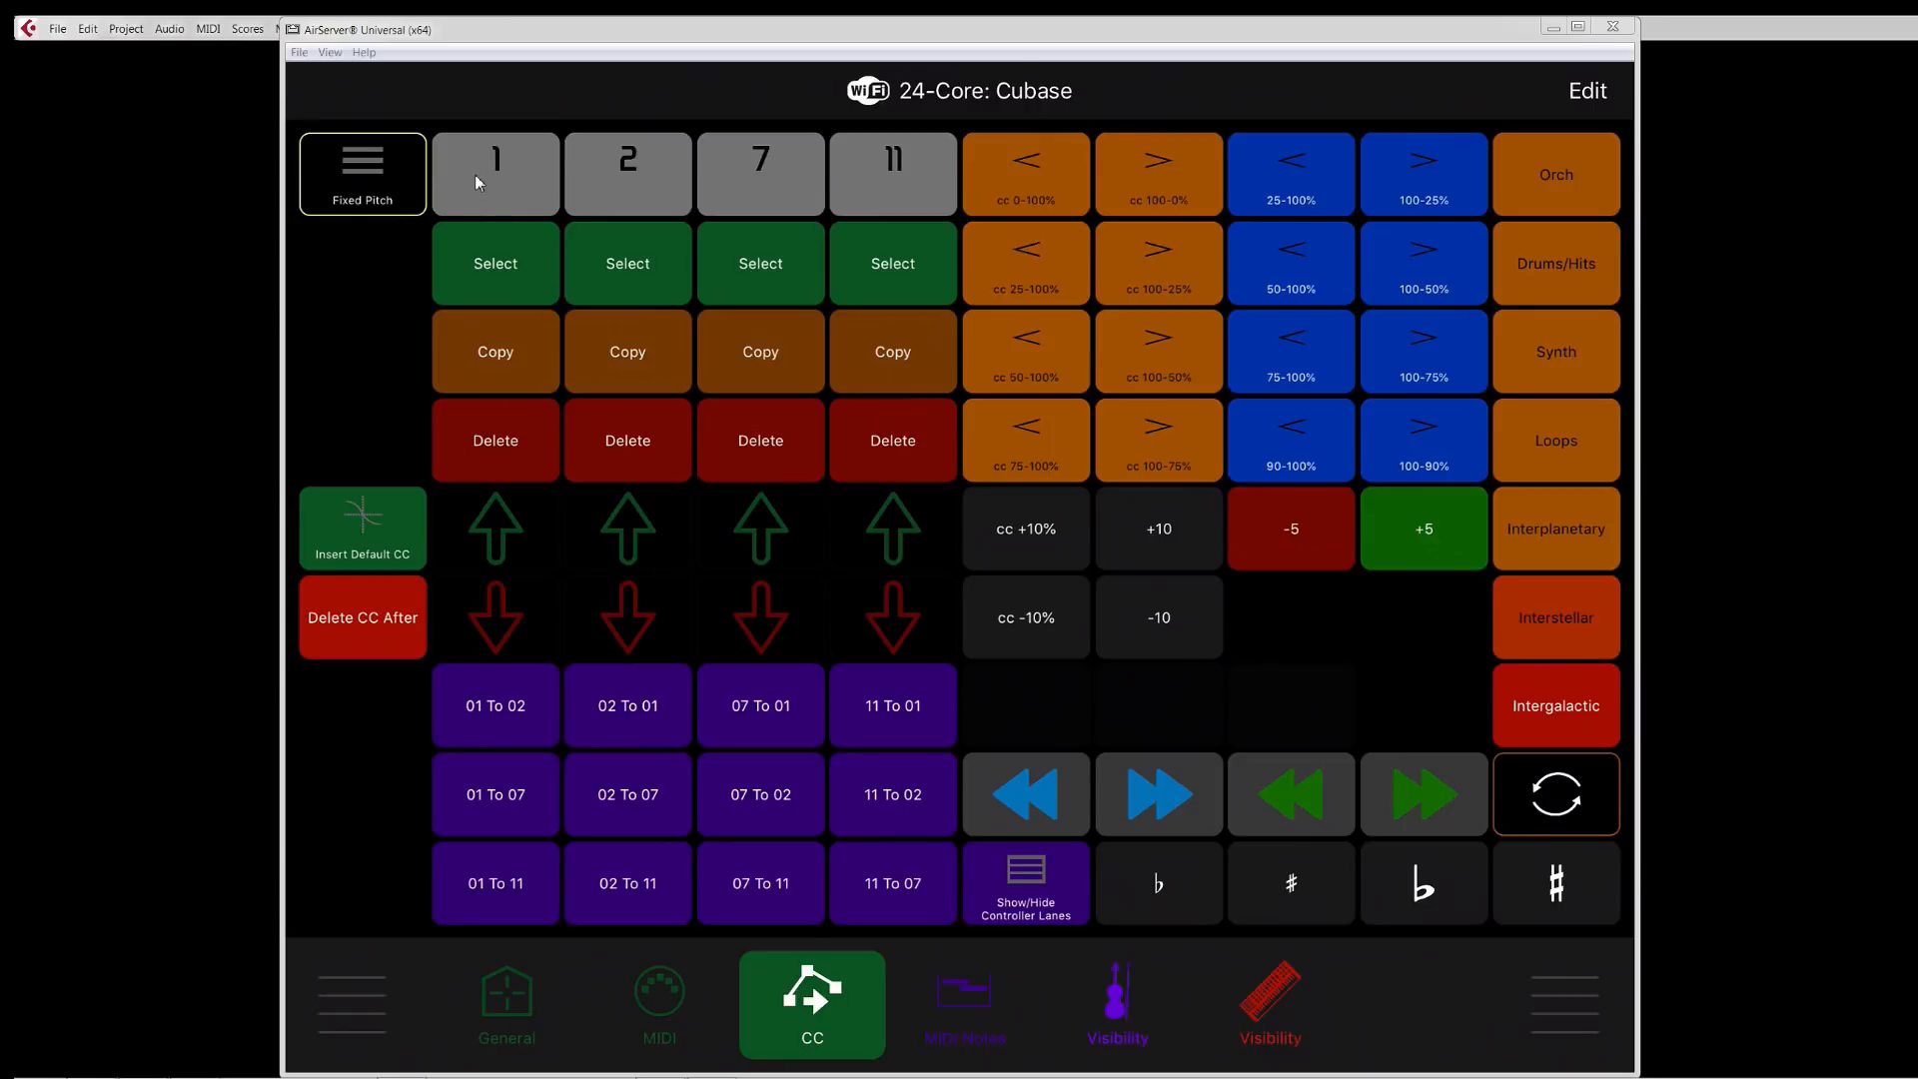
pyautogui.moveTo(651, 291)
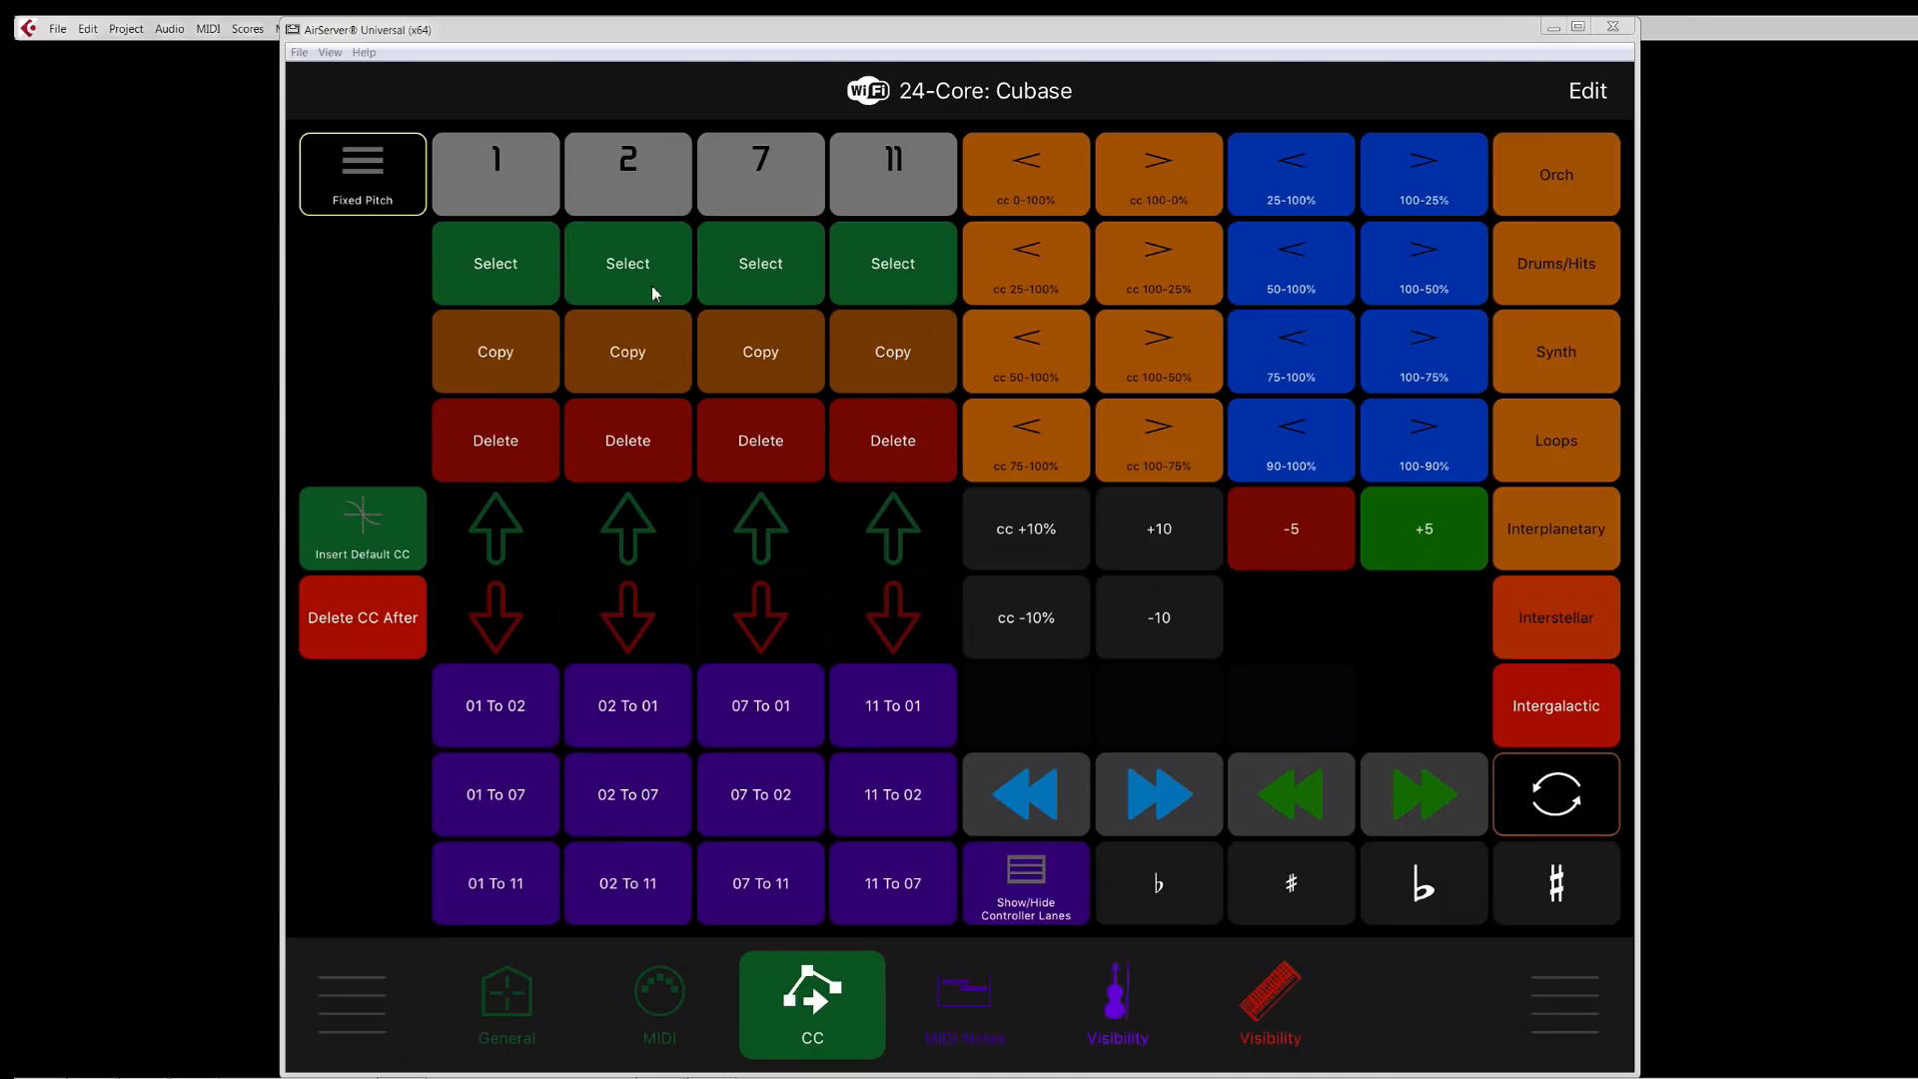
pyautogui.moveTo(975, 587)
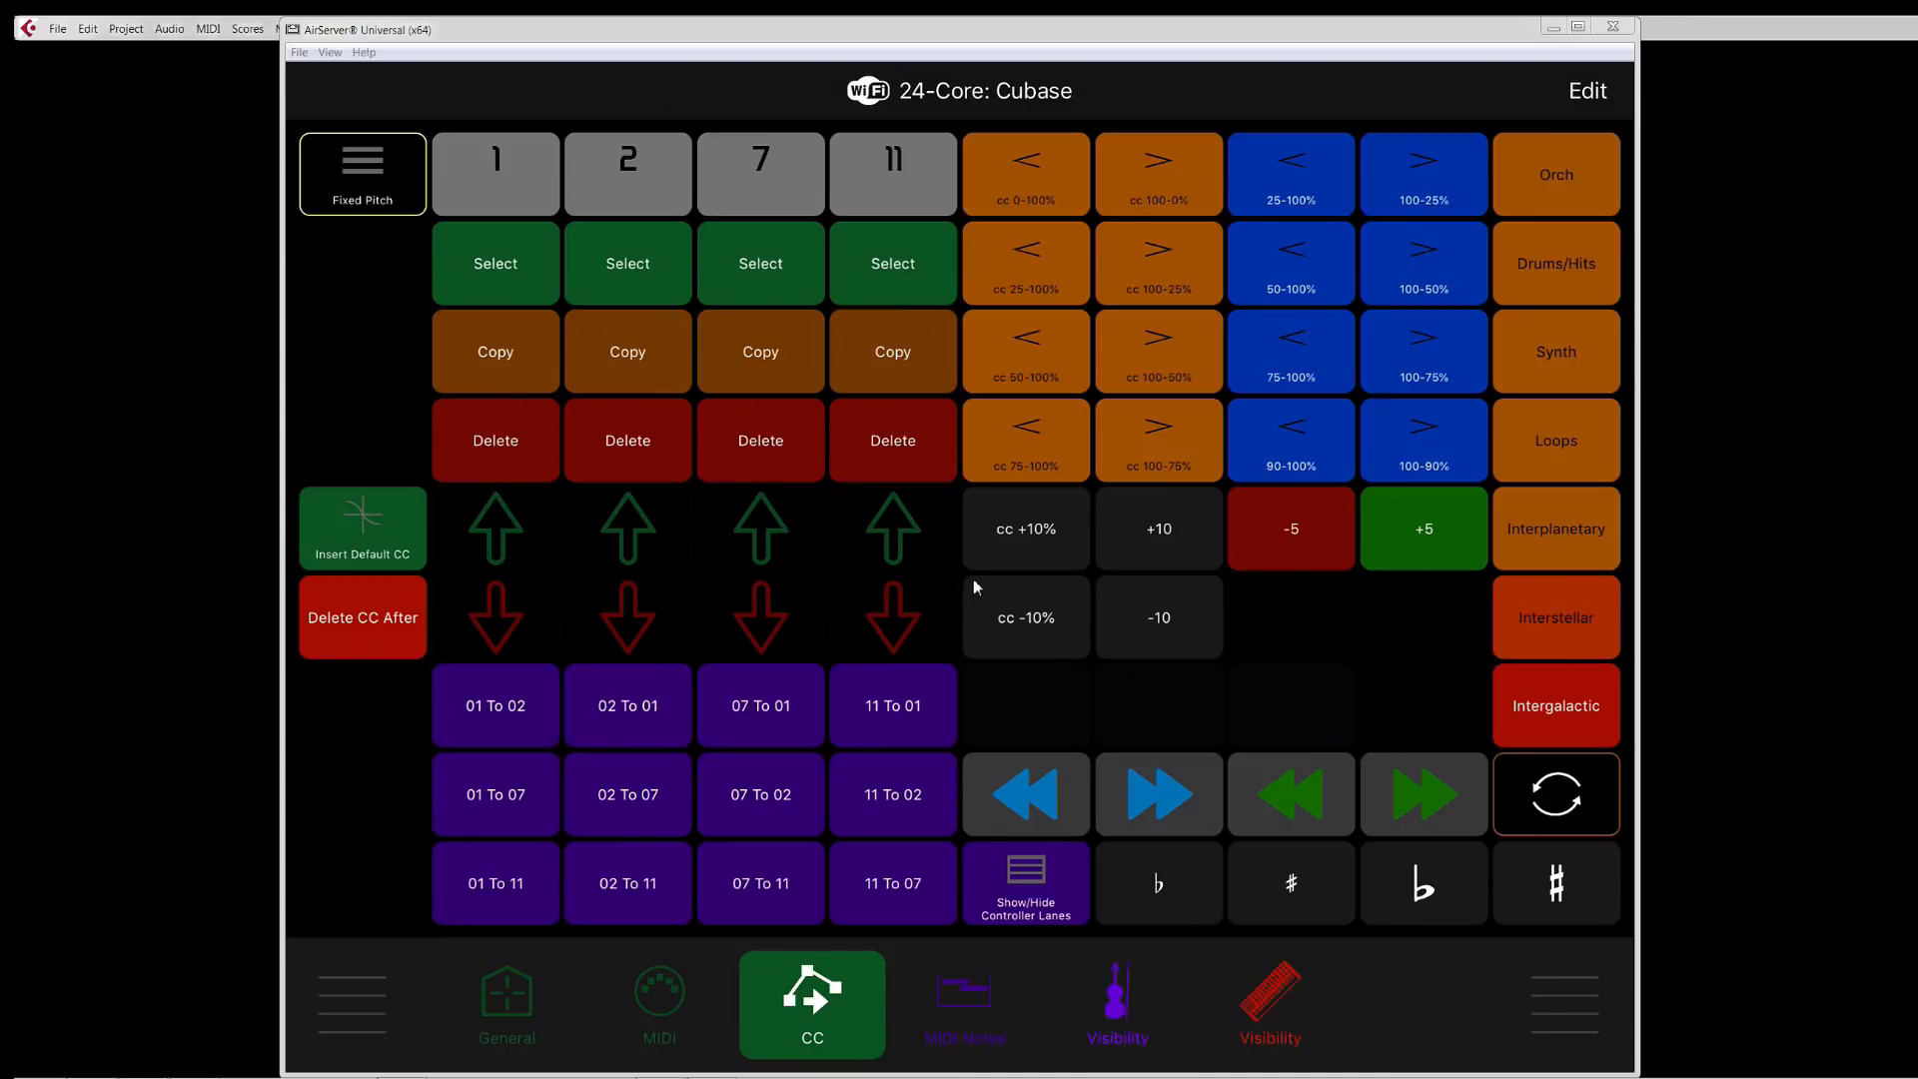
pyautogui.moveTo(1185, 272)
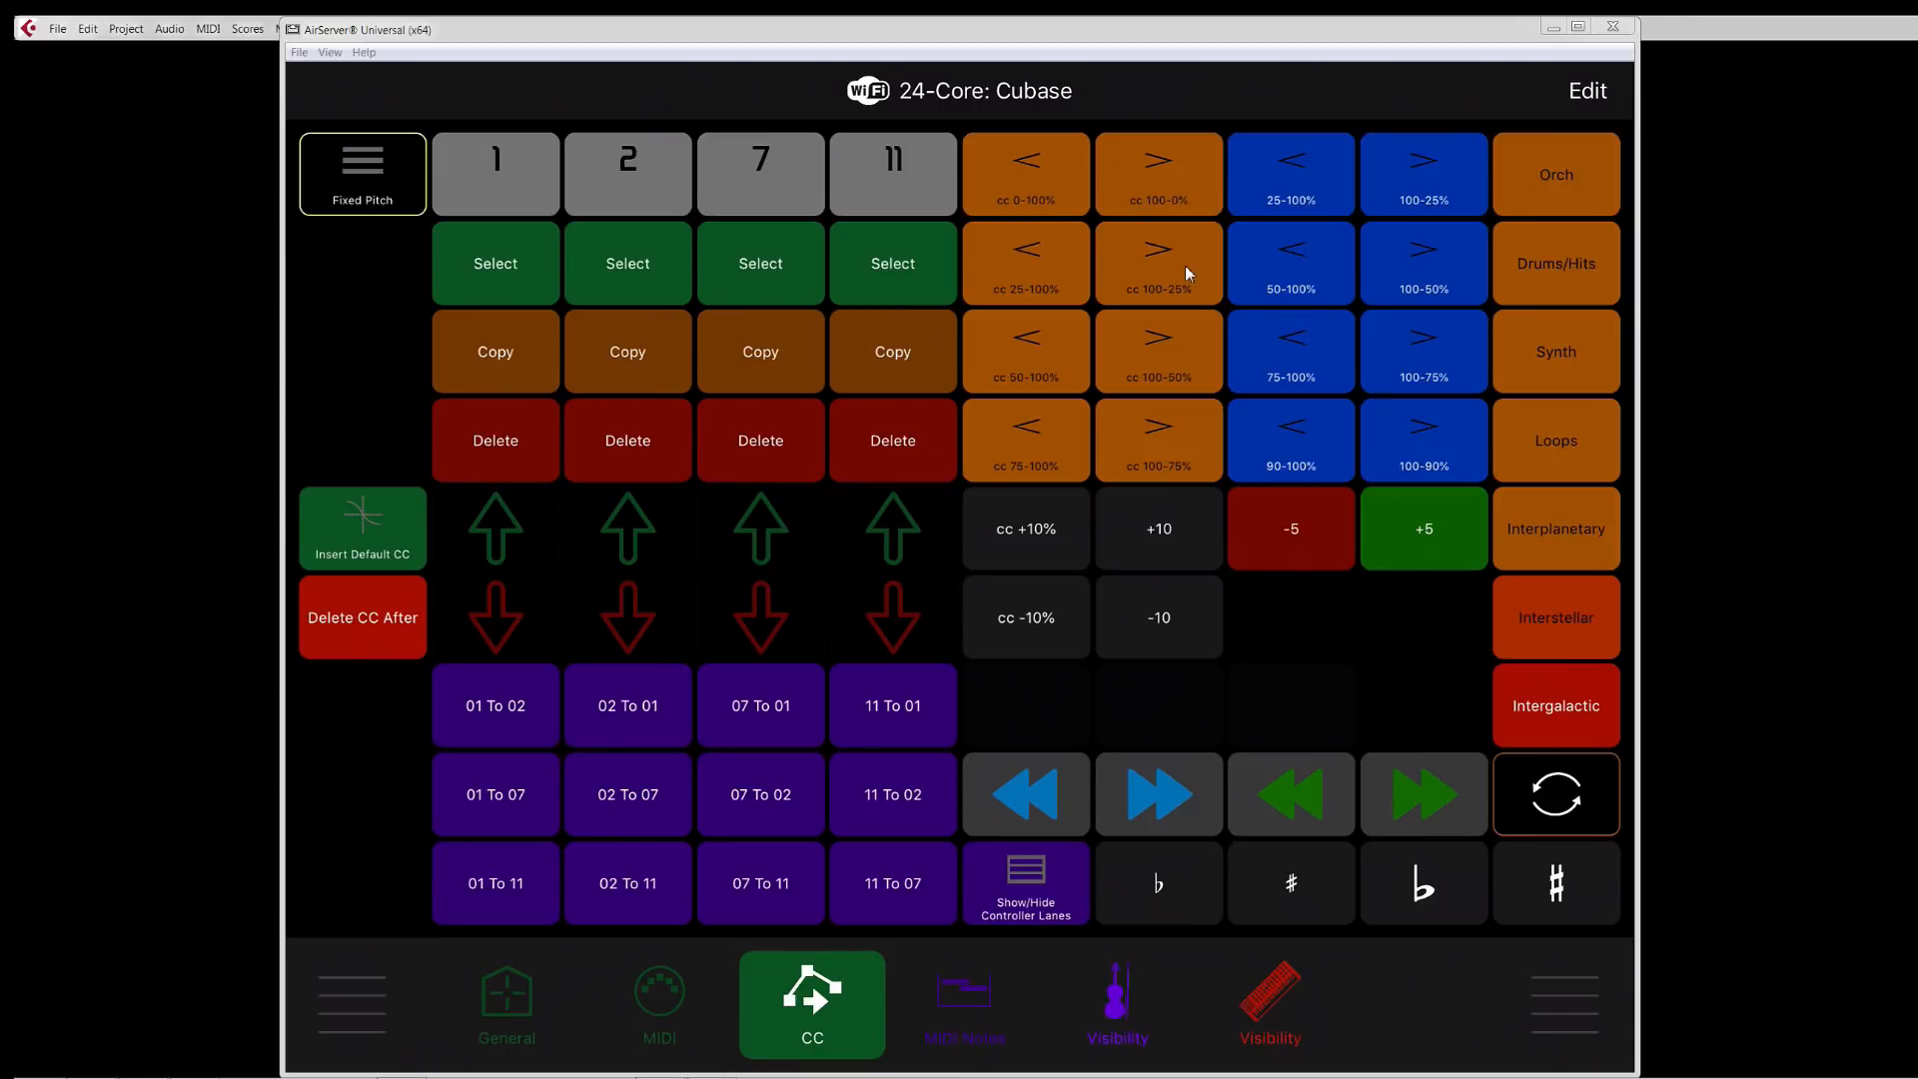
pyautogui.moveTo(1156, 370)
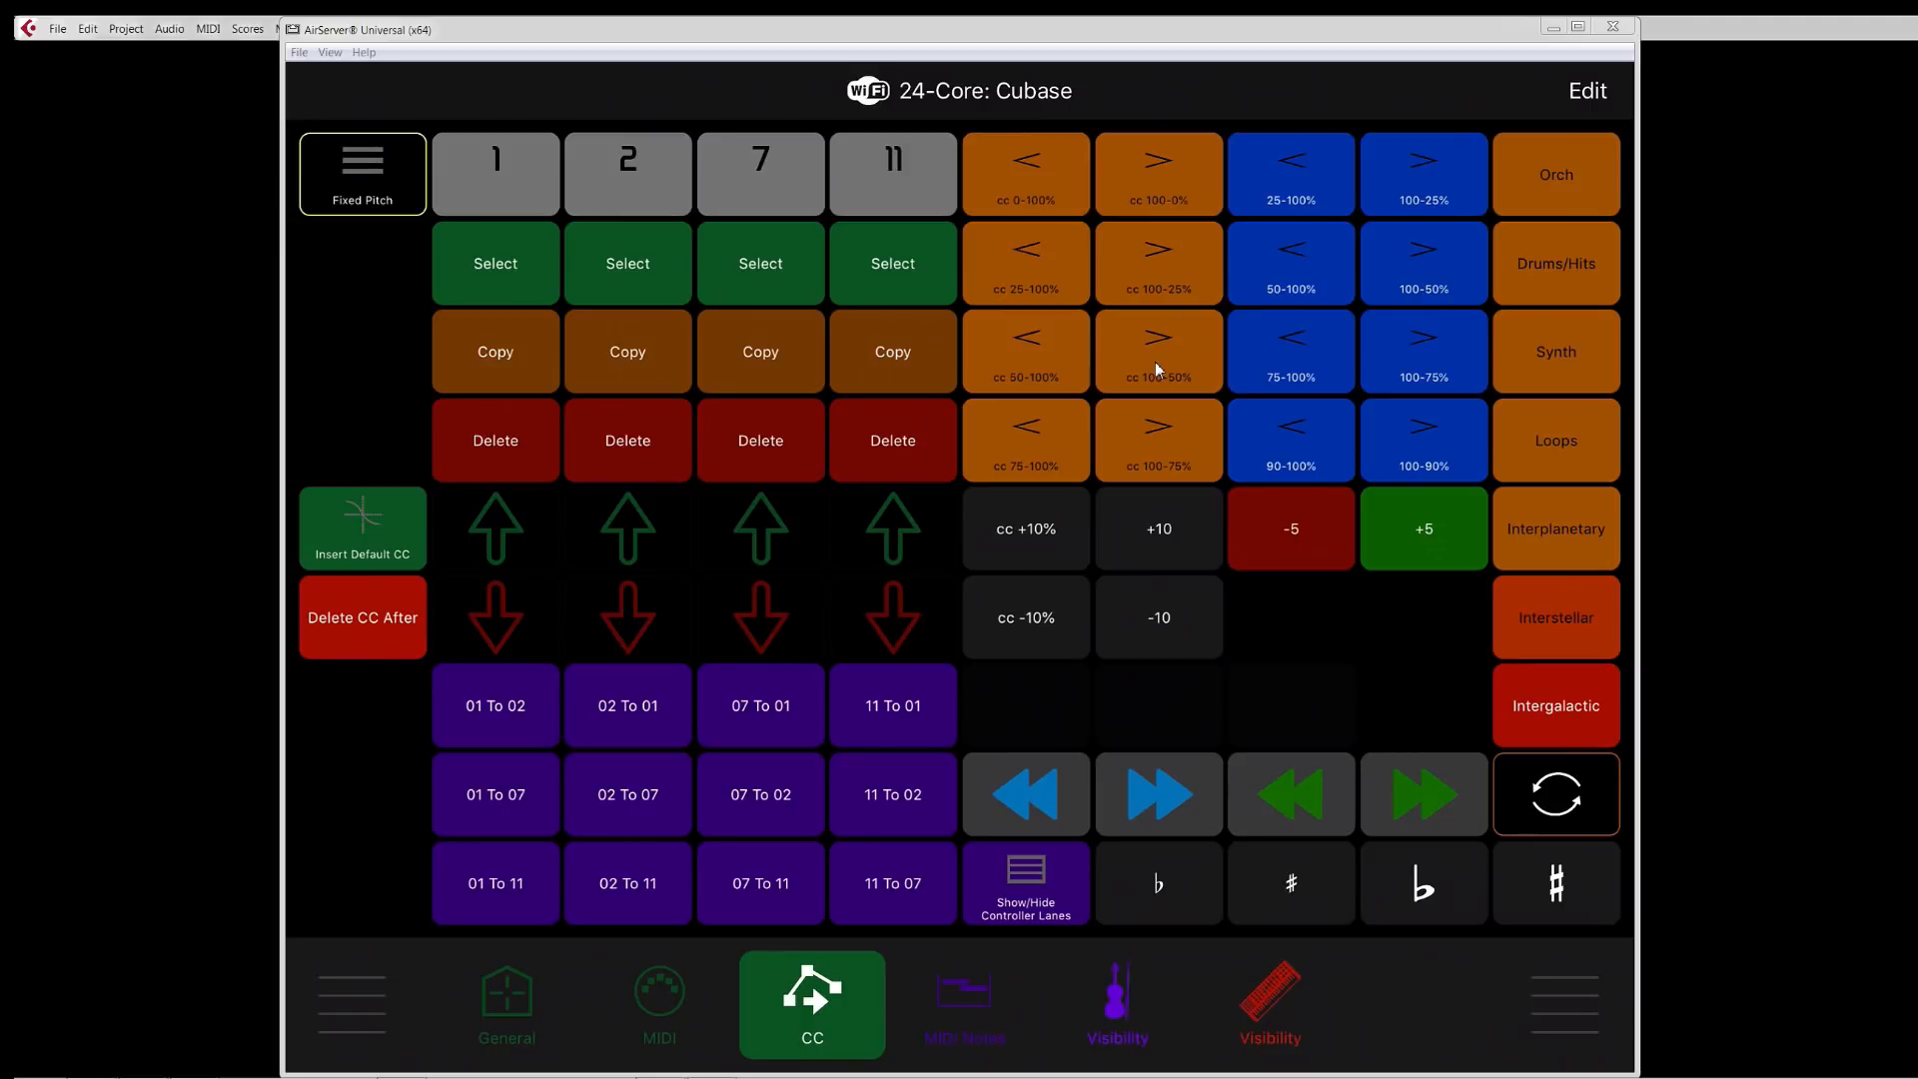
pyautogui.moveTo(1093, 411)
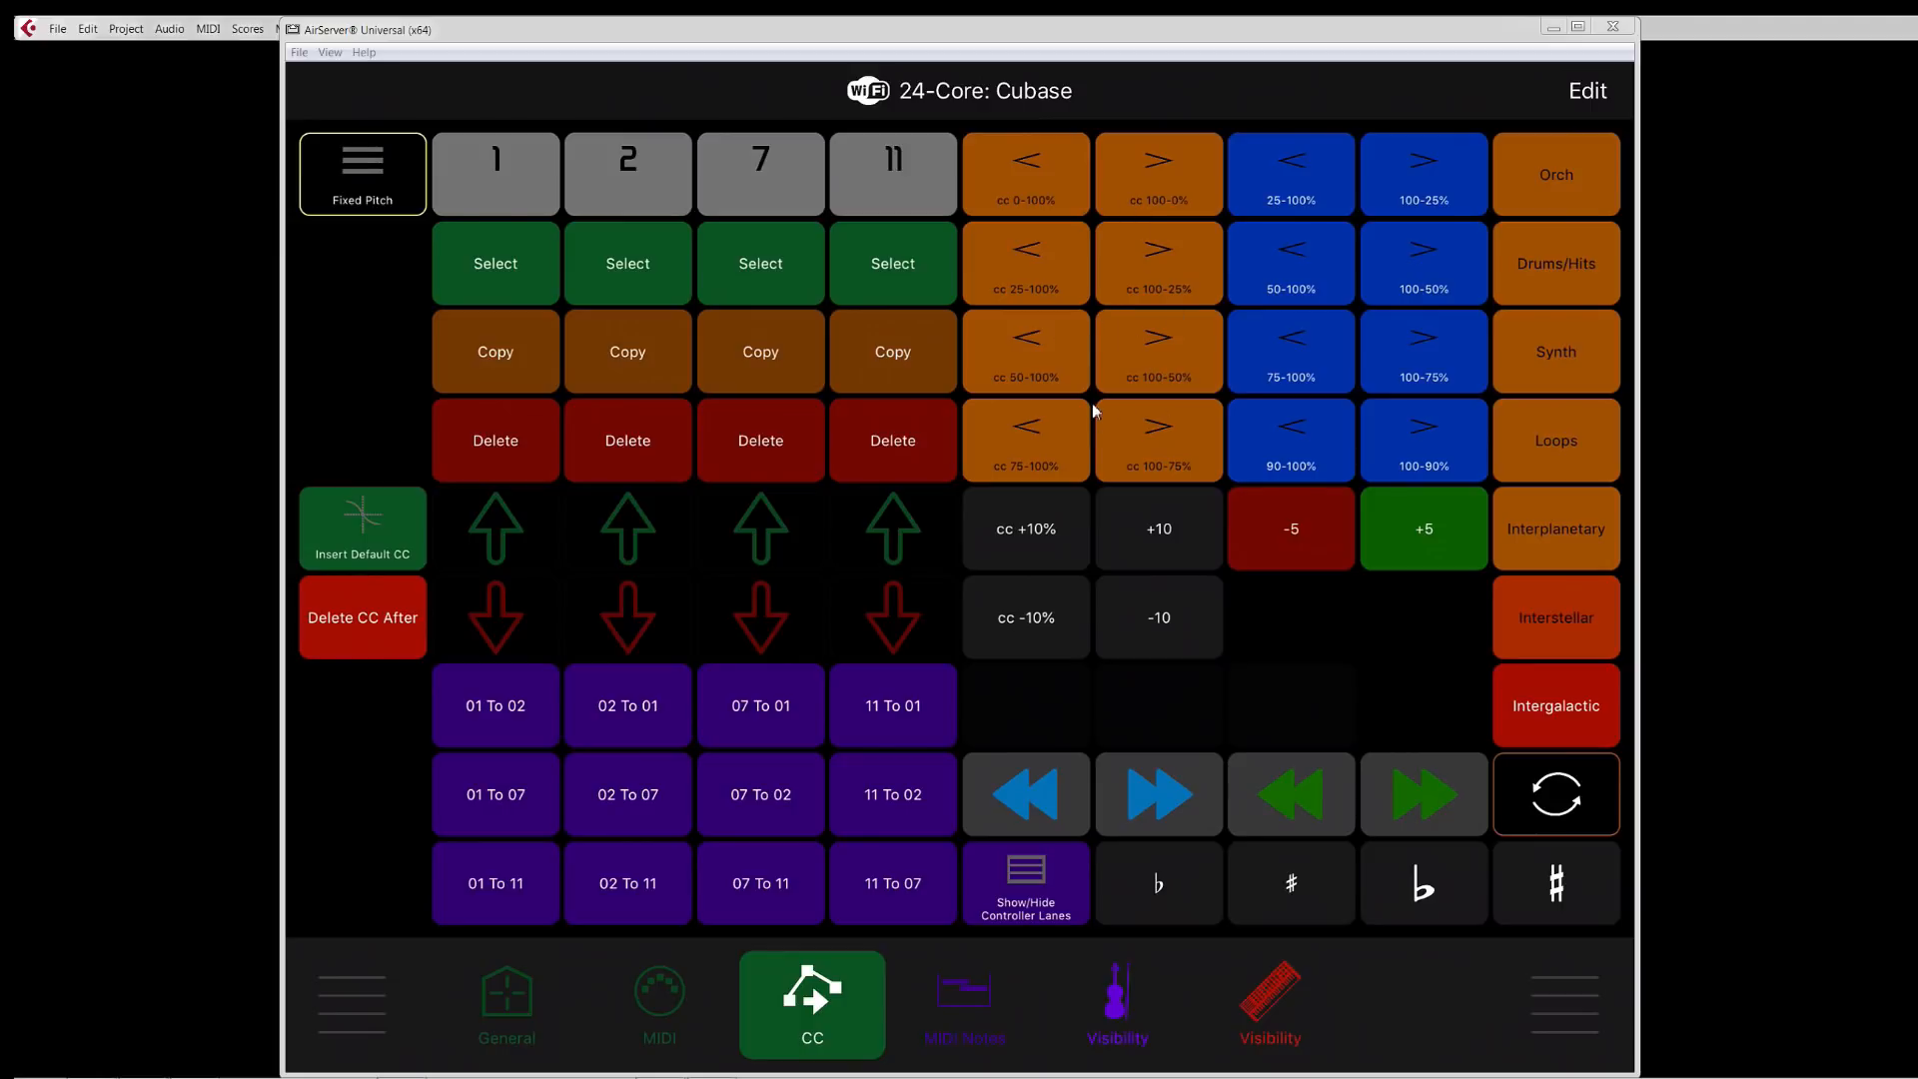
pyautogui.moveTo(1376, 468)
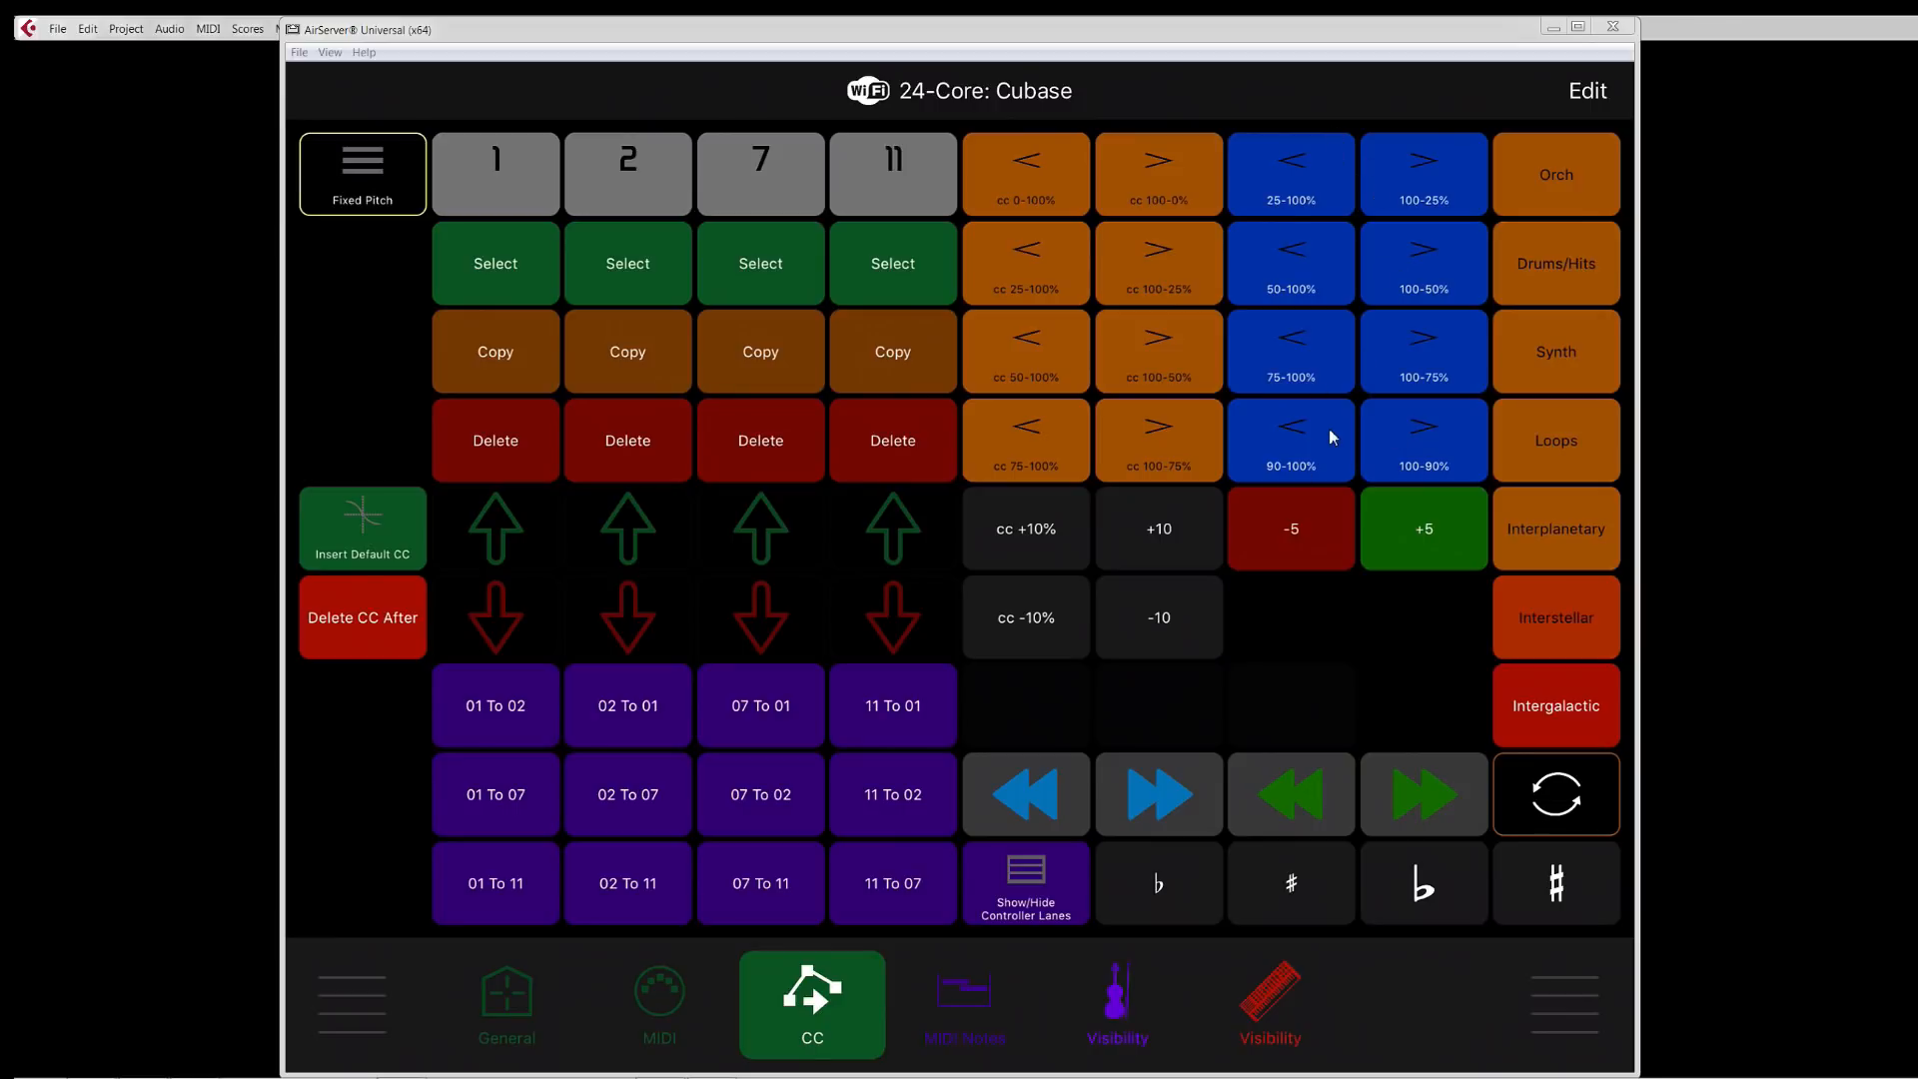
pyautogui.moveTo(1355, 454)
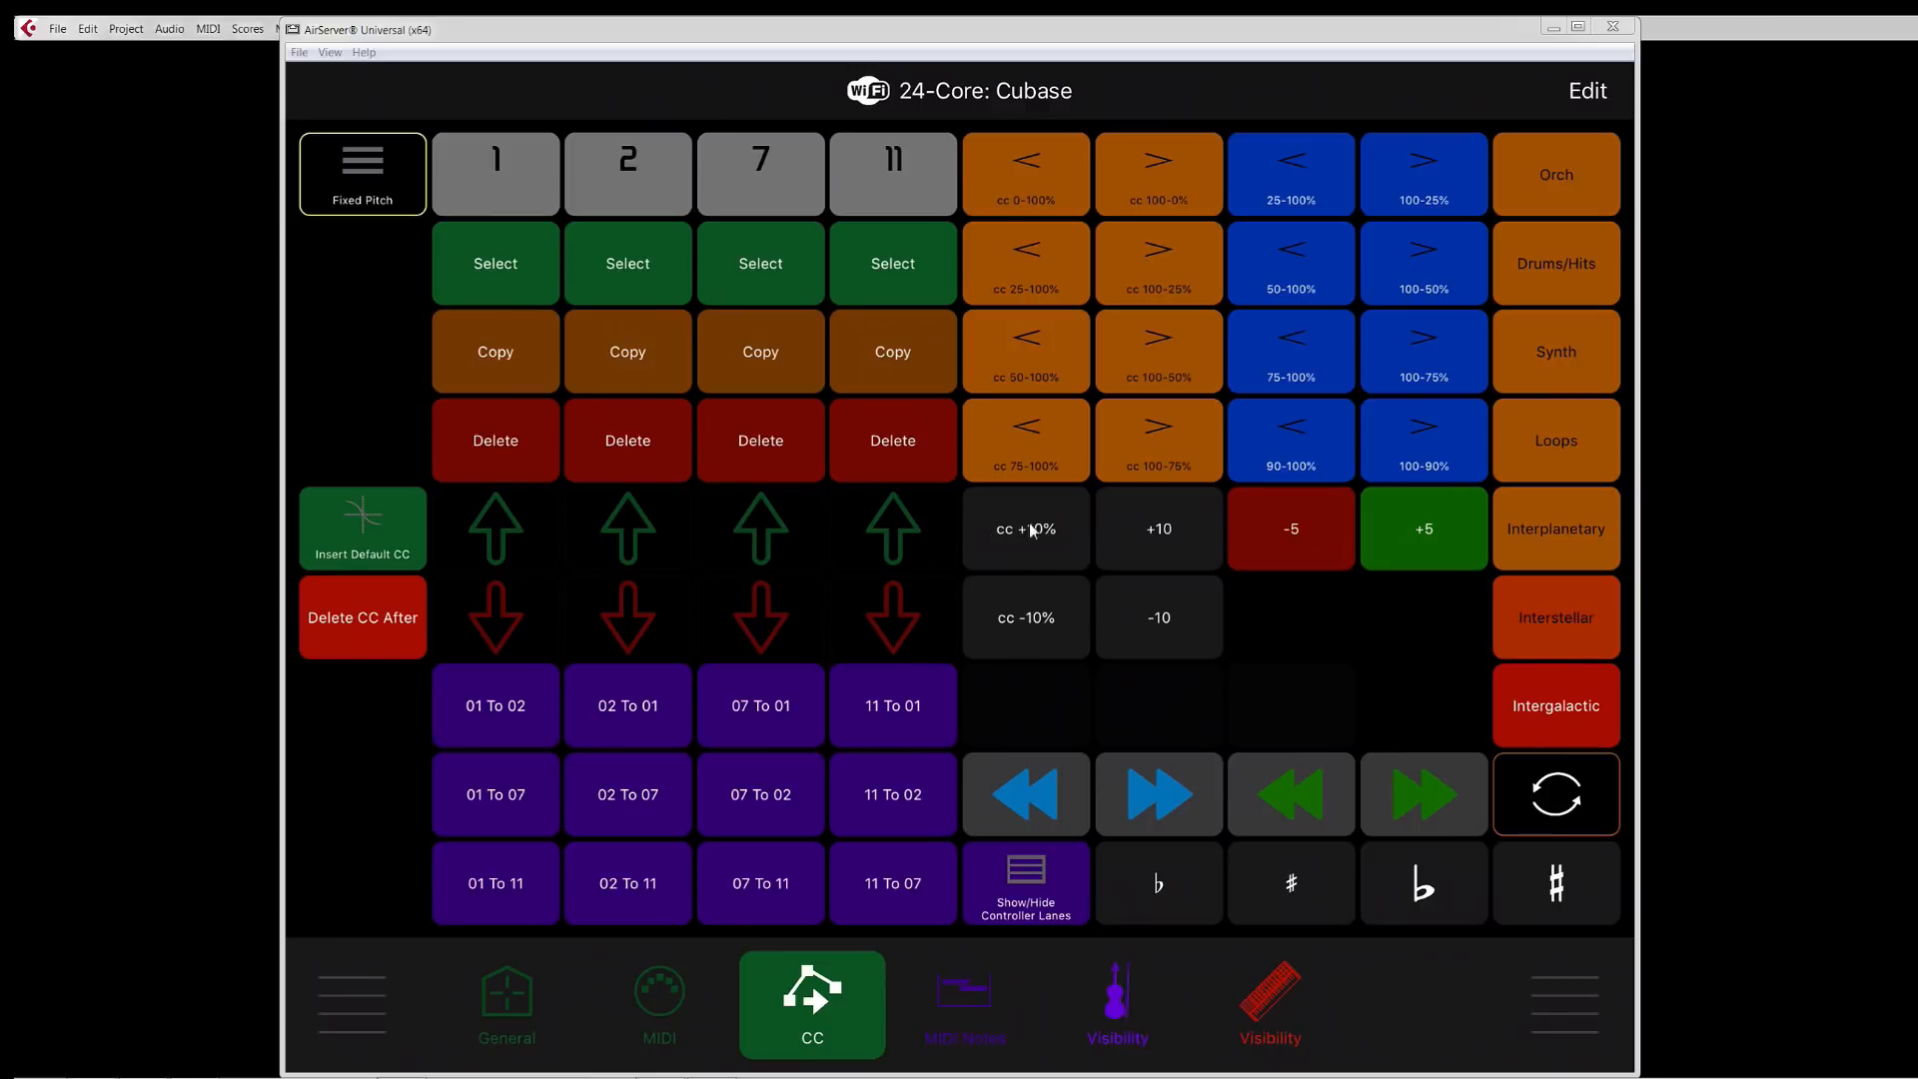
pyautogui.moveTo(1150, 540)
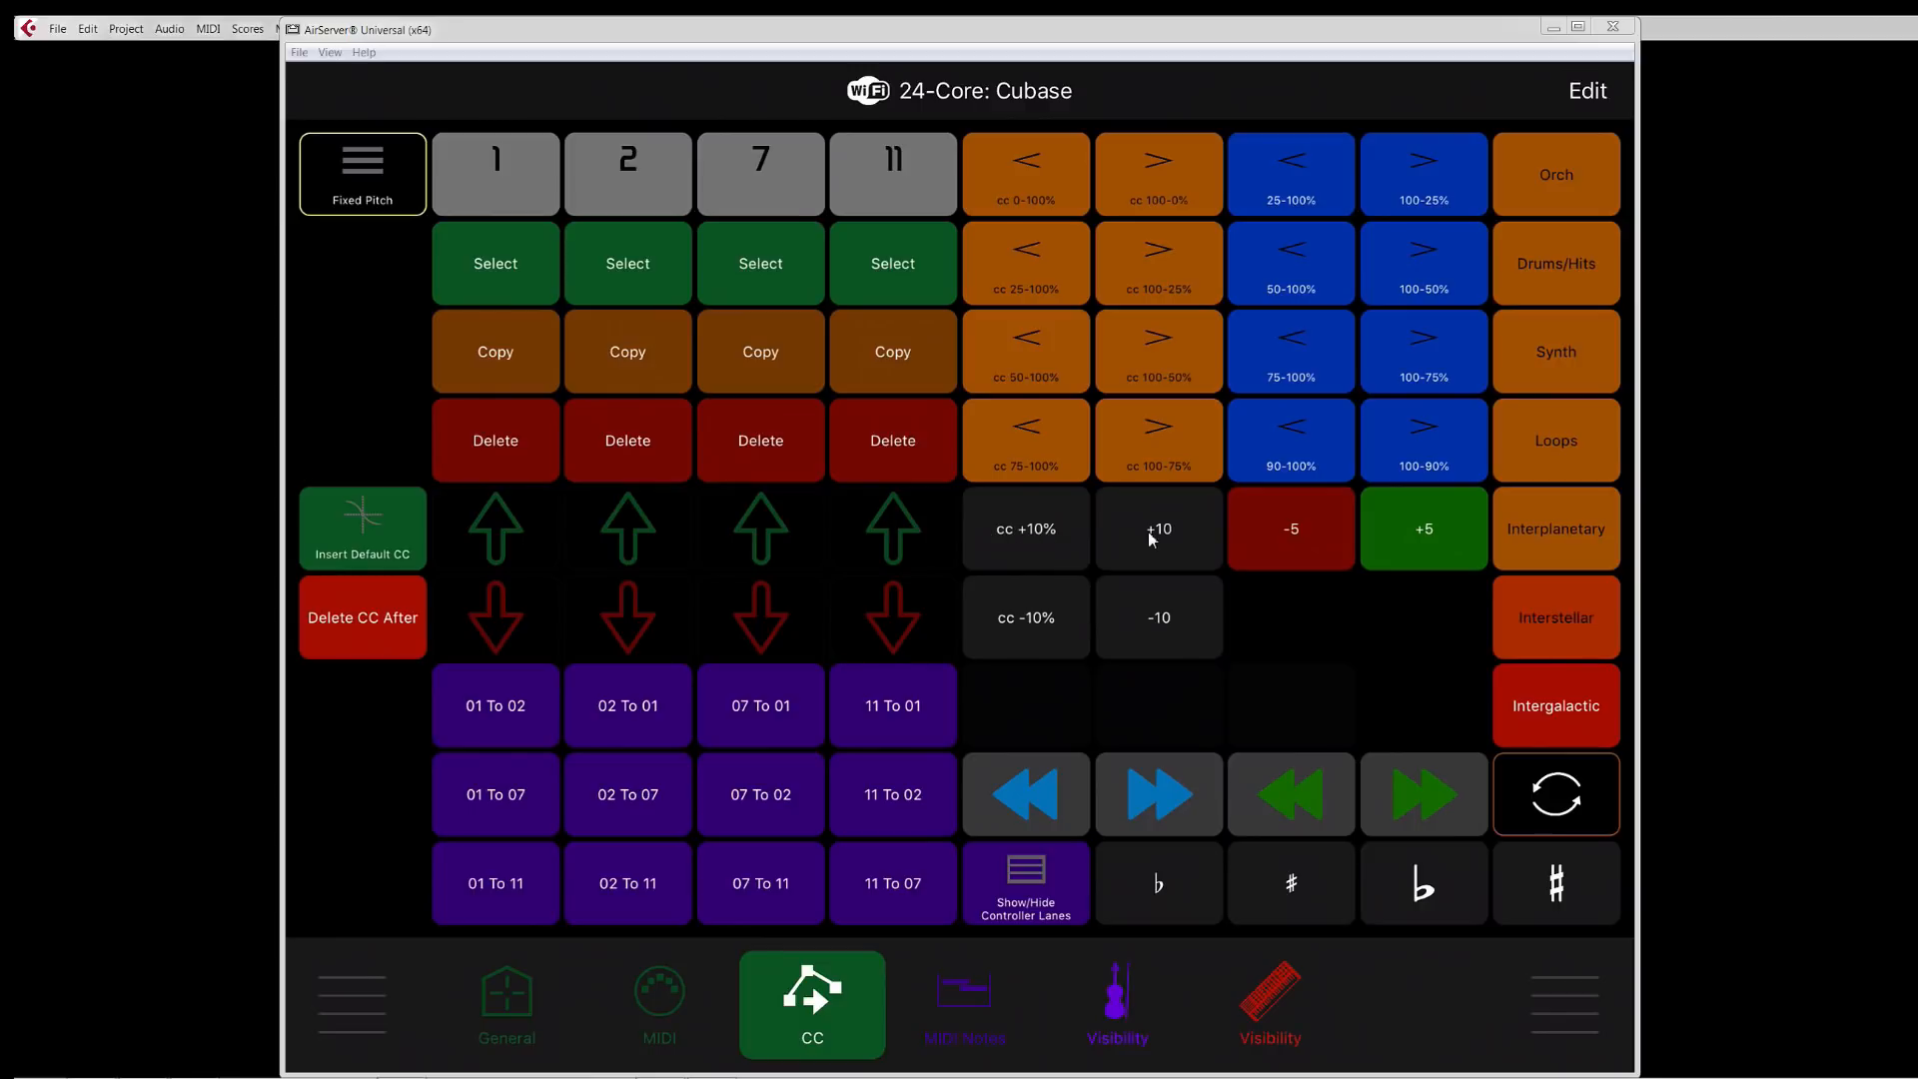
pyautogui.moveTo(1020, 623)
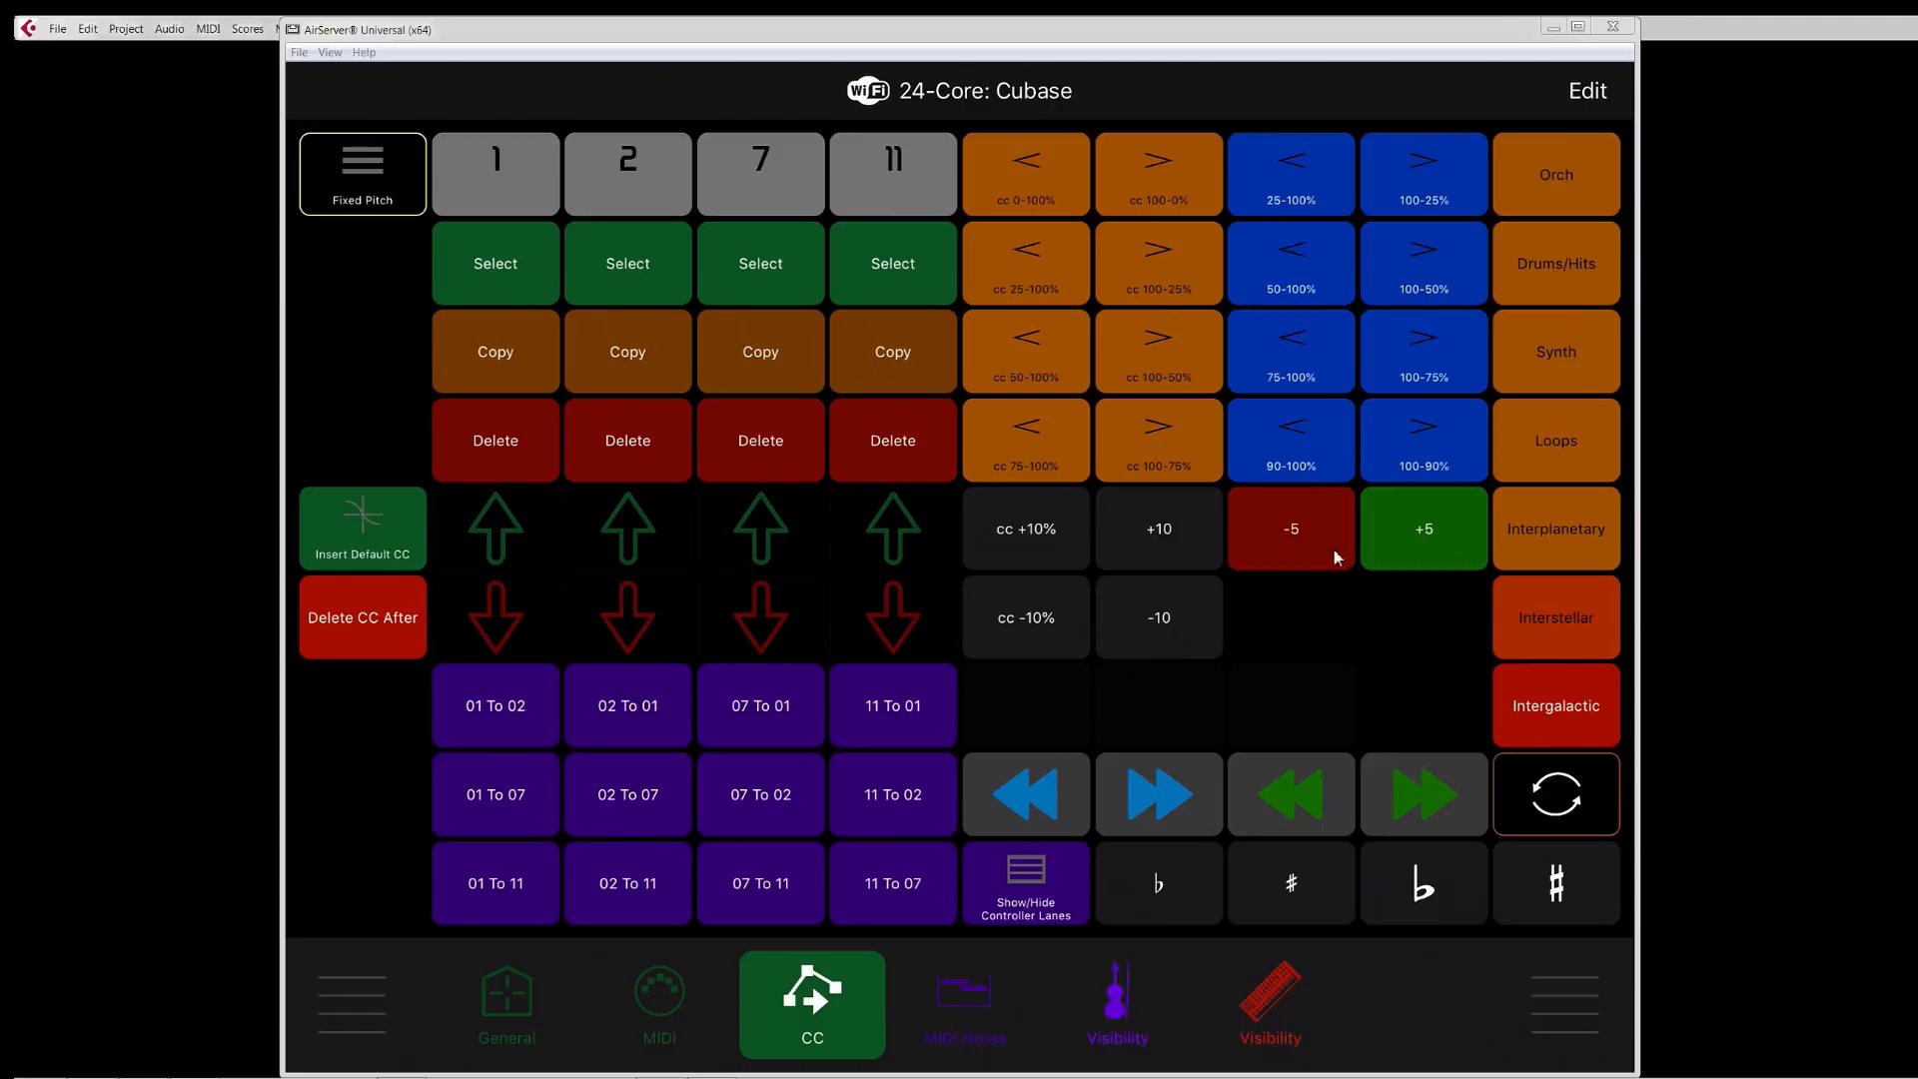
pyautogui.moveTo(1394, 430)
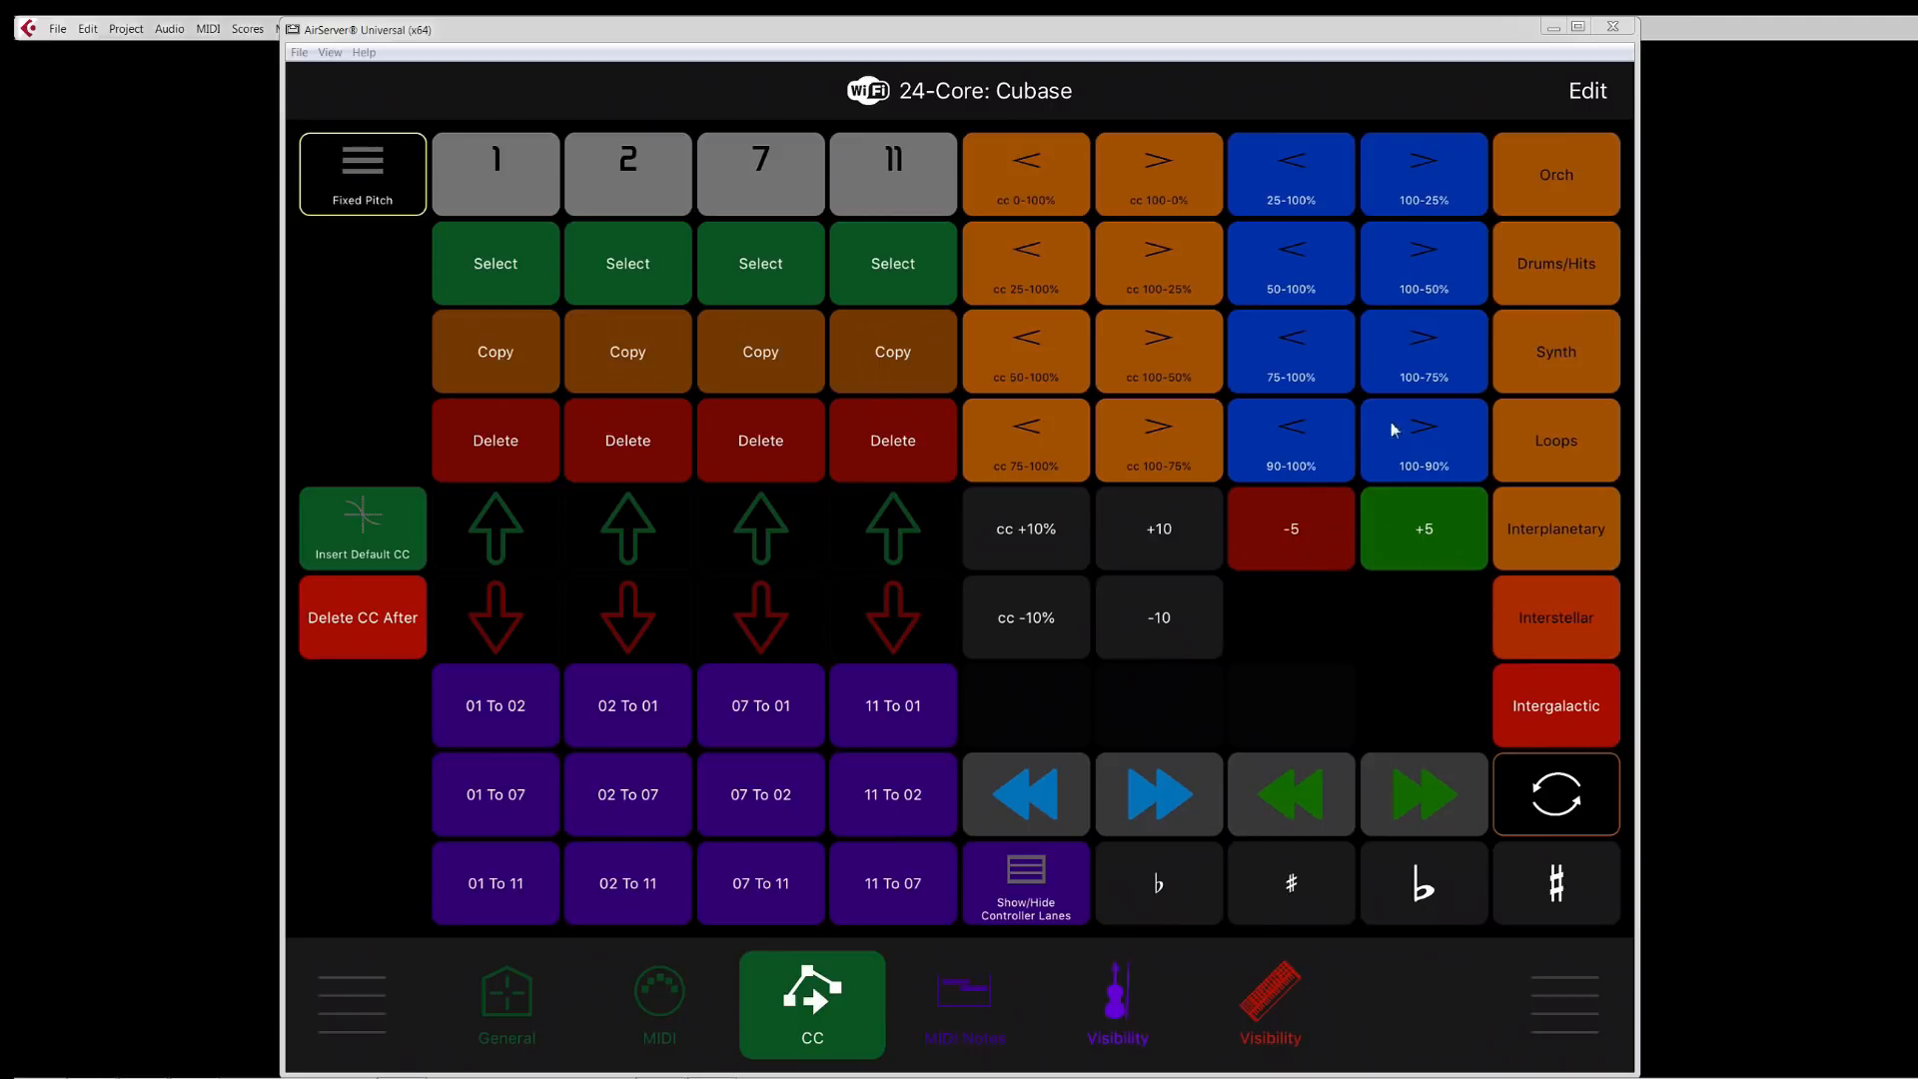
pyautogui.moveTo(1025, 781)
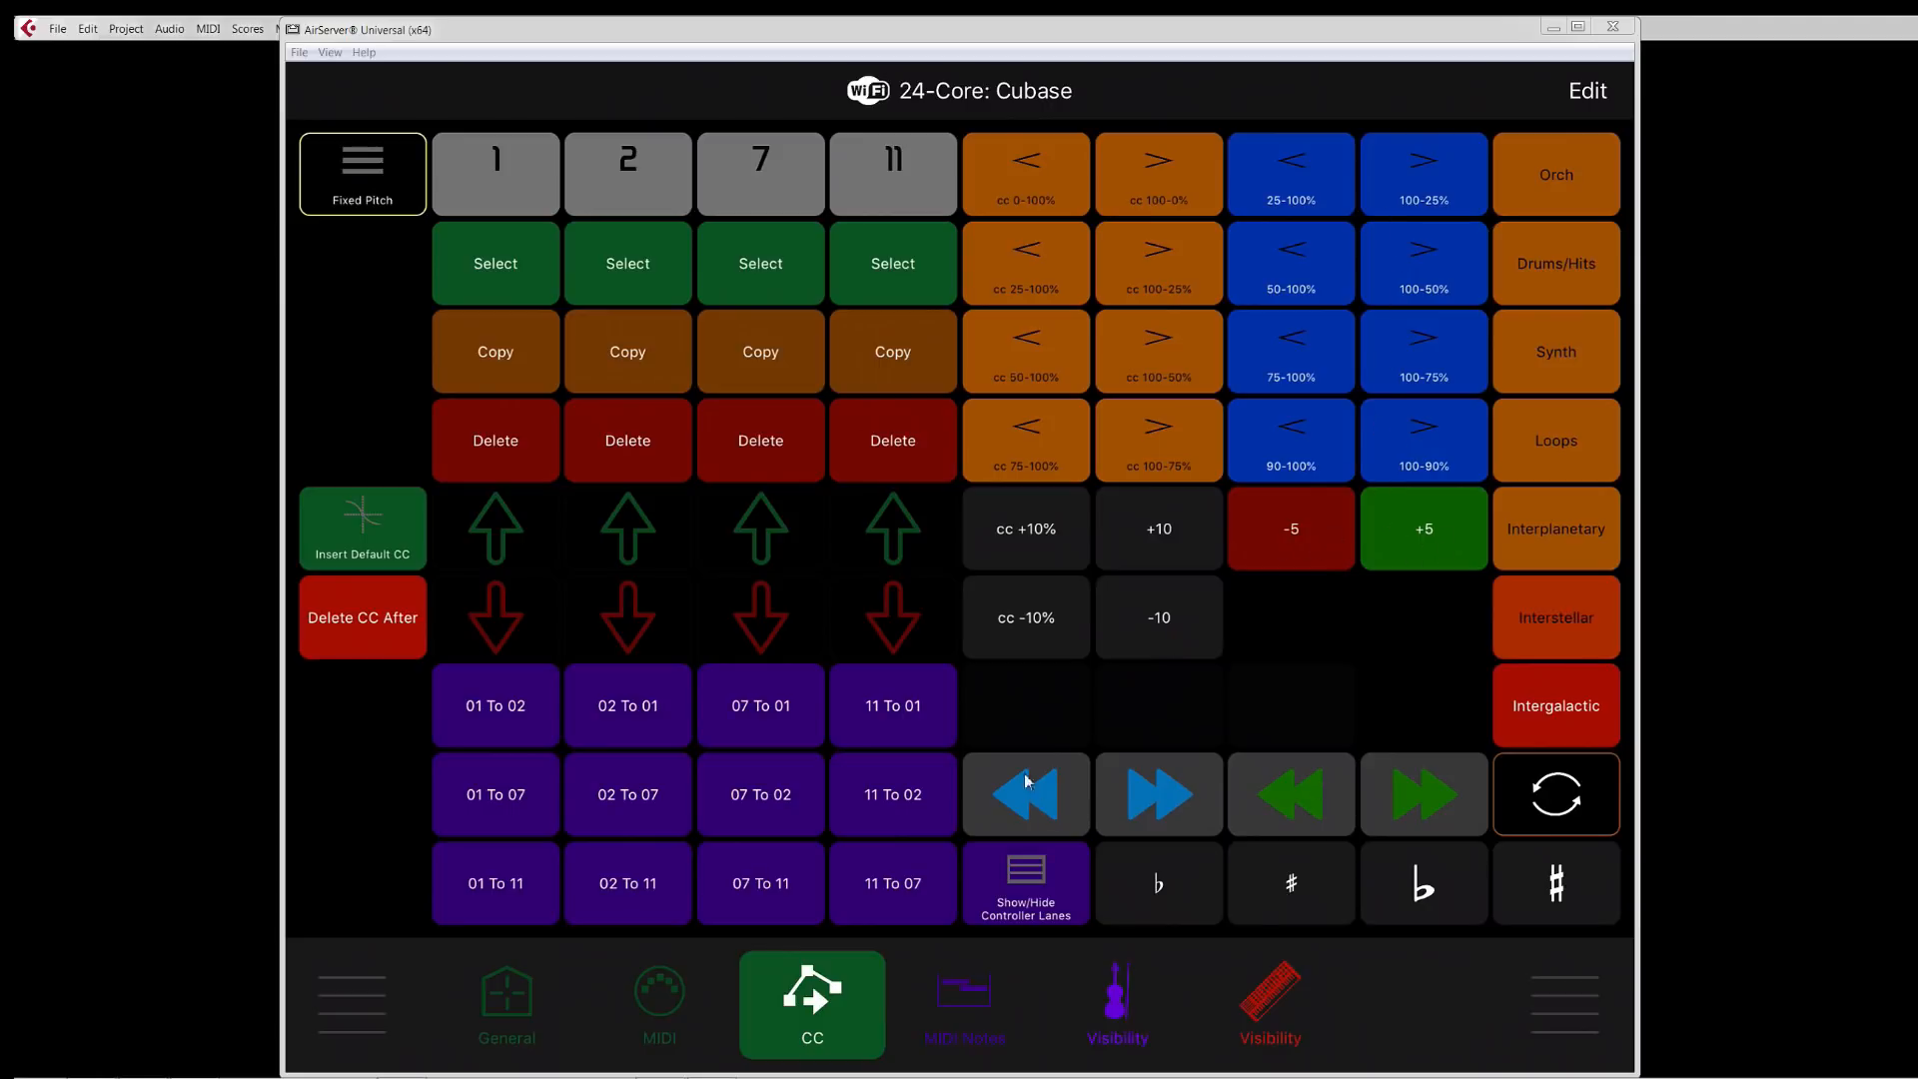
pyautogui.moveTo(1112, 787)
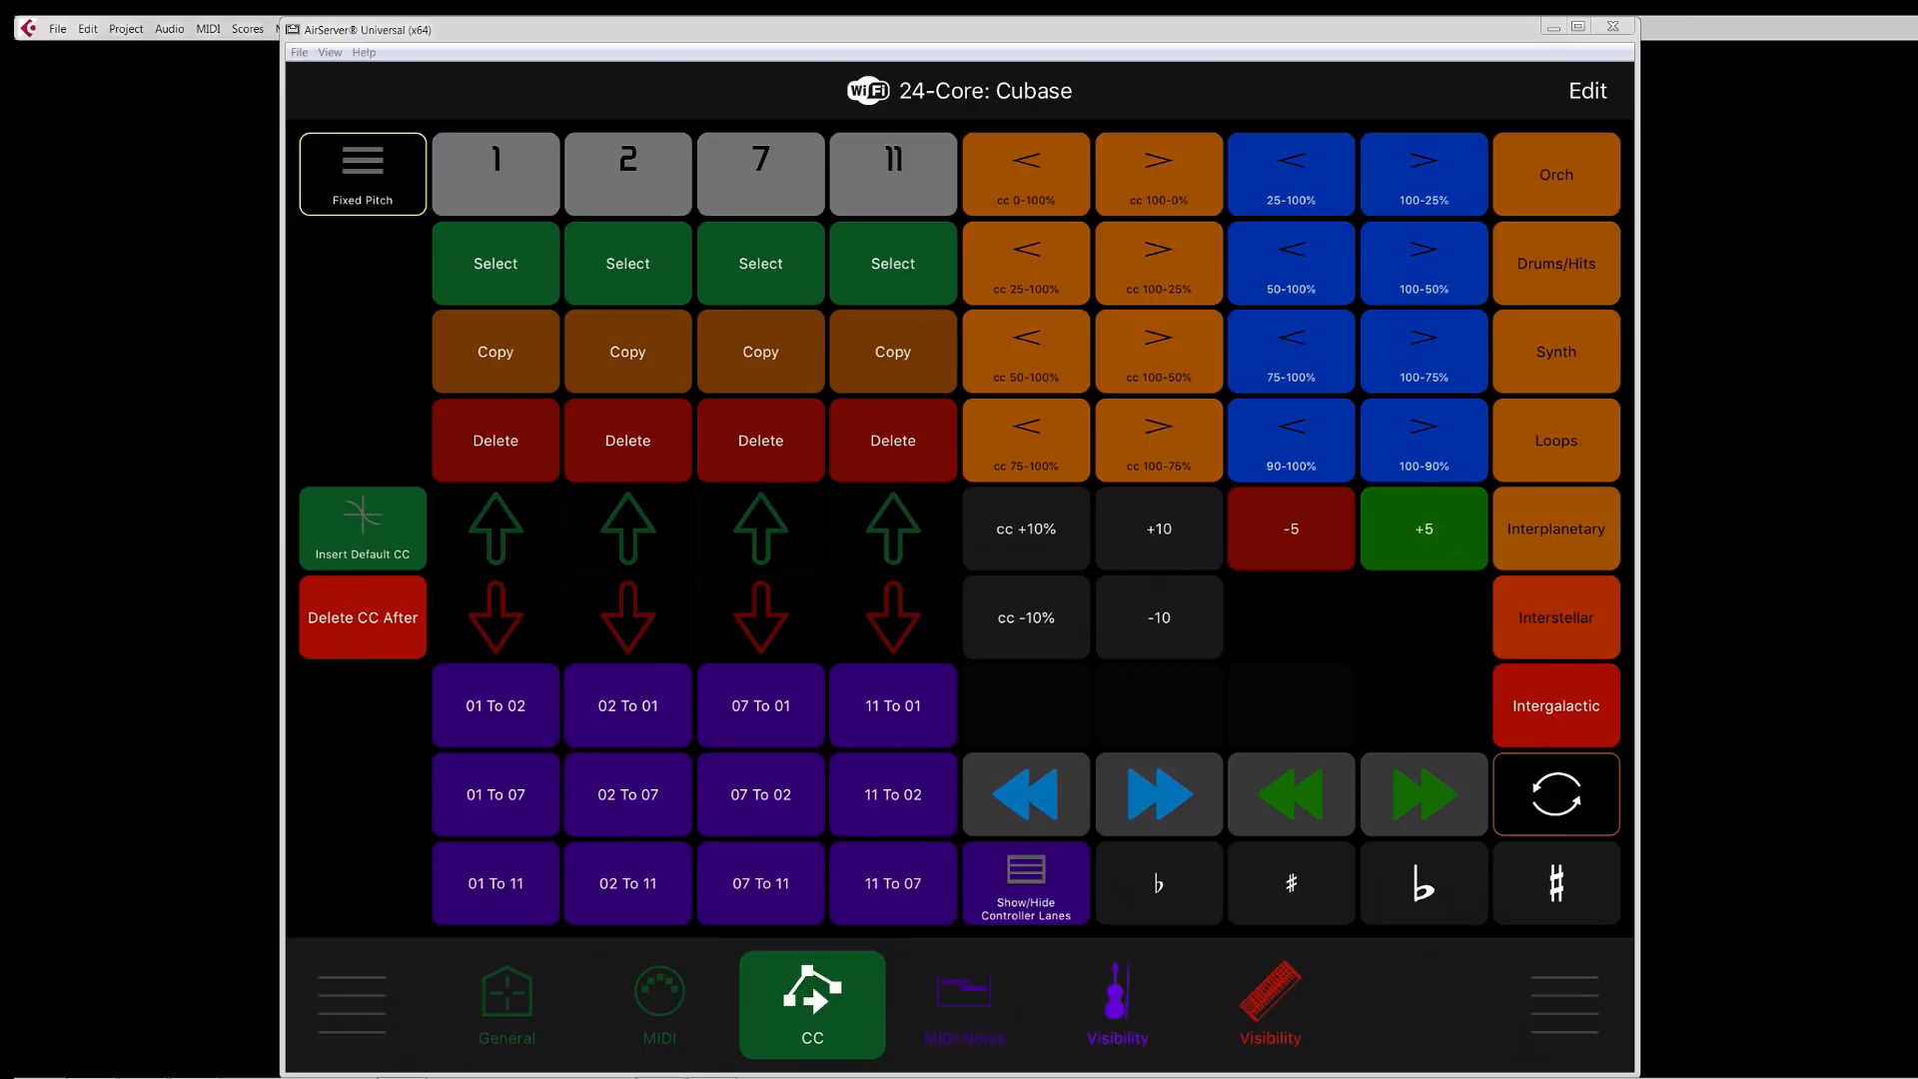
pyautogui.moveTo(1260, 911)
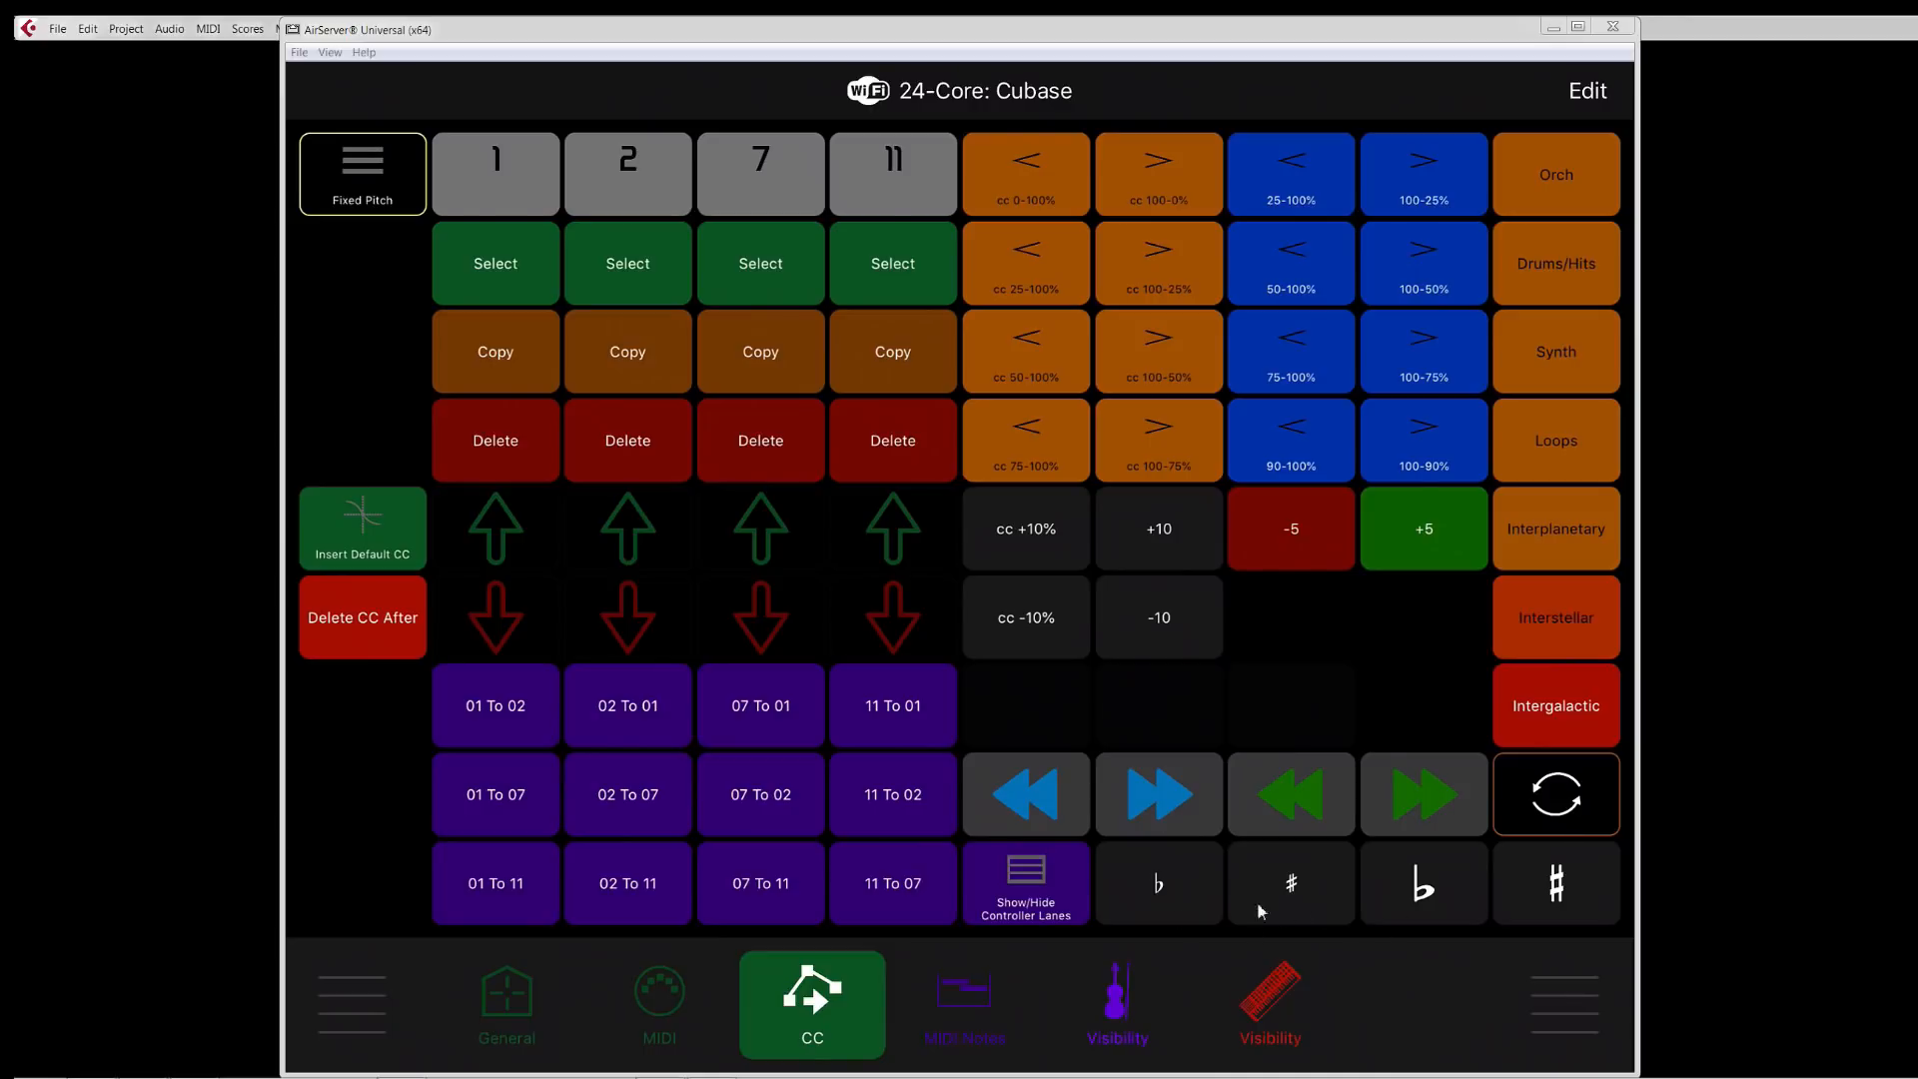
pyautogui.moveTo(1554, 310)
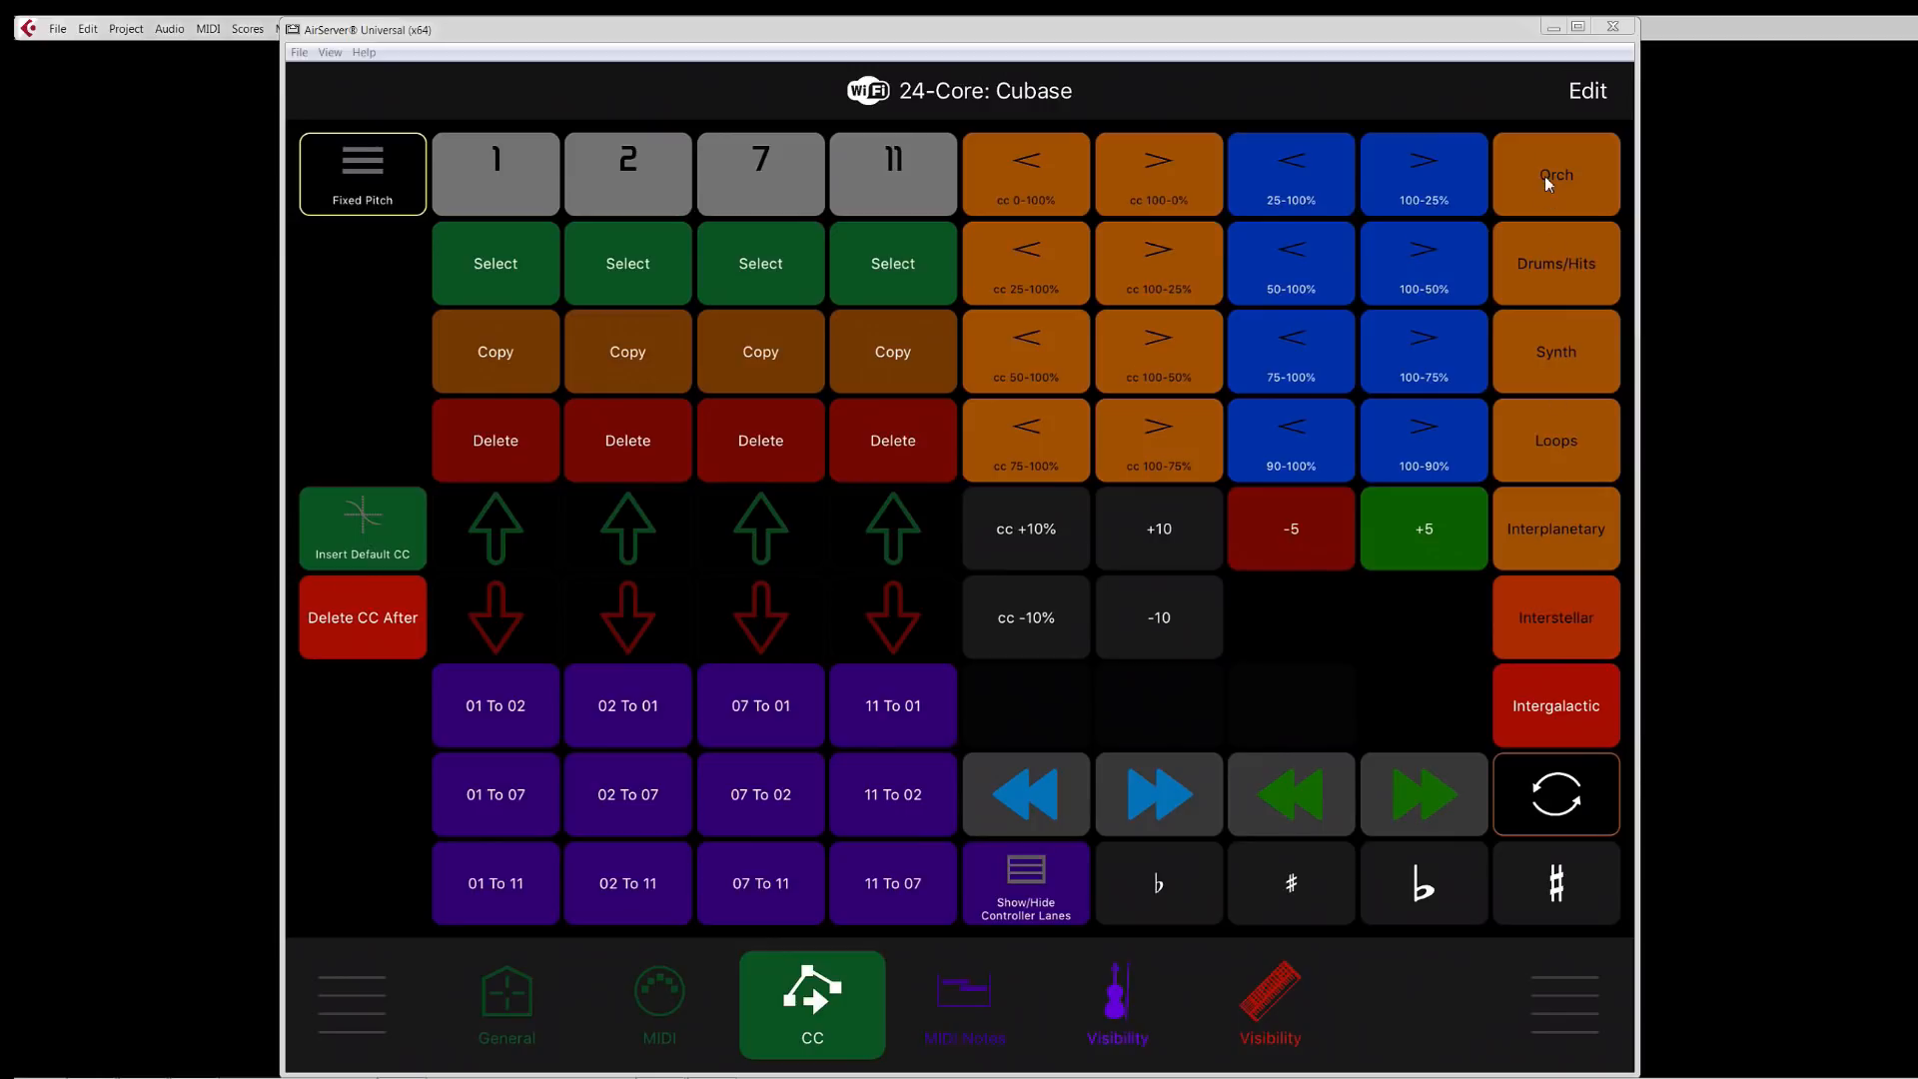
pyautogui.moveTo(1570, 711)
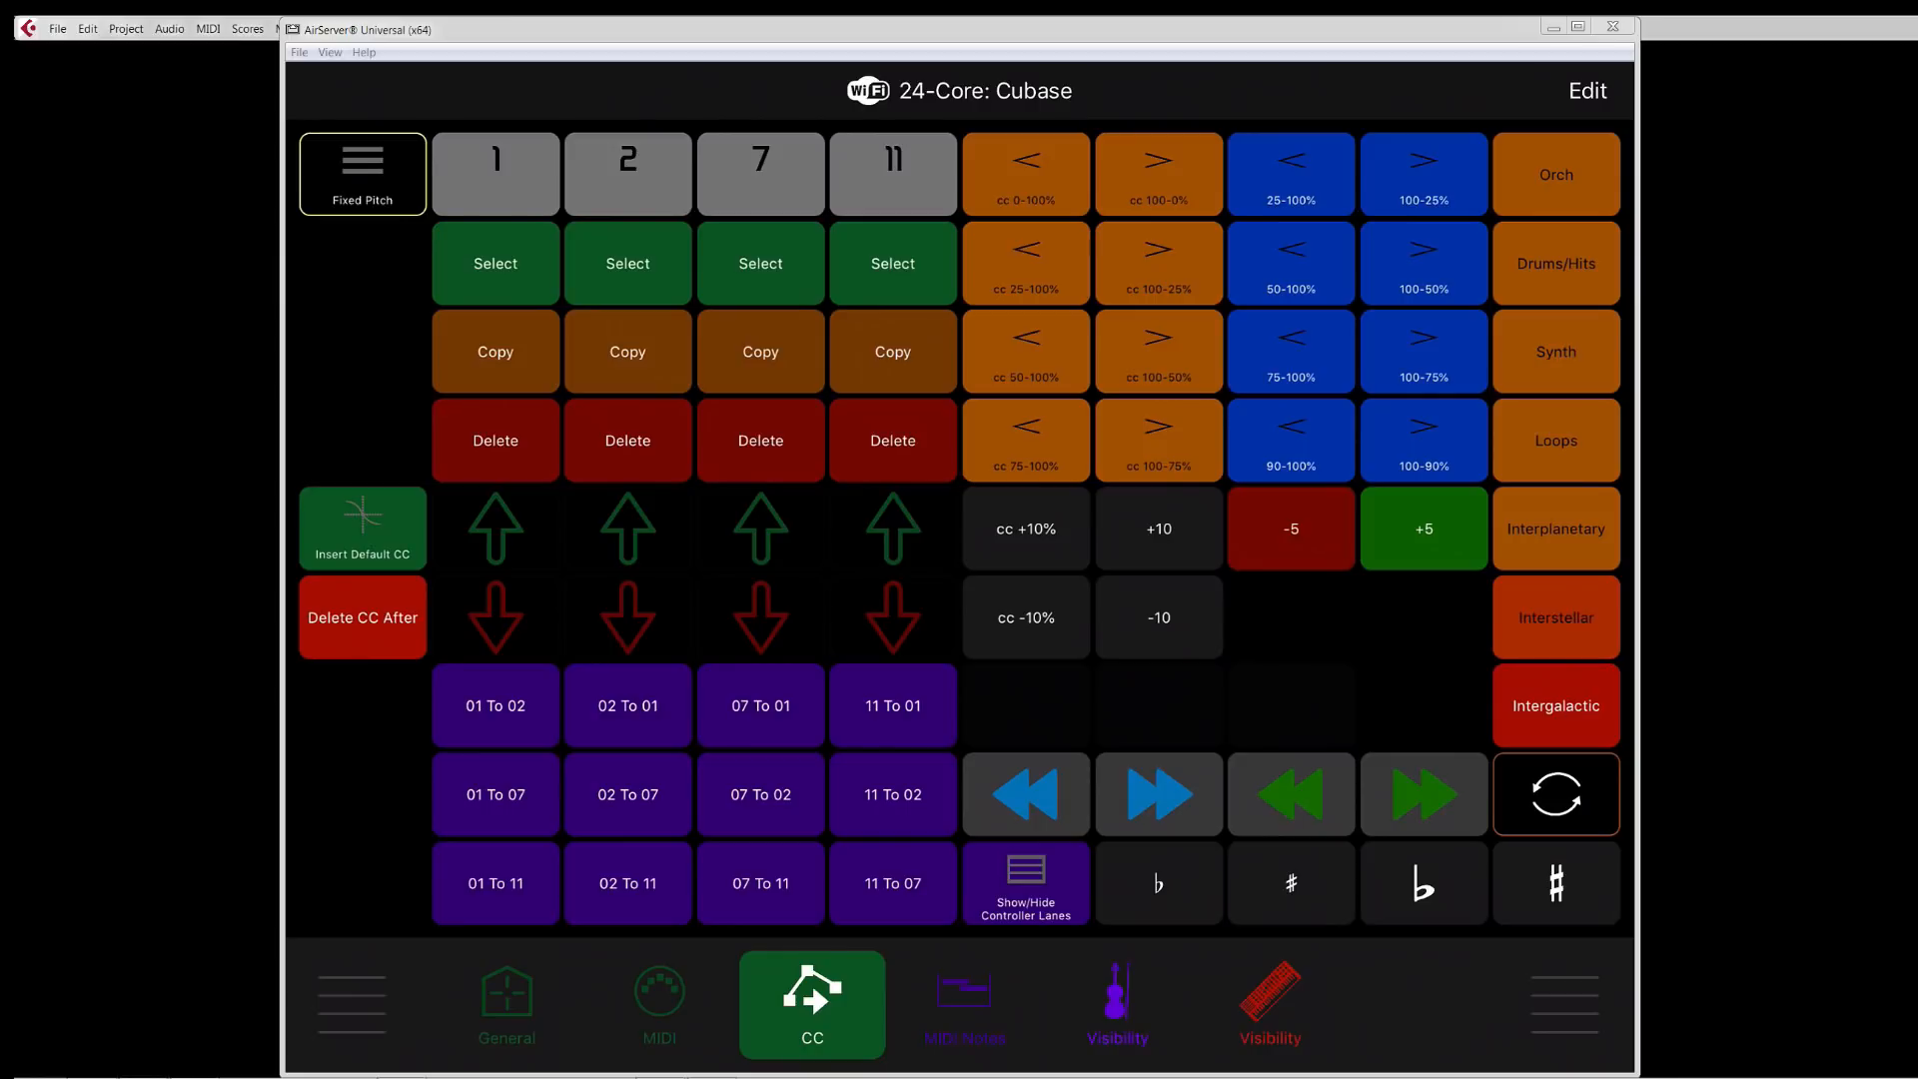
pyautogui.moveTo(1550, 176)
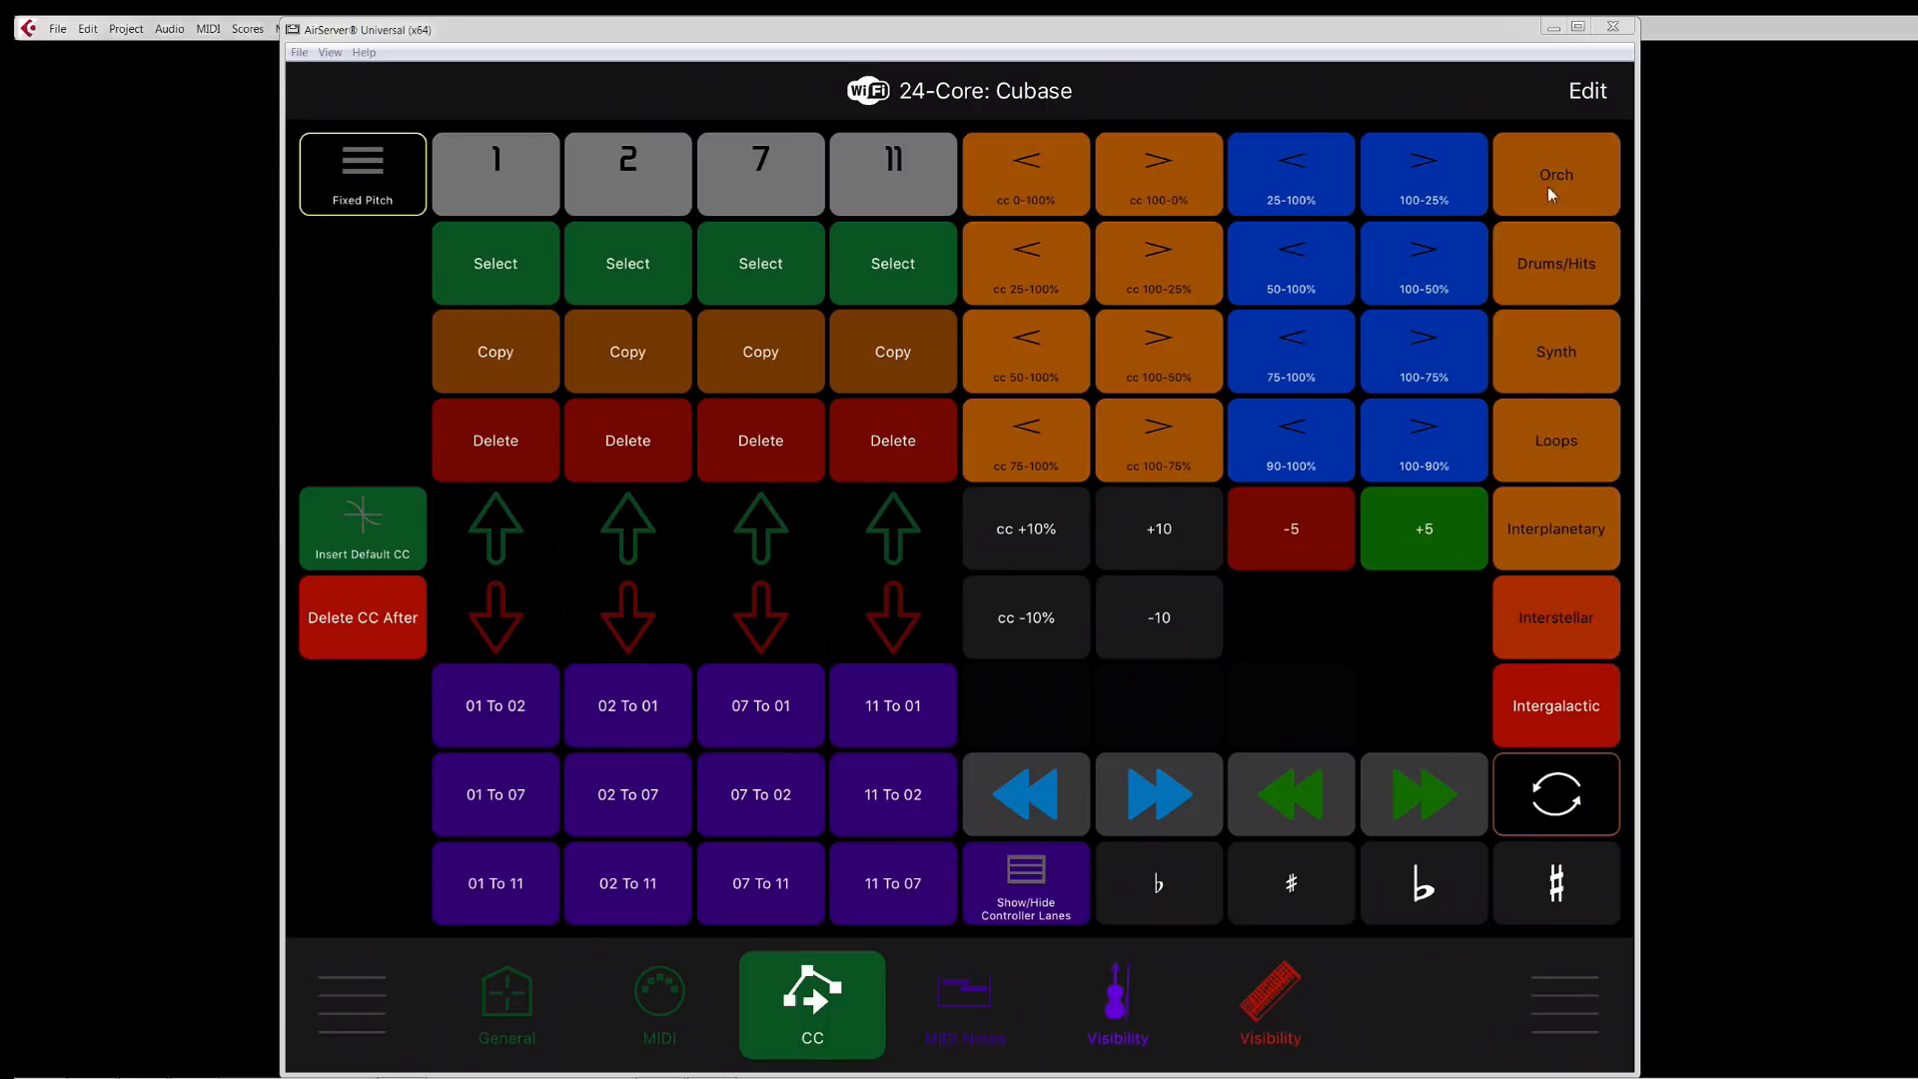
pyautogui.moveTo(1560, 295)
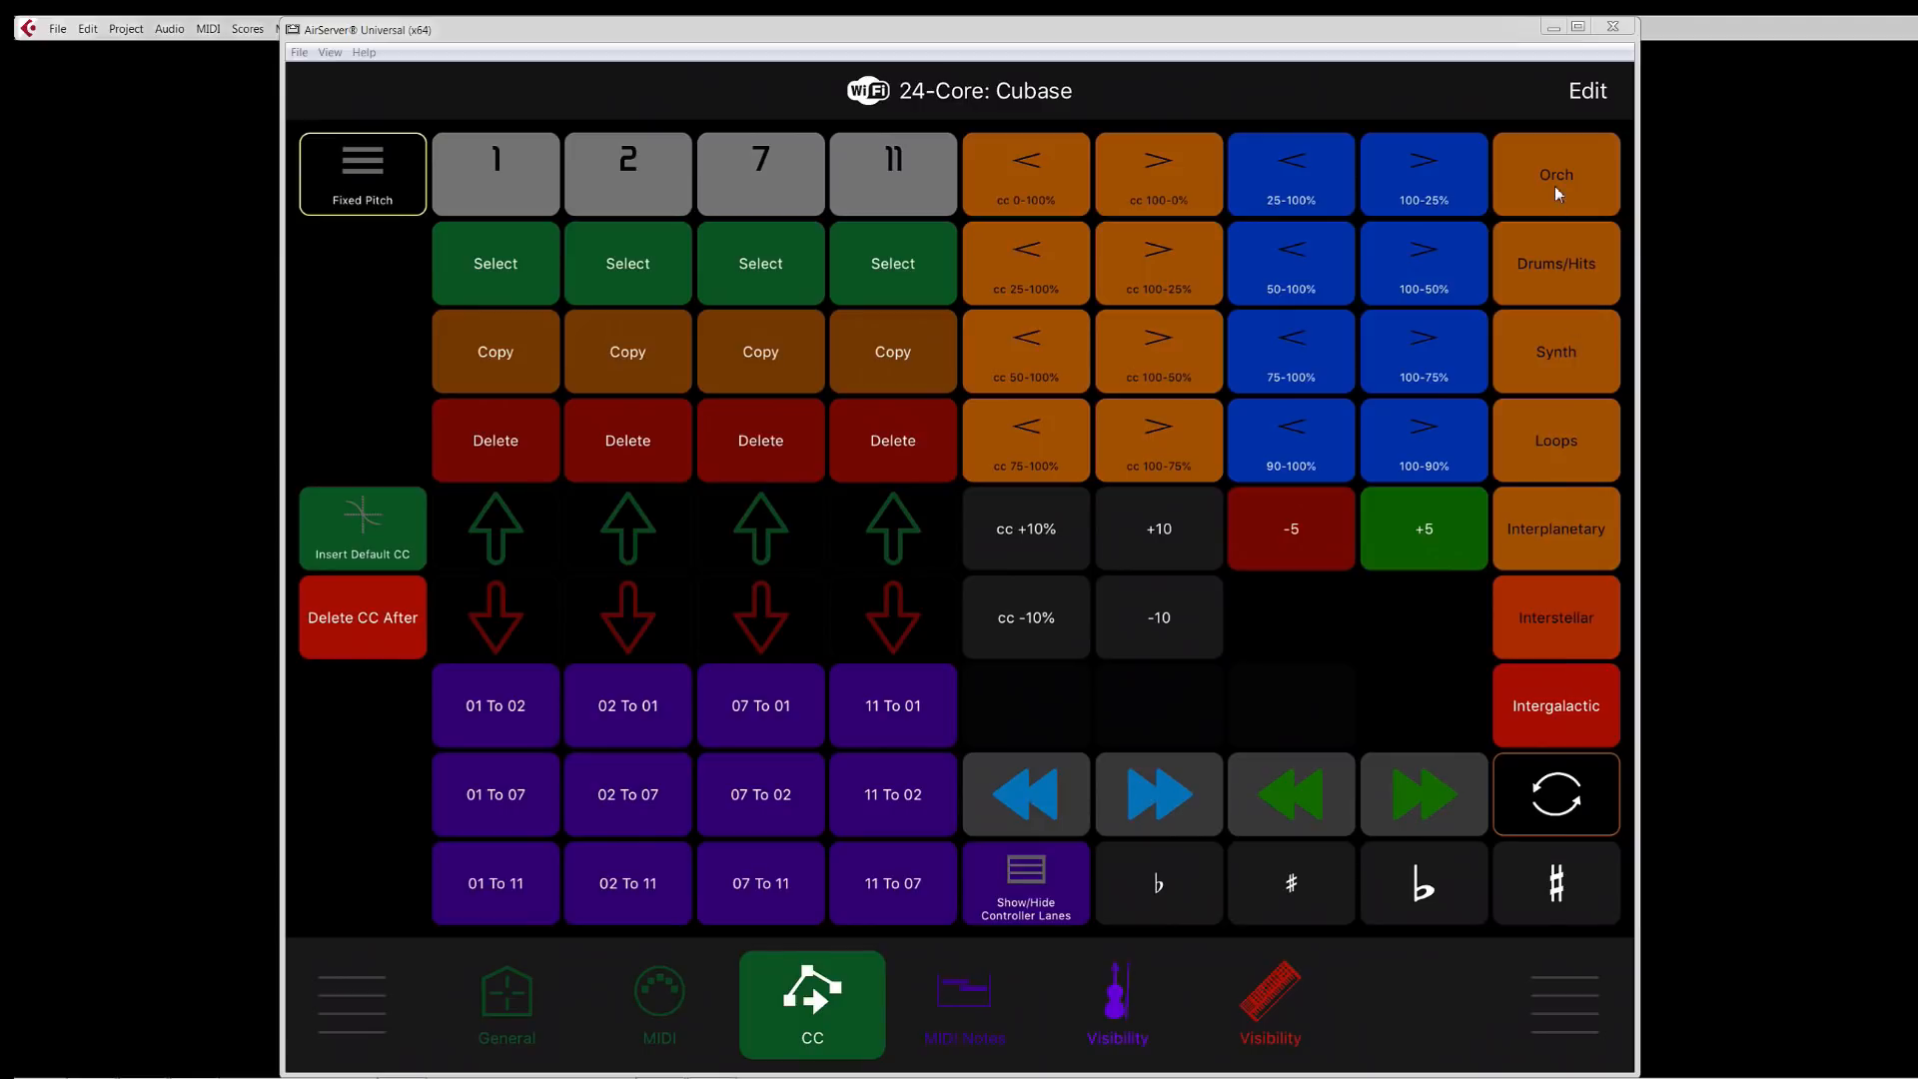
pyautogui.moveTo(1554, 633)
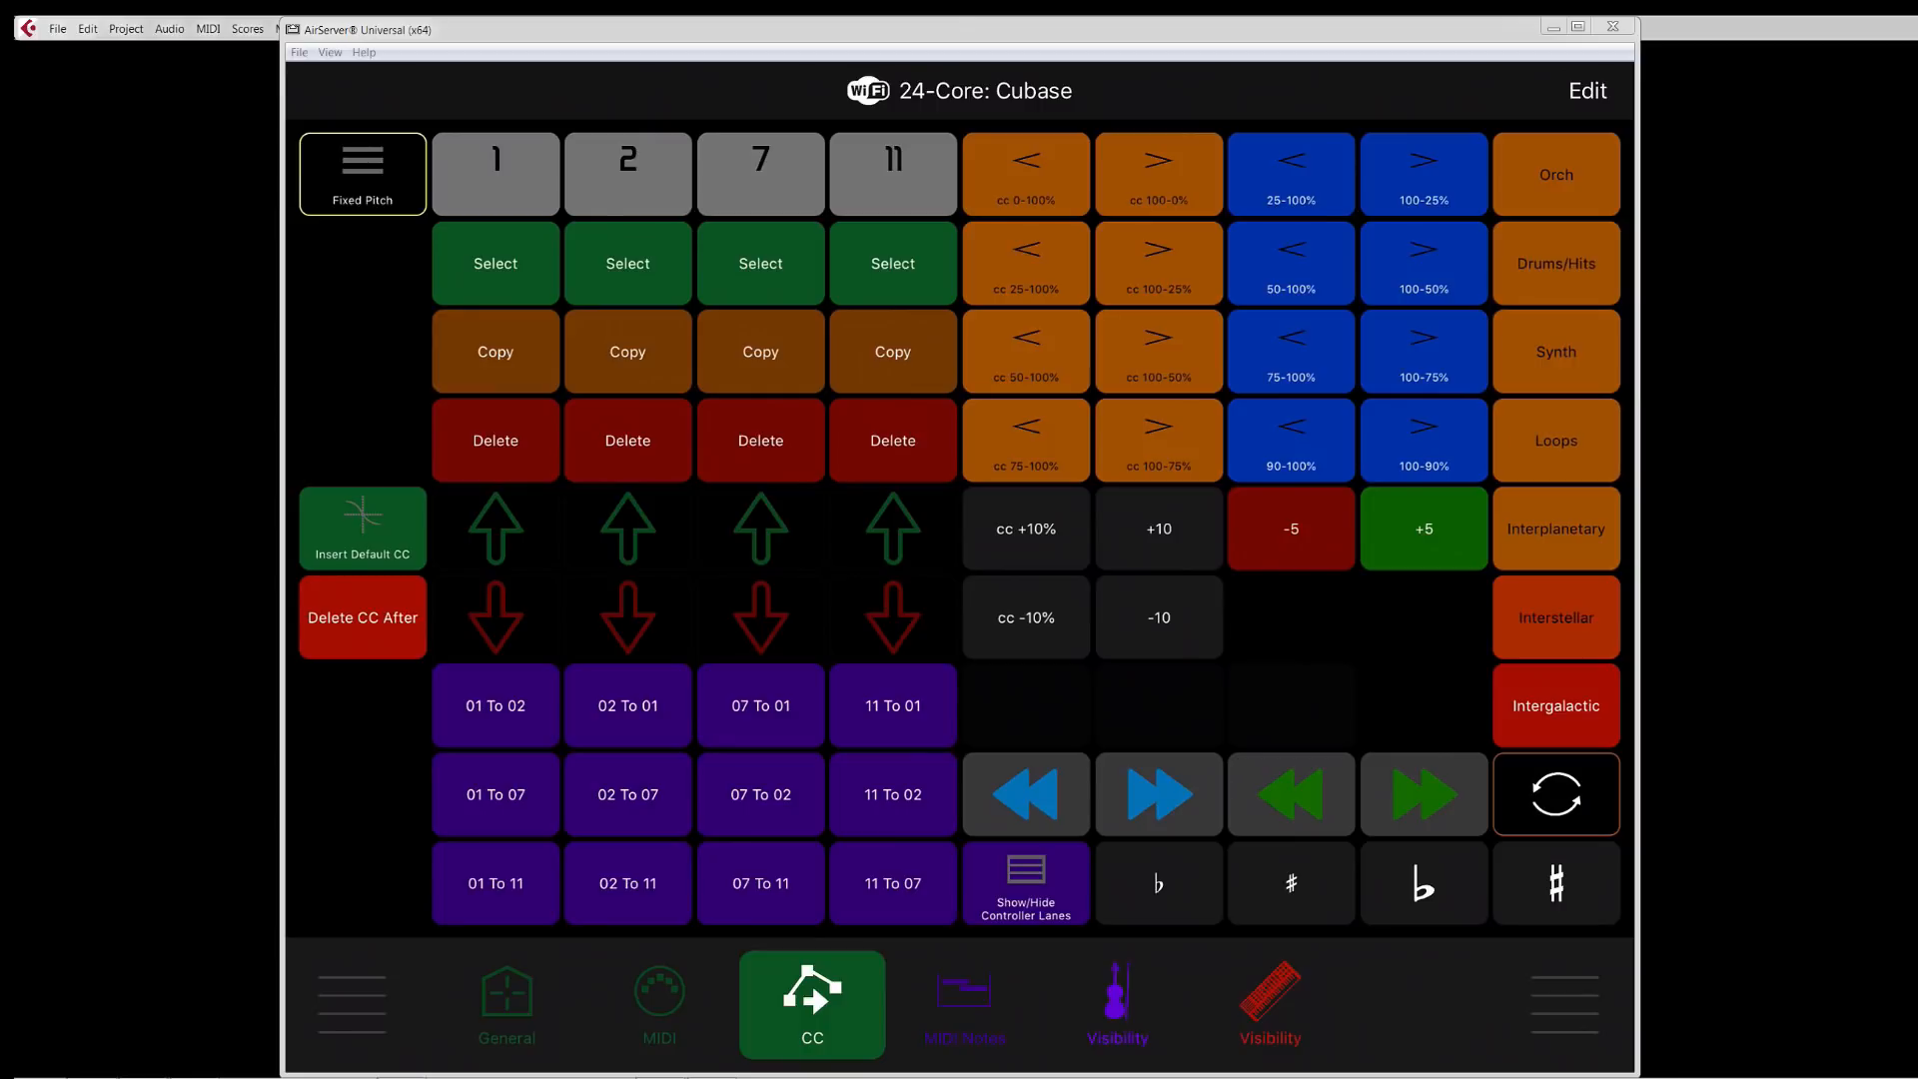
# Step: Switch to the MIDI Notes page of velocity, beat-selection and delete tiles
pyautogui.click(965, 1003)
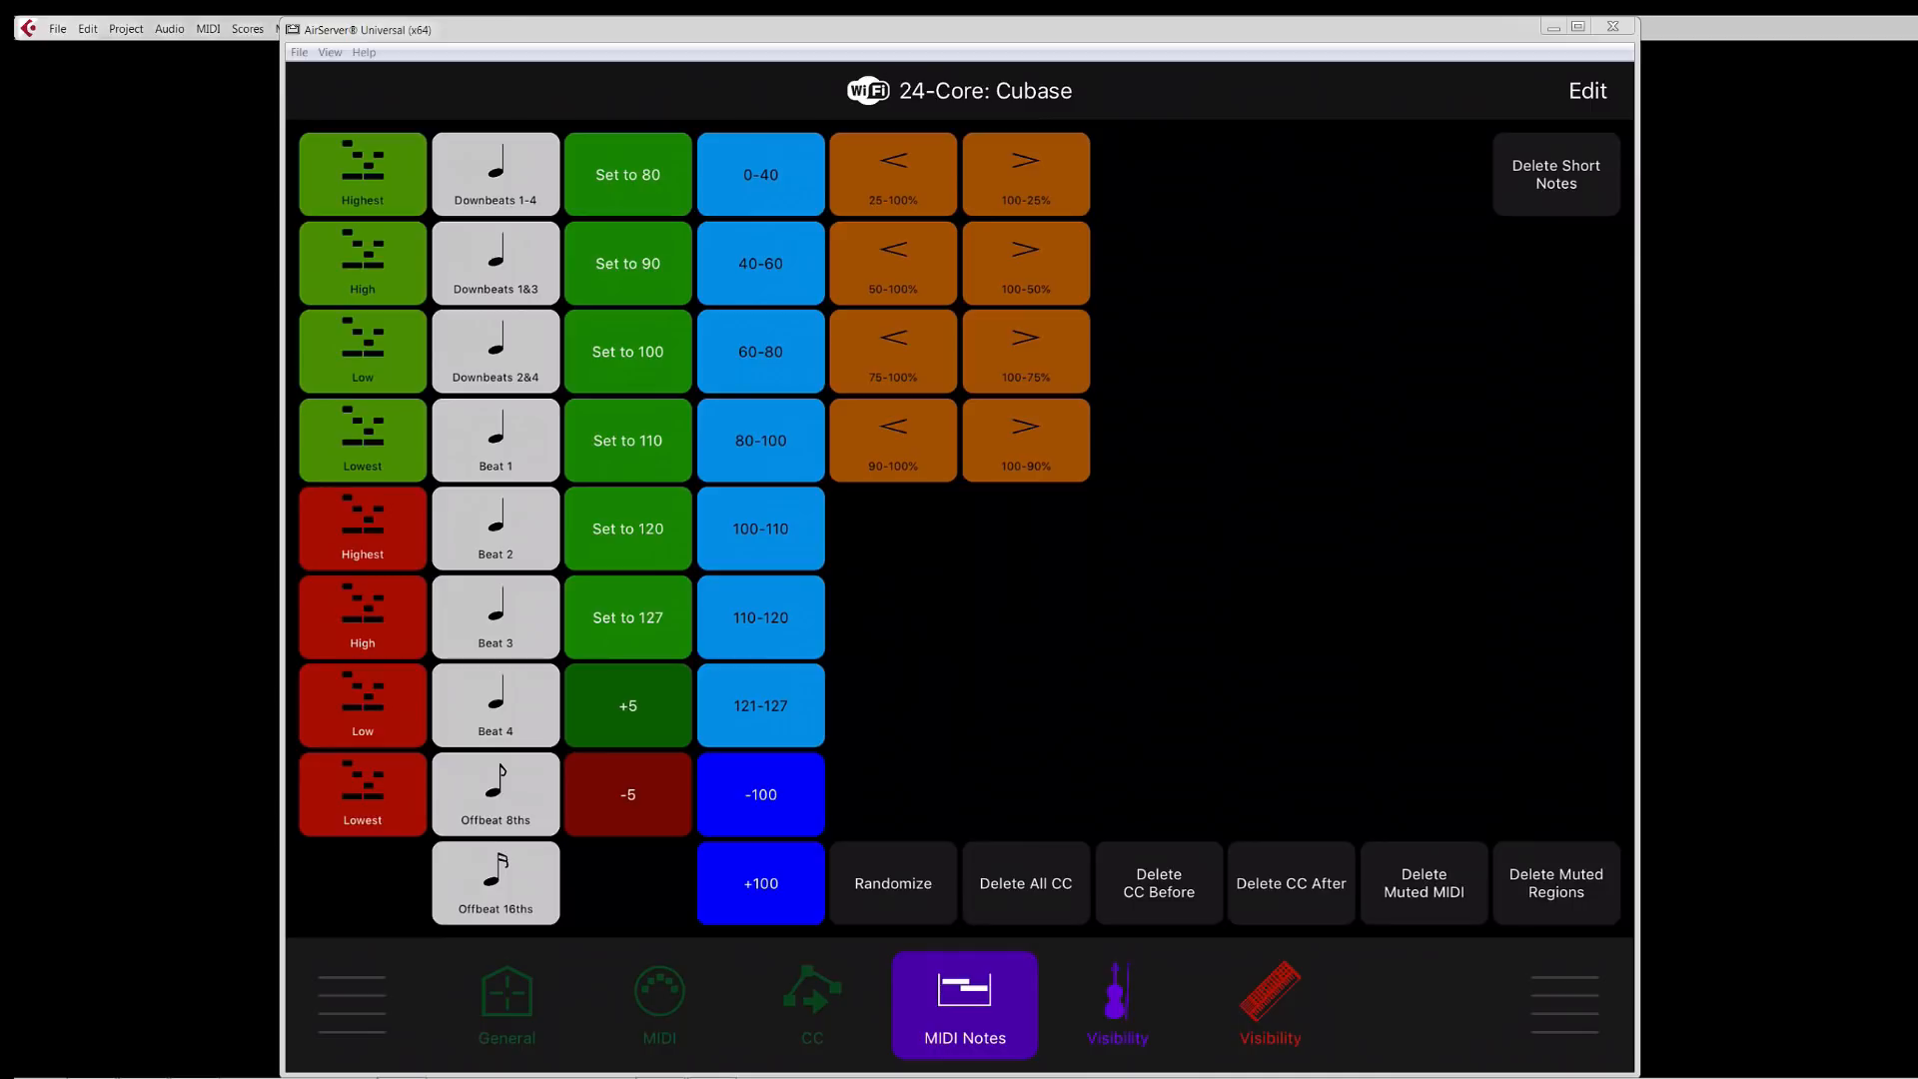
pyautogui.moveTo(1551, 629)
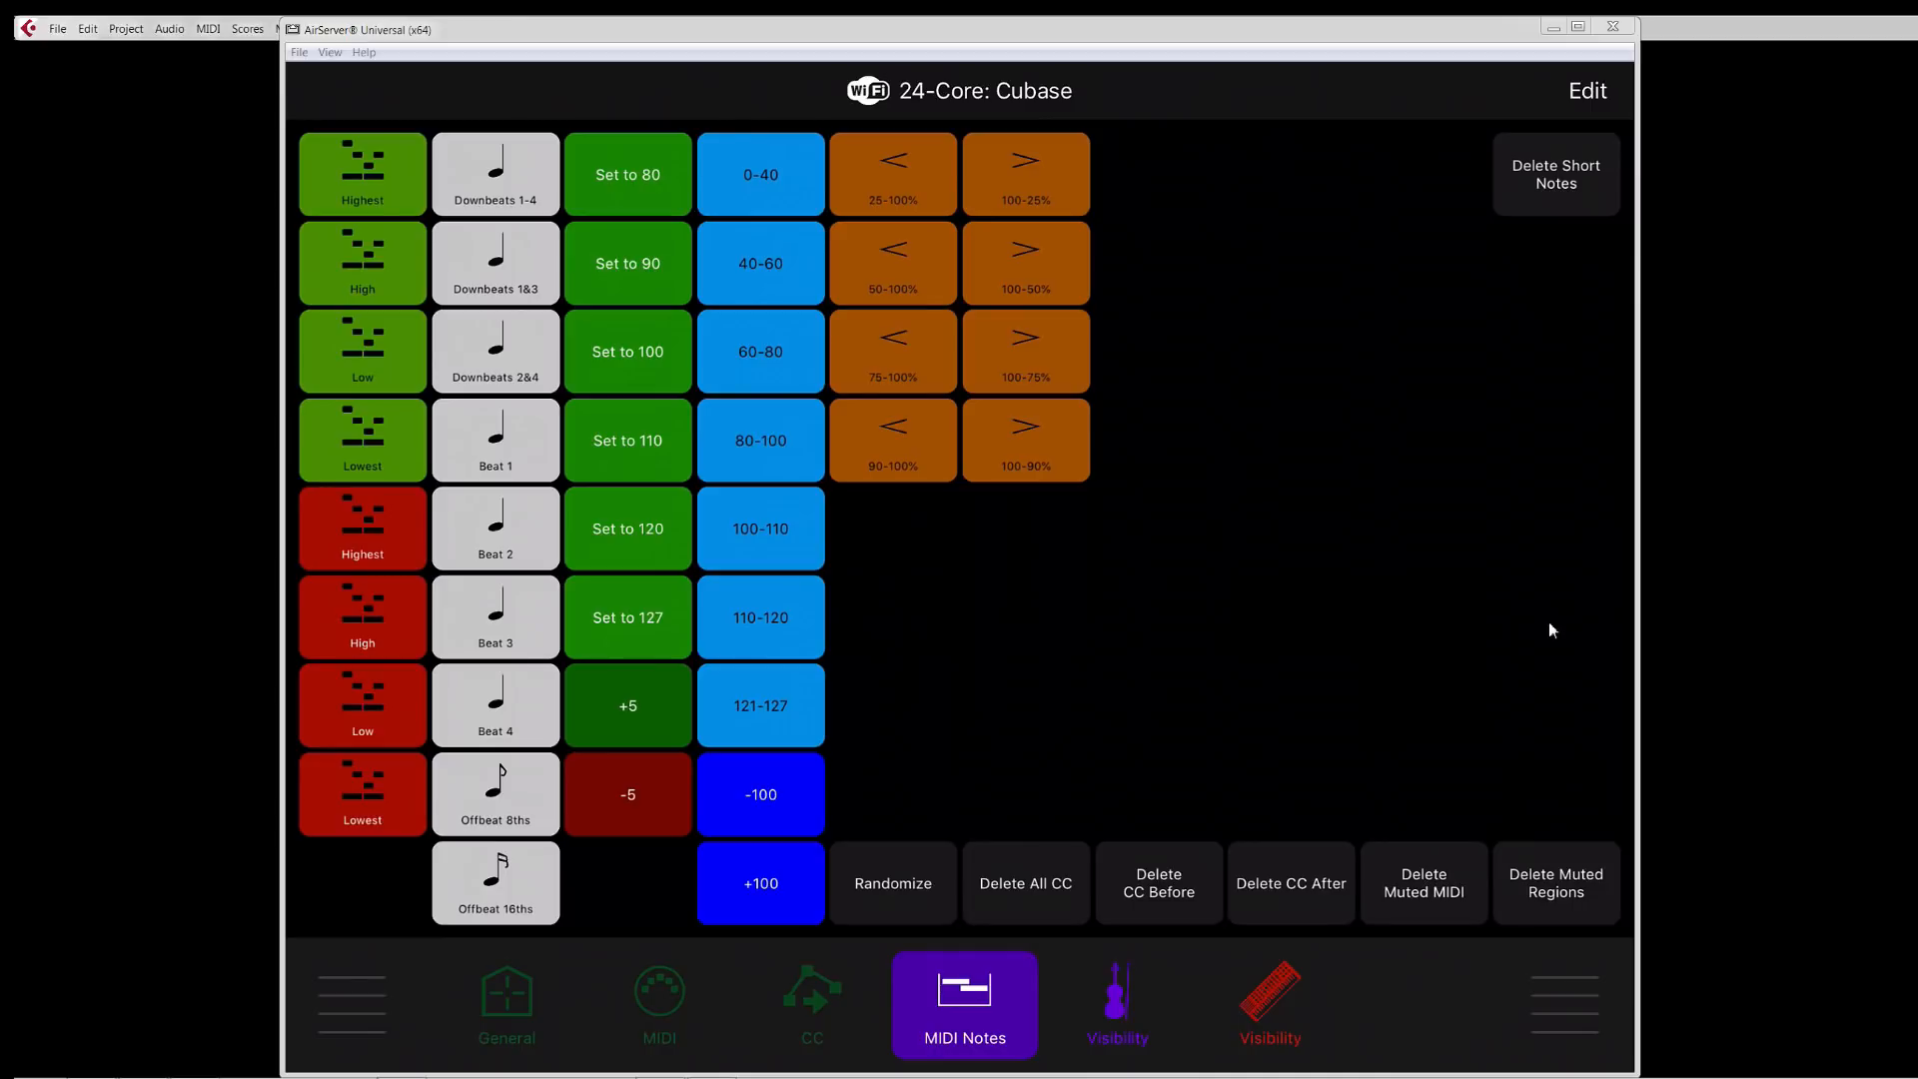
pyautogui.moveTo(1425, 538)
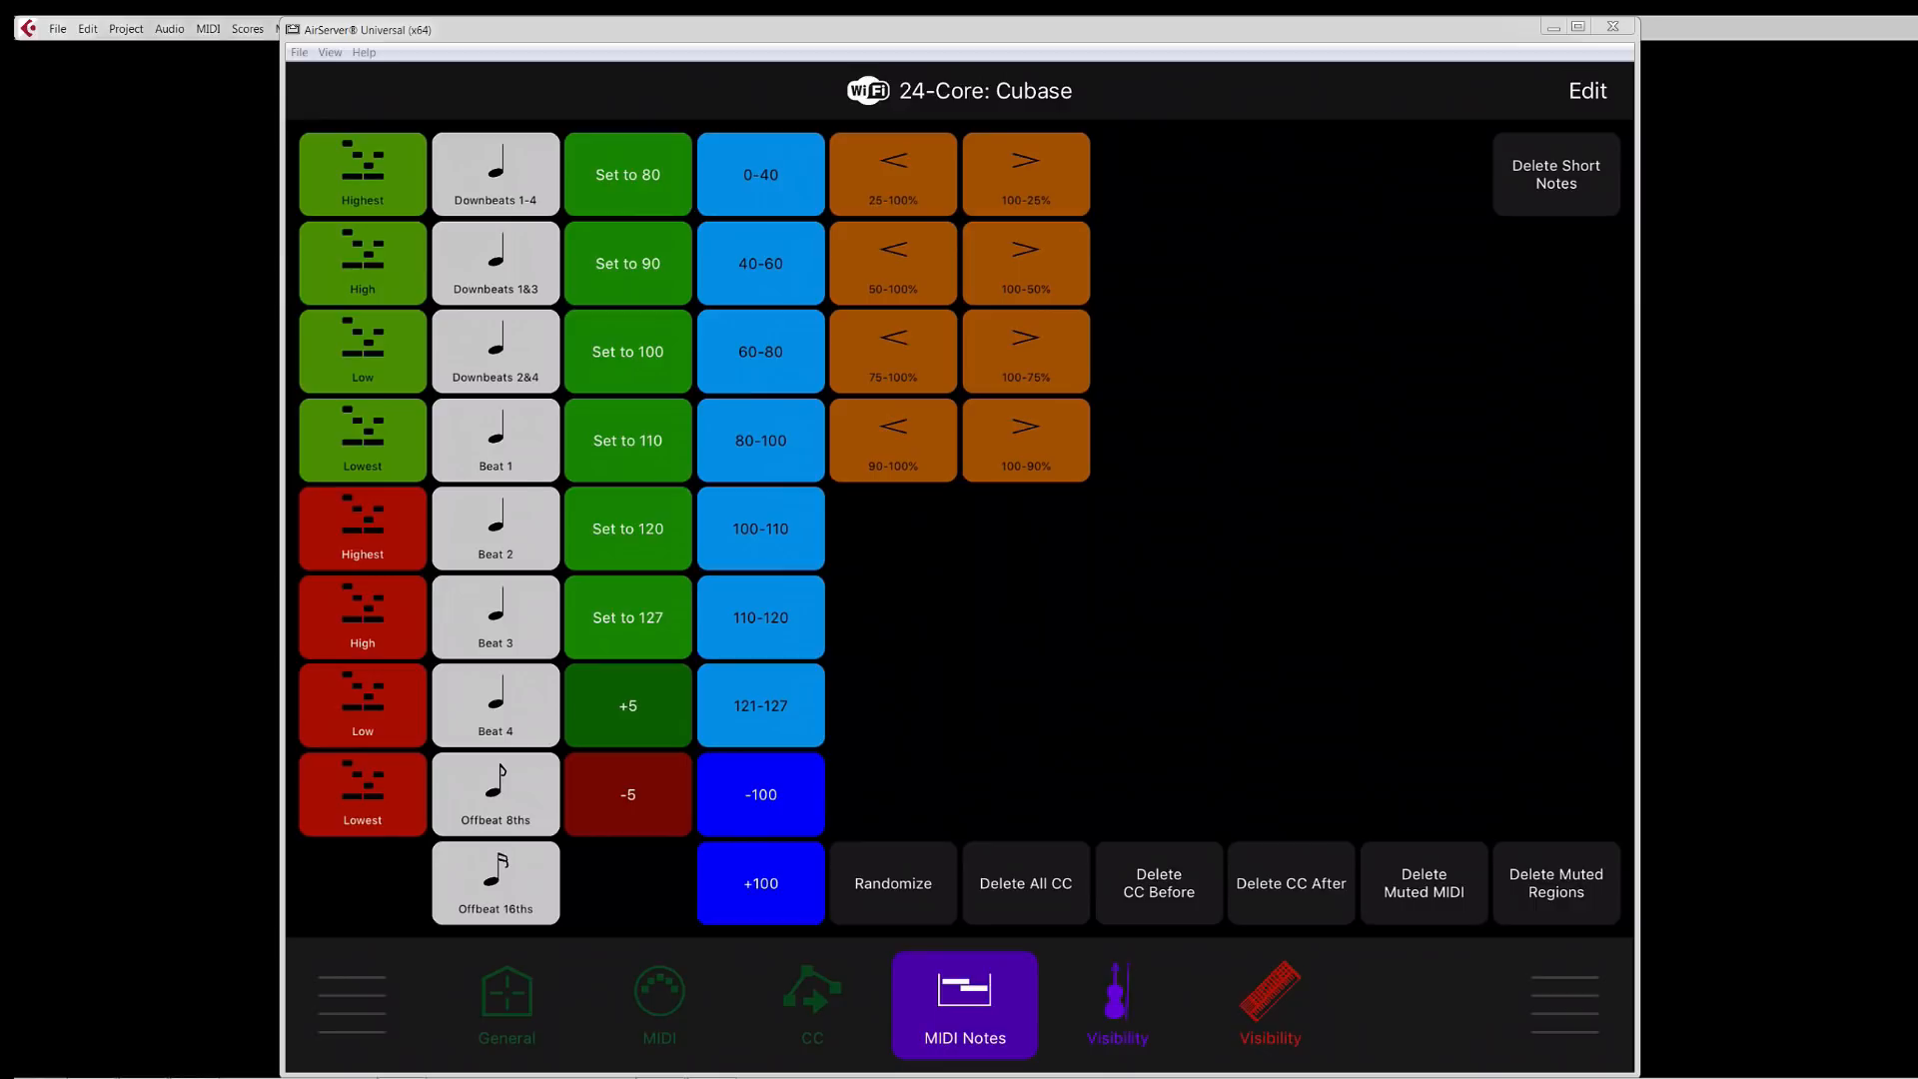
pyautogui.moveTo(648, 955)
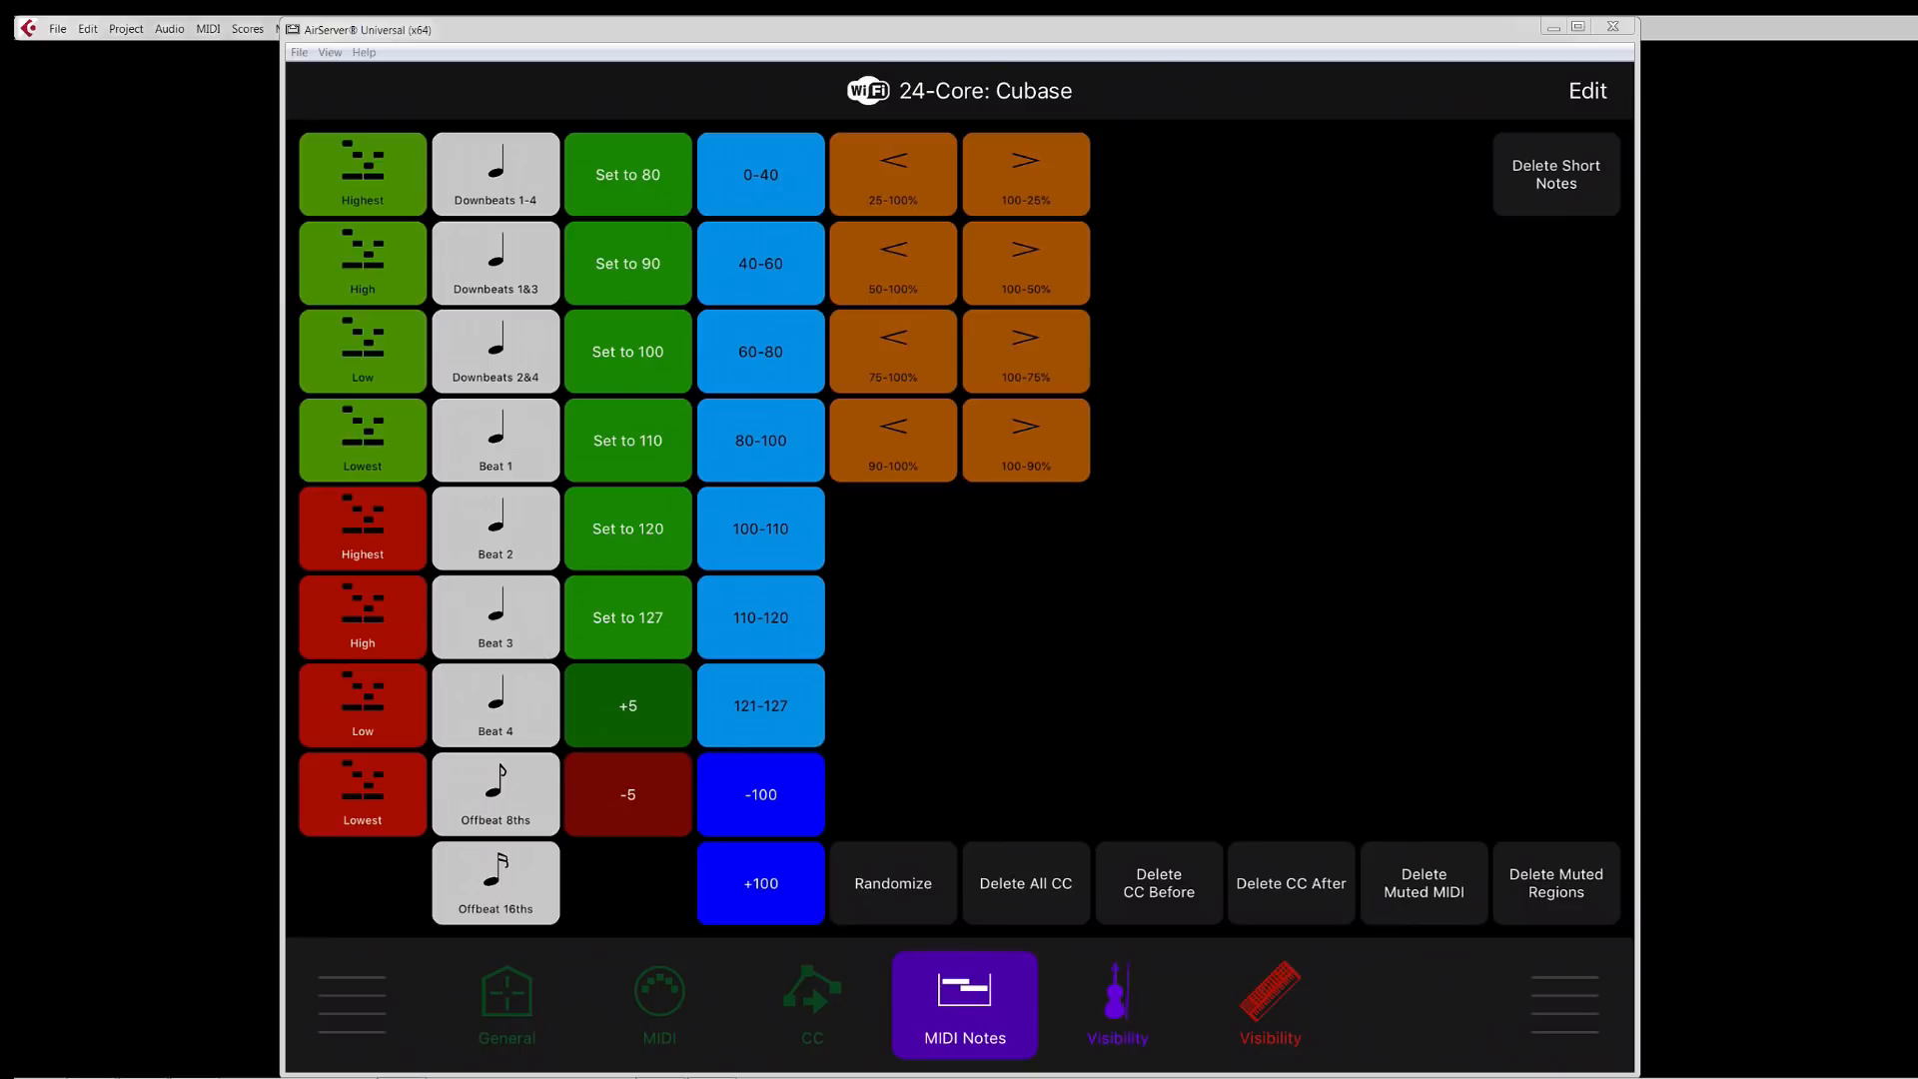
pyautogui.moveTo(368, 194)
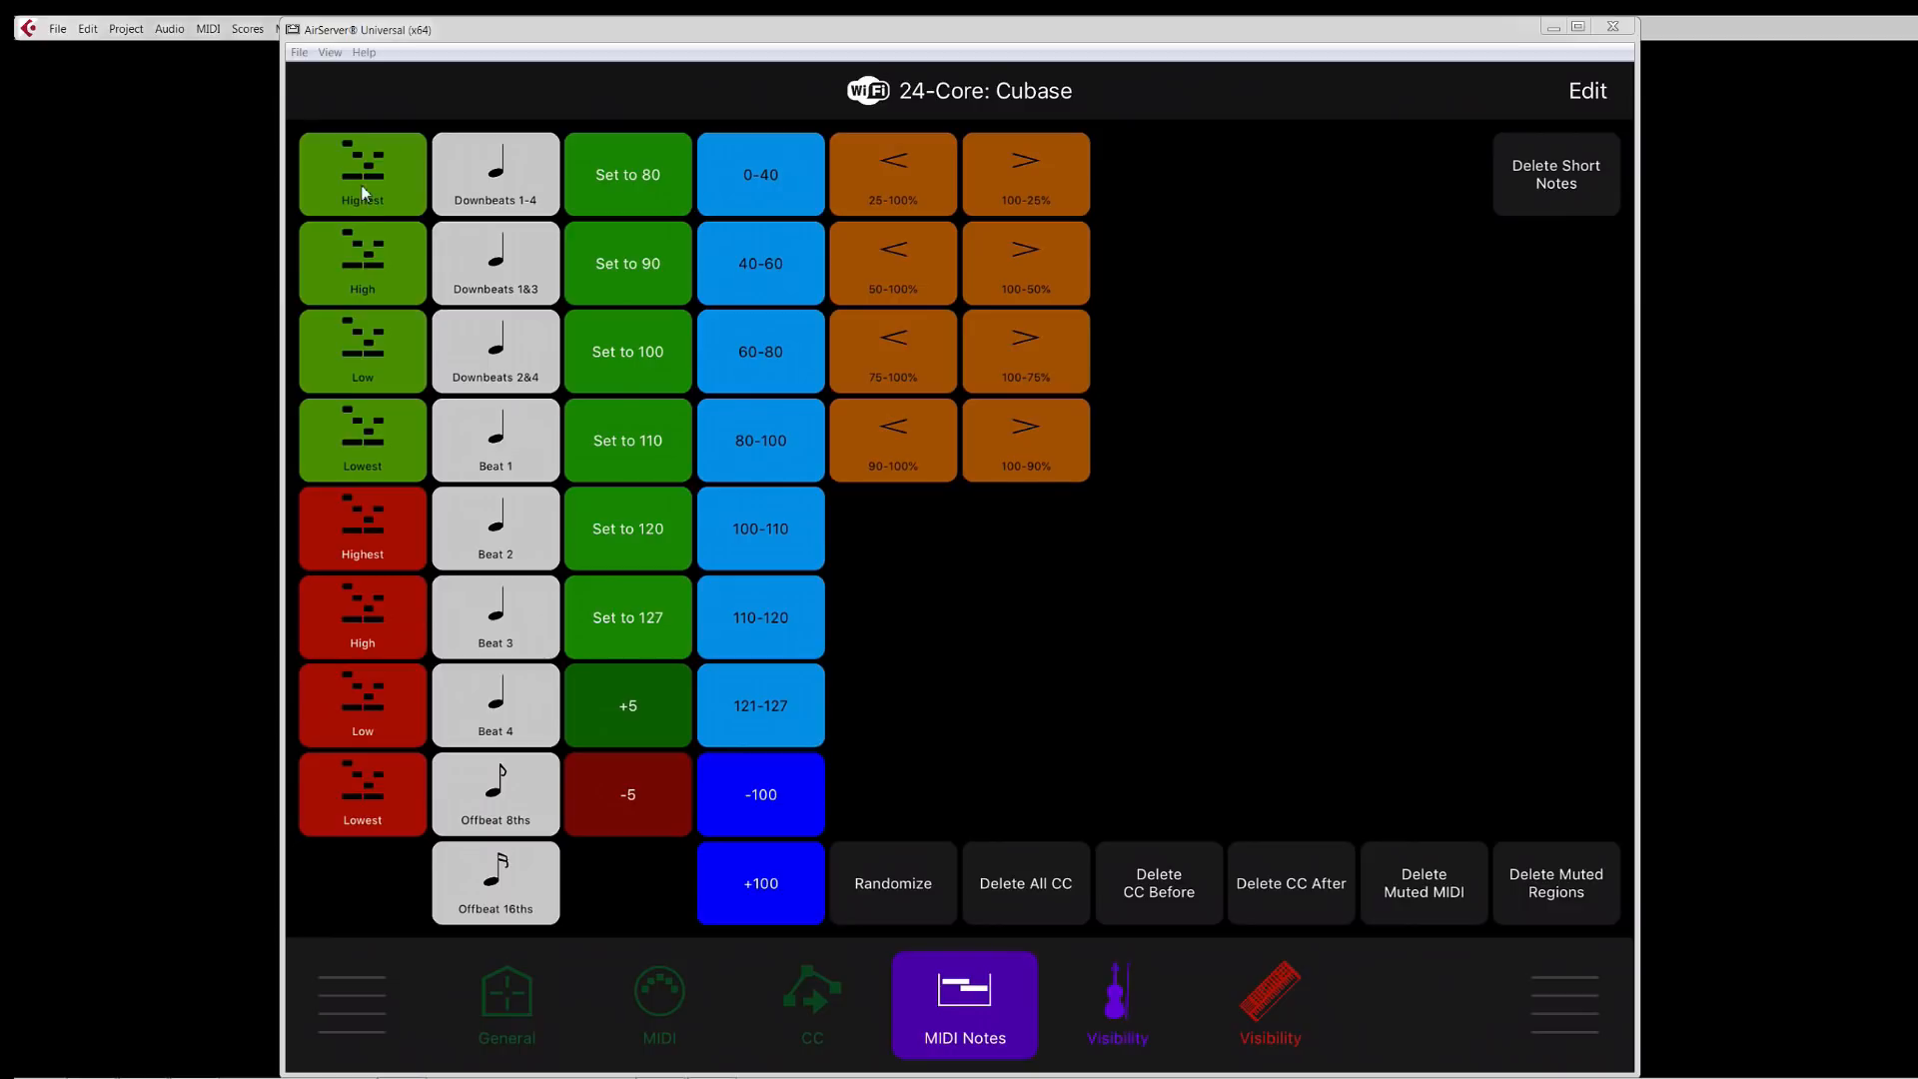
pyautogui.moveTo(378, 227)
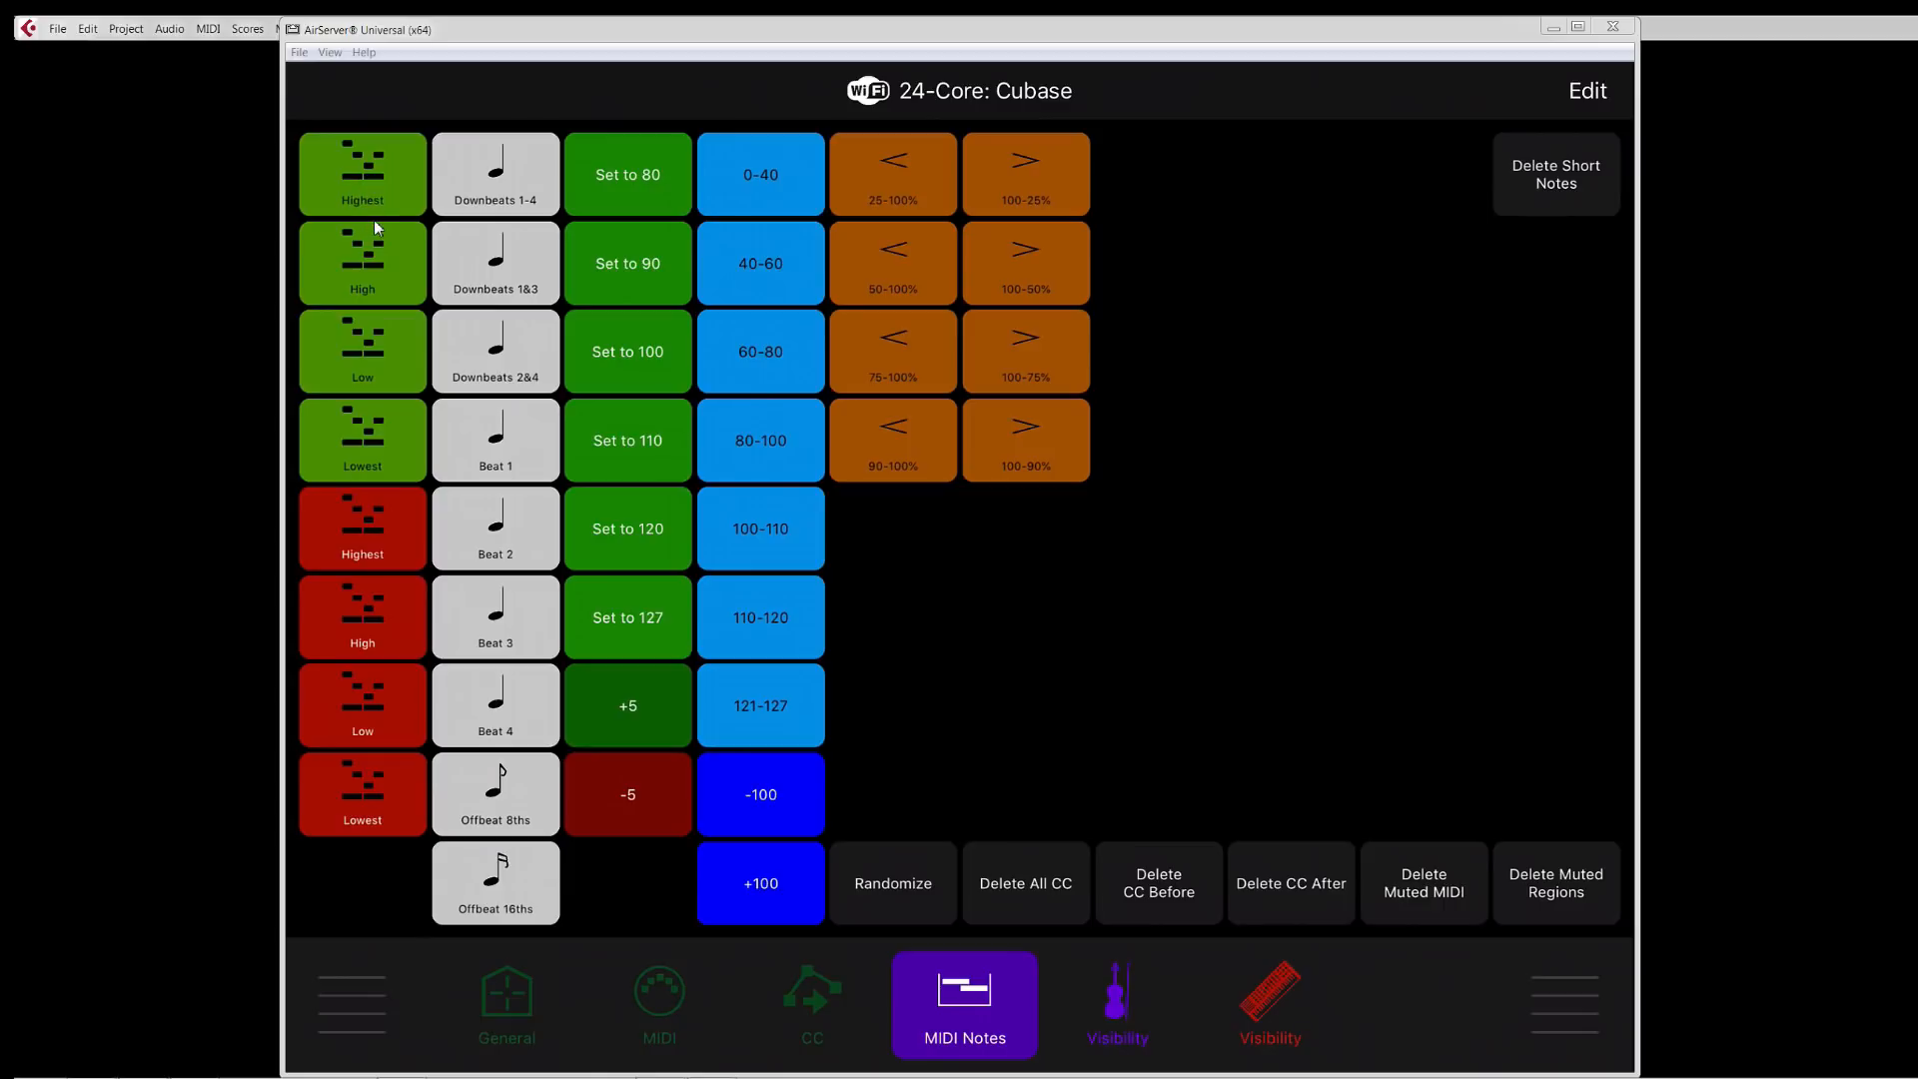
pyautogui.moveTo(360, 200)
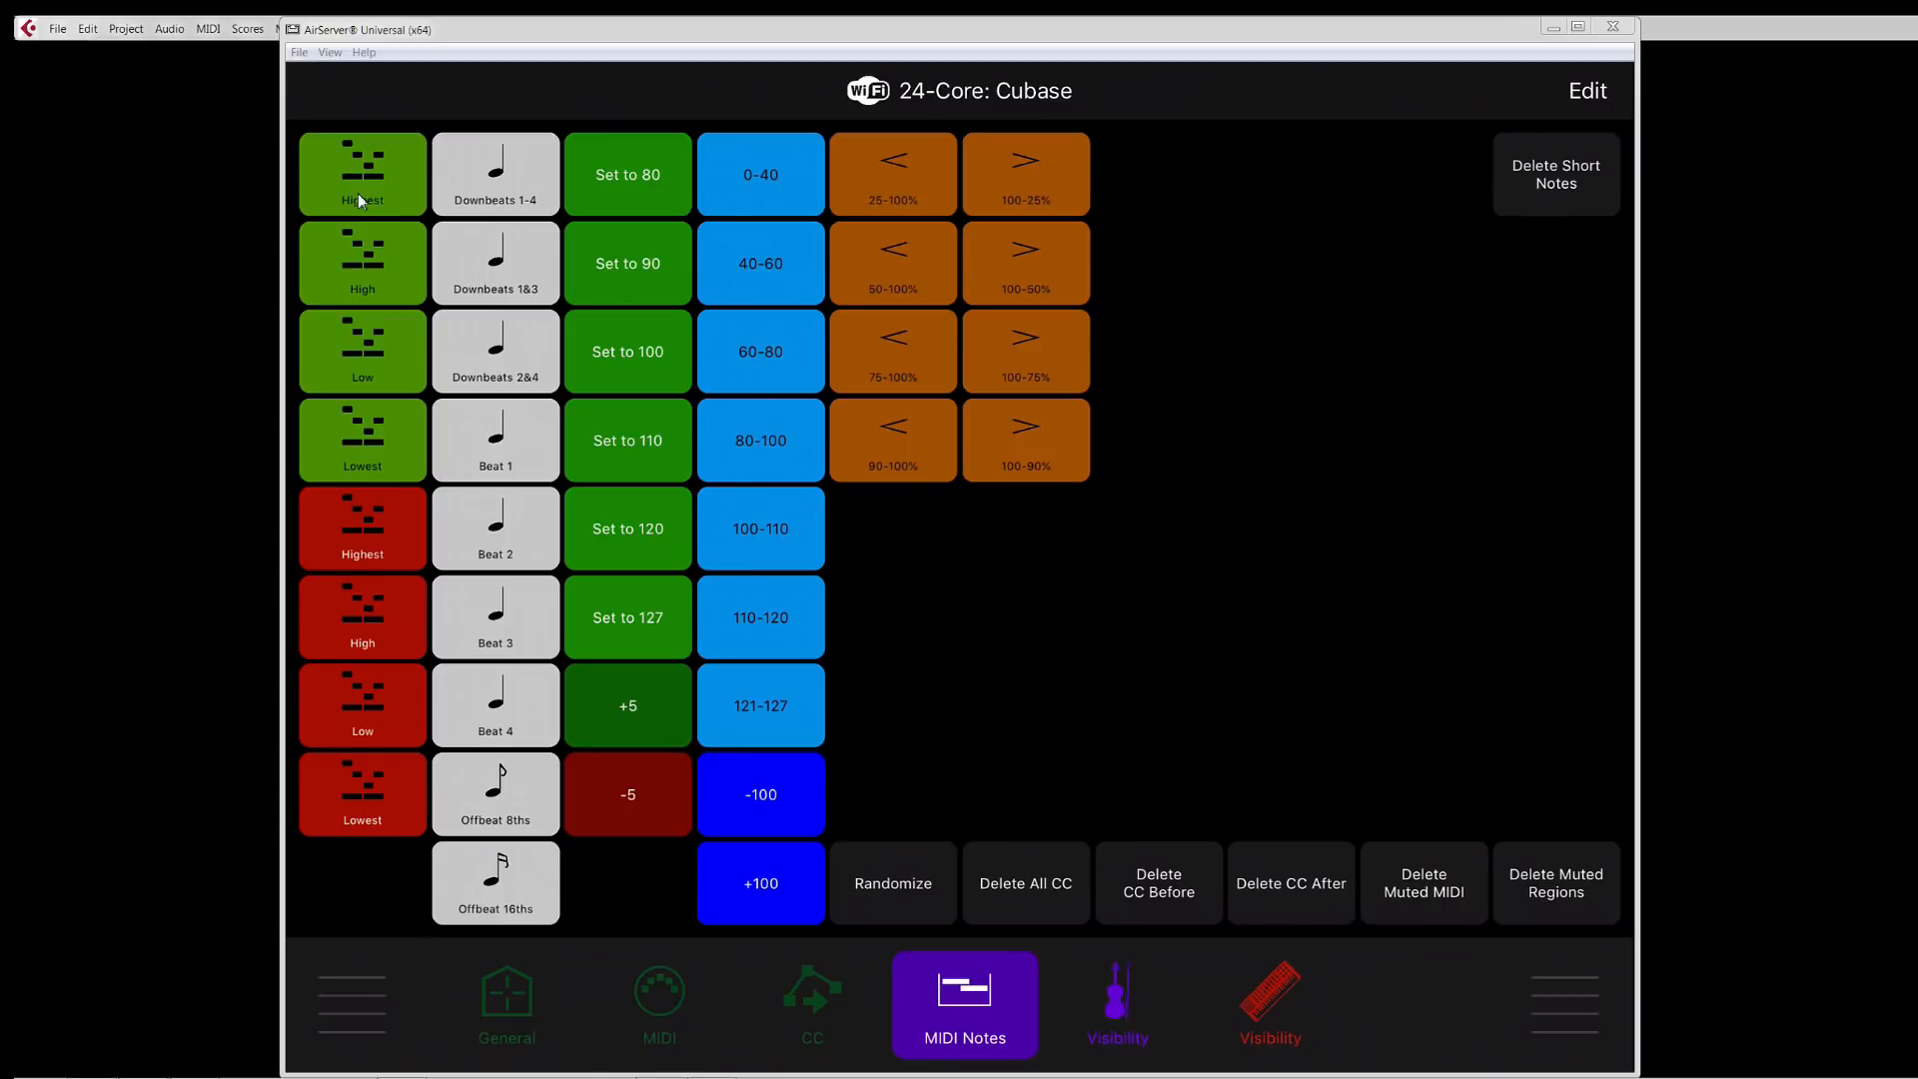
pyautogui.moveTo(379, 234)
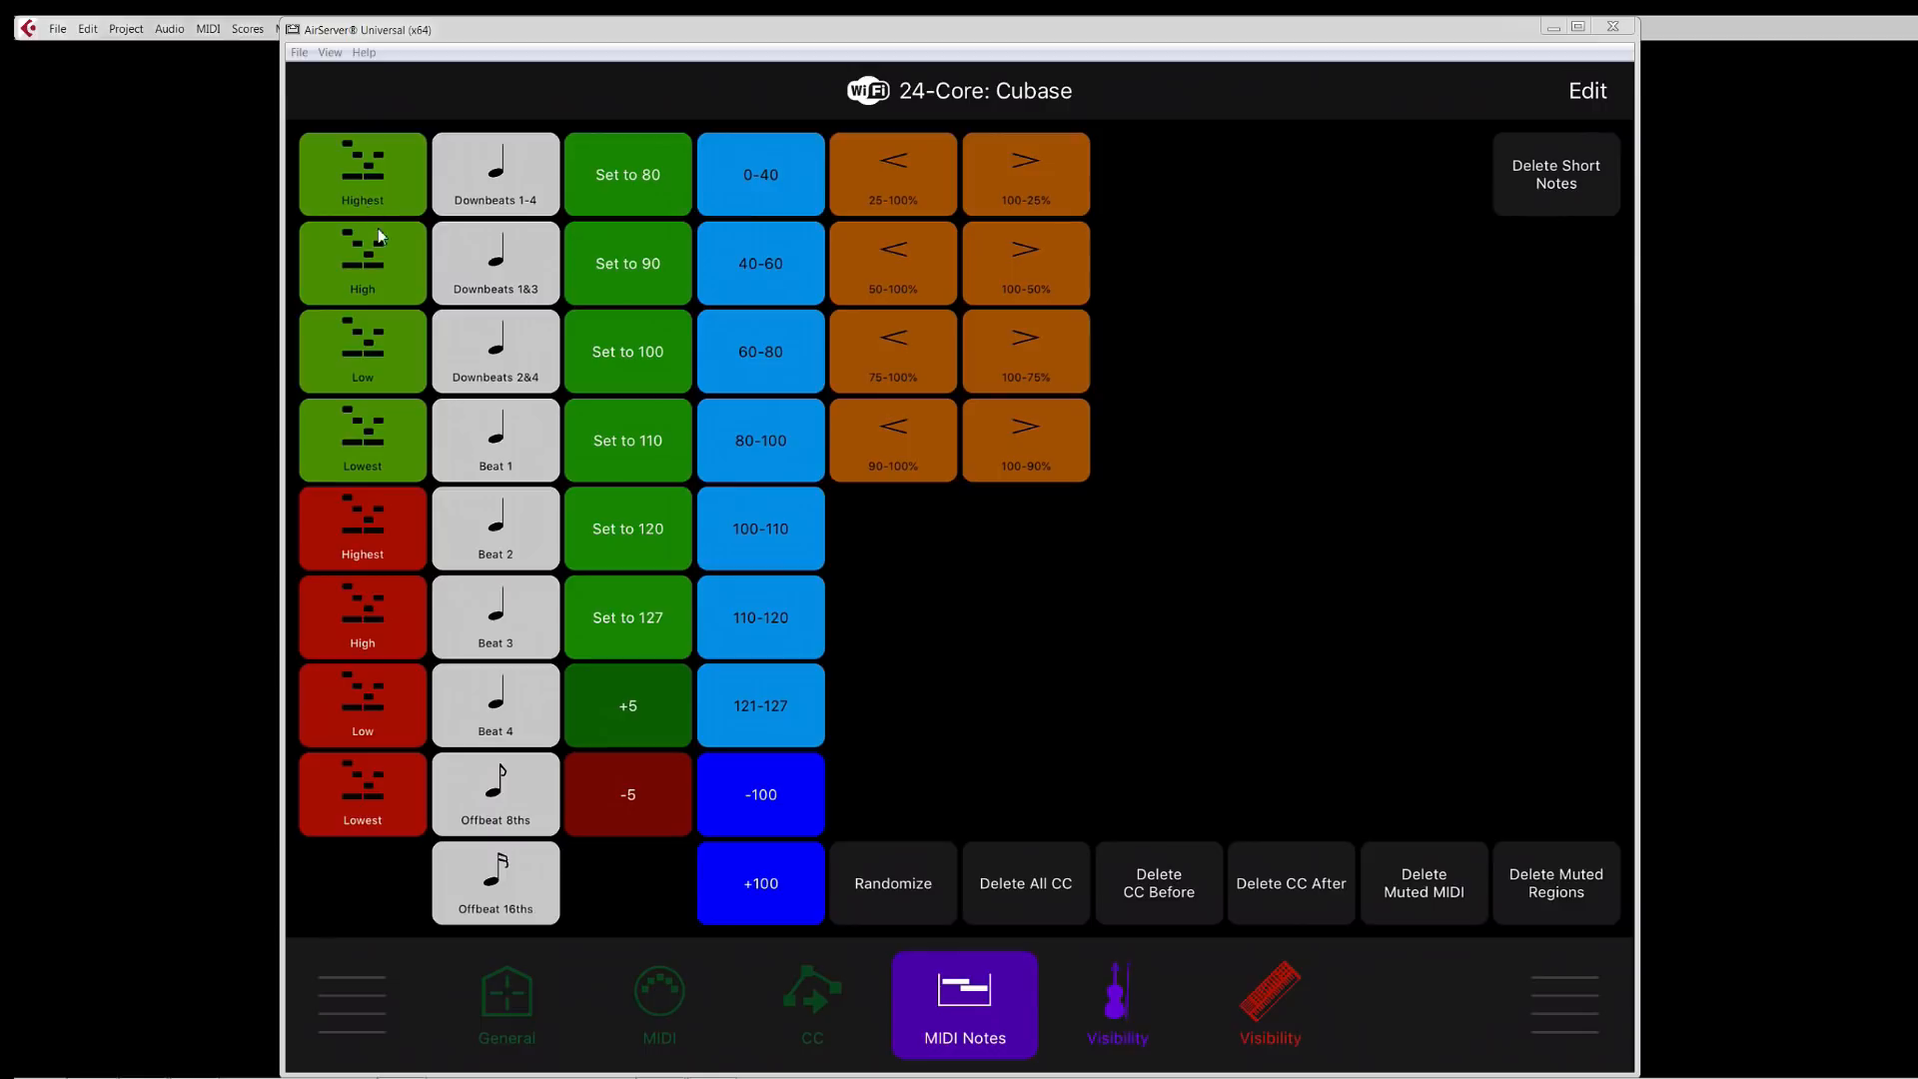
pyautogui.moveTo(367, 270)
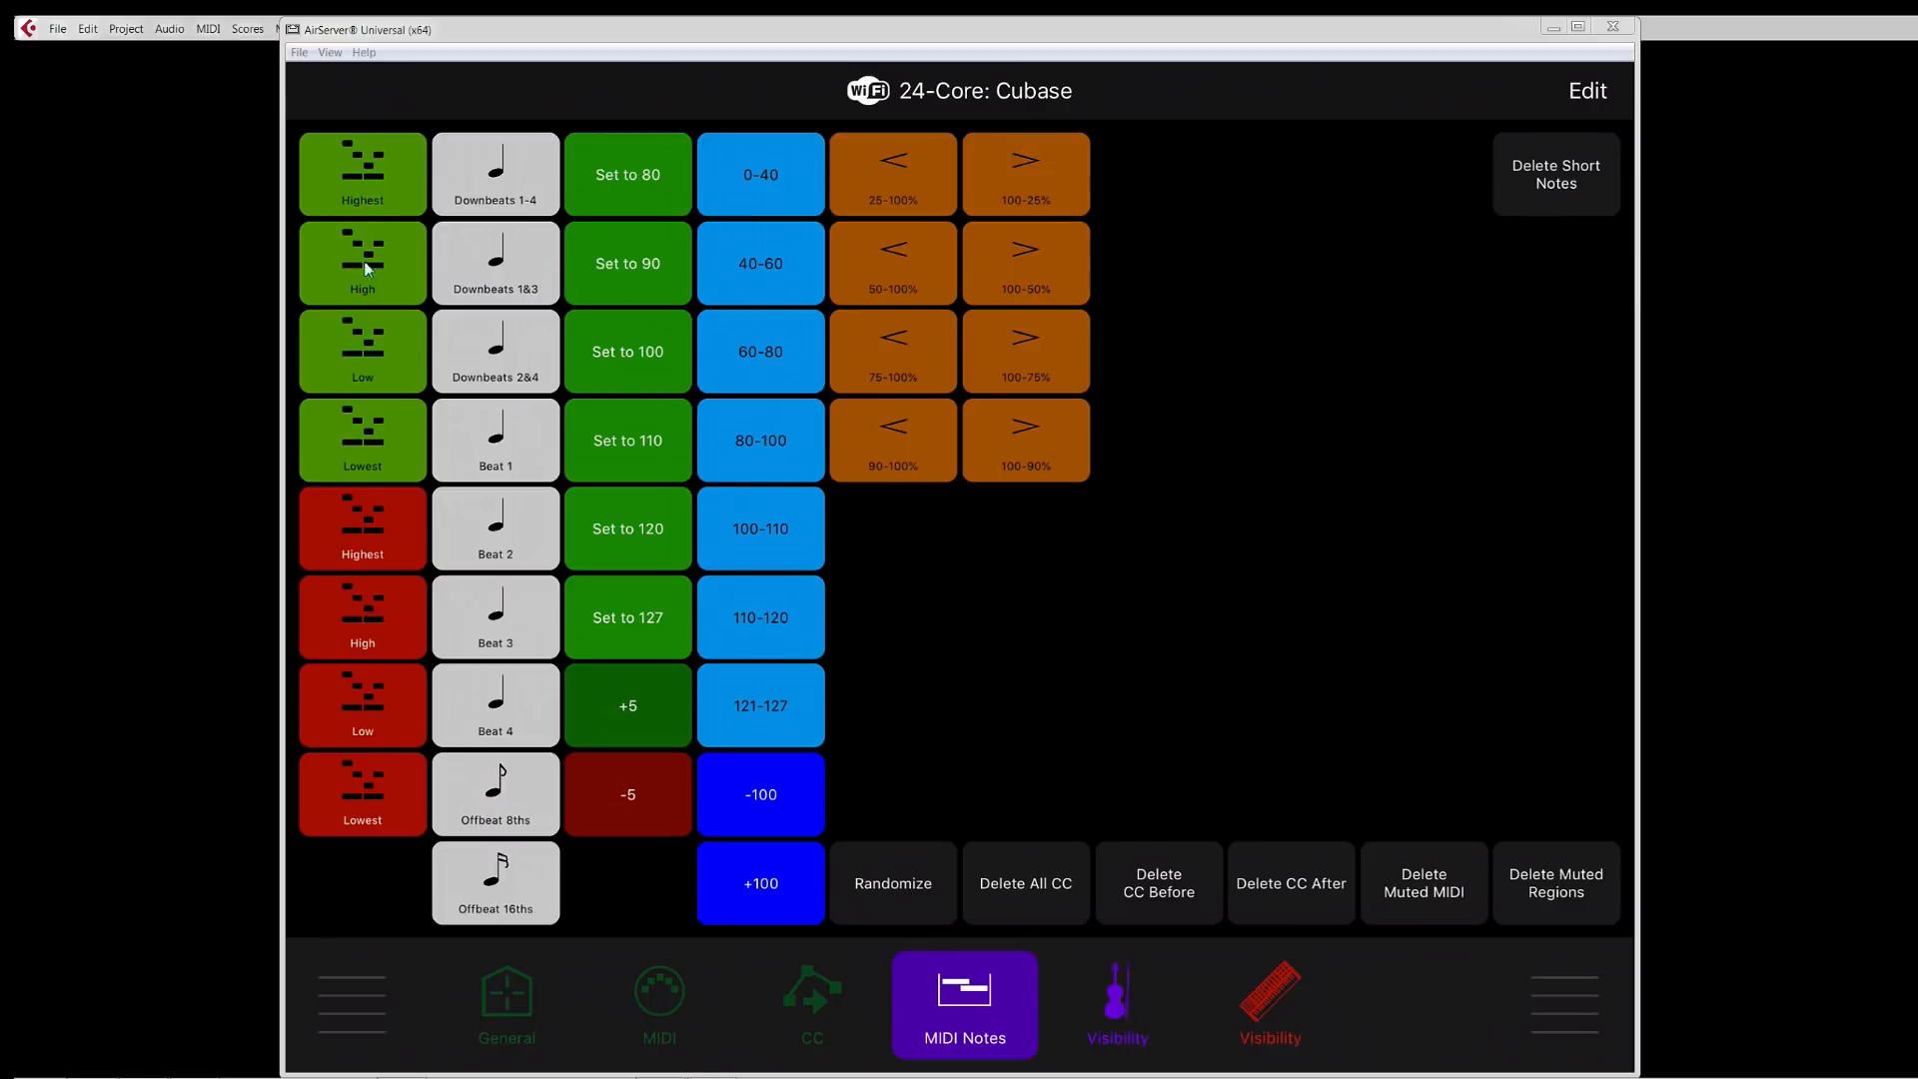
pyautogui.moveTo(379, 461)
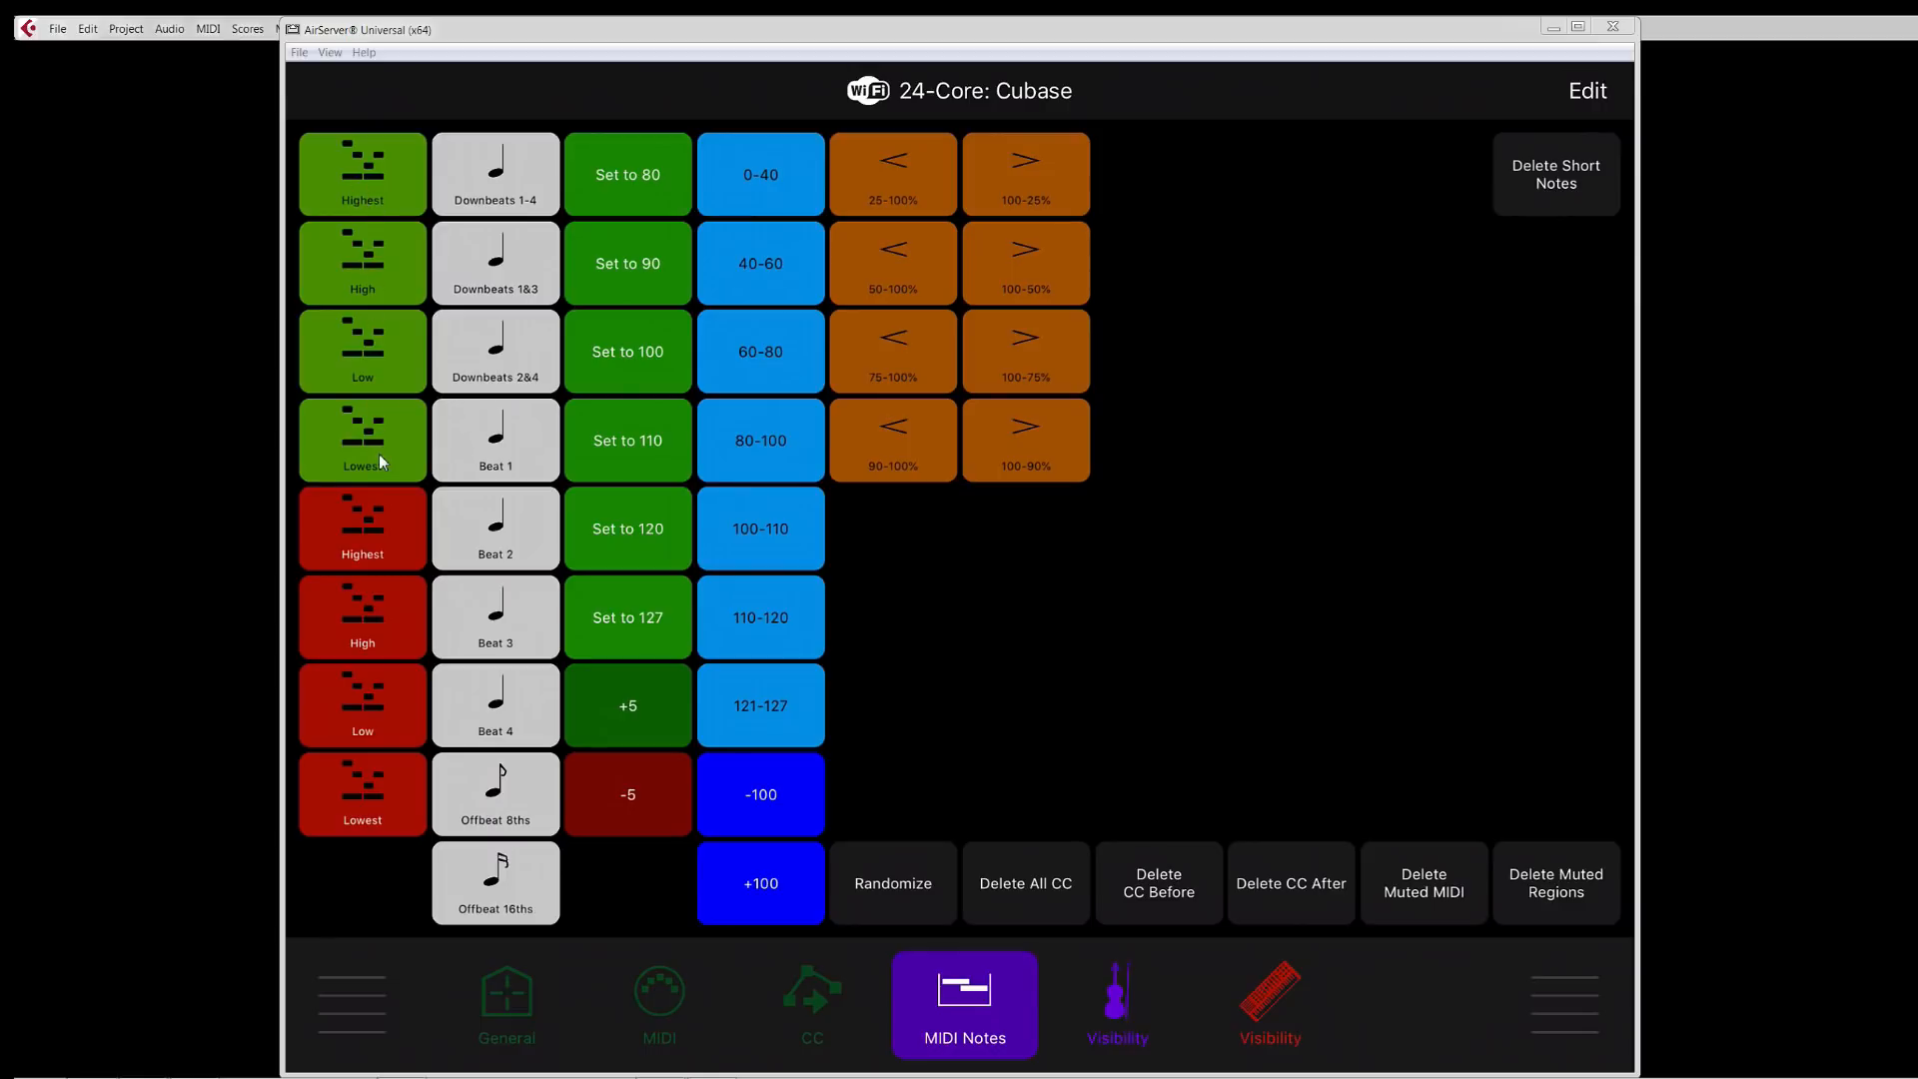
pyautogui.moveTo(385, 272)
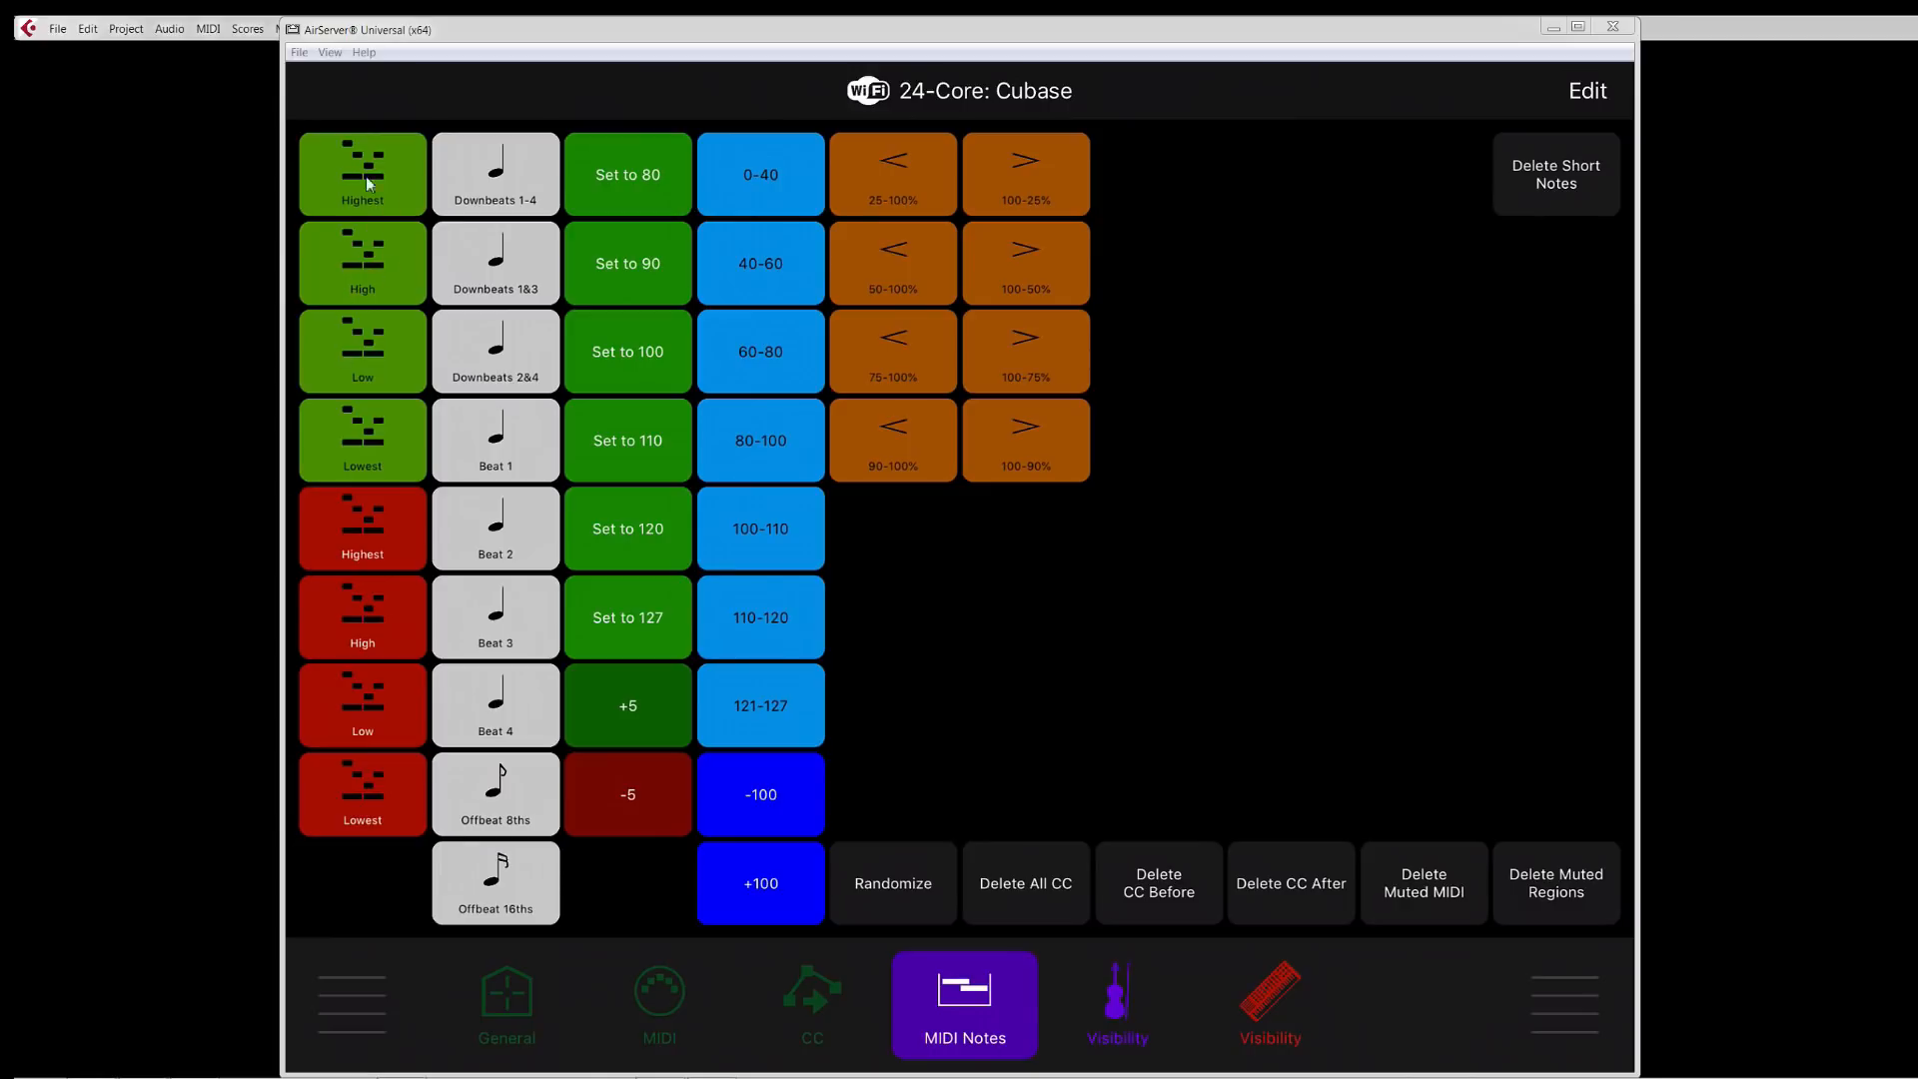
pyautogui.moveTo(361, 785)
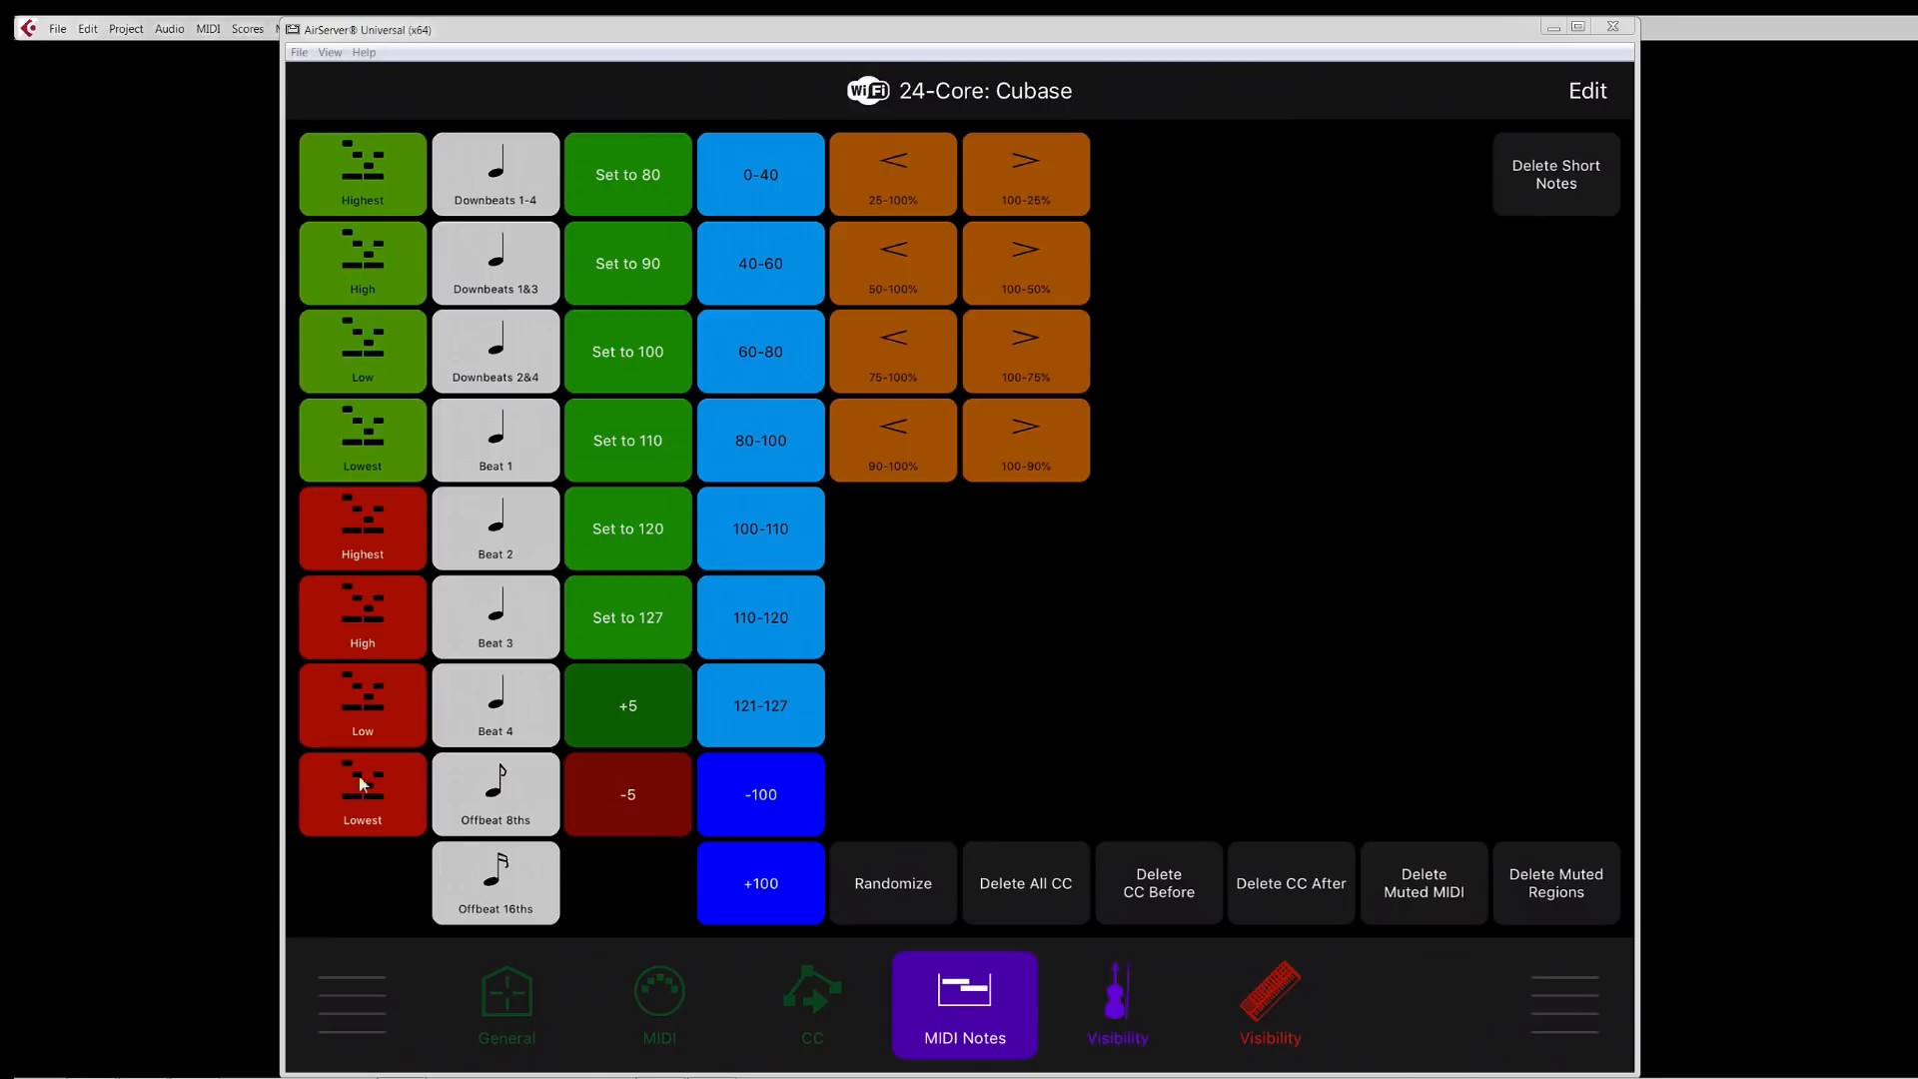
pyautogui.moveTo(364, 825)
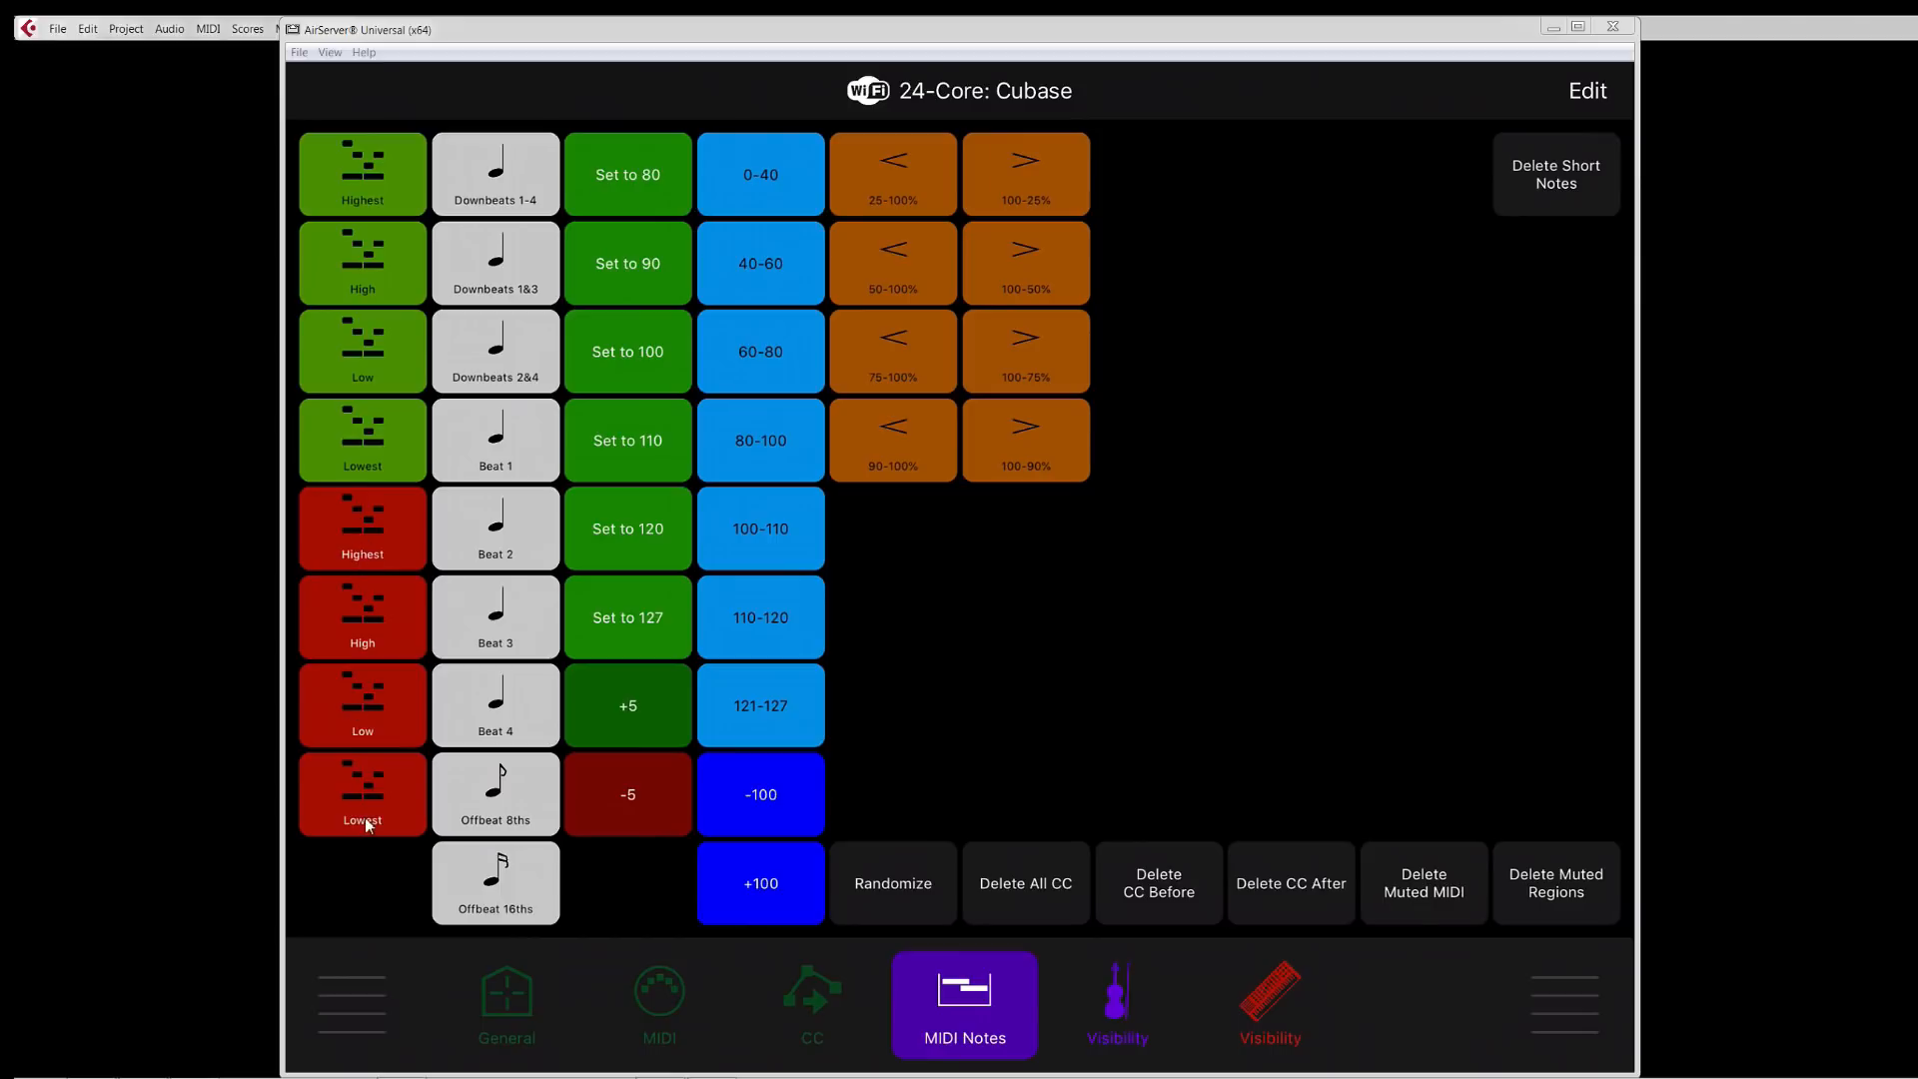
pyautogui.moveTo(372, 625)
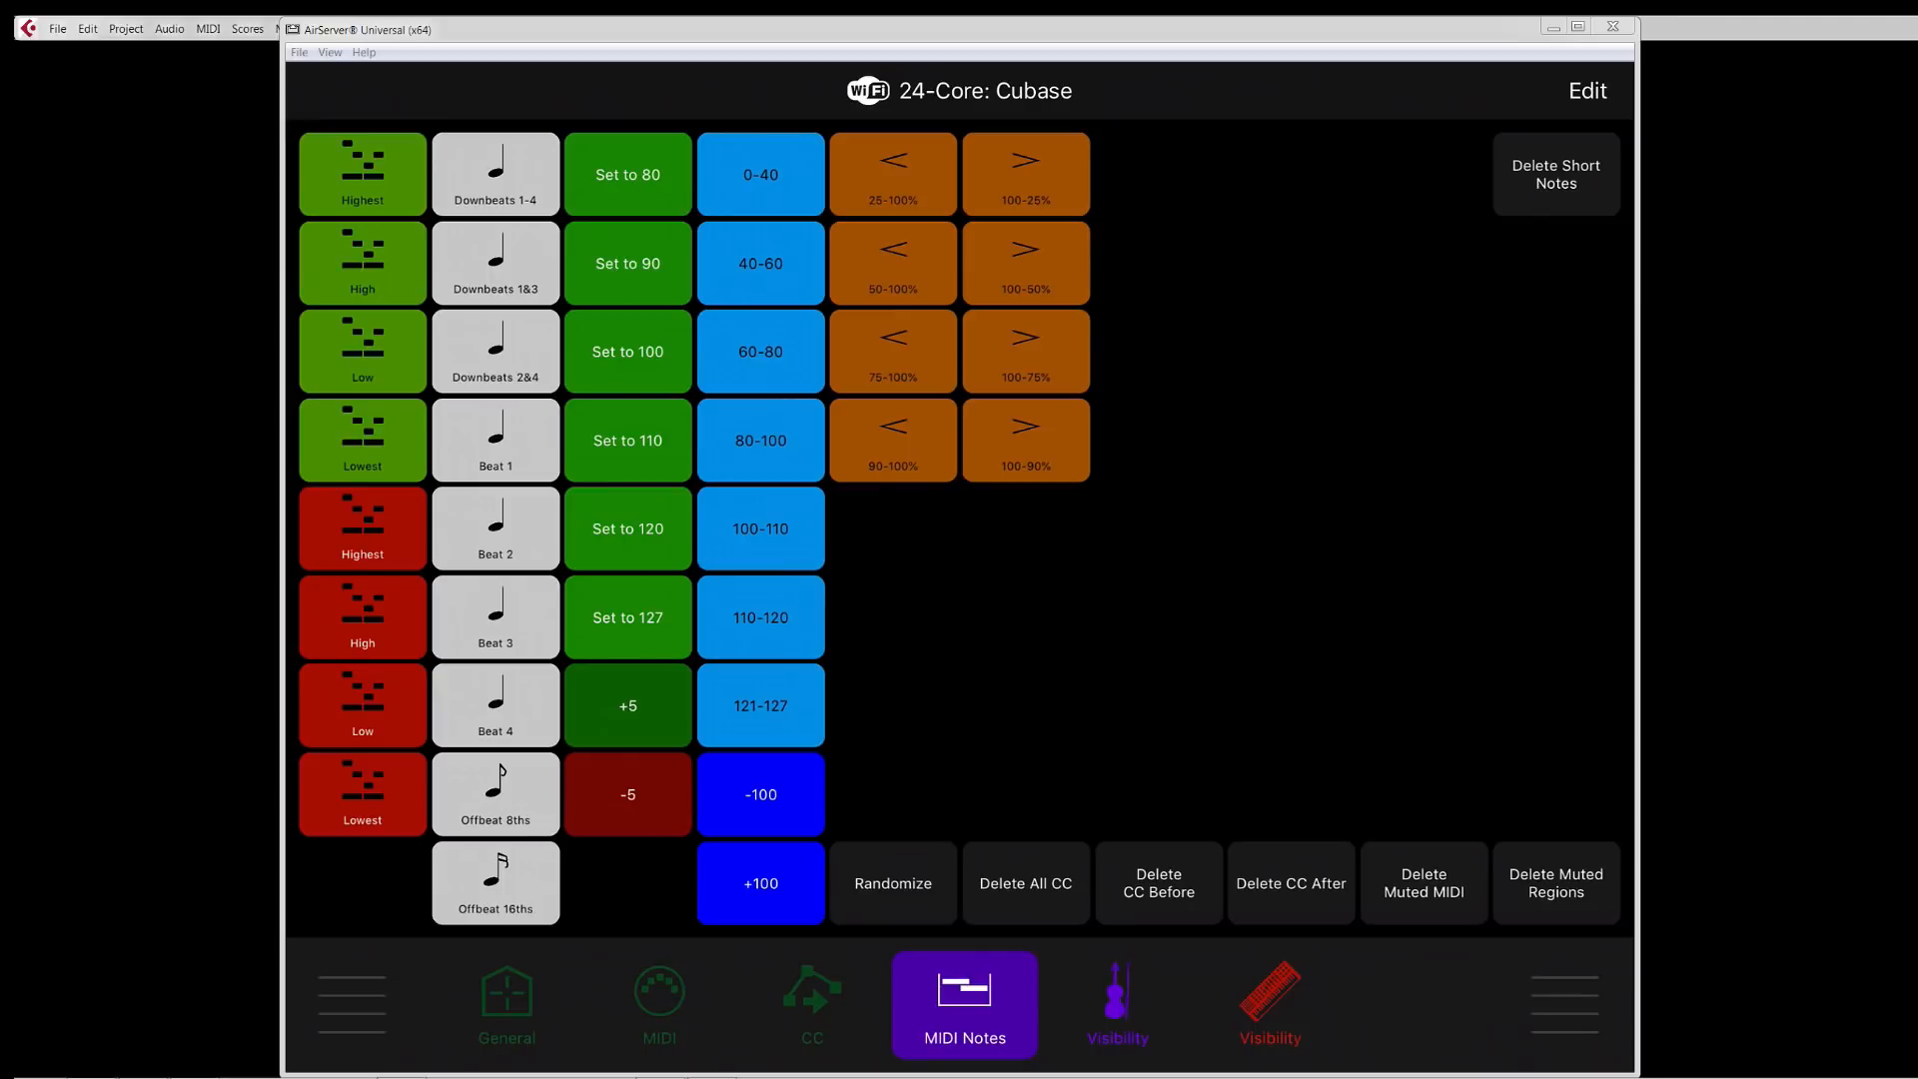
pyautogui.moveTo(380, 591)
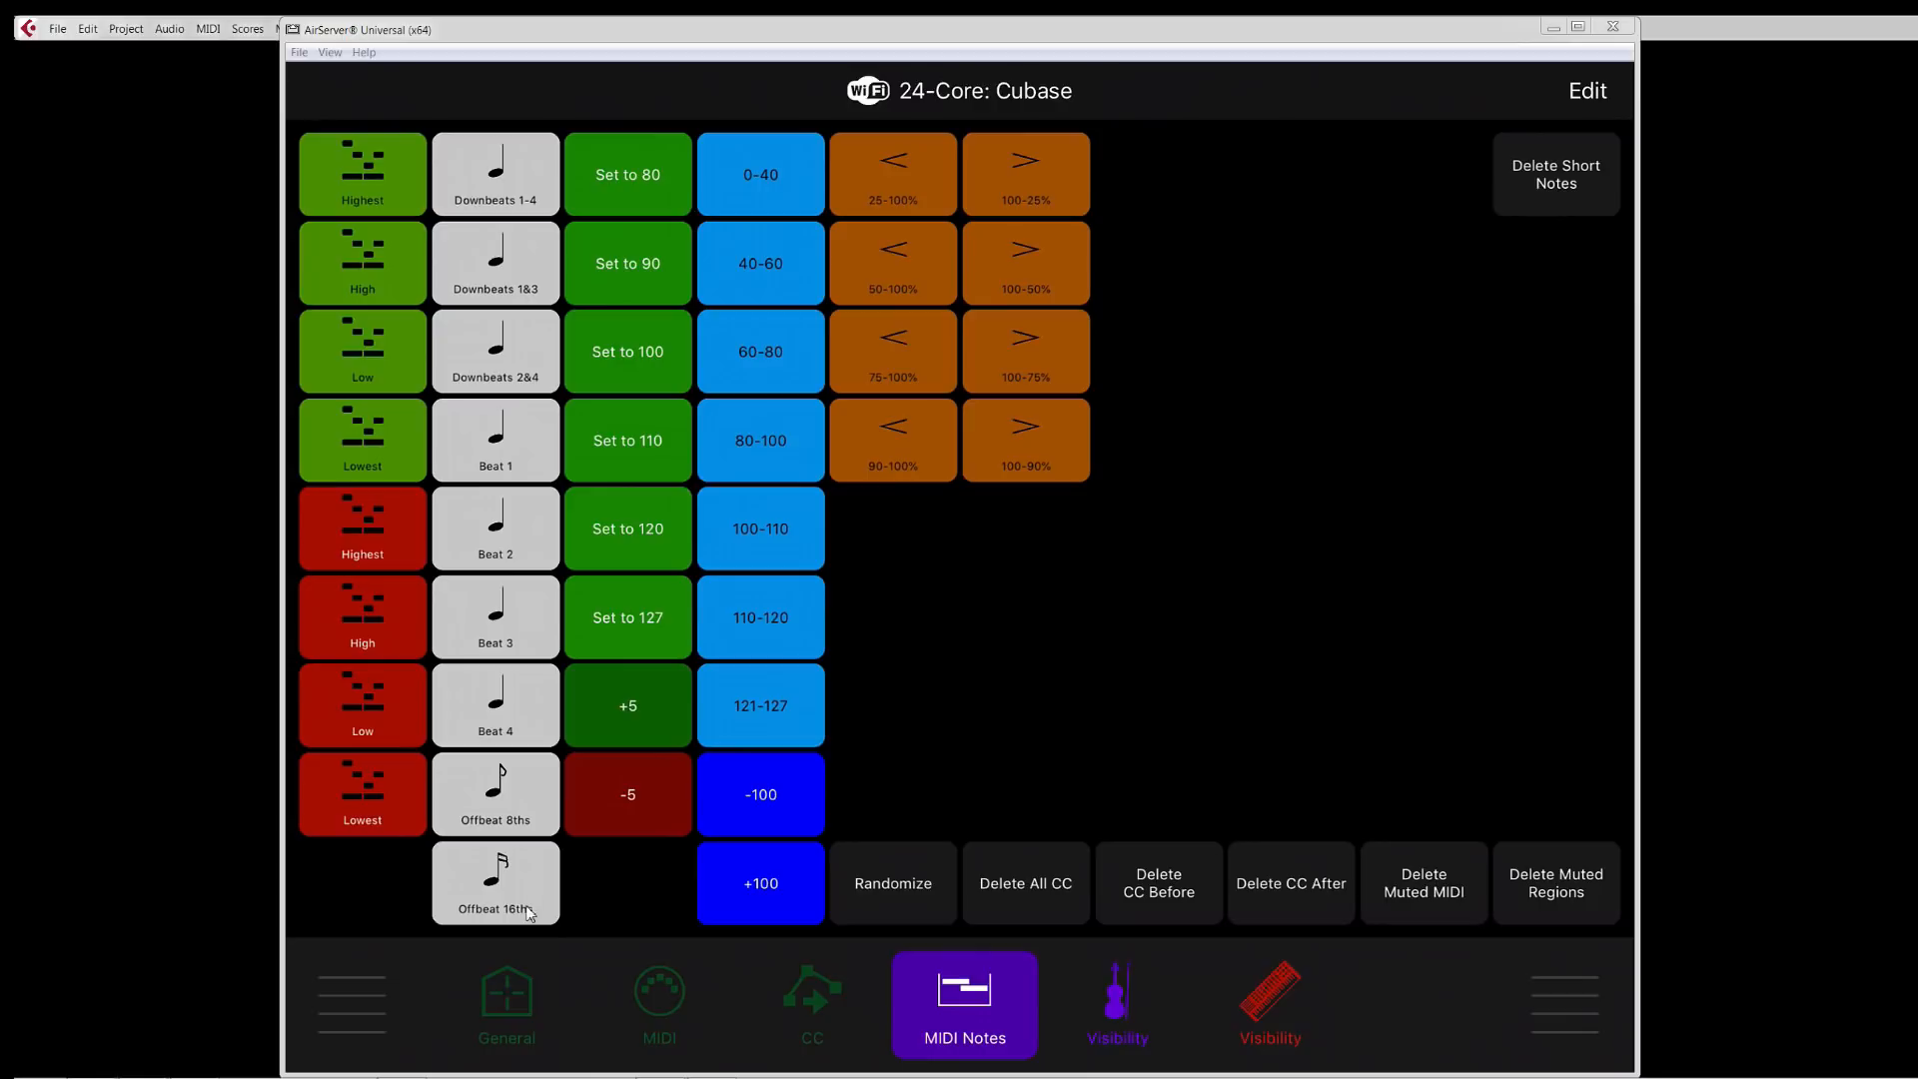
pyautogui.moveTo(510, 183)
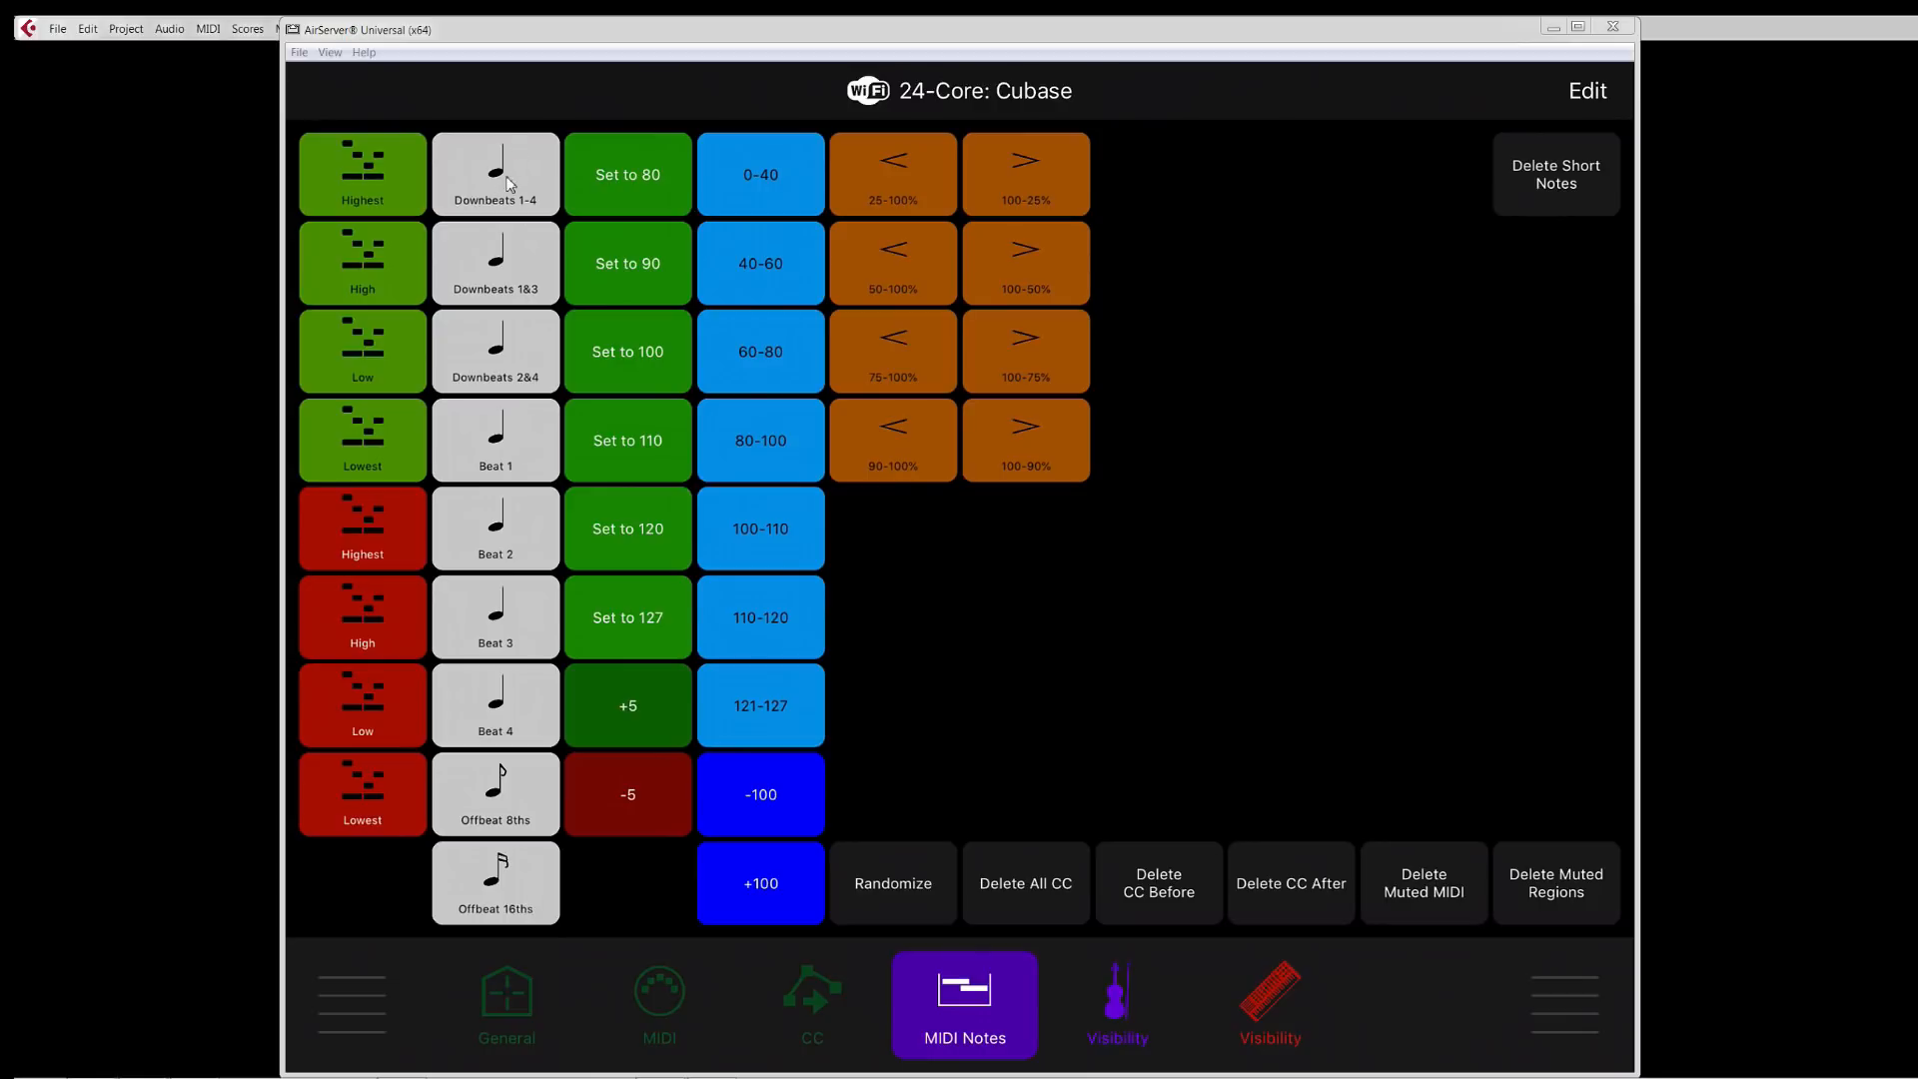
pyautogui.moveTo(505, 373)
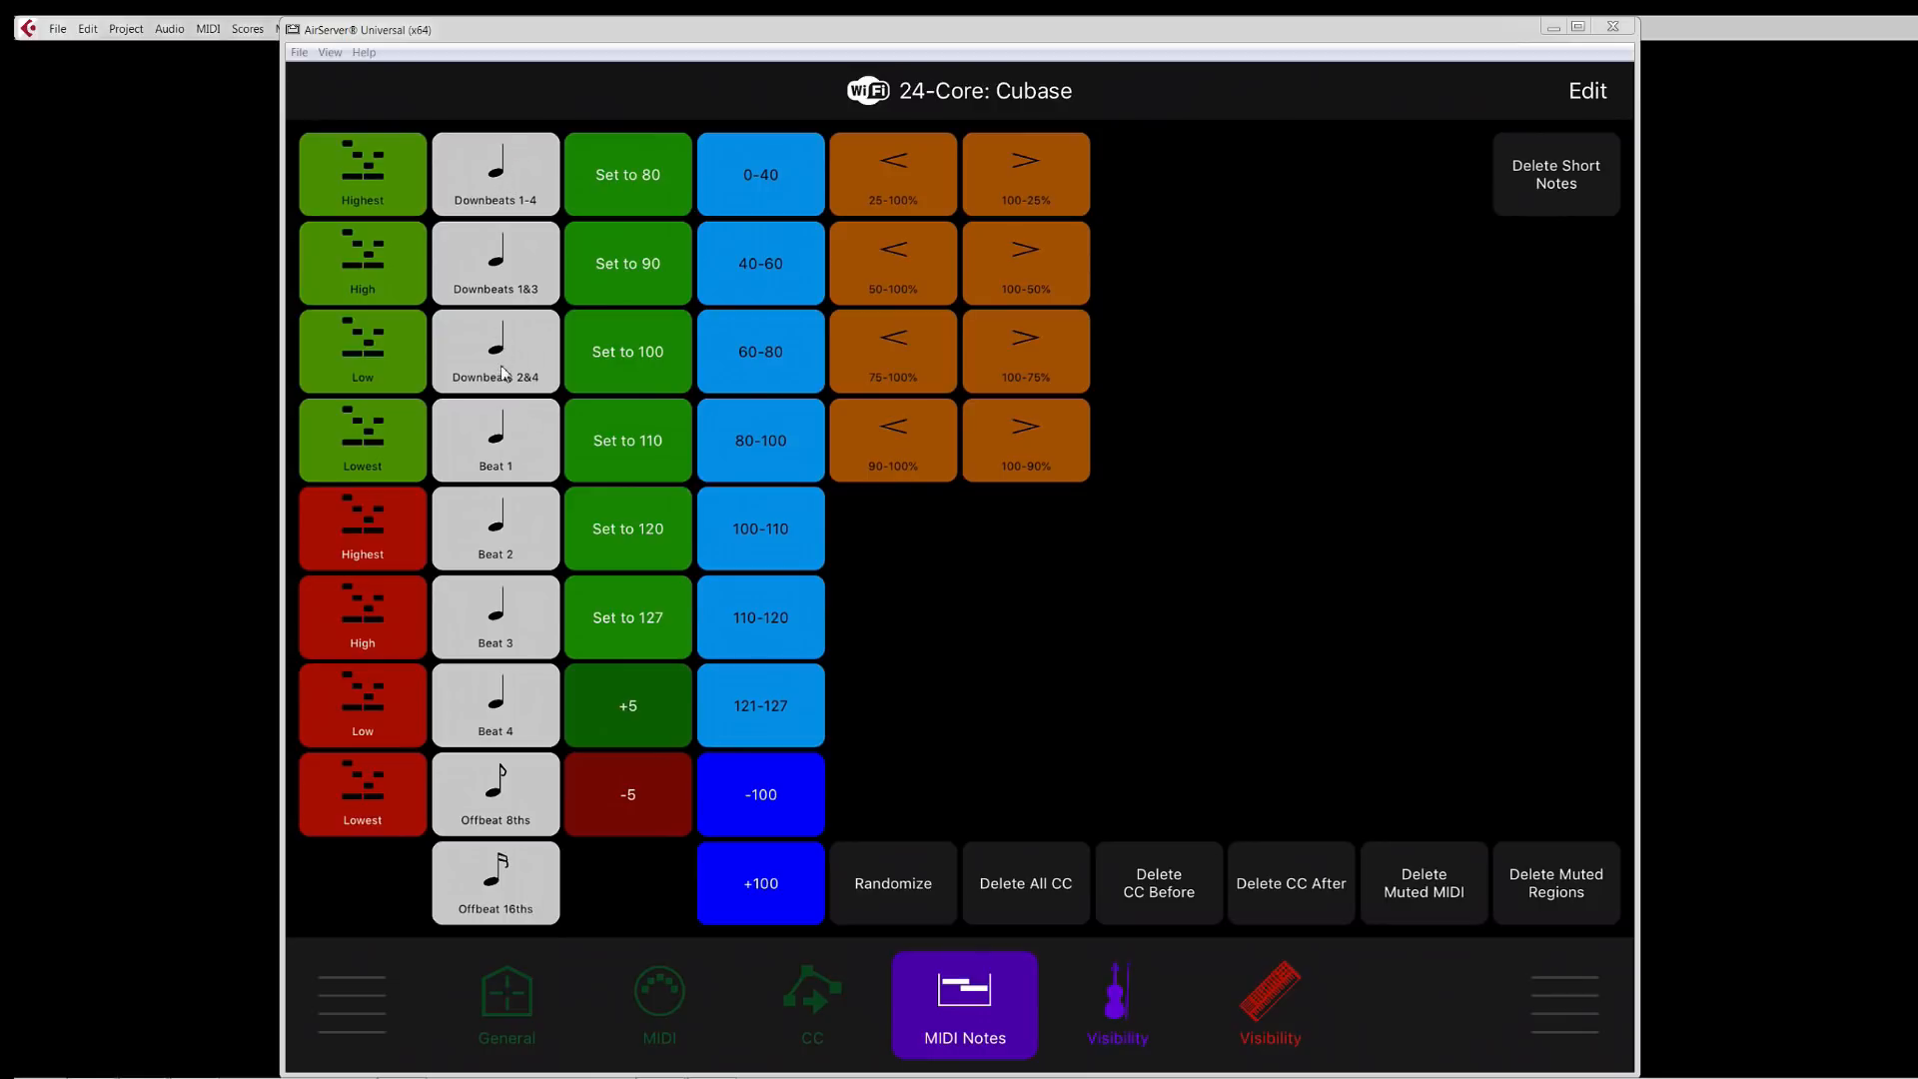
pyautogui.moveTo(512, 911)
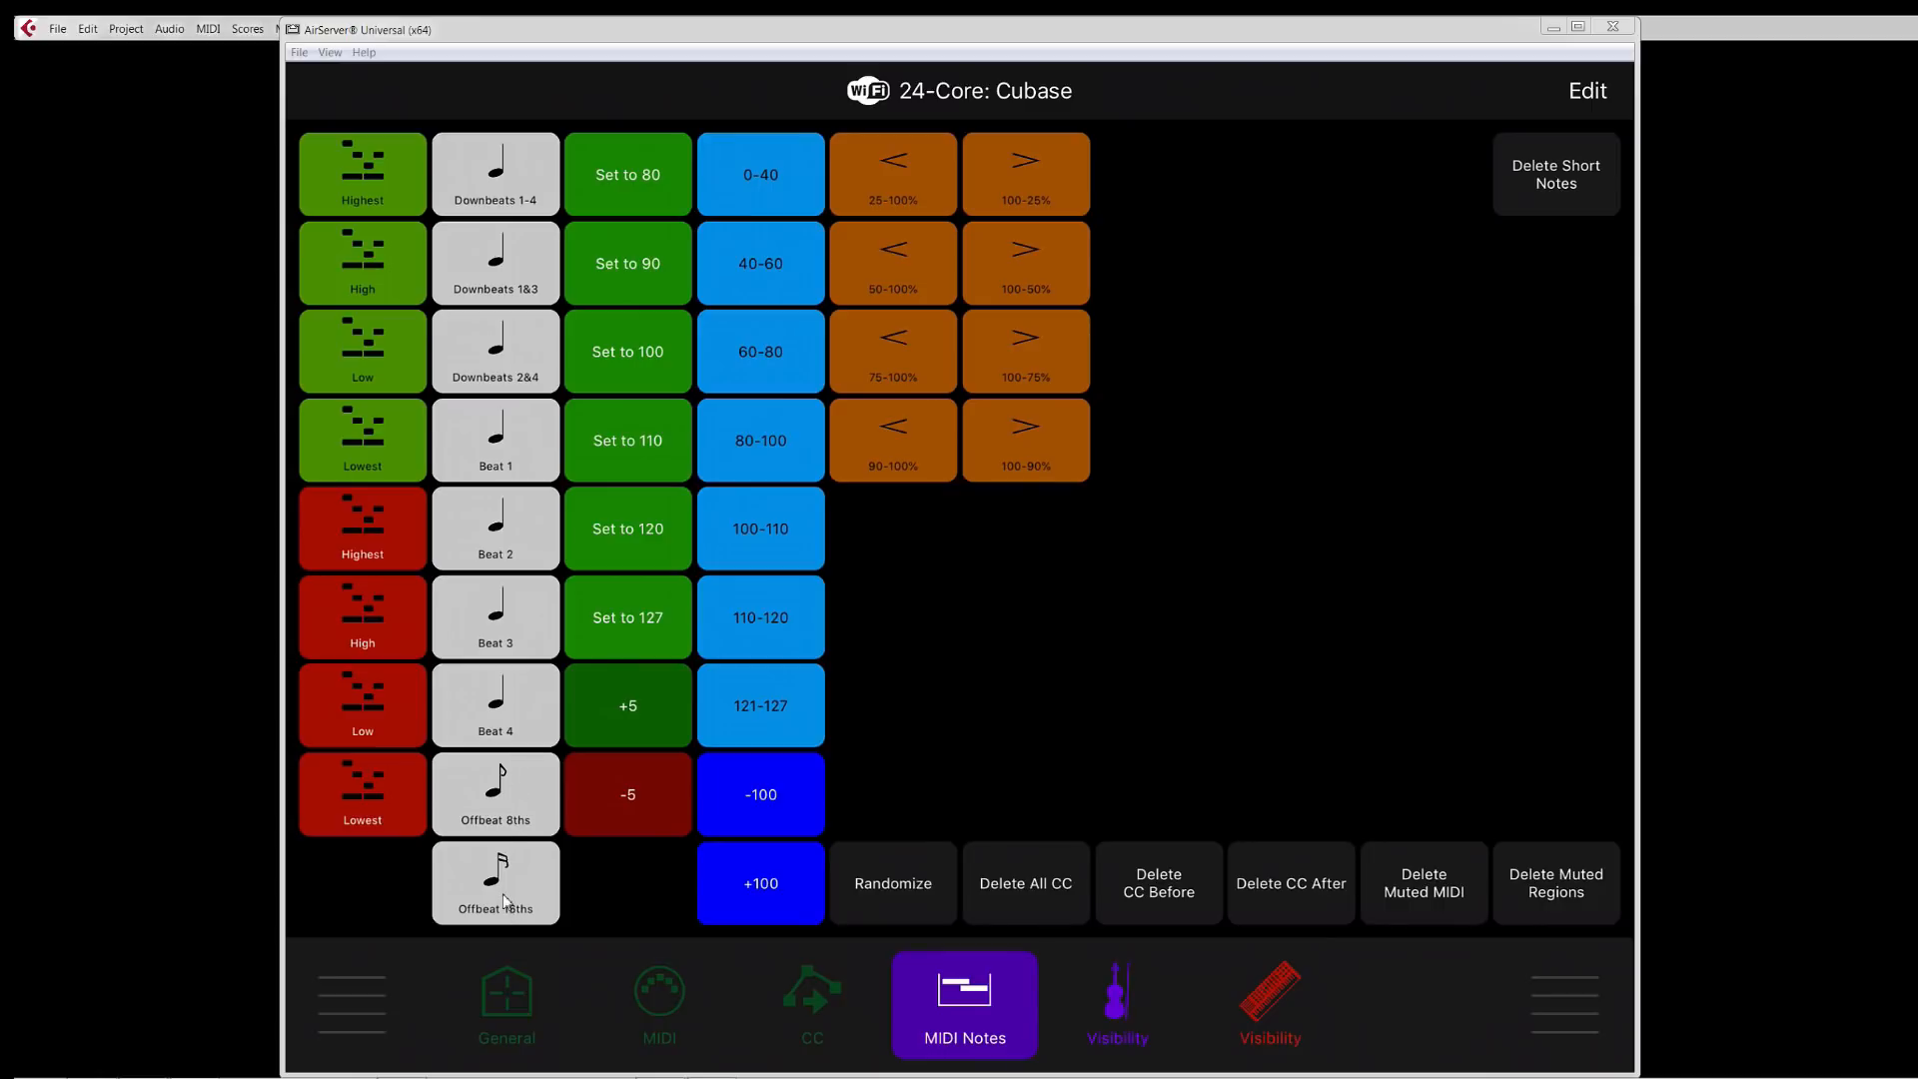
pyautogui.click(493, 881)
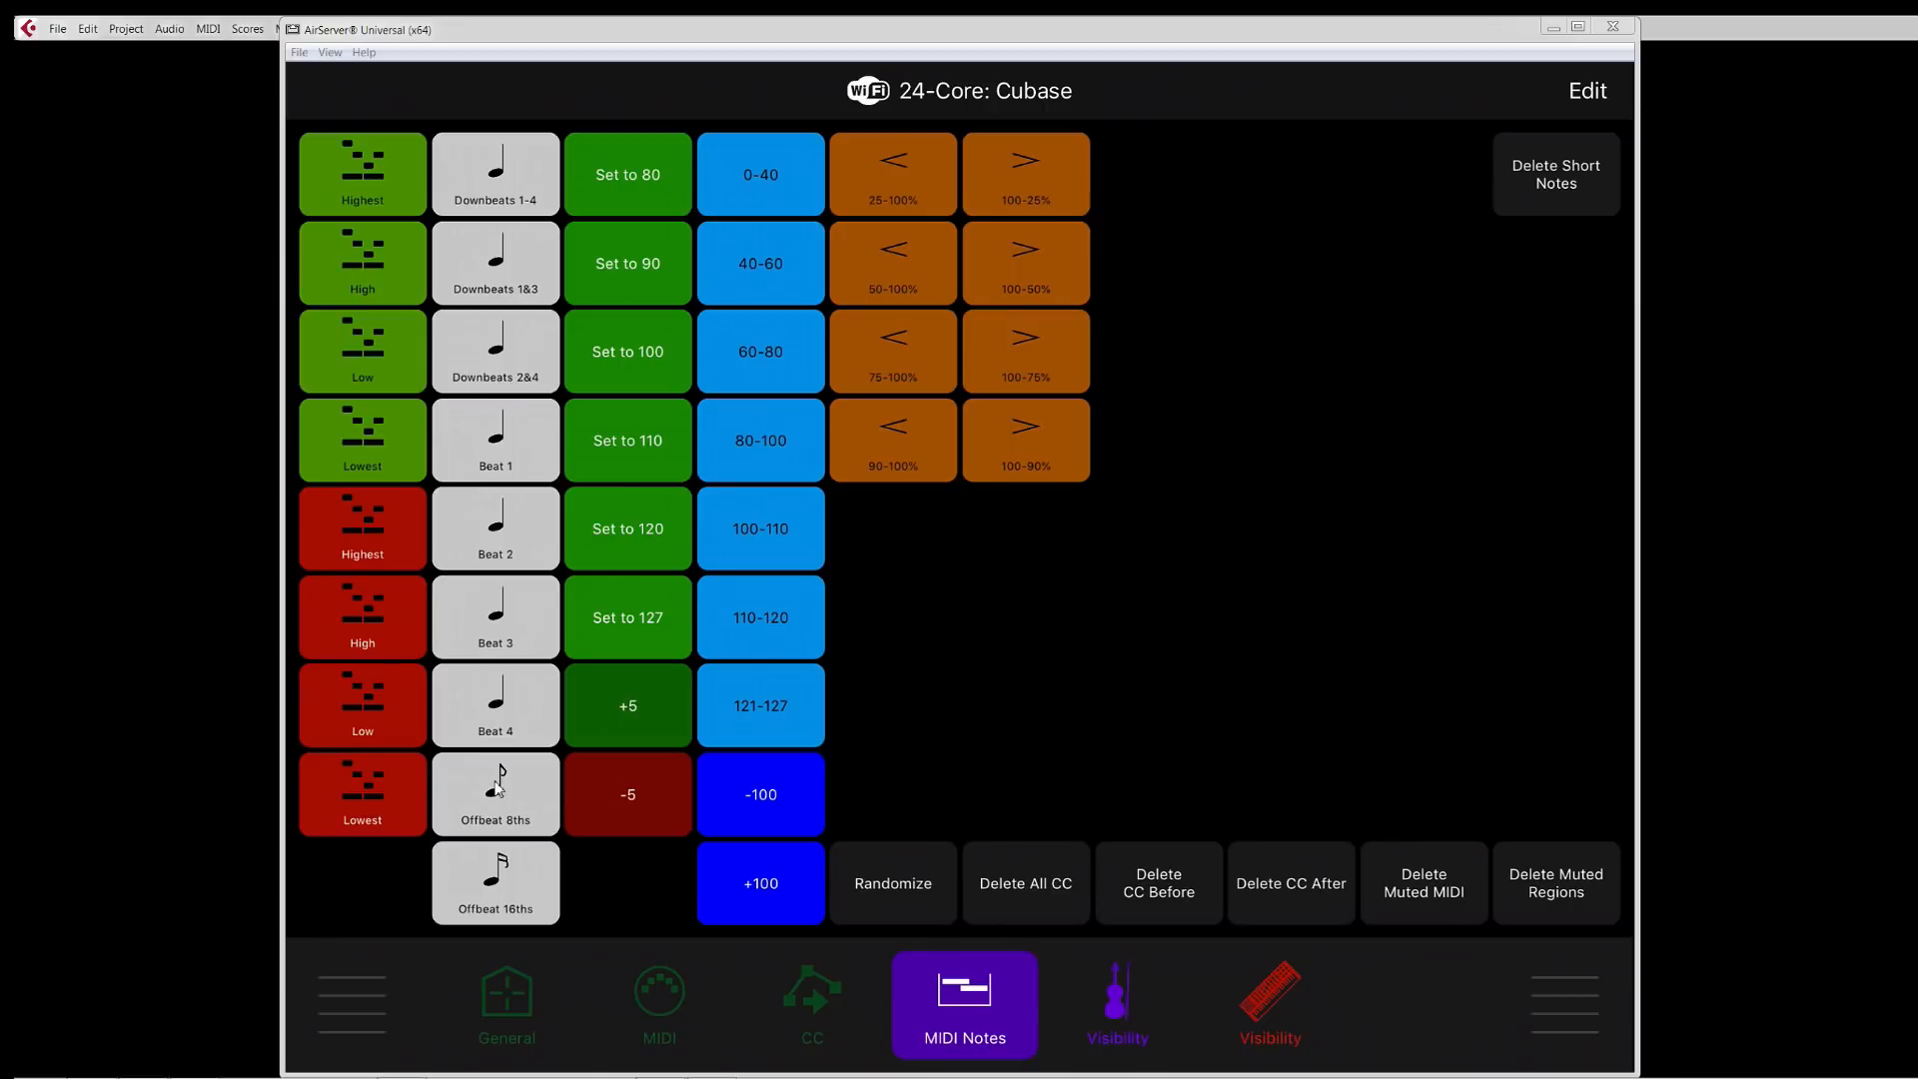
pyautogui.moveTo(635, 663)
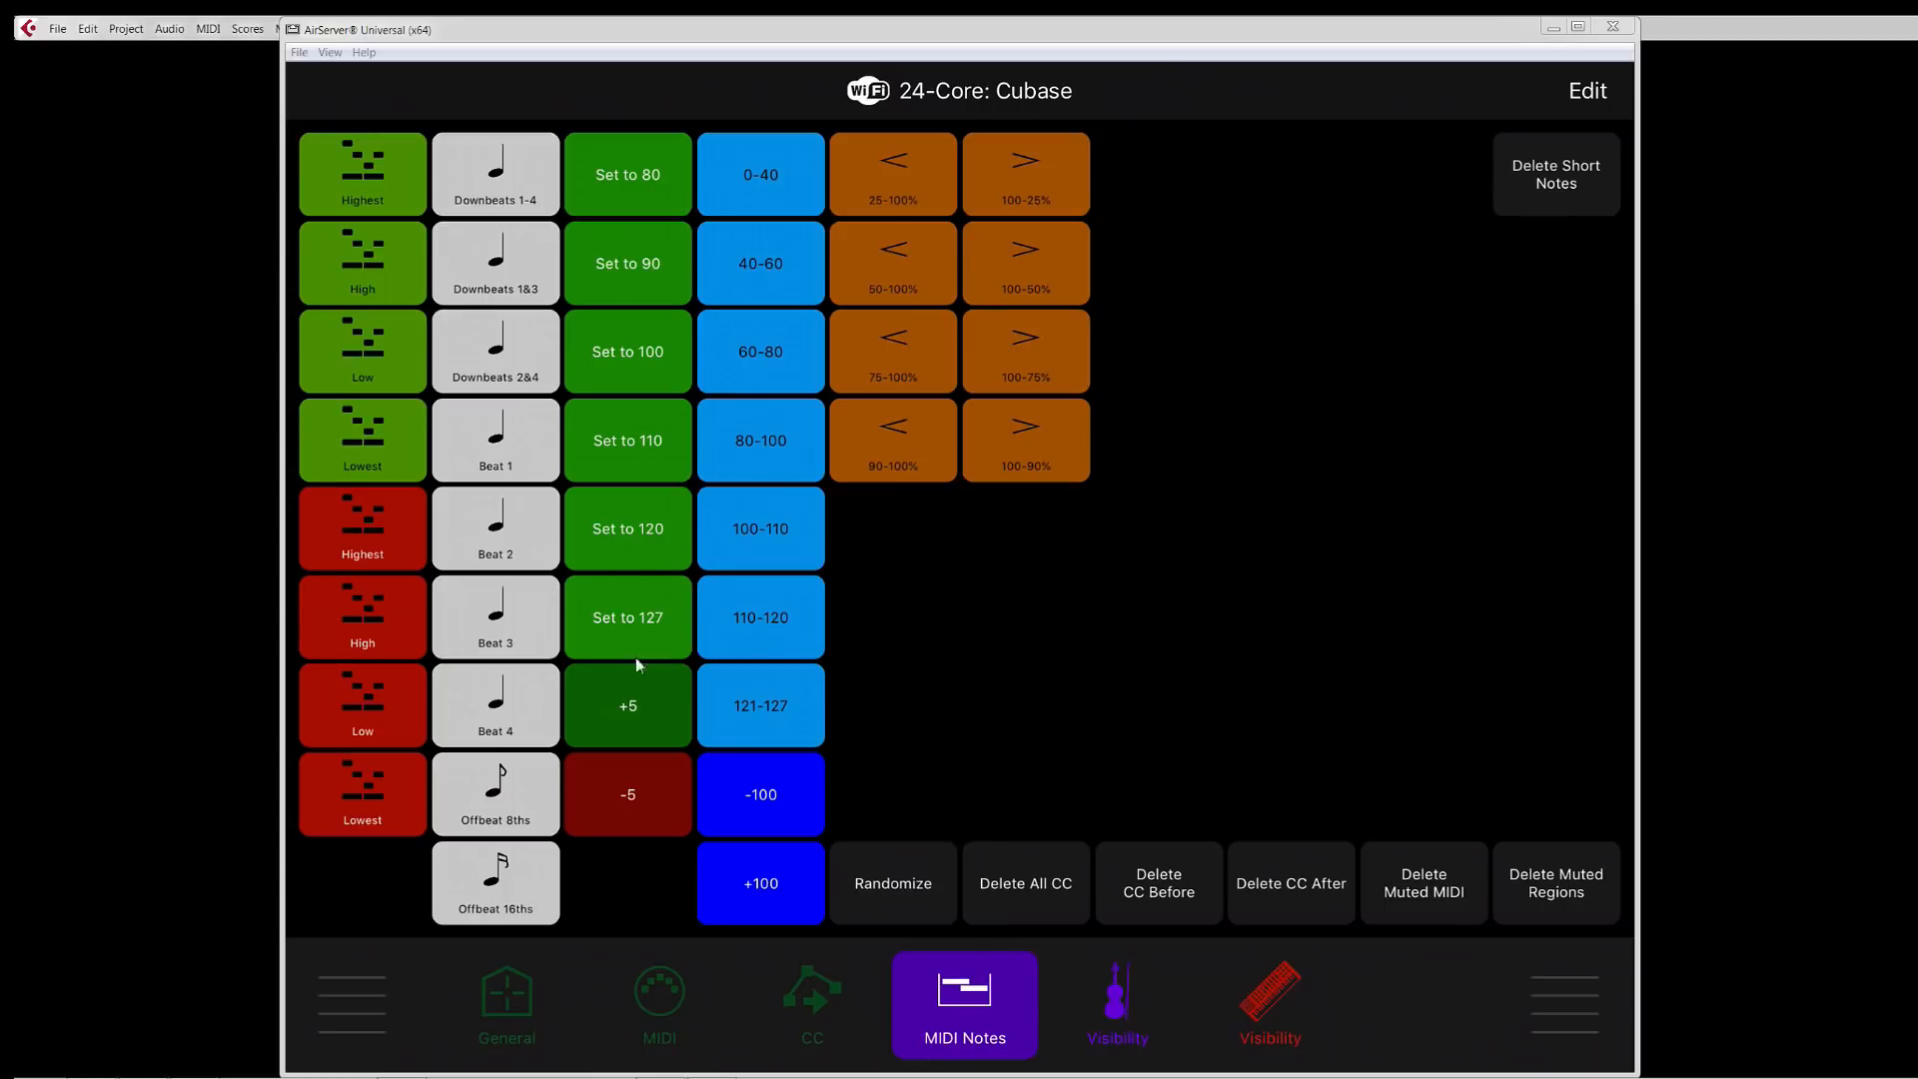
pyautogui.moveTo(714, 865)
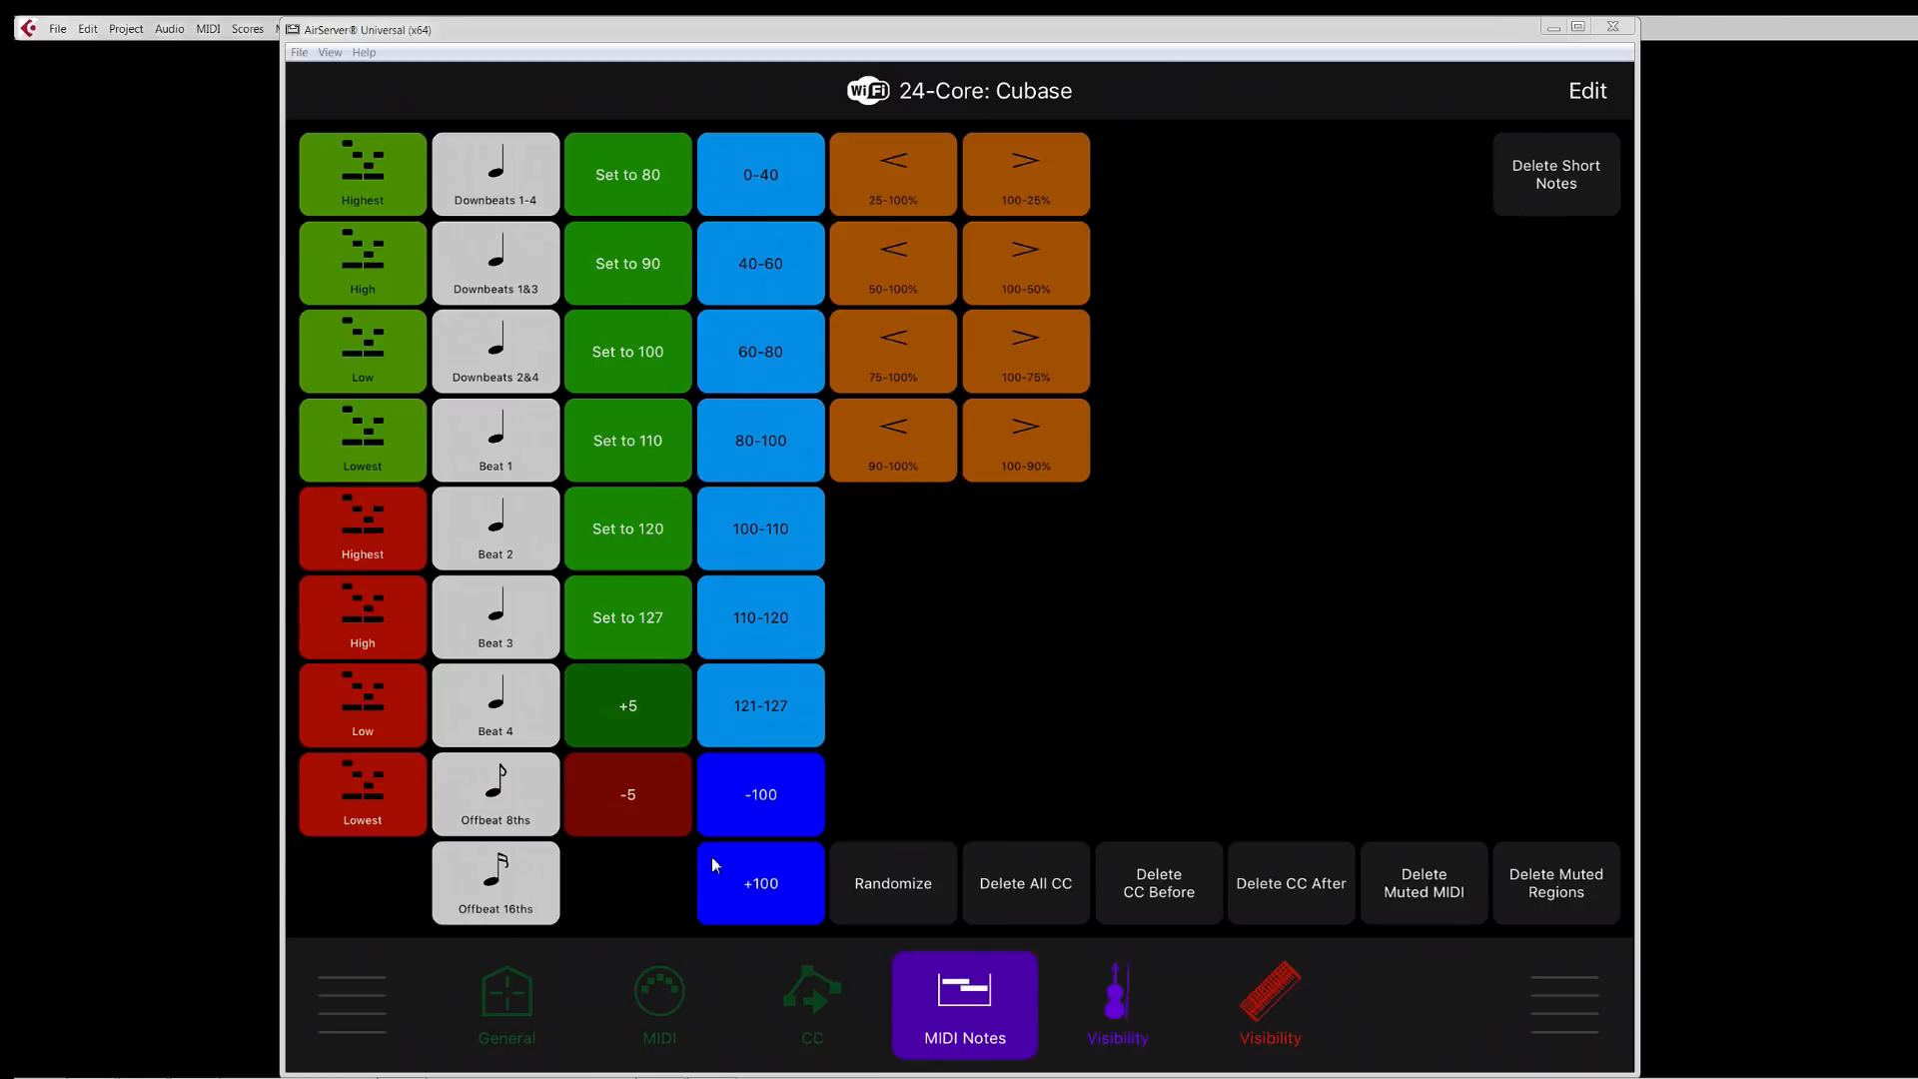
pyautogui.moveTo(531, 392)
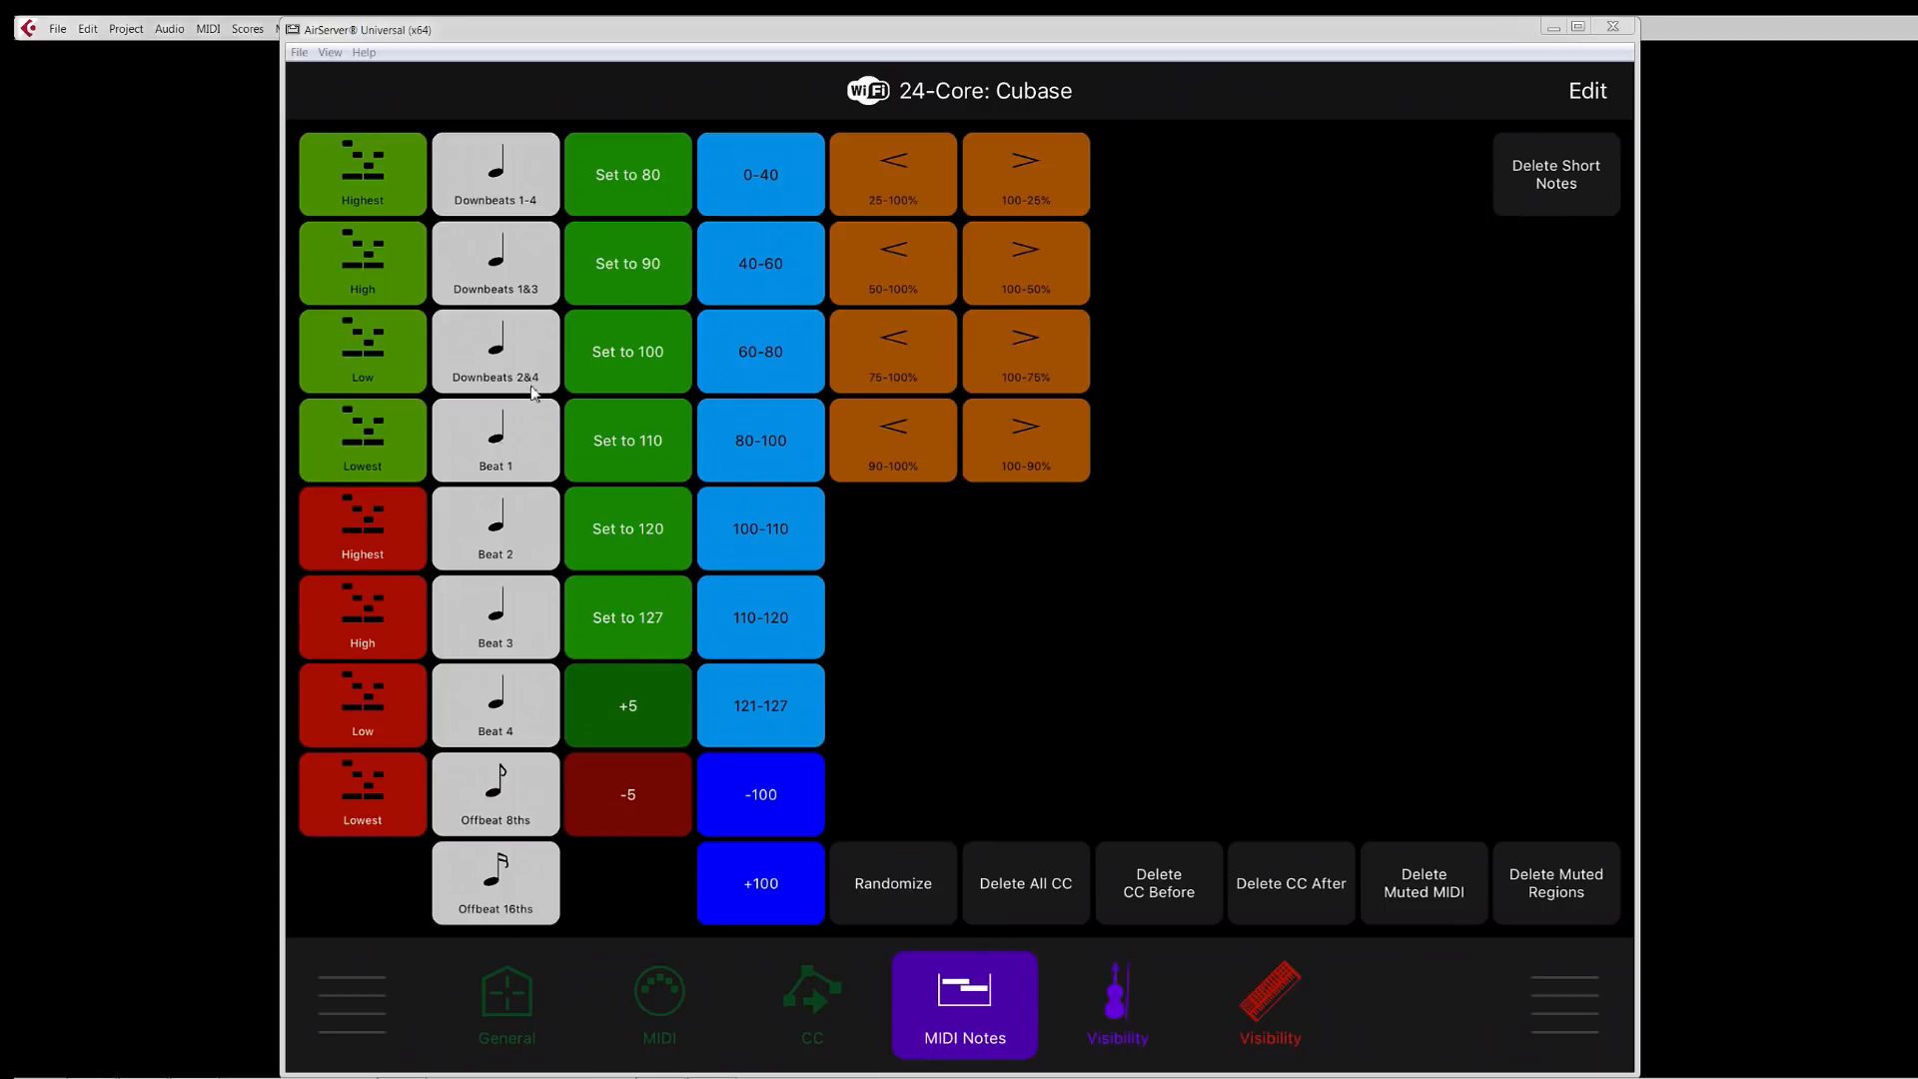
pyautogui.moveTo(496, 577)
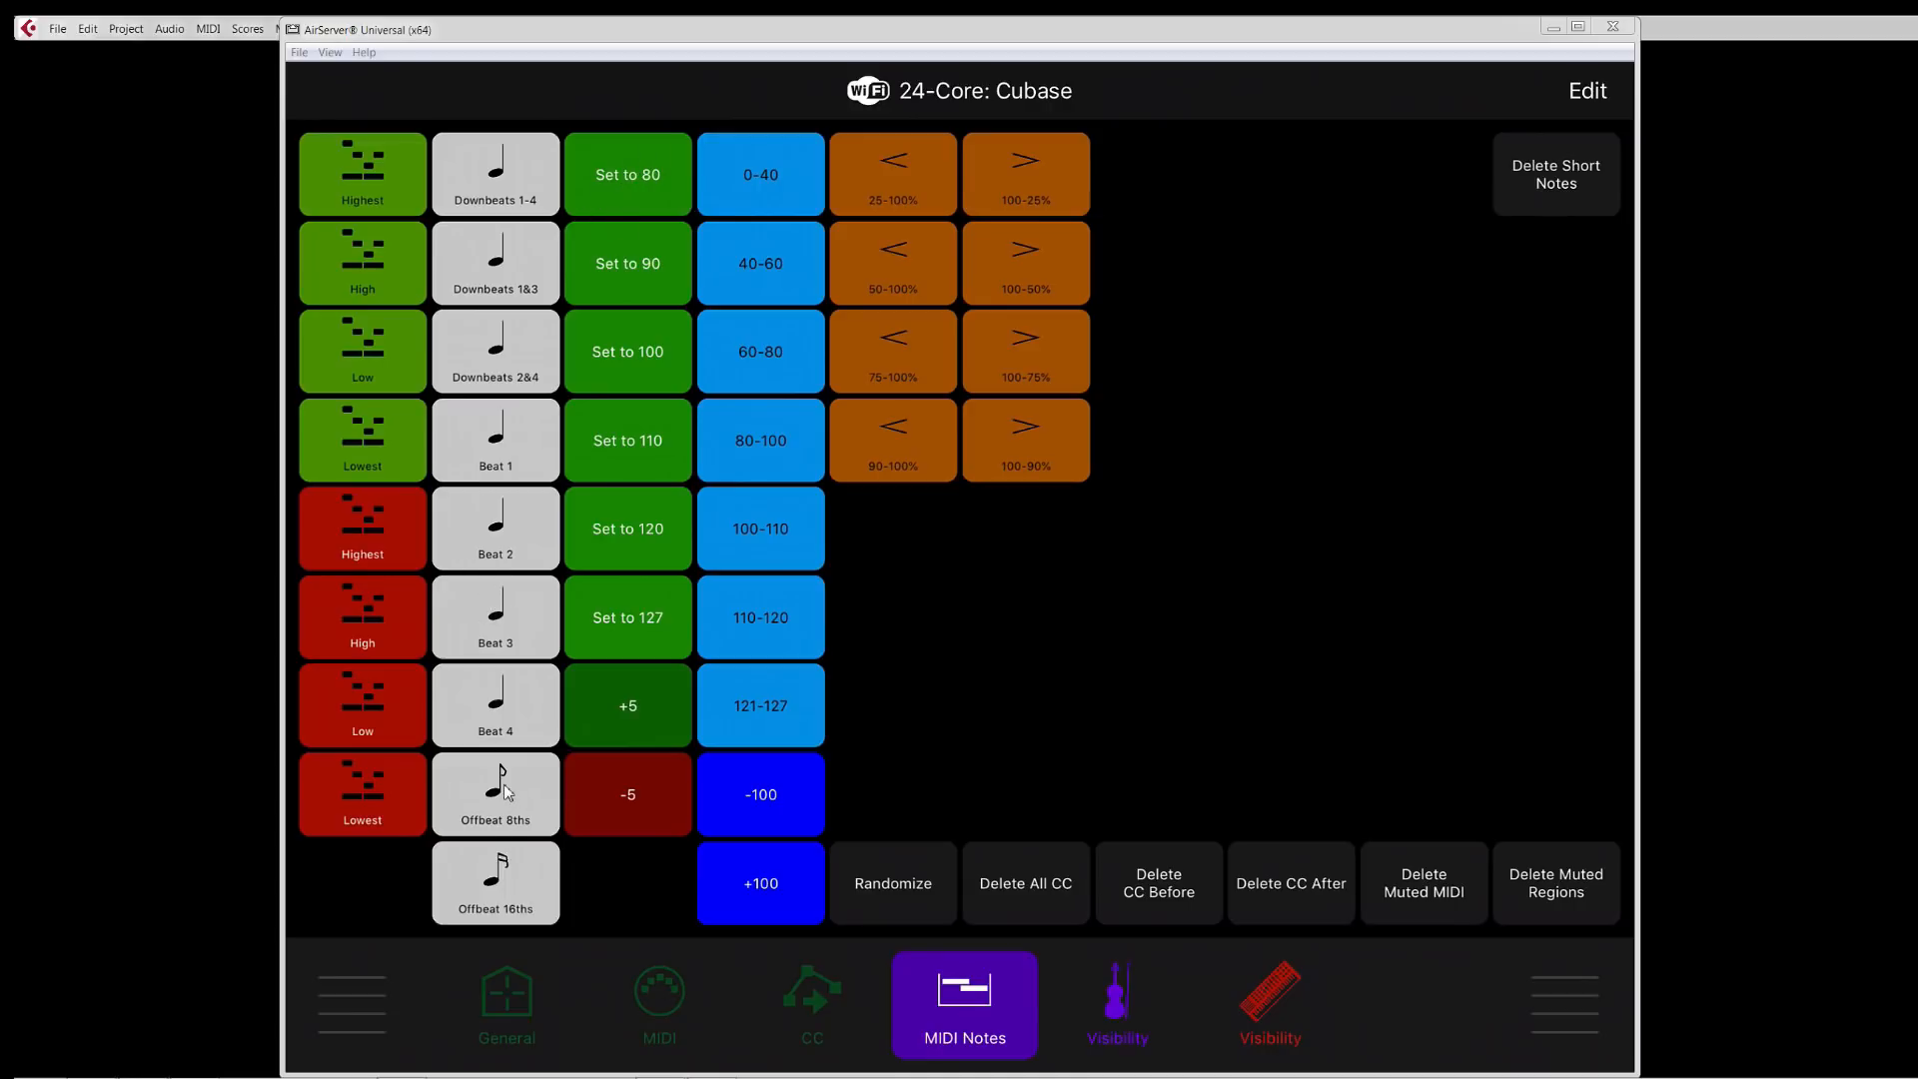
pyautogui.moveTo(628, 450)
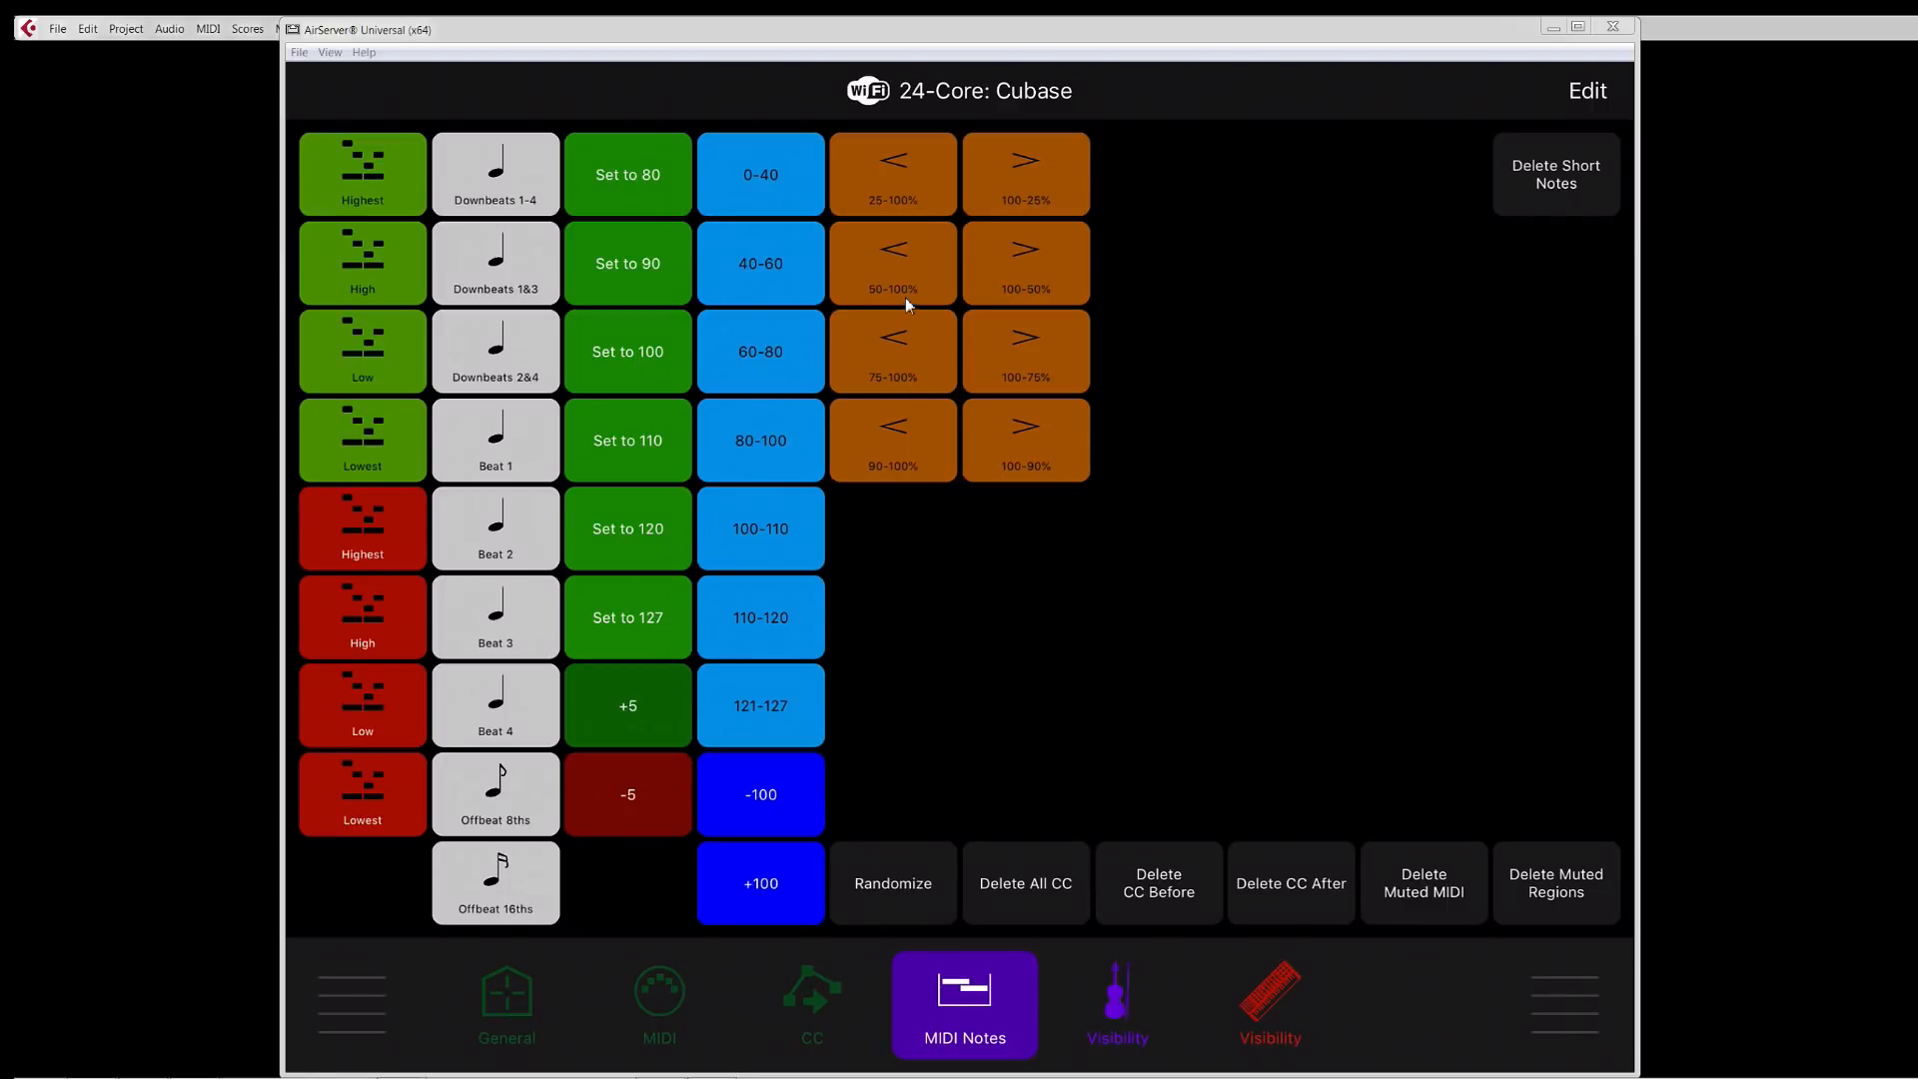
# Step: Flip between the CC and MIDI Notes pages twice, then go to the purple orchestral Visibility page
pyautogui.click(811, 1003)
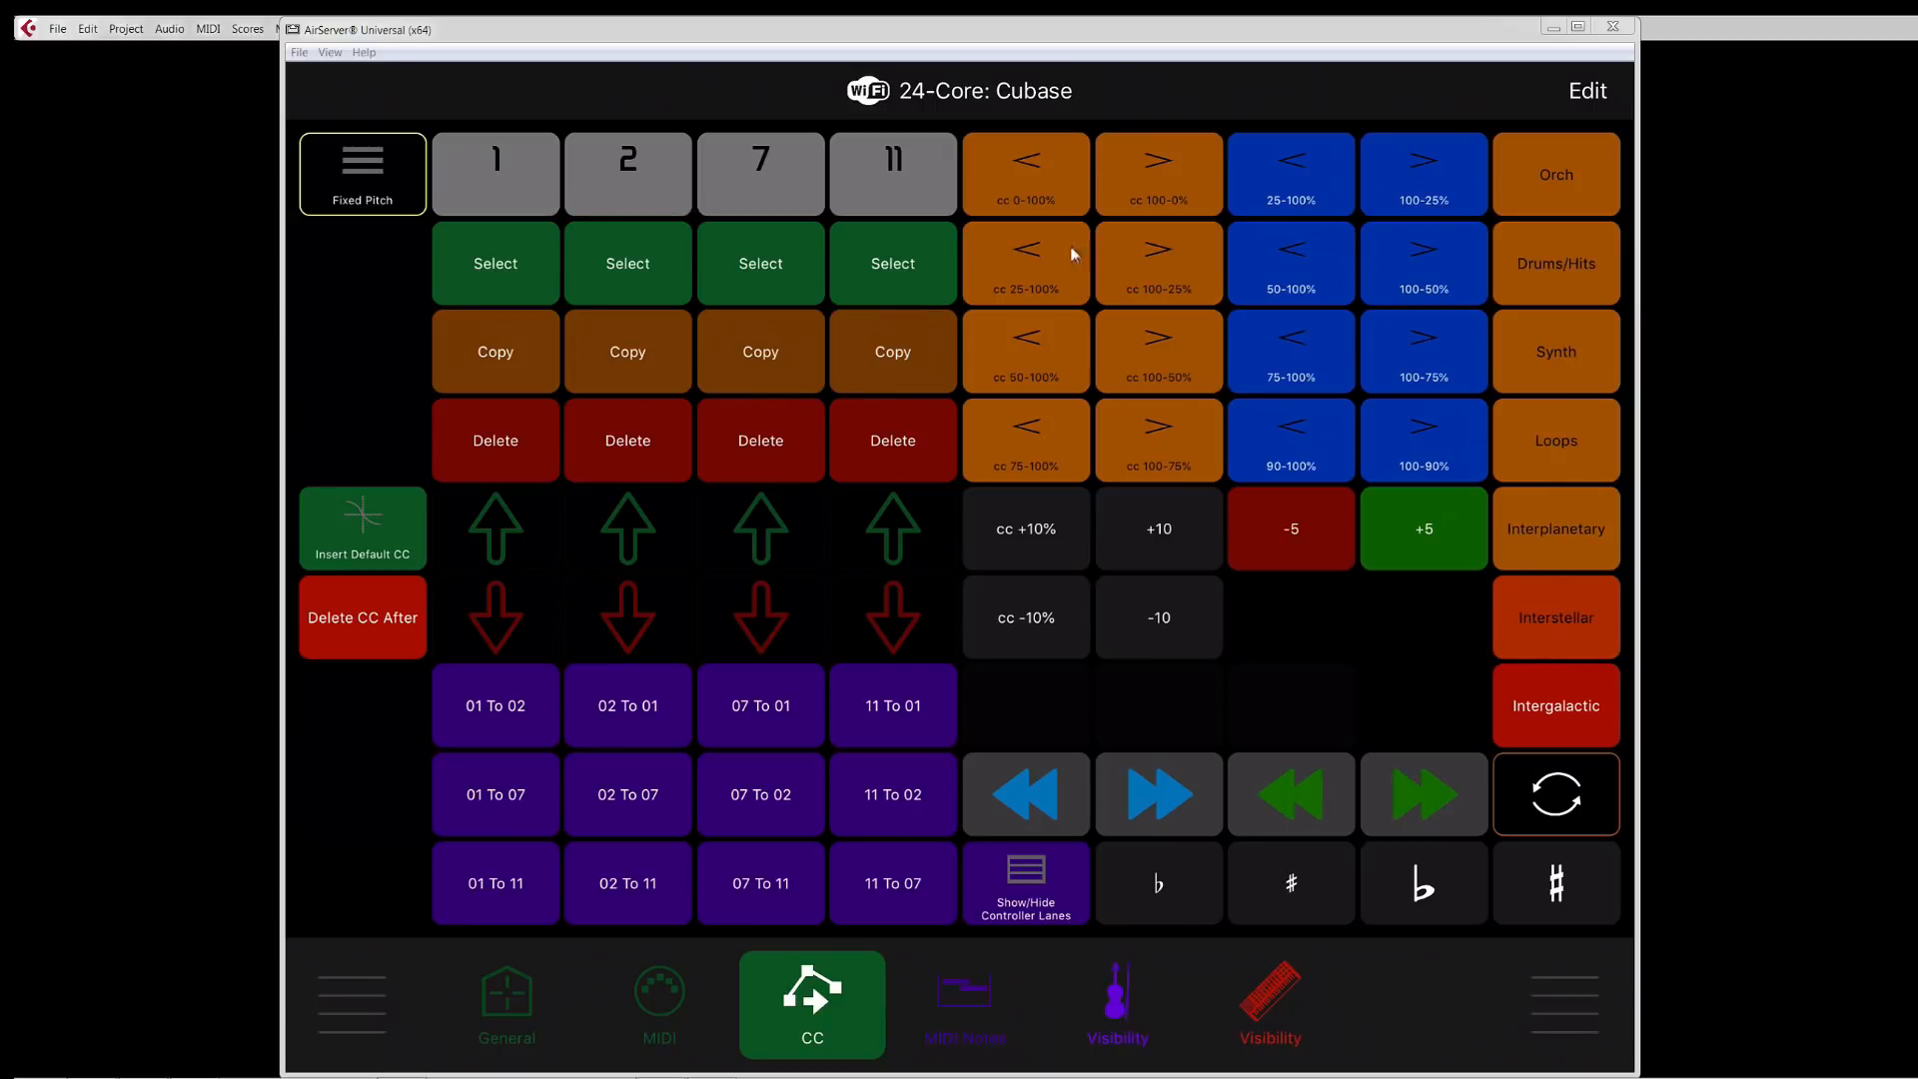
pyautogui.moveTo(1131, 252)
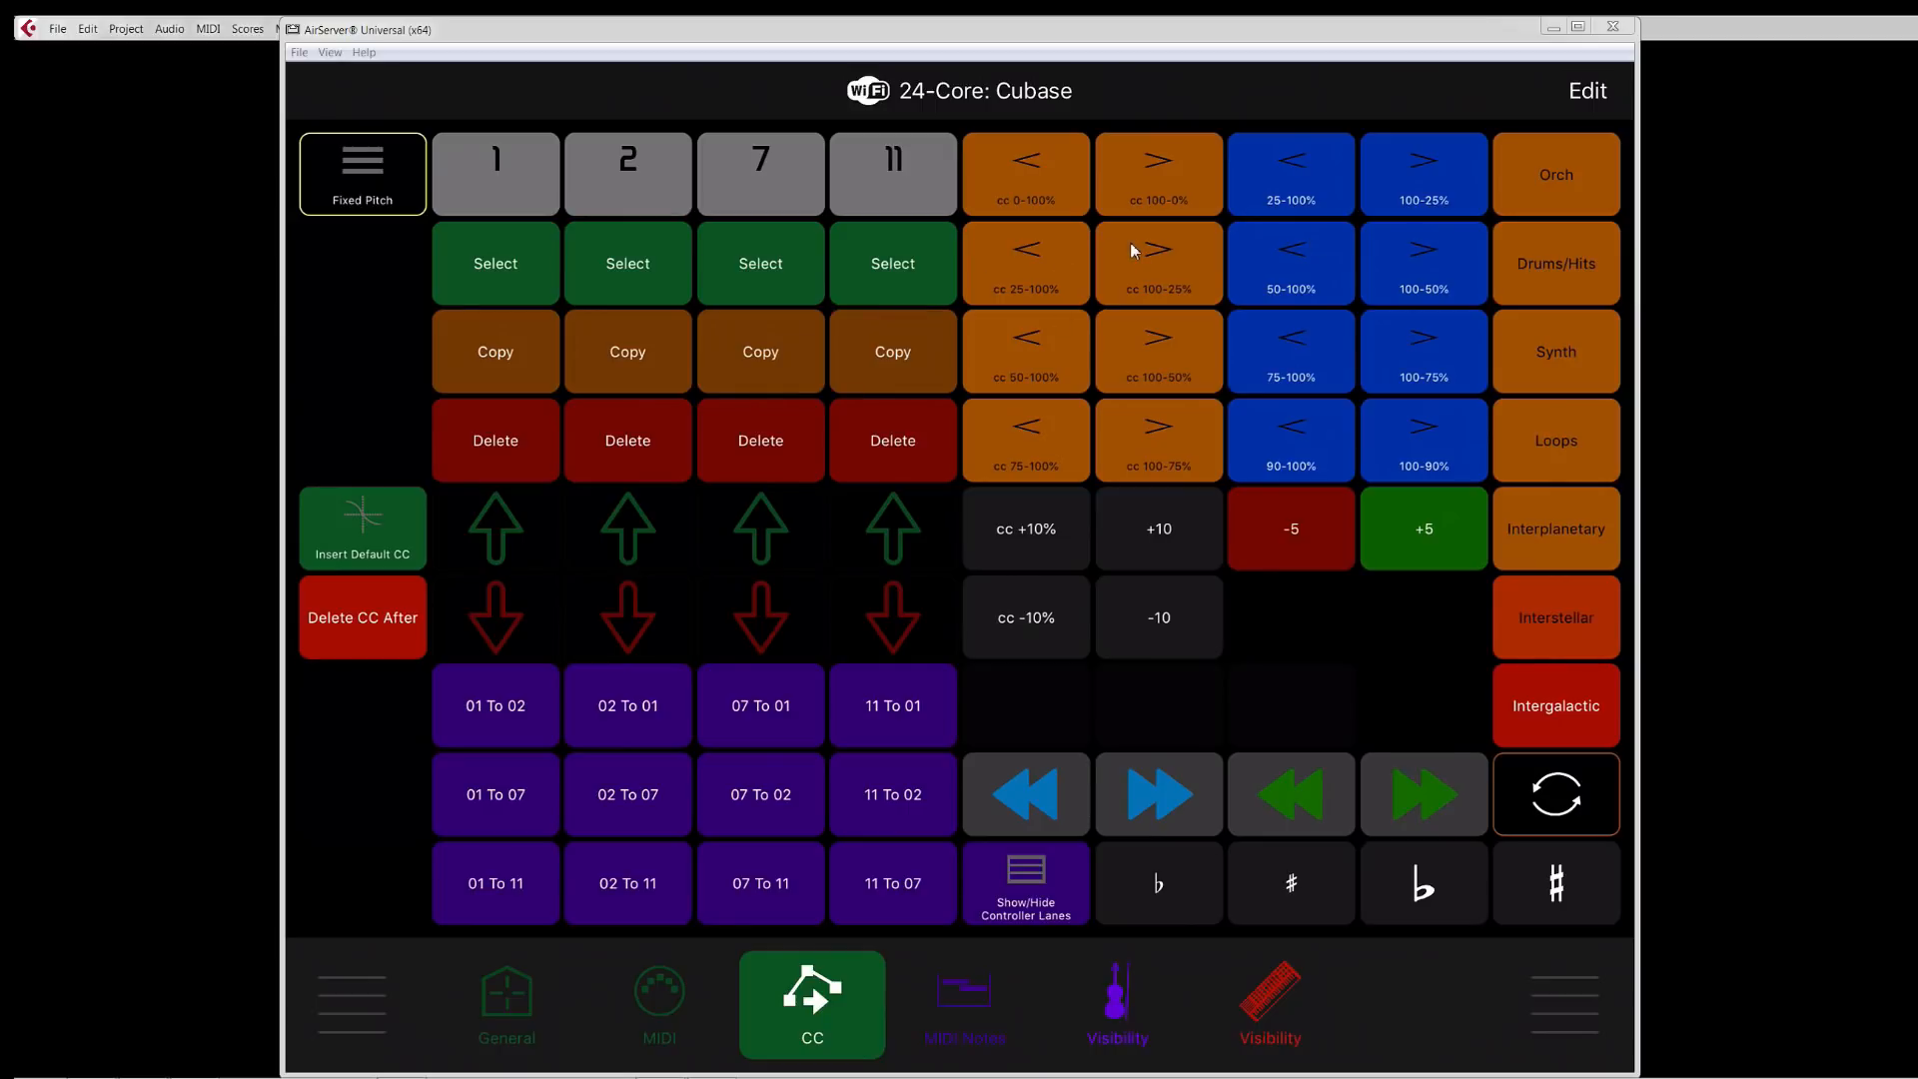
pyautogui.click(963, 1003)
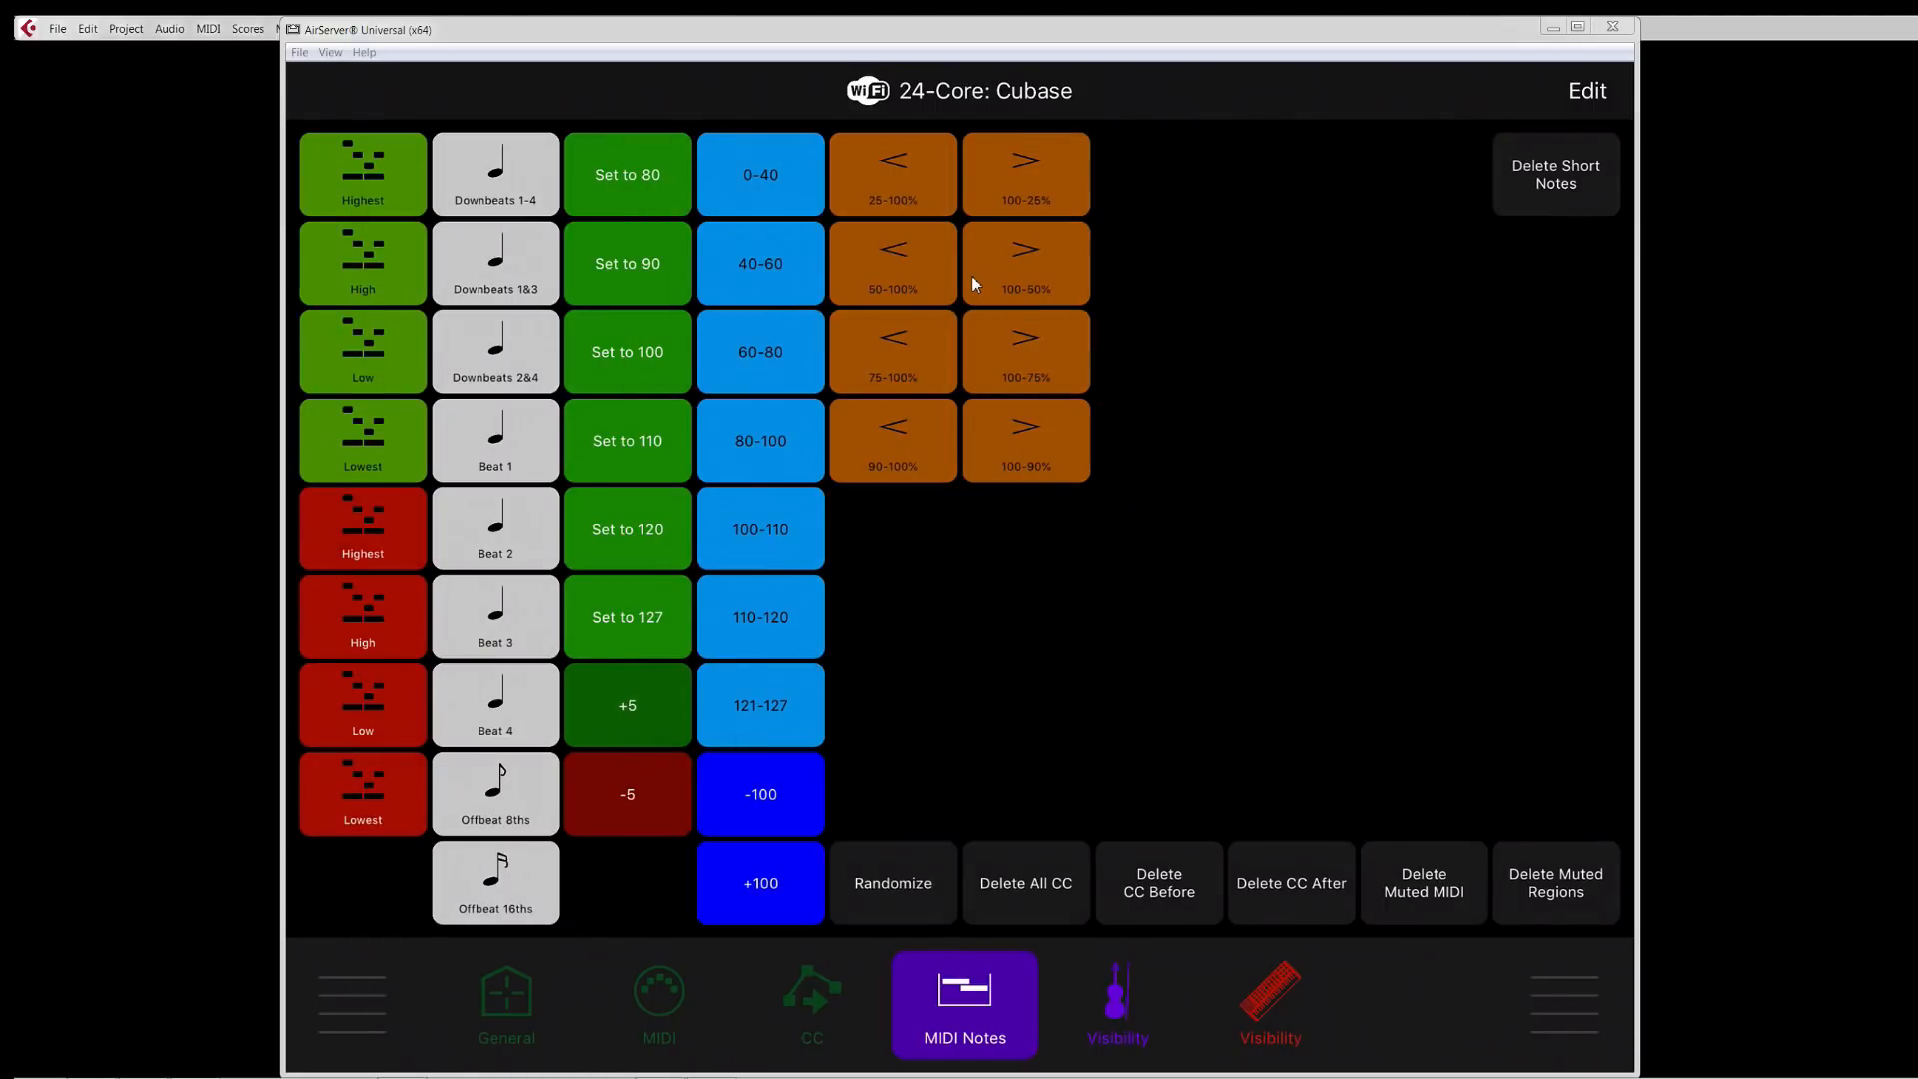
pyautogui.moveTo(945, 417)
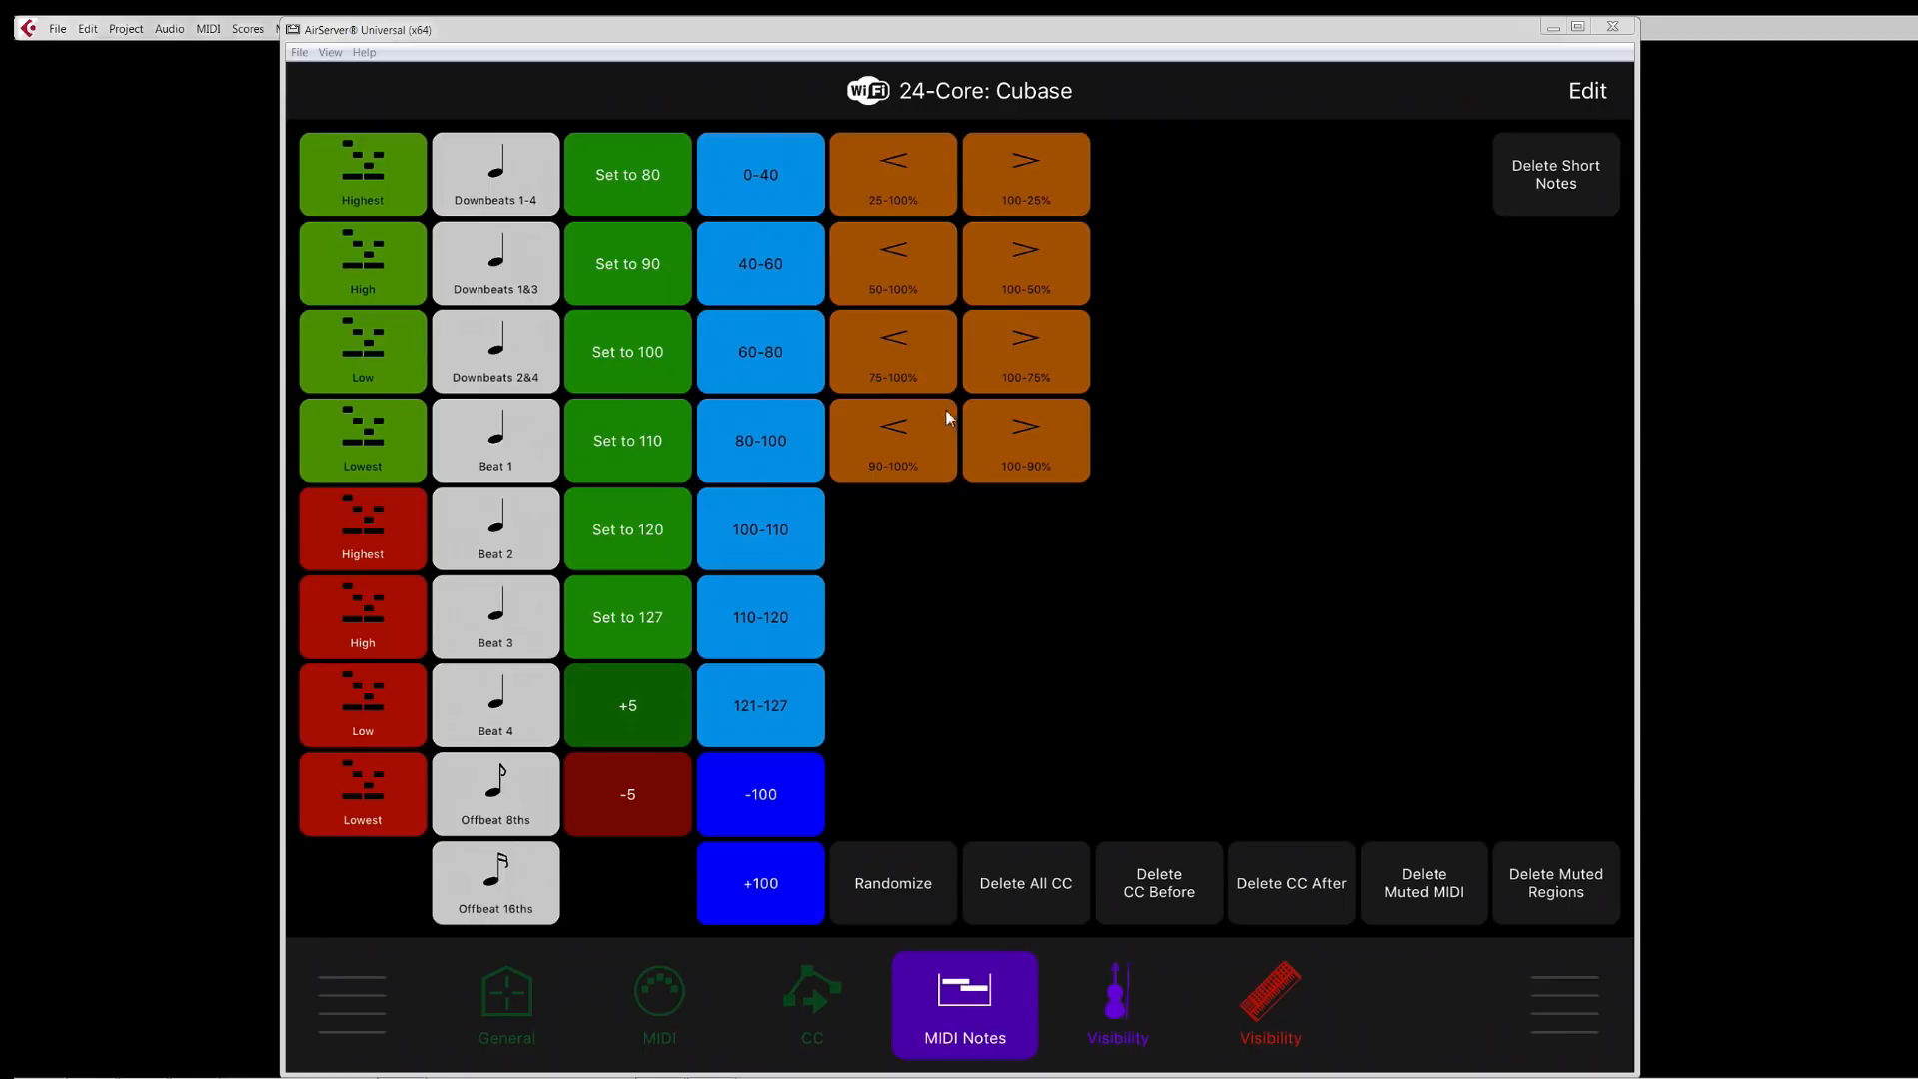
pyautogui.moveTo(933, 356)
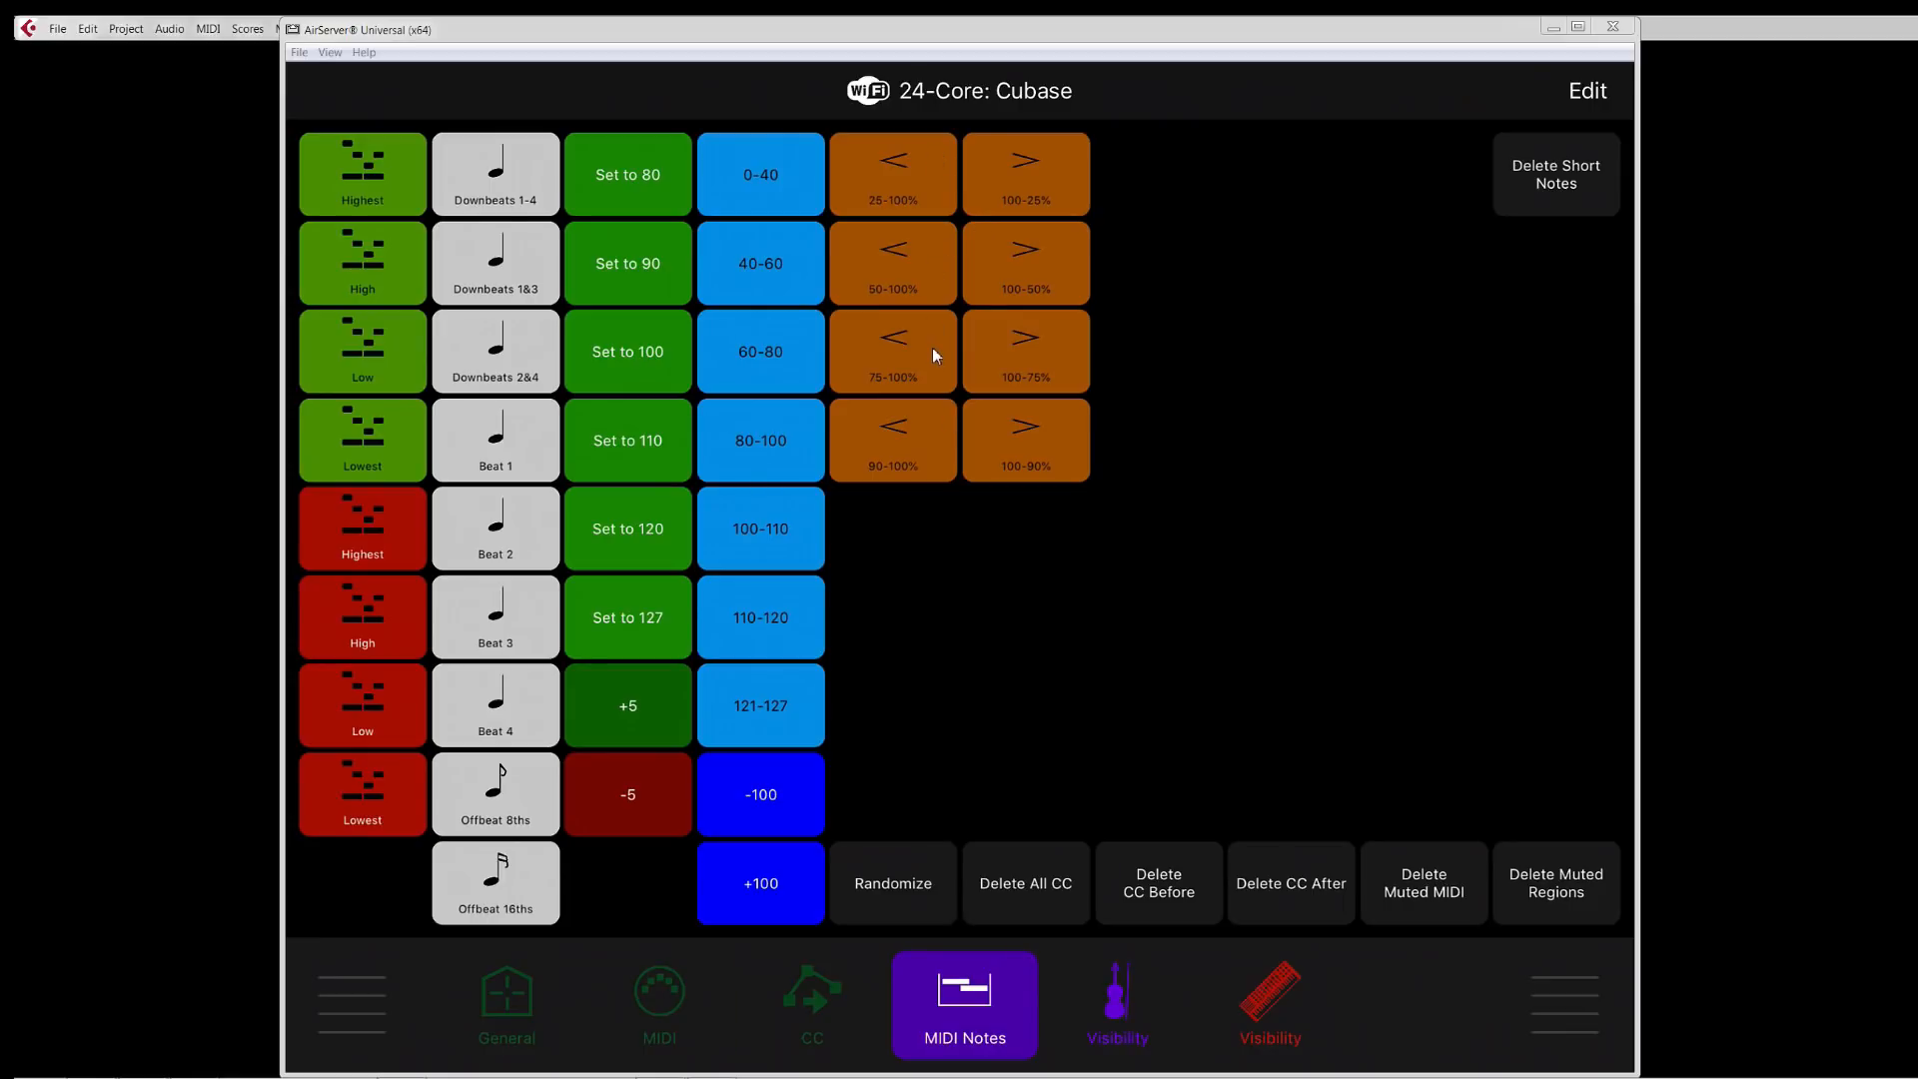
pyautogui.click(811, 1003)
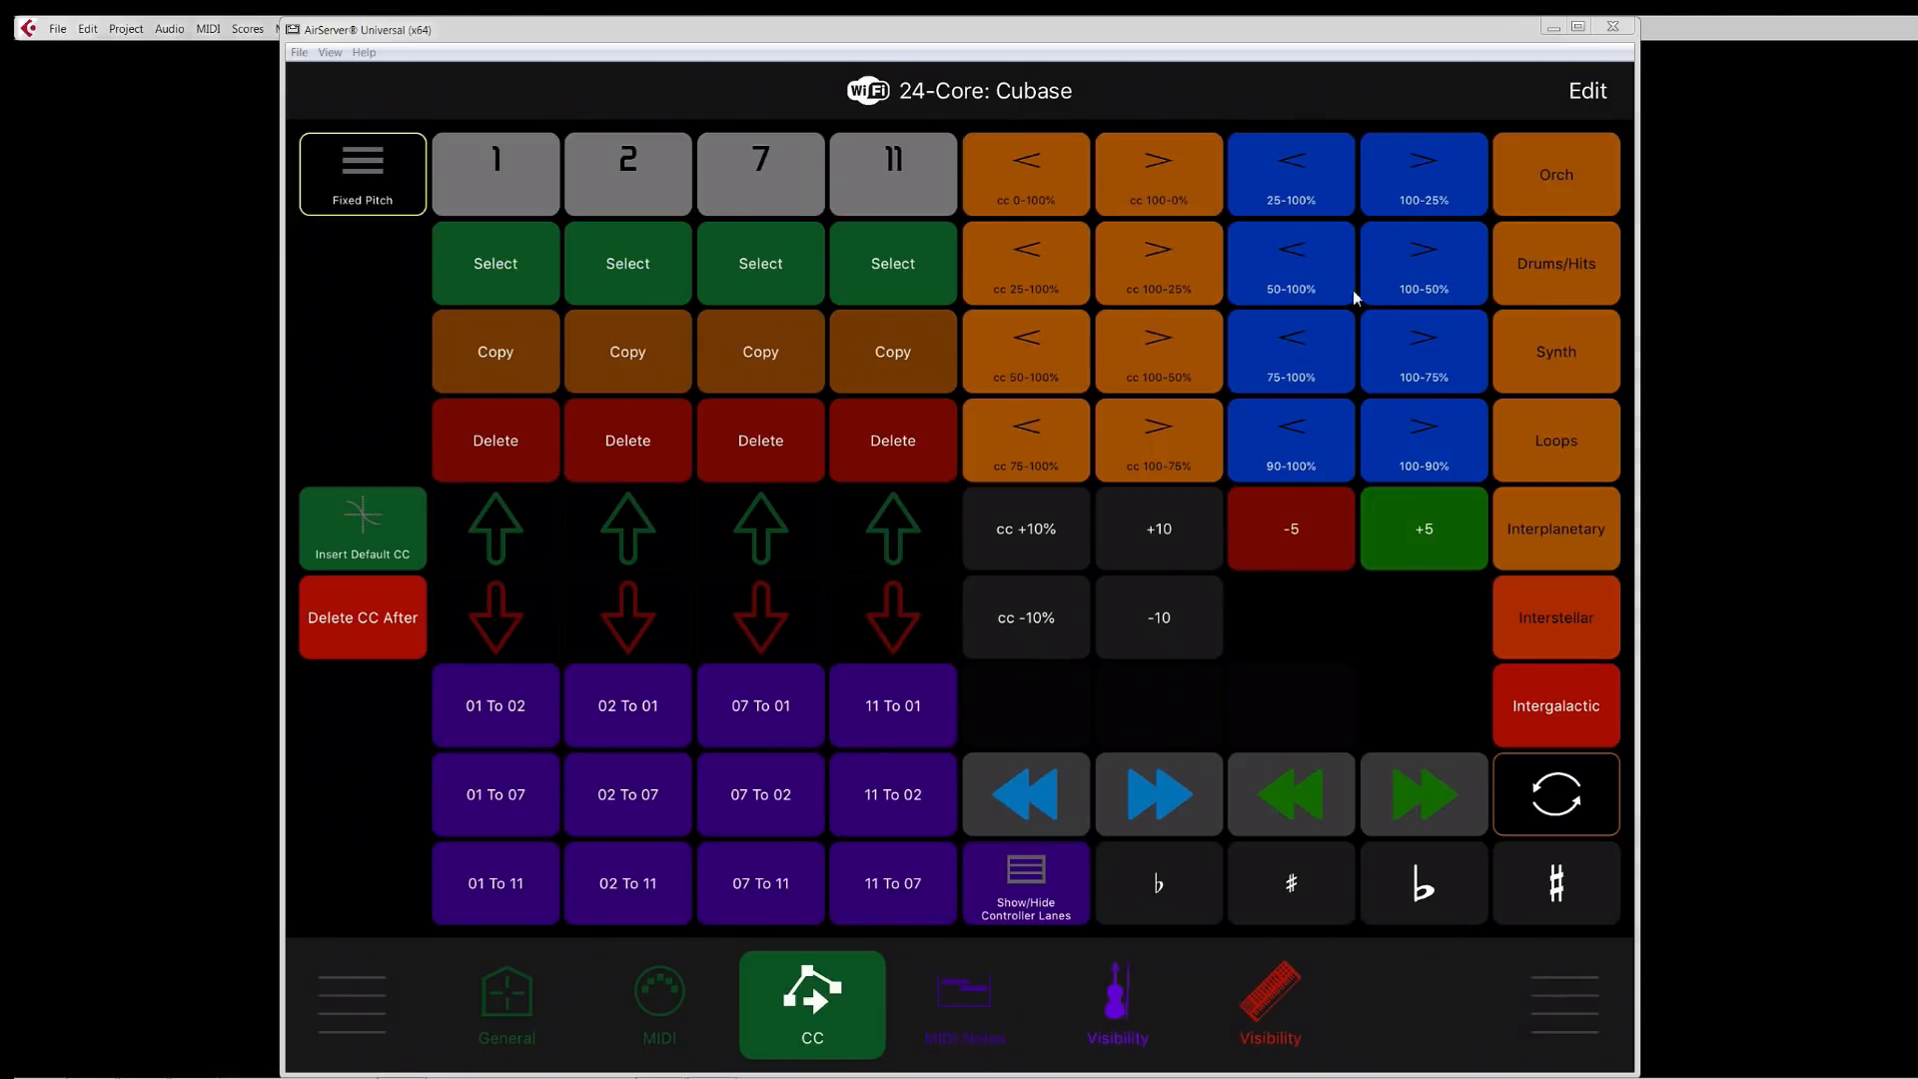
pyautogui.click(963, 1003)
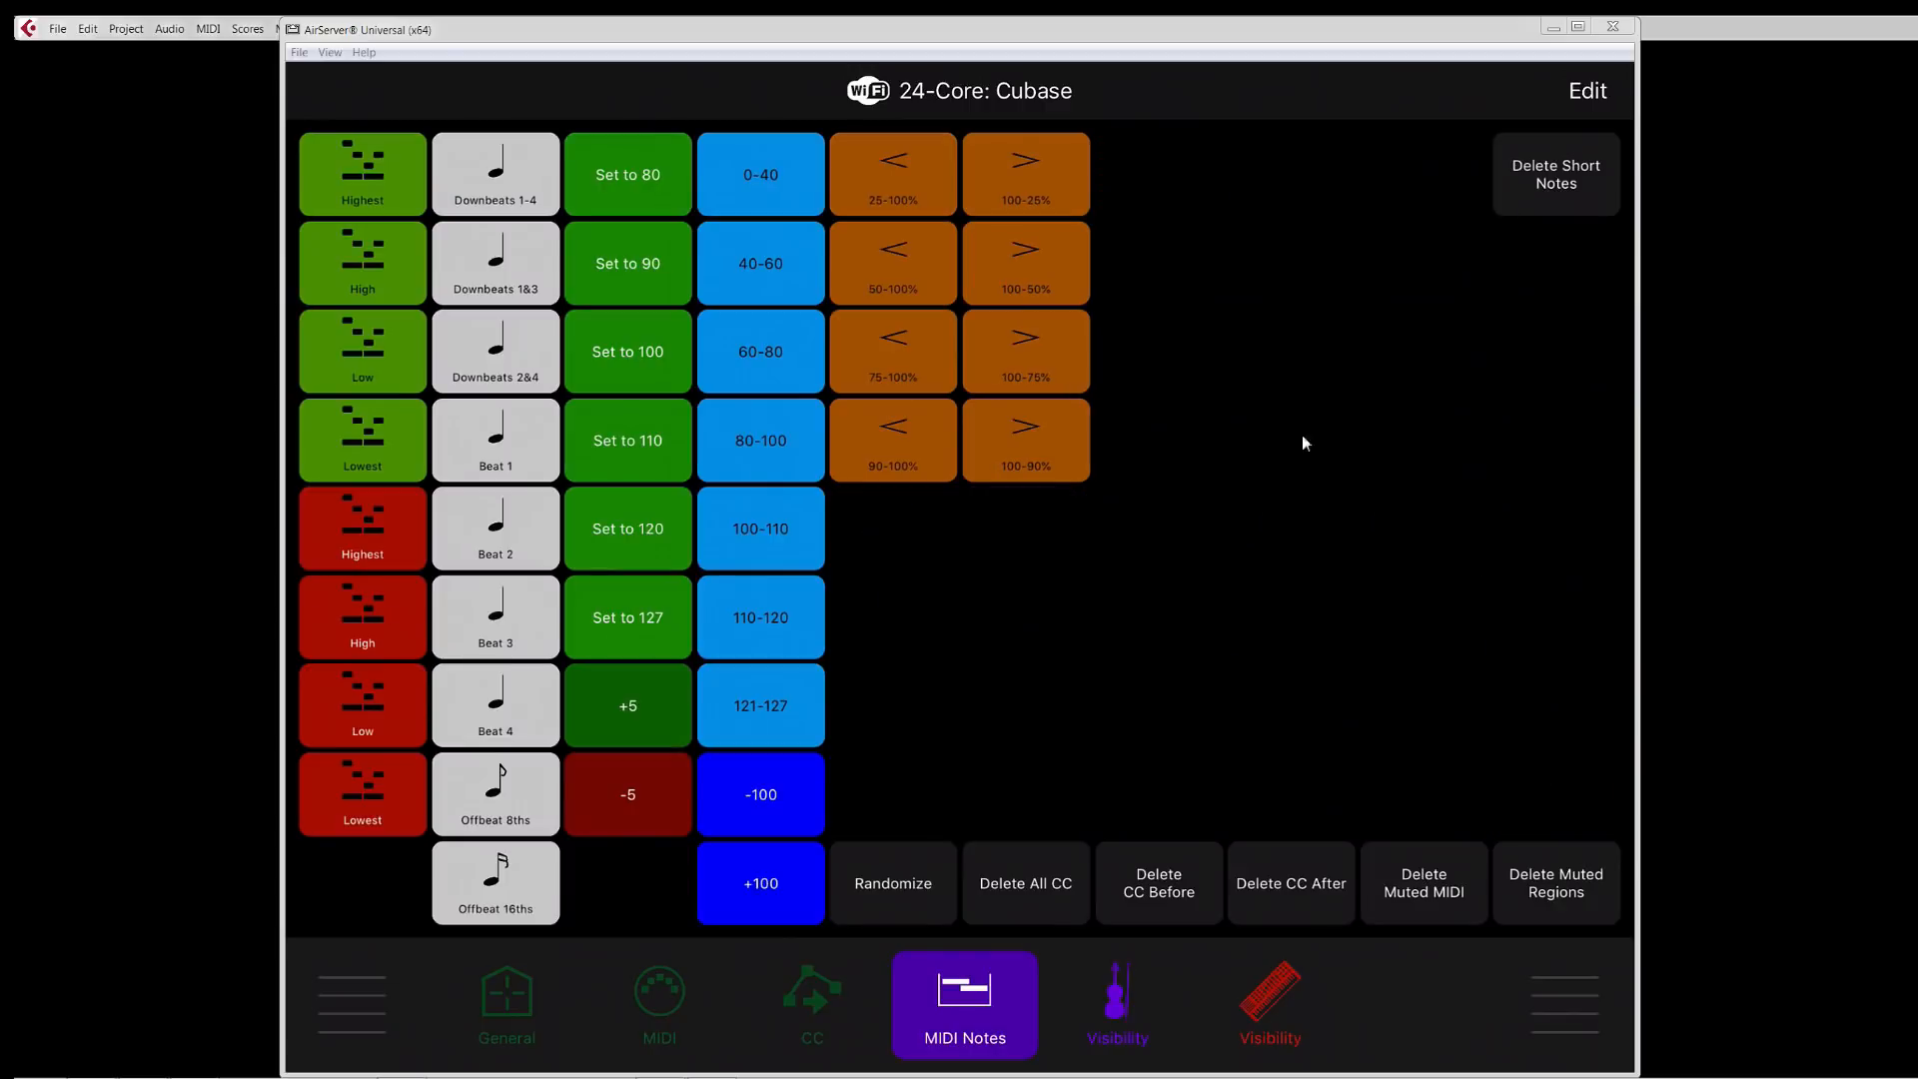
pyautogui.moveTo(1856, 891)
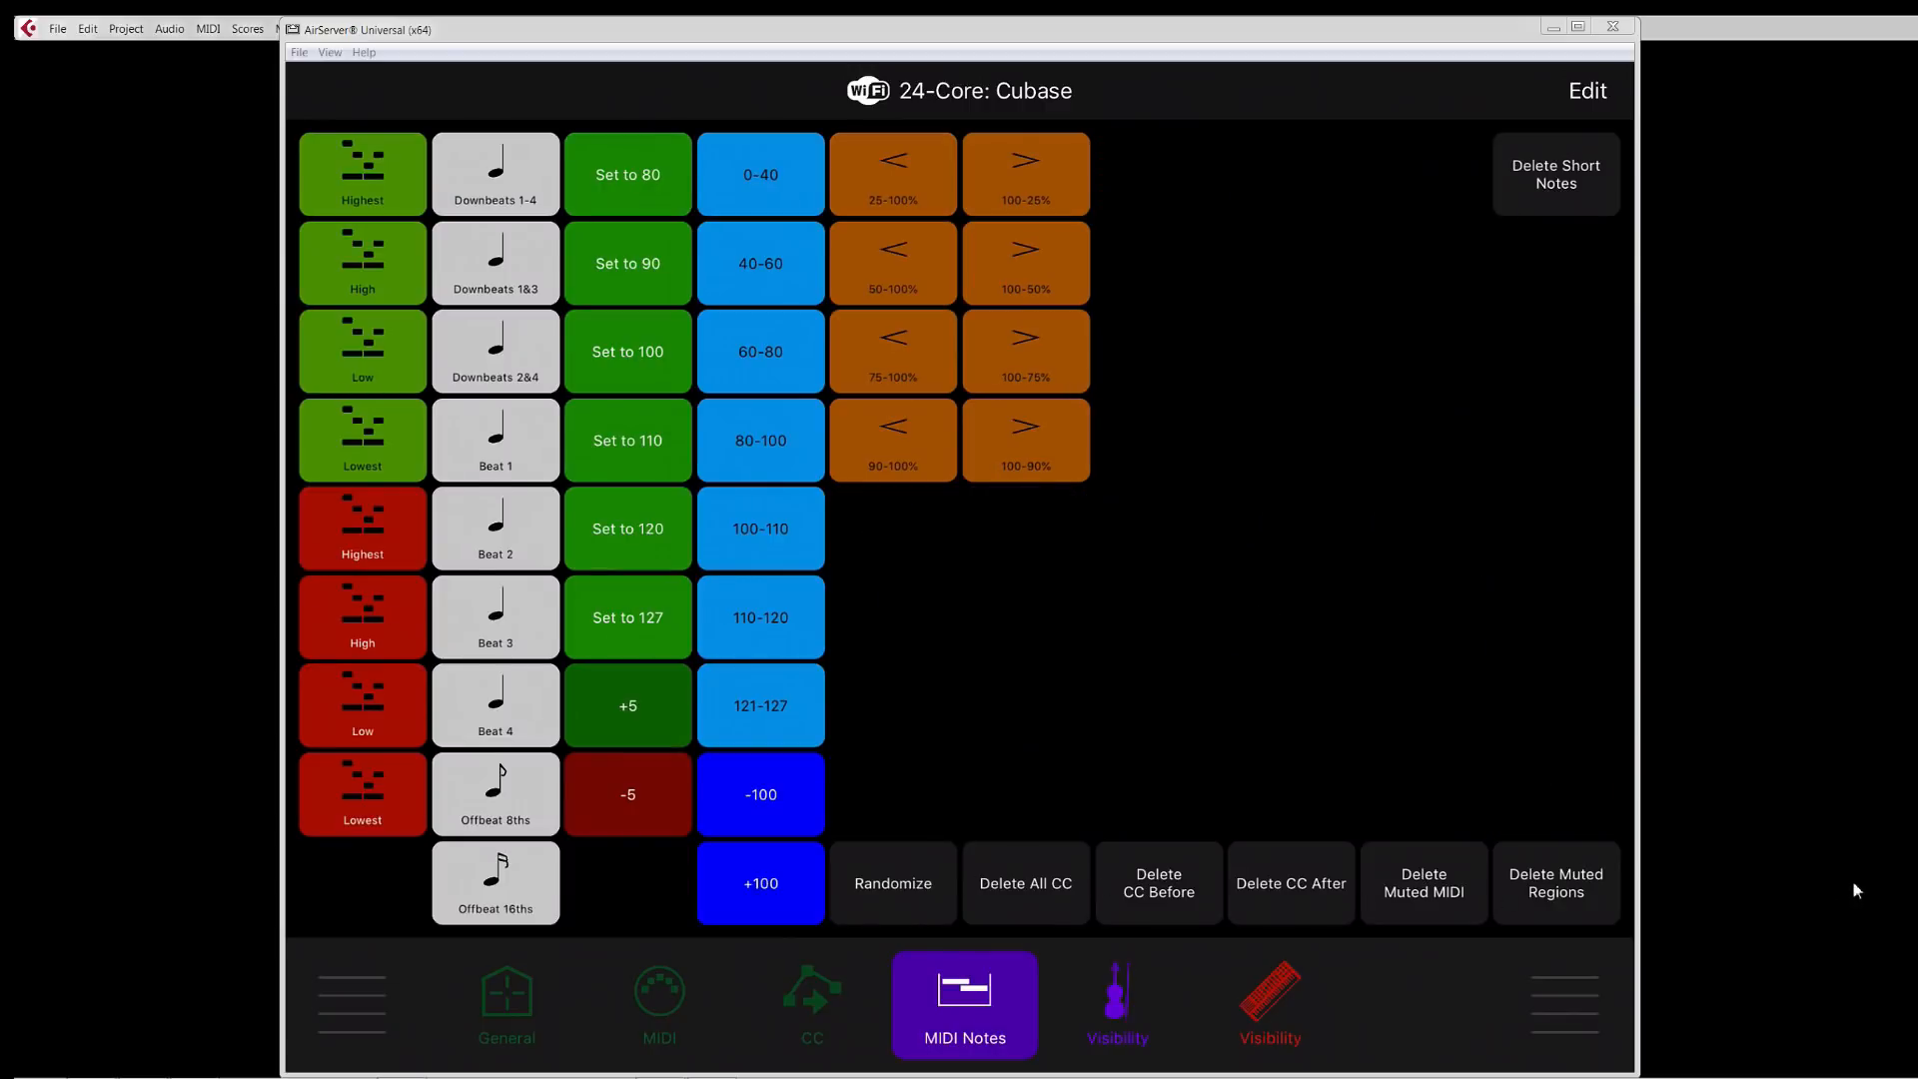
pyautogui.moveTo(1277, 208)
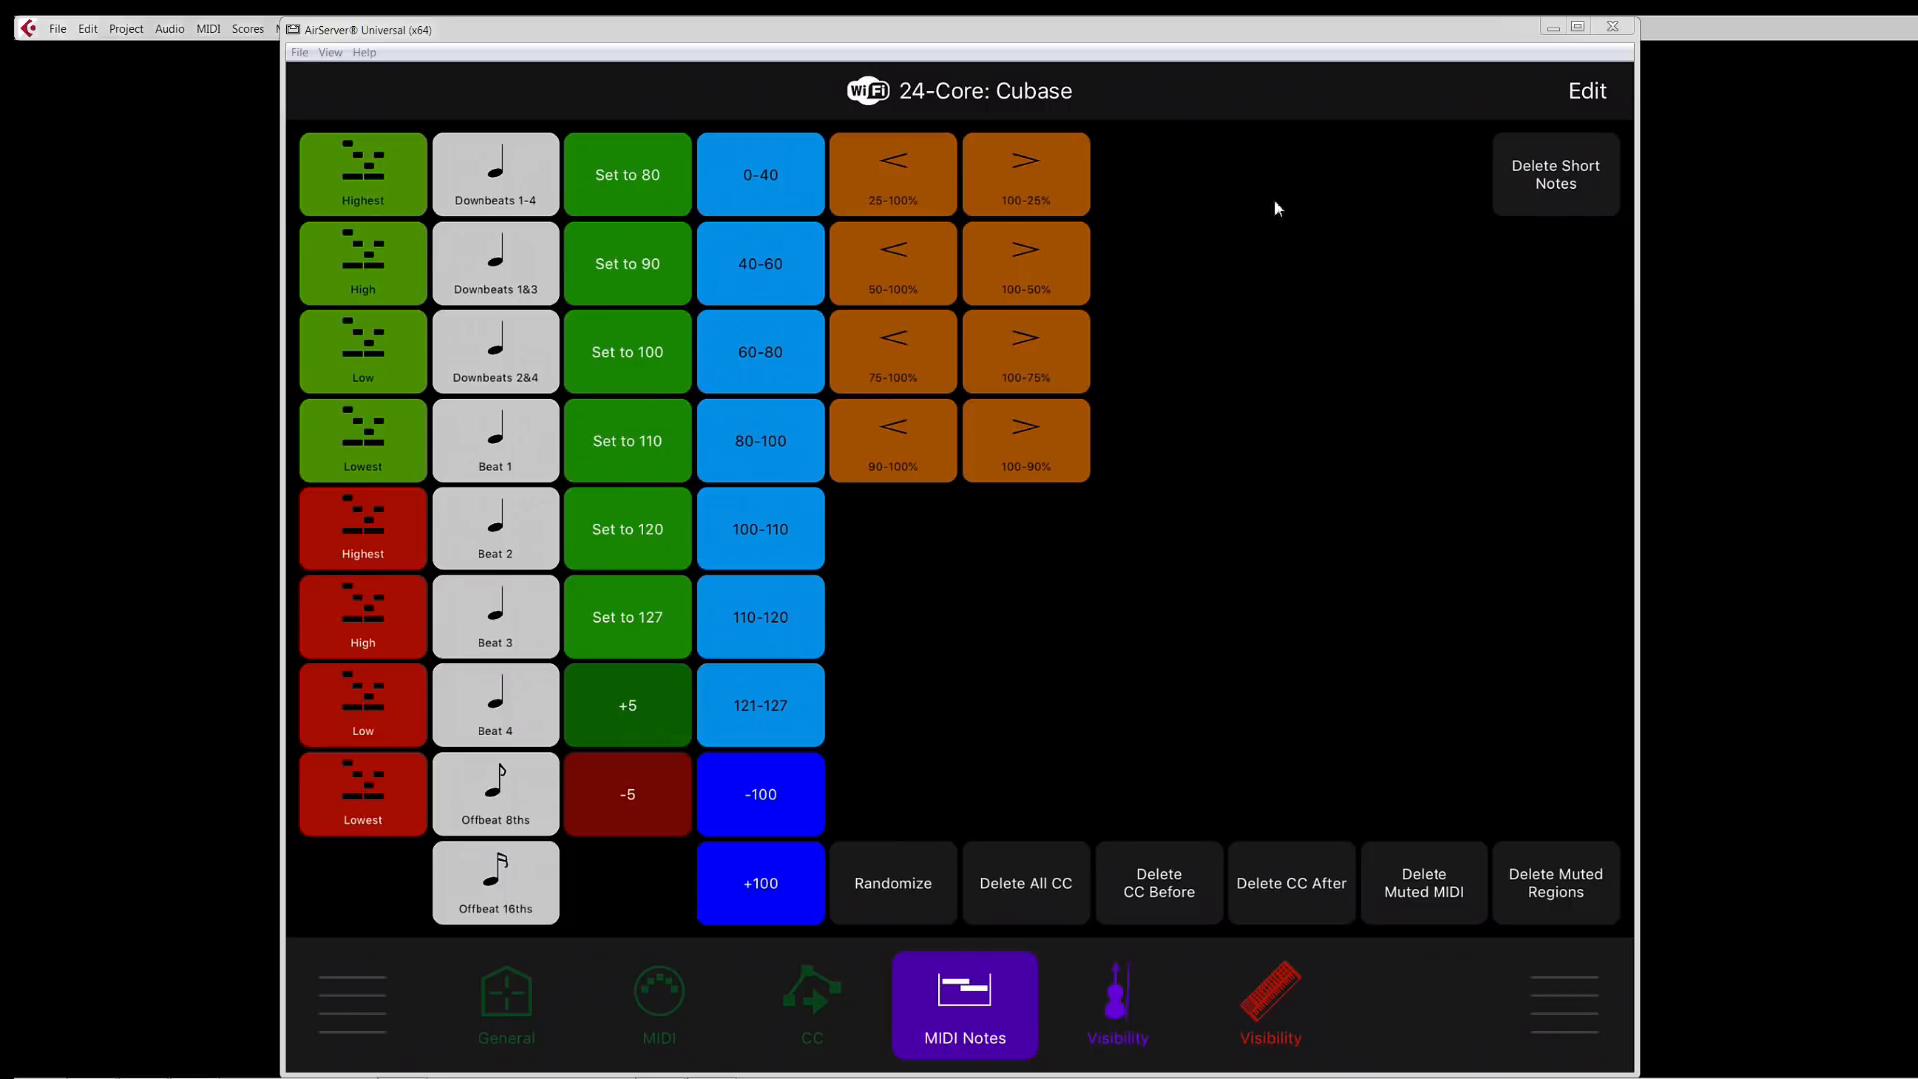
pyautogui.moveTo(1268, 633)
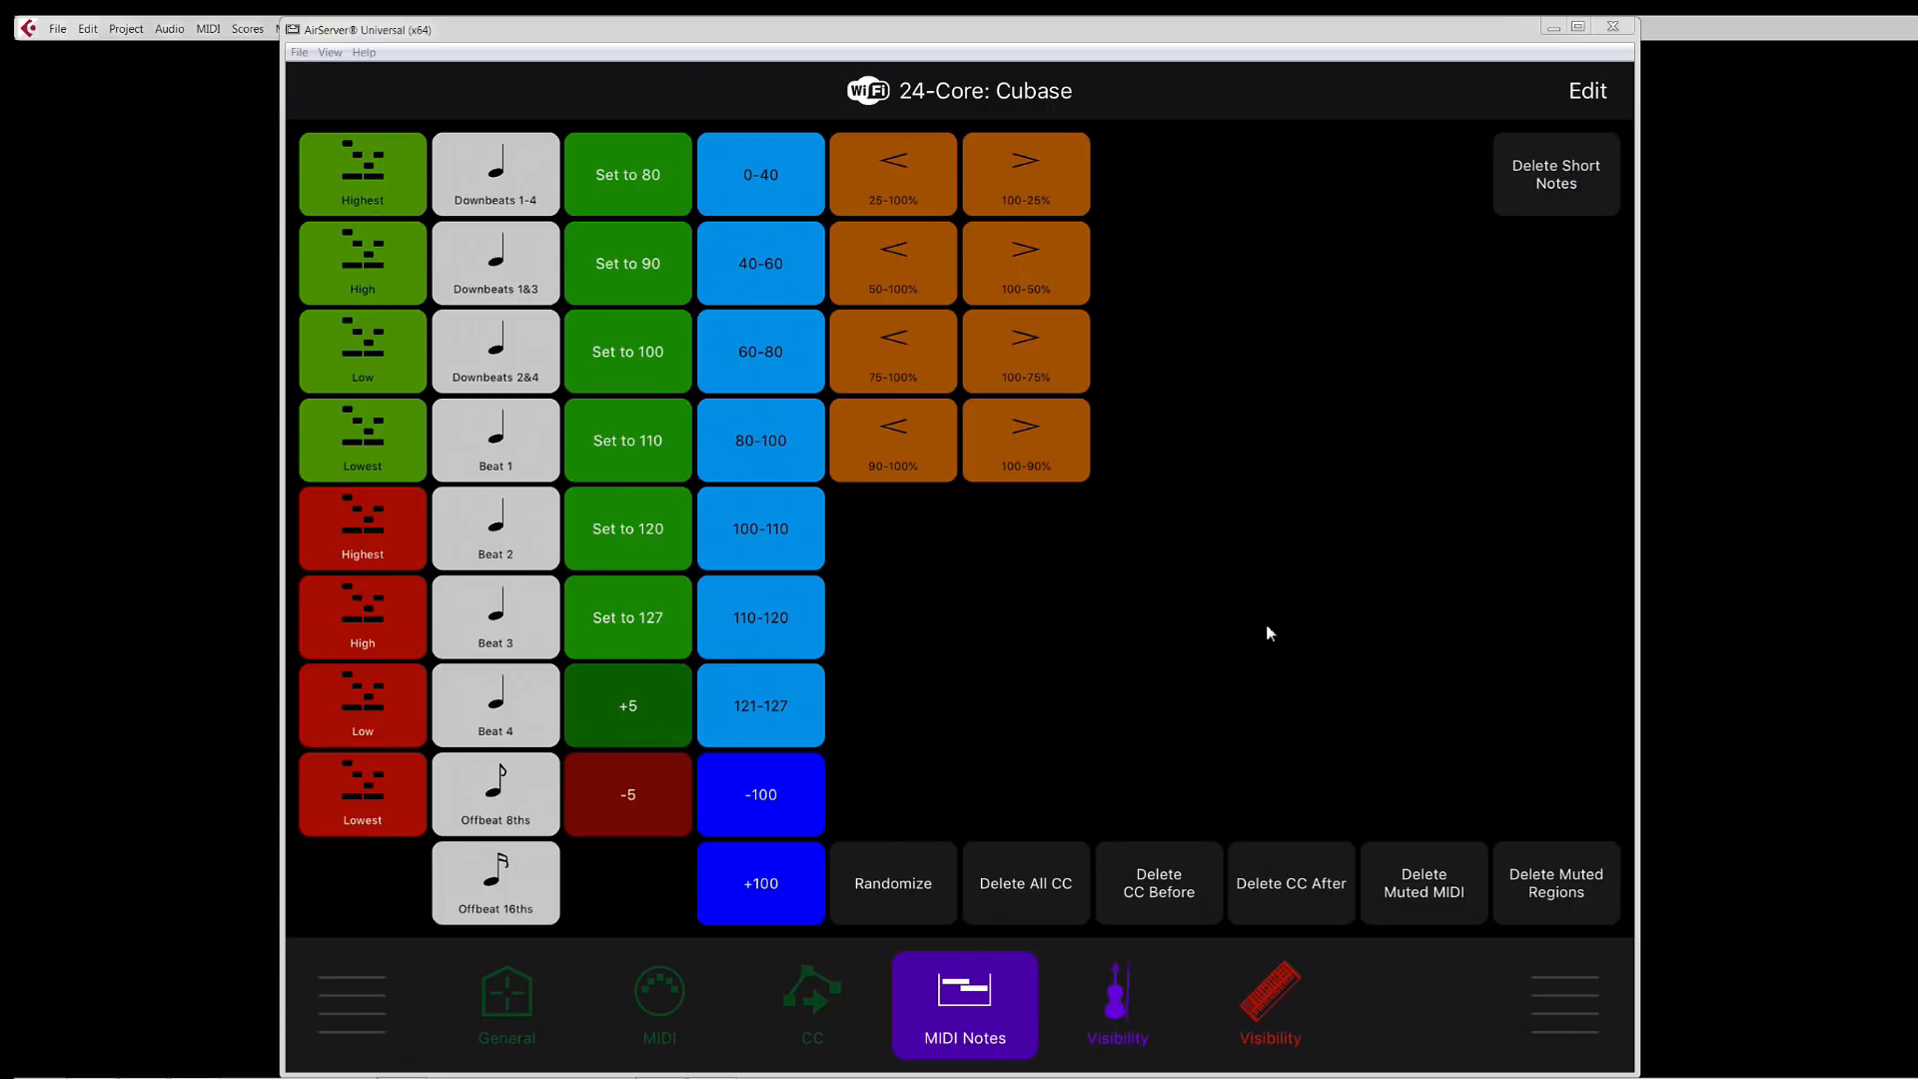
pyautogui.click(1115, 1003)
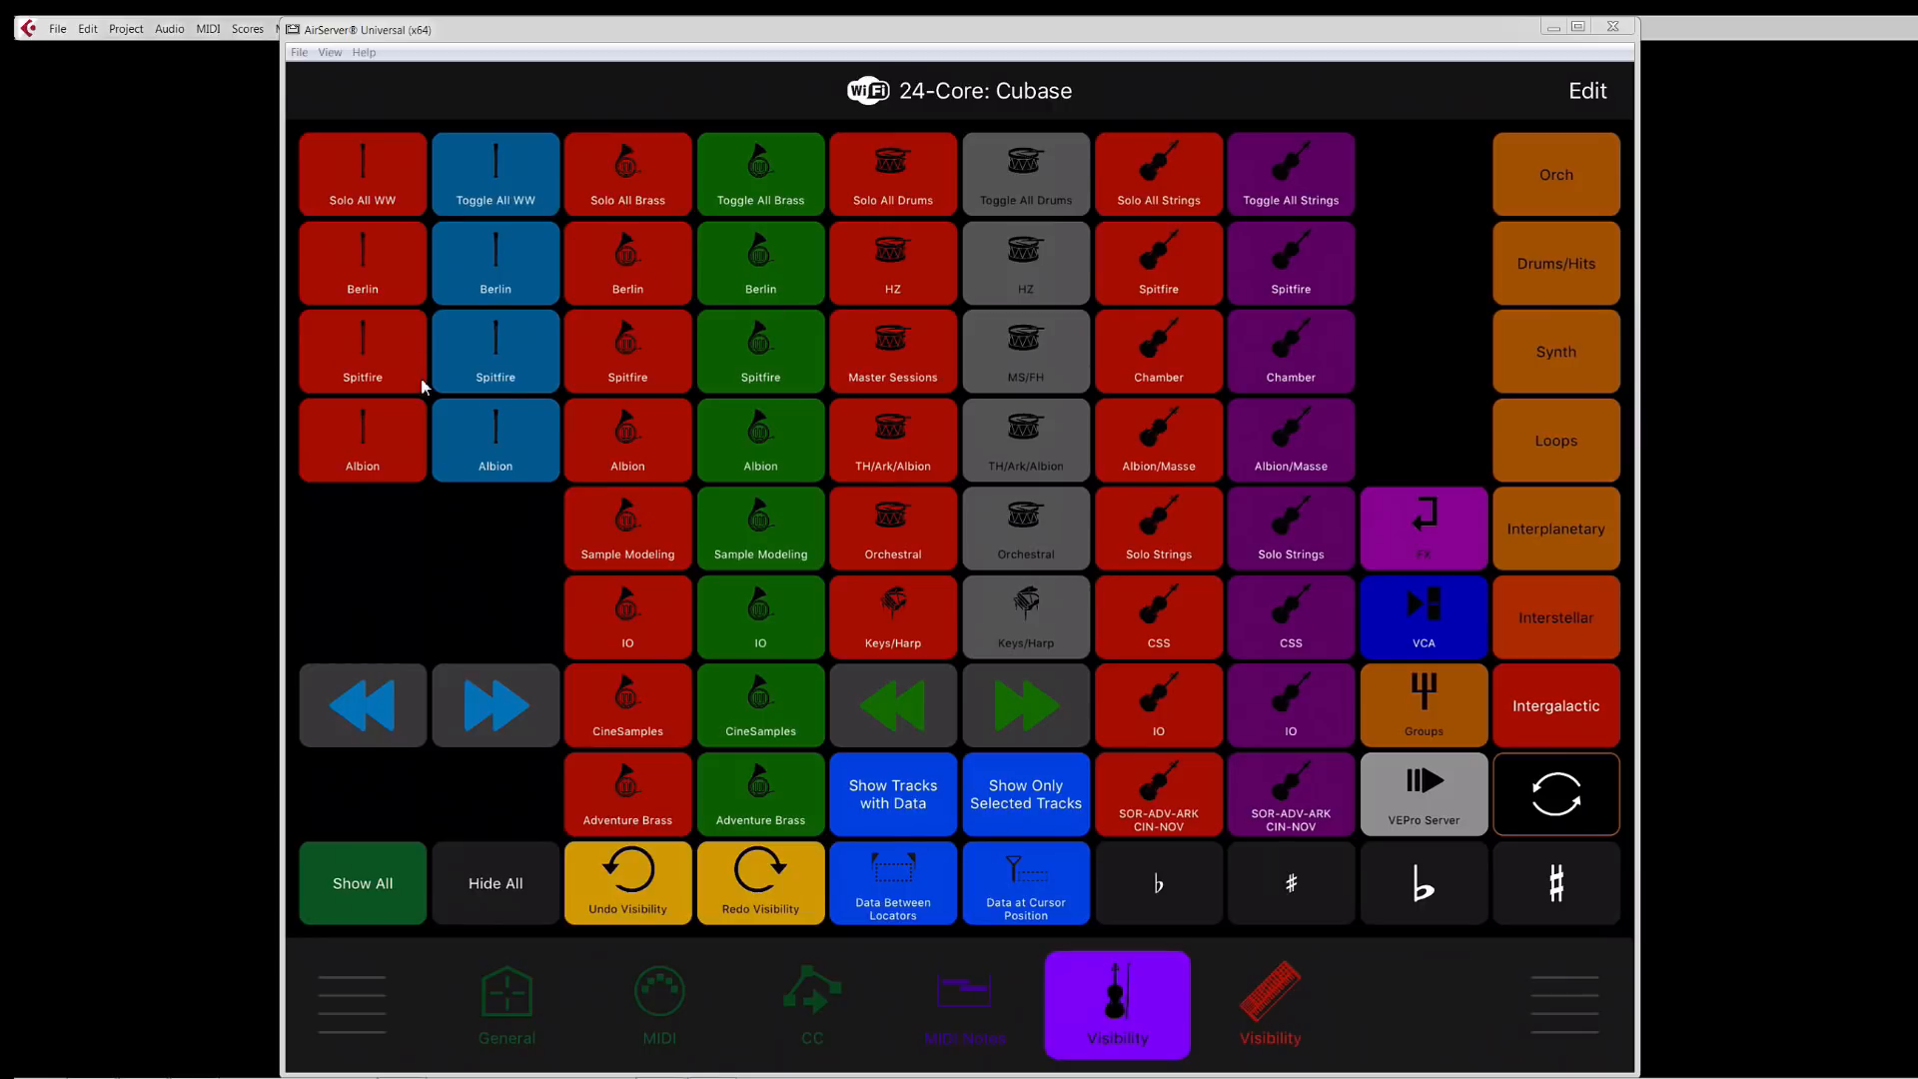
pyautogui.moveTo(1156, 90)
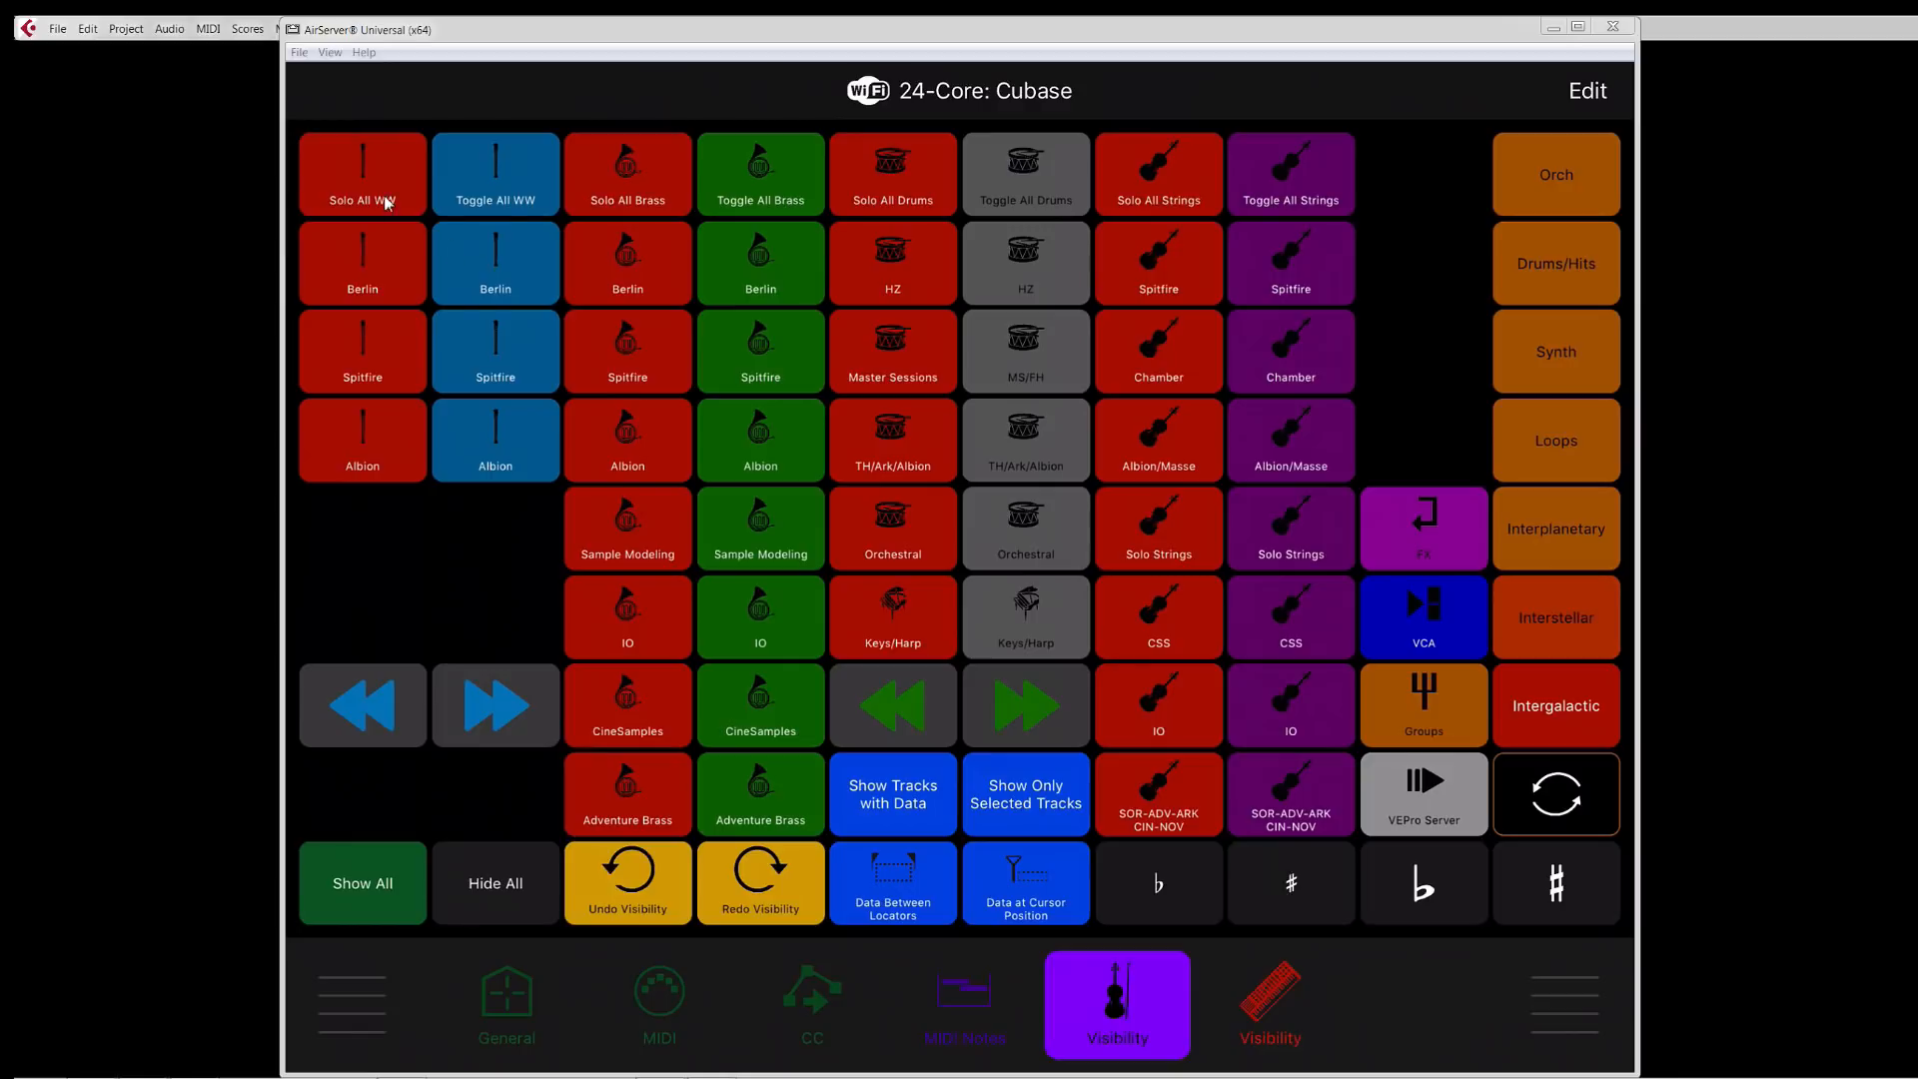
# Step: Try two orchestral solo/toggle tiles, then move to the red synths and loops Visibility page
pyautogui.click(625, 173)
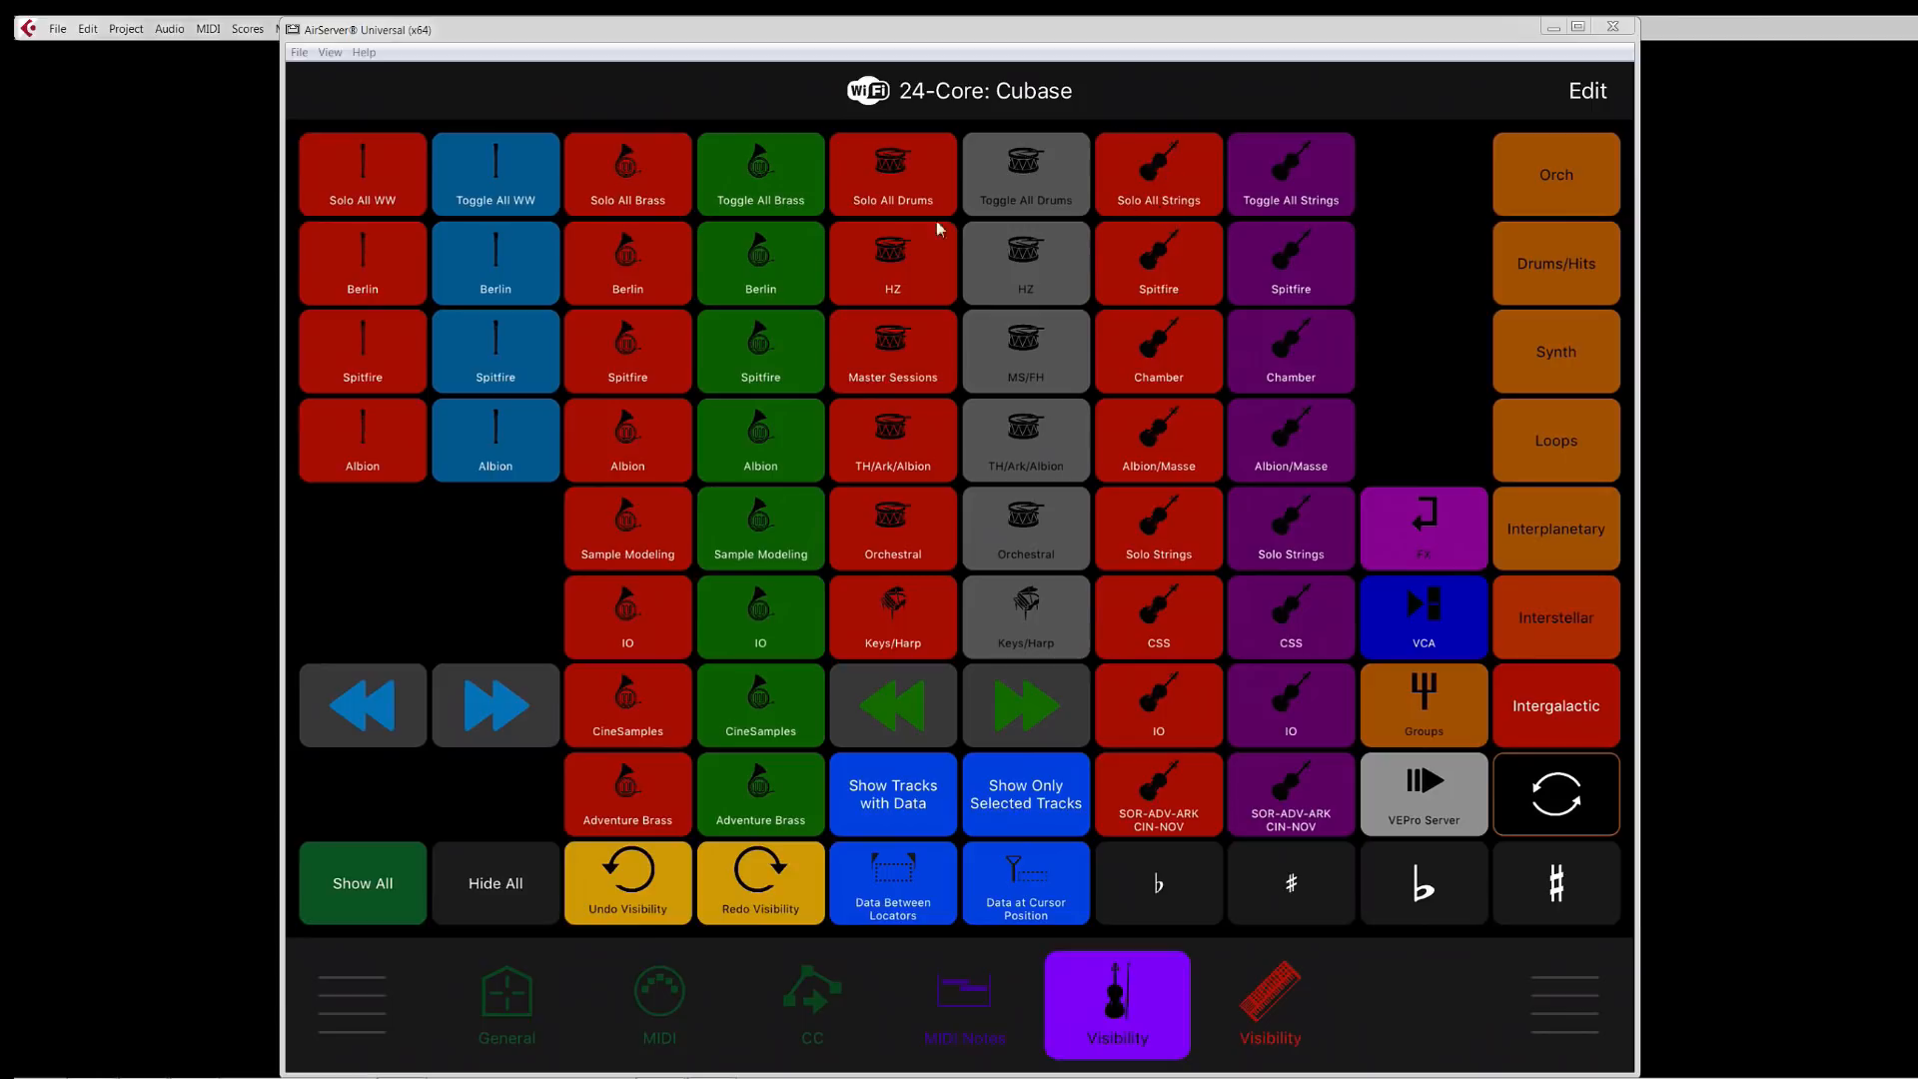
pyautogui.click(891, 262)
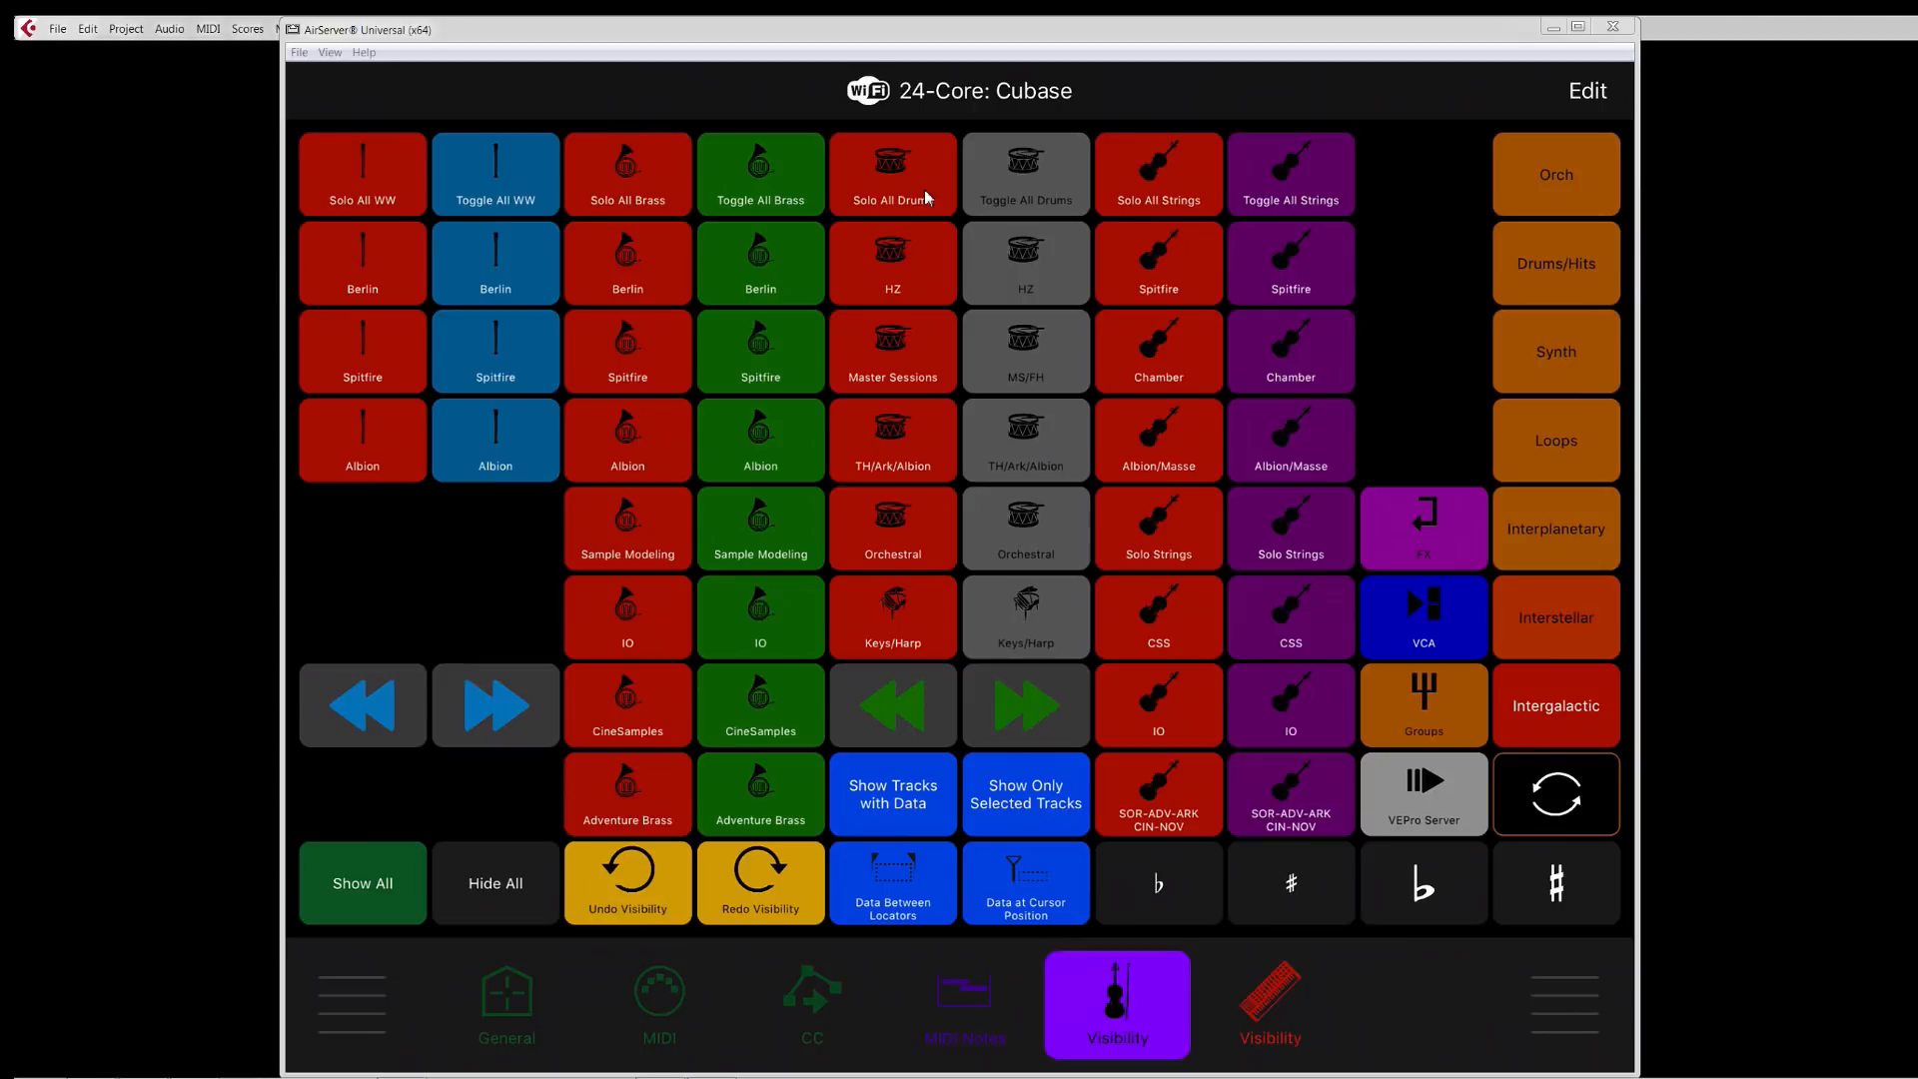
pyautogui.moveTo(923, 196)
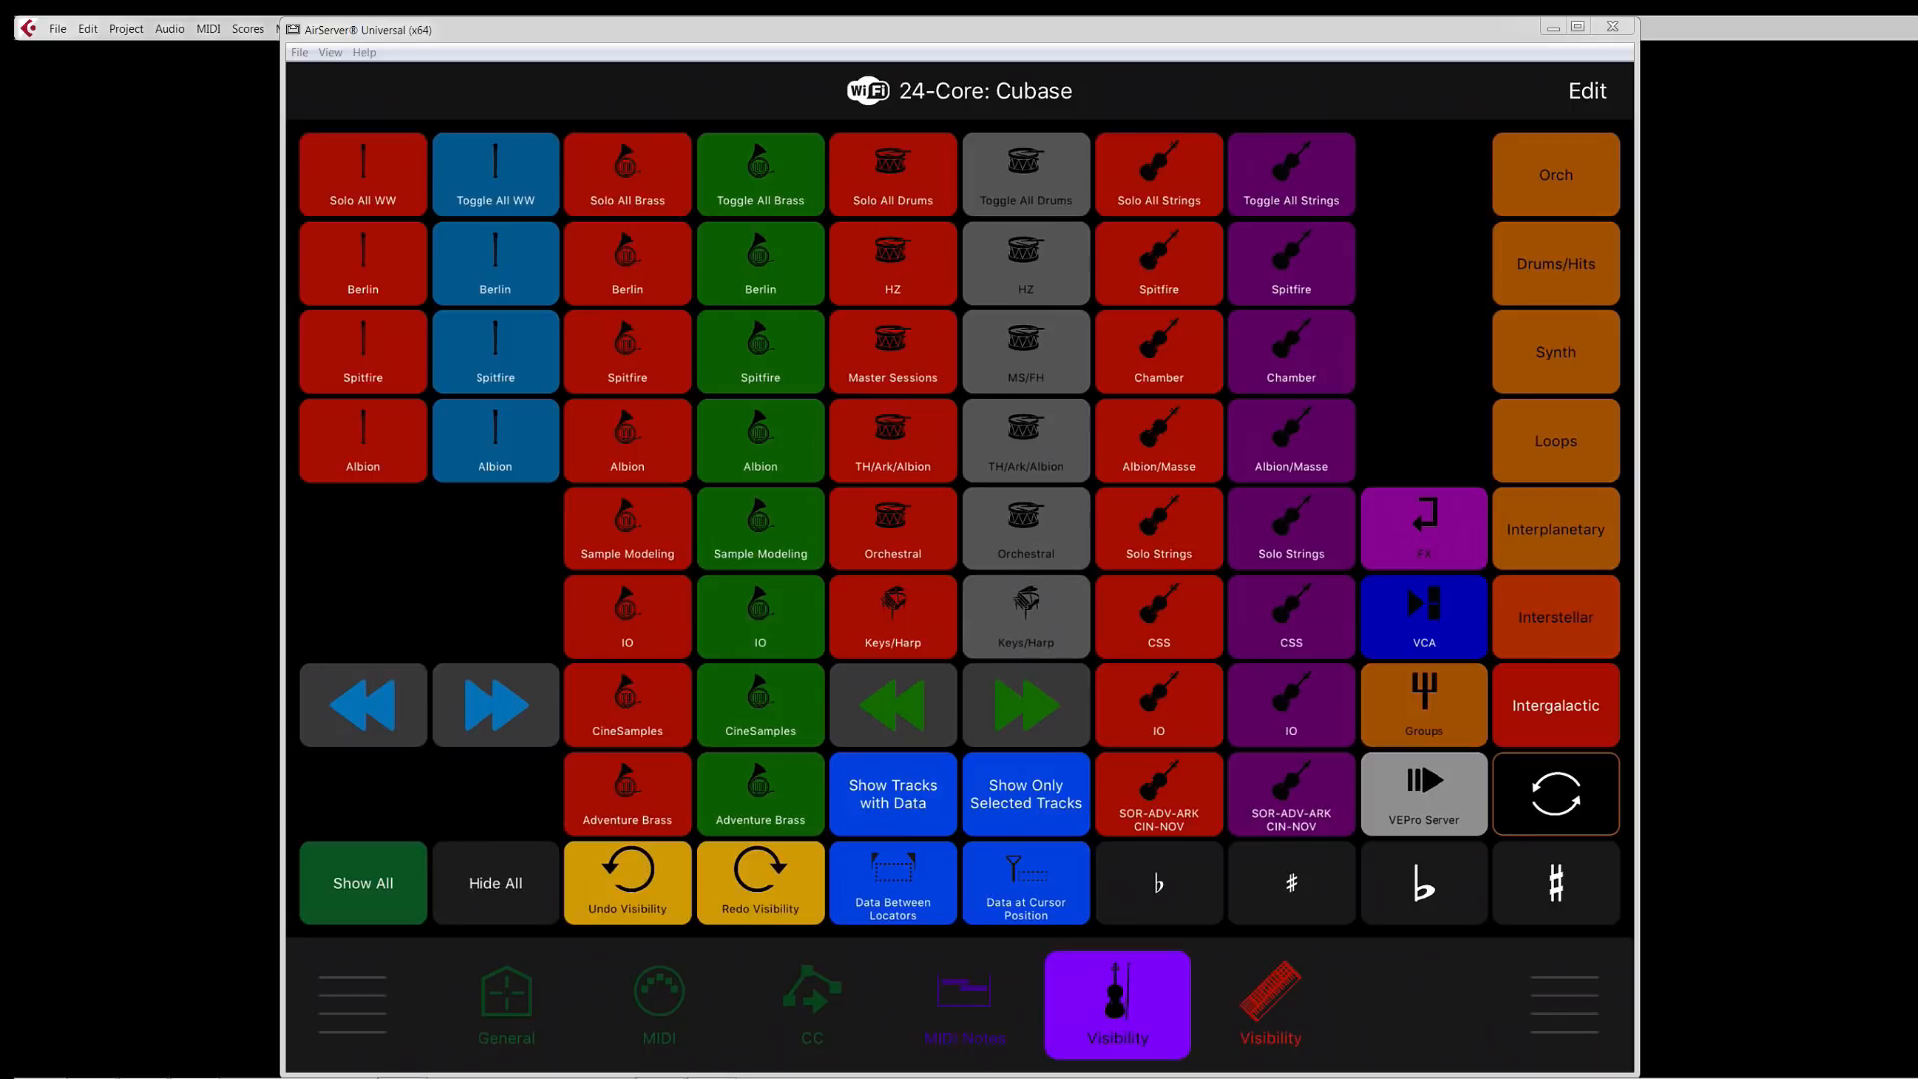
pyautogui.moveTo(1428, 579)
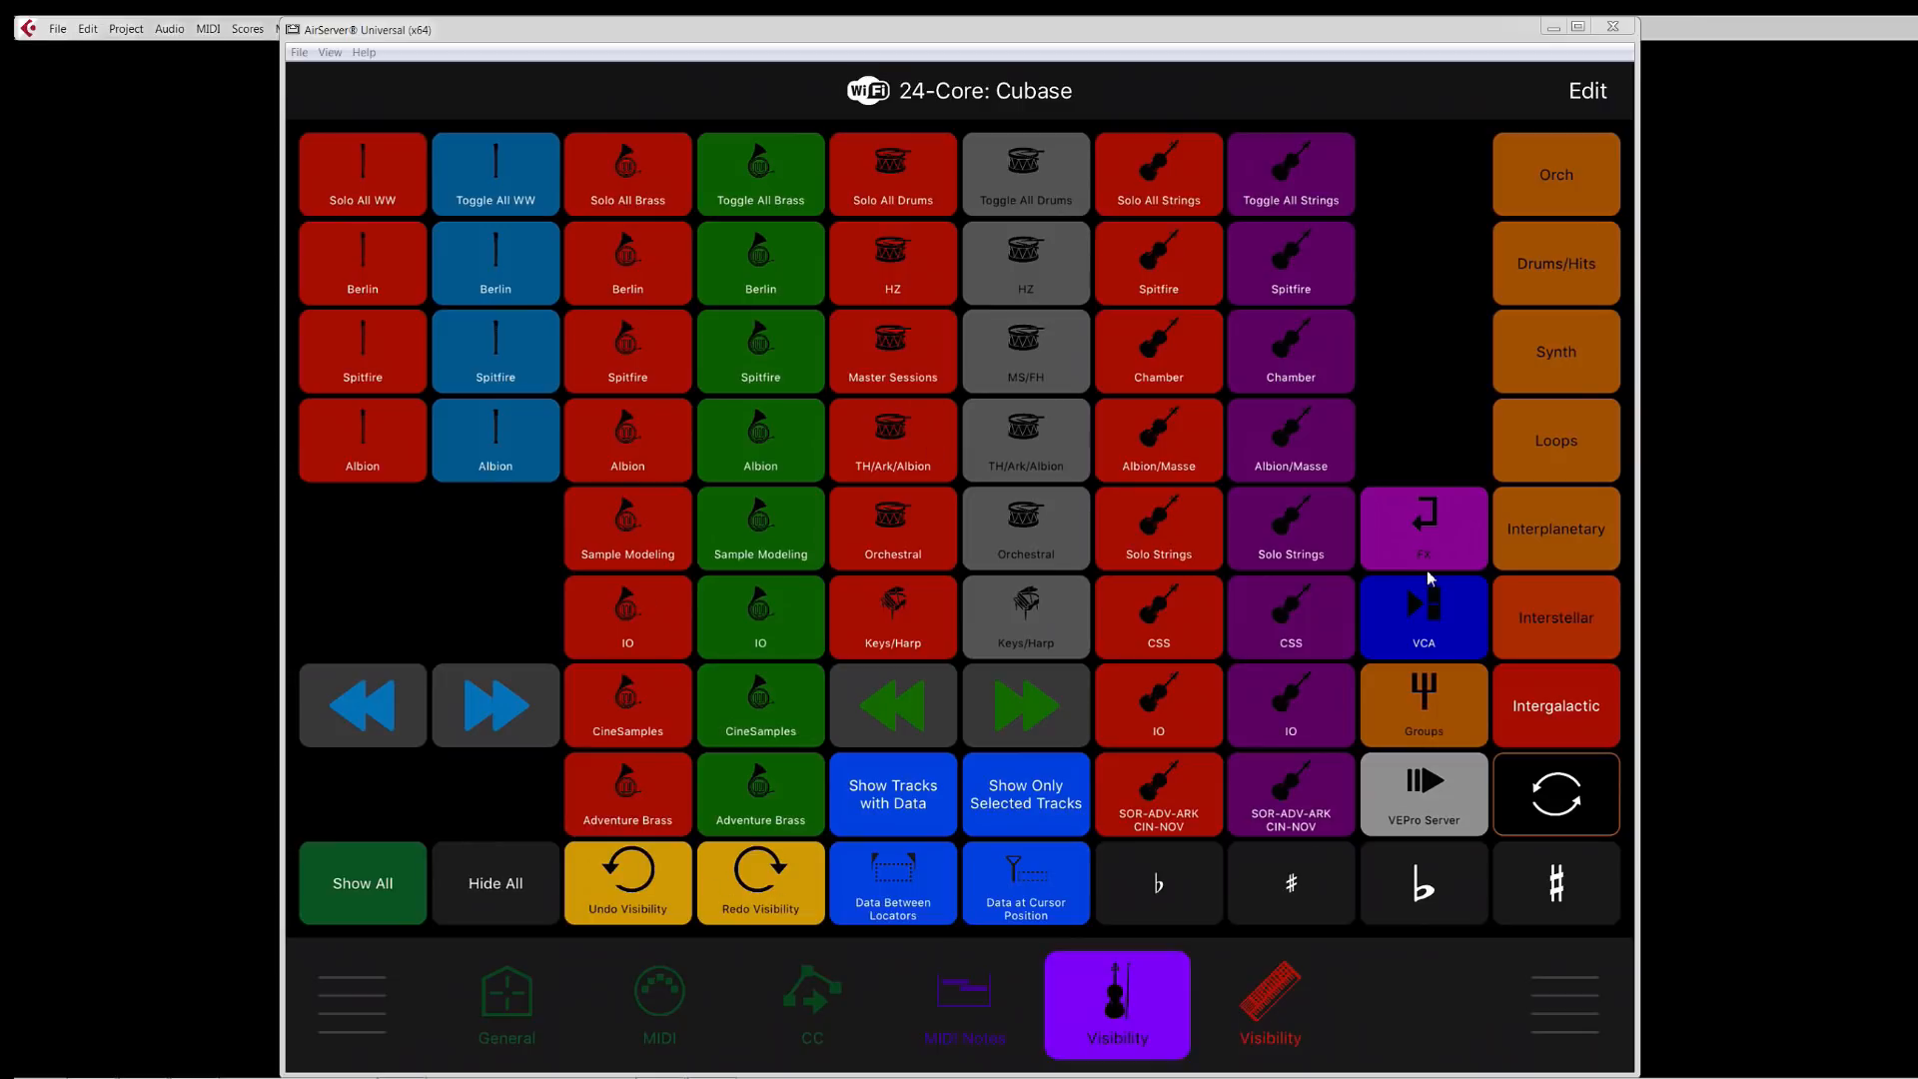
pyautogui.moveTo(1573, 680)
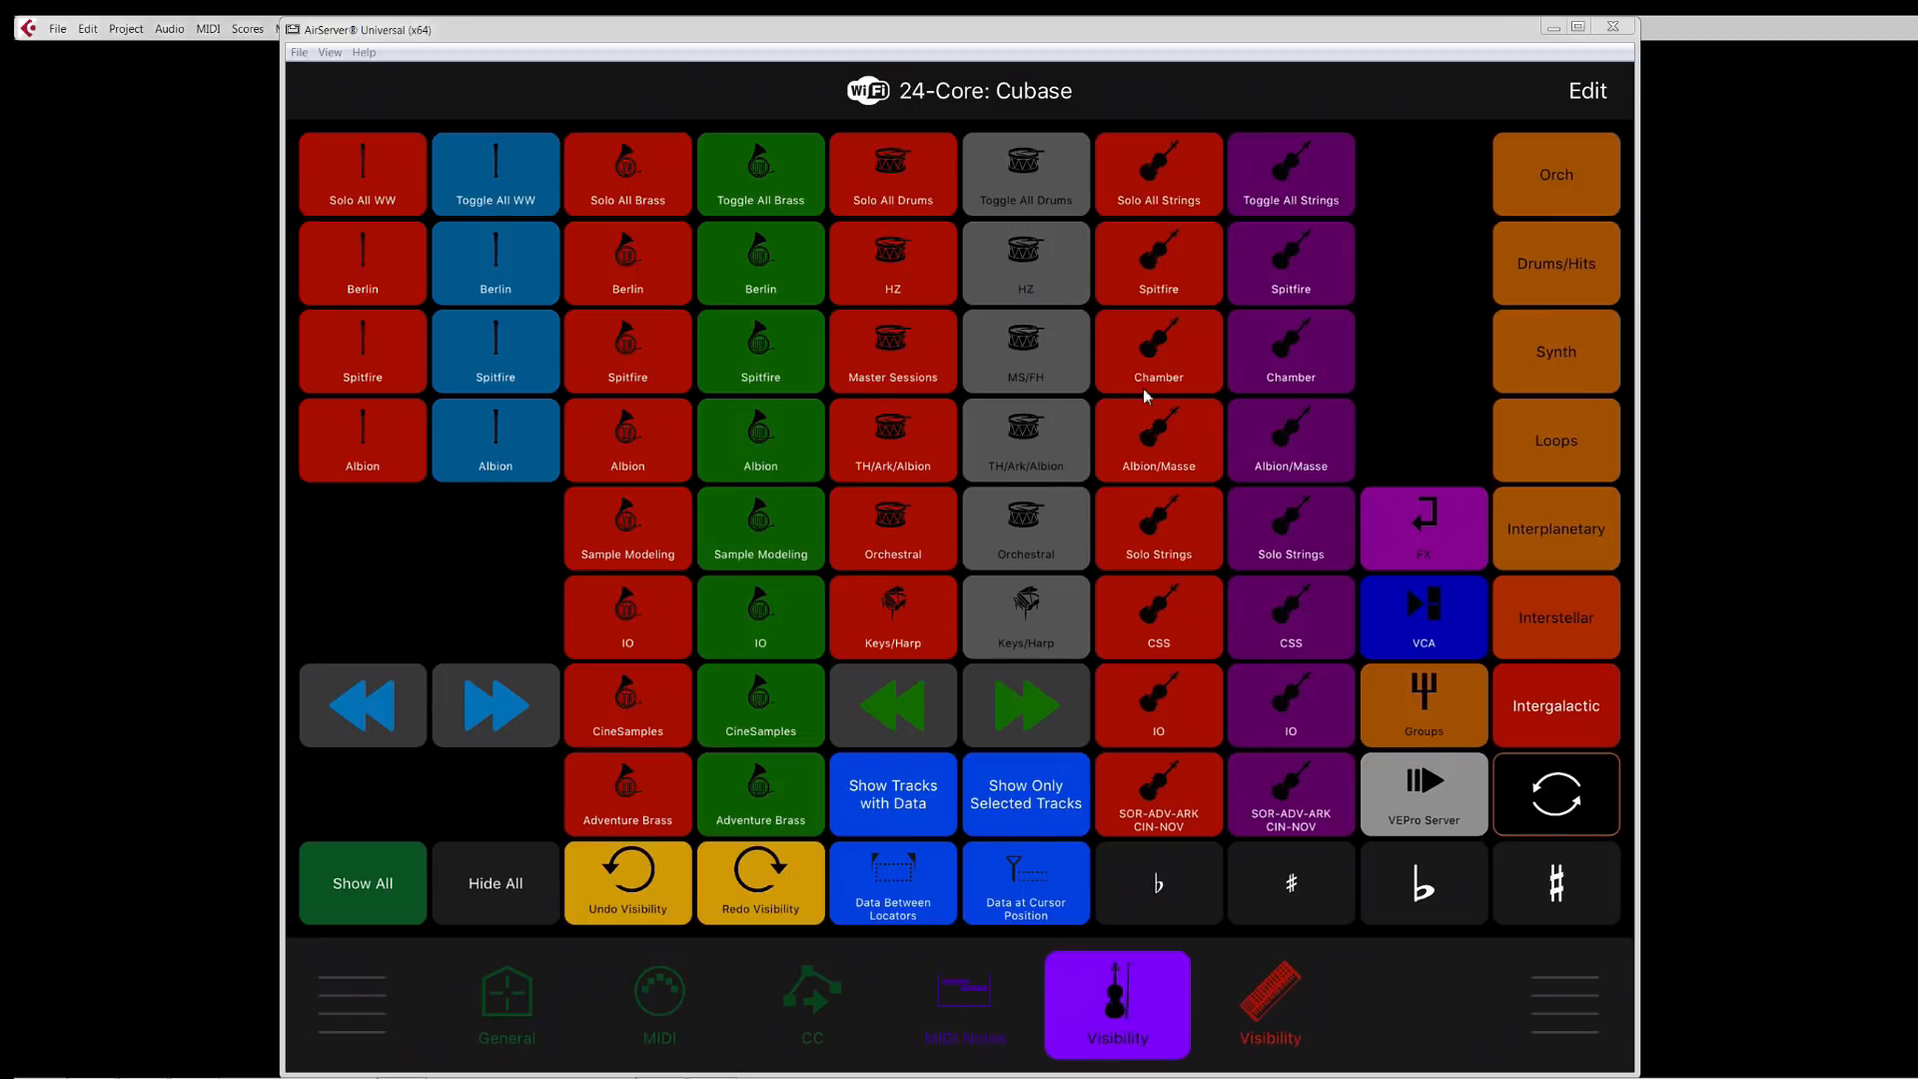
pyautogui.moveTo(1147, 393)
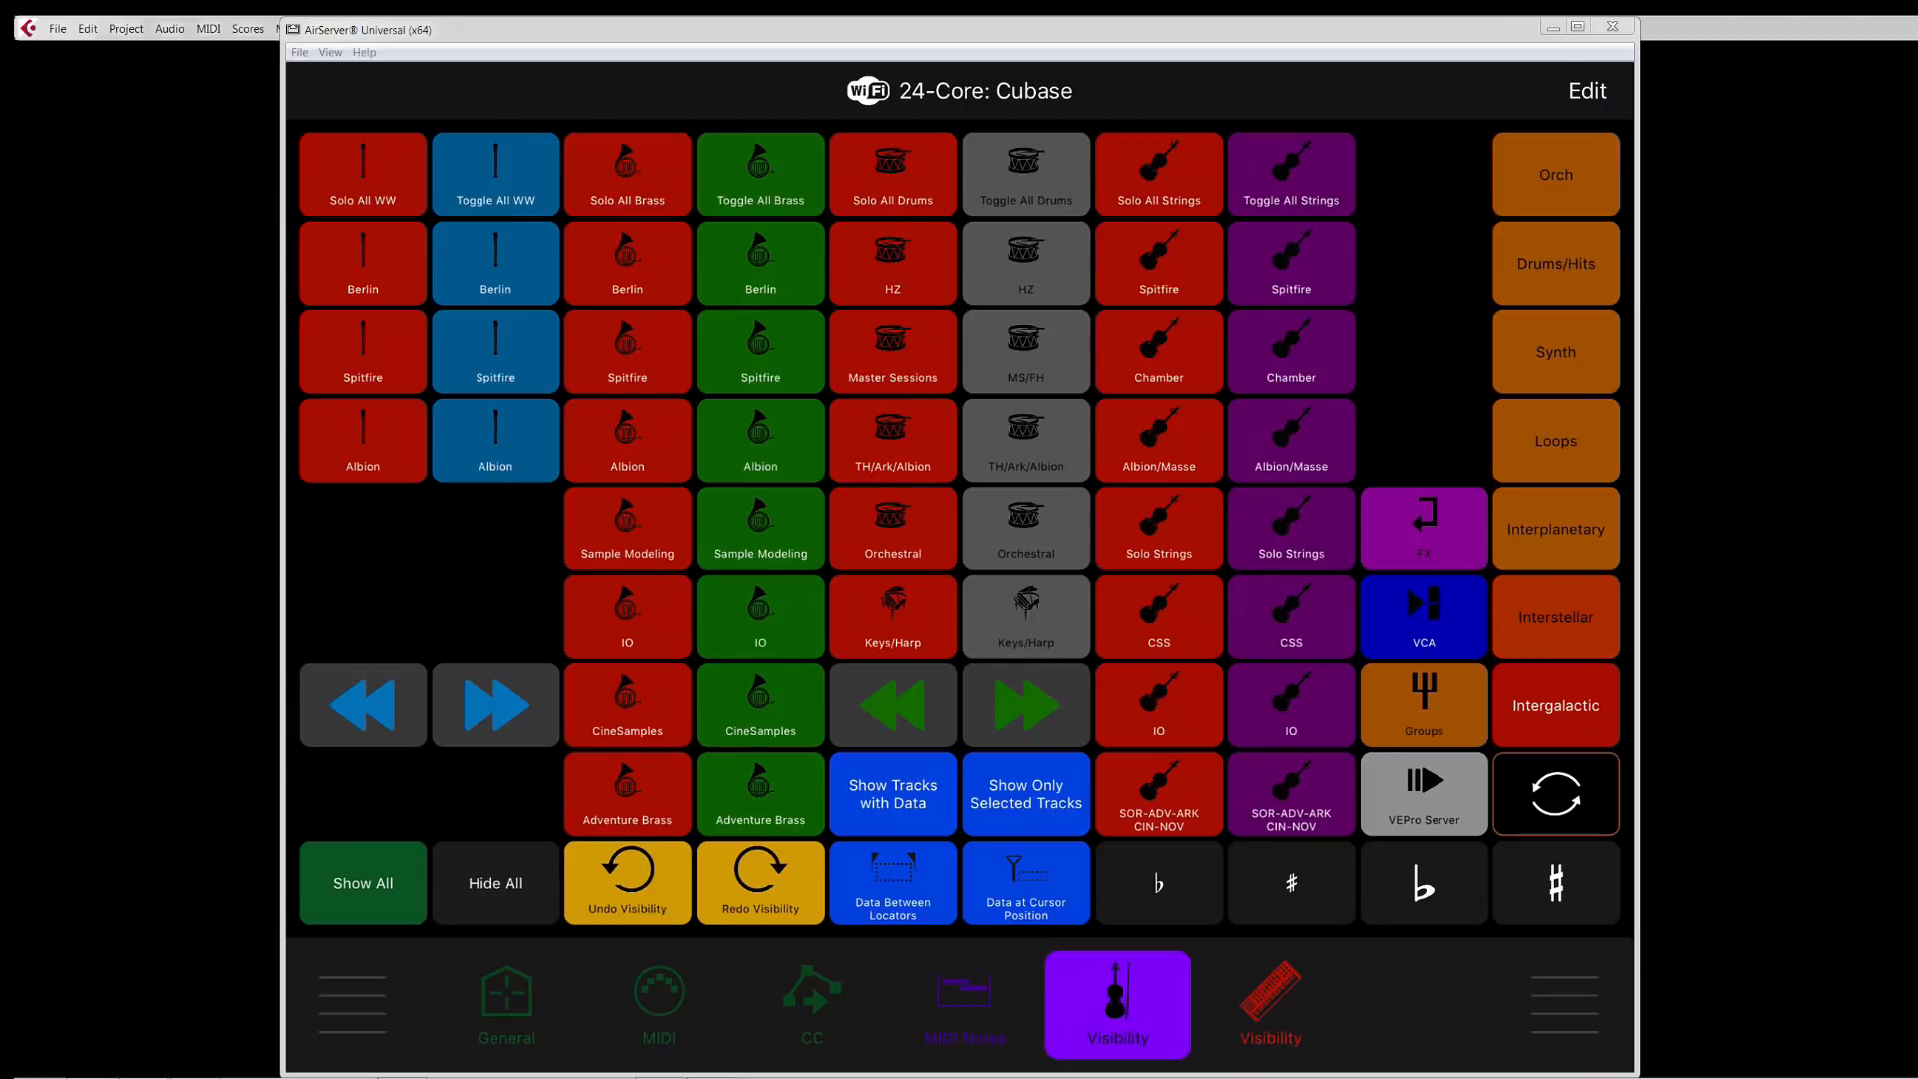
pyautogui.click(1268, 1003)
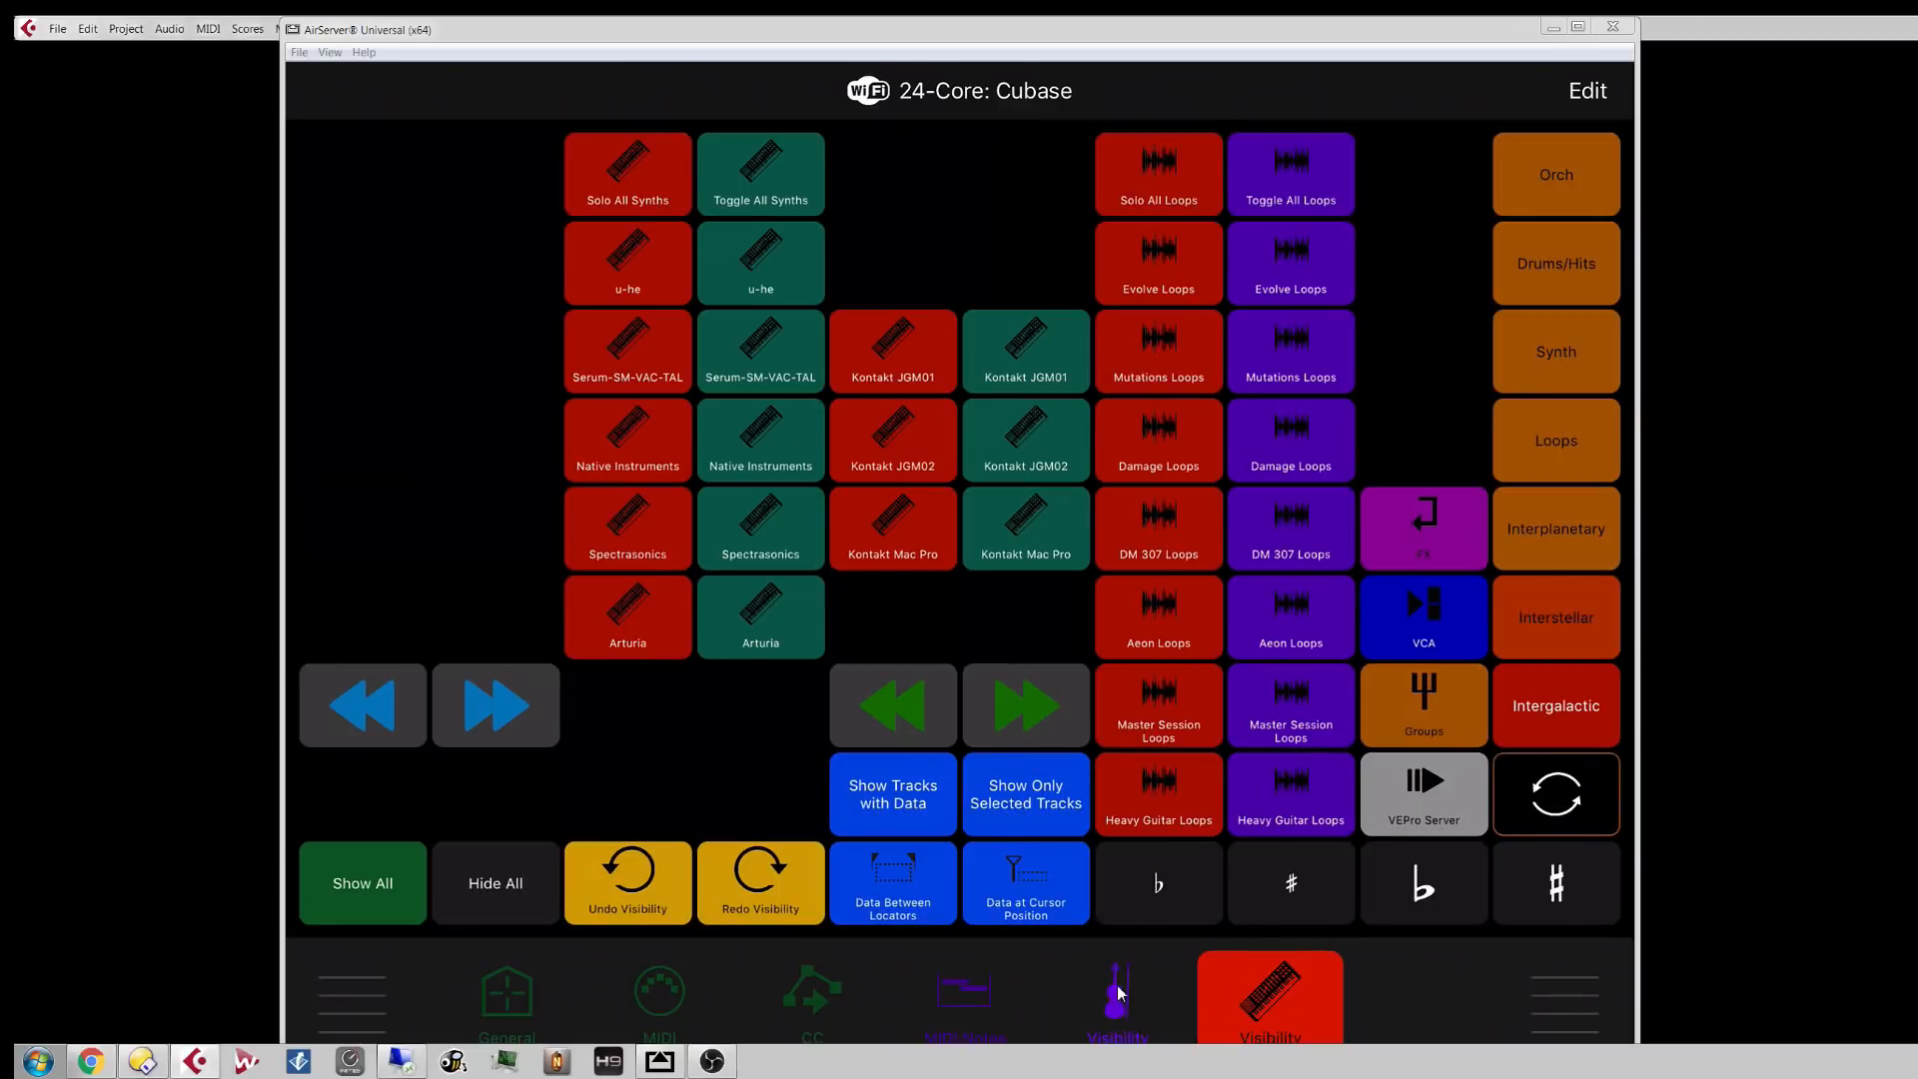
# Step: Flip between the two Visibility pages, then solo the Native Instruments synth tracks twice
pyautogui.click(1115, 1002)
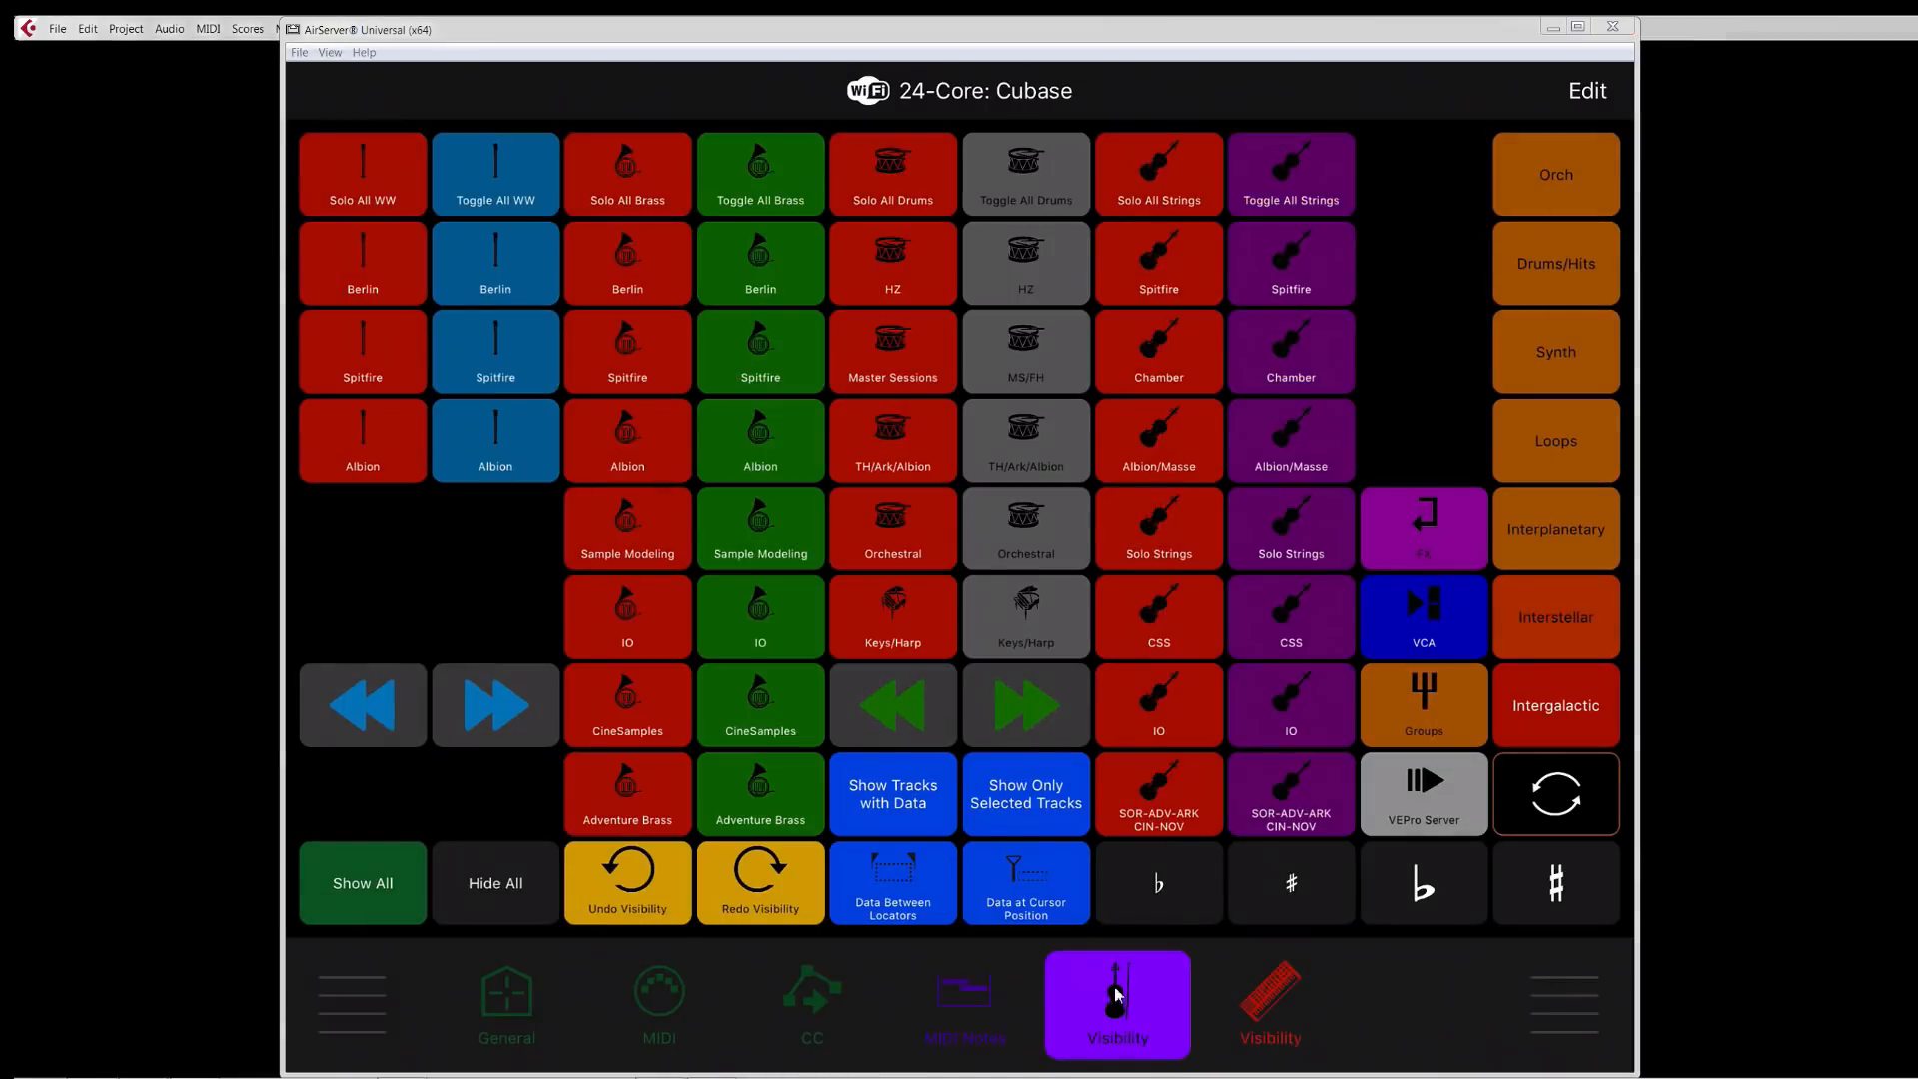
pyautogui.click(1270, 1003)
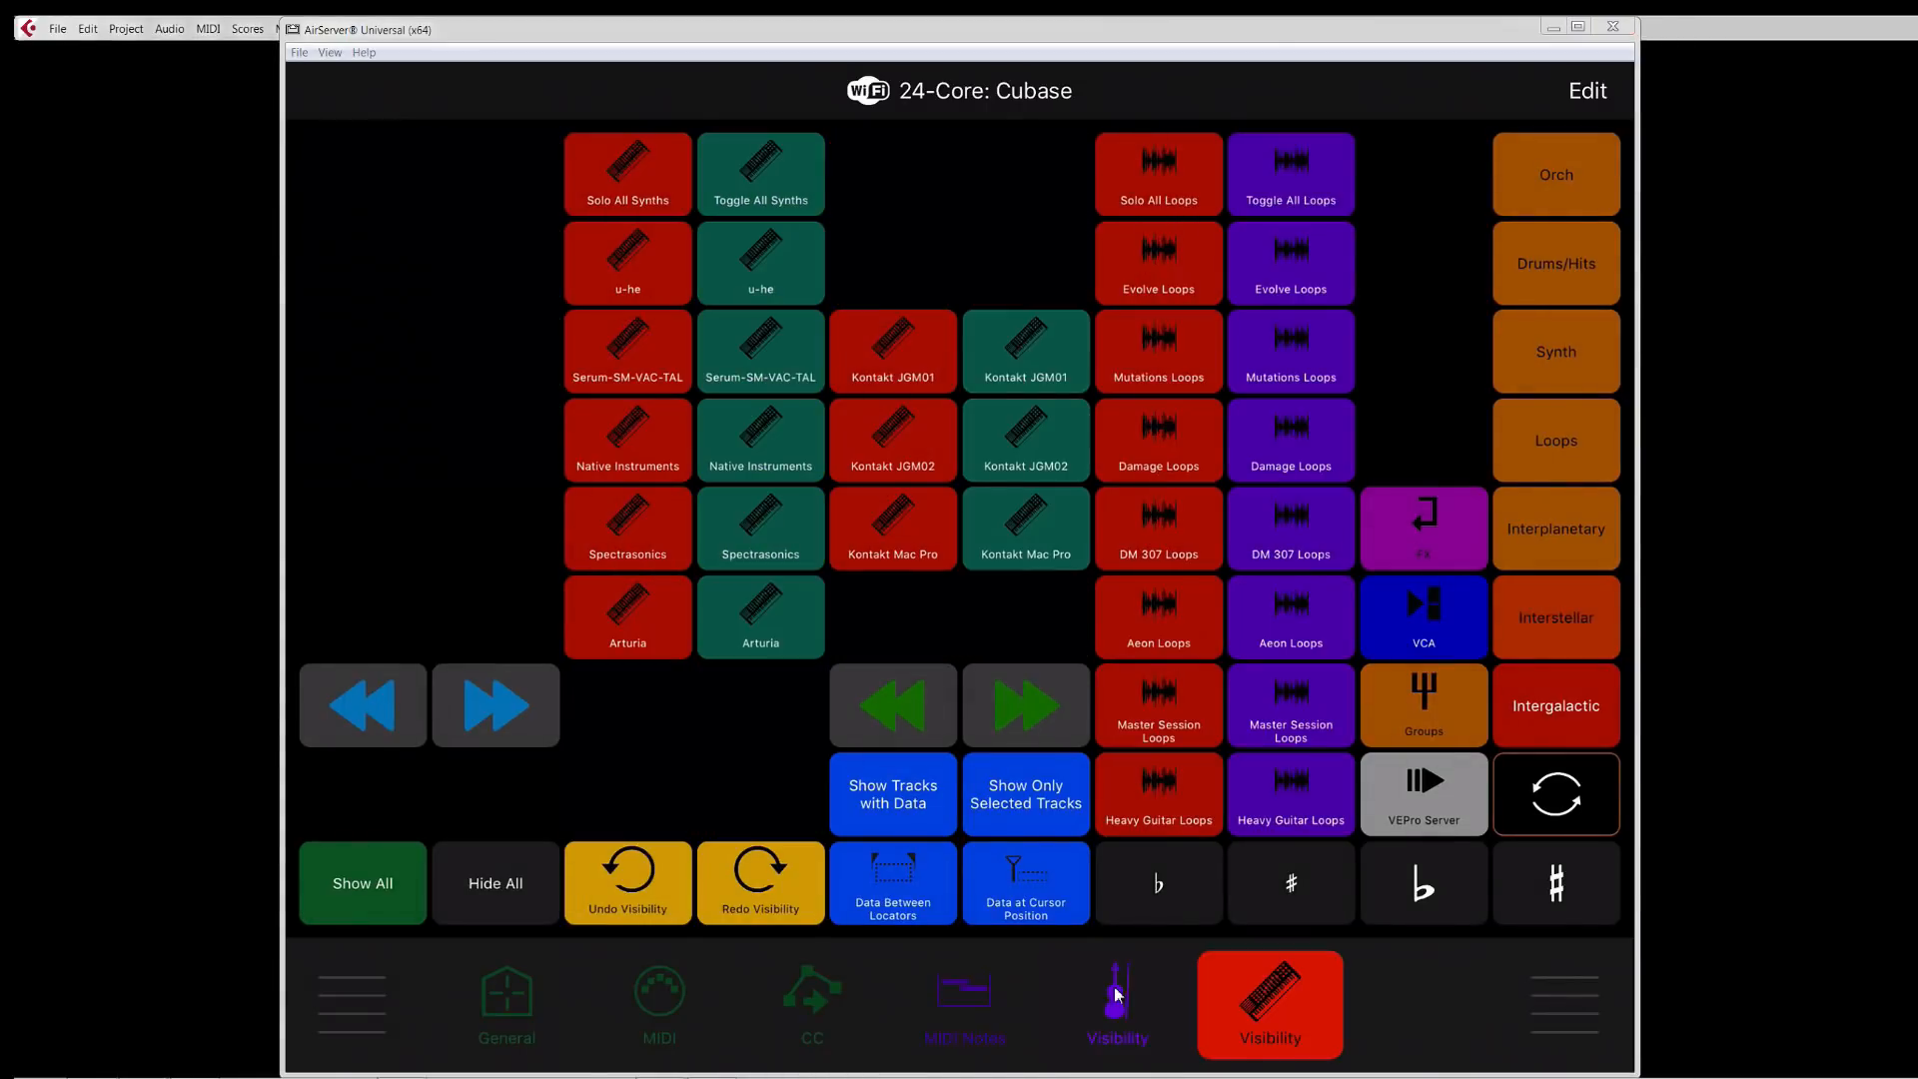
pyautogui.moveTo(564, 136)
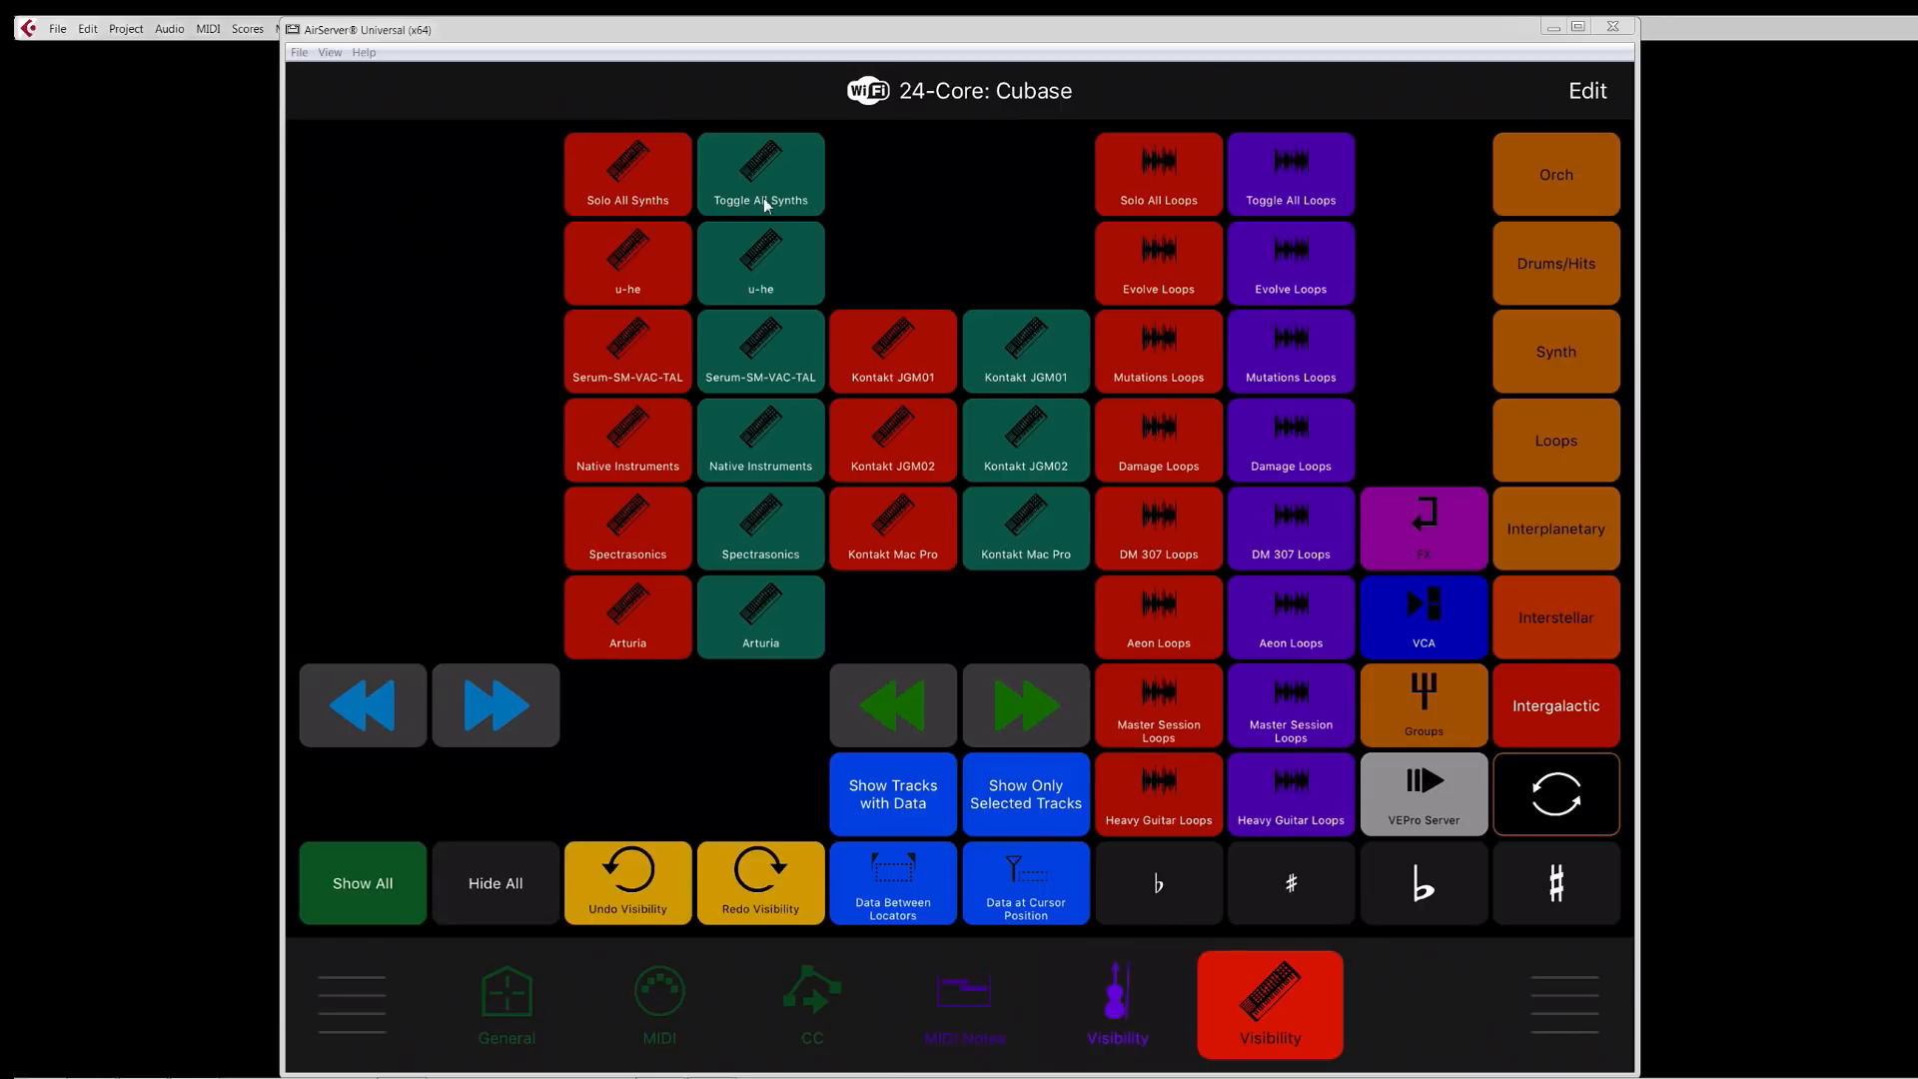
pyautogui.moveTo(753, 588)
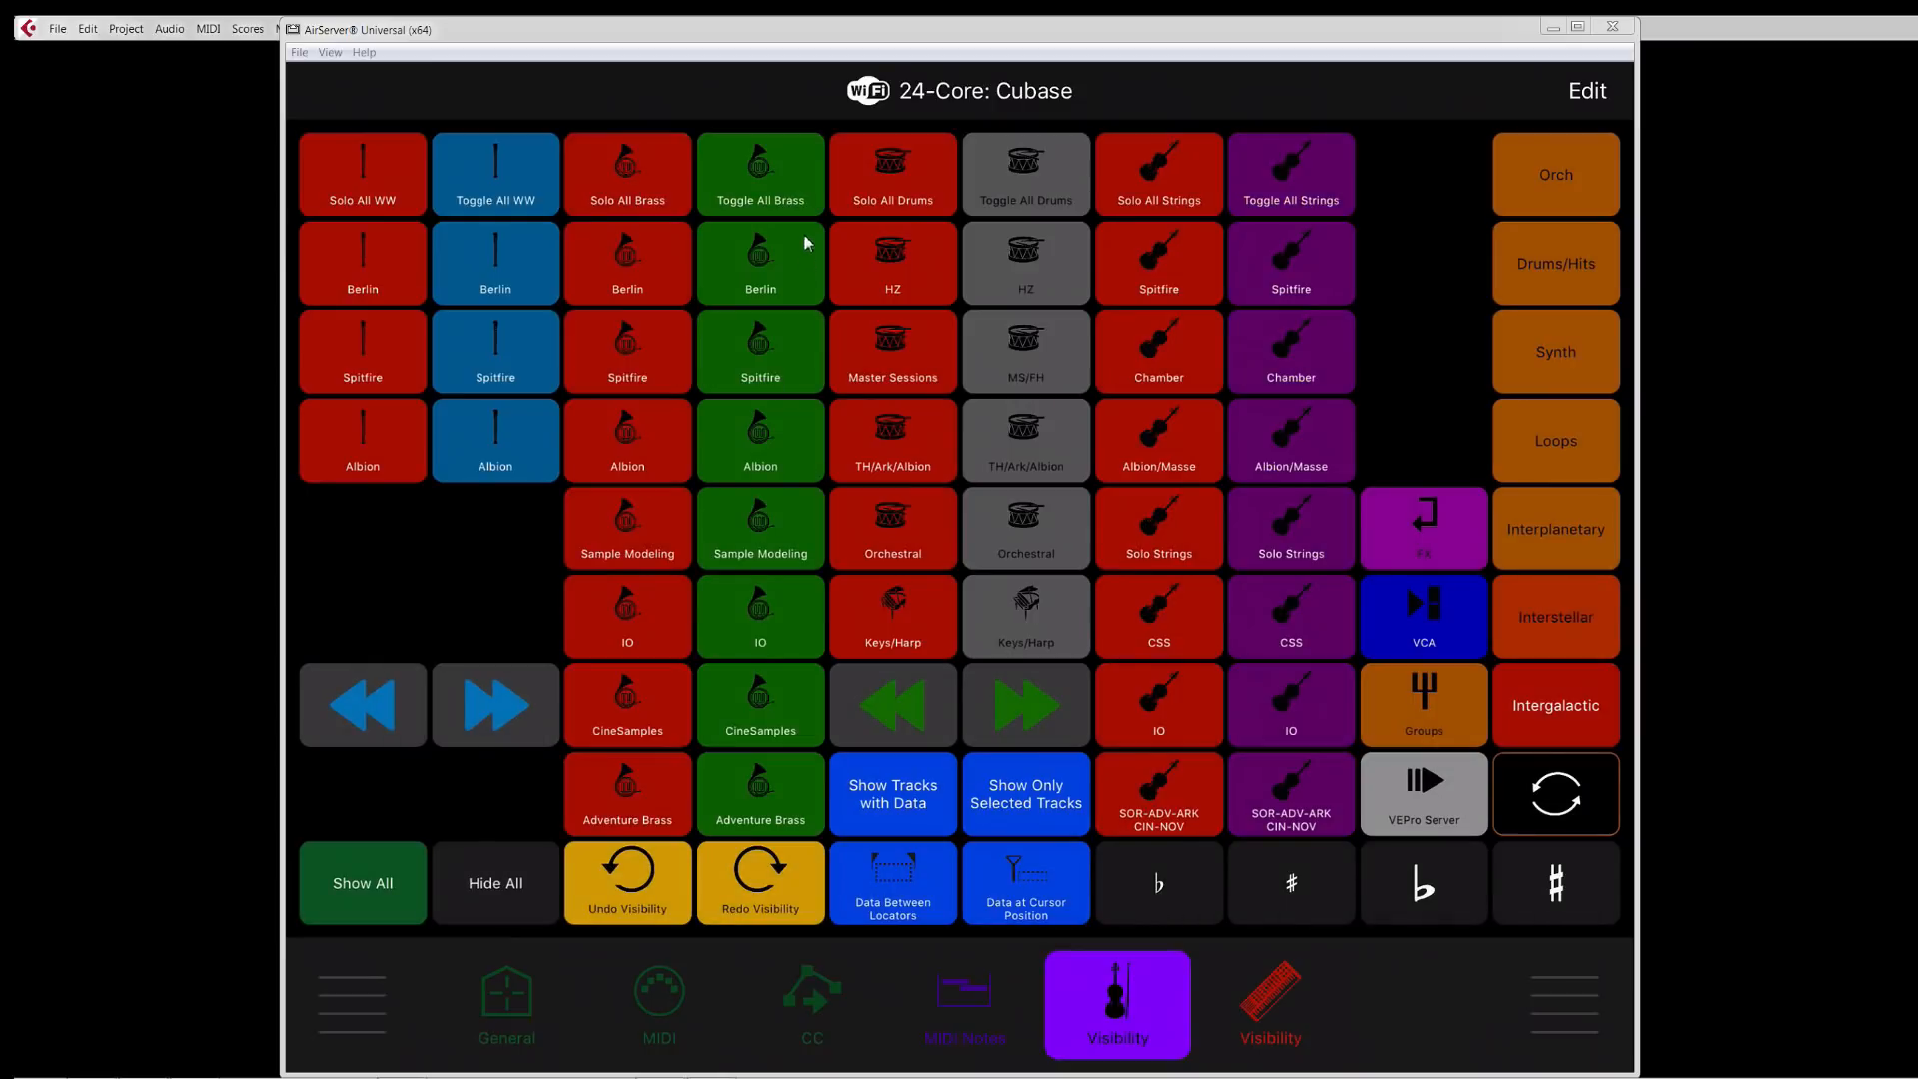
pyautogui.moveTo(759, 183)
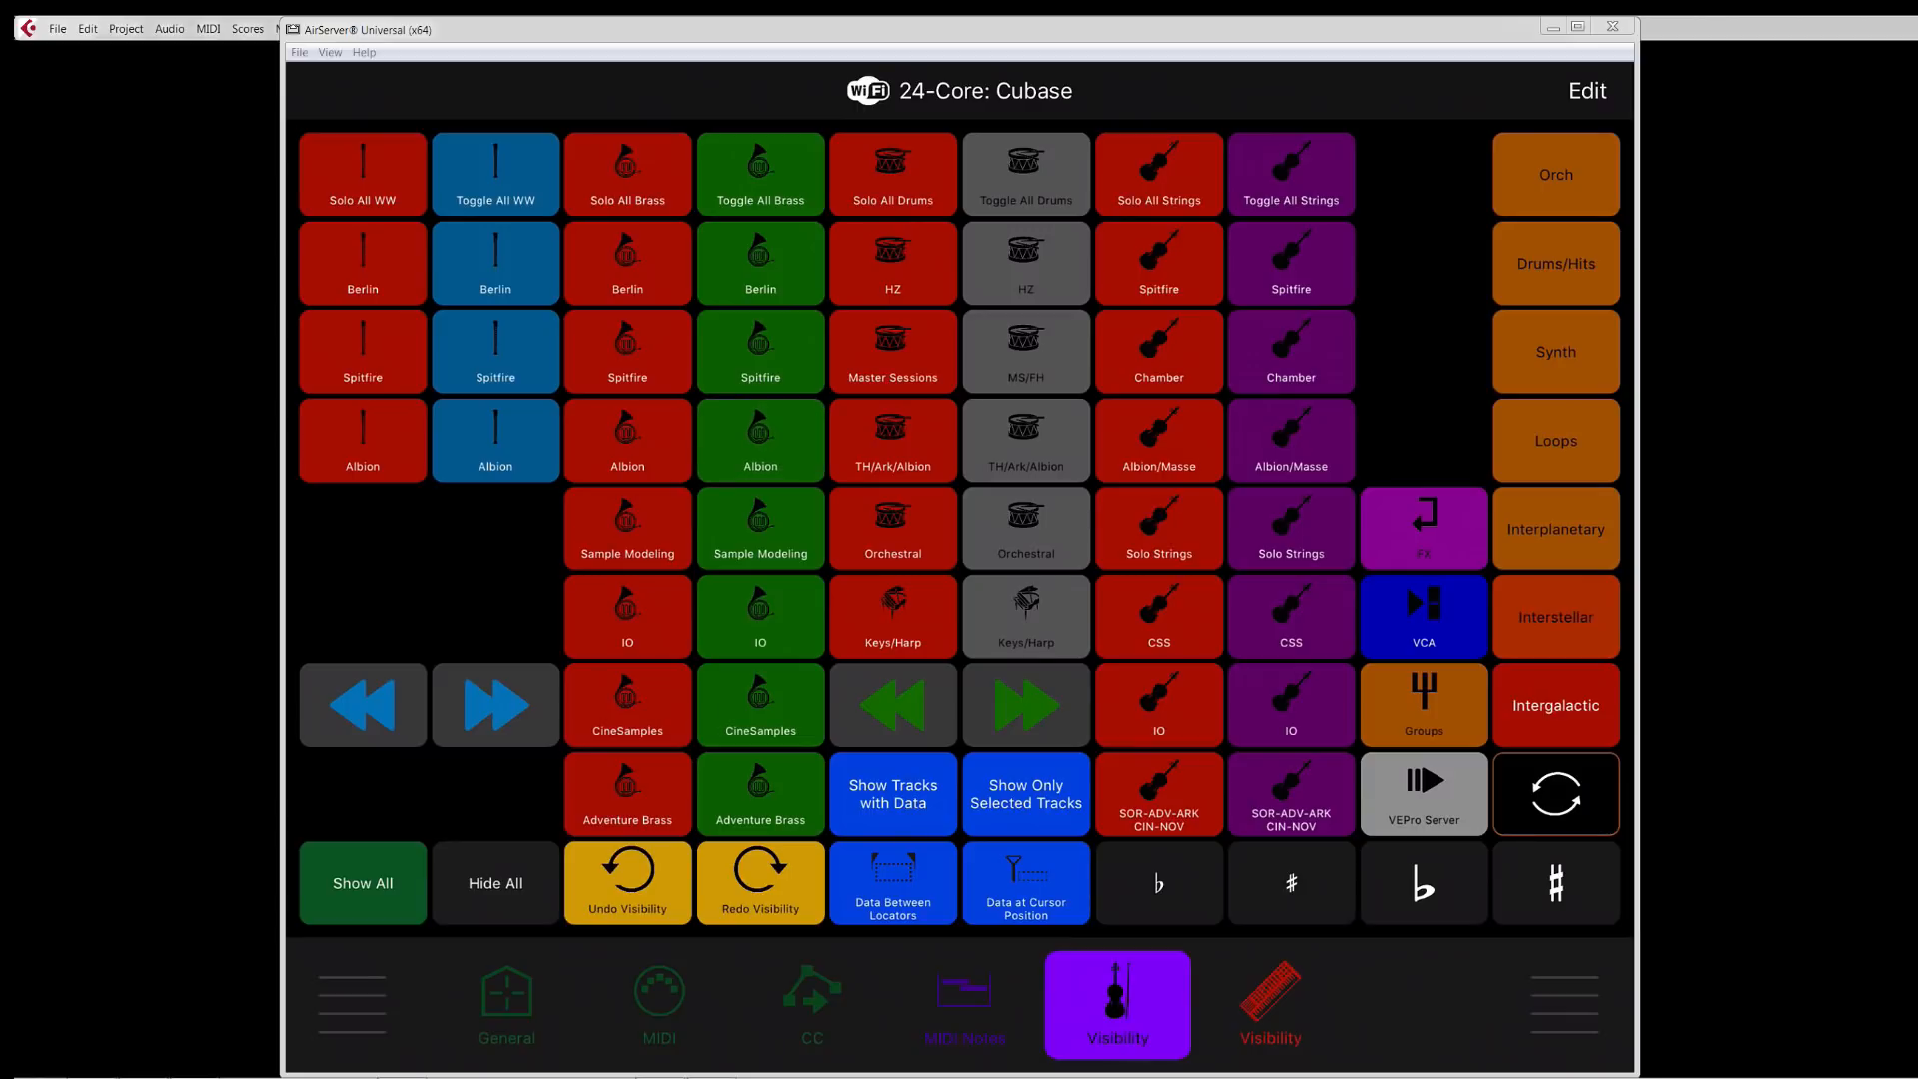
pyautogui.click(1270, 1003)
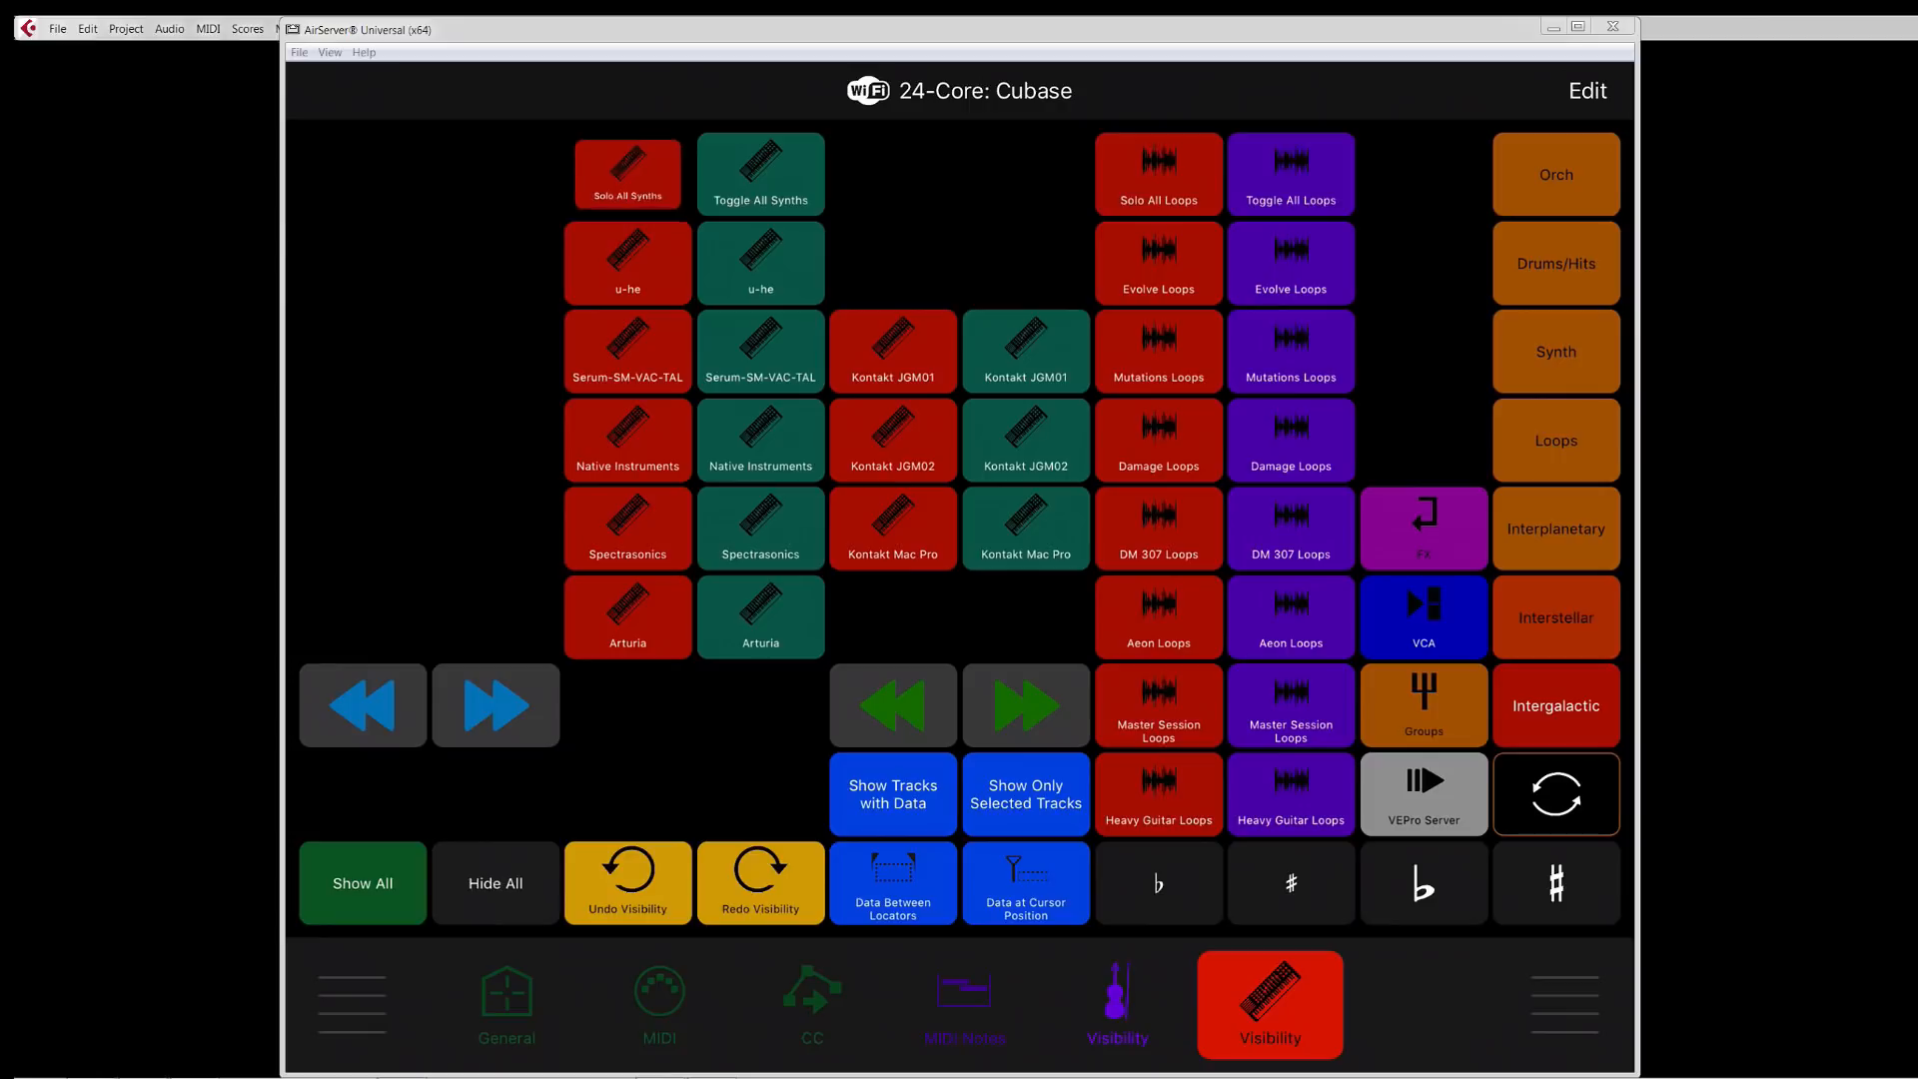
pyautogui.click(625, 440)
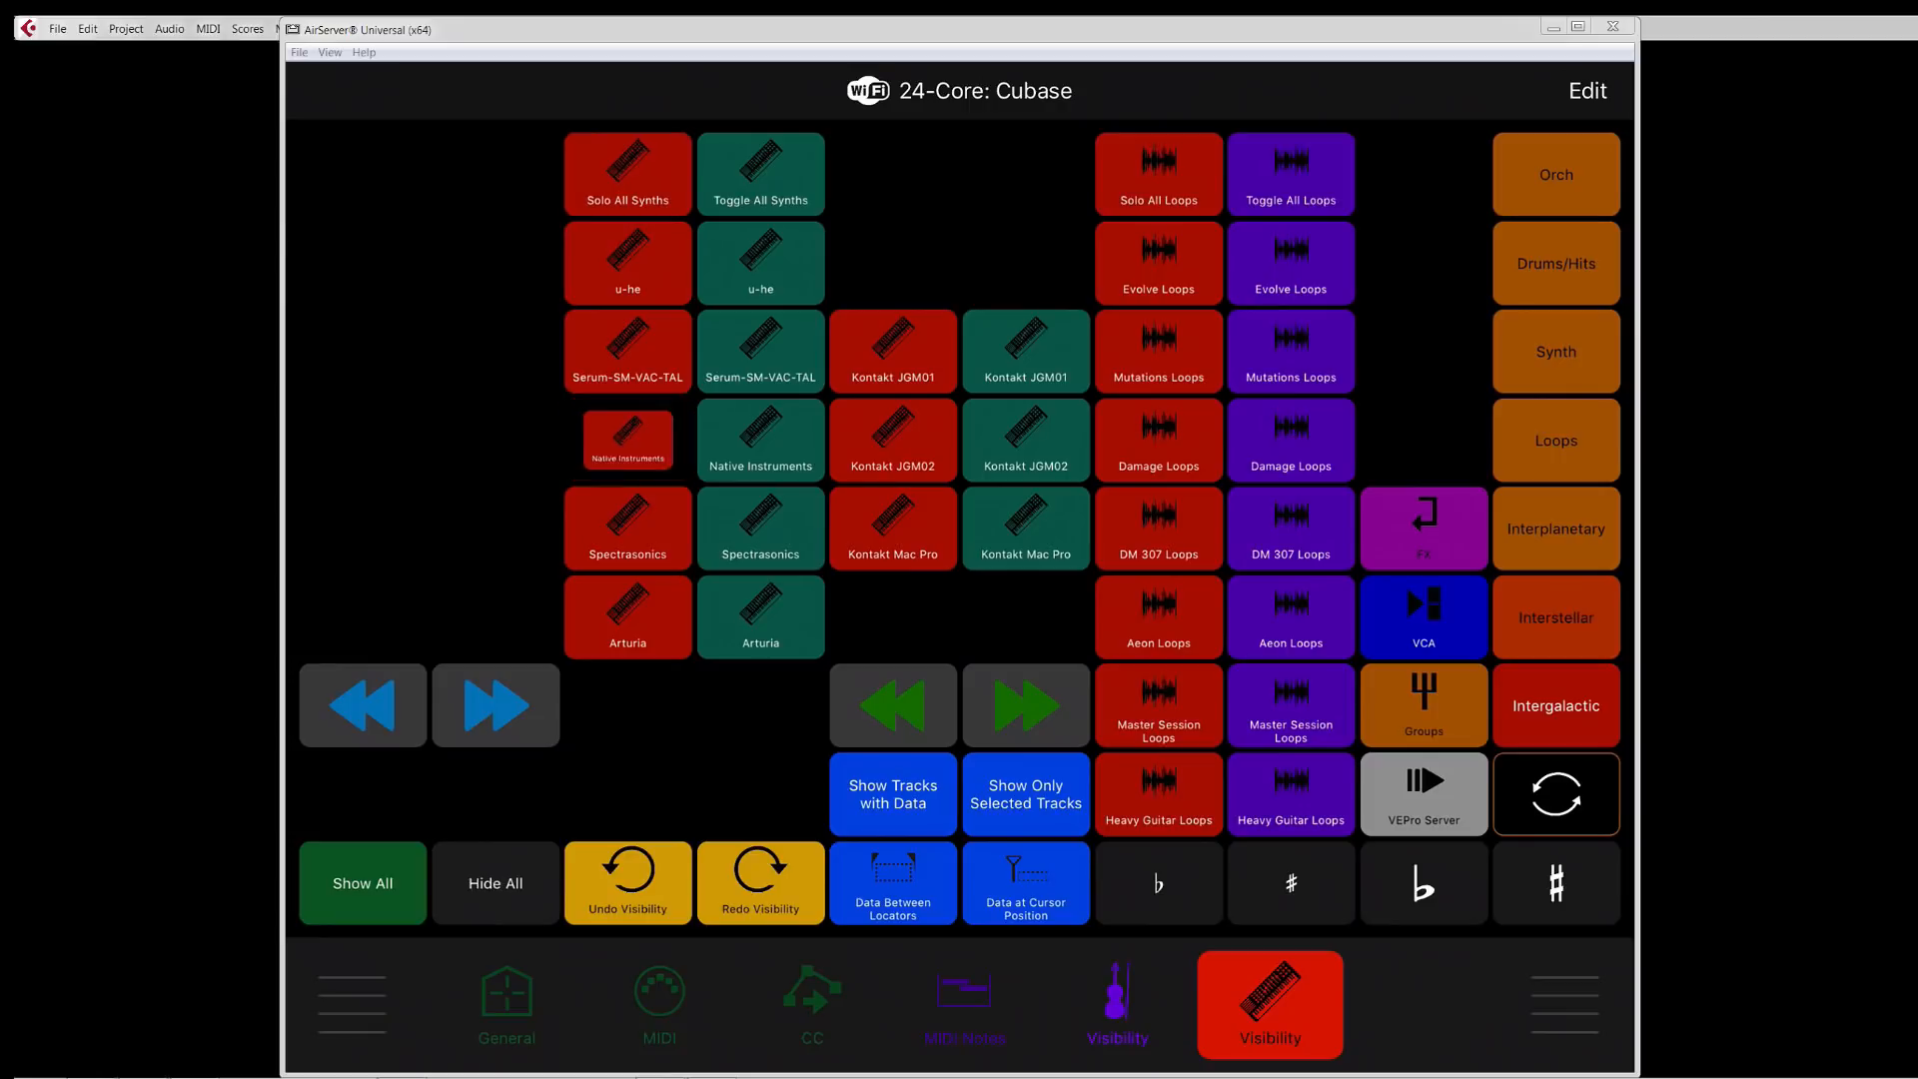
pyautogui.click(626, 439)
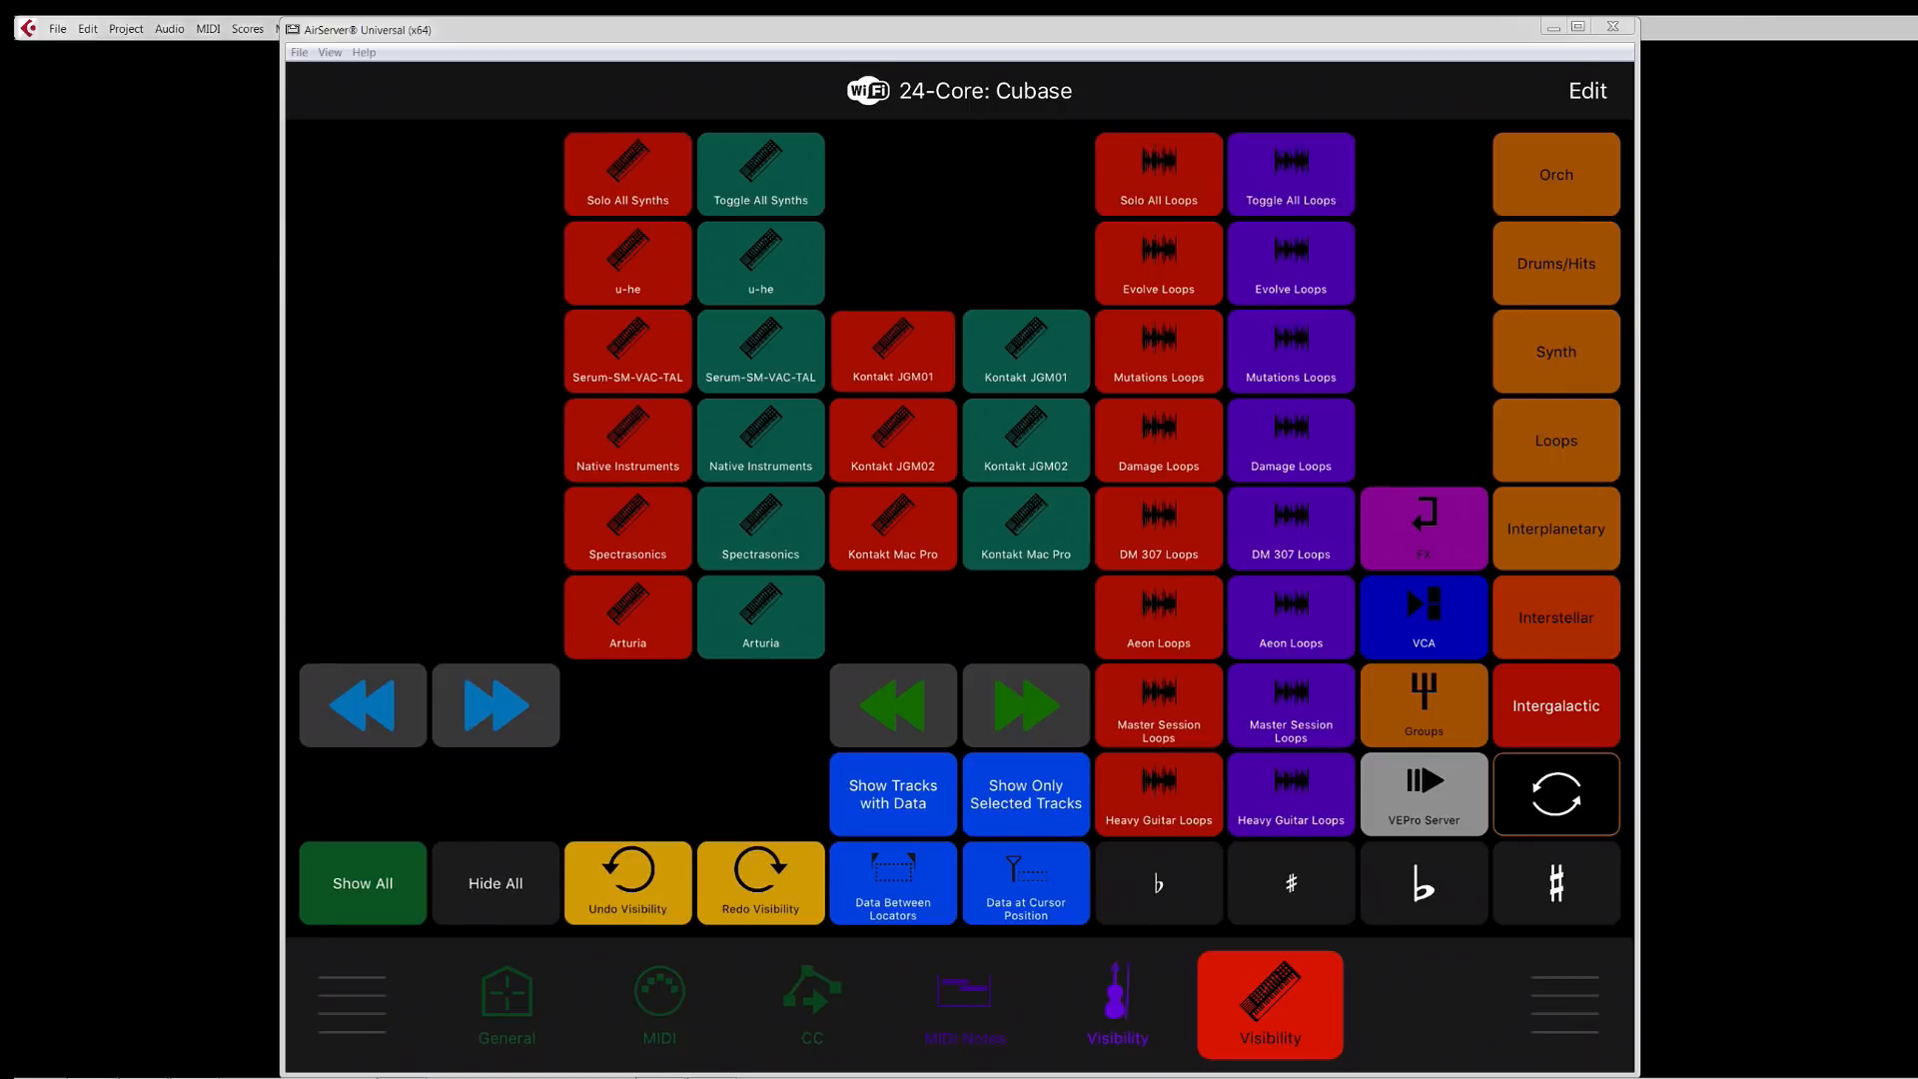